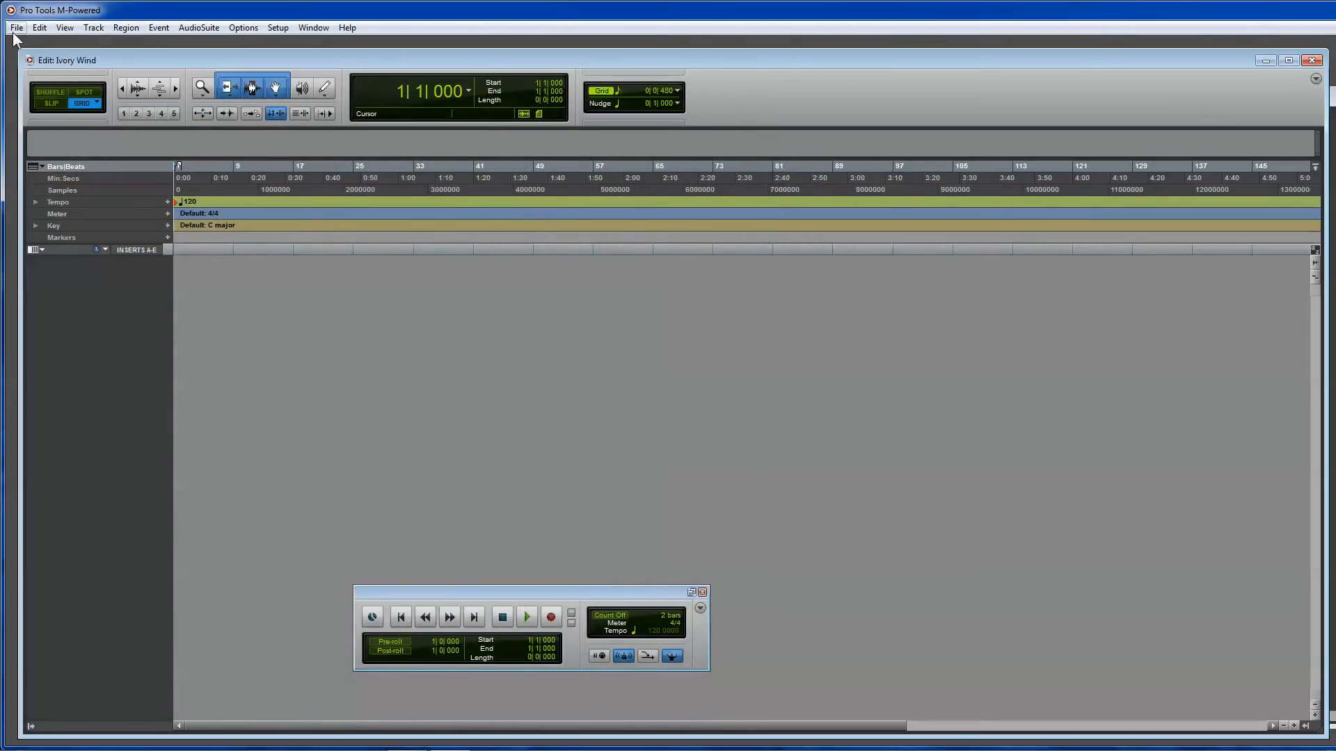
mouse_move(614, 389)
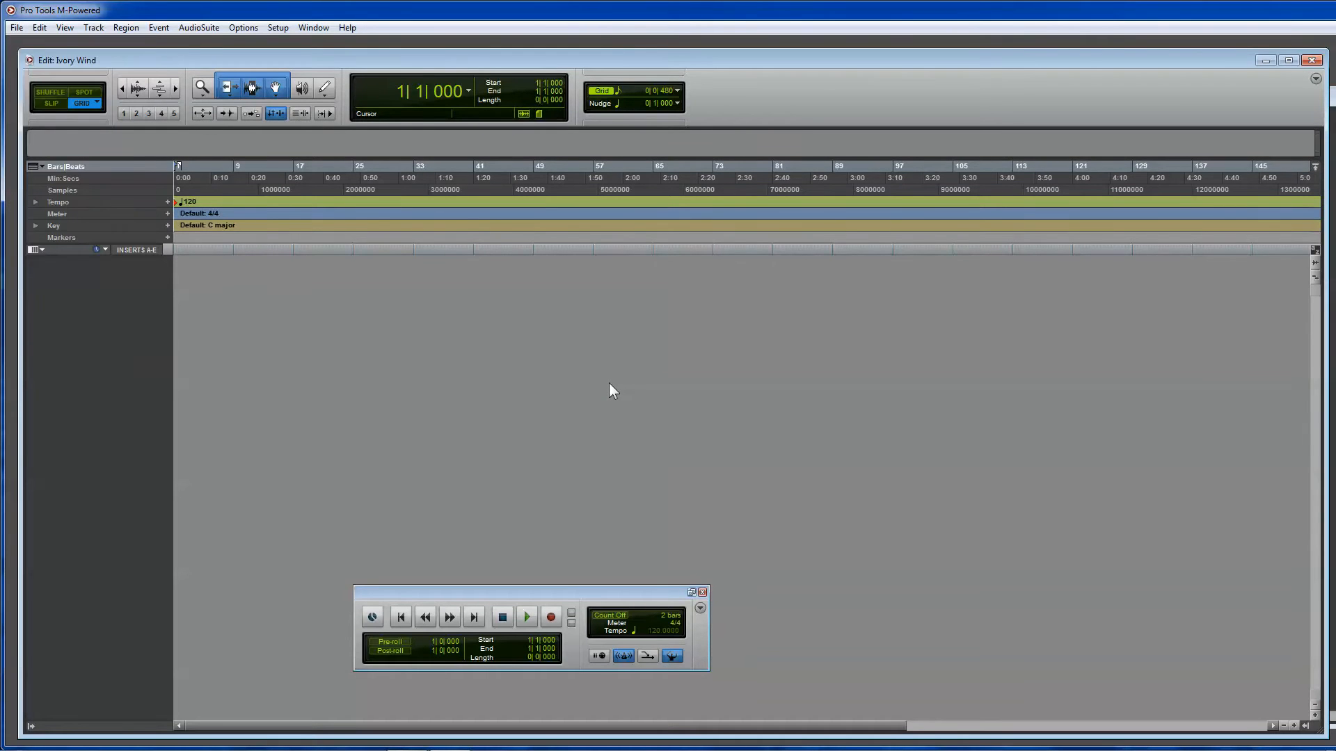
mouse_move(545, 320)
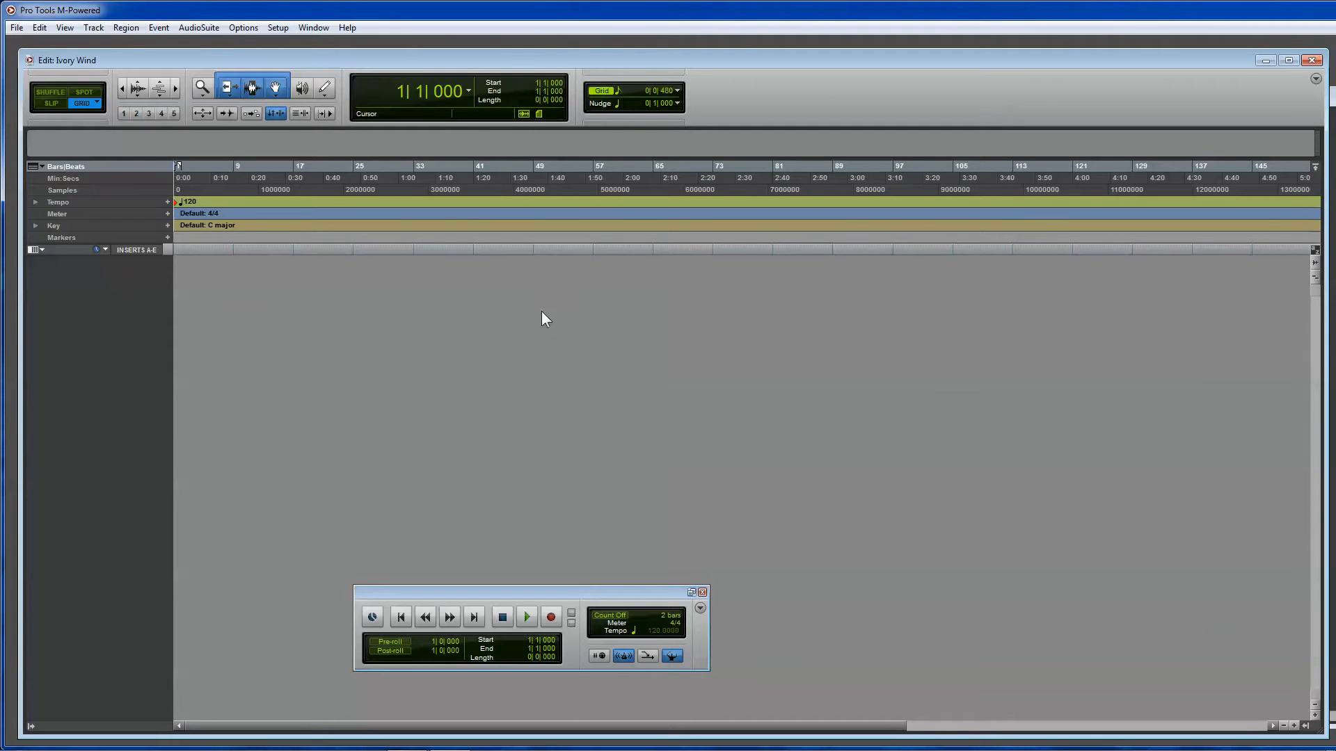
mouse_move(225, 307)
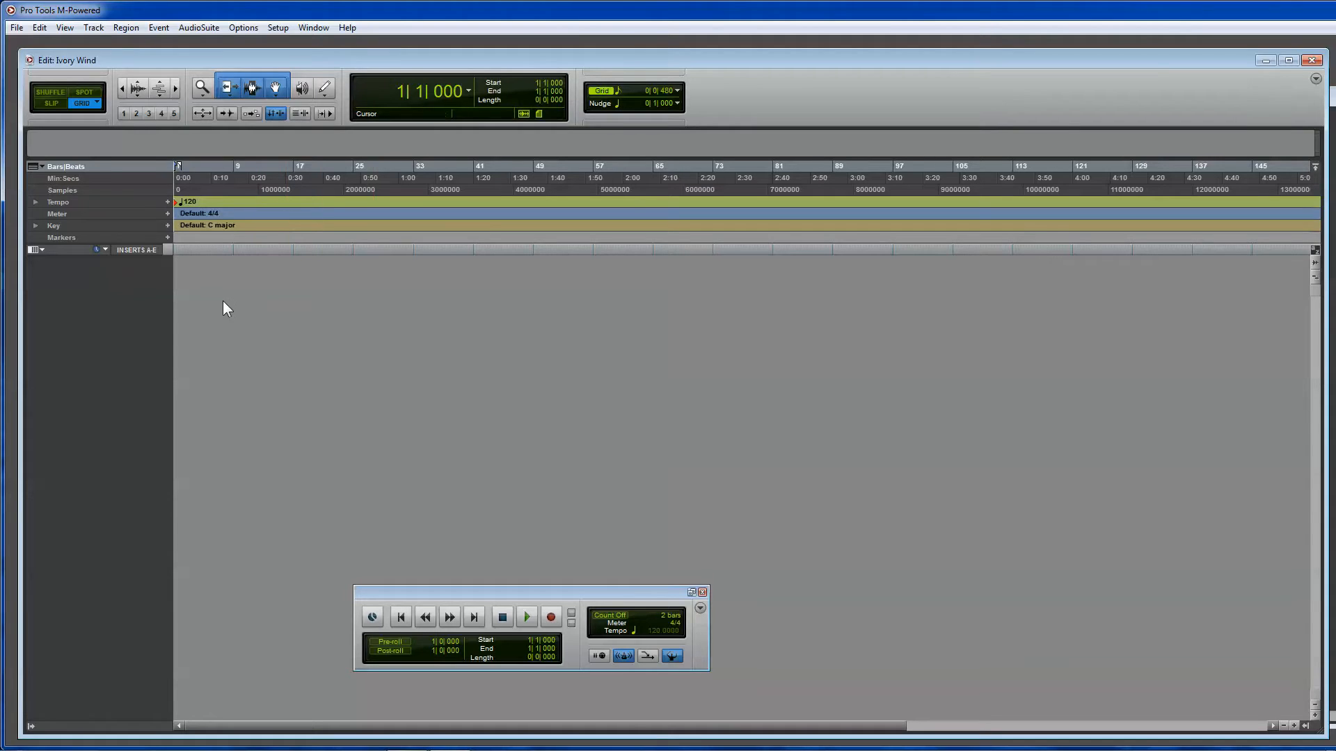
mouse_move(229, 292)
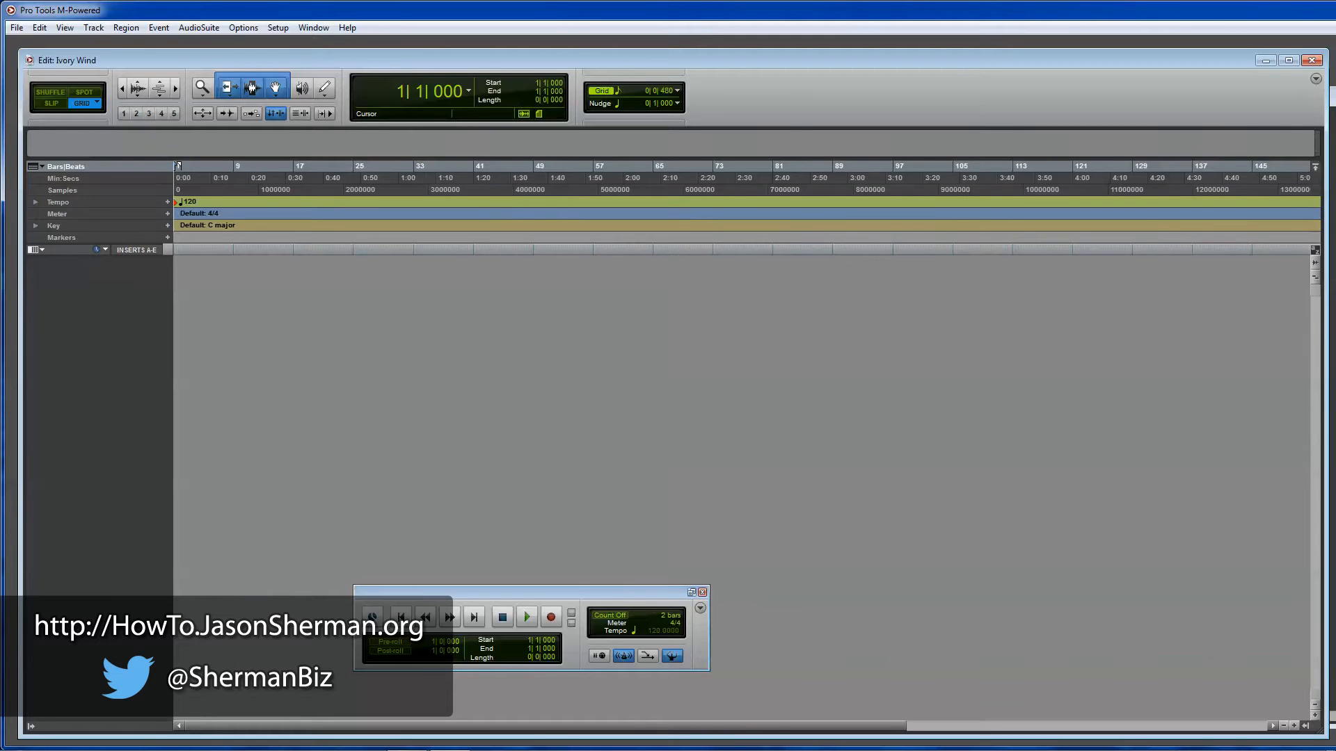
Show the Mix window beside the empty Edit window via Window > Mix.
click(313, 28)
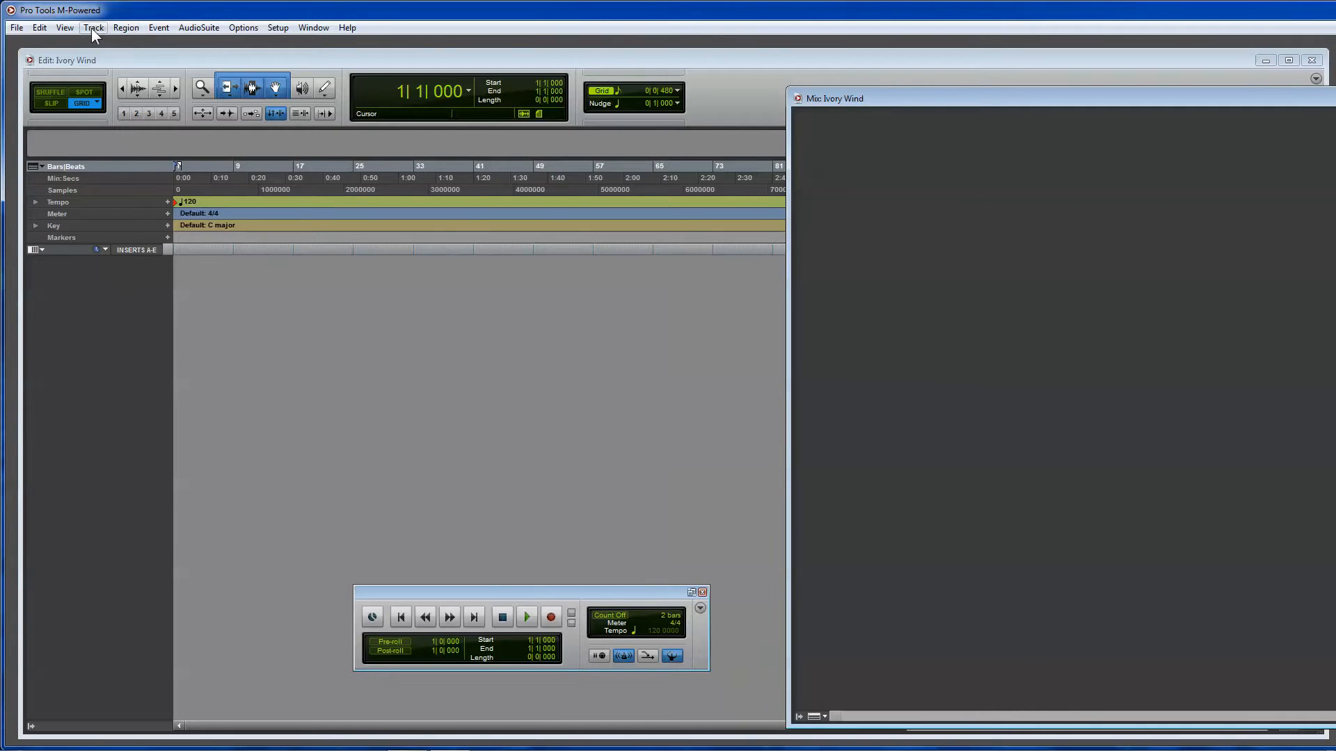
Create a new mono Instrument Track named Inst 1 from Track > New.
click(93, 27)
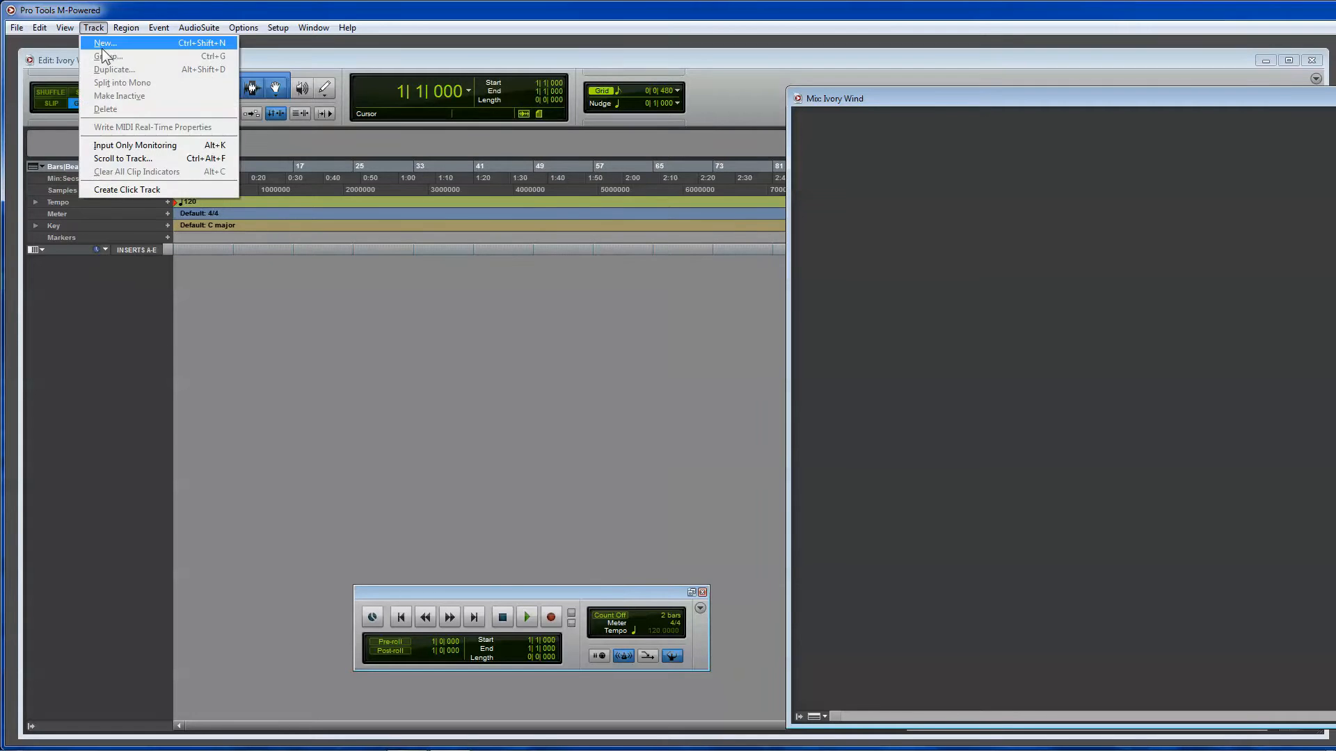
click(104, 43)
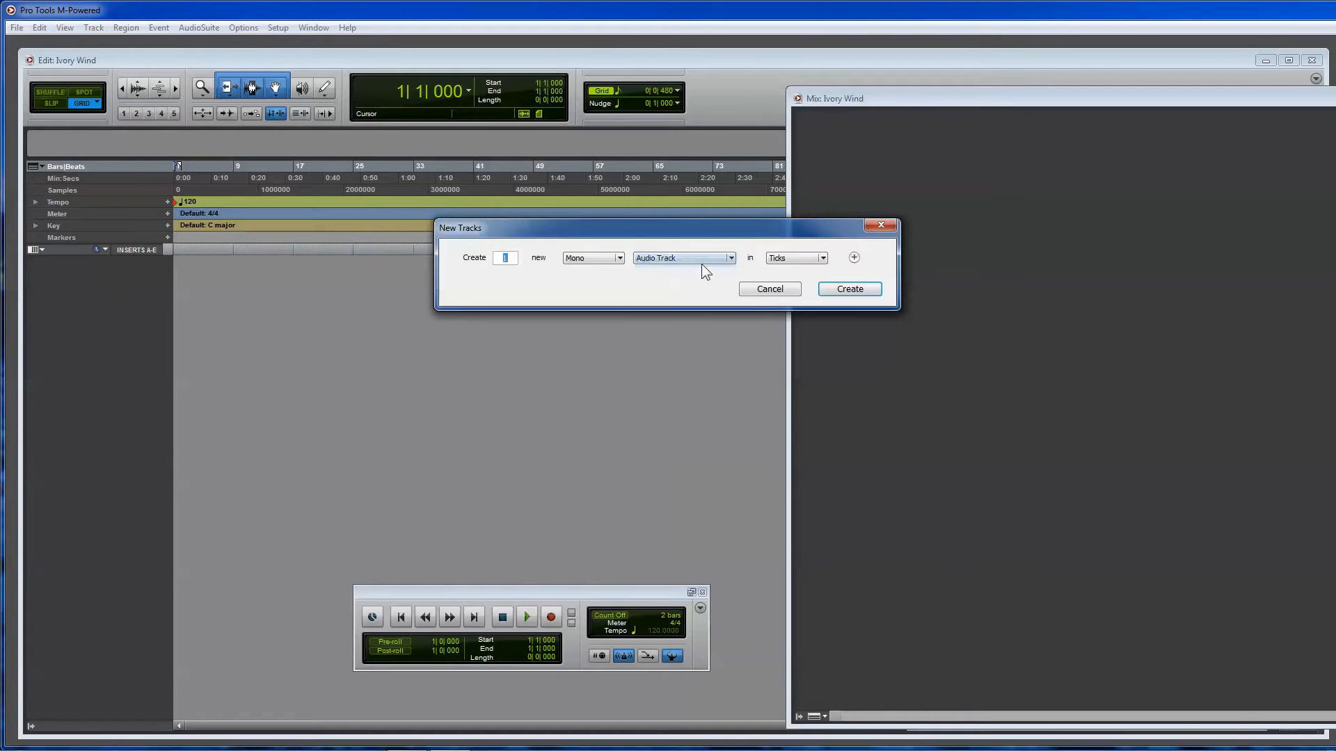
click(684, 259)
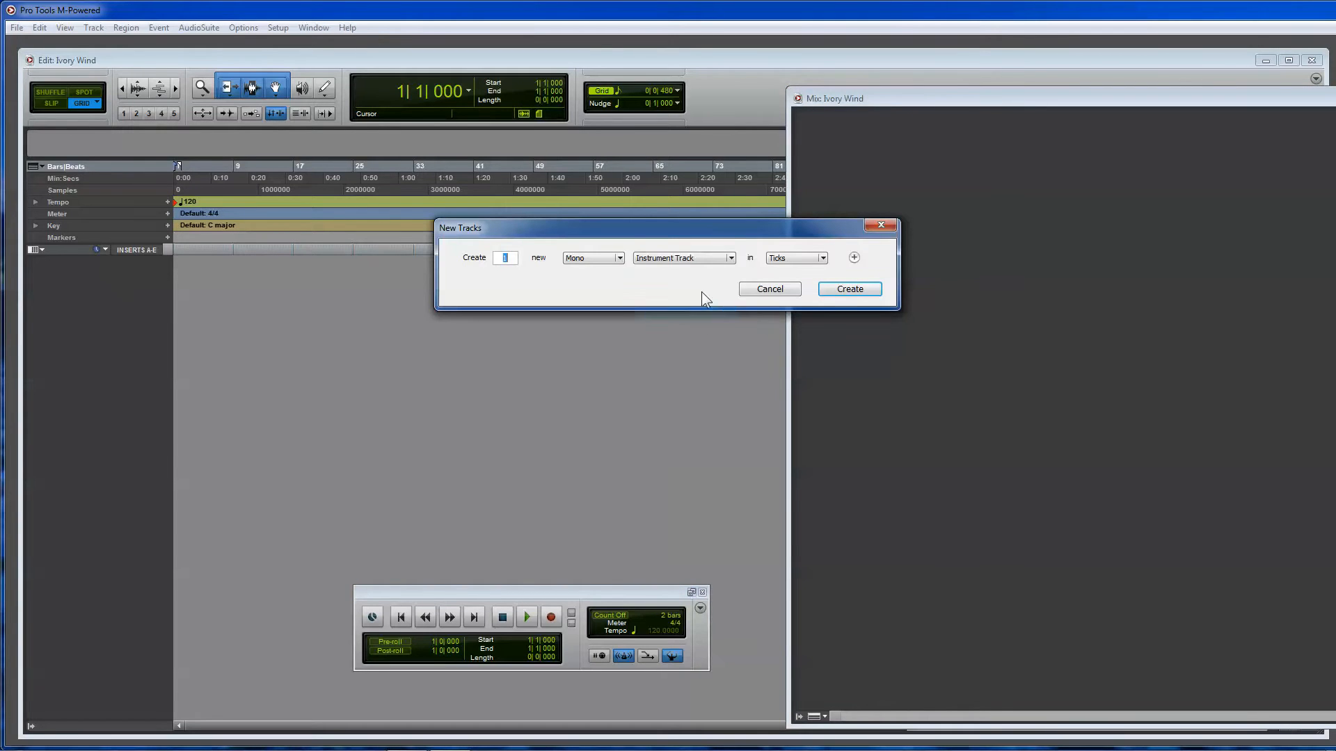
click(848, 290)
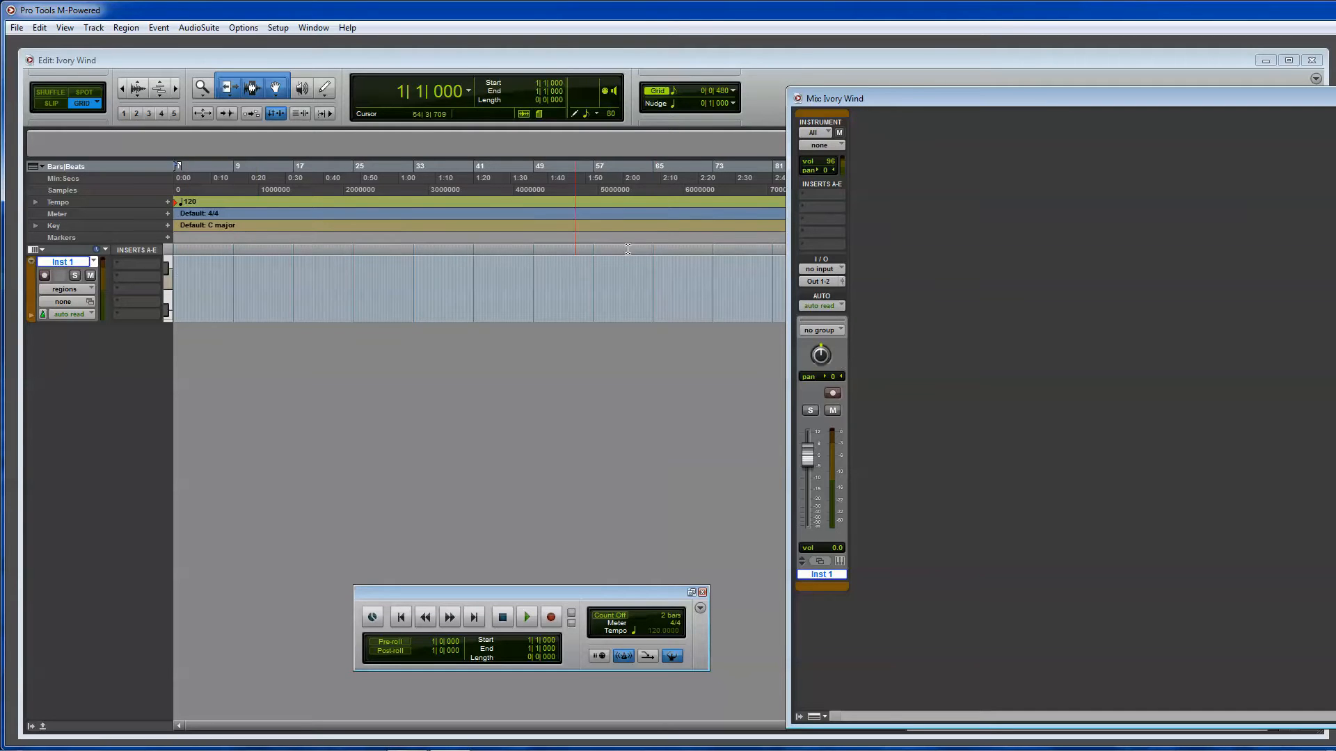
Insert the Massive synth plug-in in slot A of the Inst 1 track.
click(141, 266)
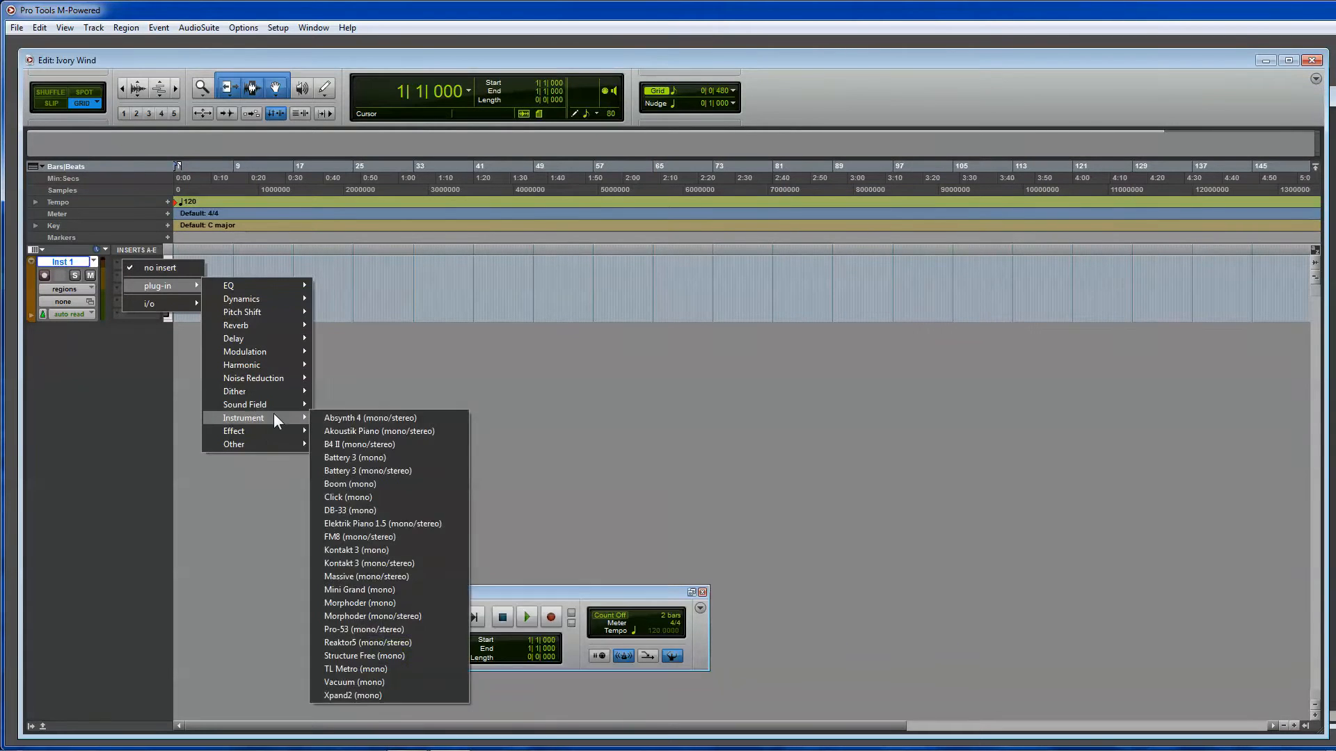
mouse_move(289, 425)
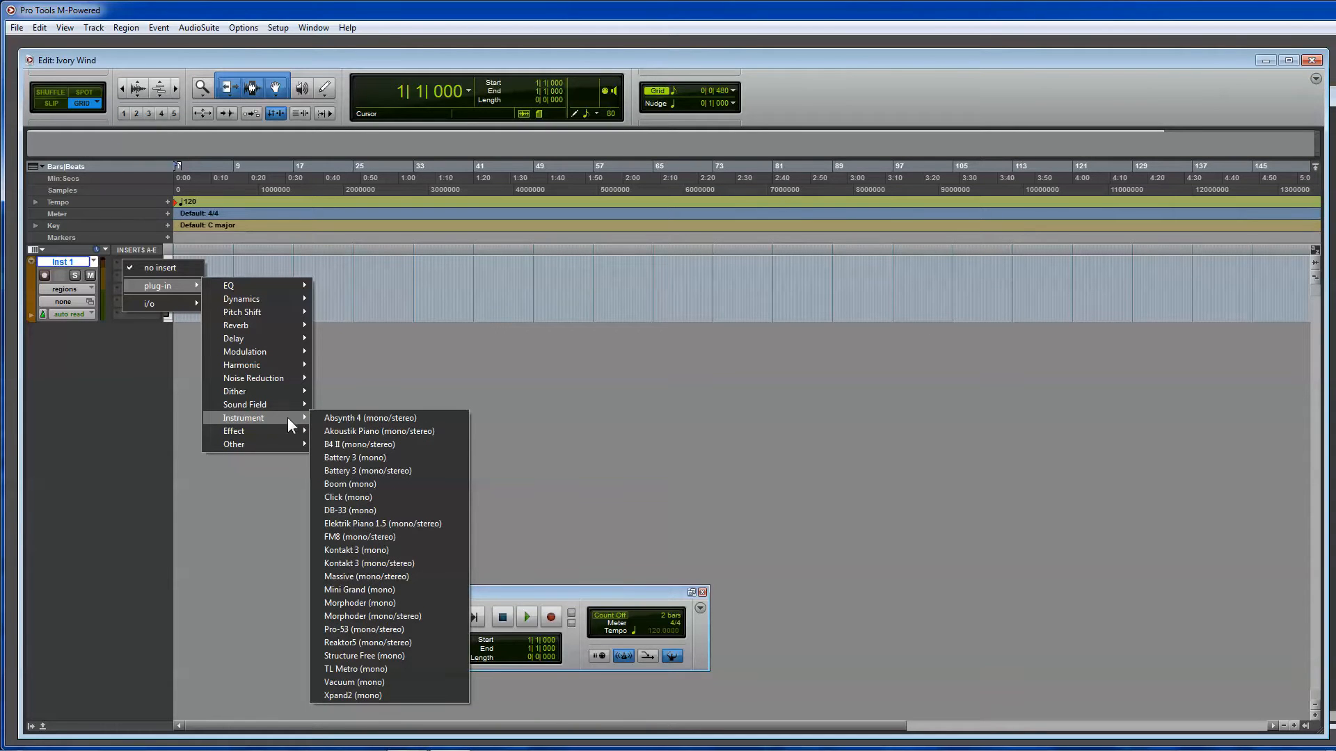
mouse_move(366, 590)
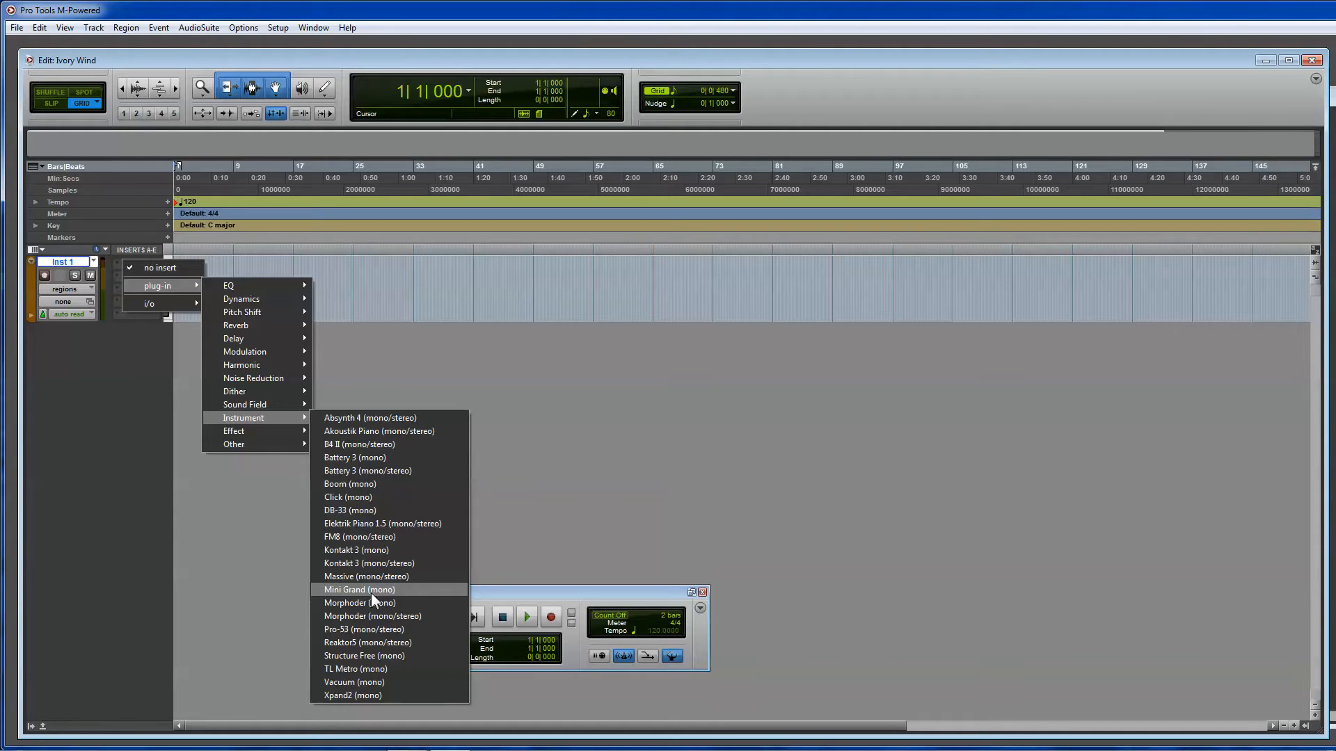
mouse_move(363, 681)
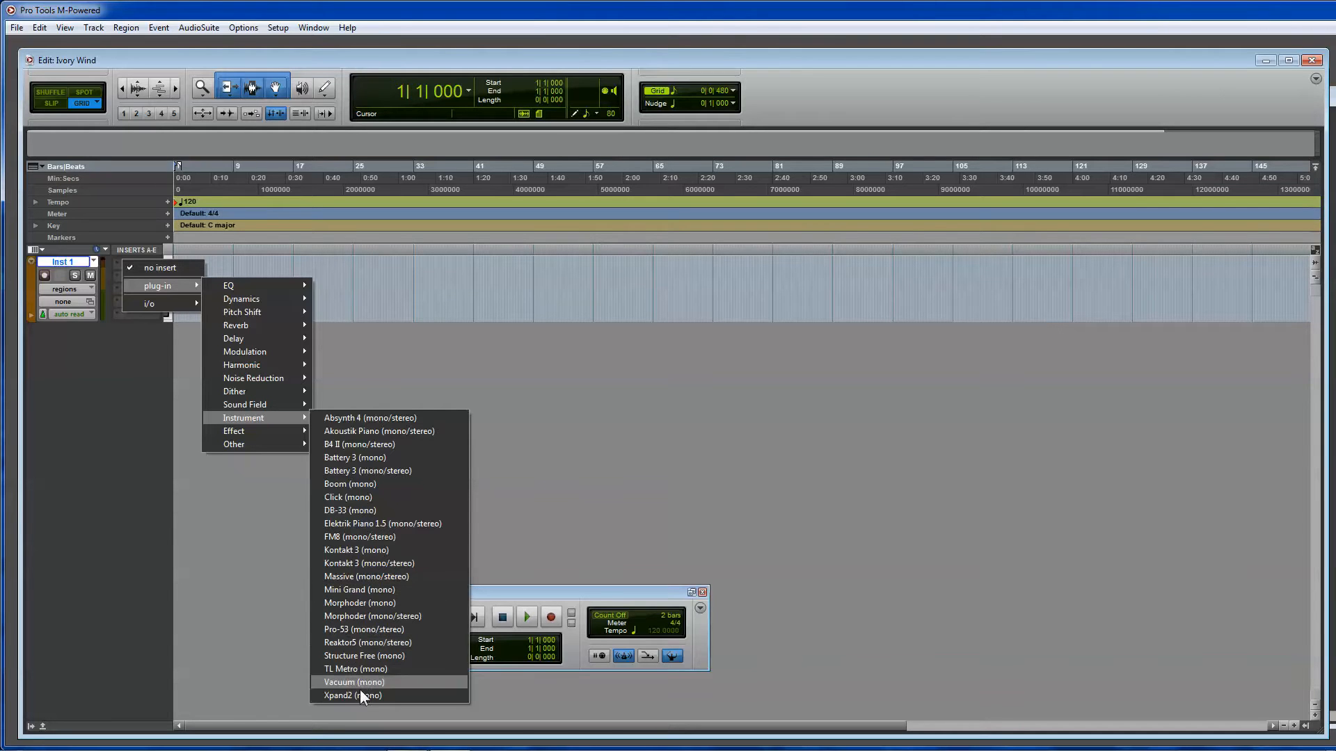
mouse_move(368, 470)
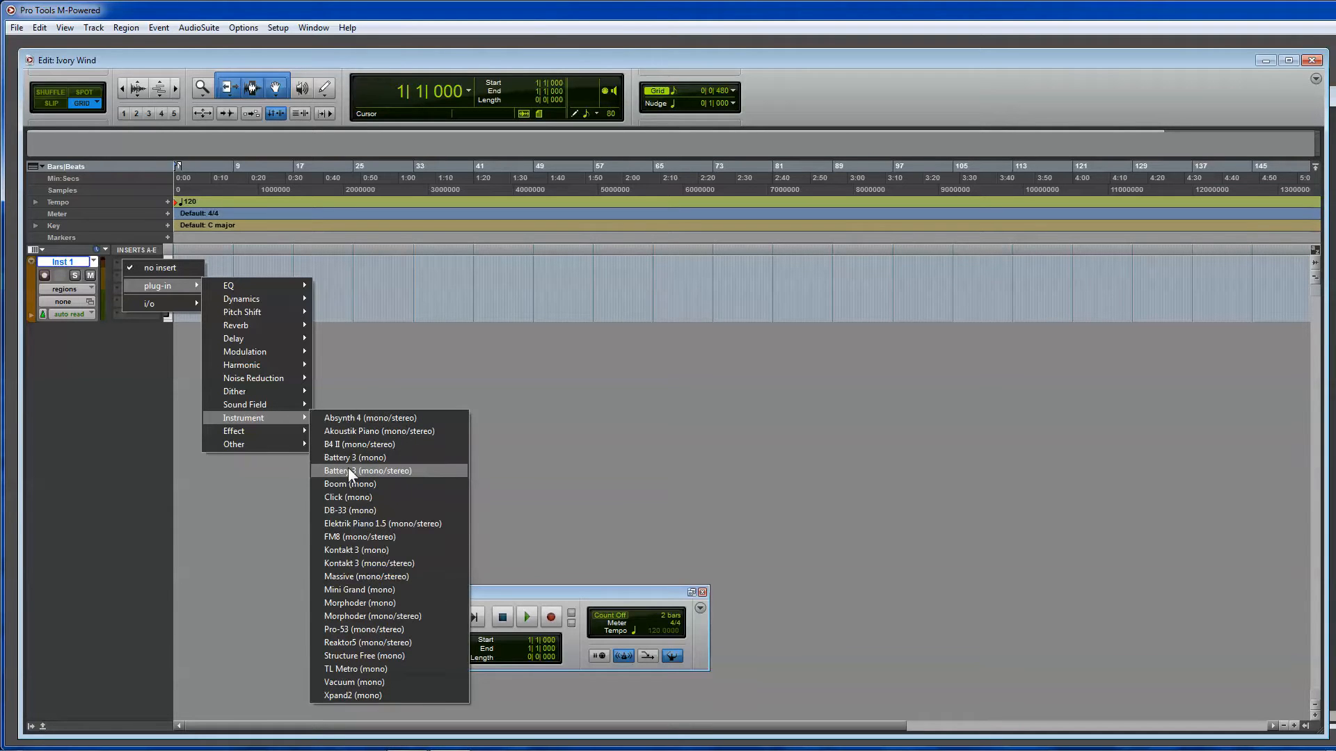
mouse_move(359, 537)
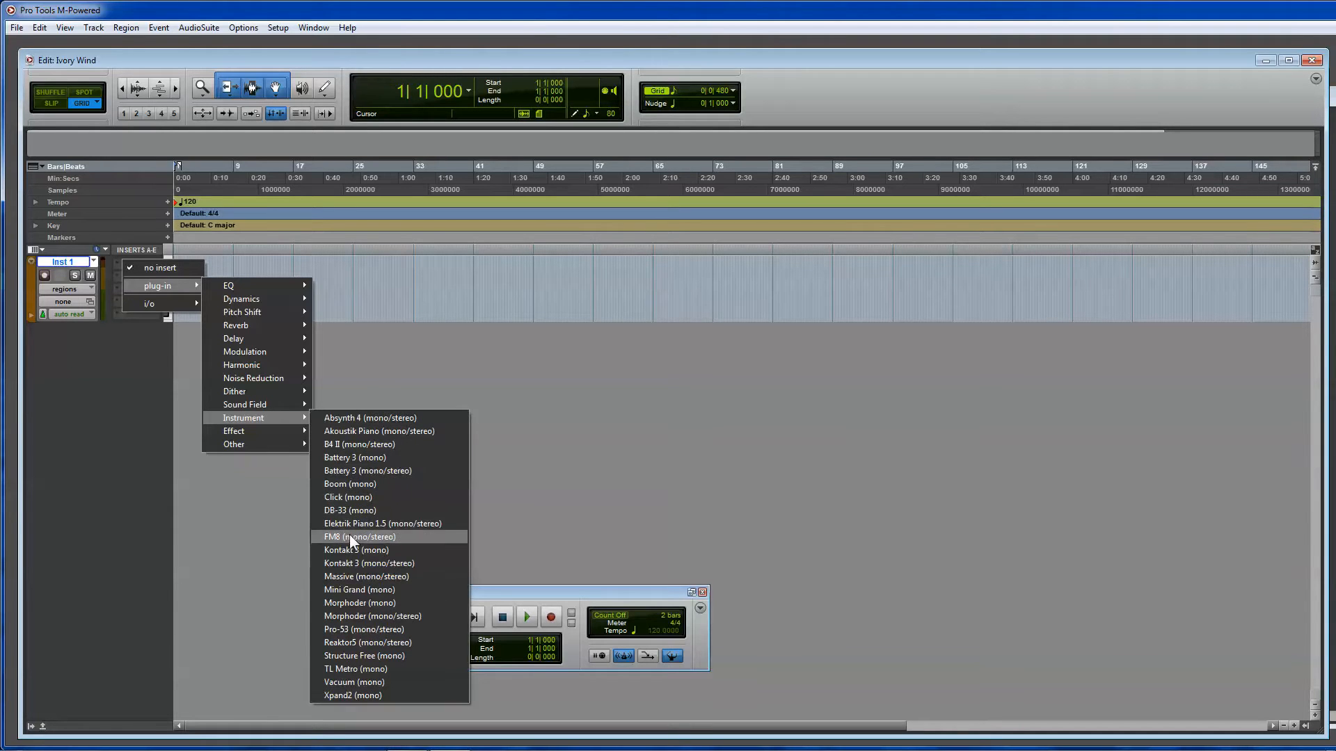
mouse_move(356, 550)
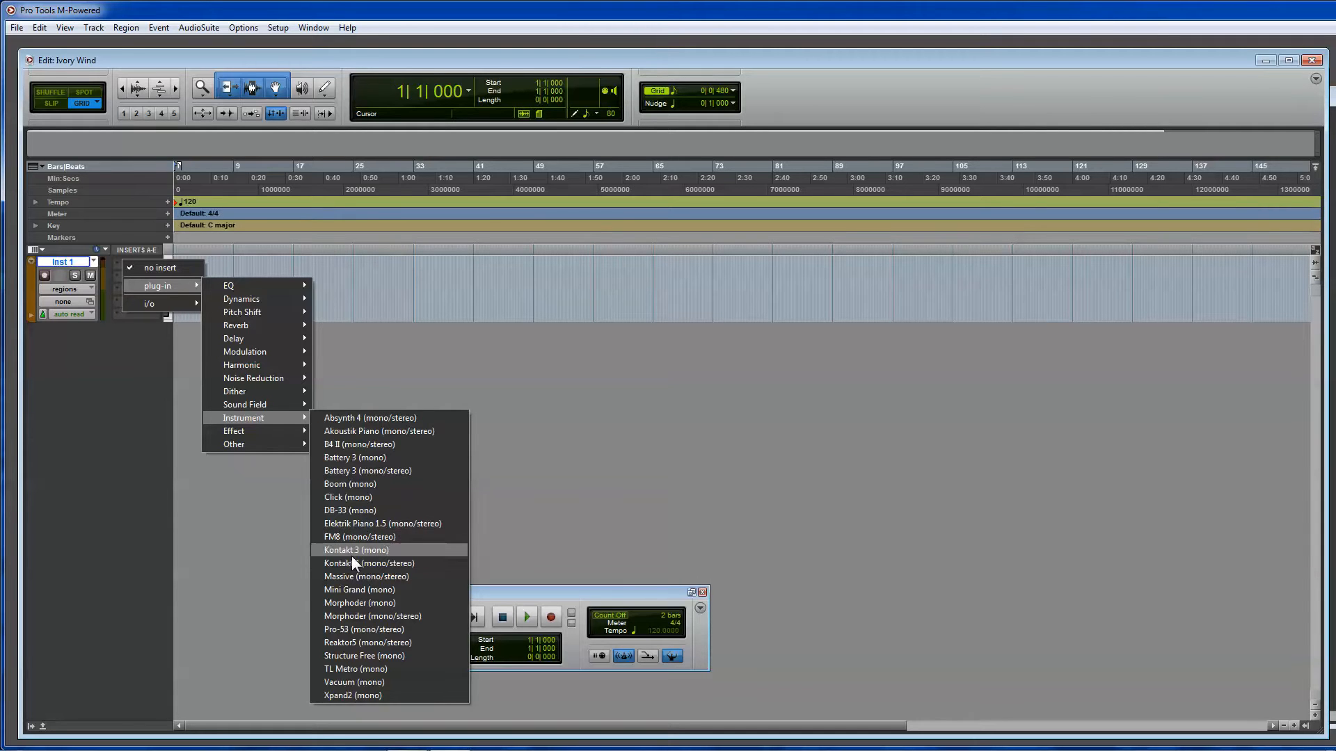
mouse_move(364, 576)
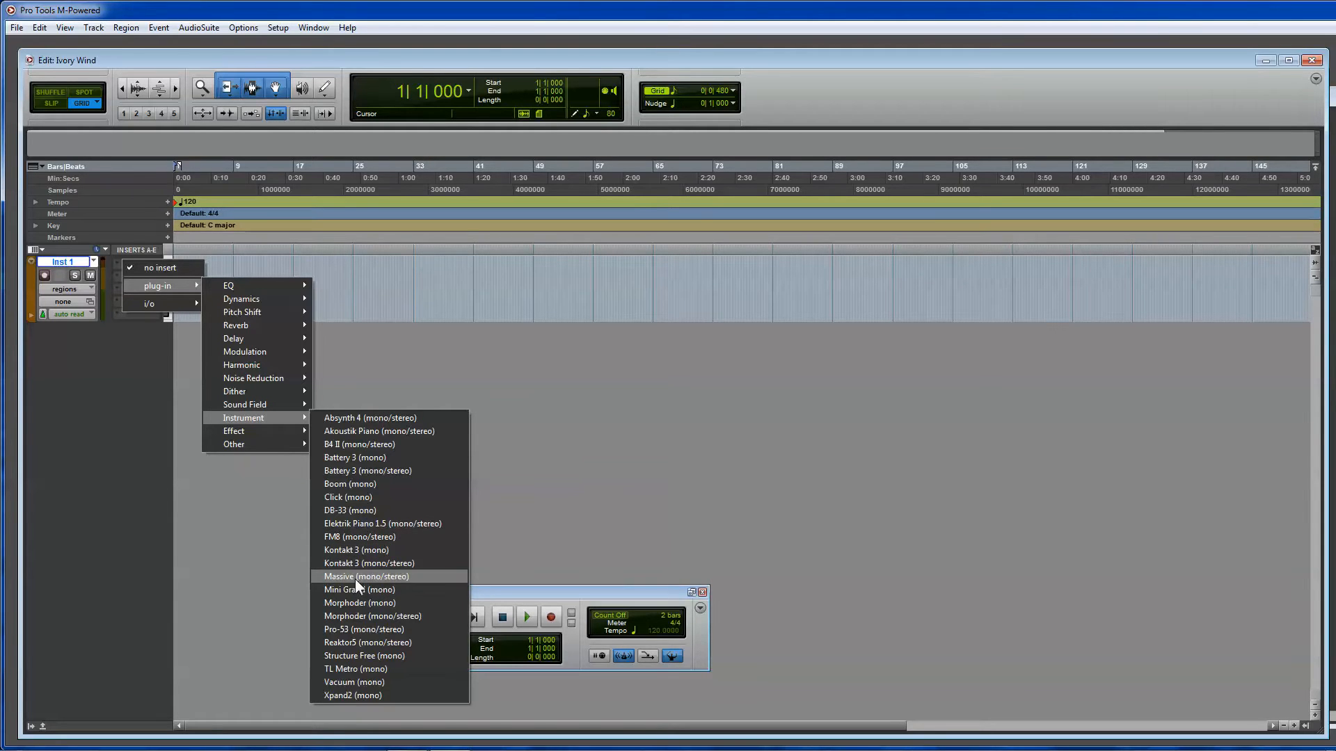
click(364, 576)
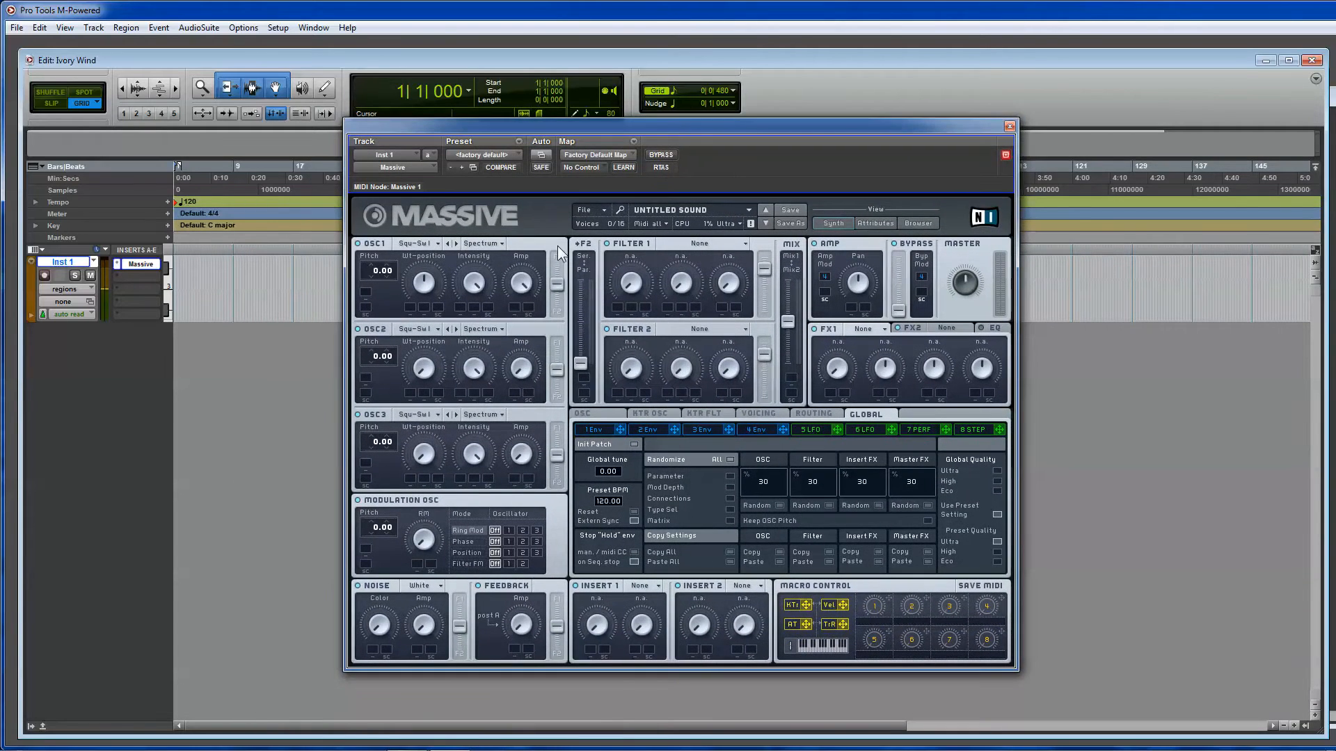
Load the Chiptunes sound into Massive and close its plug-in window.
click(483, 159)
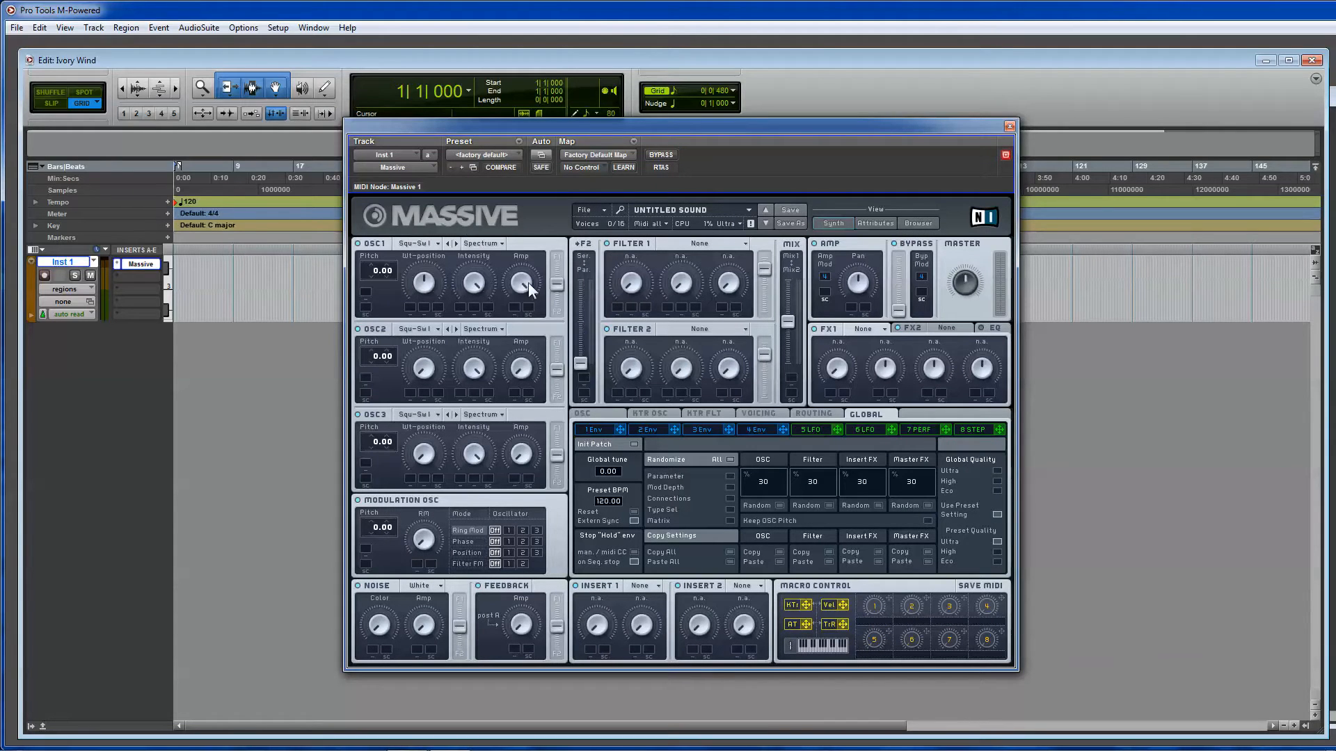
click(737, 210)
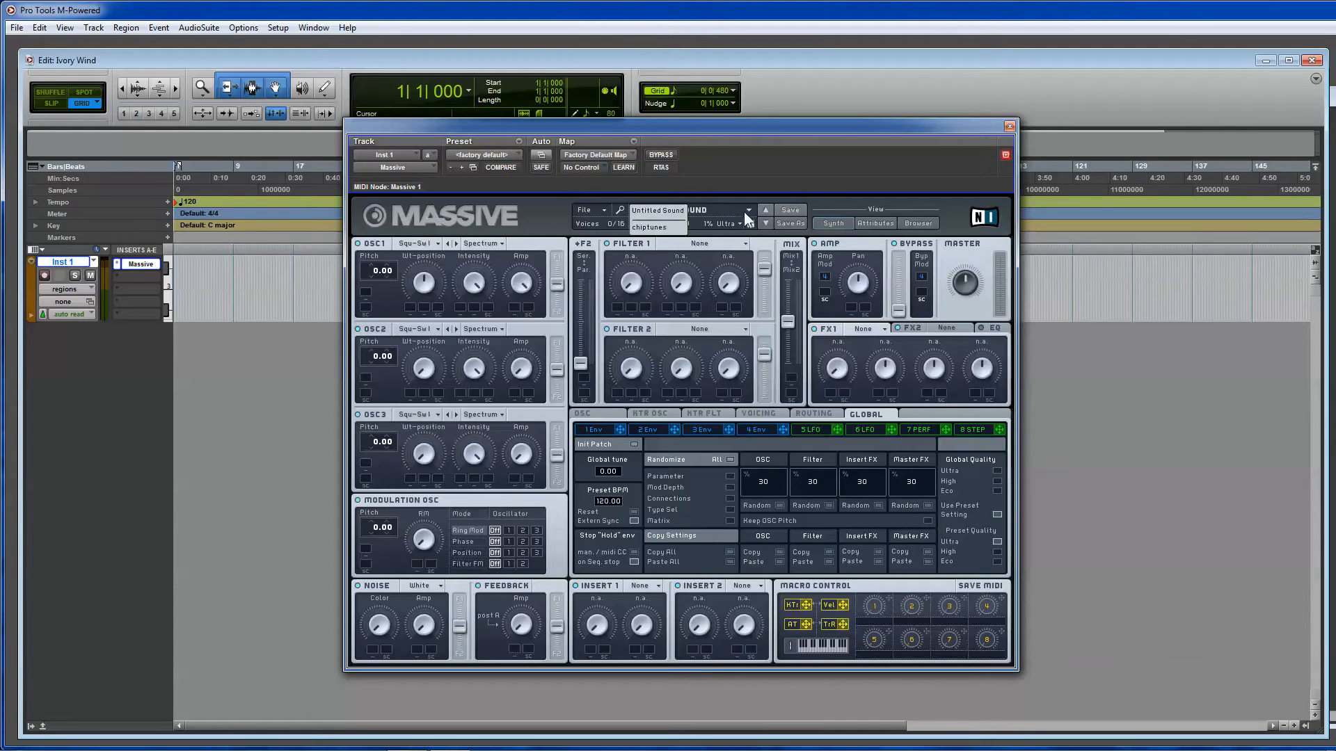
click(650, 227)
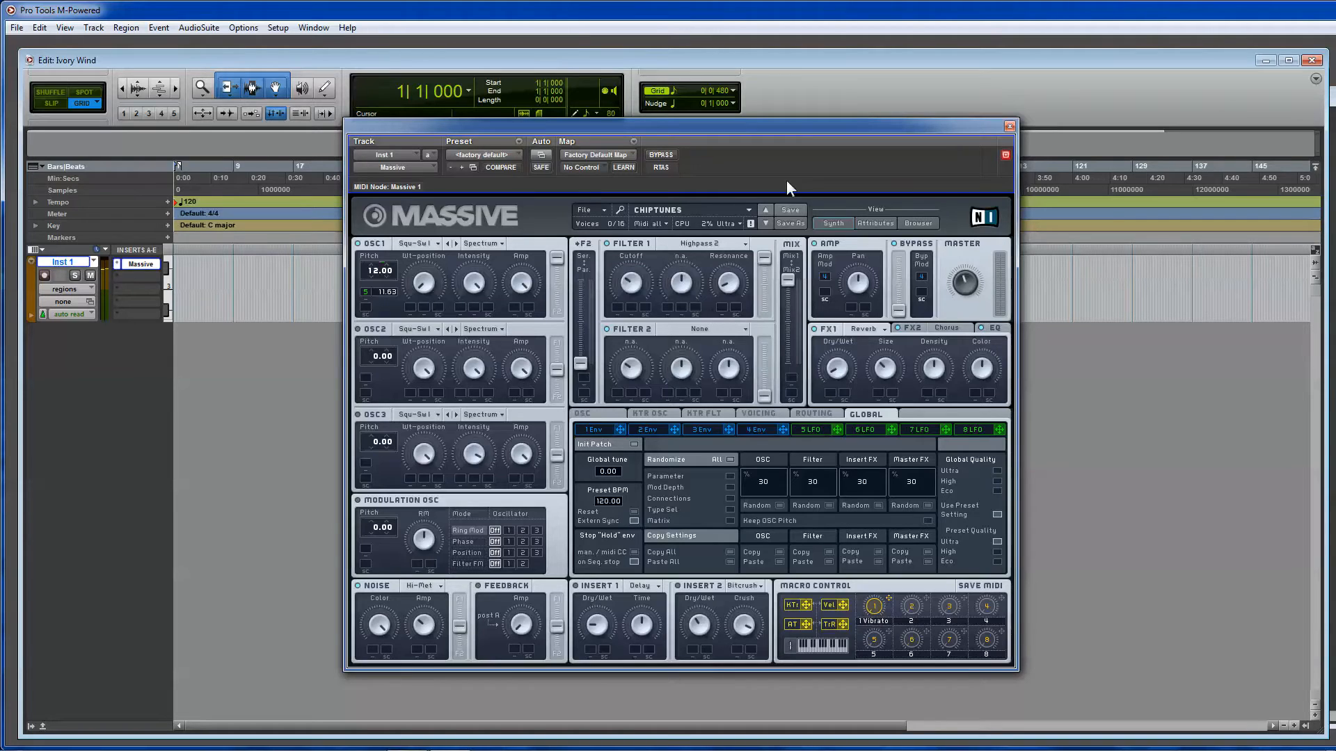
click(1010, 126)
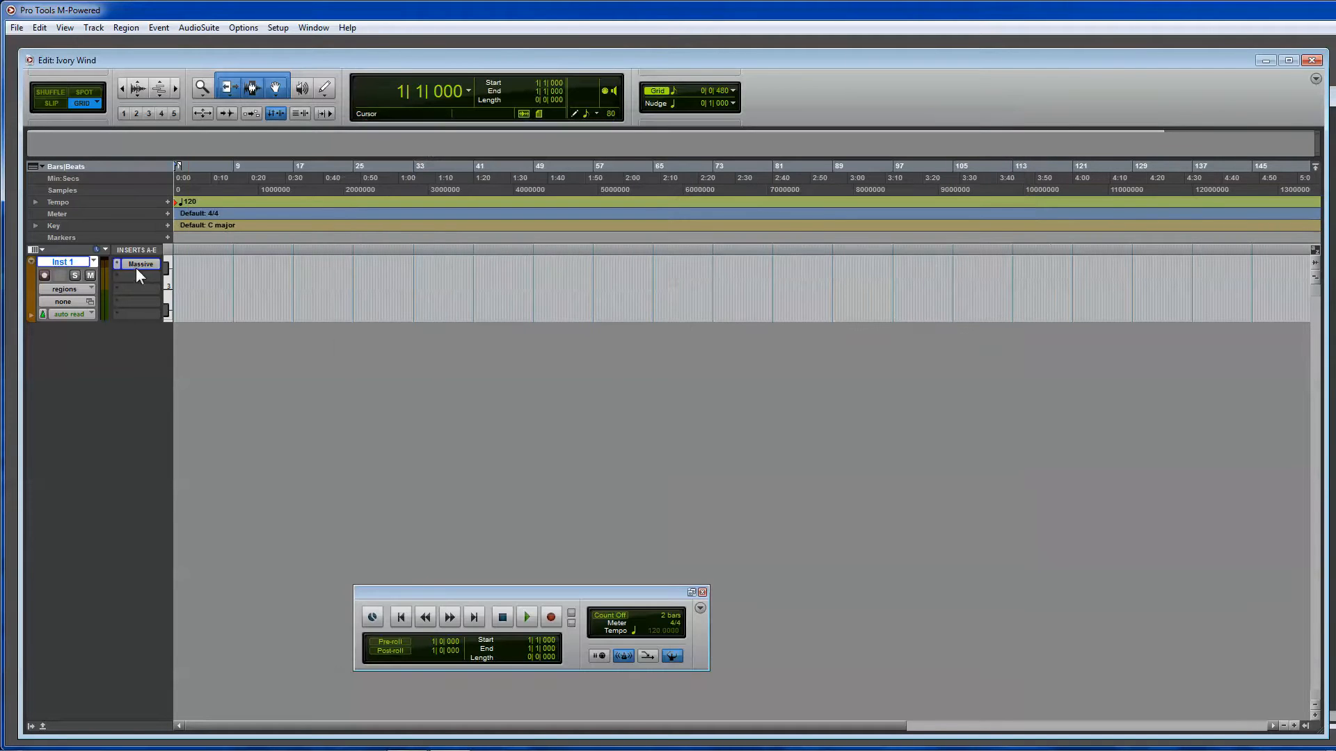
Swap Massive for the Mini Grand piano on Inst 1 and choose a piano preset.
click(140, 263)
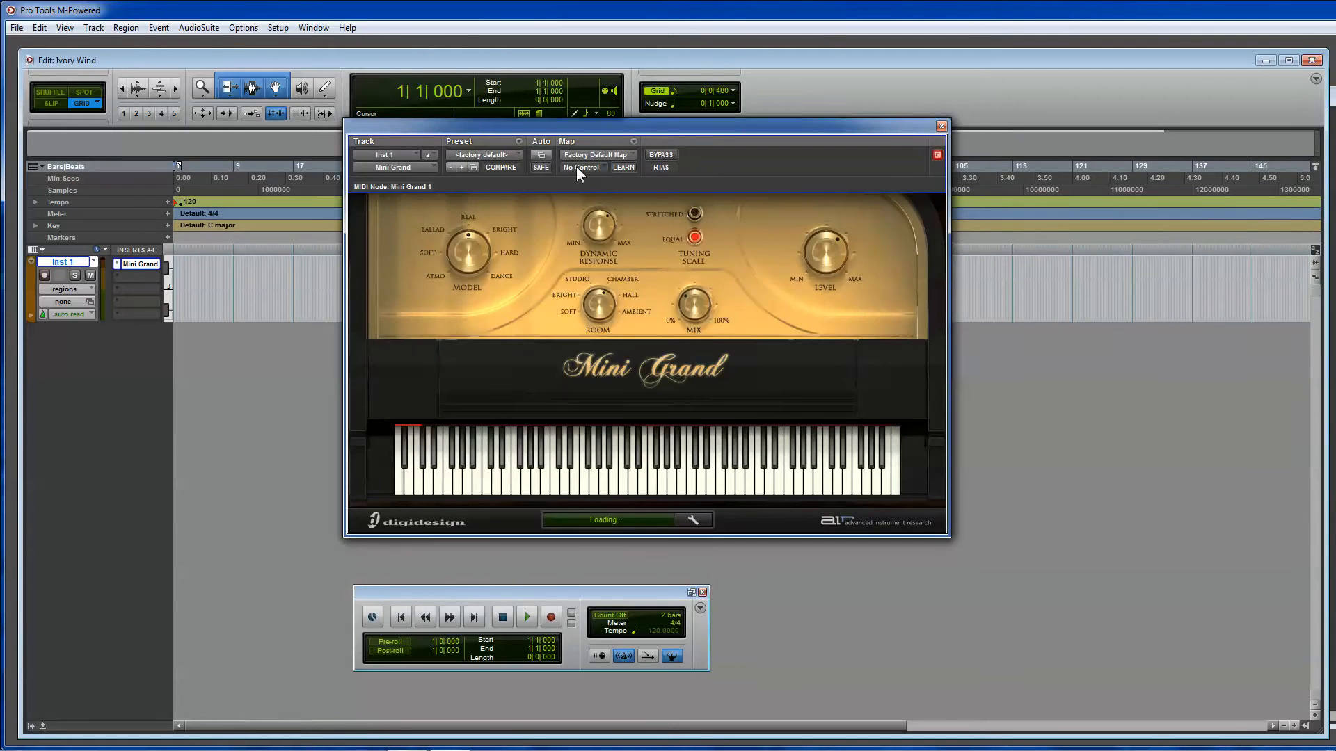
click(483, 141)
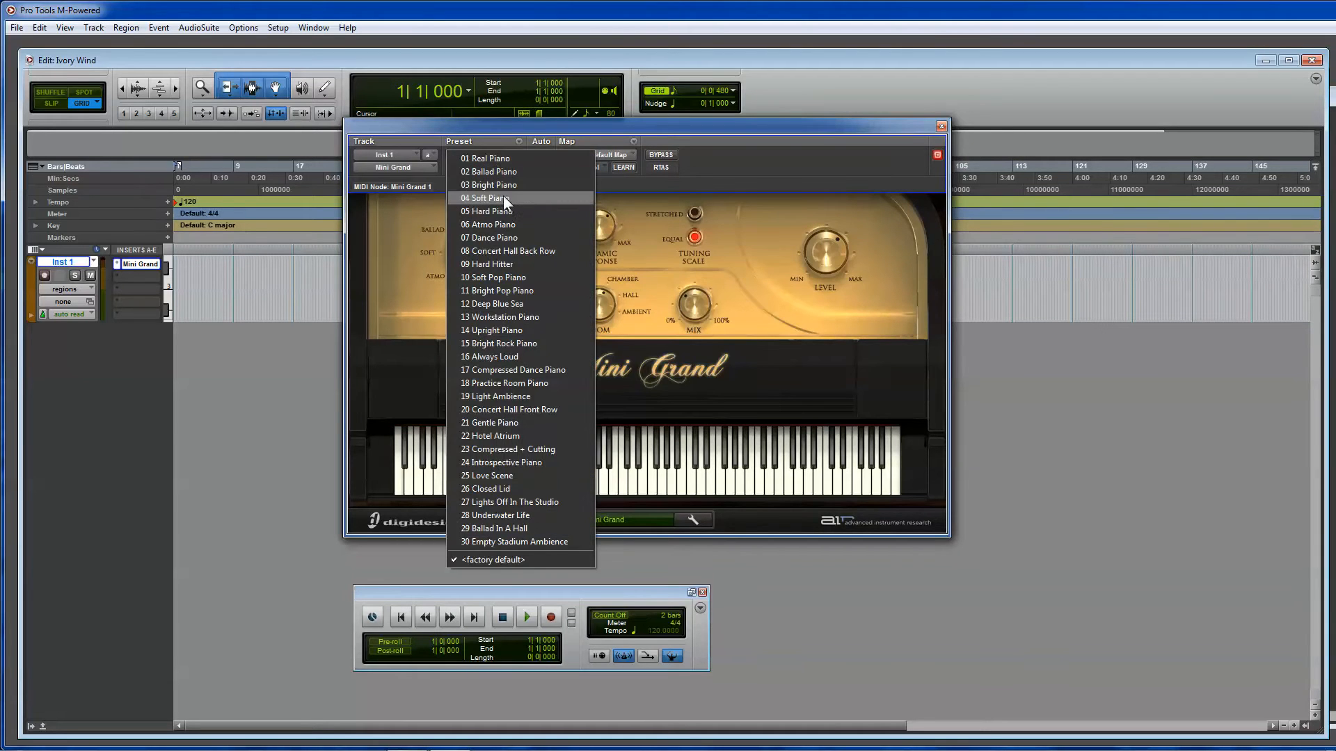
click(941, 126)
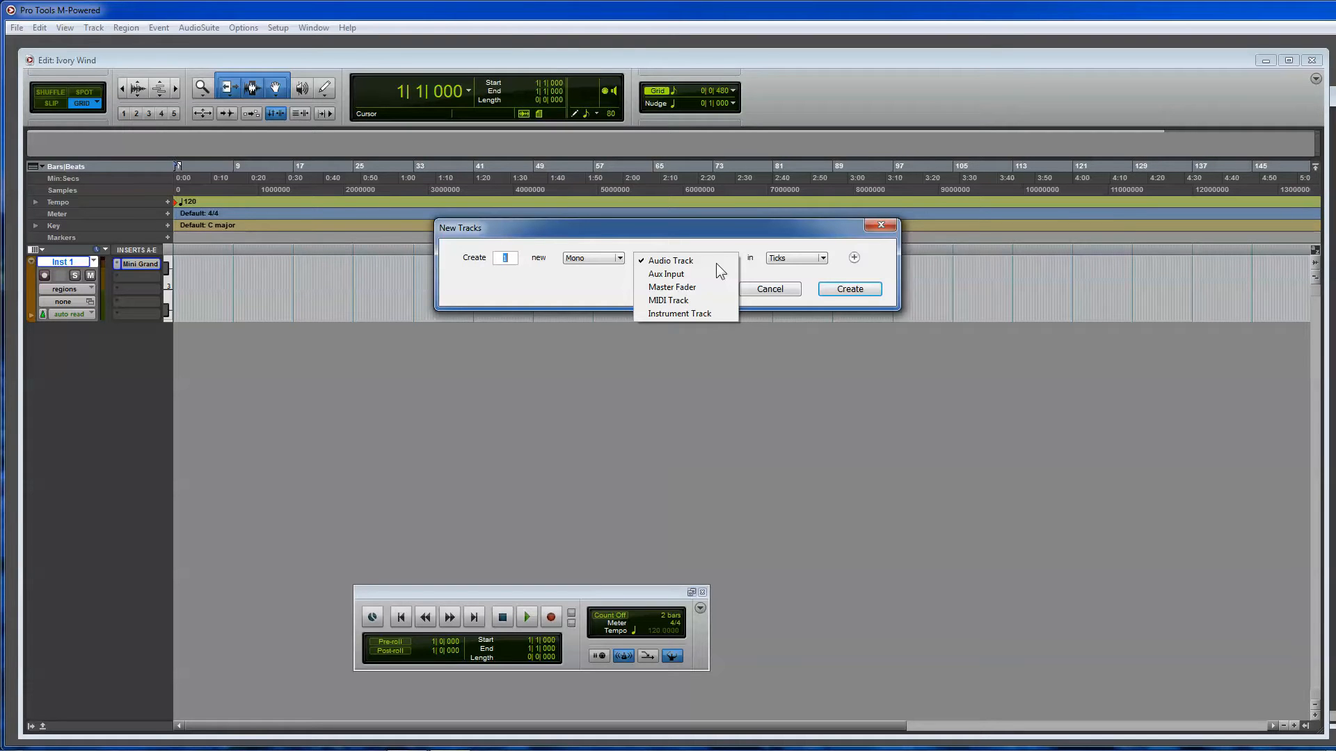
Create a mono Audio 1 track with the Click plug-in inserted and its window closed.
click(848, 288)
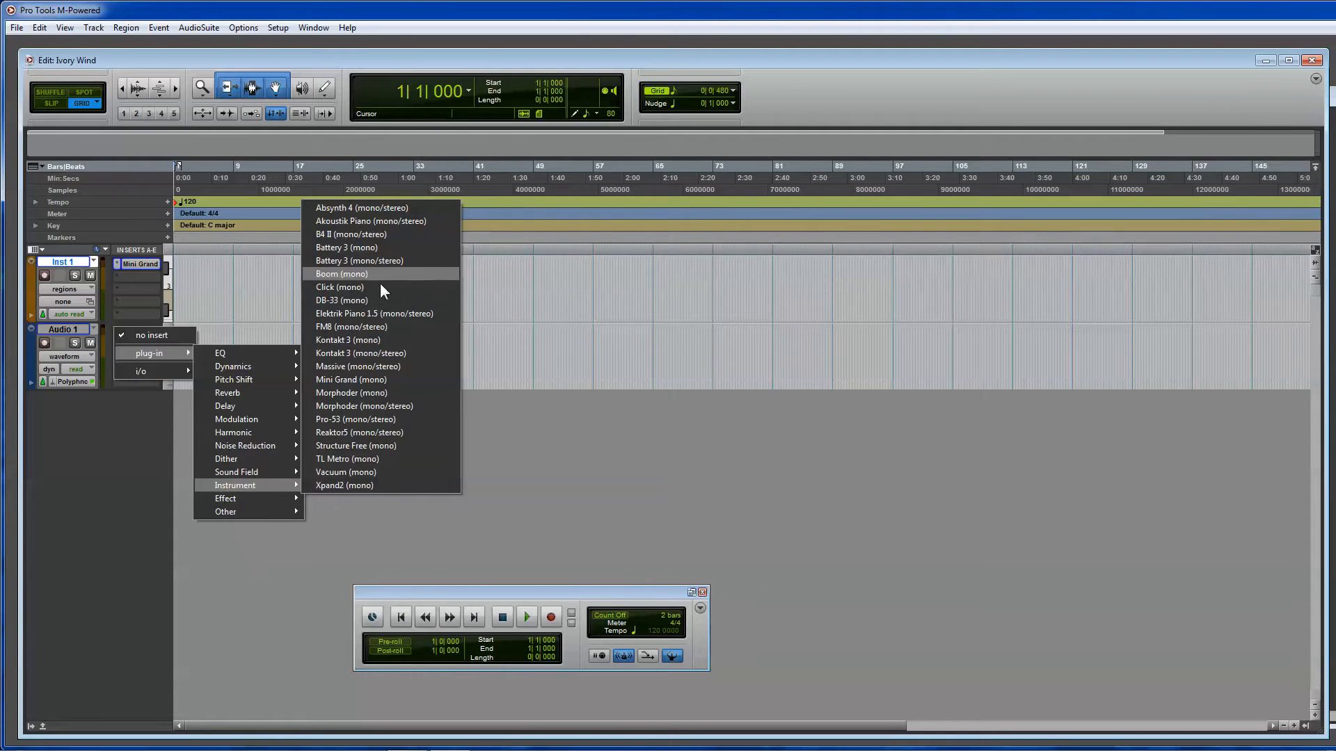
click(339, 287)
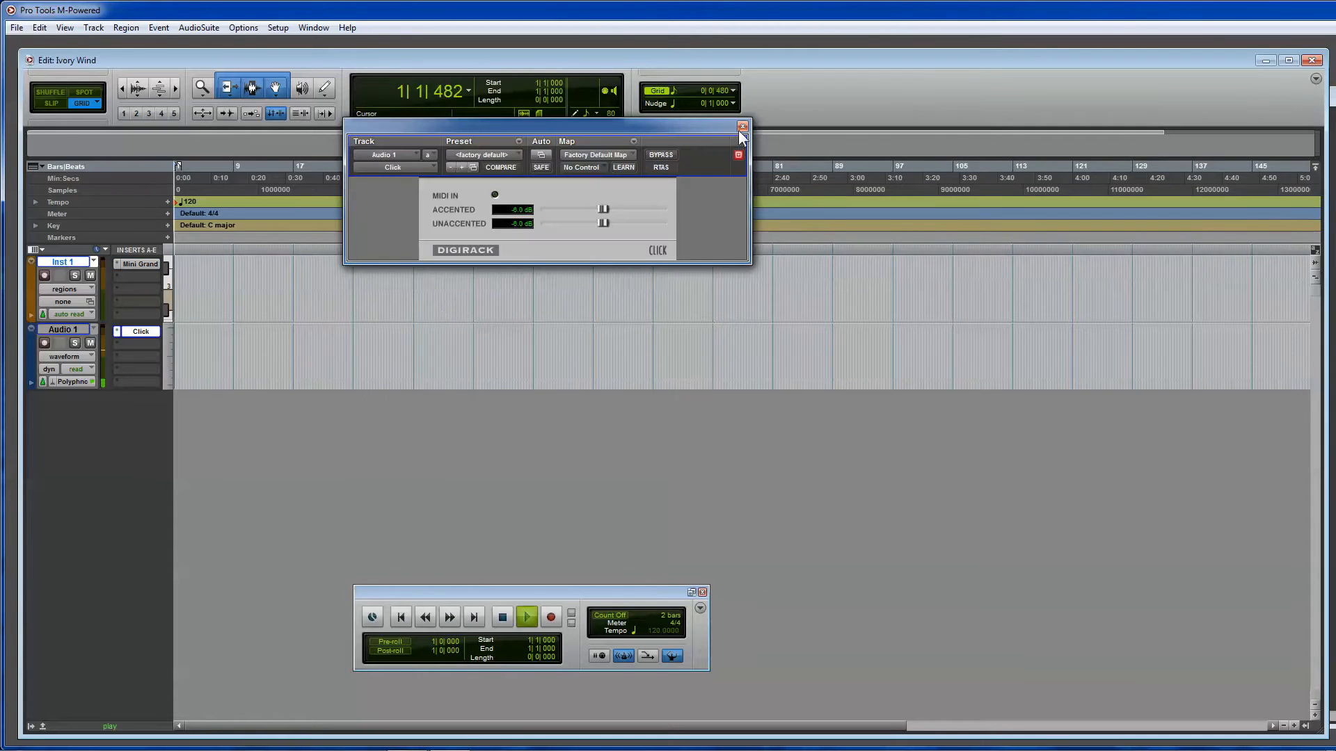
click(738, 125)
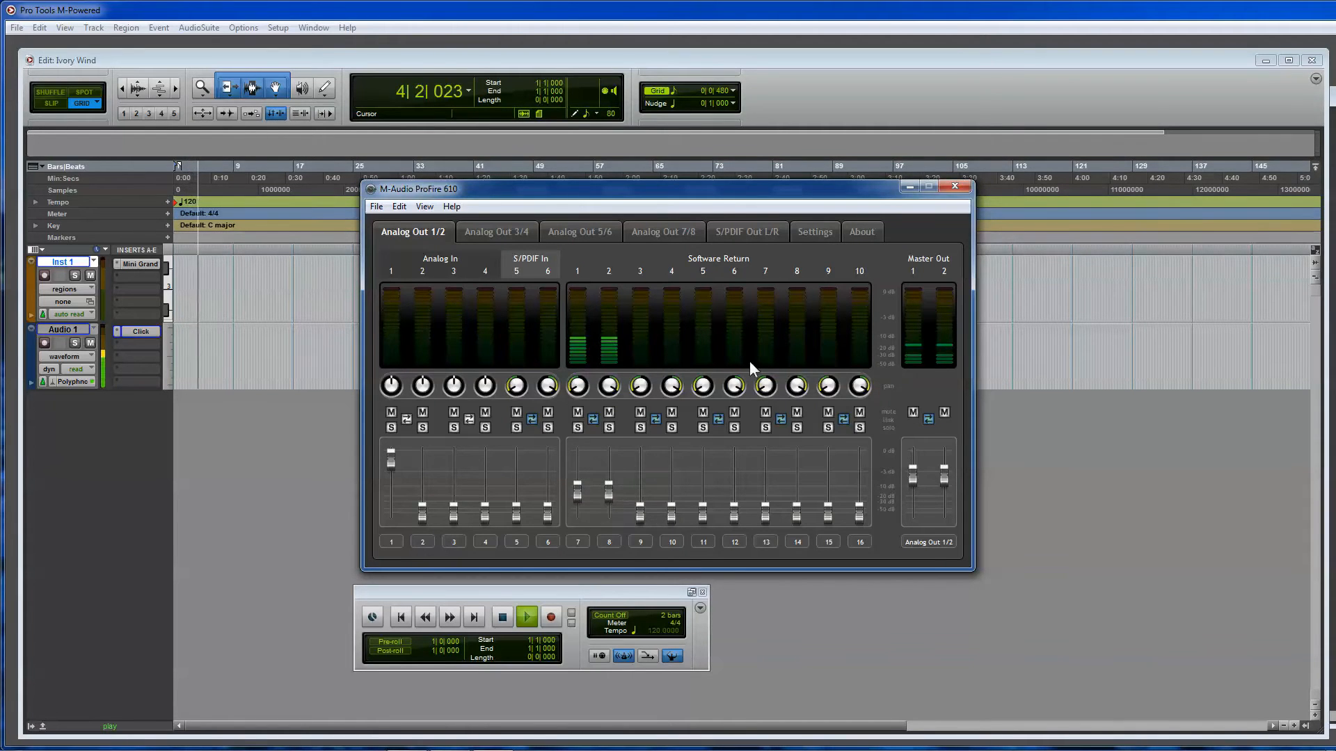
Close the ProFire 610 control panel to return to the Pro Tools Mix window.
click(954, 185)
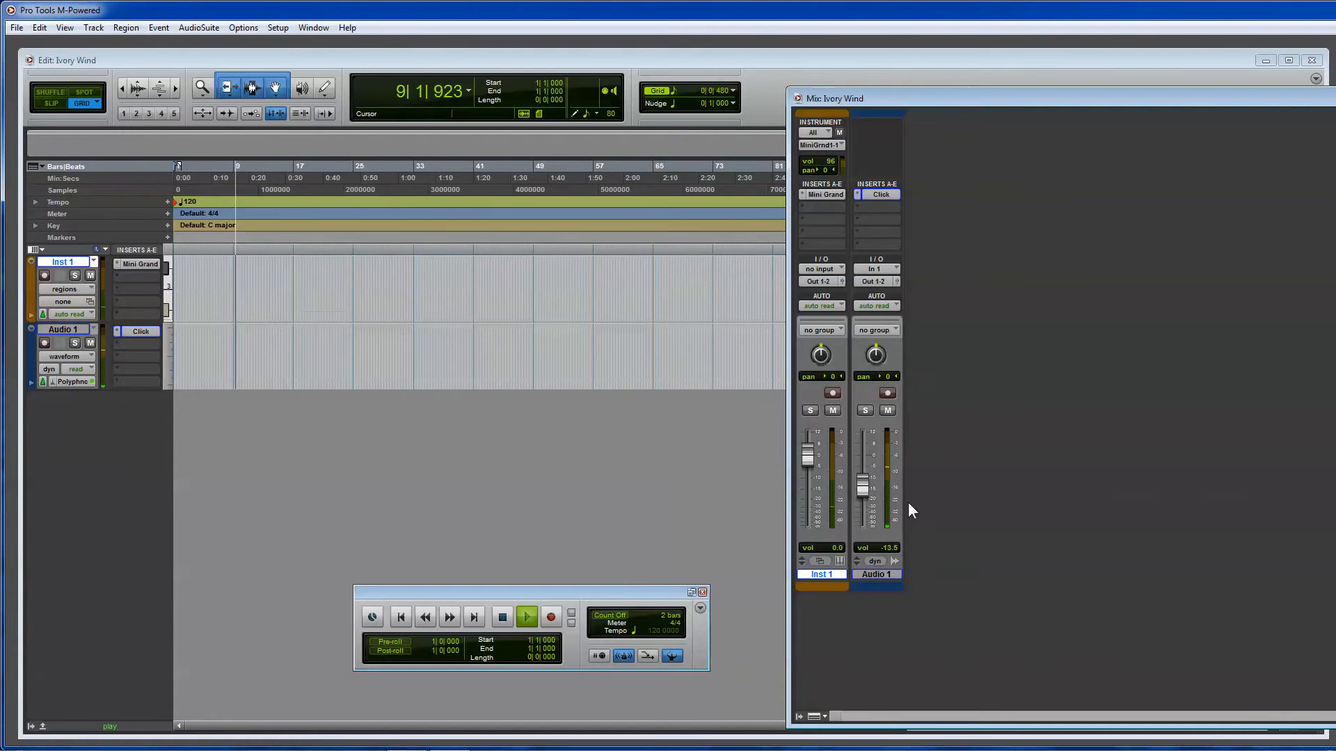
Rename the Inst 1 instrument track to Piano through the Name the track dialog.
click(525, 615)
text(CLICK)
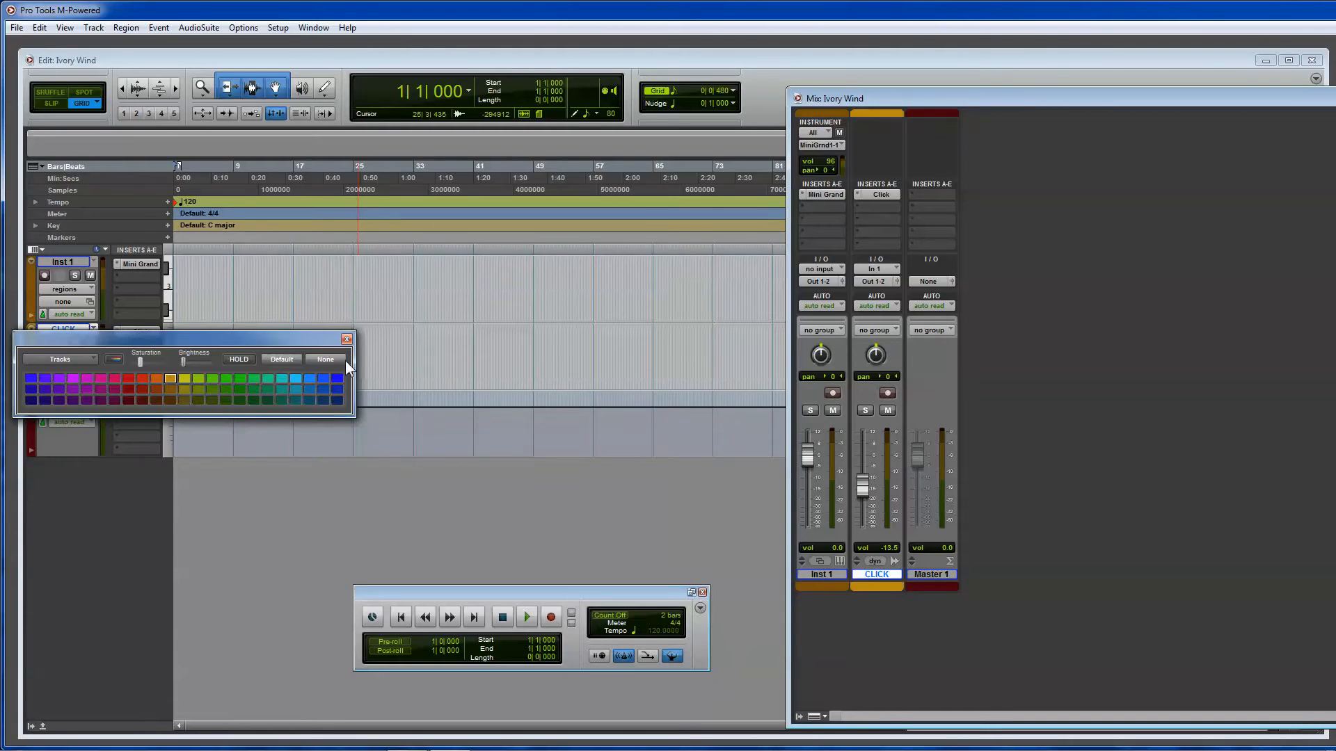
click(324, 359)
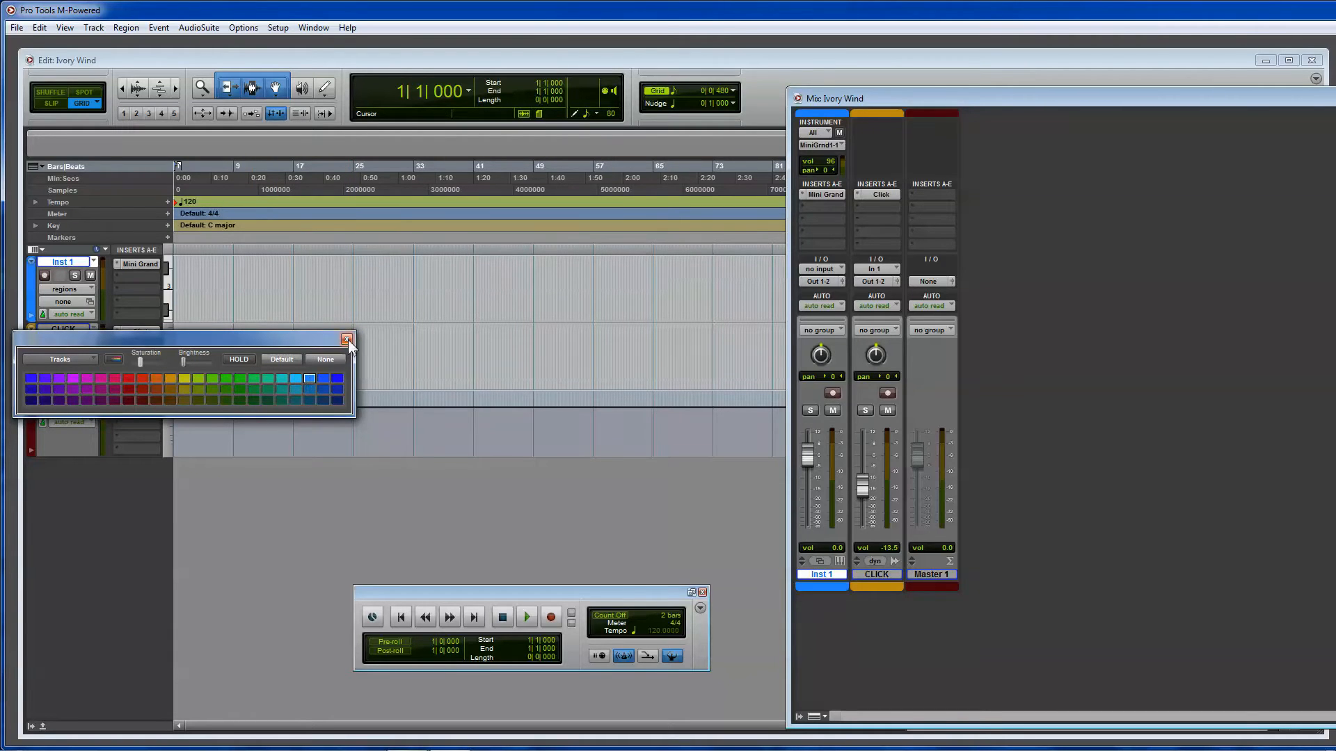
click(346, 338)
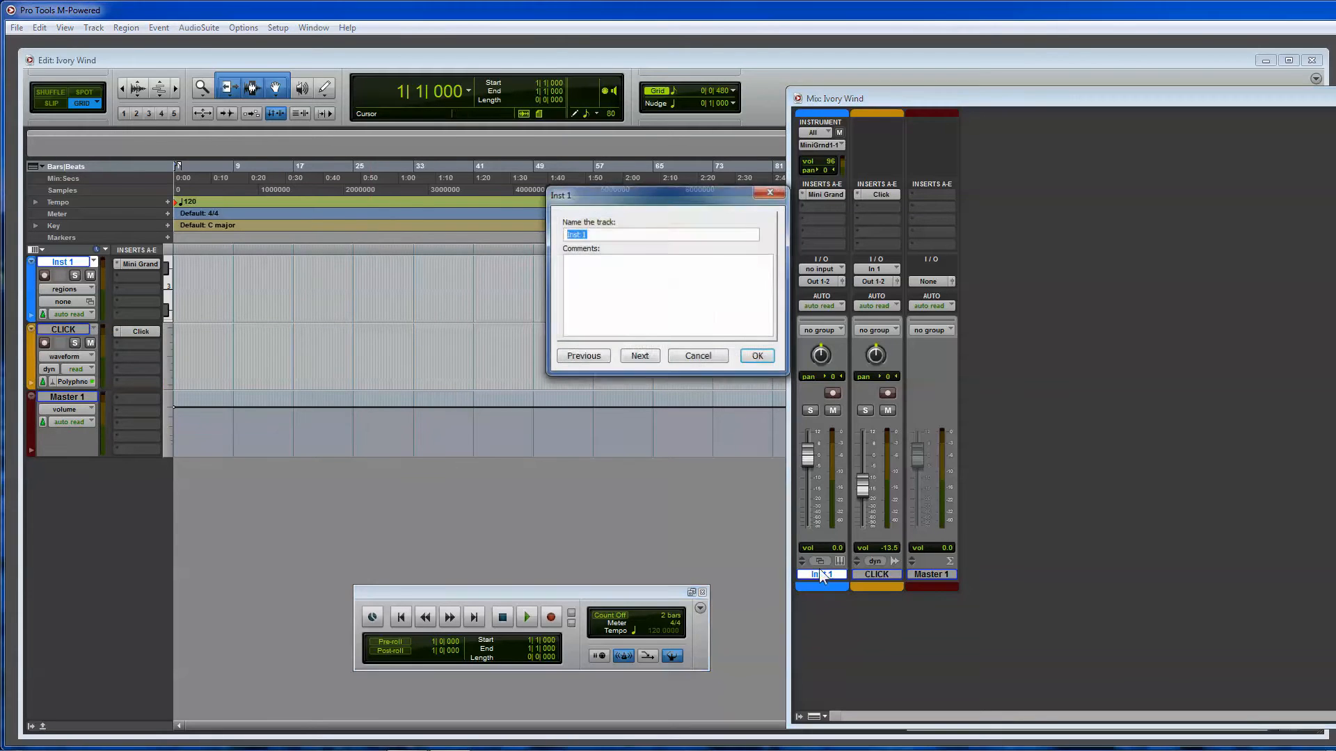
click(754, 355)
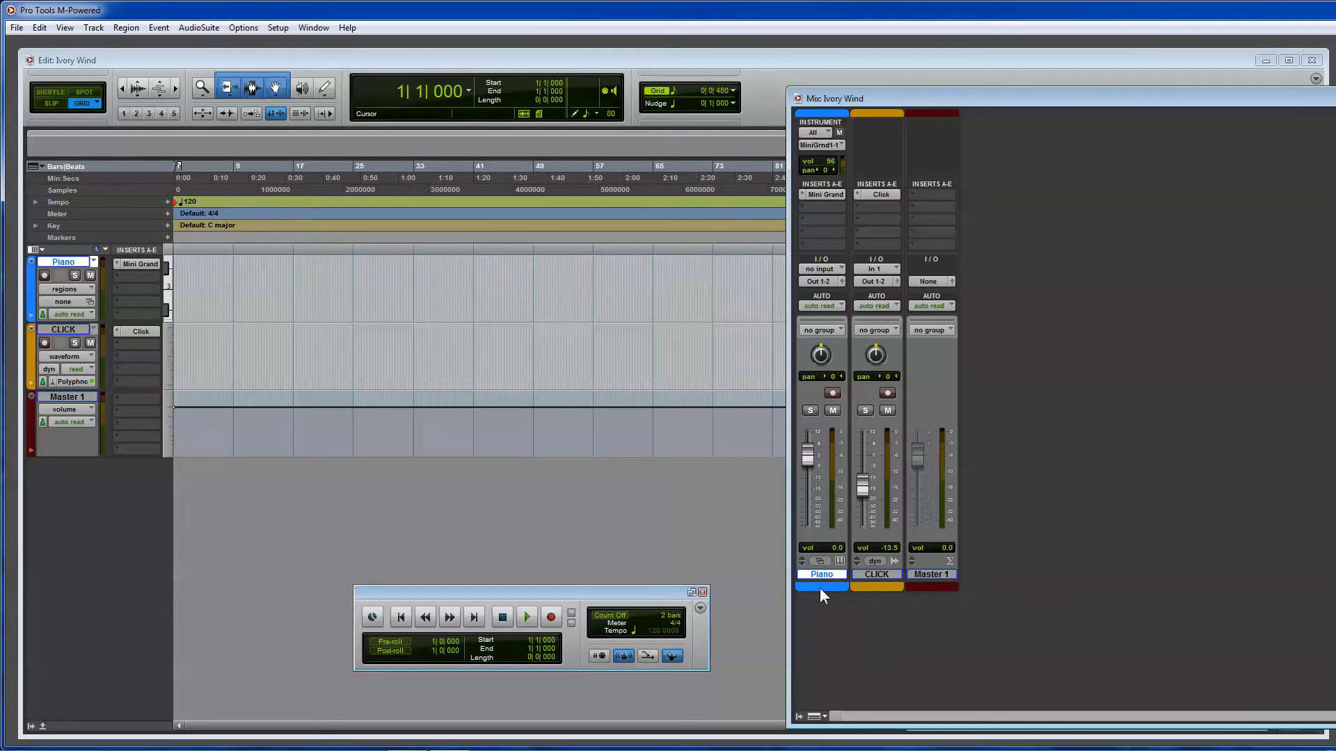
mouse_move(818, 601)
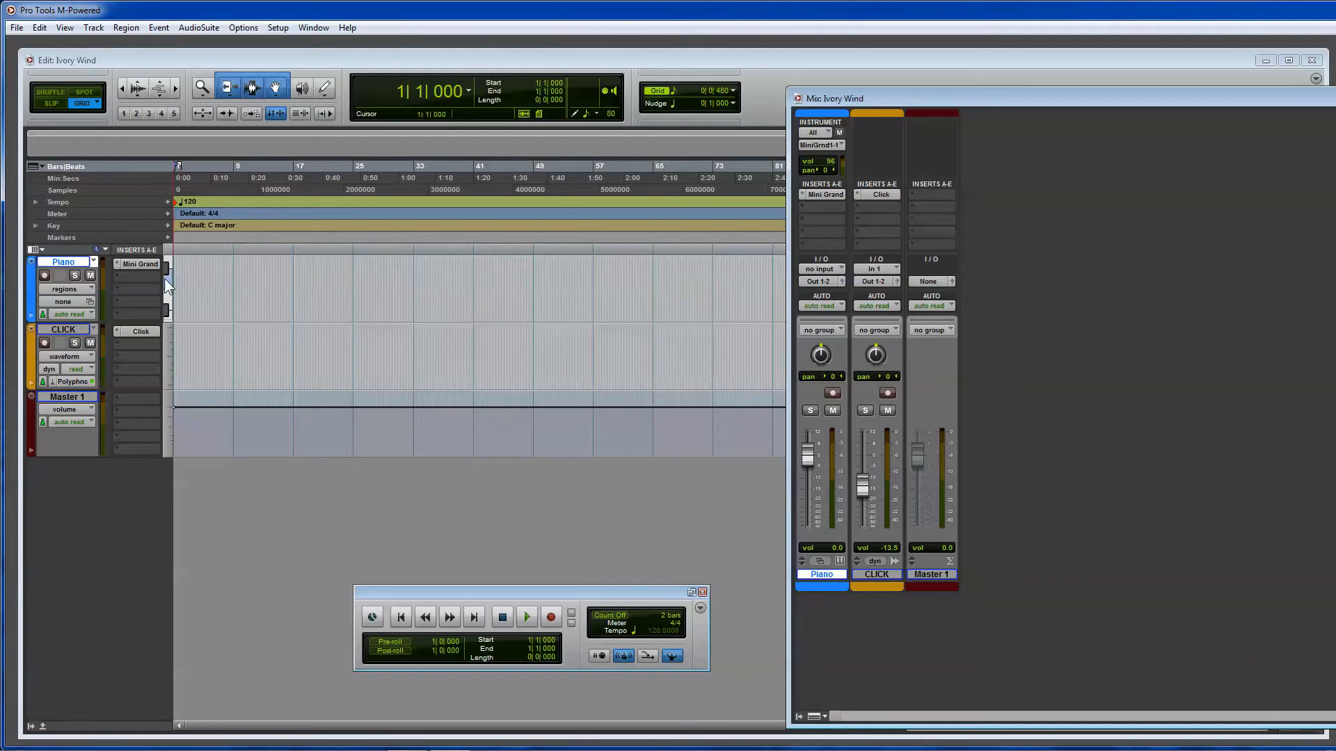
mouse_move(45, 276)
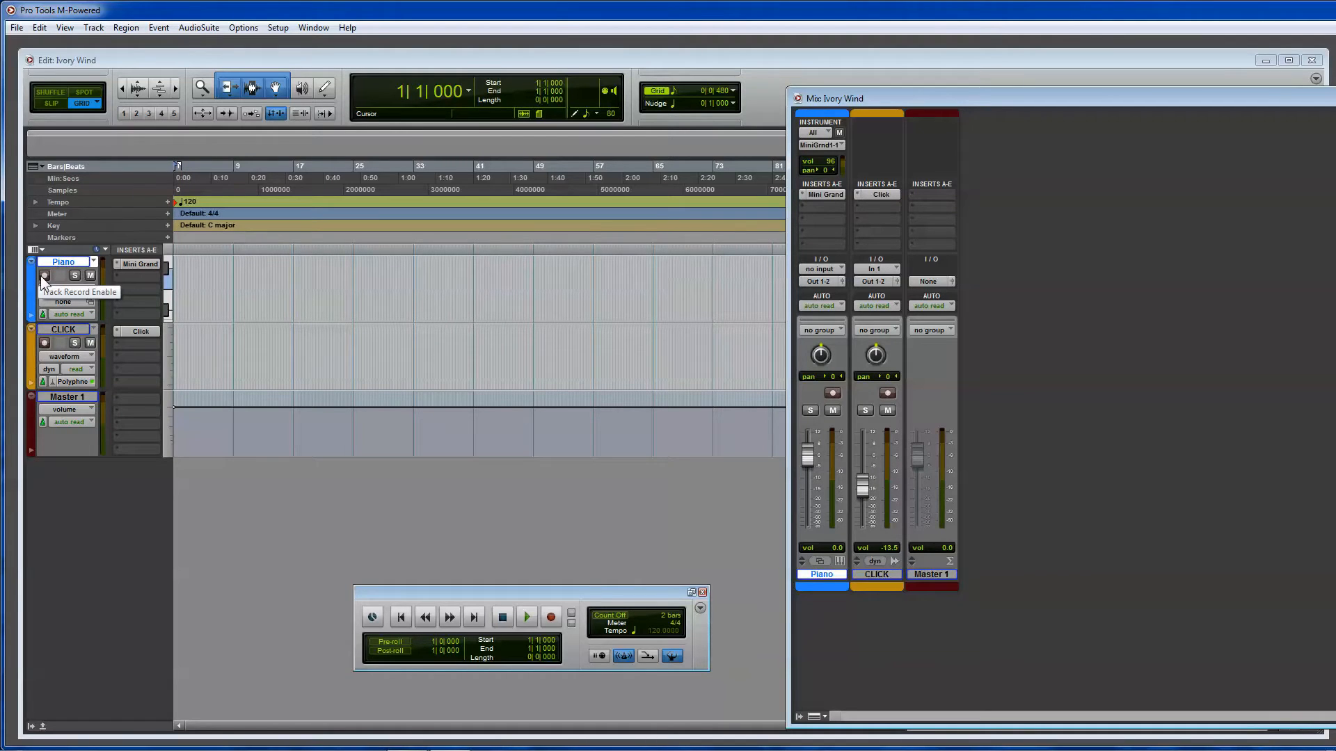
Record-enable the Piano track, test playback and dismiss the ProFire 610 panel.
click(526, 617)
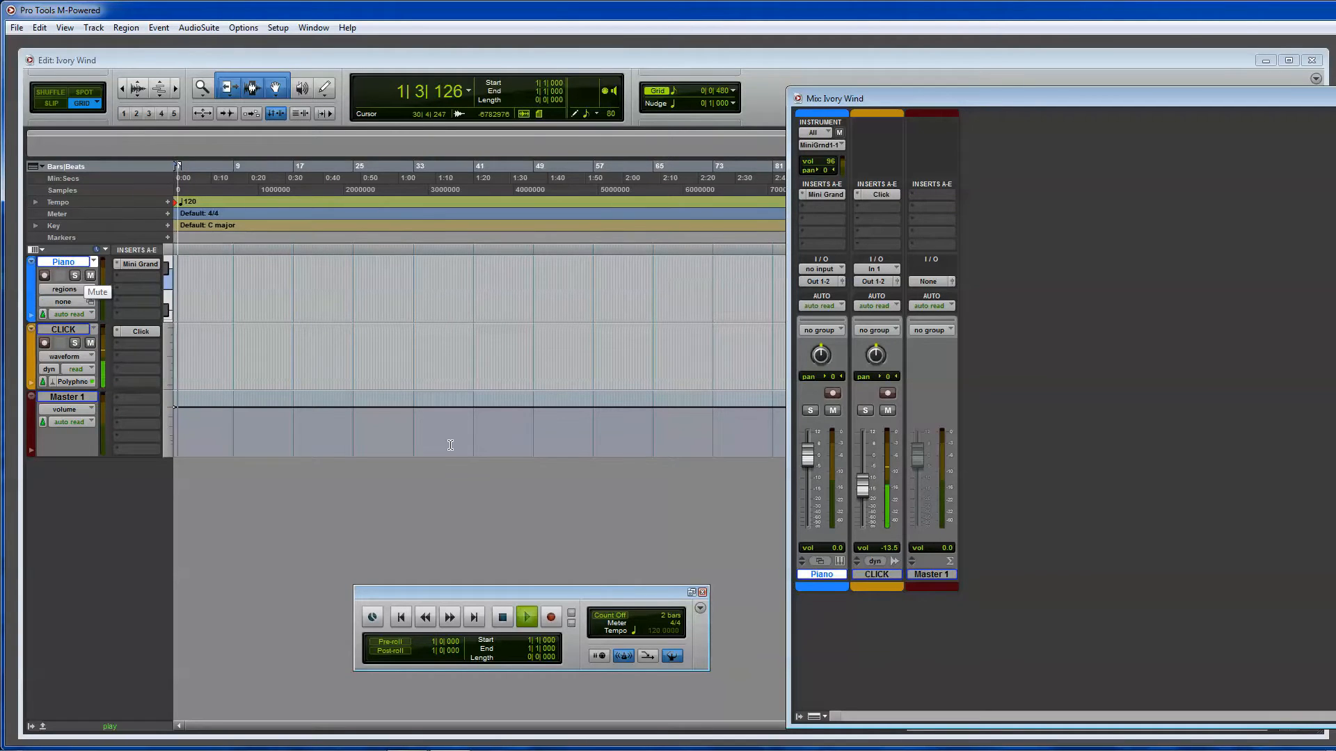
click(503, 617)
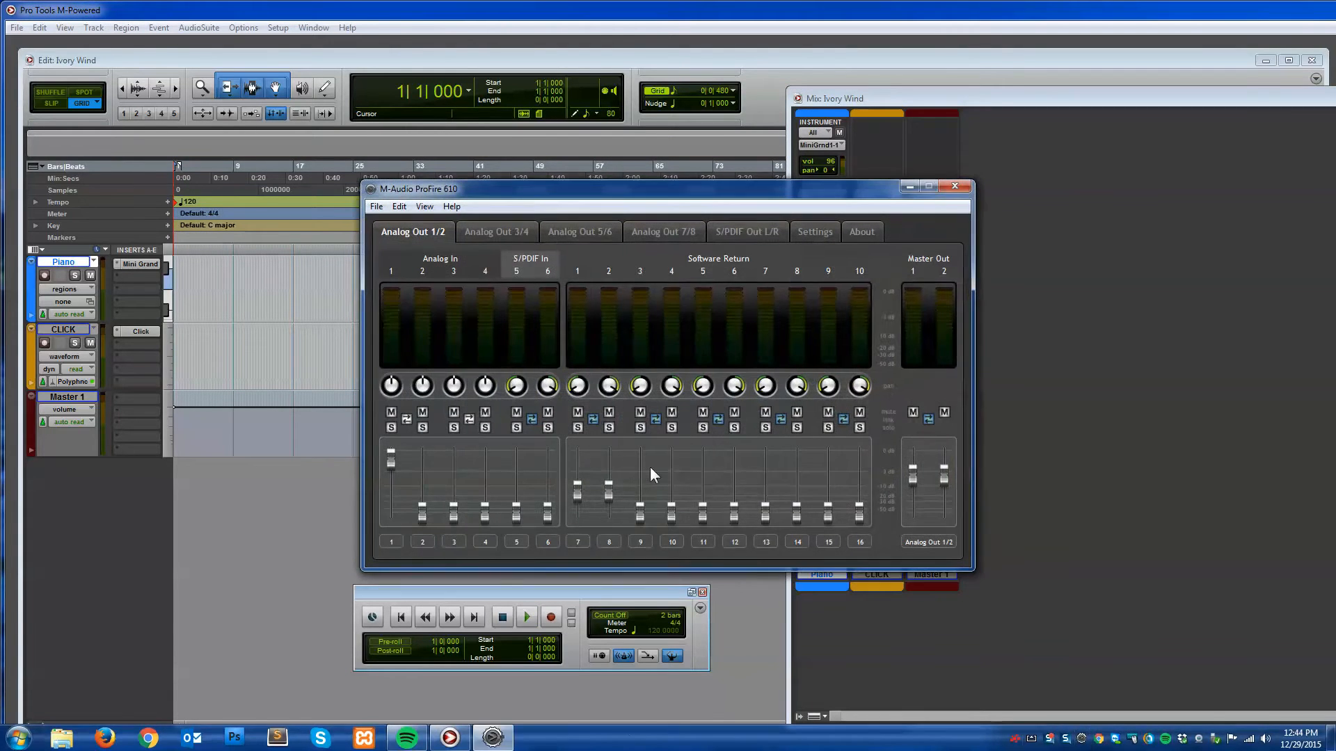
click(954, 186)
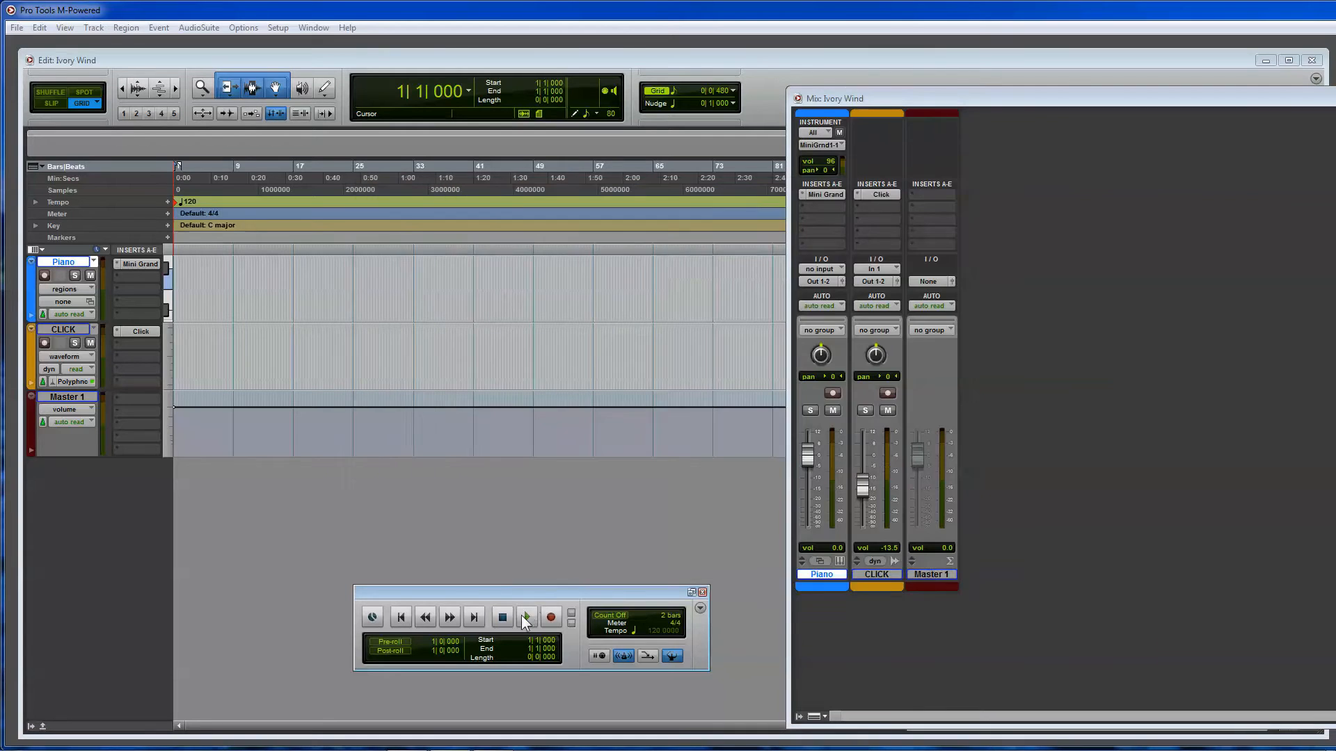
Check the armed Piano channel in the Mix window, then close the mixer.
click(526, 616)
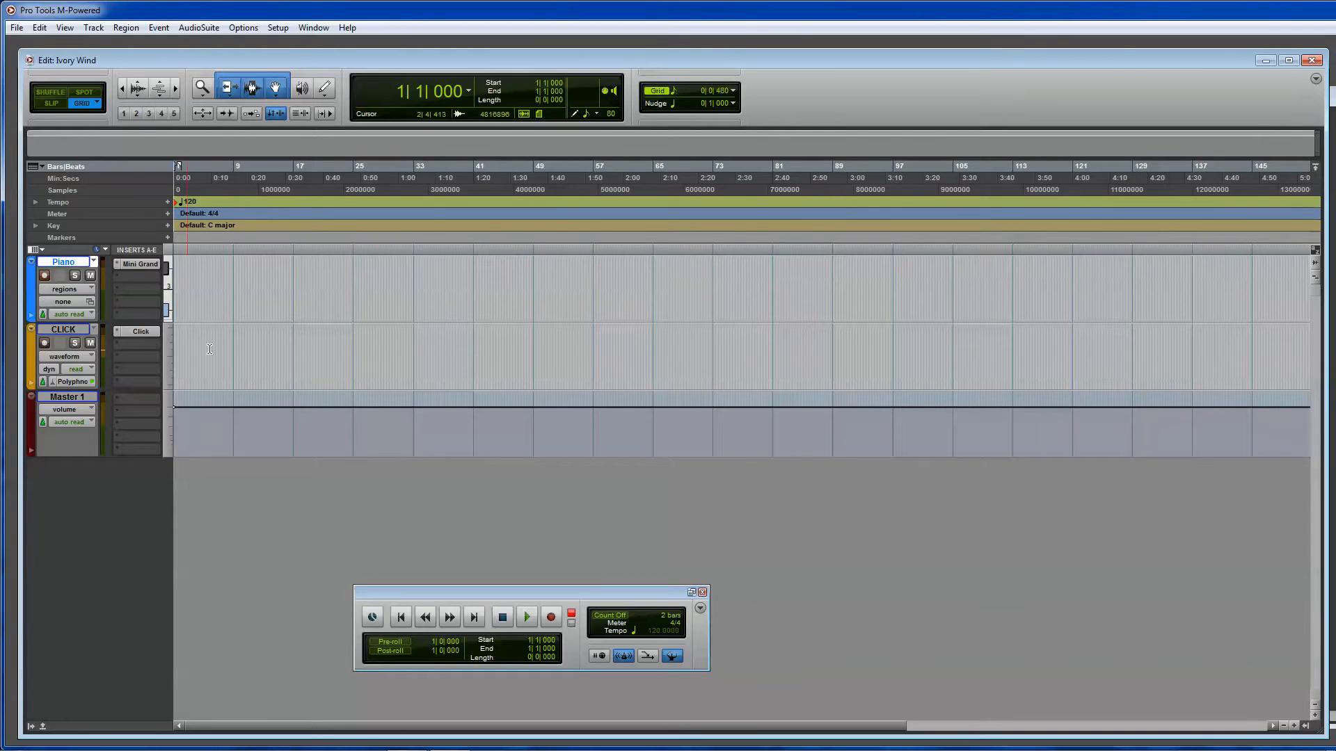
click(313, 27)
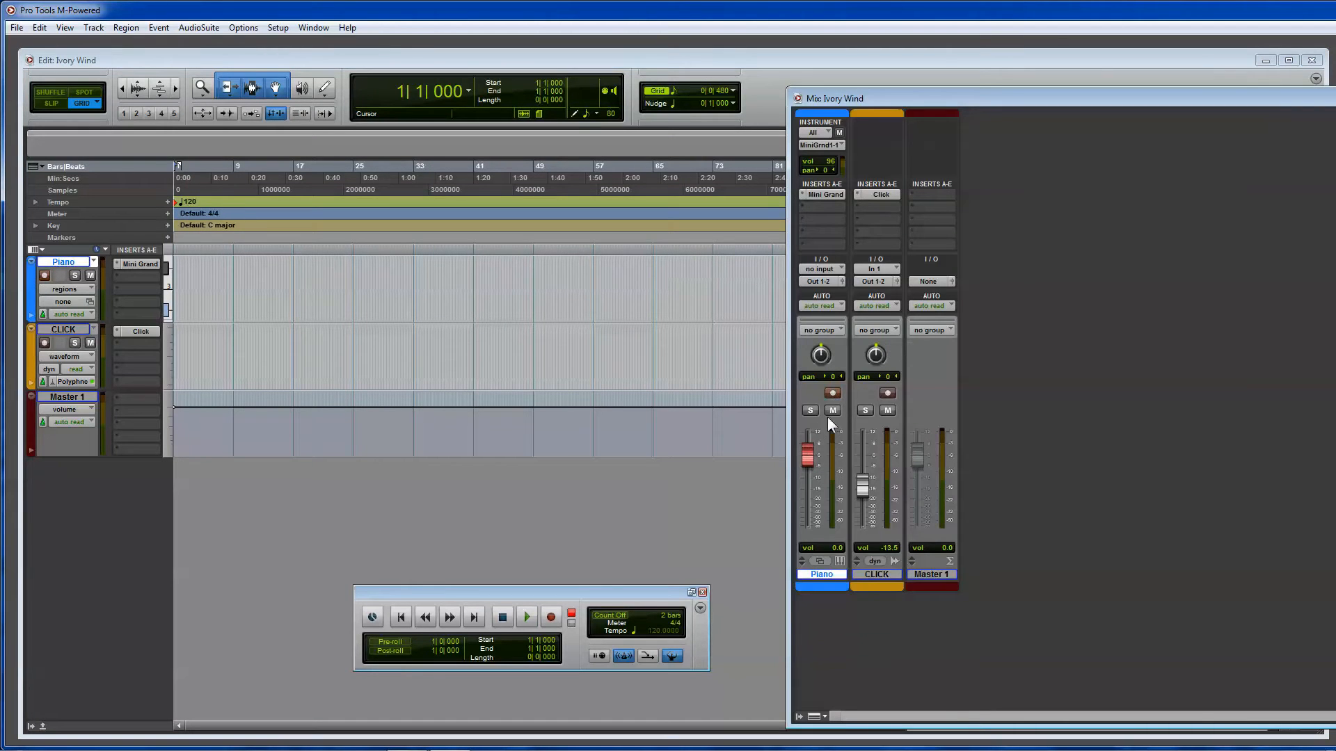
click(832, 392)
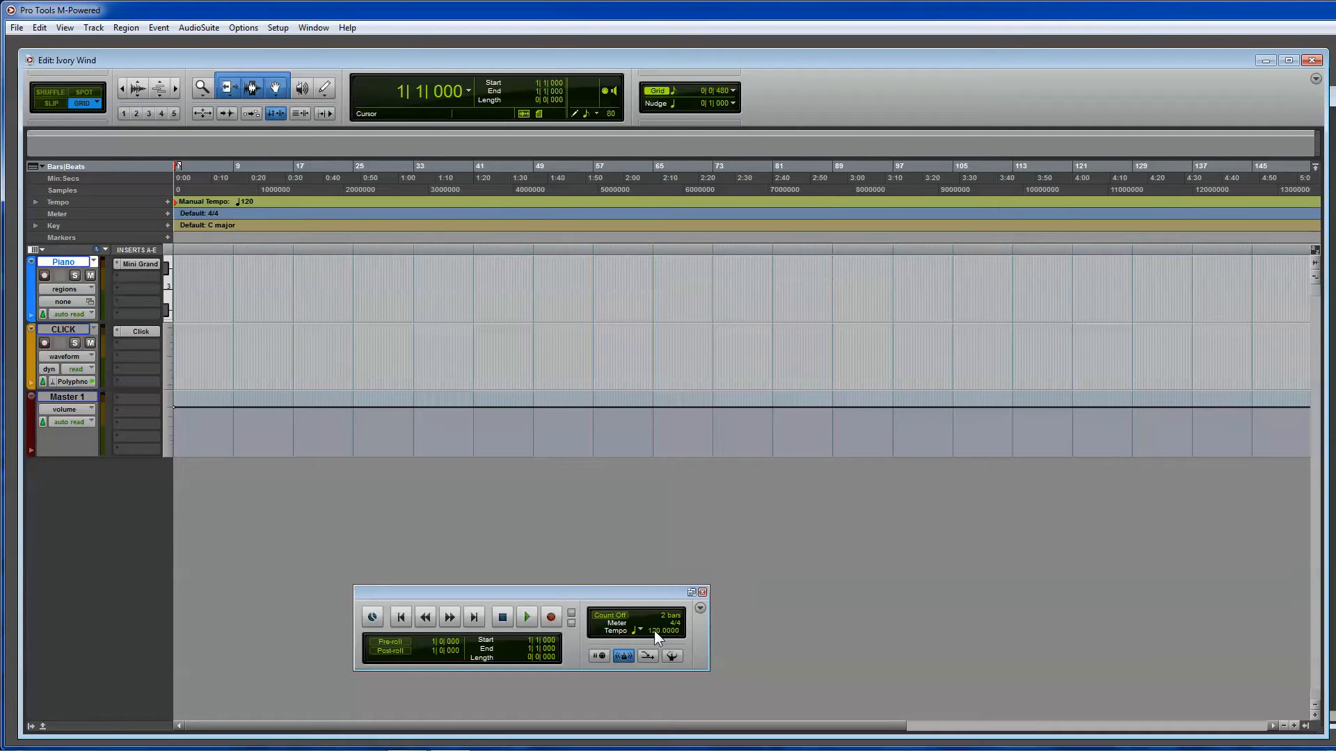
Enter a manual tempo of 90 BPM, try Record and dismiss the no record-enabled tracks notice.
double_click(652, 630)
text(90.0000)
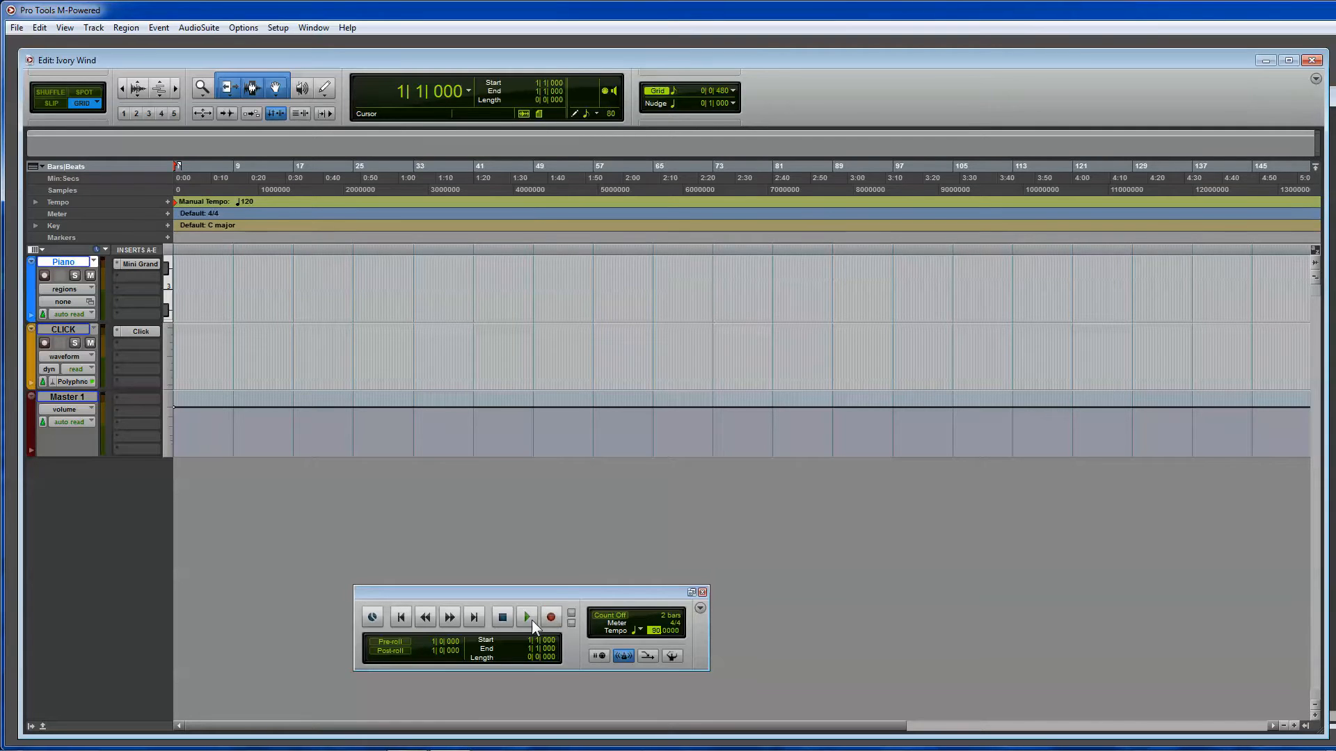
click(549, 616)
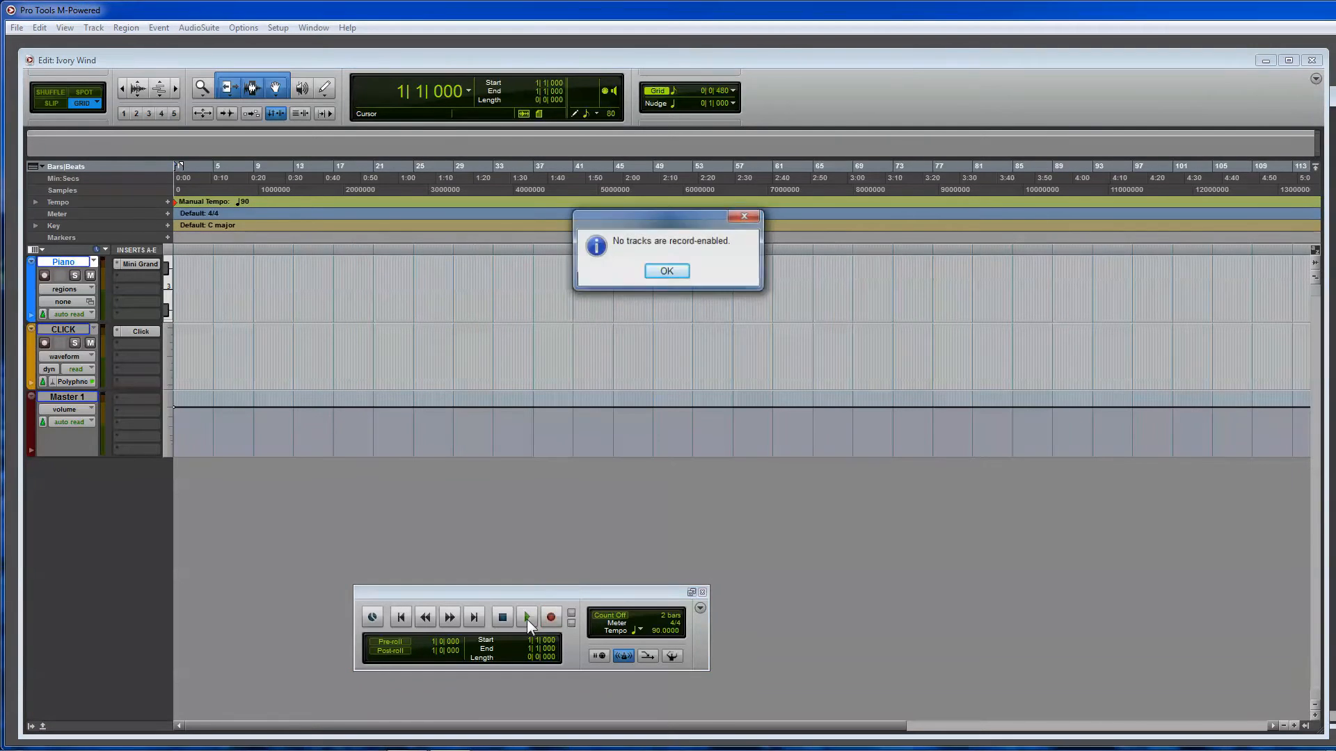
click(666, 271)
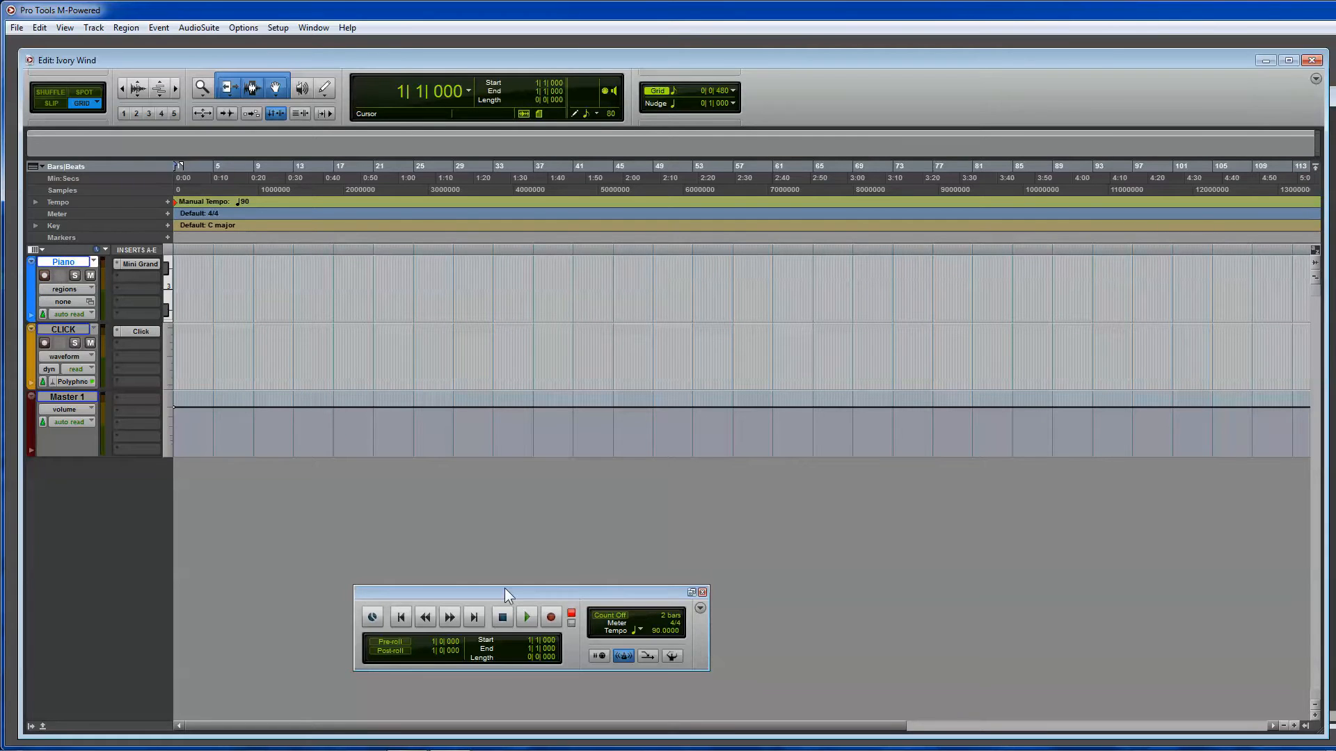
Start recording the piano MIDI part at the head of the Piano track.
click(526, 616)
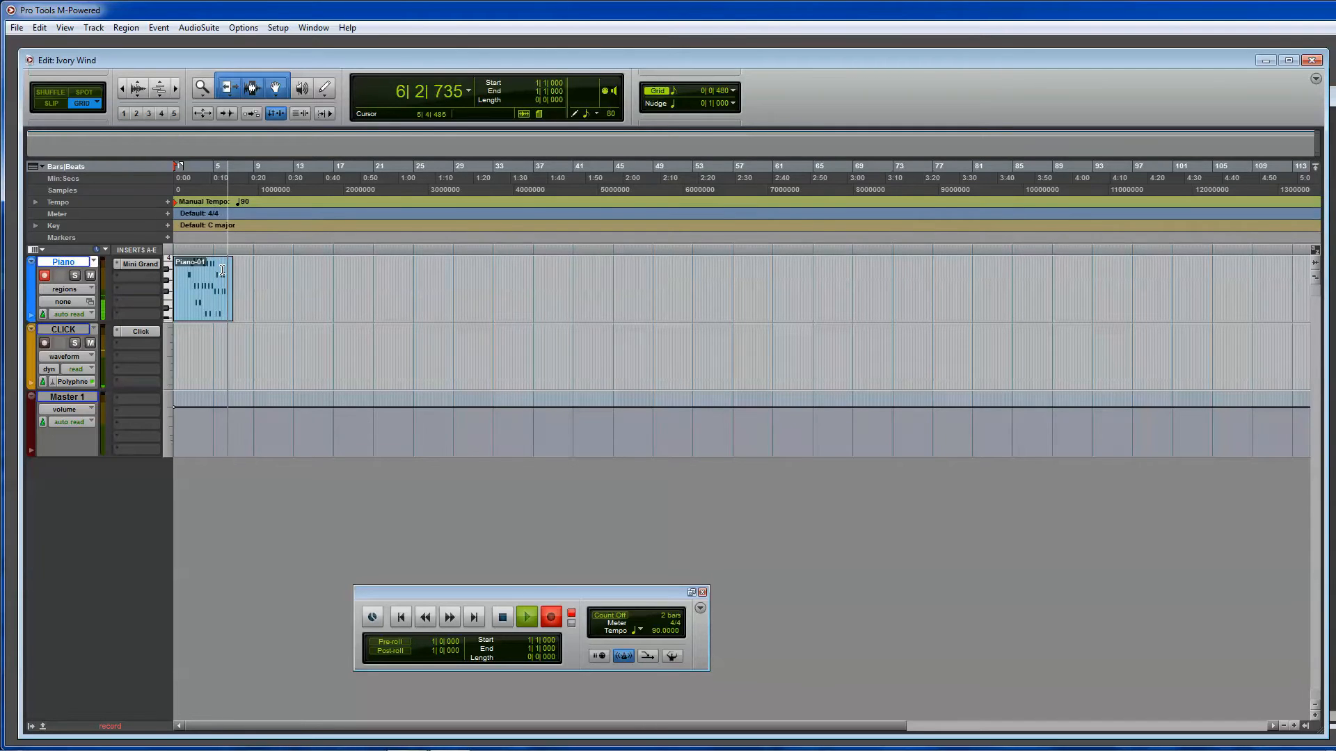
Stop the take, disarm the Piano track, mute the CLICK track and bring up the Piano-01 region's actions.
click(501, 616)
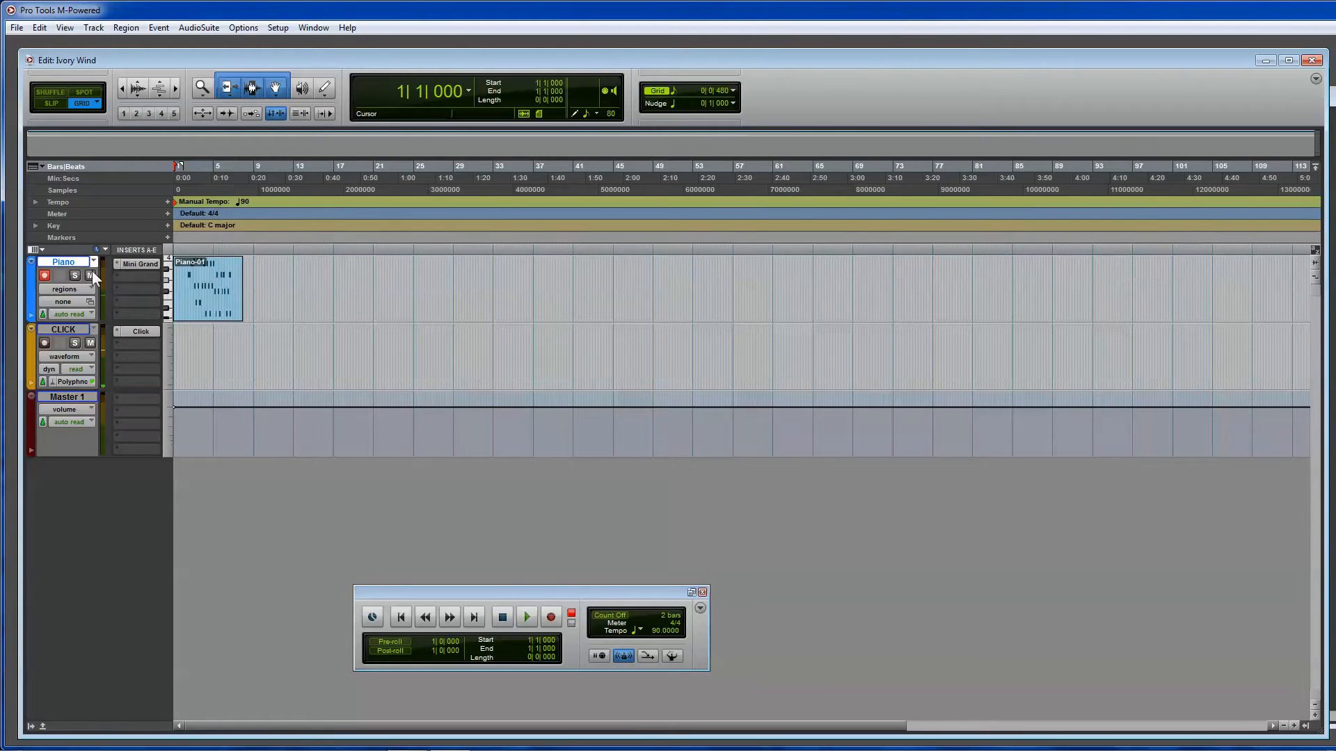
click(210, 288)
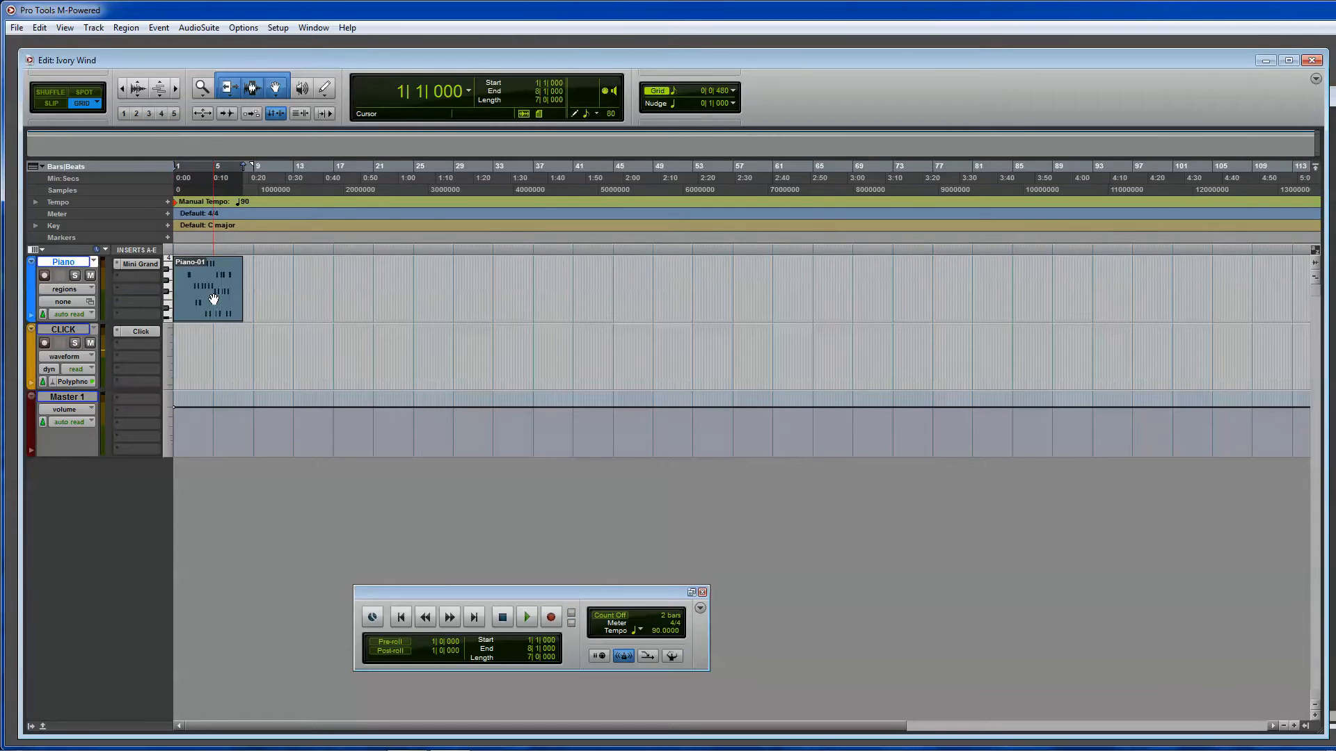
right_click(213, 297)
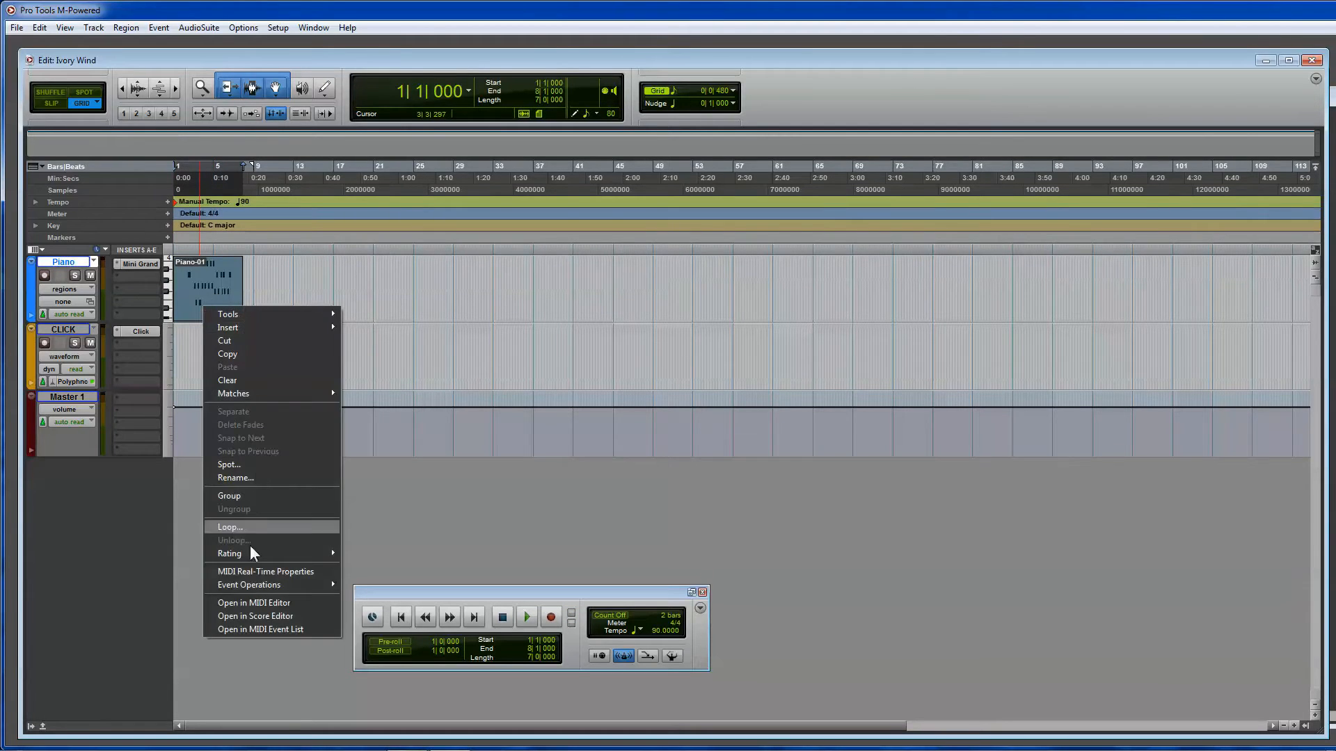
click(253, 603)
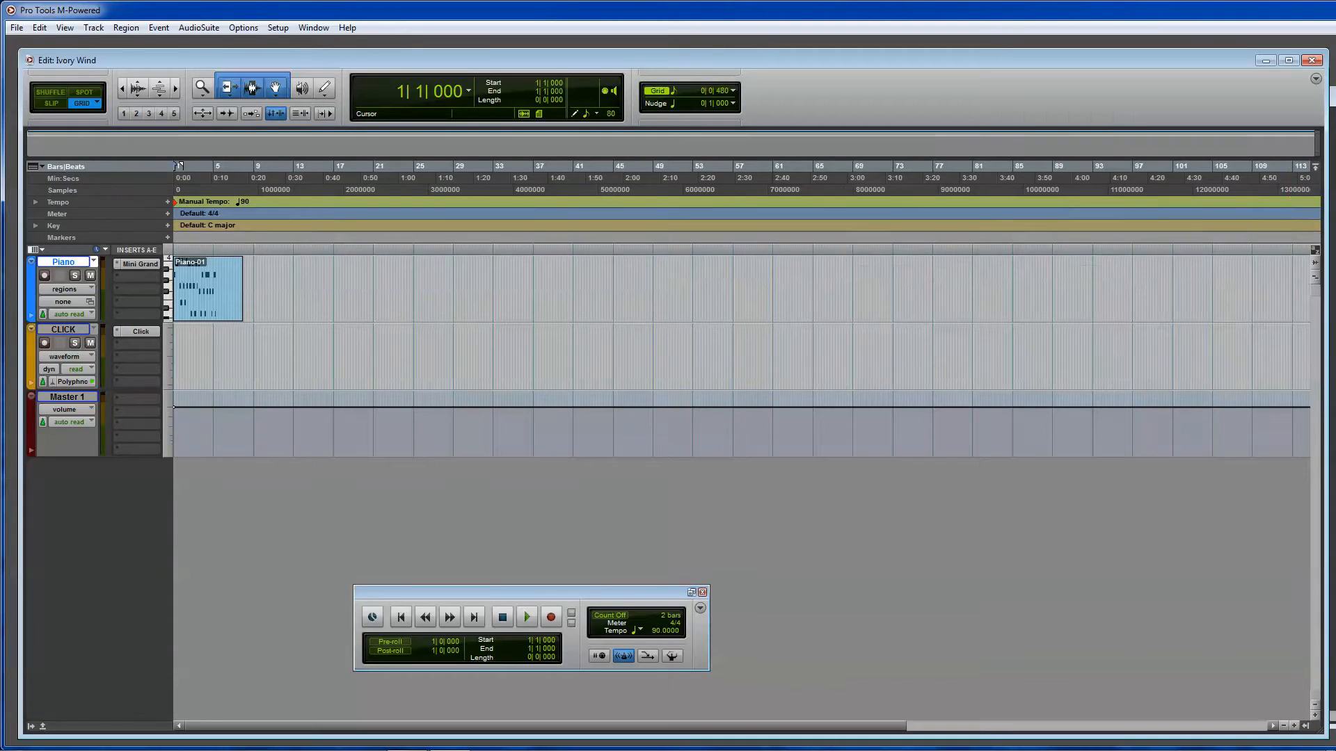
click(313, 27)
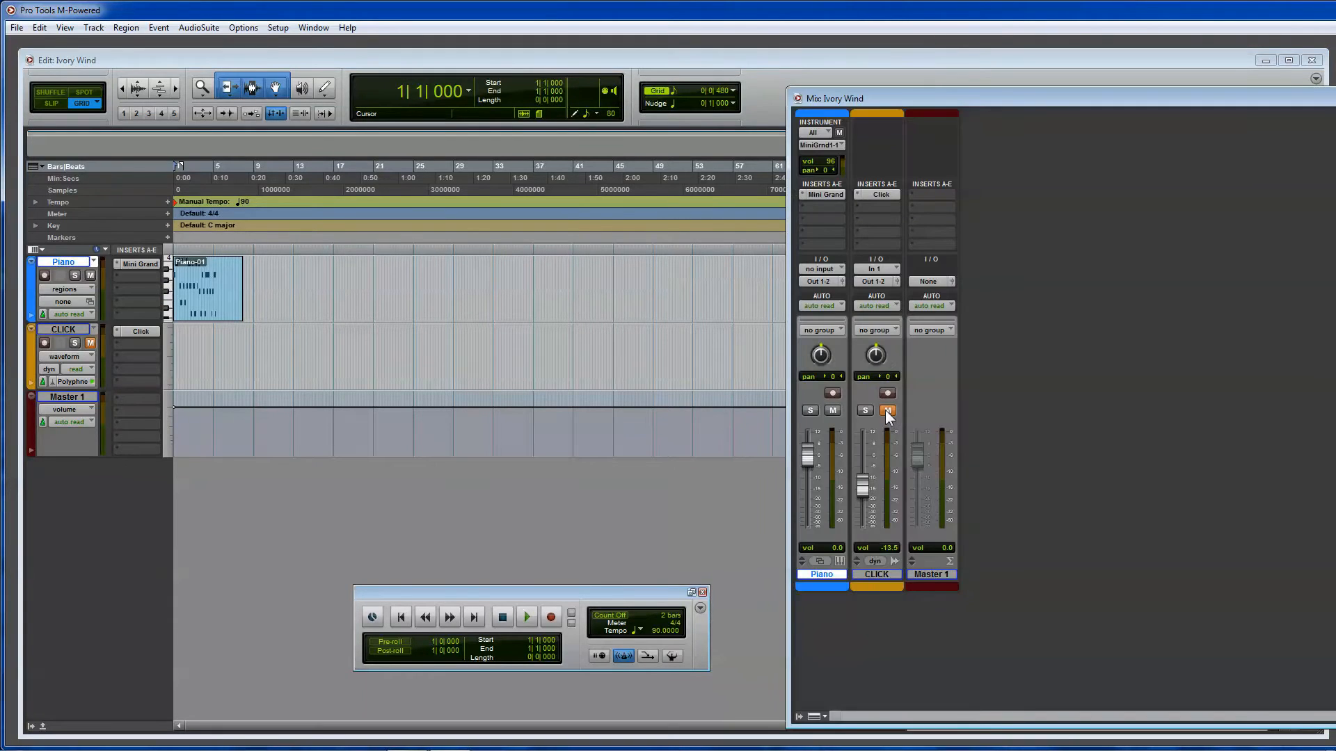
right_click(208, 290)
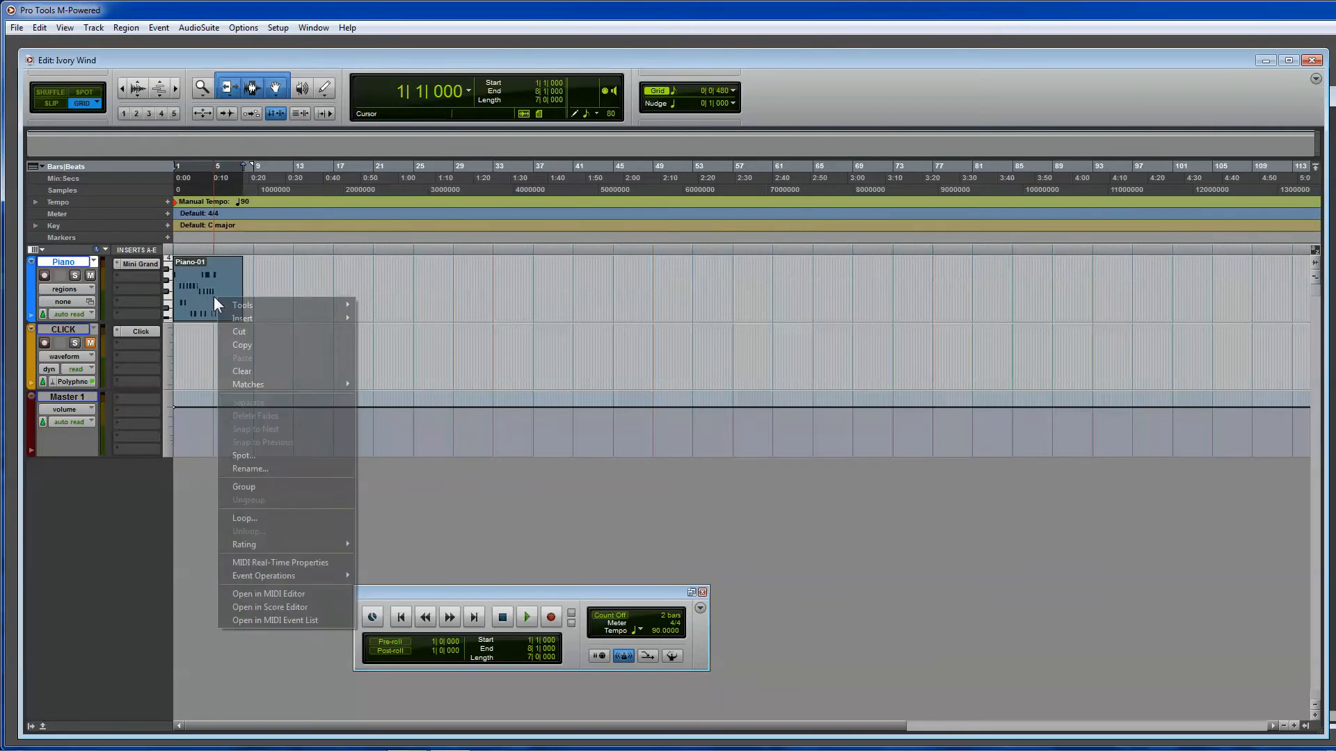
Open Piano-01 in the MIDI Editor, audition it and try selecting groups and single notes.
click(267, 594)
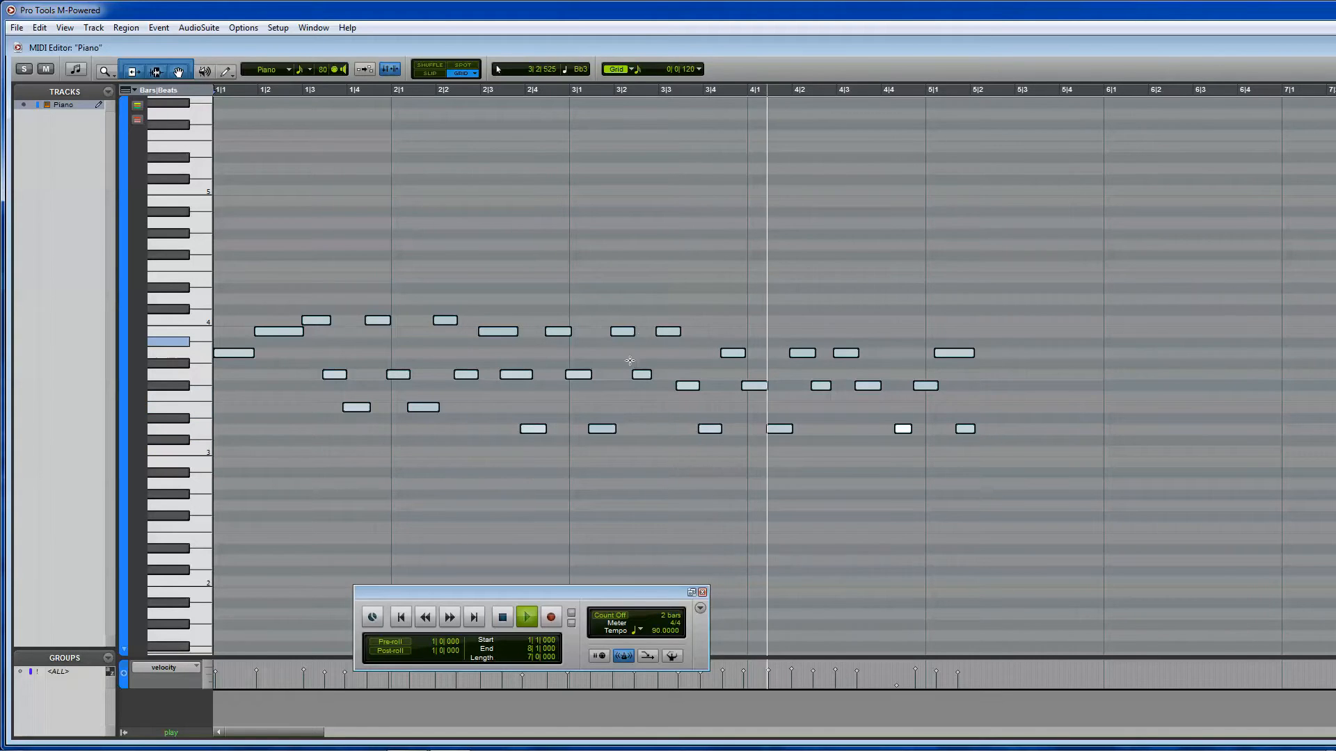
click(526, 617)
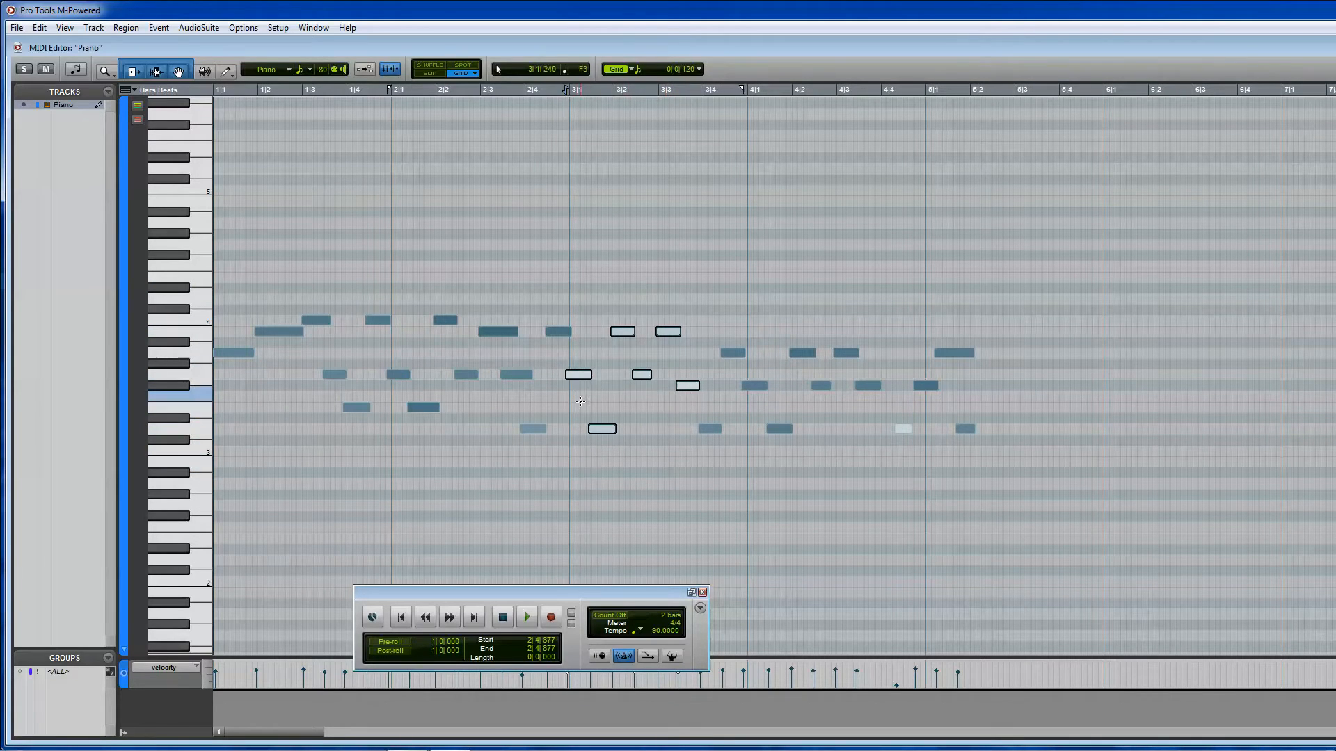
click(525, 616)
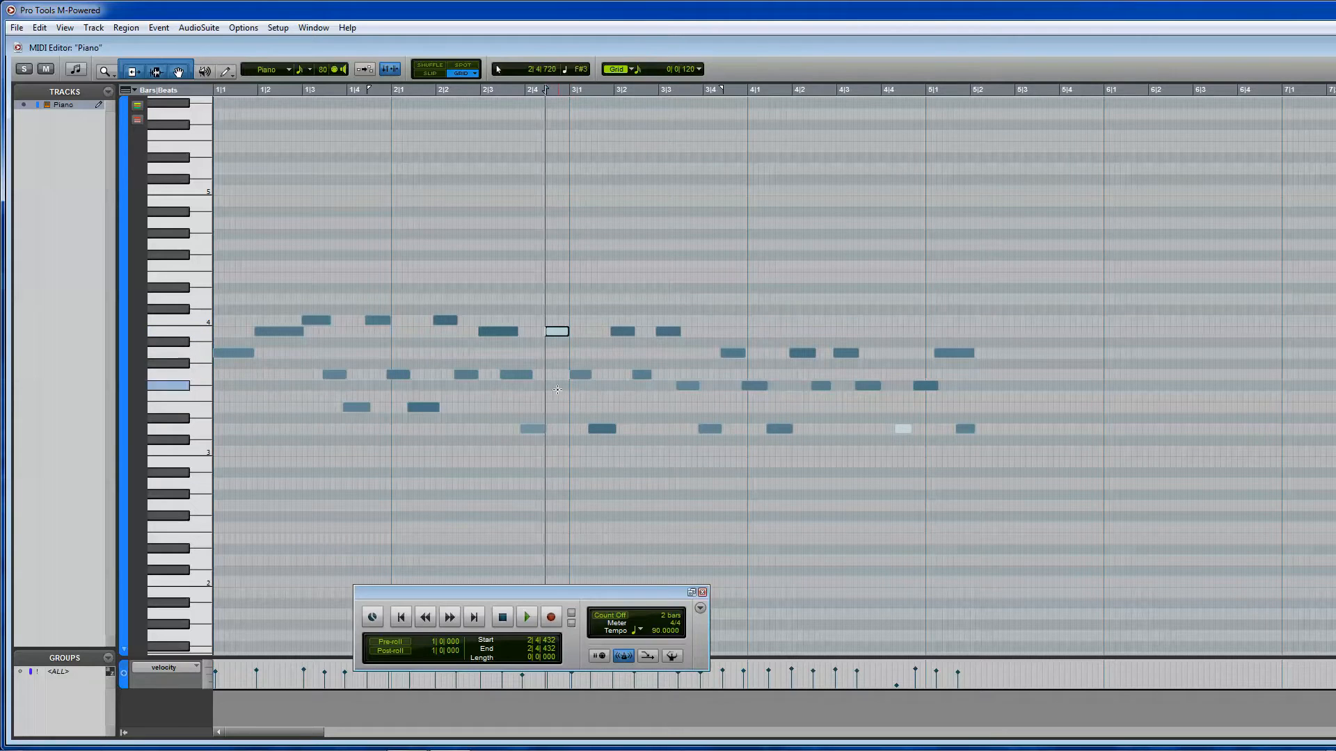
click(526, 617)
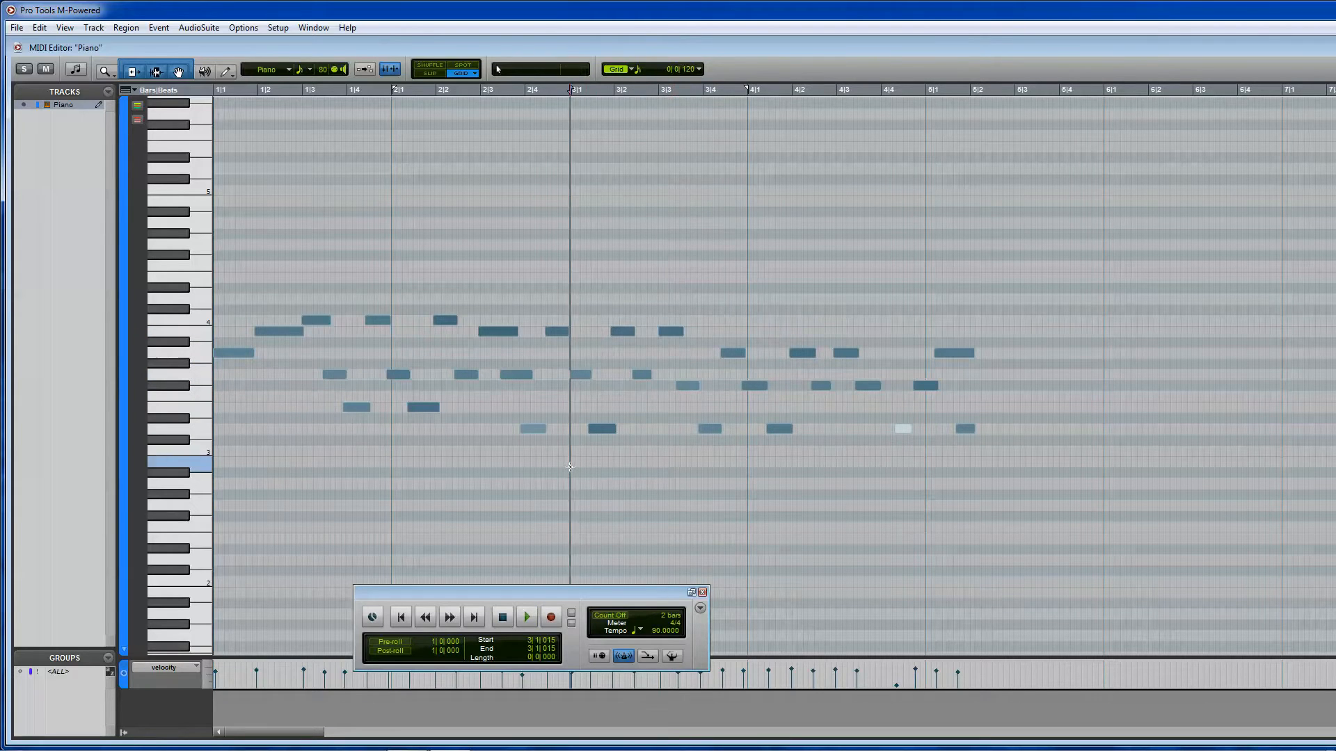
click(169, 471)
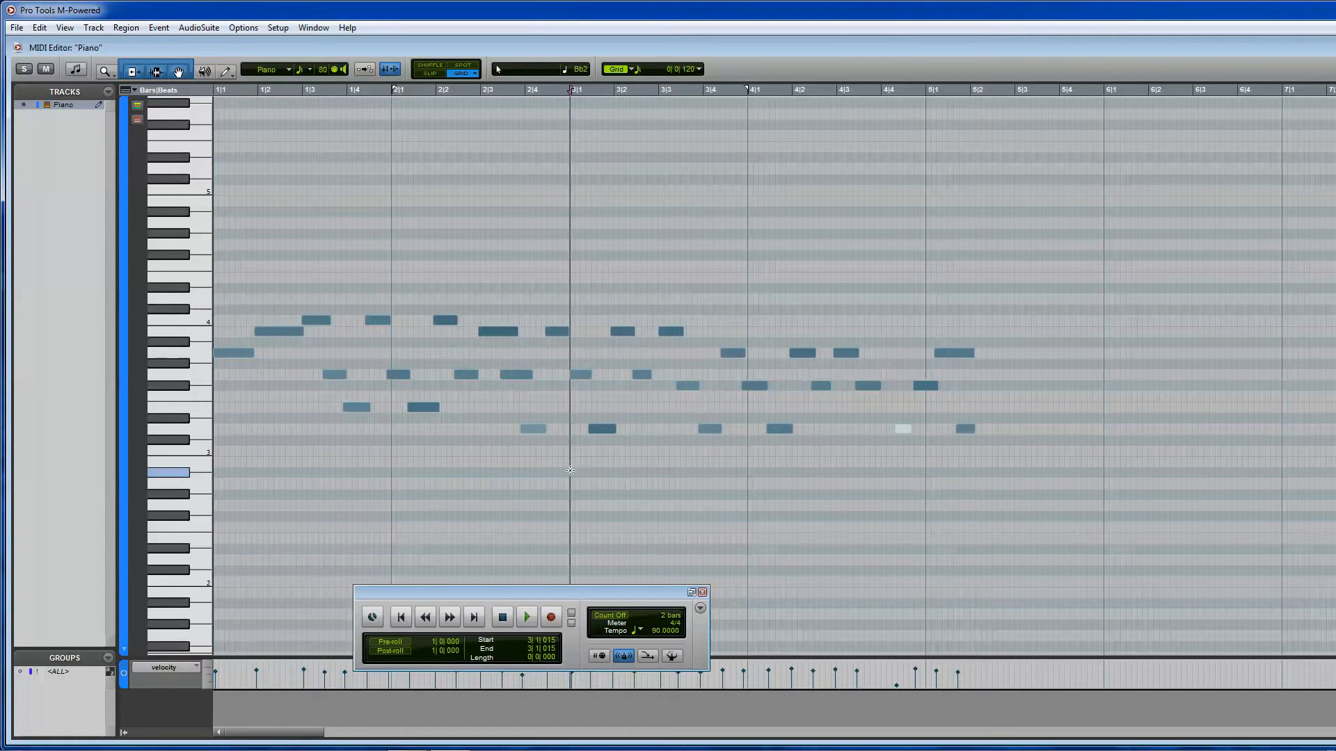
click(526, 616)
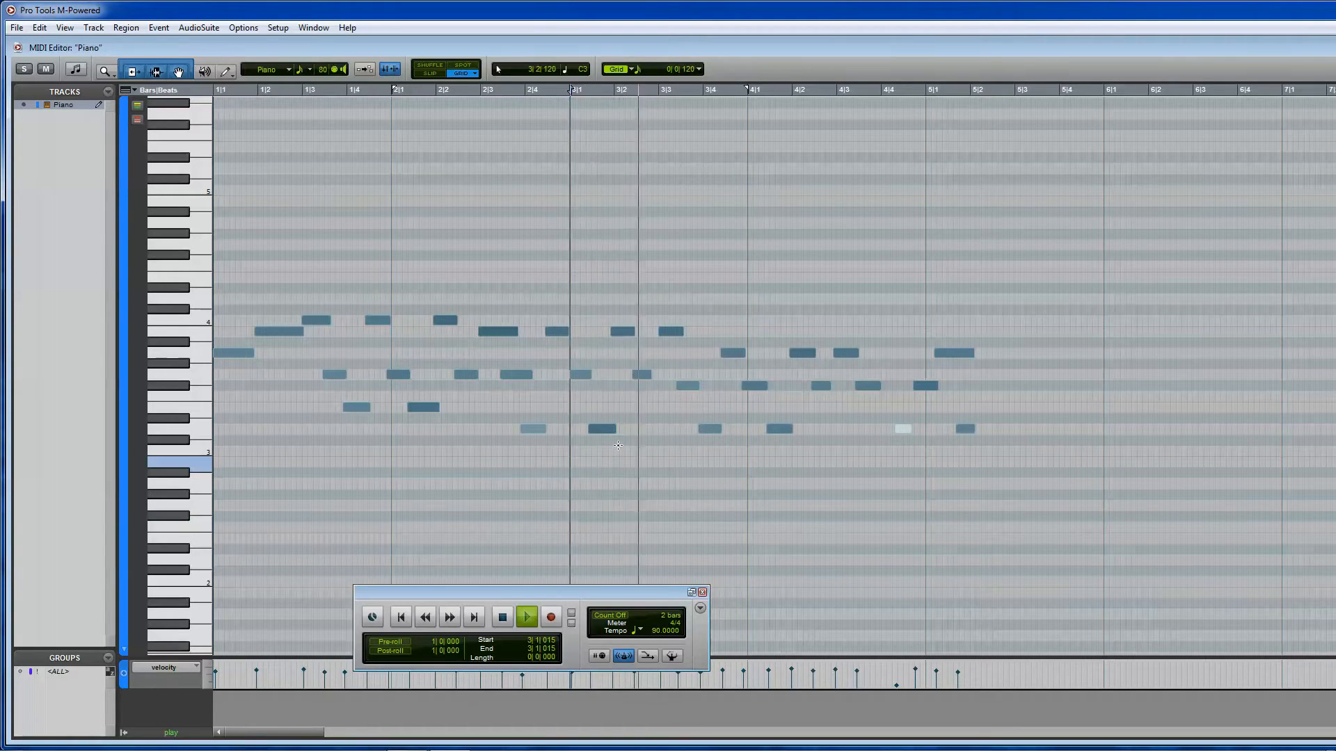
click(526, 616)
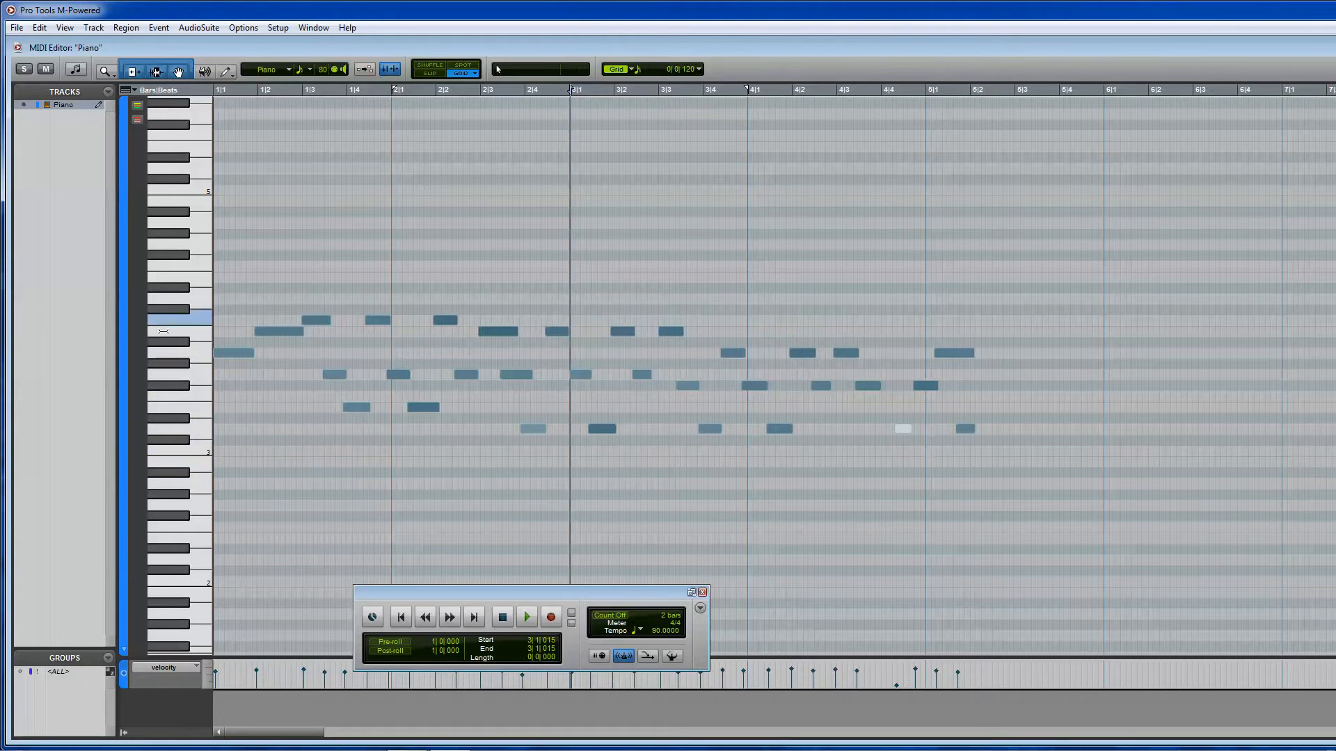
click(388, 370)
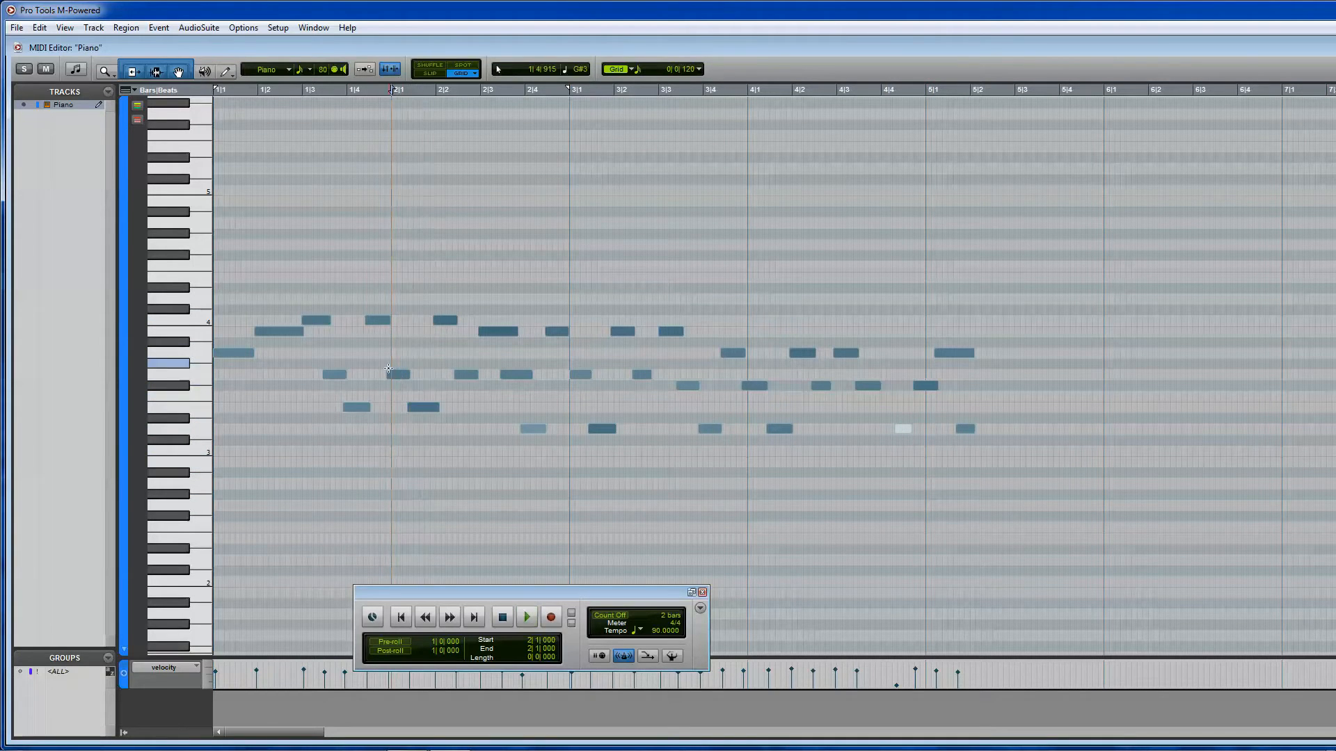
Drag a note near bar 3 and a note in bar 4 down to lower pitches.
click(526, 617)
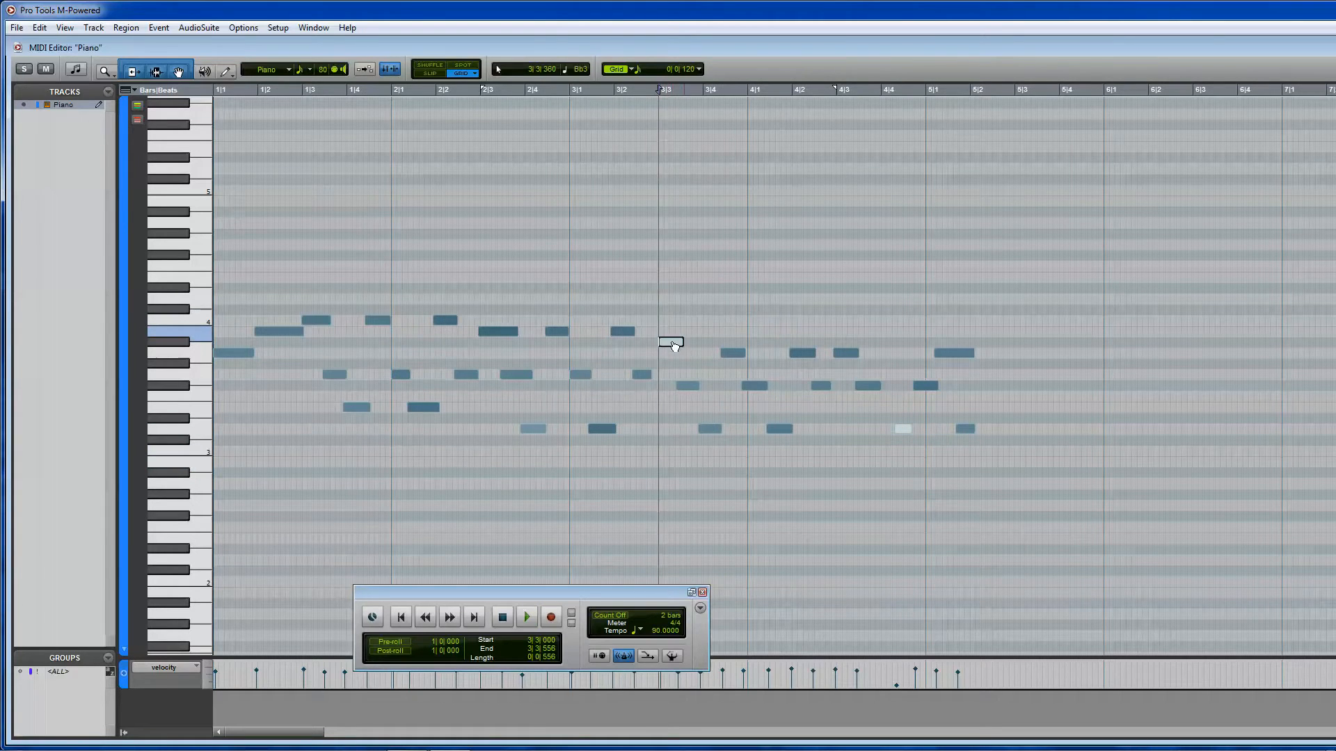
click(526, 617)
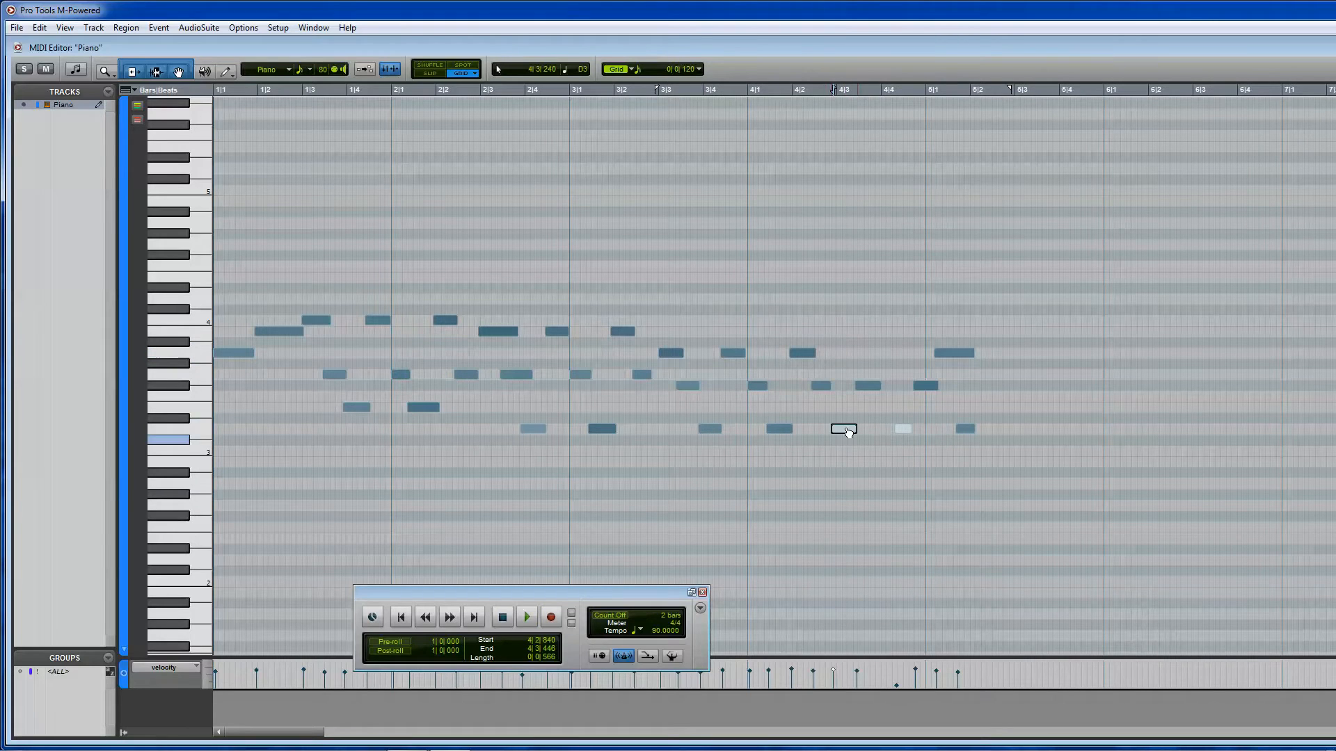
click(526, 616)
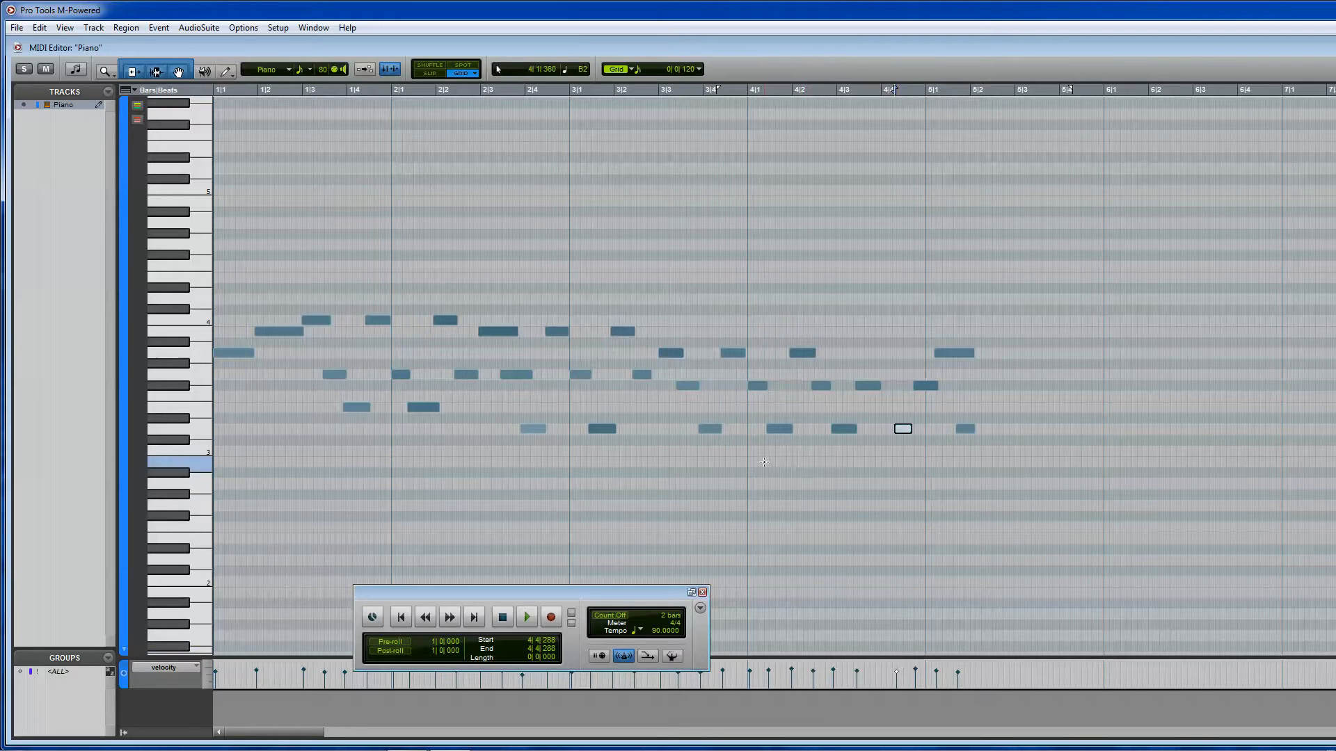
Raise the late bar 4 note to a higher pitch and play the melody back from bar 4 and from the start.
click(526, 616)
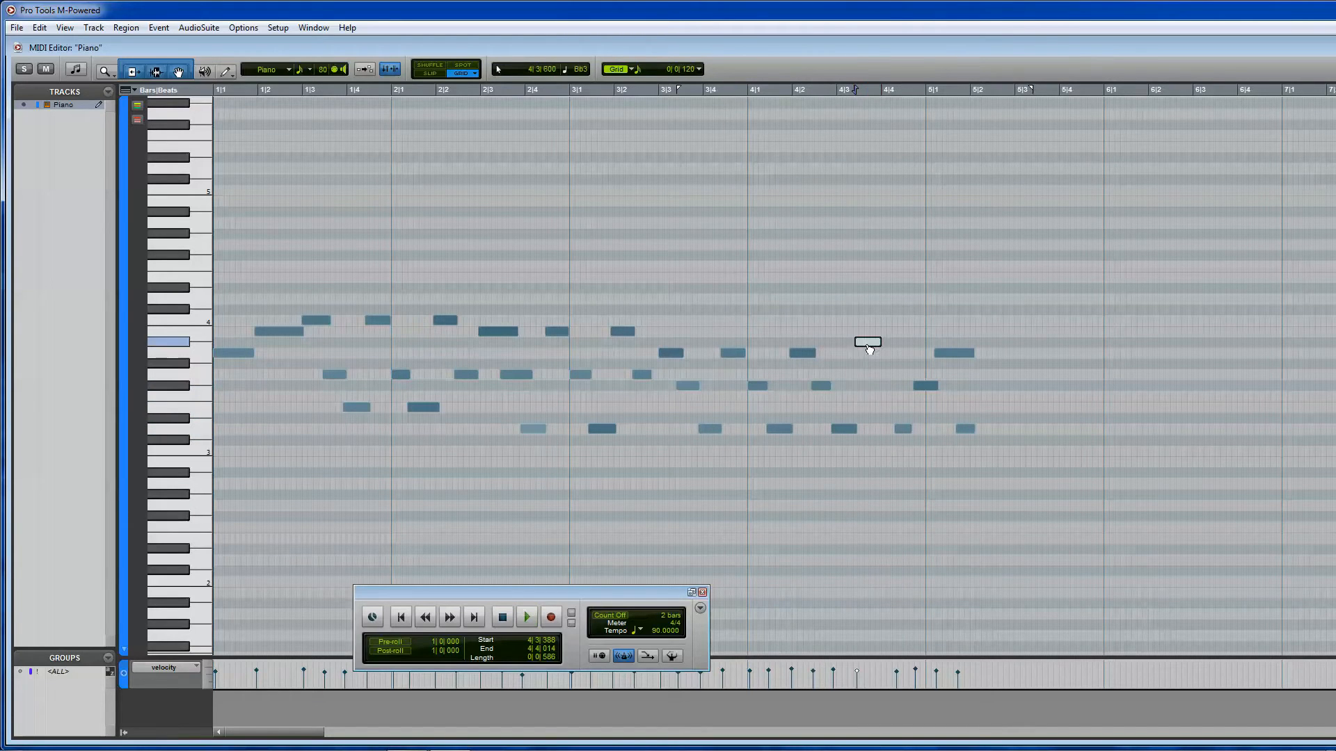
click(526, 617)
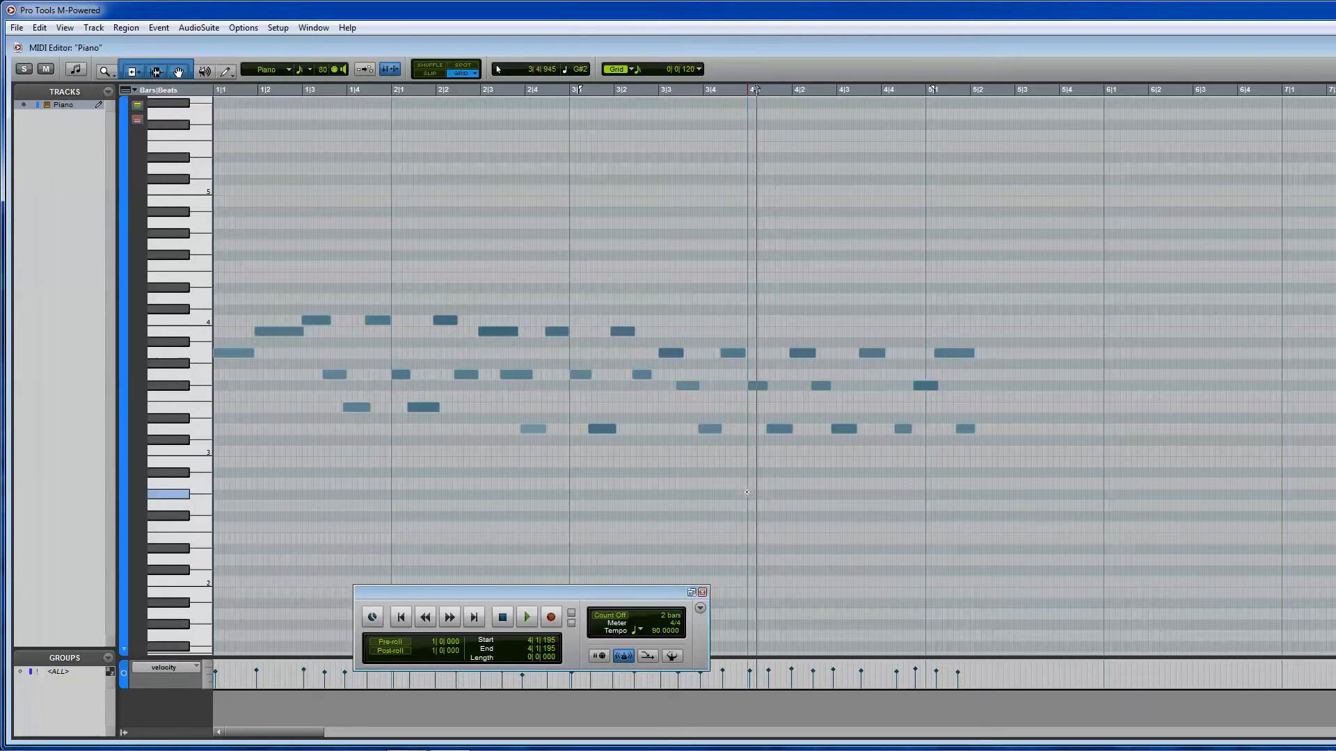
click(525, 616)
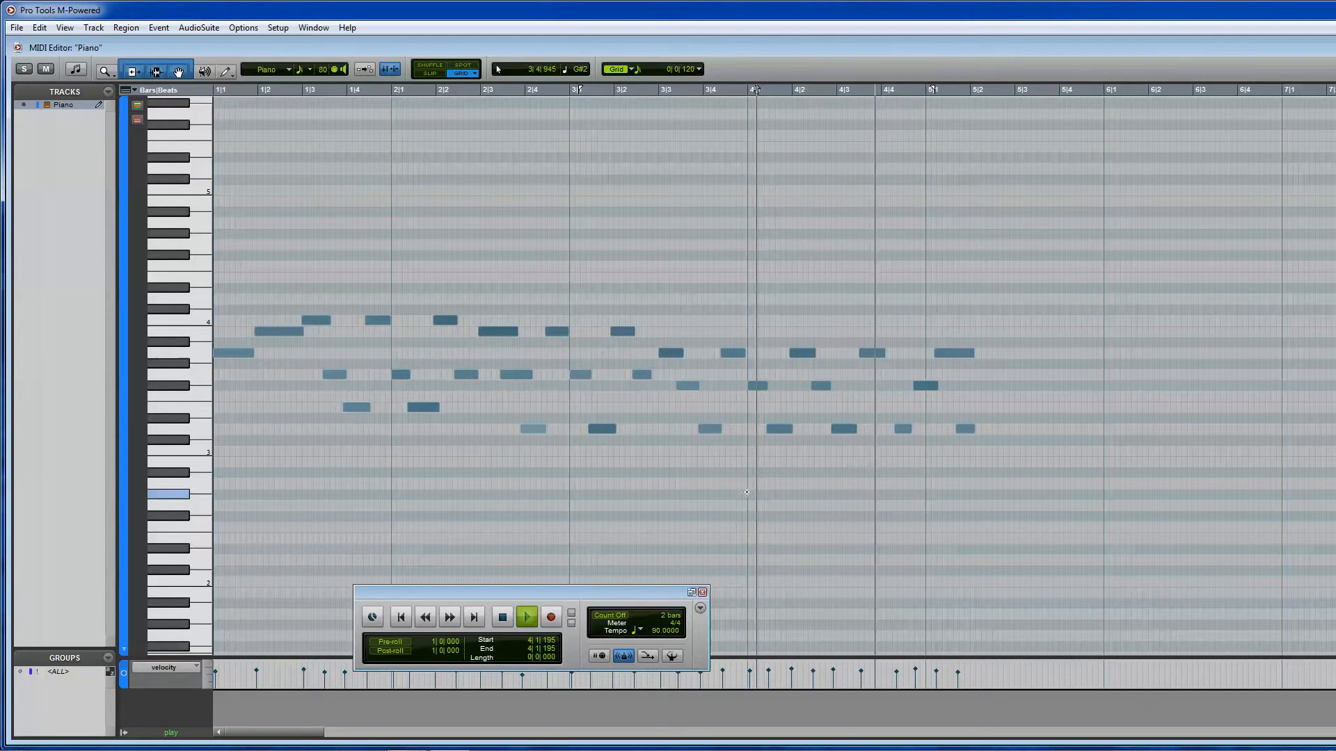
click(526, 616)
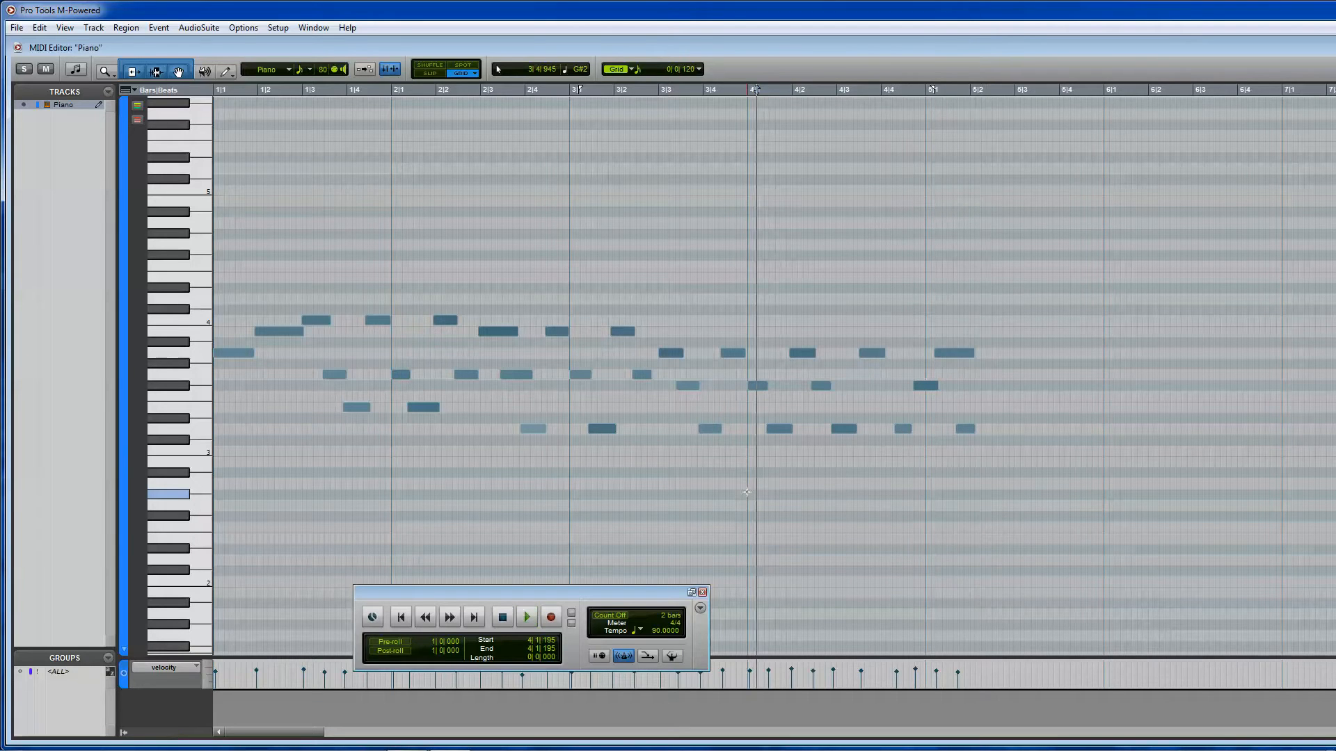
click(525, 616)
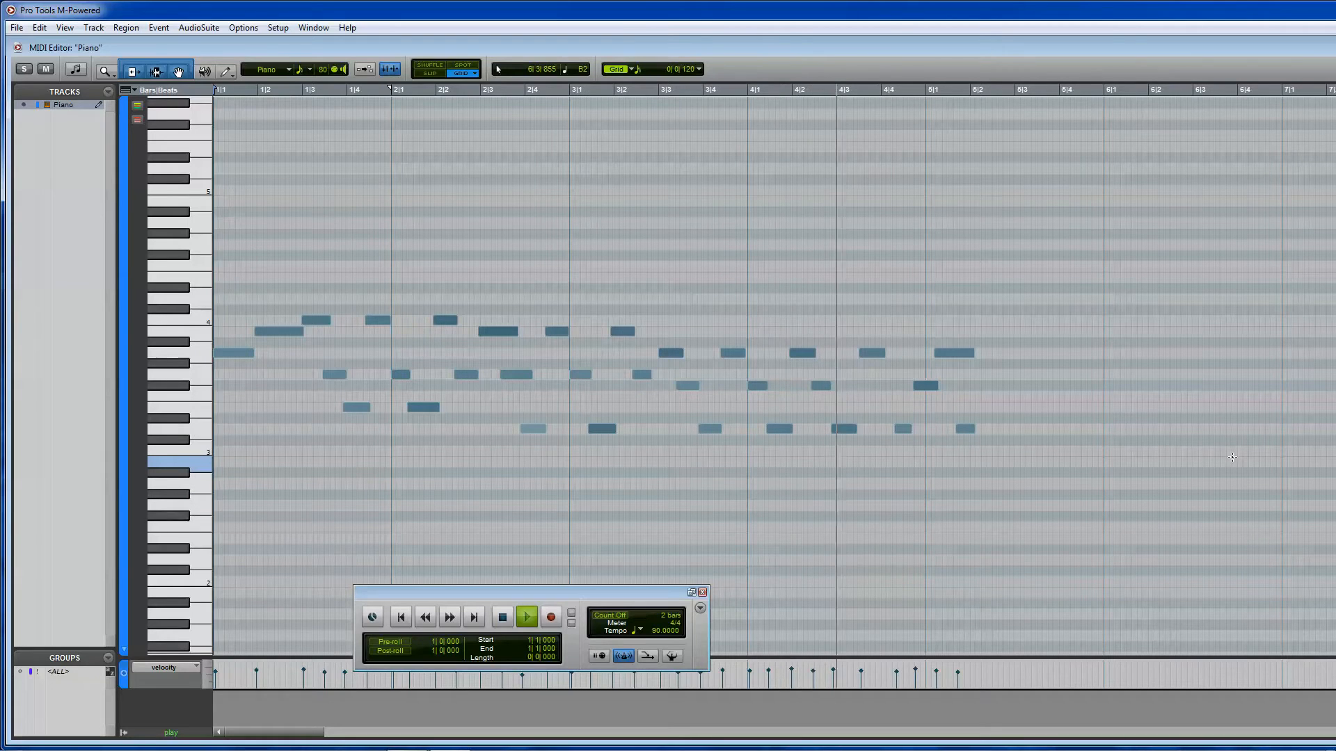
Audition the melody from late bar 2 and from bar 3 with Play and Stop.
click(526, 617)
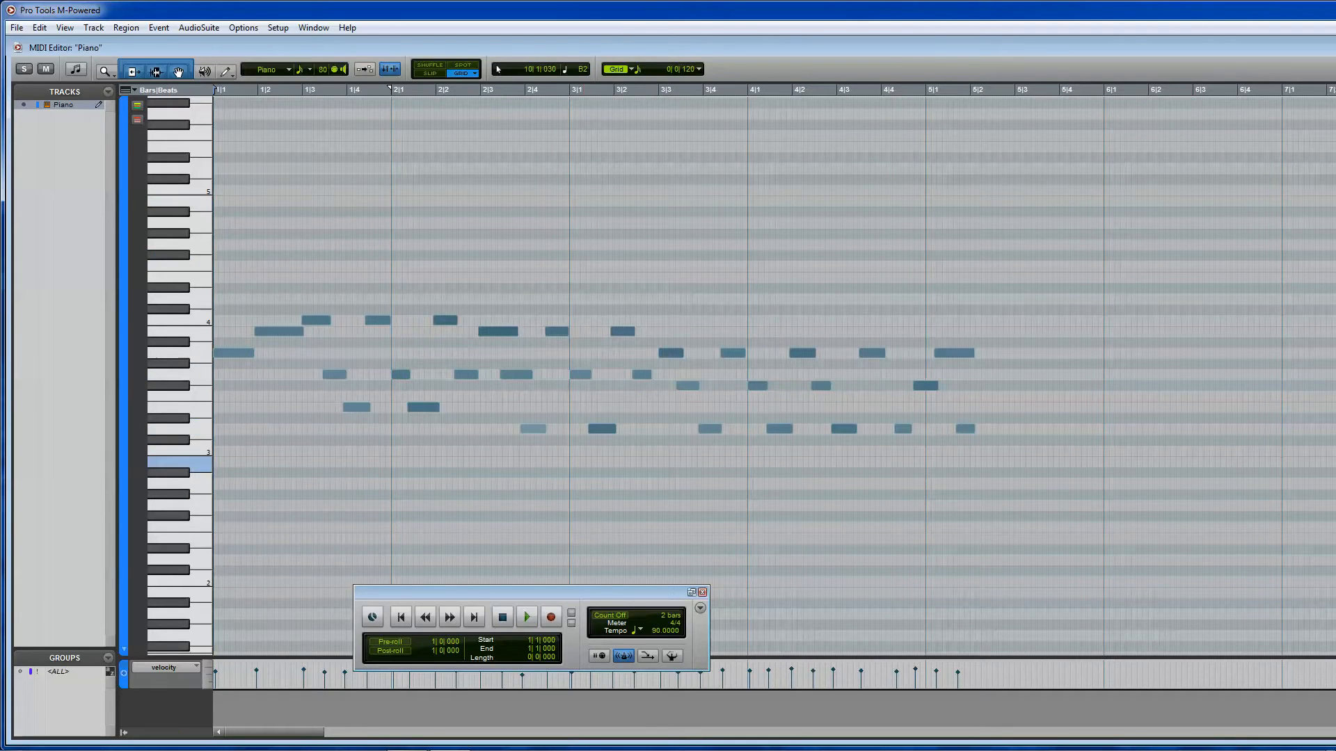
mouse_move(754, 341)
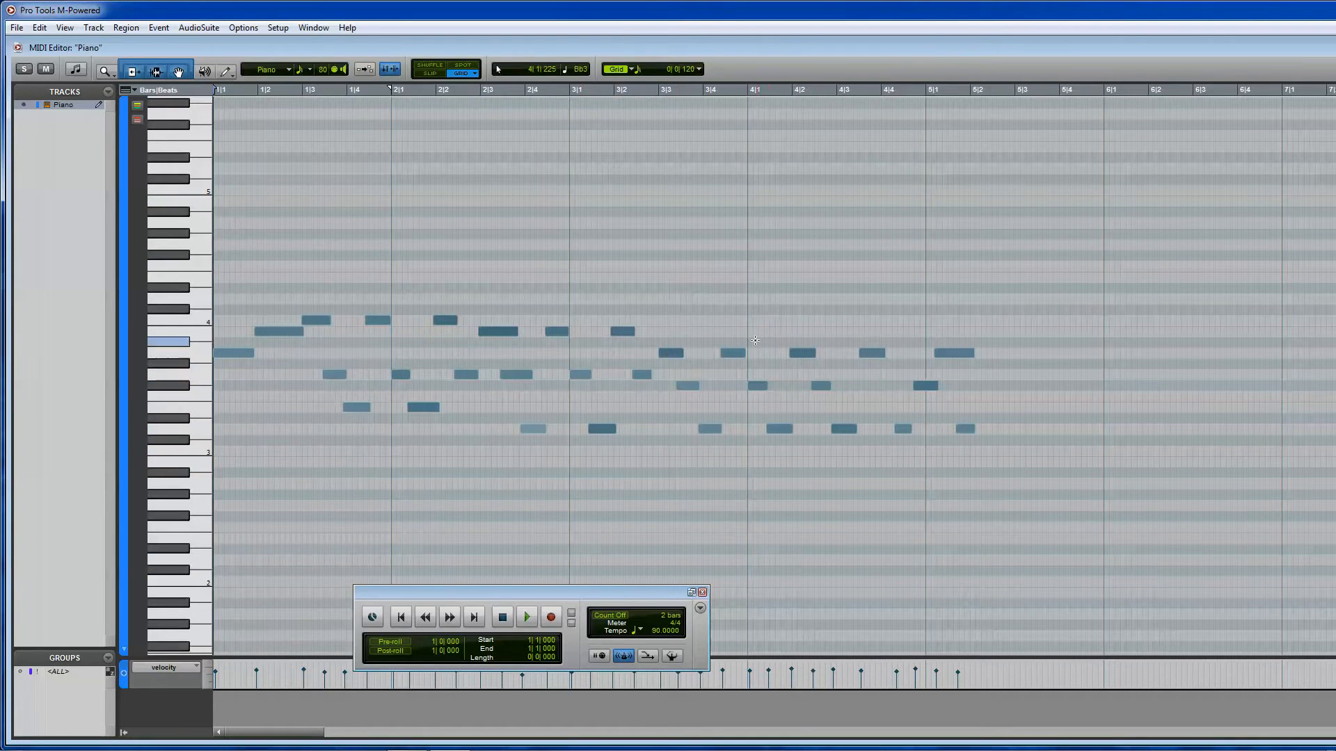
click(526, 616)
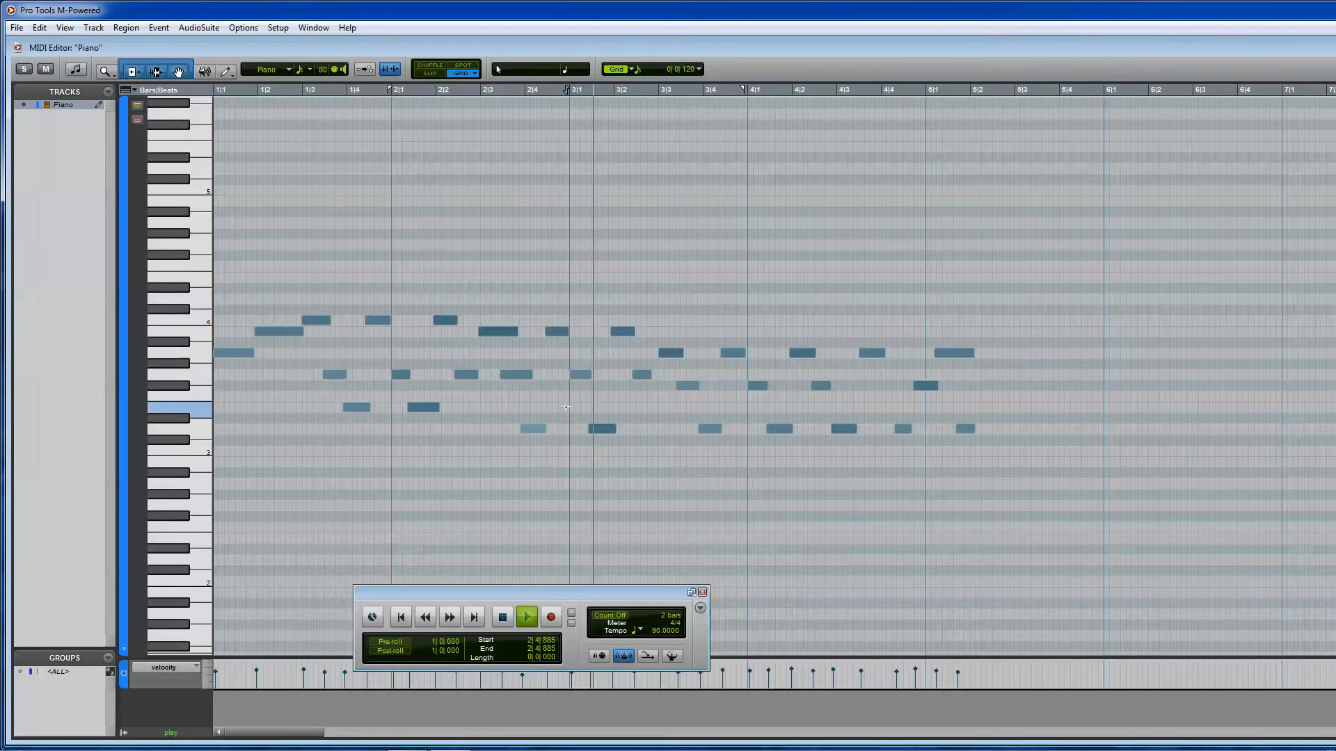
click(526, 617)
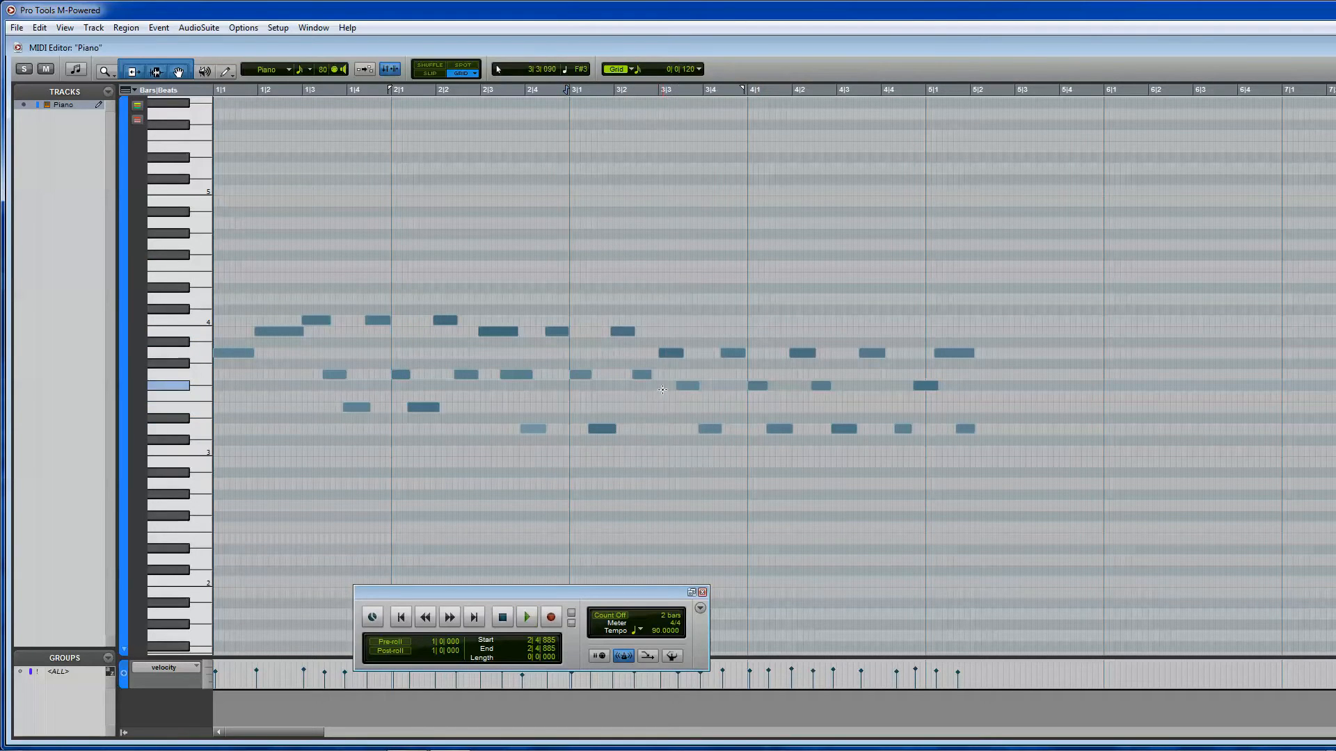
click(526, 617)
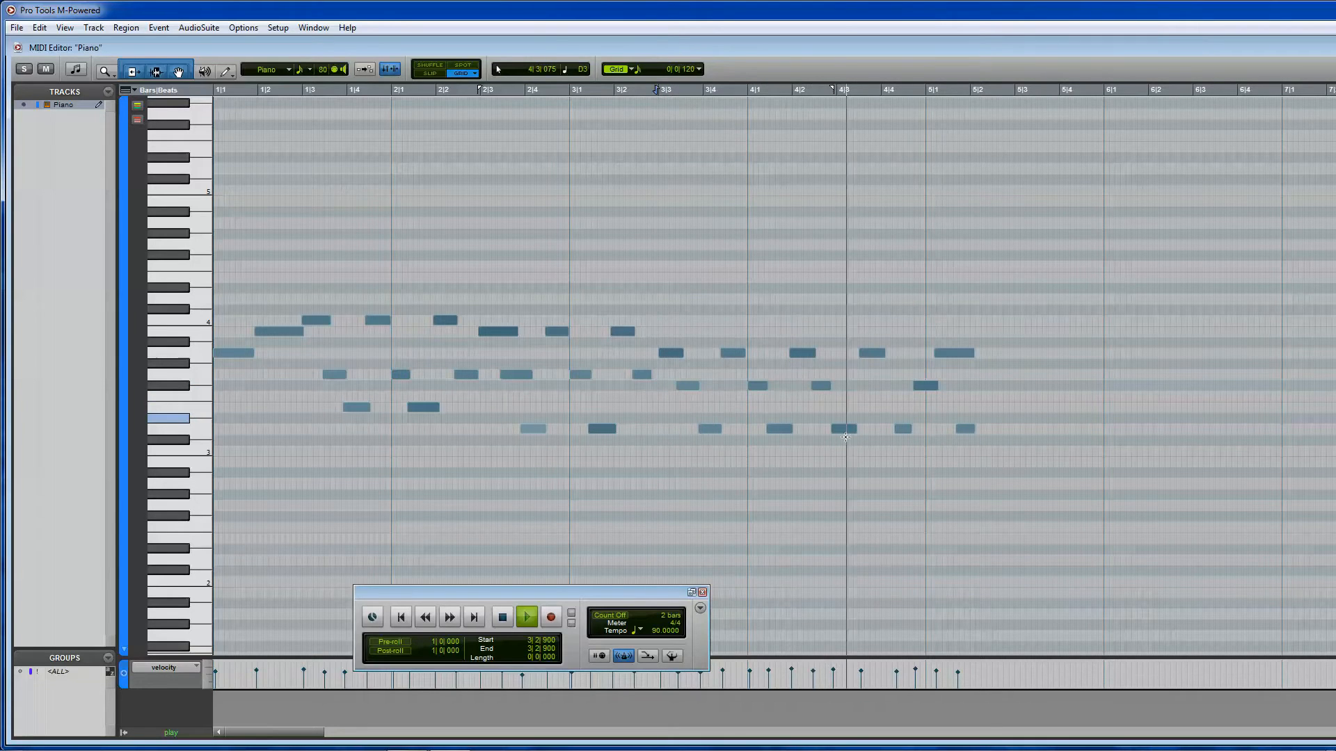
mouse_move(797, 440)
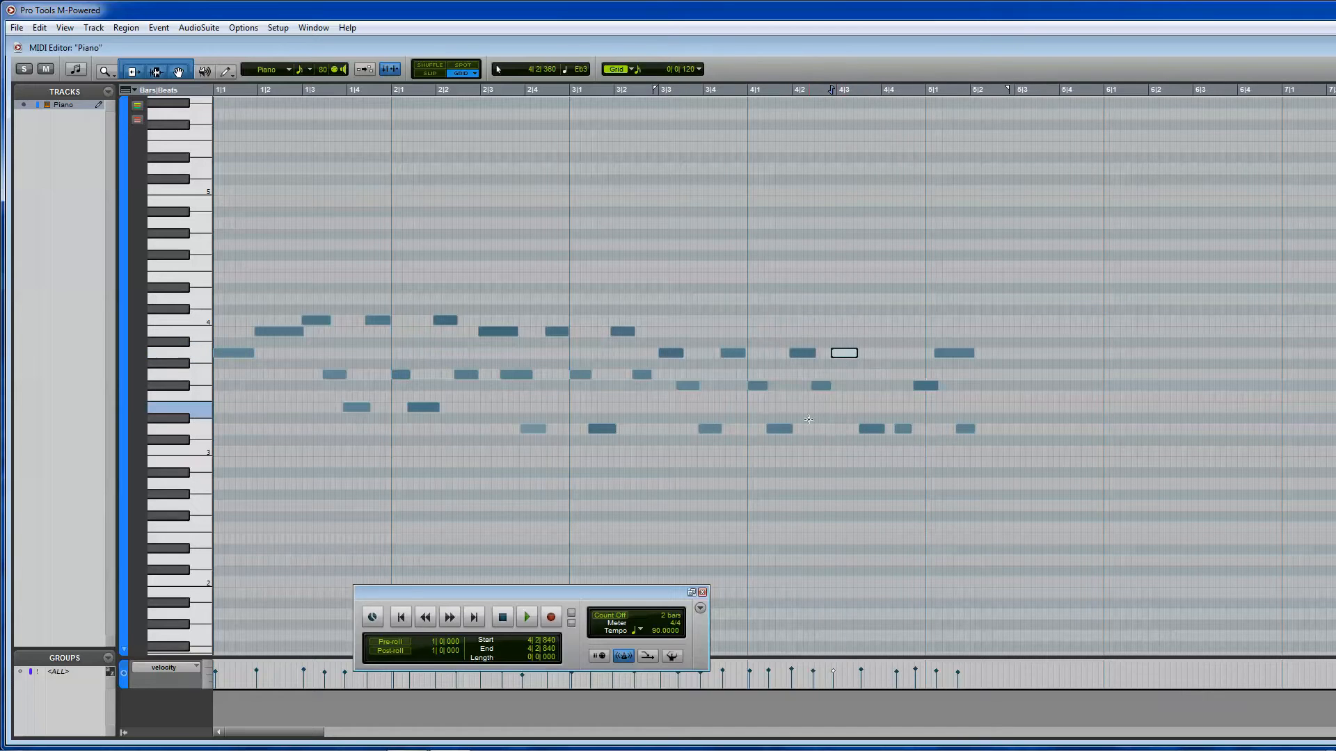
Shift the bar 4 note slightly later, rework the closing notes to finish within bar 4 and listen back.
click(526, 616)
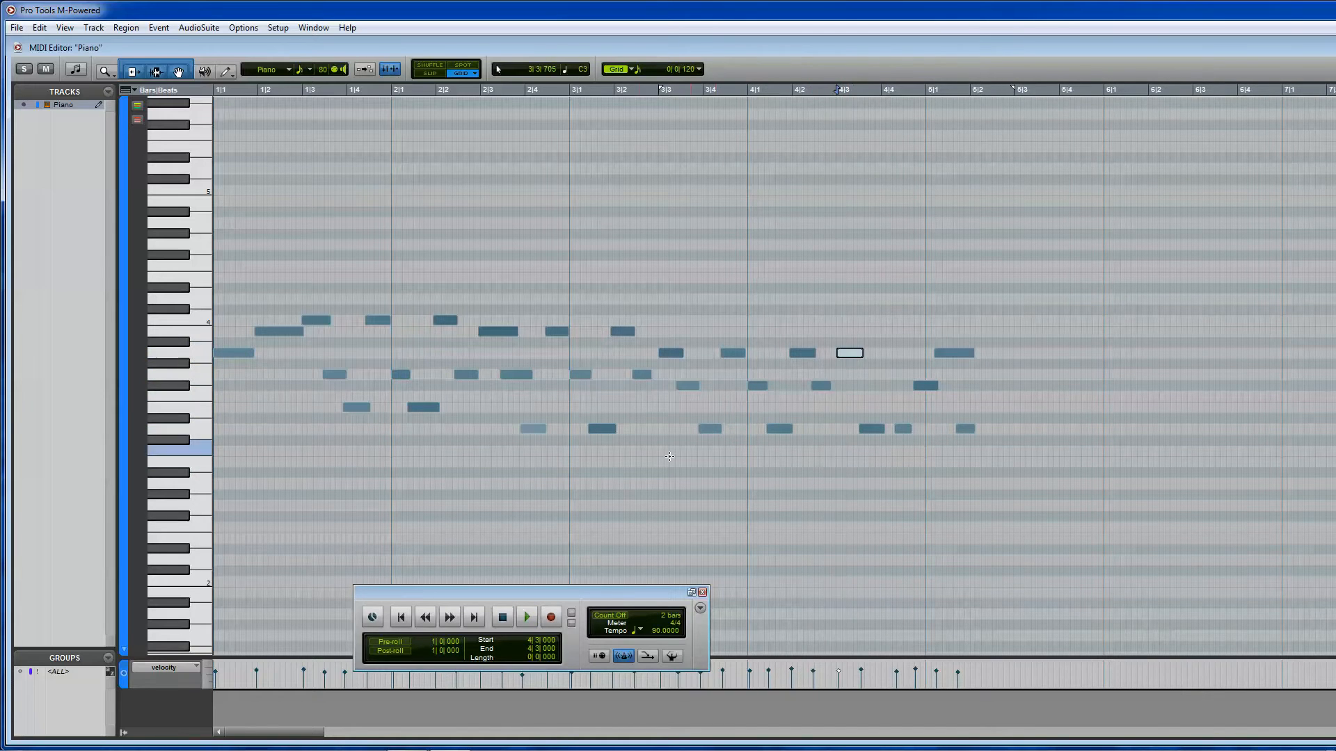
click(526, 616)
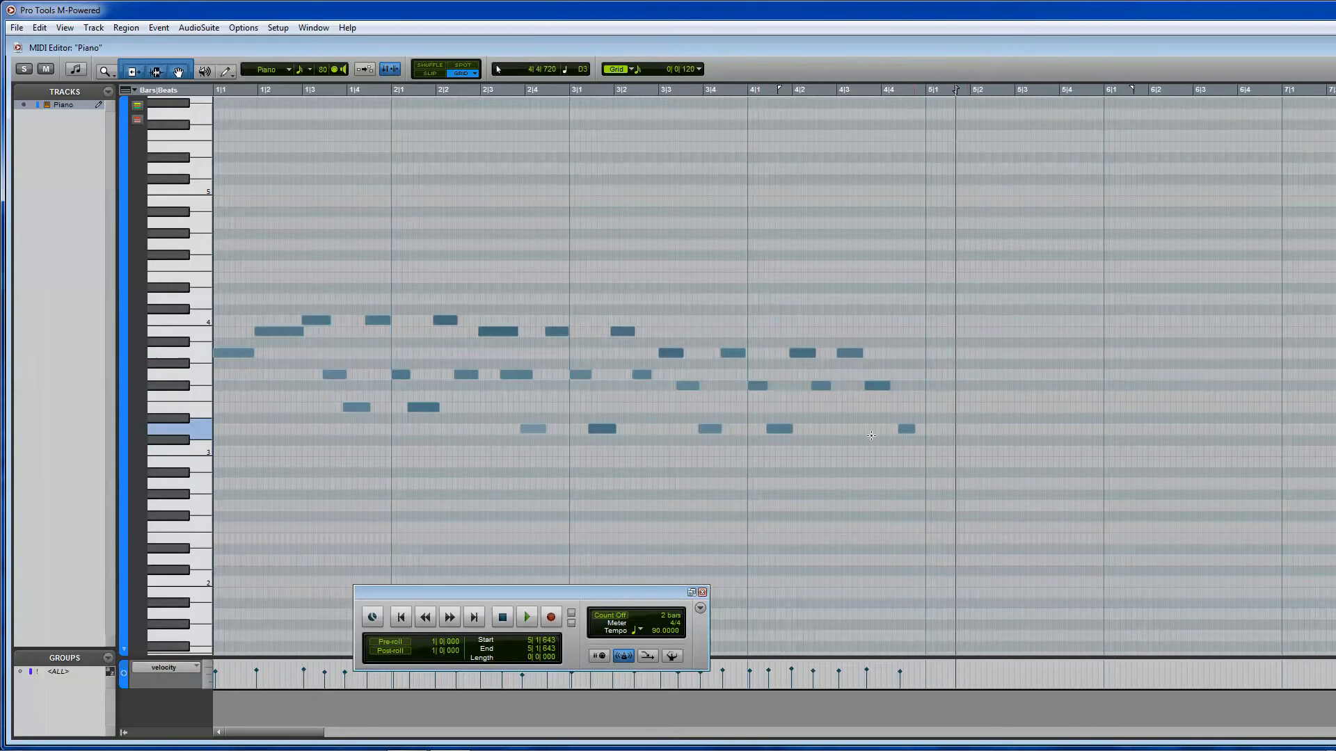
click(526, 616)
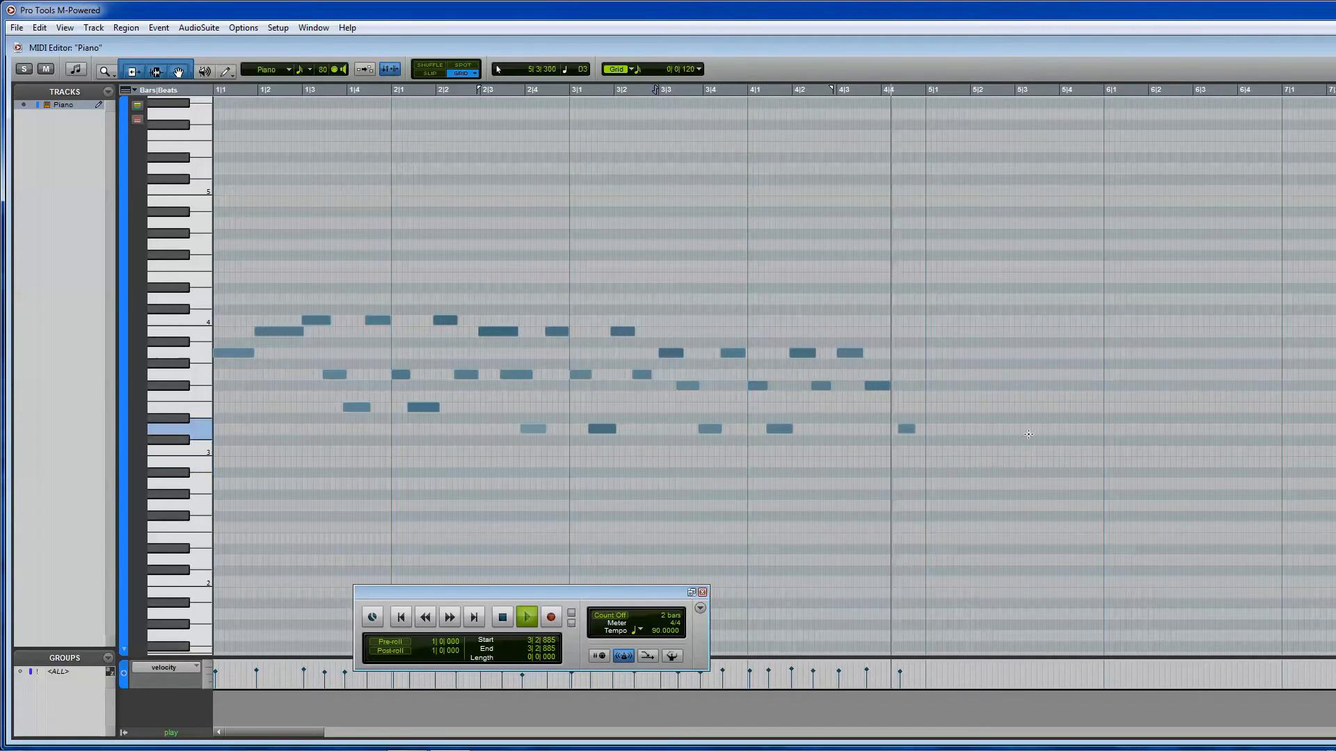
click(526, 616)
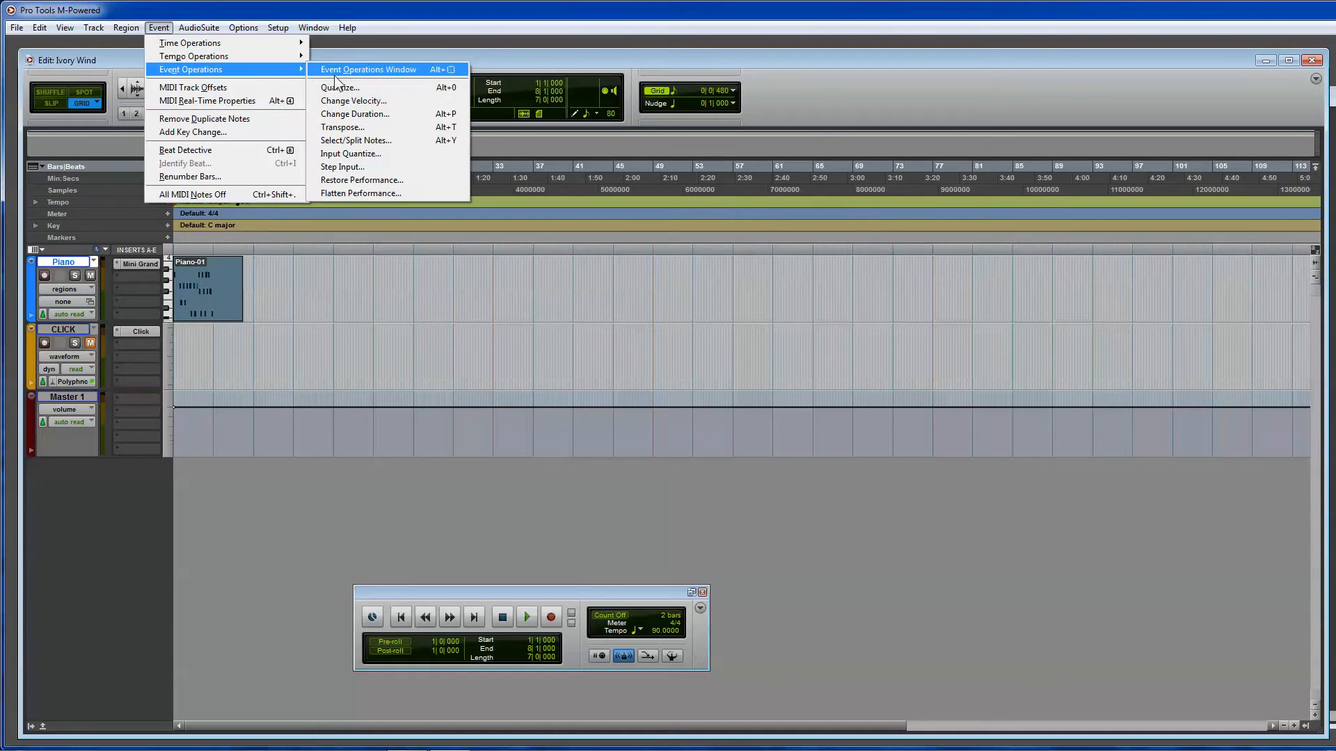
Apply Quantize from the Event Operations window on a 1/16-note grid to the piano notes.
click(339, 86)
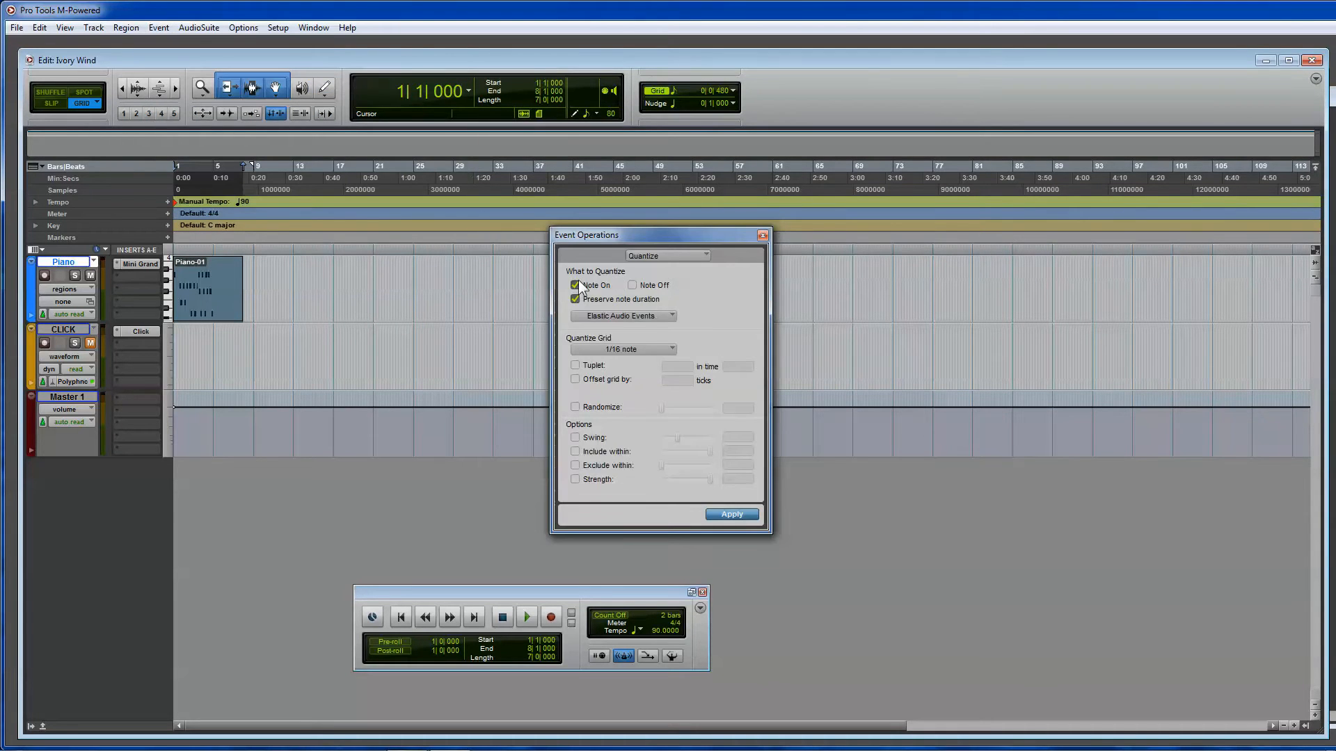
mouse_move(690, 529)
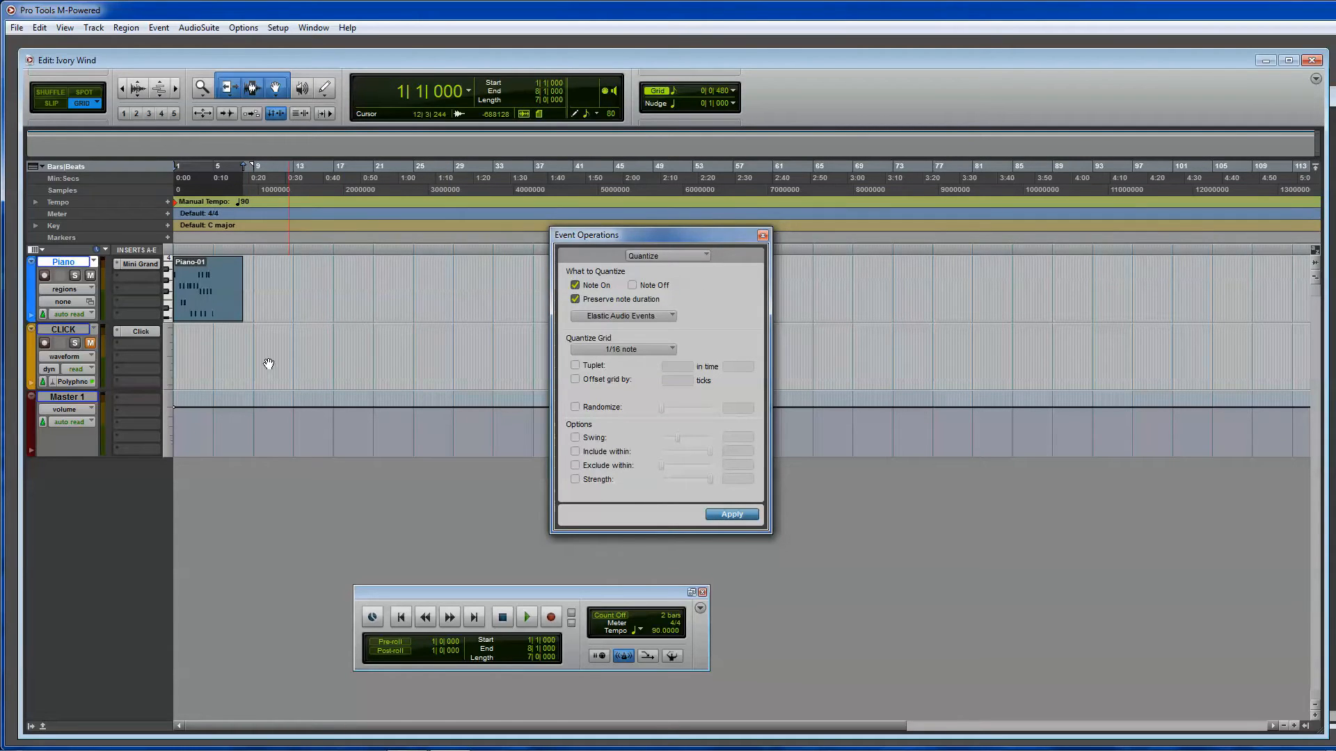
click(526, 616)
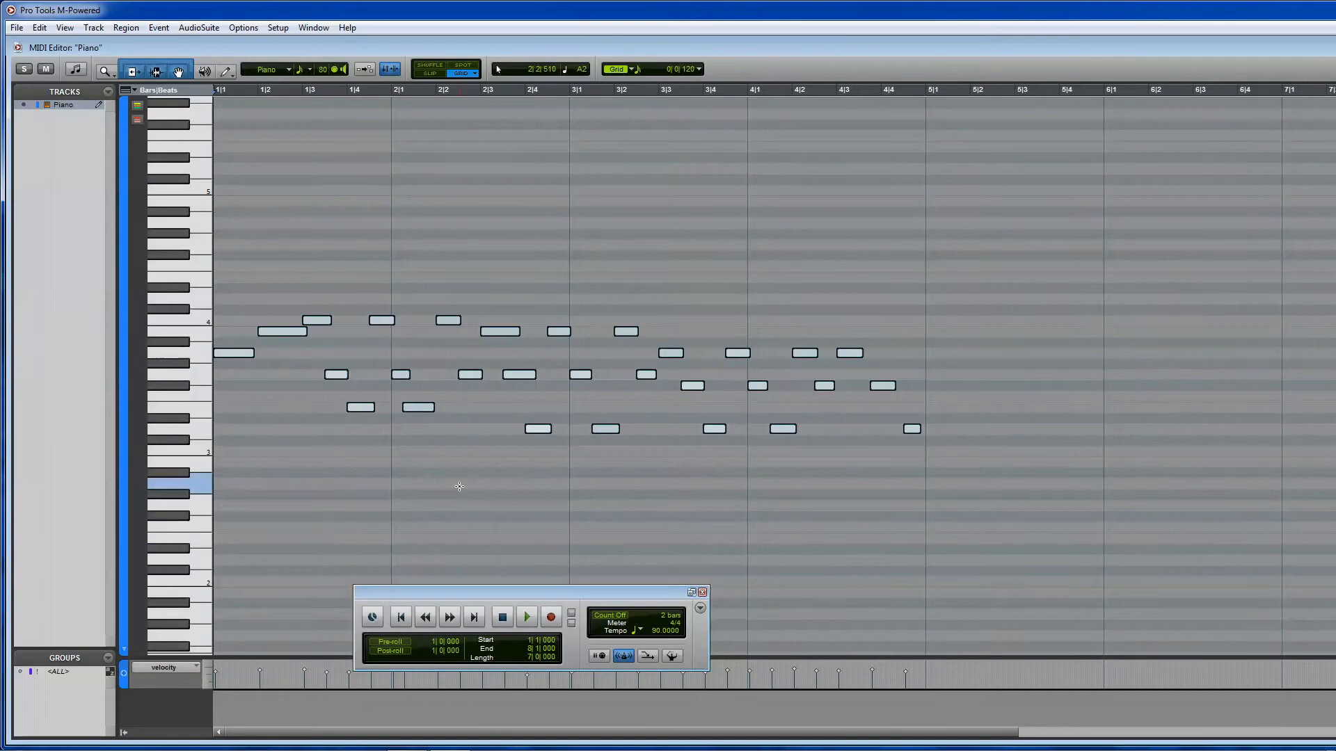
Play the quantized melody, adjust the note in bar 2 and listen again.
click(526, 616)
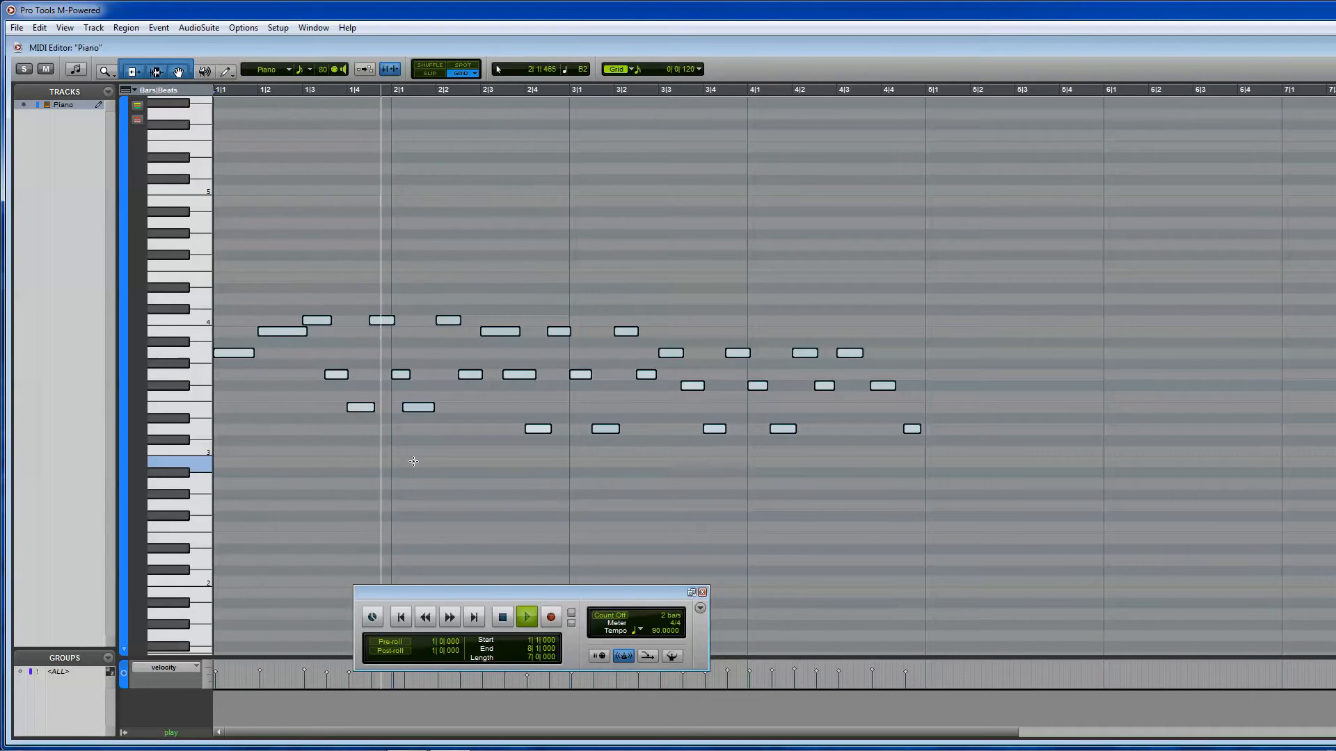
click(502, 616)
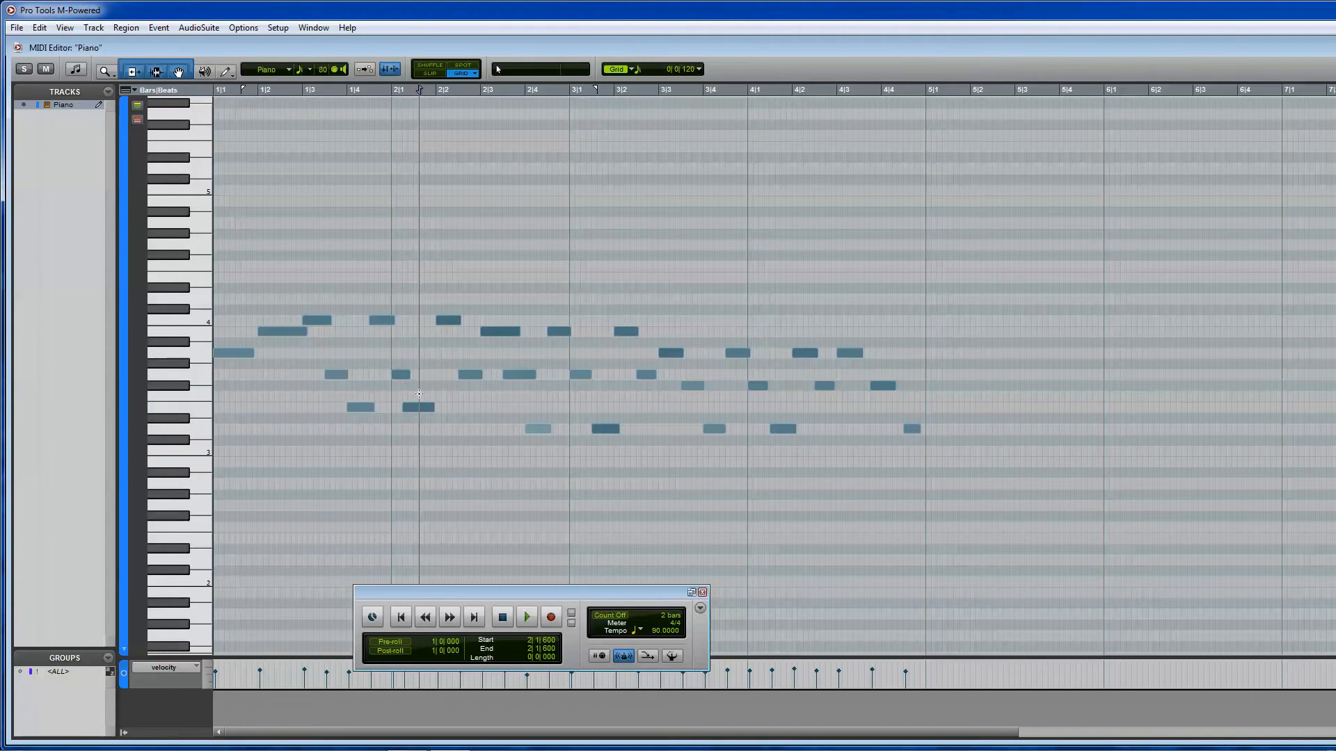
click(430, 407)
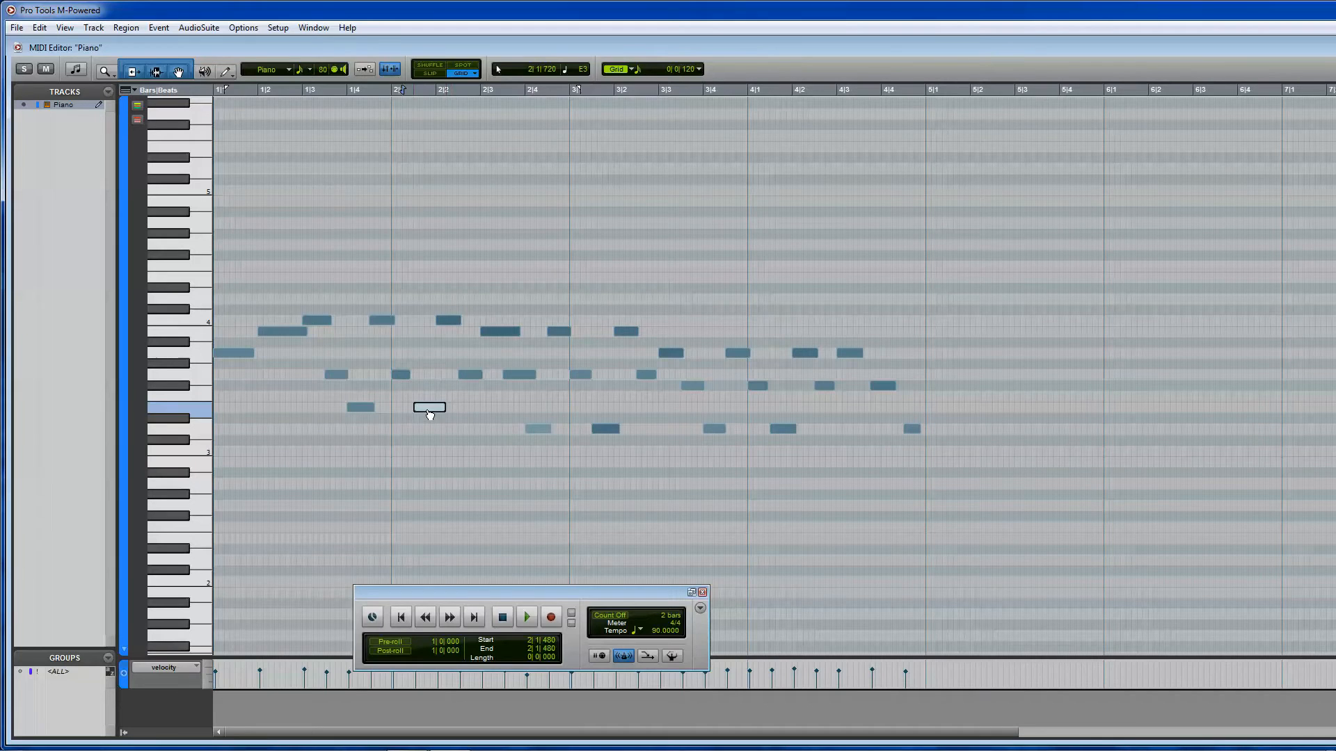
click(526, 617)
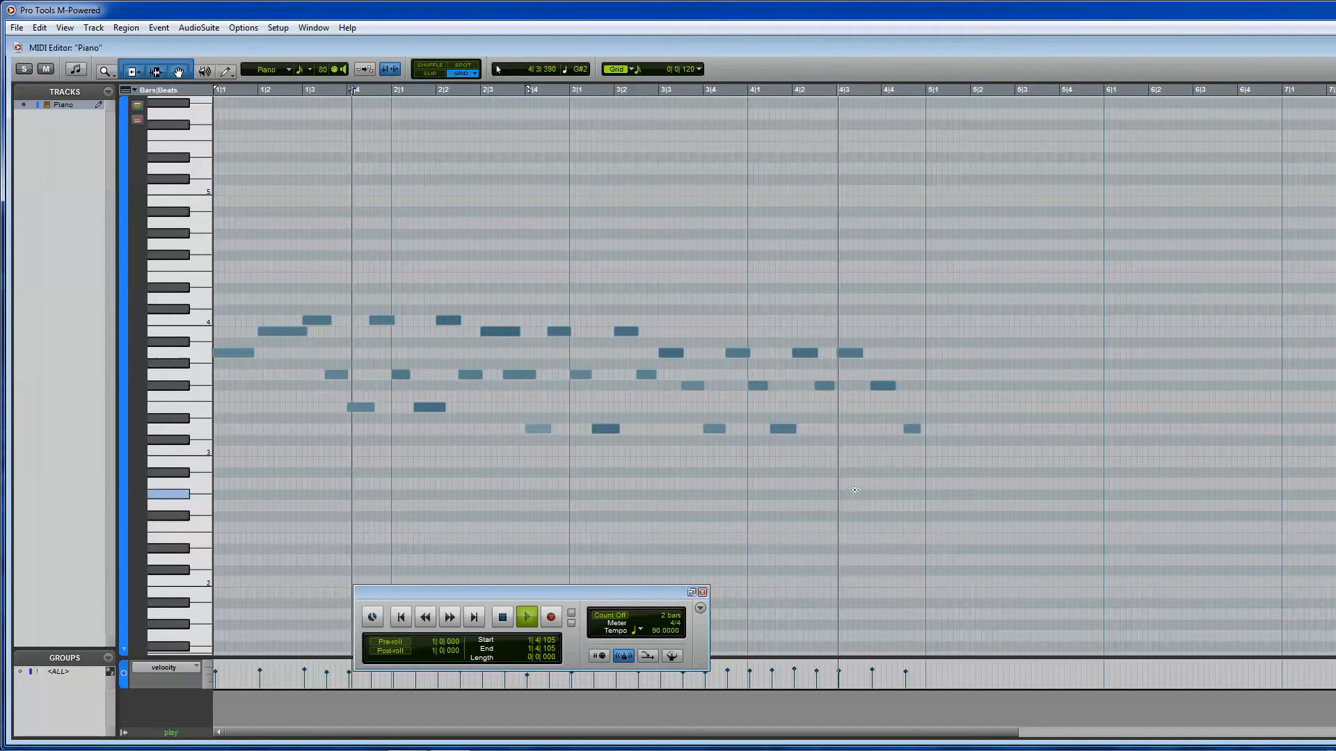
click(525, 616)
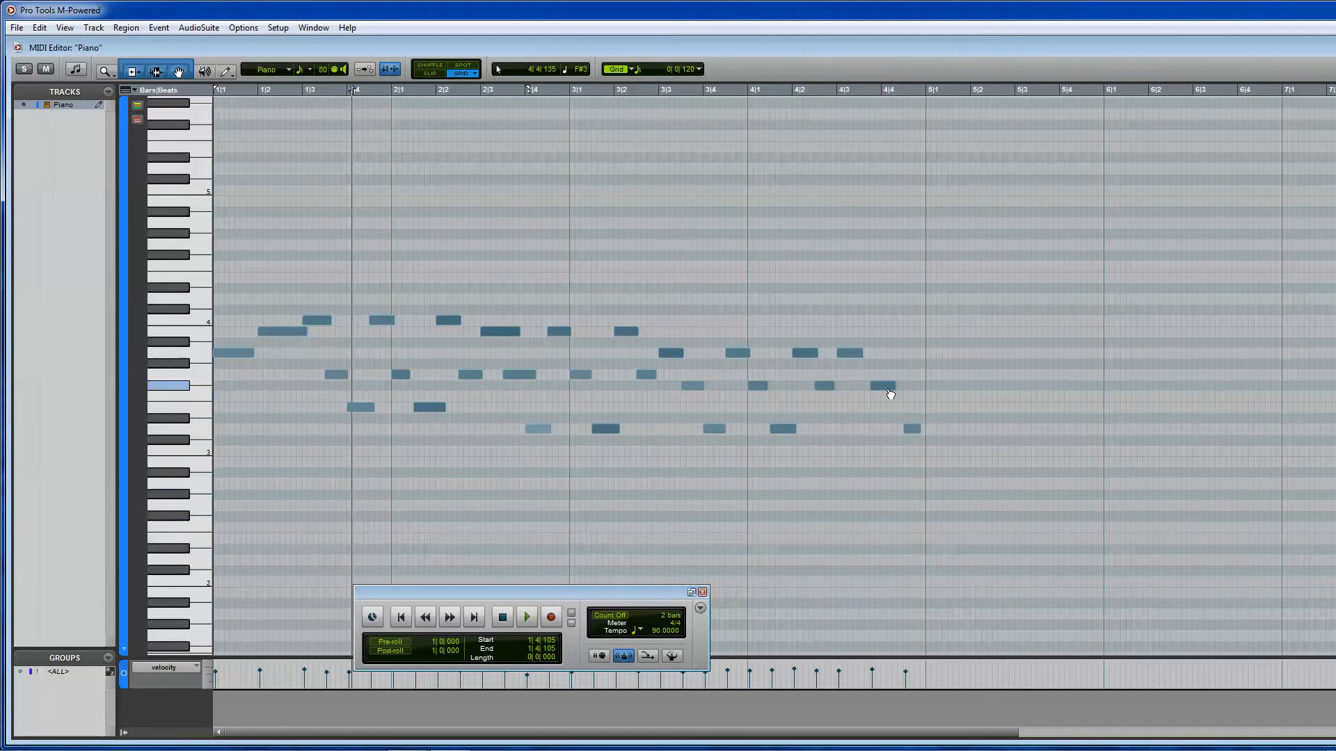
Audition from bar 4 and check the new closing notes.
click(526, 616)
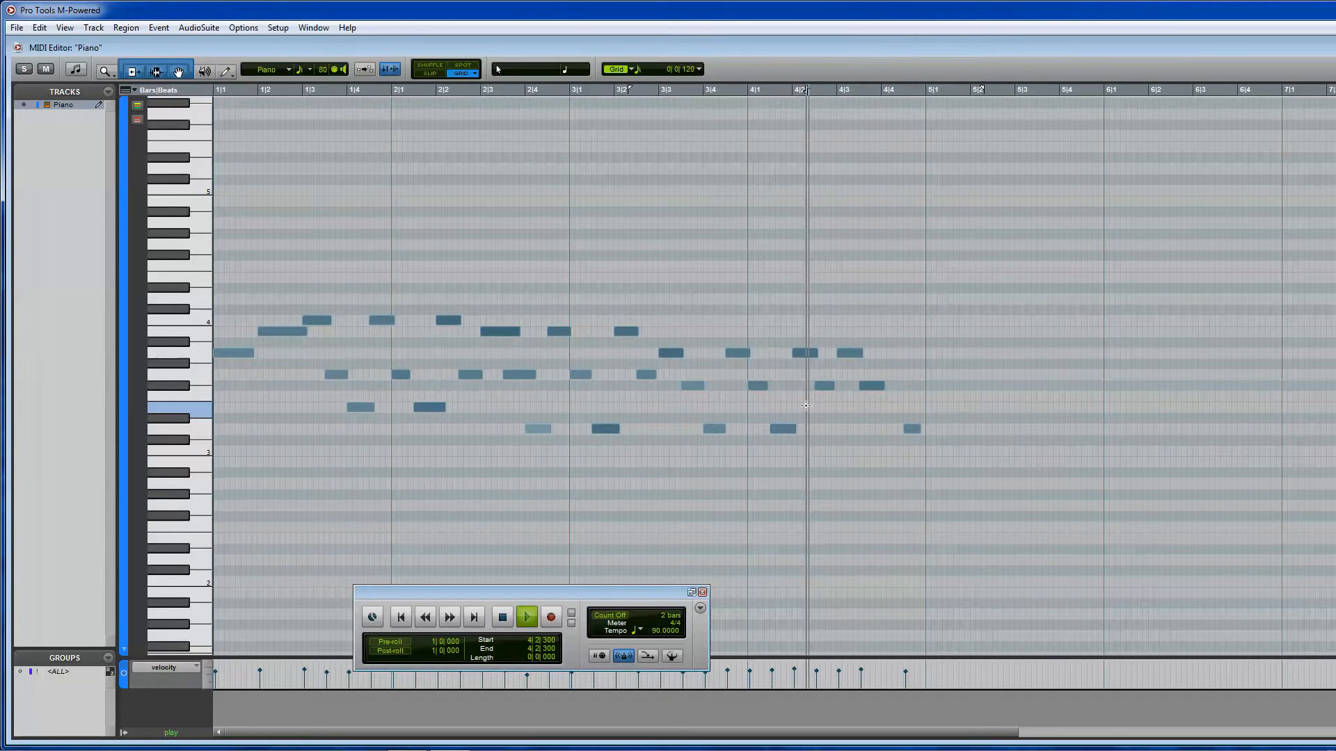
click(526, 616)
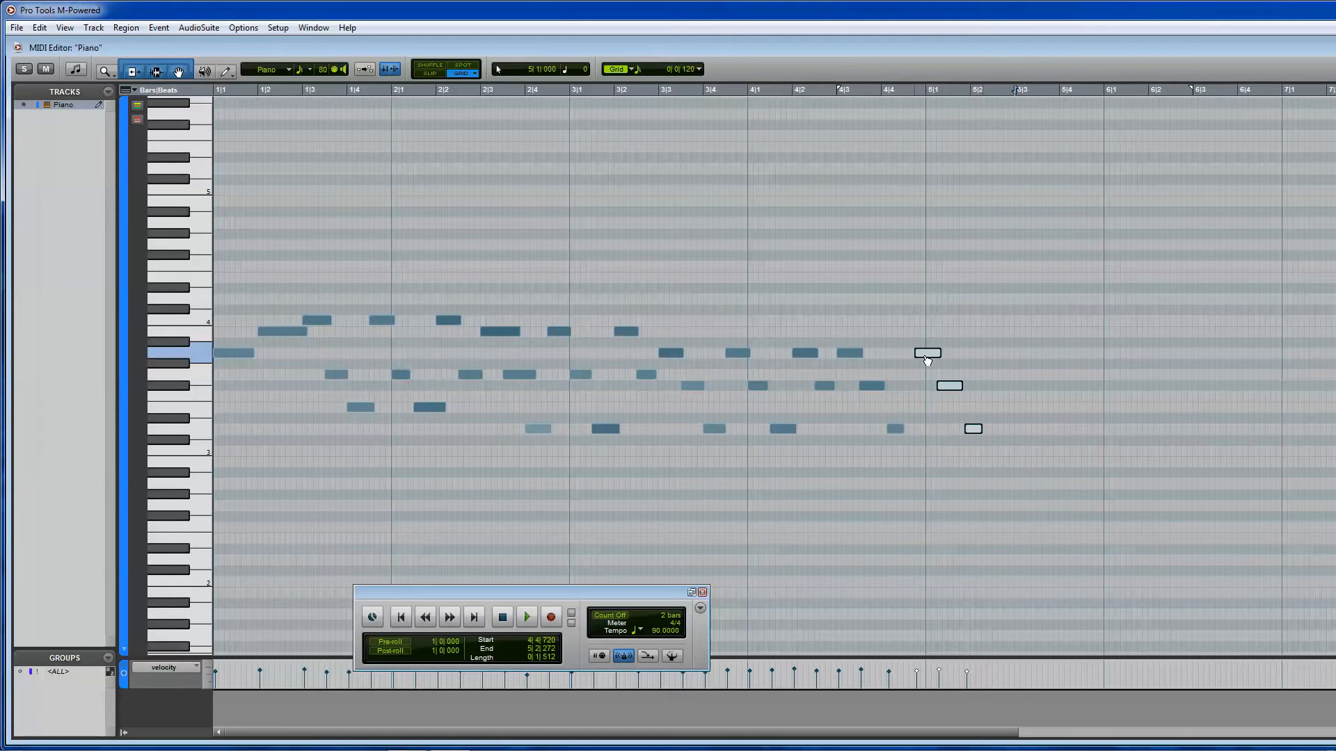
click(526, 616)
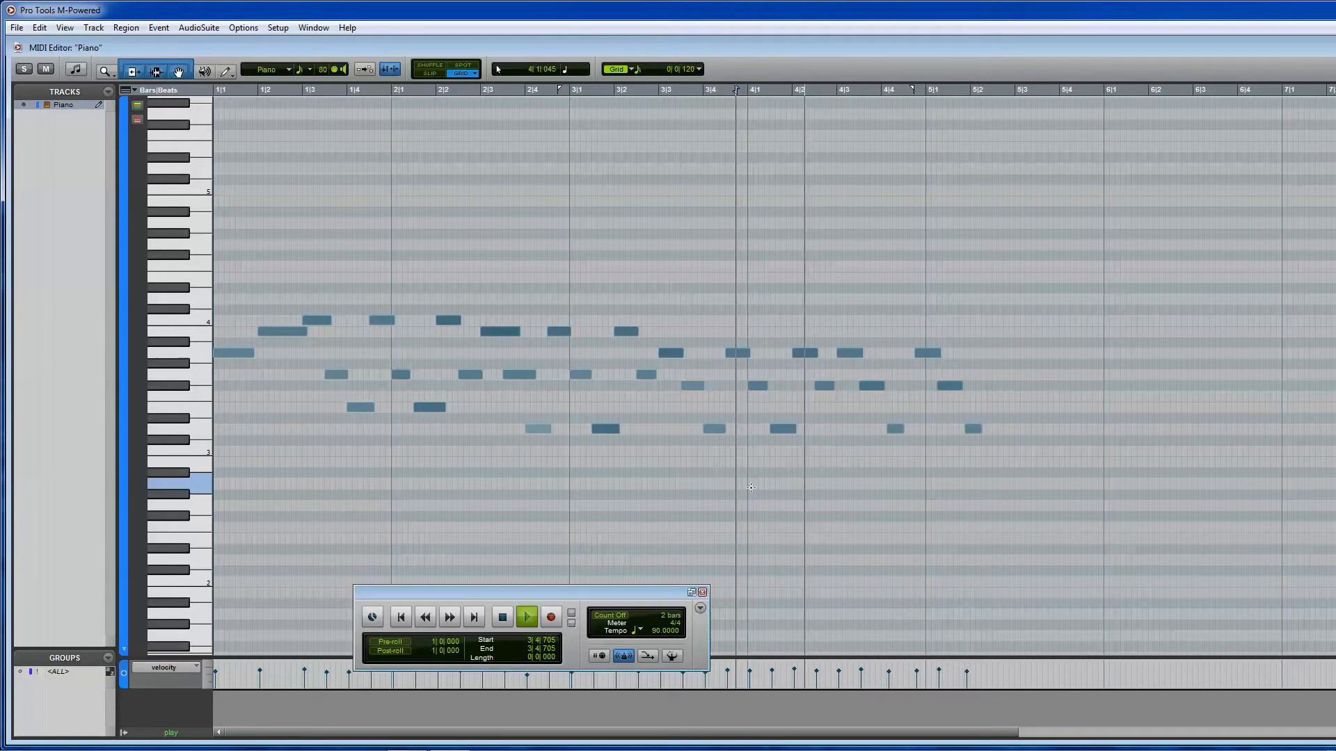
click(526, 617)
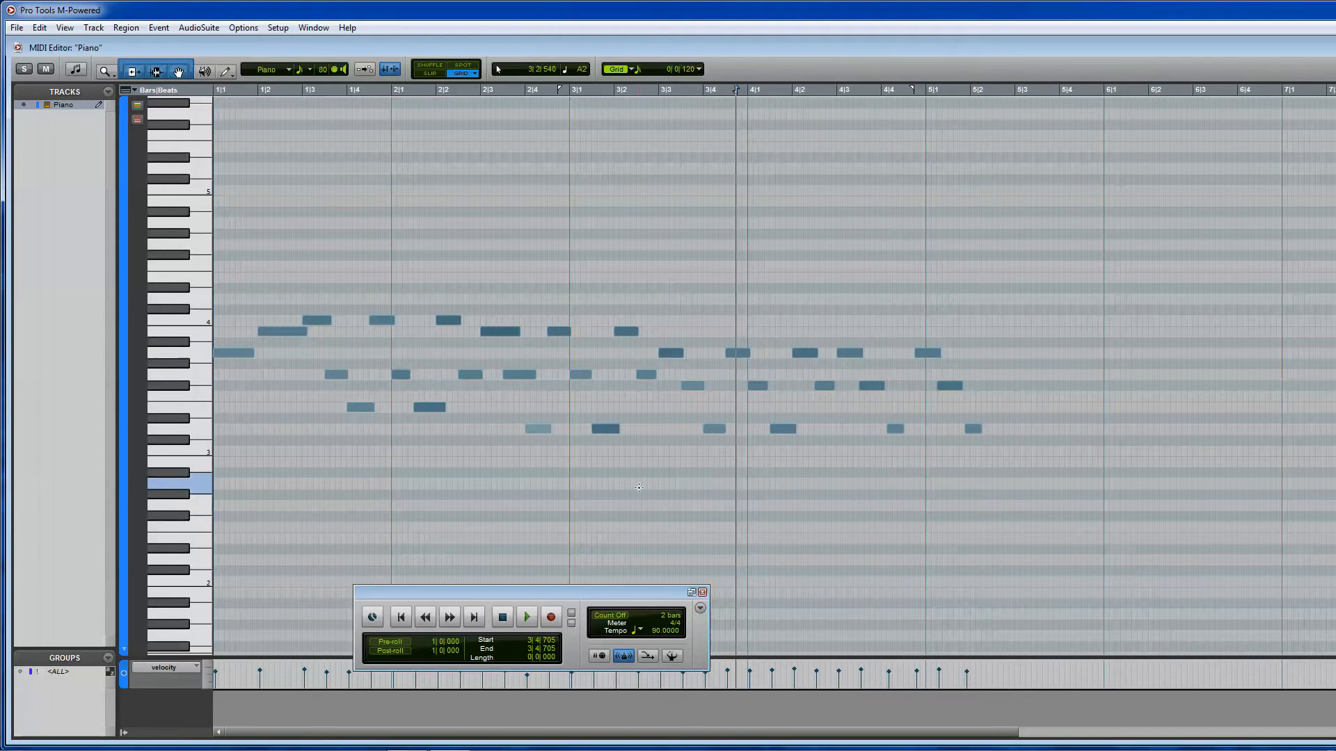
Shift the three closing notes in bar 5 slightly earlier and place the melody's final note.
click(526, 616)
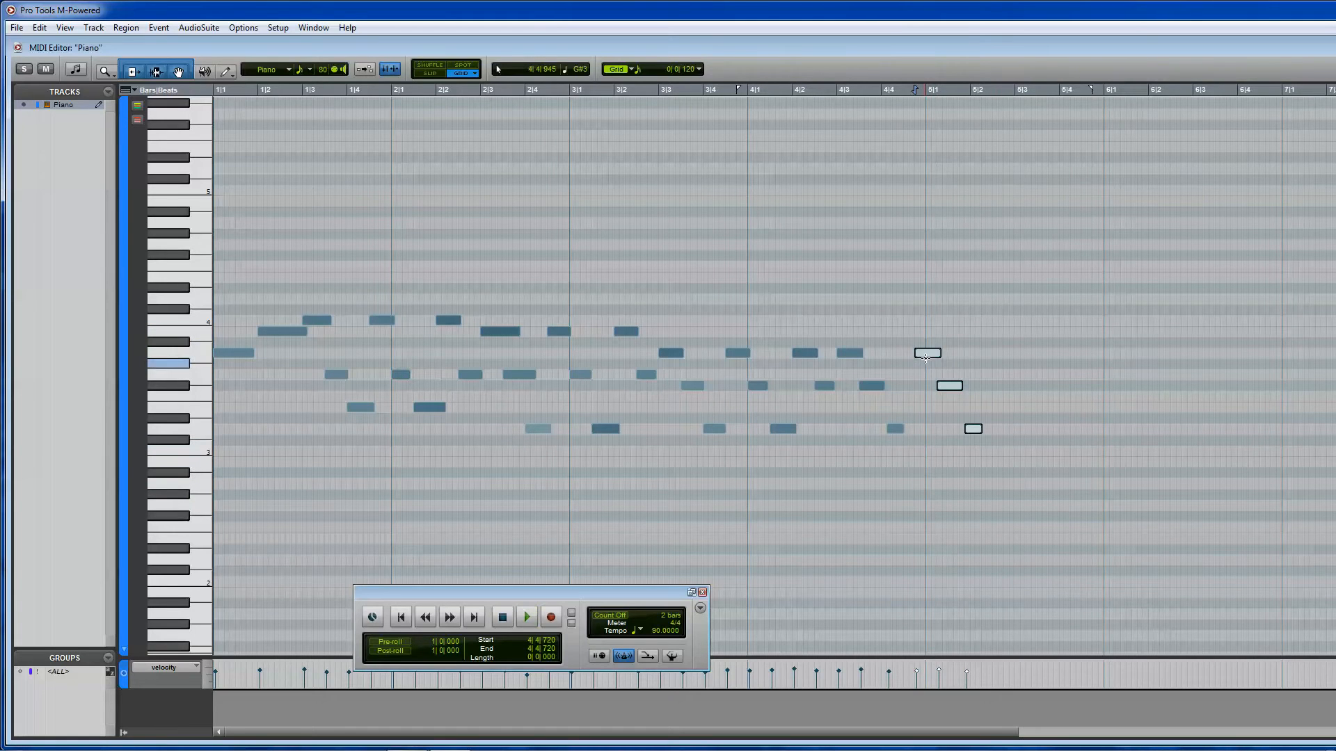
click(526, 617)
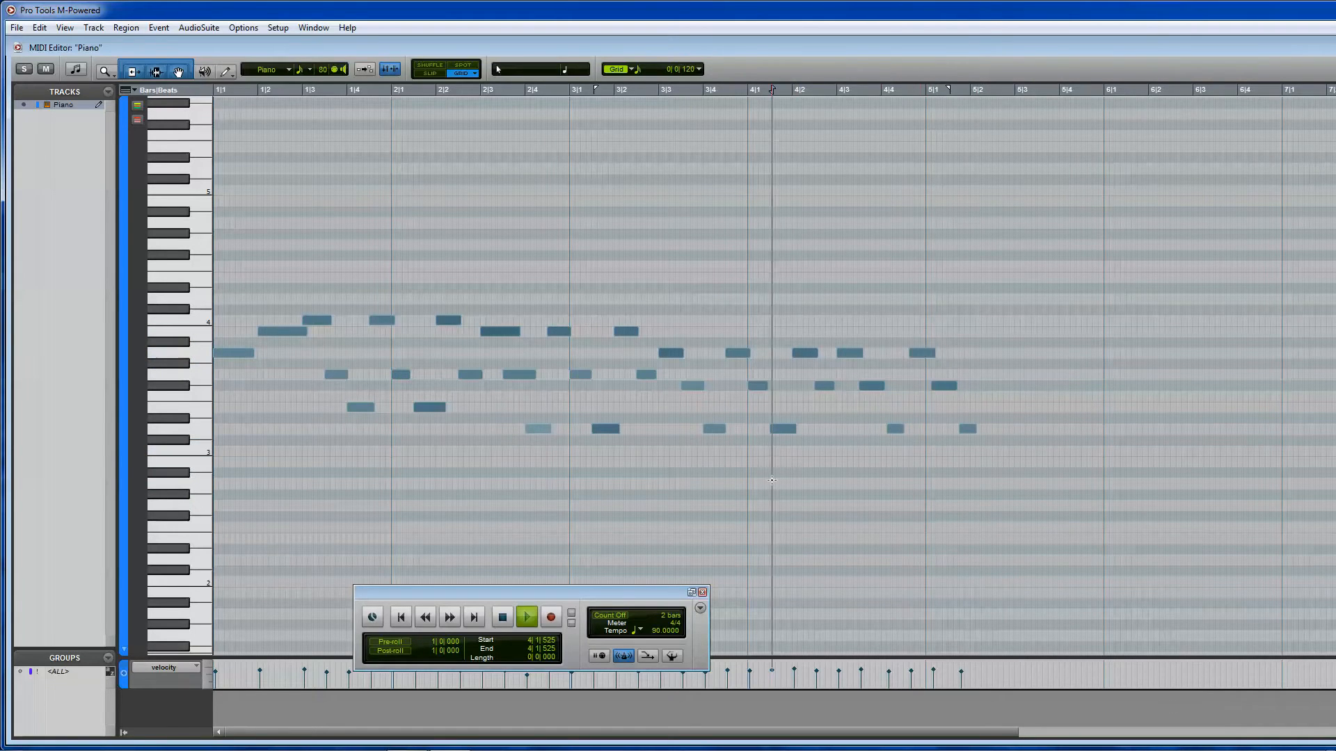
click(526, 616)
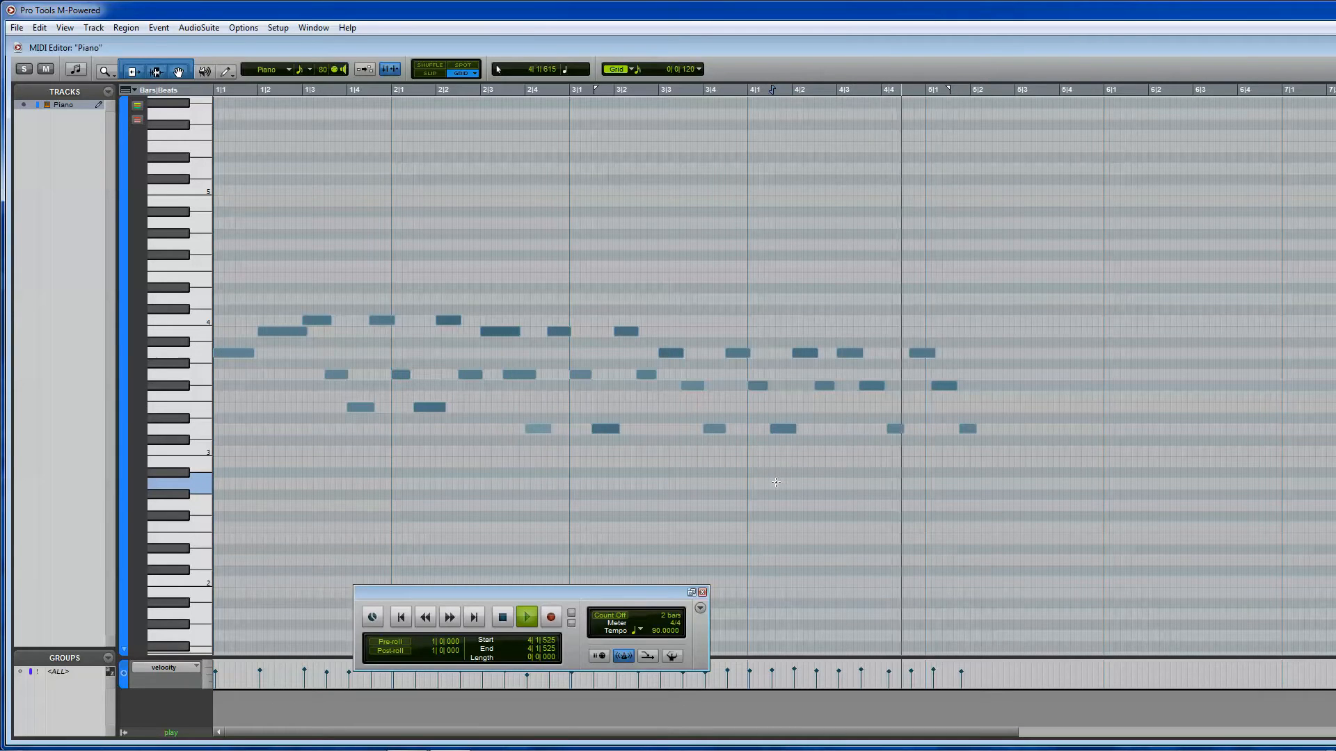
click(894, 474)
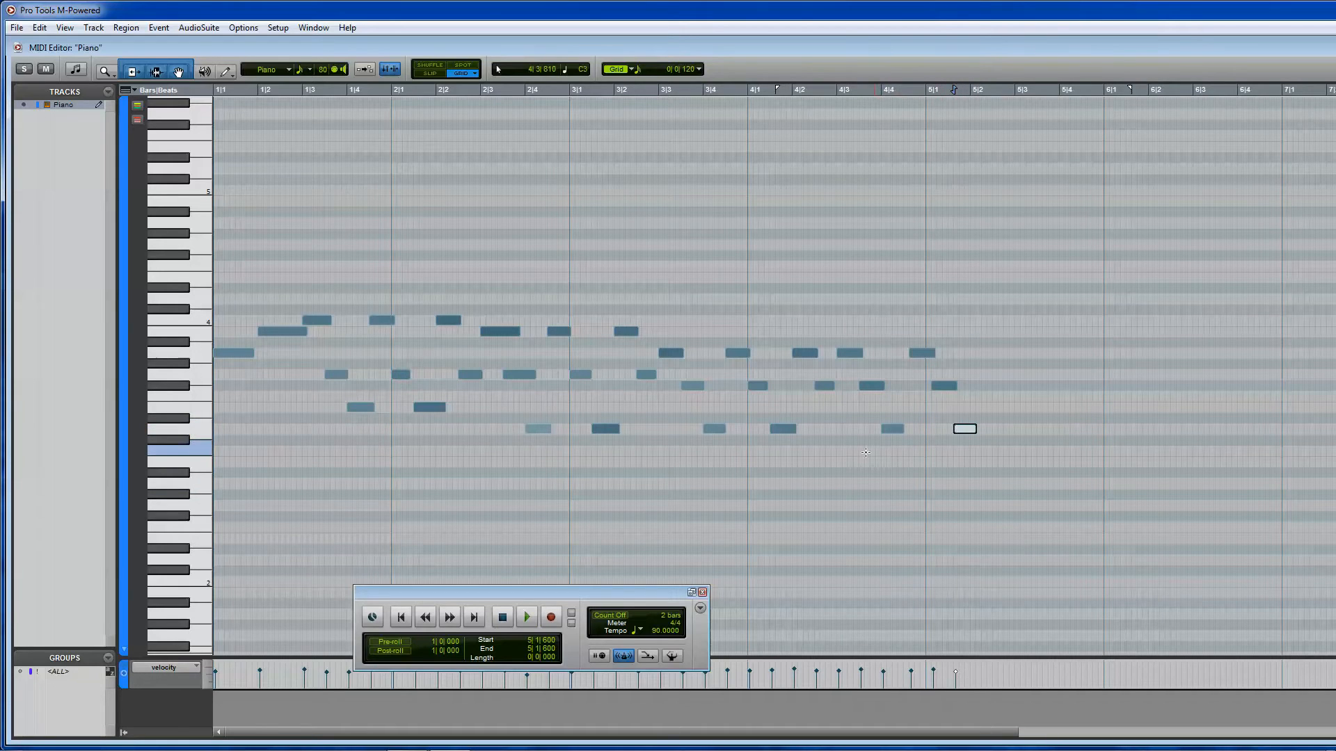
click(526, 616)
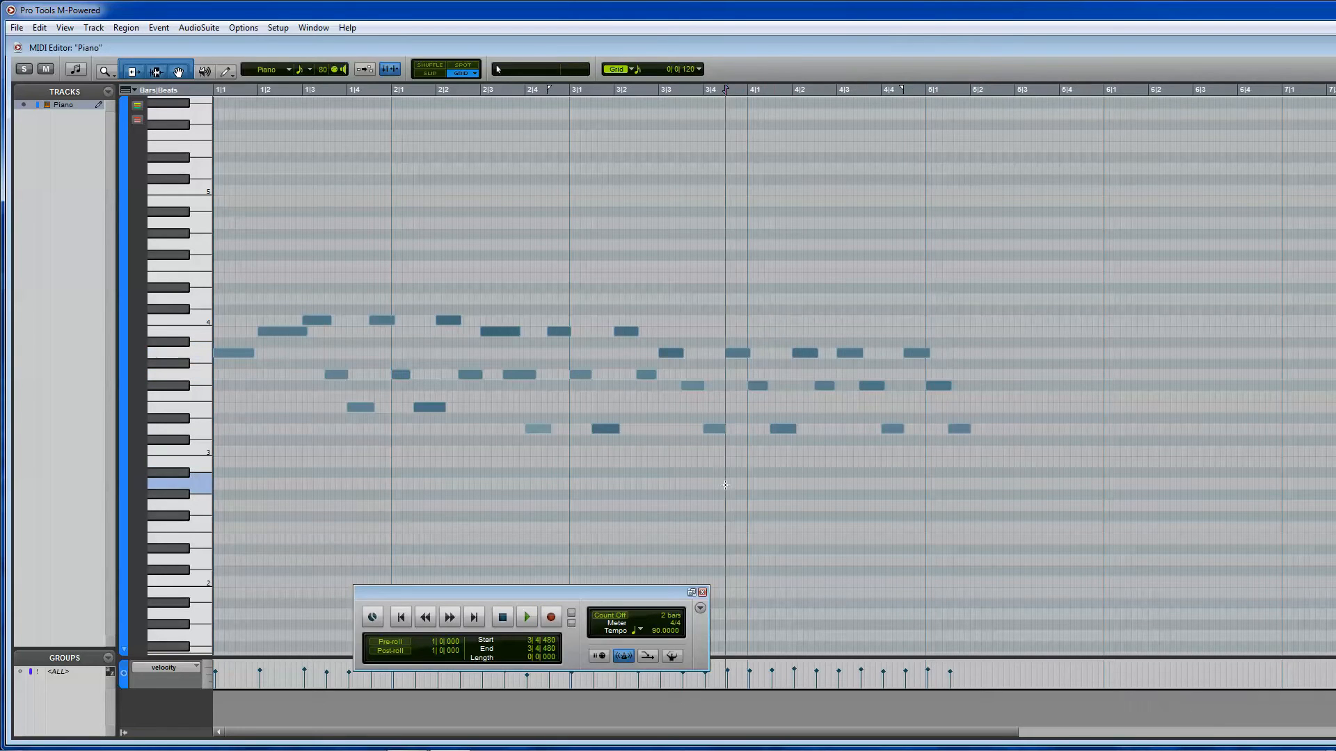
click(526, 617)
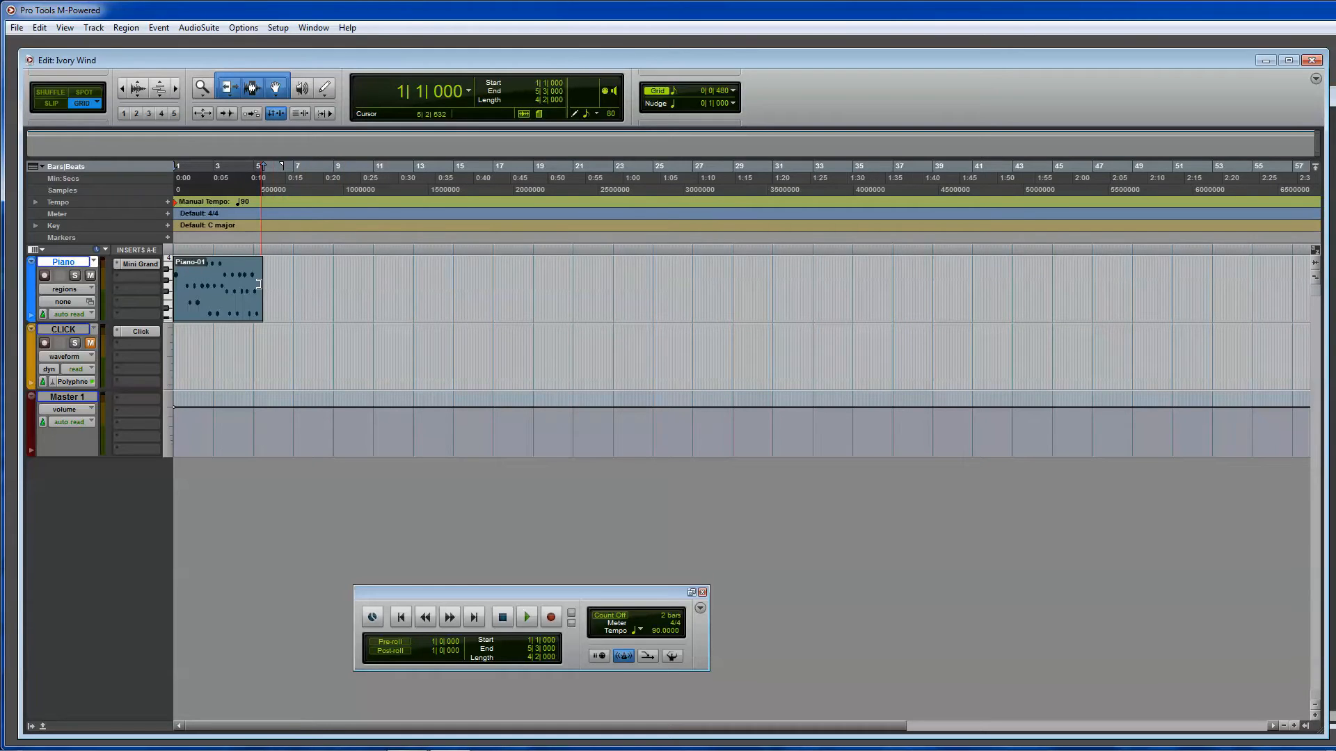
click(526, 616)
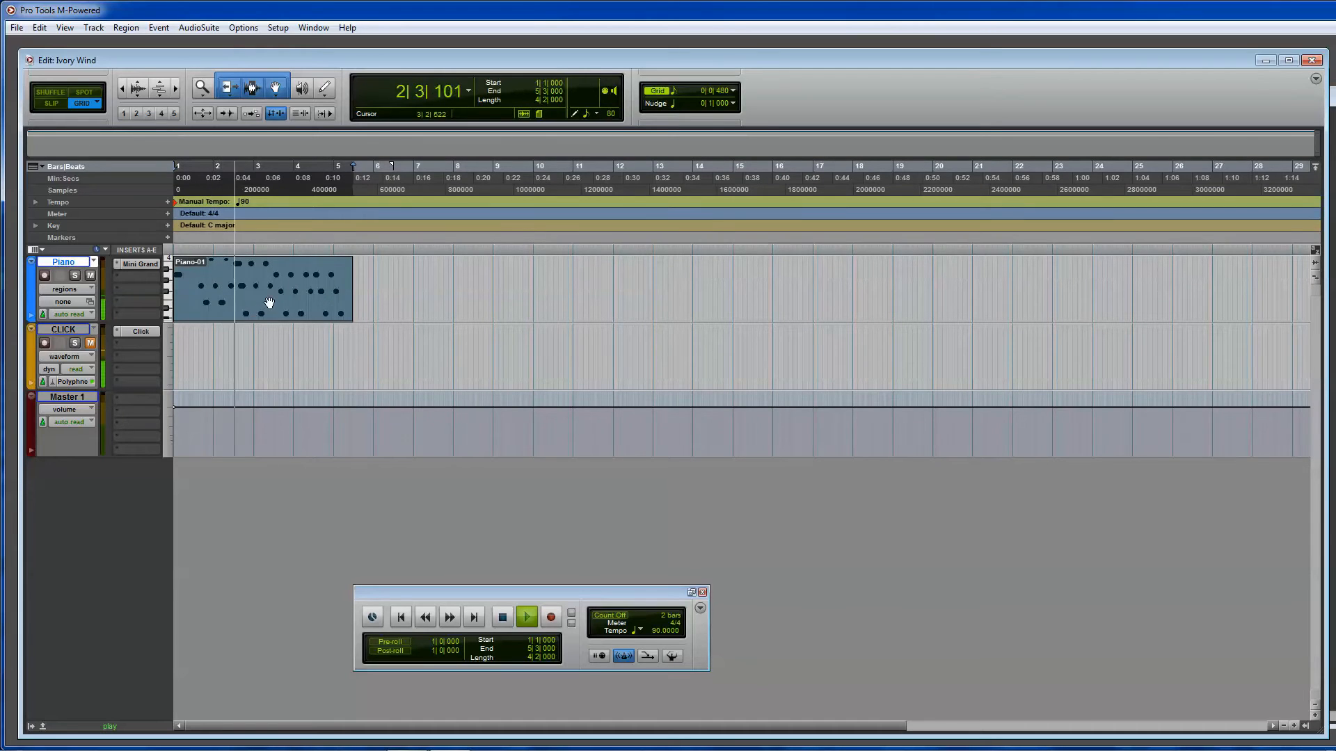
click(265, 298)
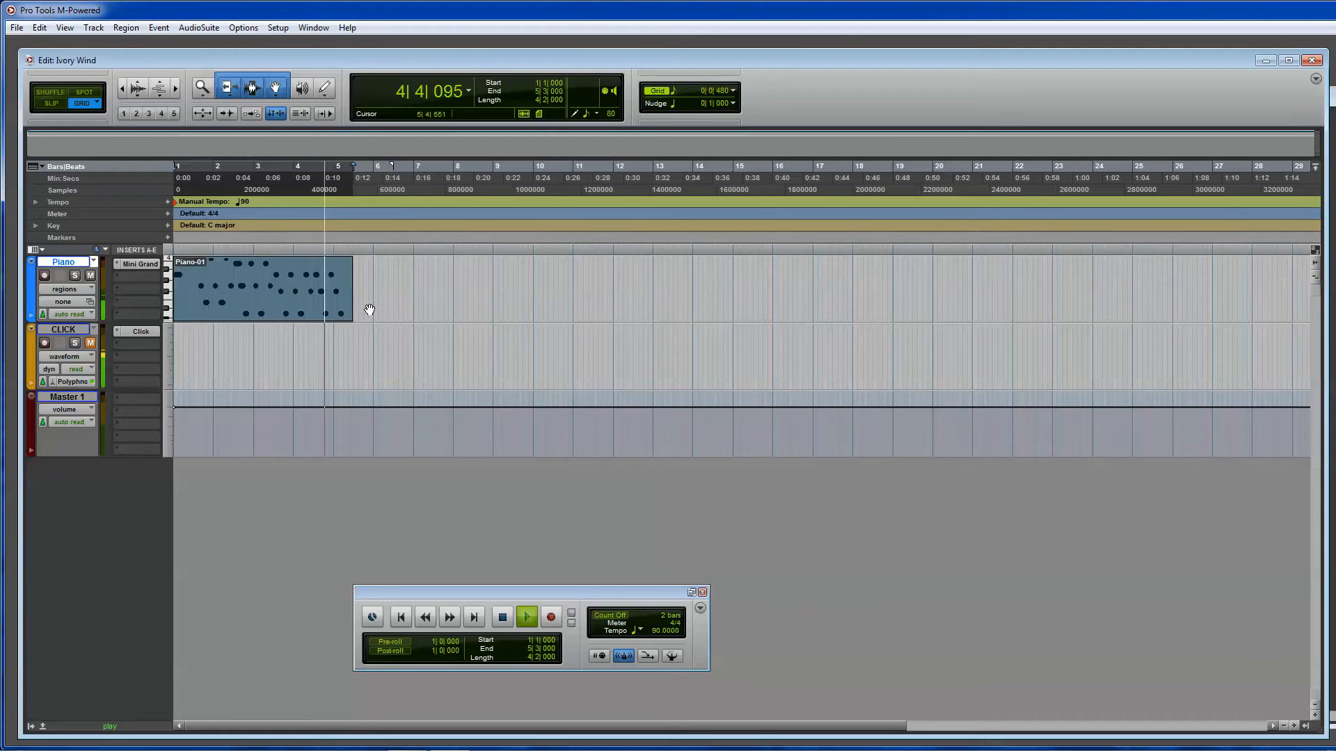
click(501, 616)
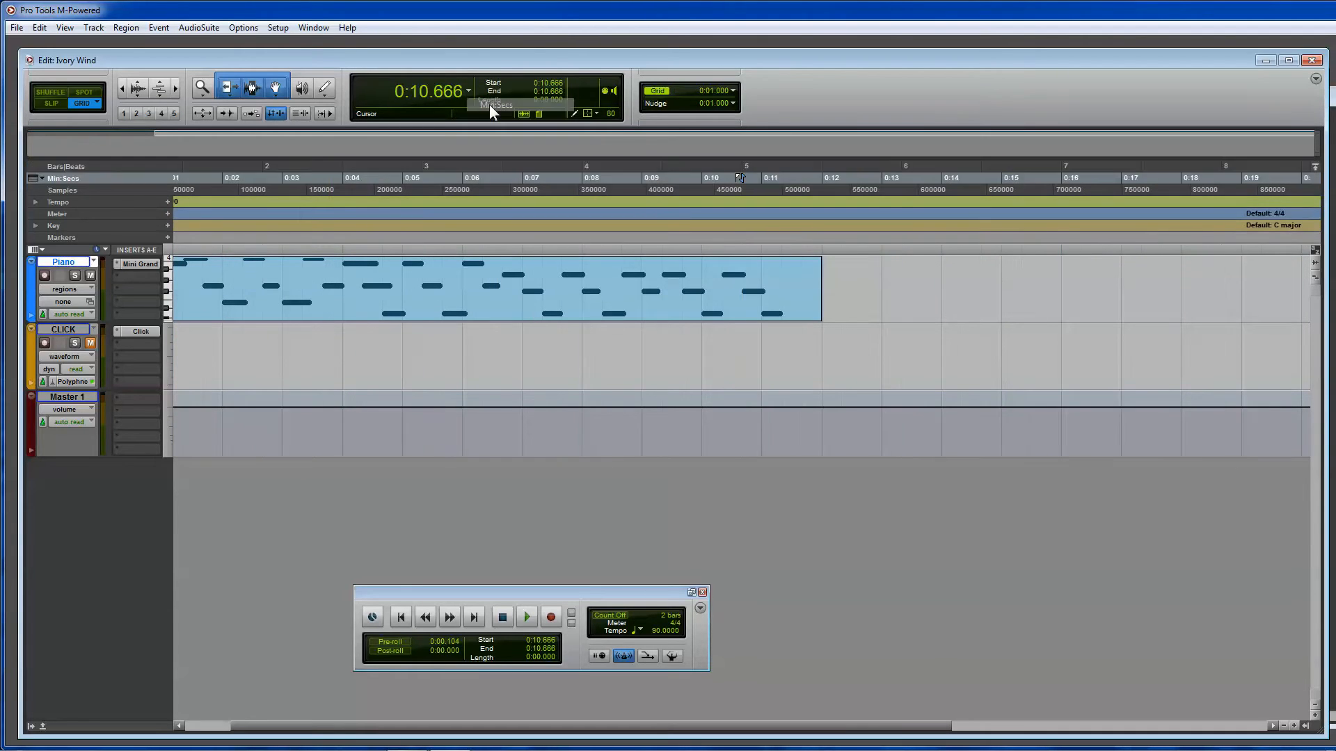
click(501, 92)
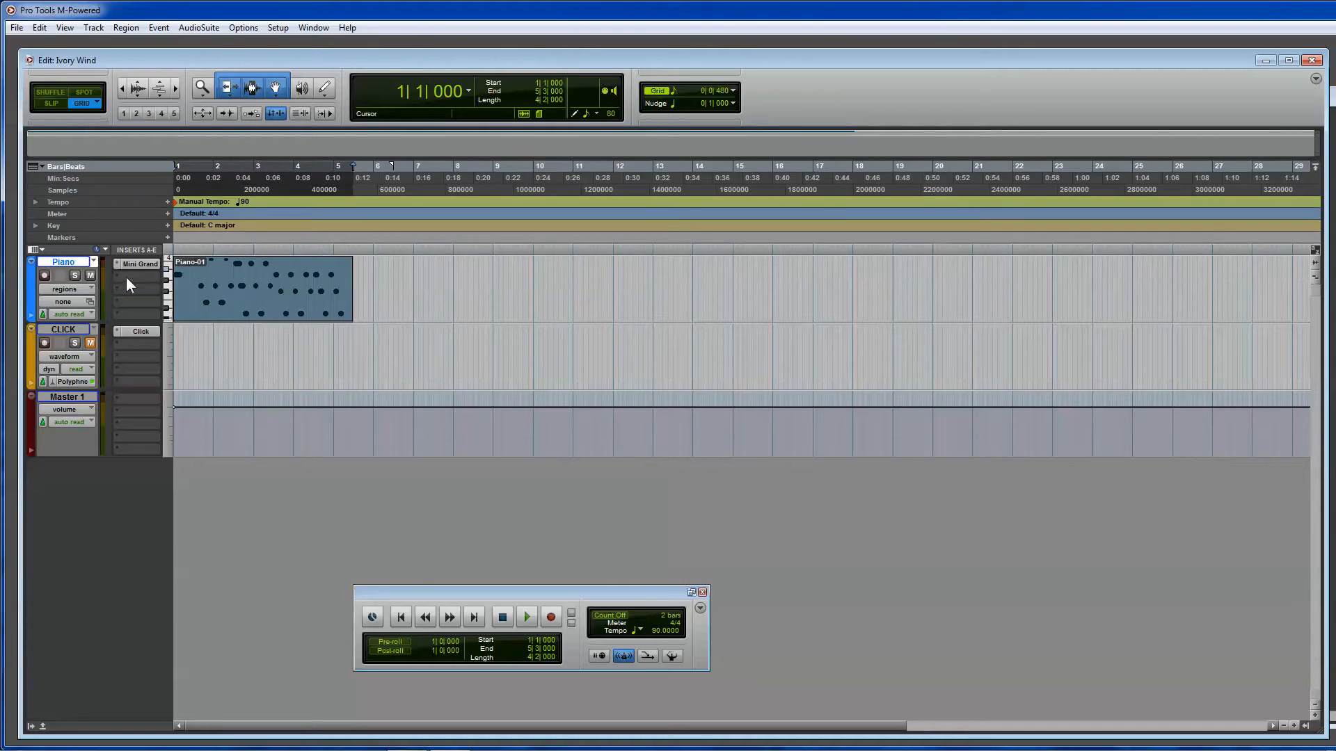
Insert D-Verb on the Piano track, try Ambient and Room 1, settle on a medium Hall and close the plug-in.
click(137, 281)
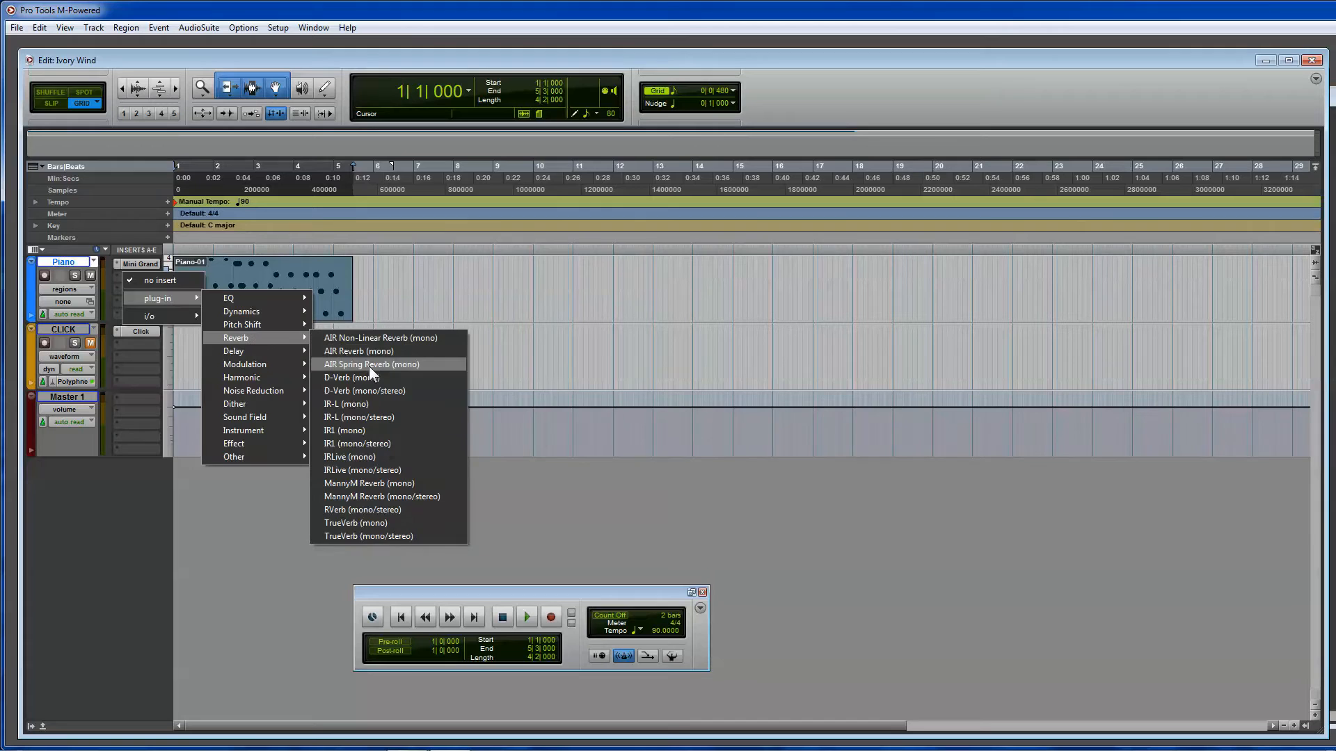
click(346, 377)
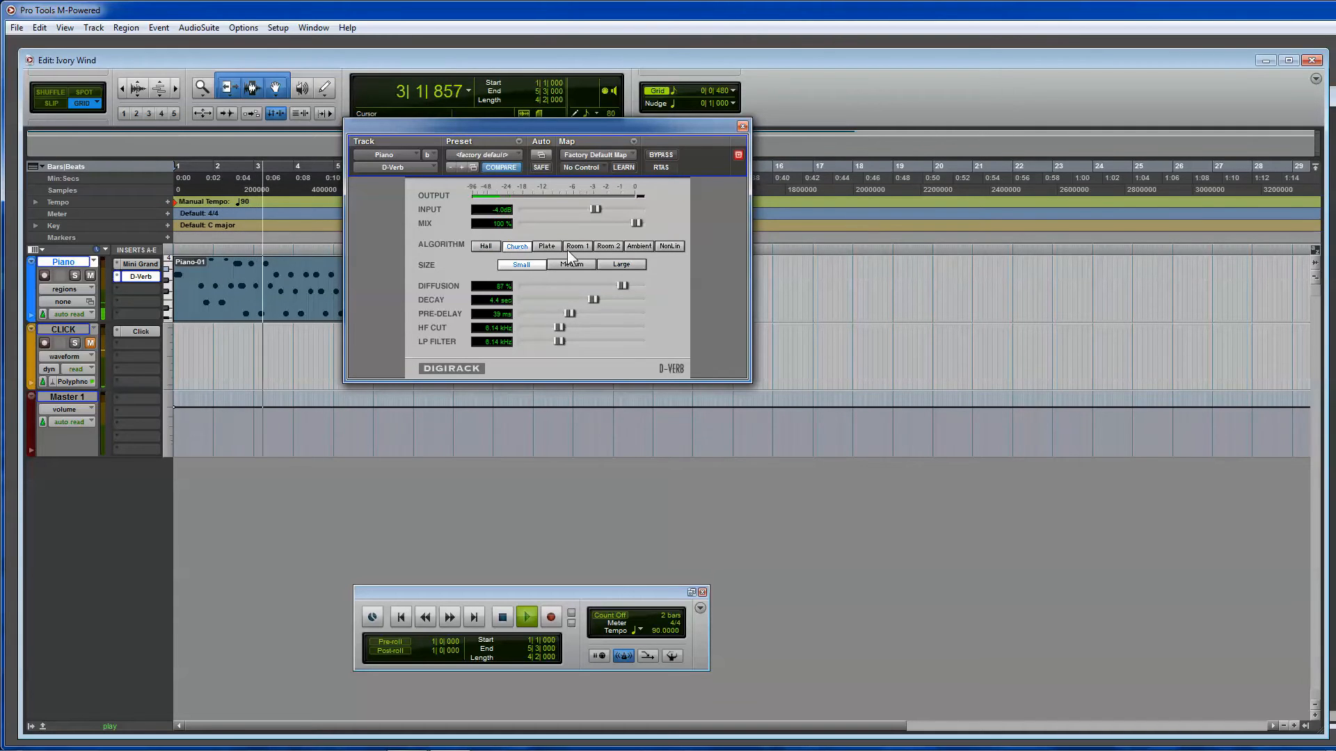
click(638, 246)
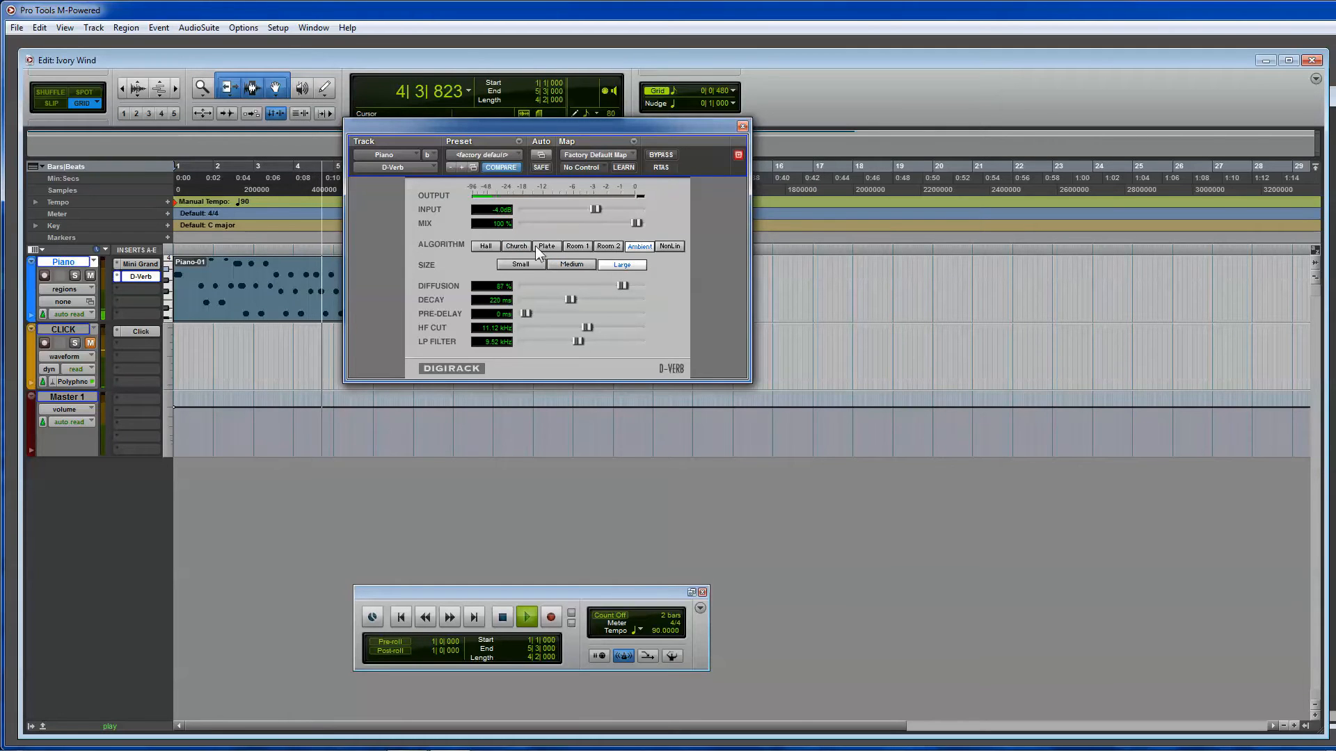
click(578, 247)
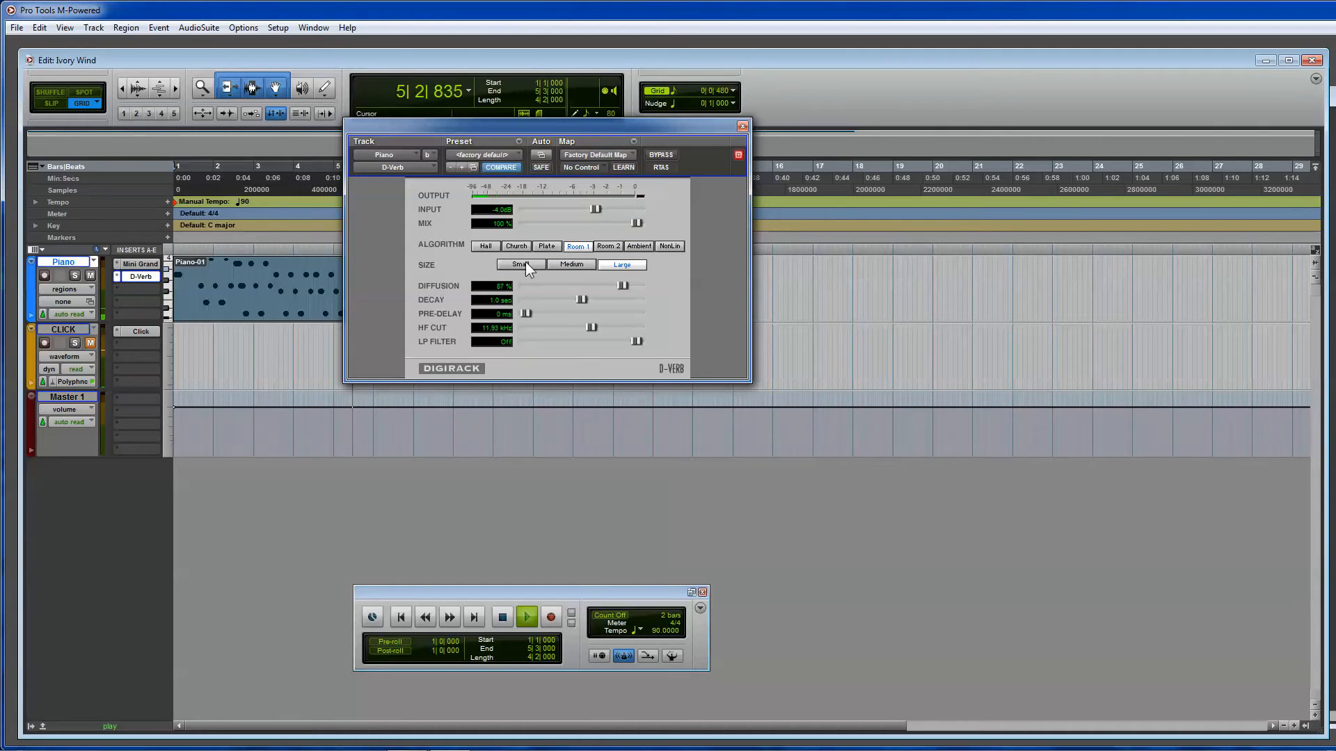
click(519, 265)
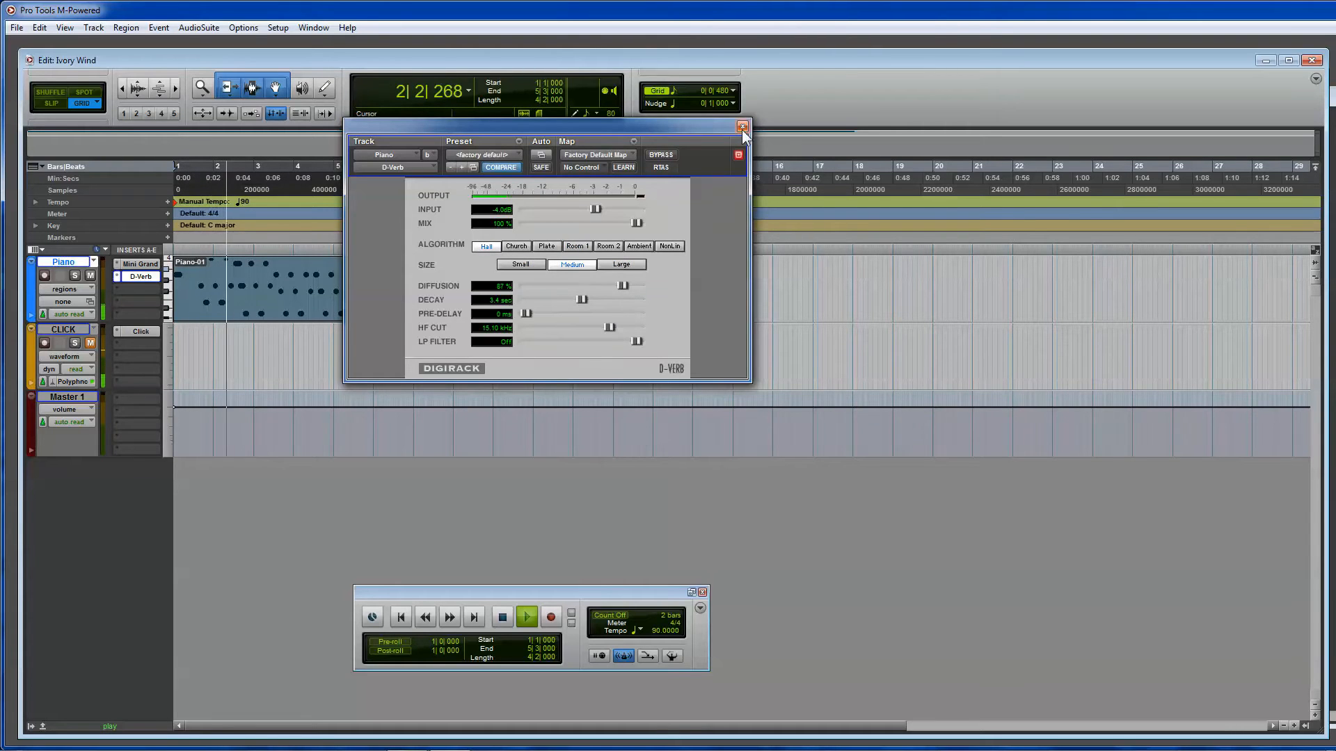
click(742, 126)
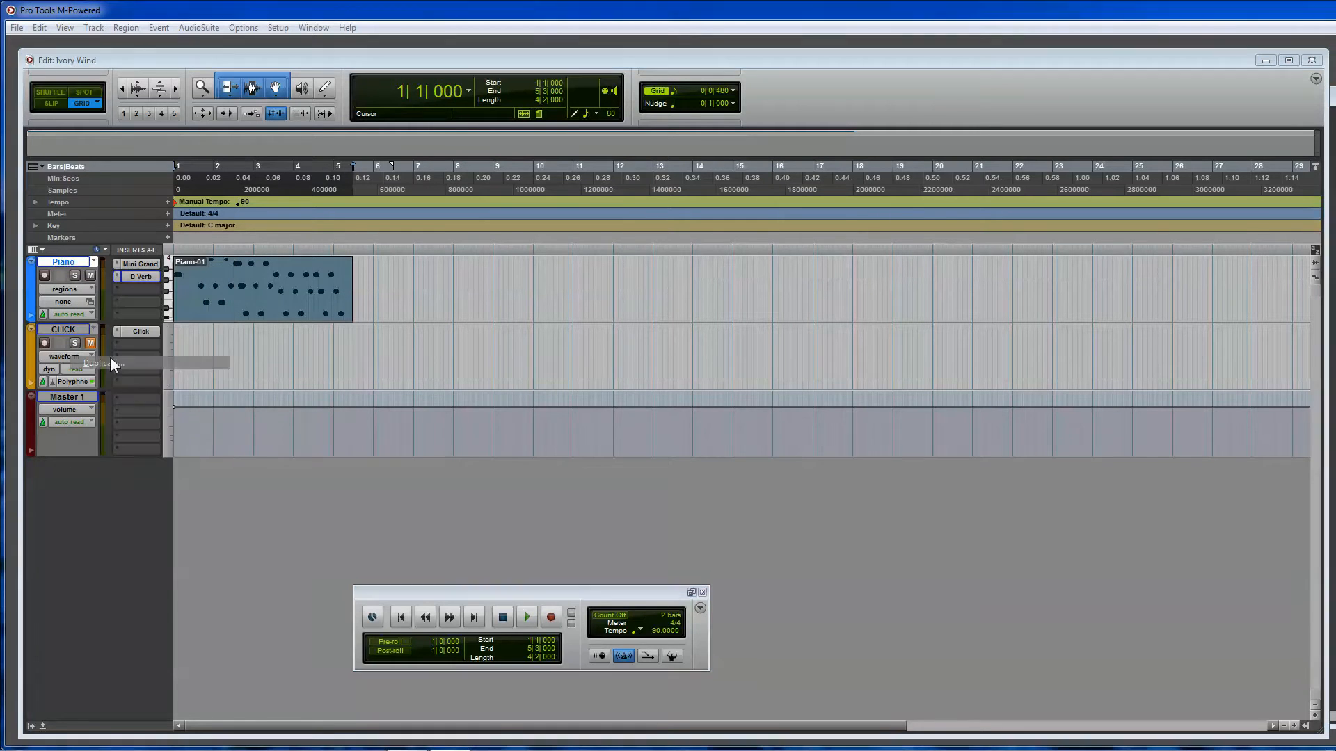
Duplicate the Piano track and rename the copy 'piano melody'.
click(96, 364)
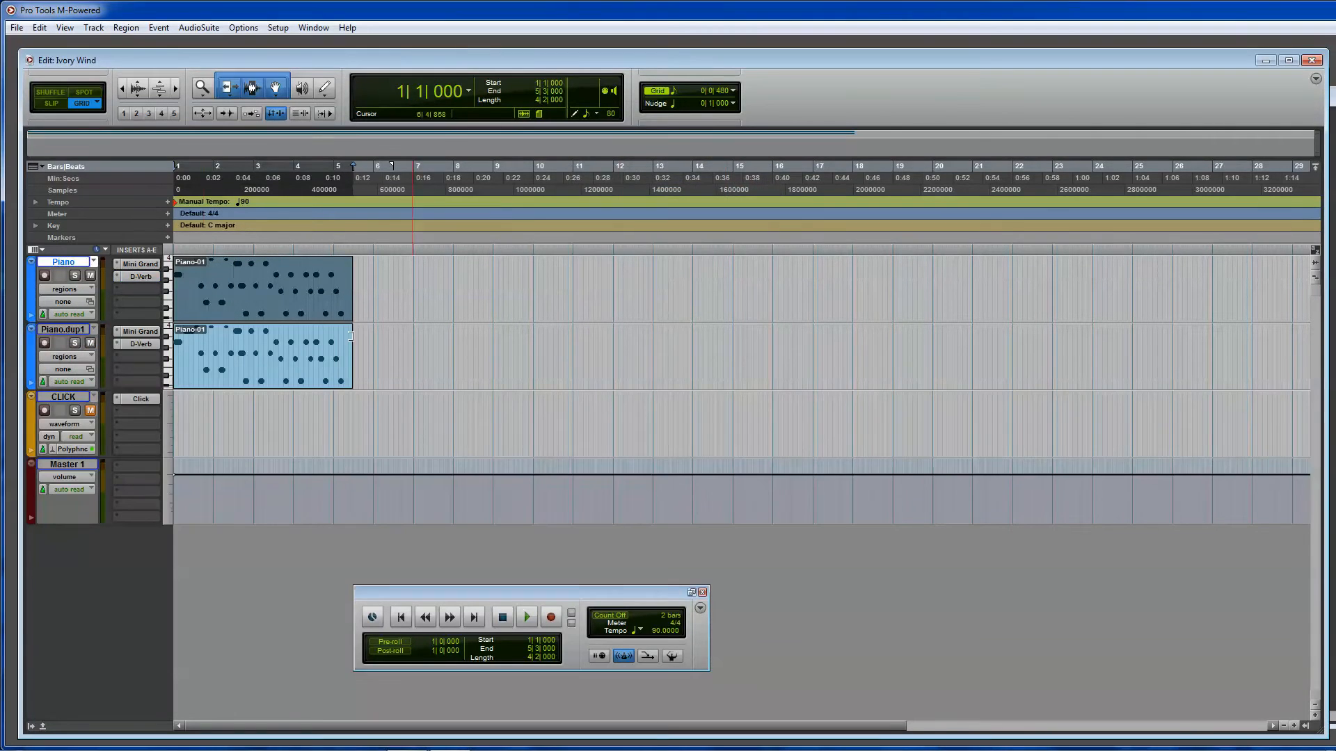
double_click(62, 329)
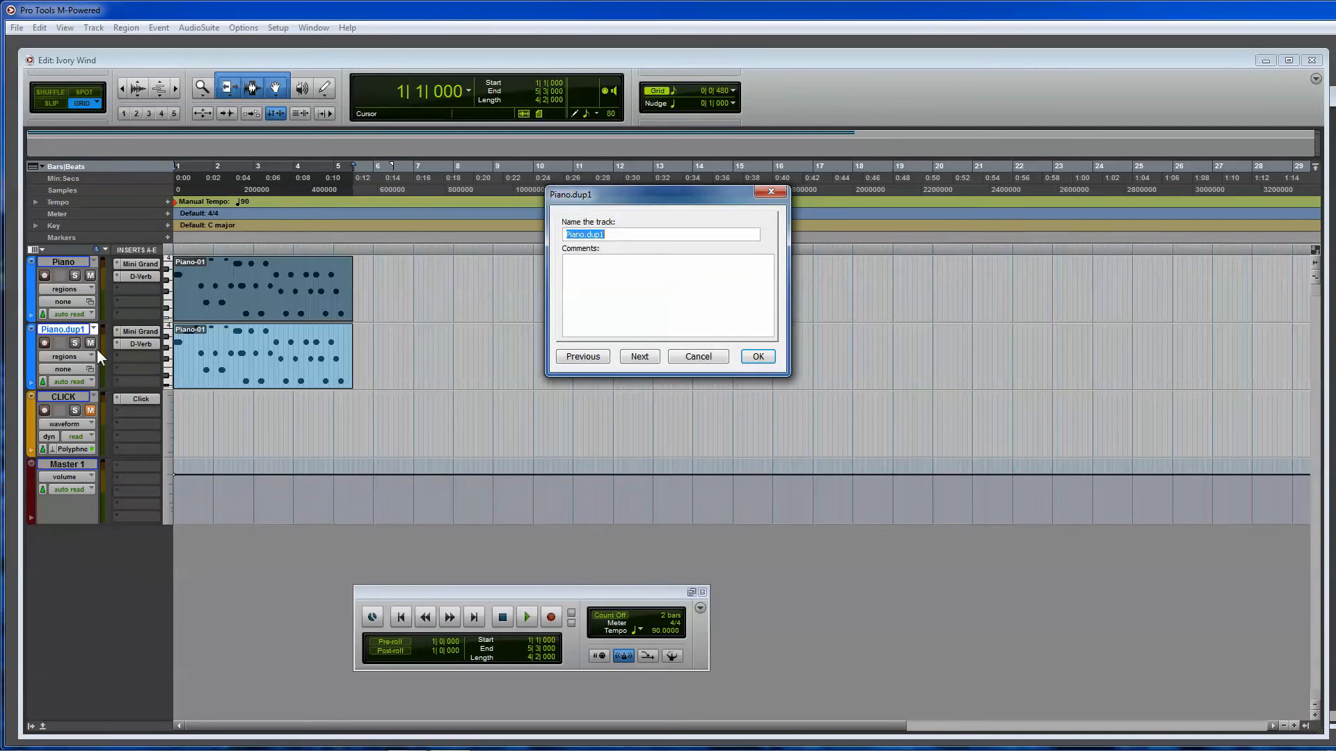
text(melod)
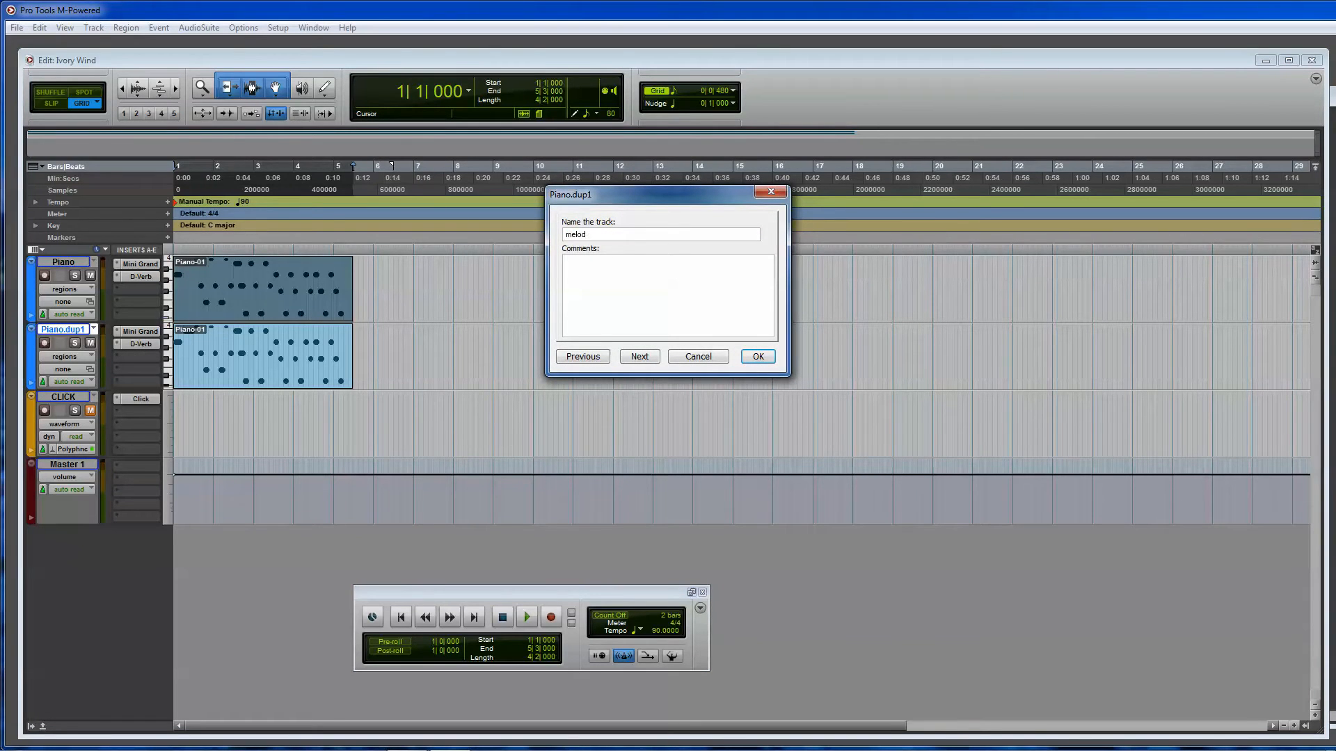
text(piano melody)
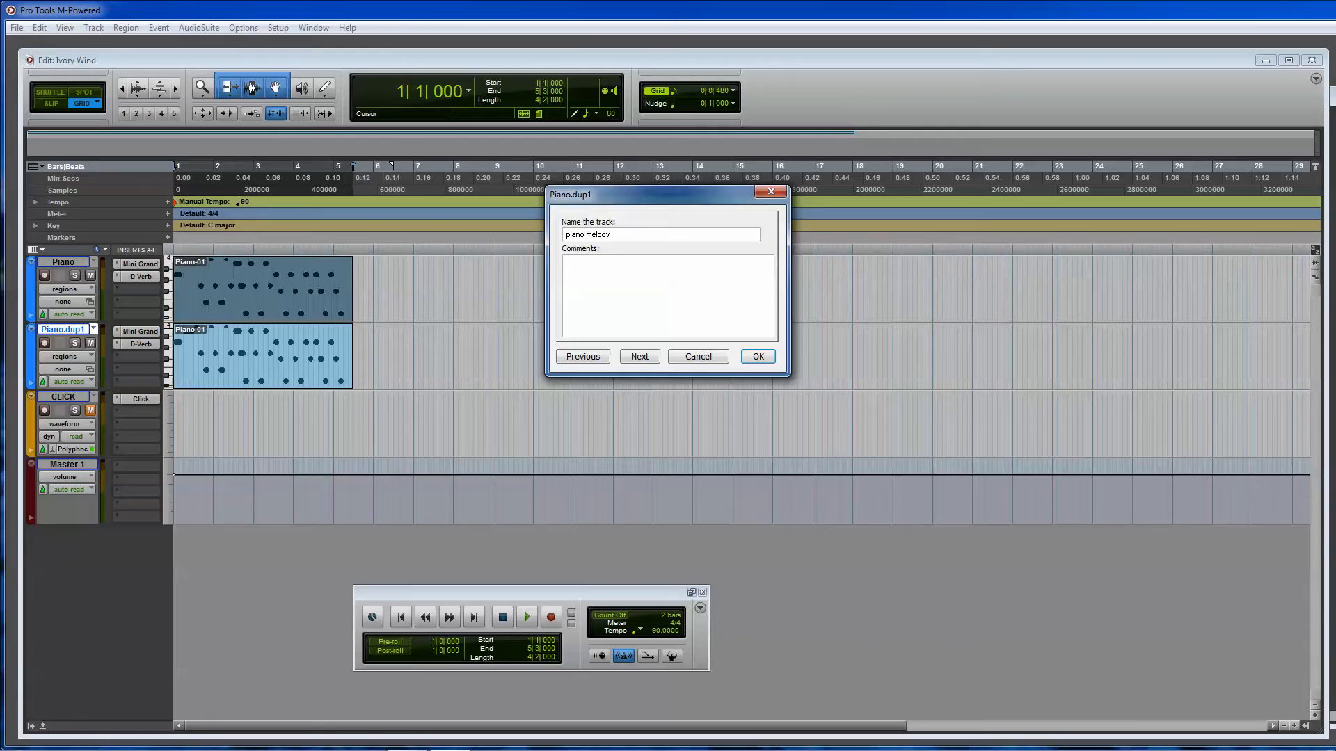
click(755, 356)
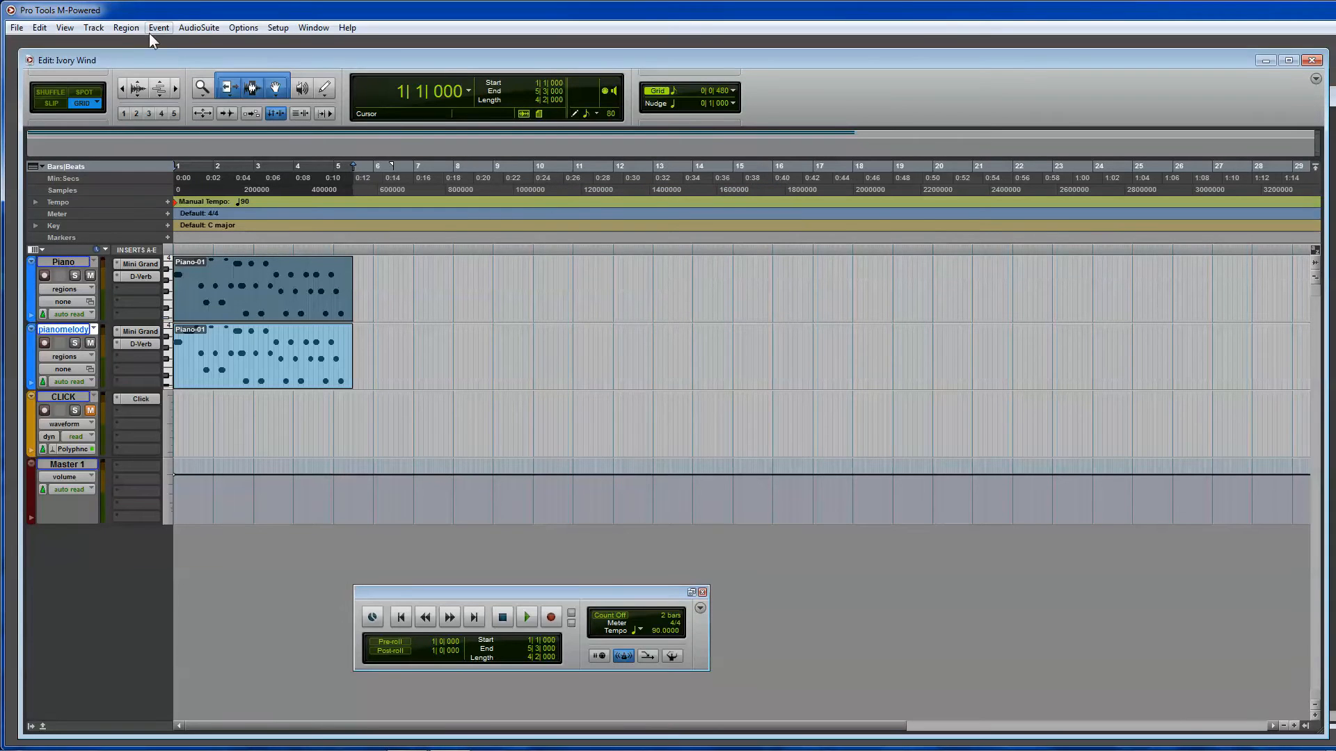
Create instrument track Inst 1 and load Absynth 4 on its insert.
click(93, 28)
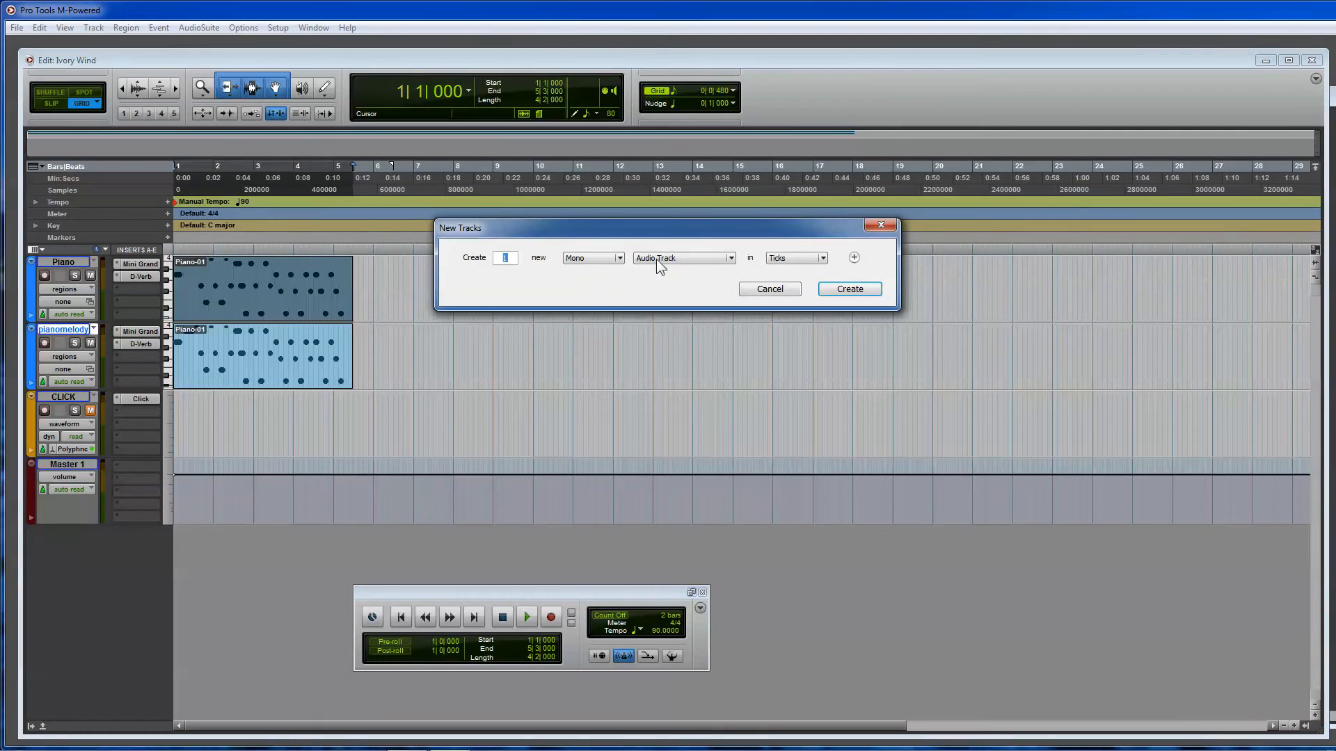
click(847, 290)
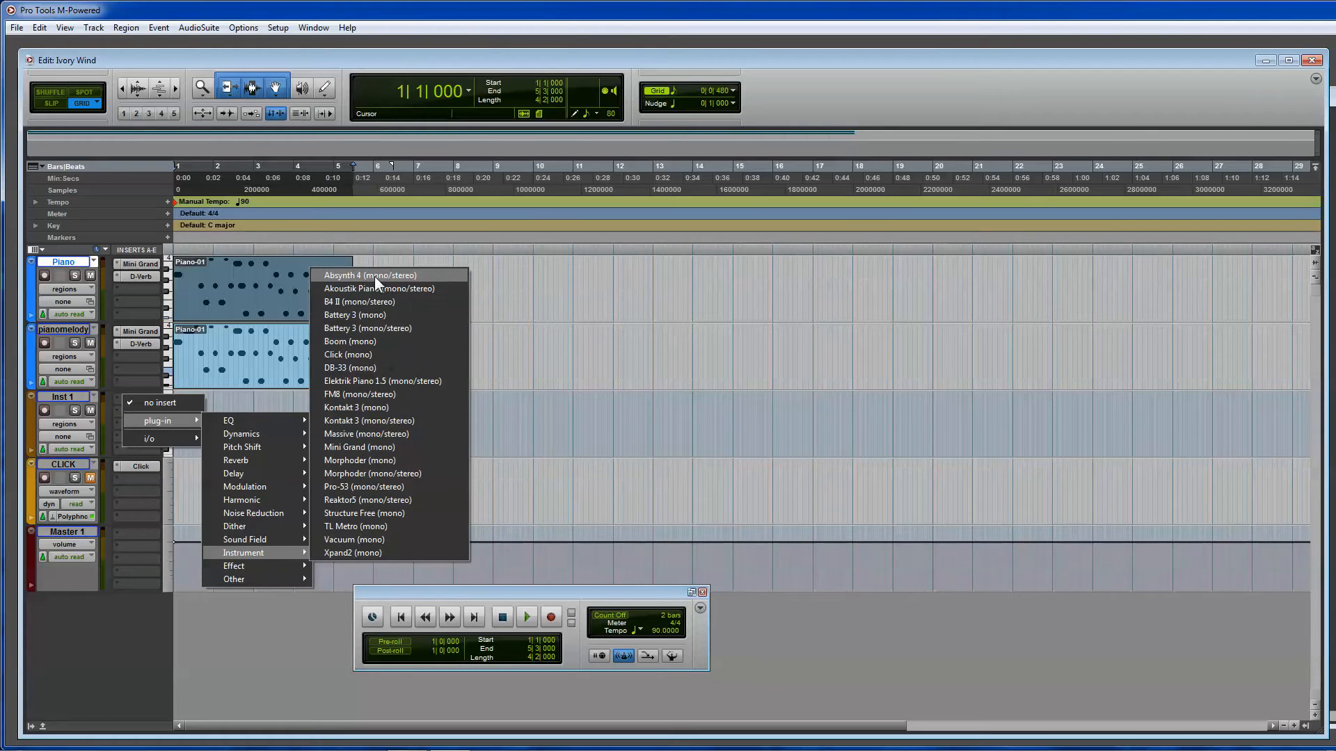
click(374, 290)
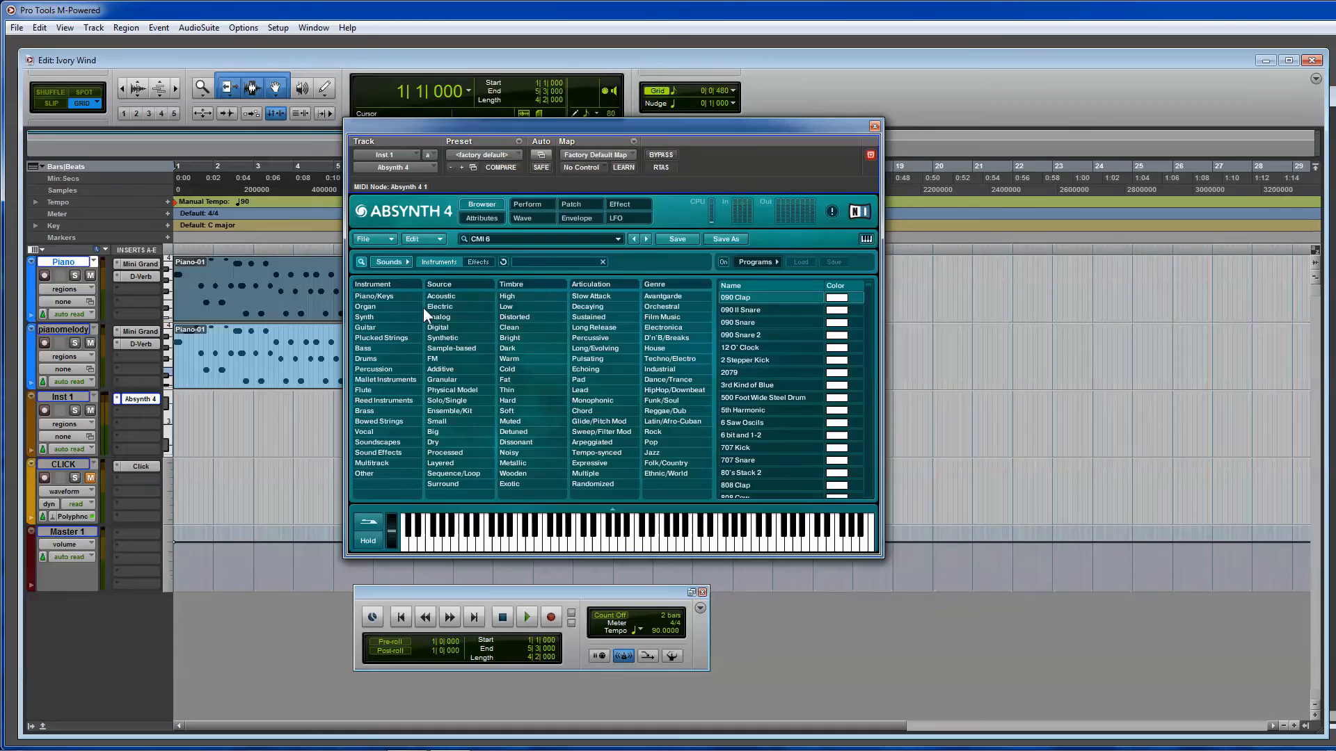
mouse_move(382, 321)
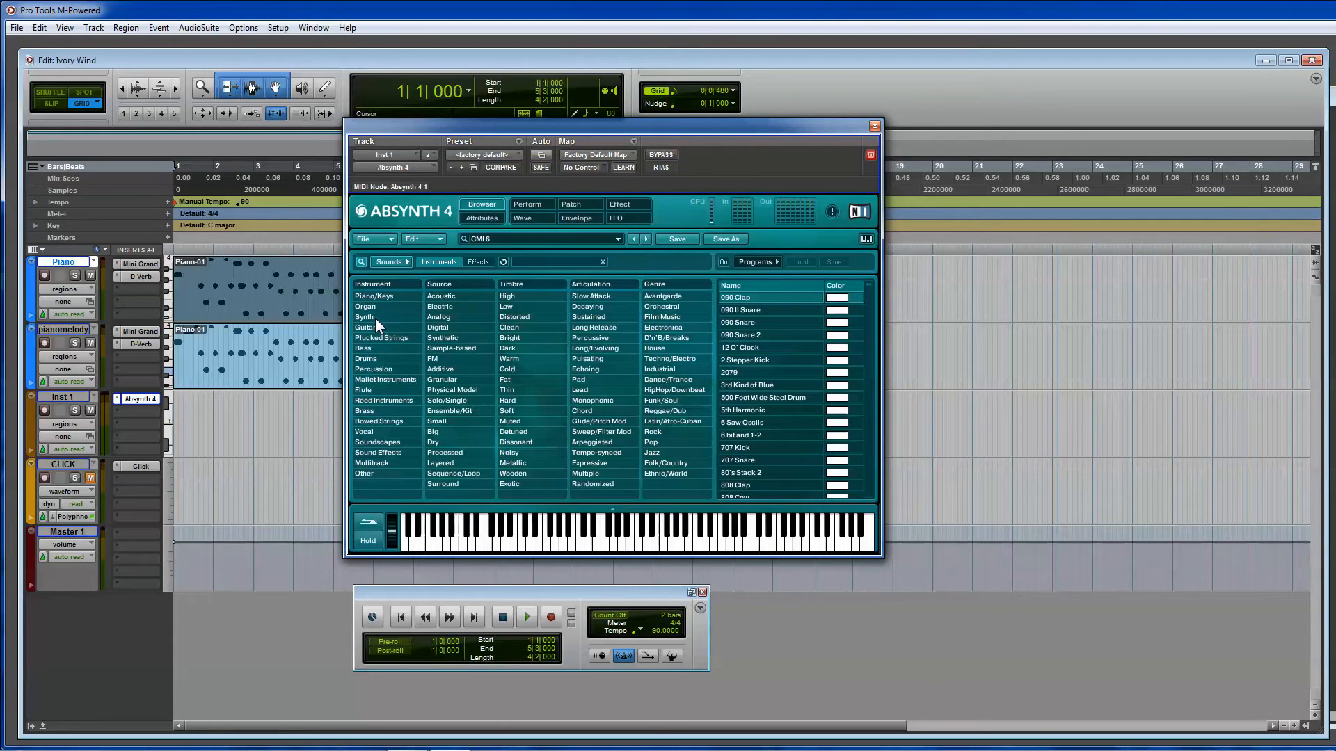
Audition Synth presets from Alcove Fields through FM Pad in the Absynth 4 browser.
click(363, 317)
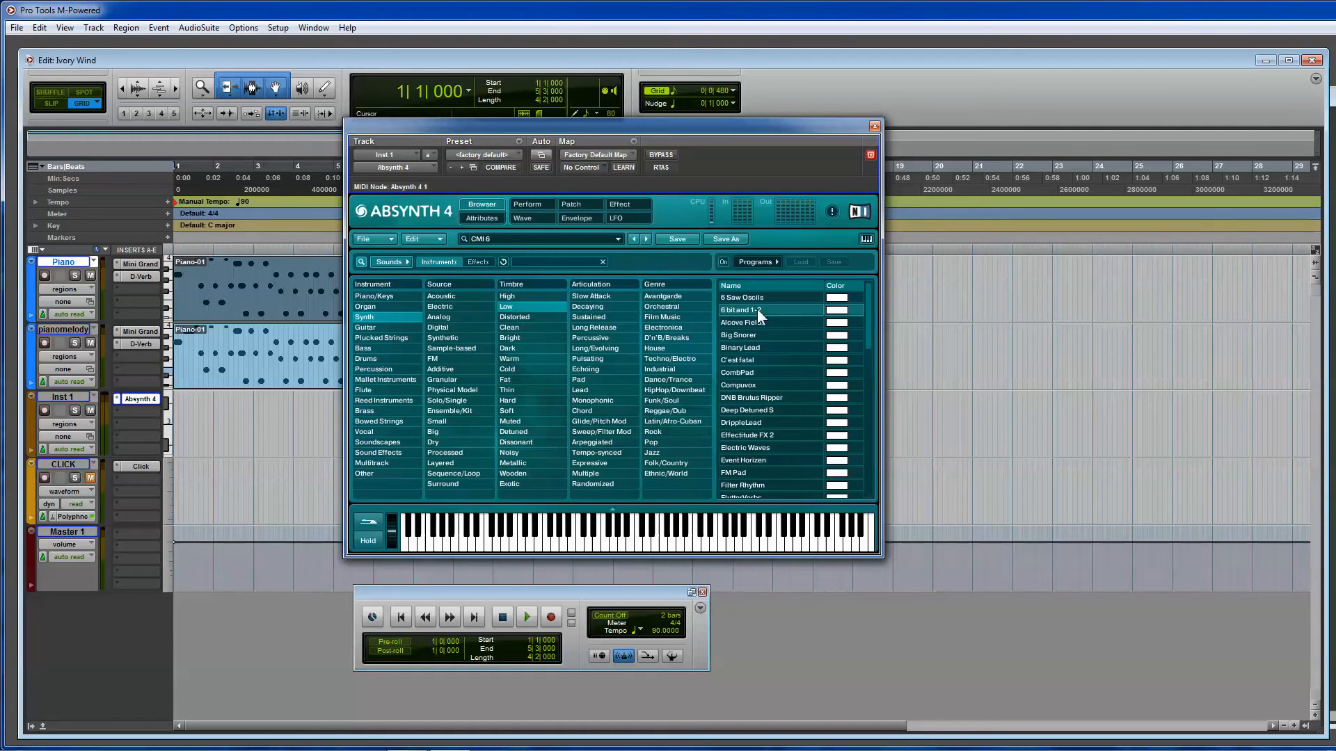
click(741, 321)
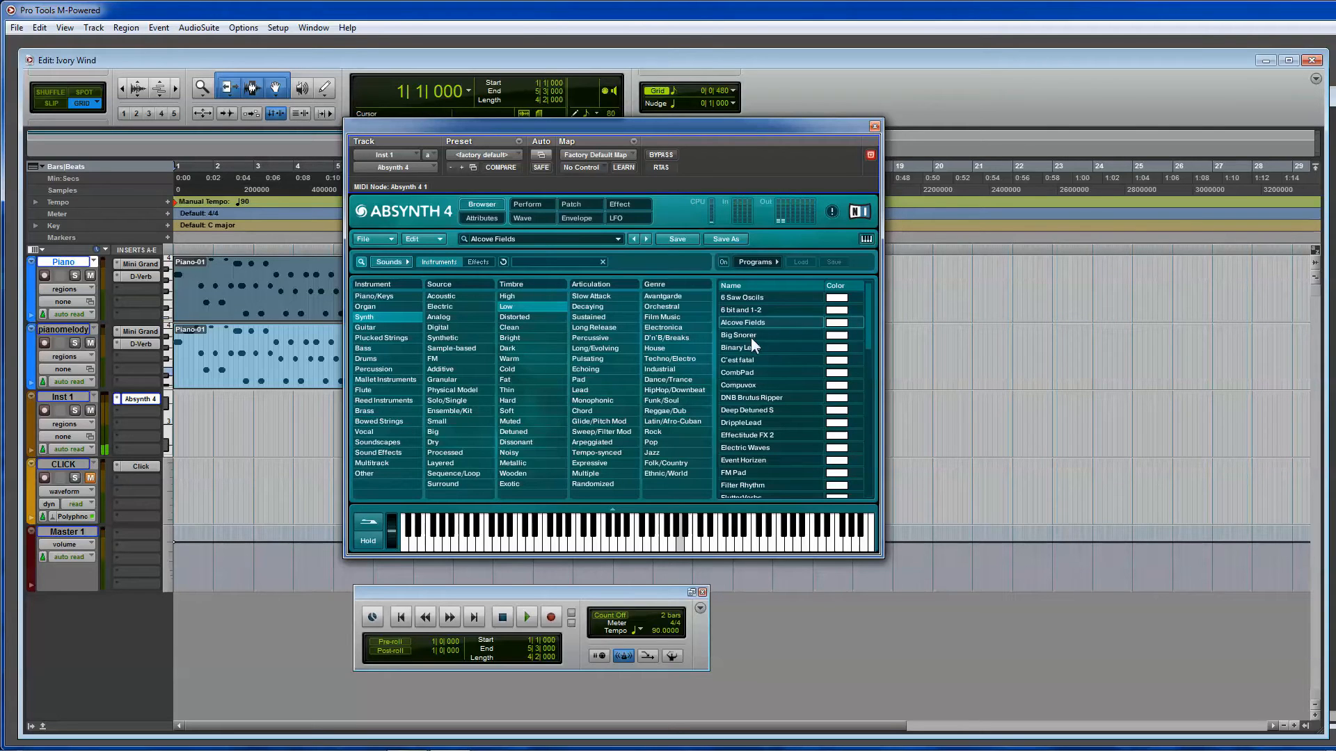
click(741, 347)
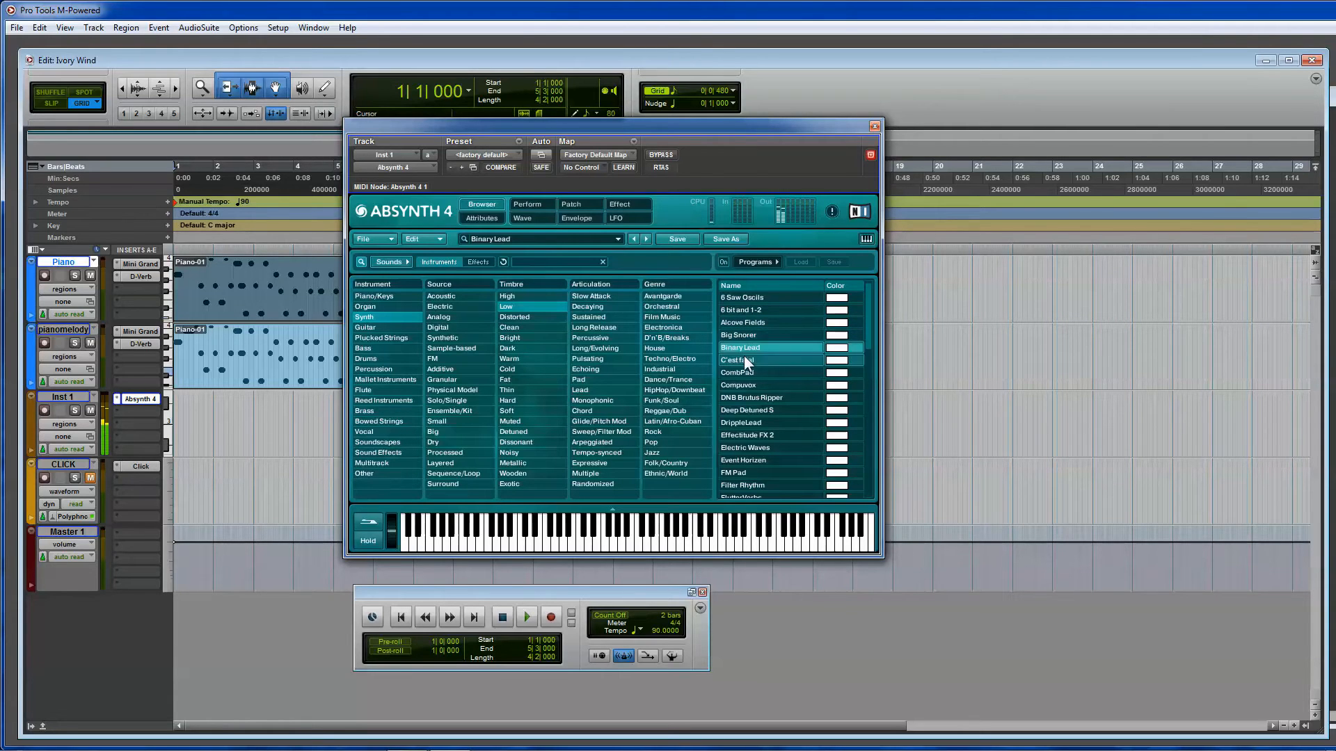
click(737, 373)
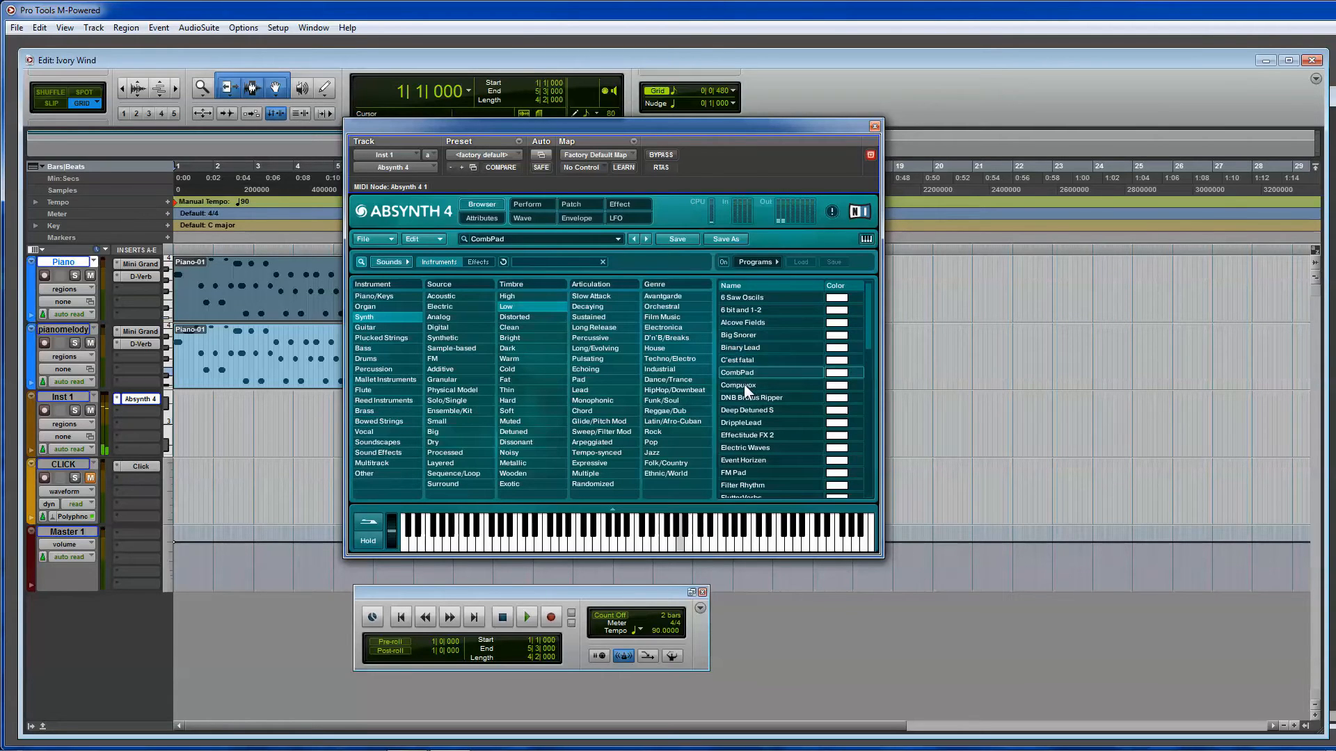
click(747, 397)
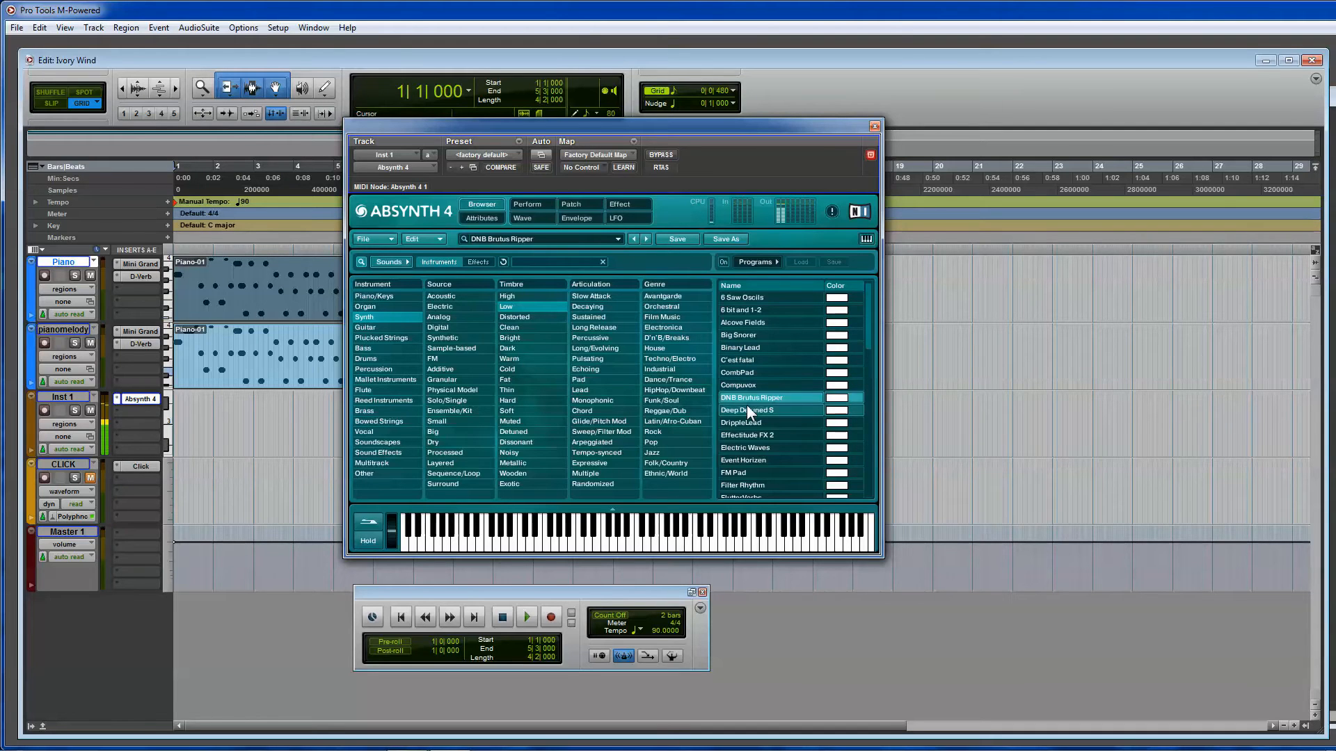
click(745, 409)
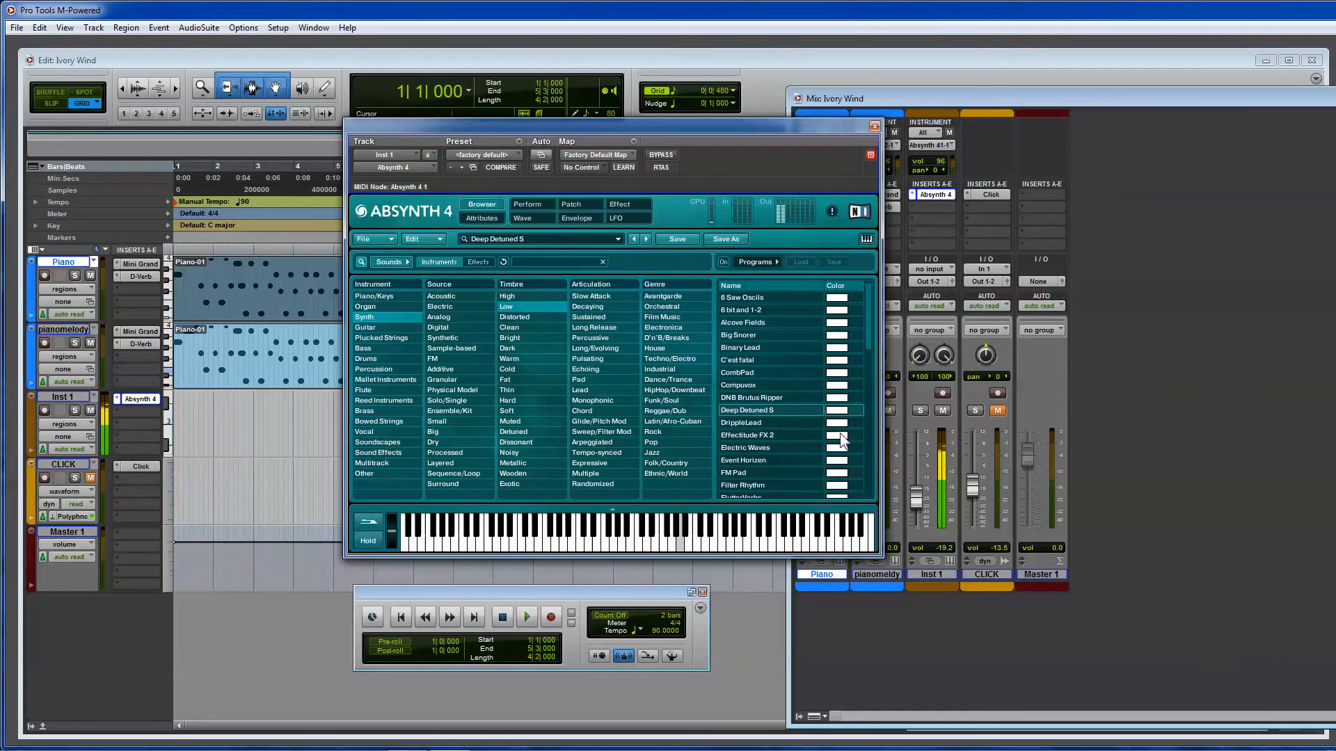
click(746, 436)
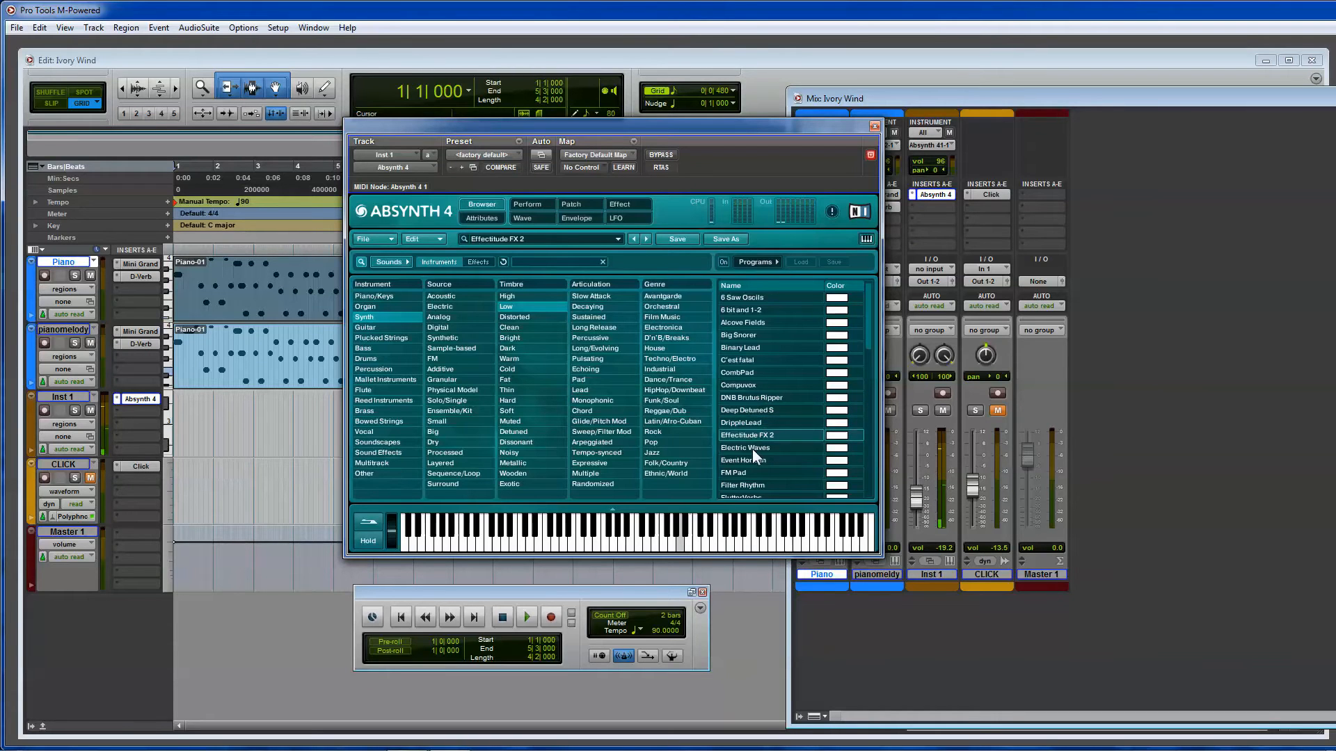
click(743, 461)
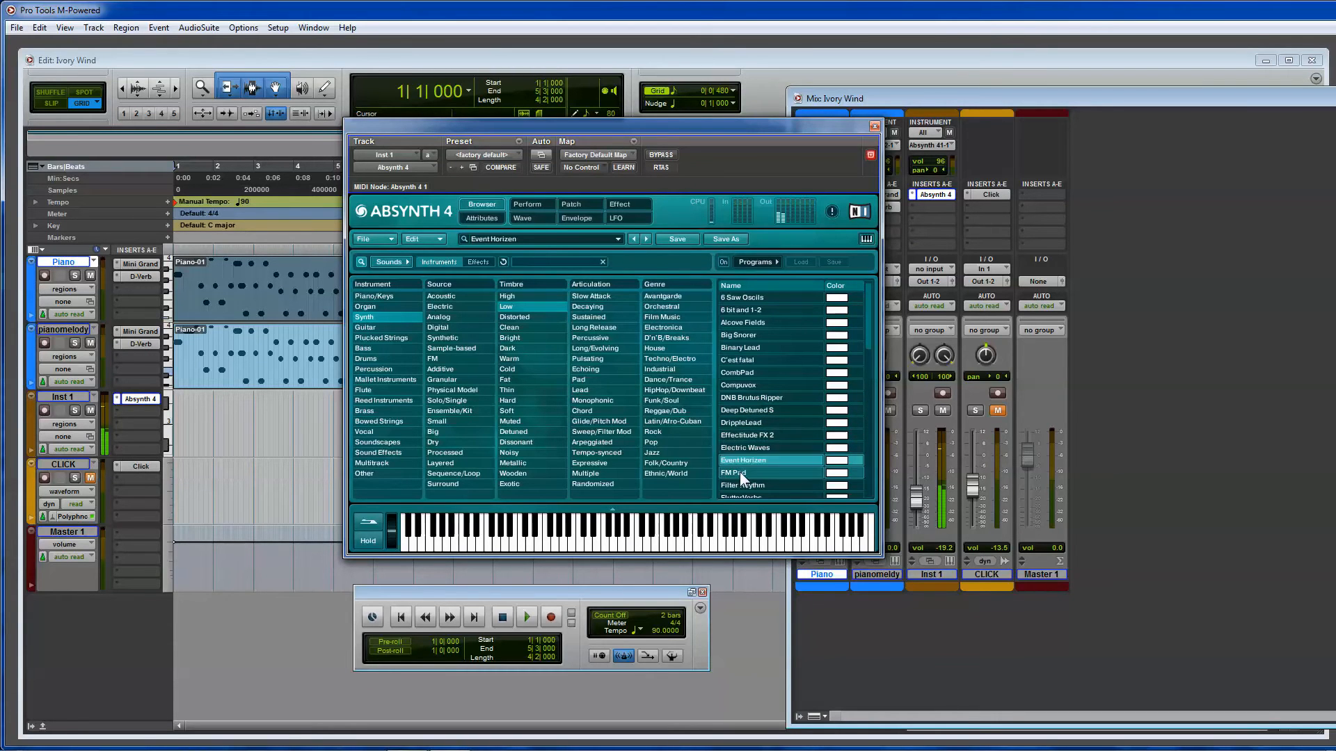
click(734, 473)
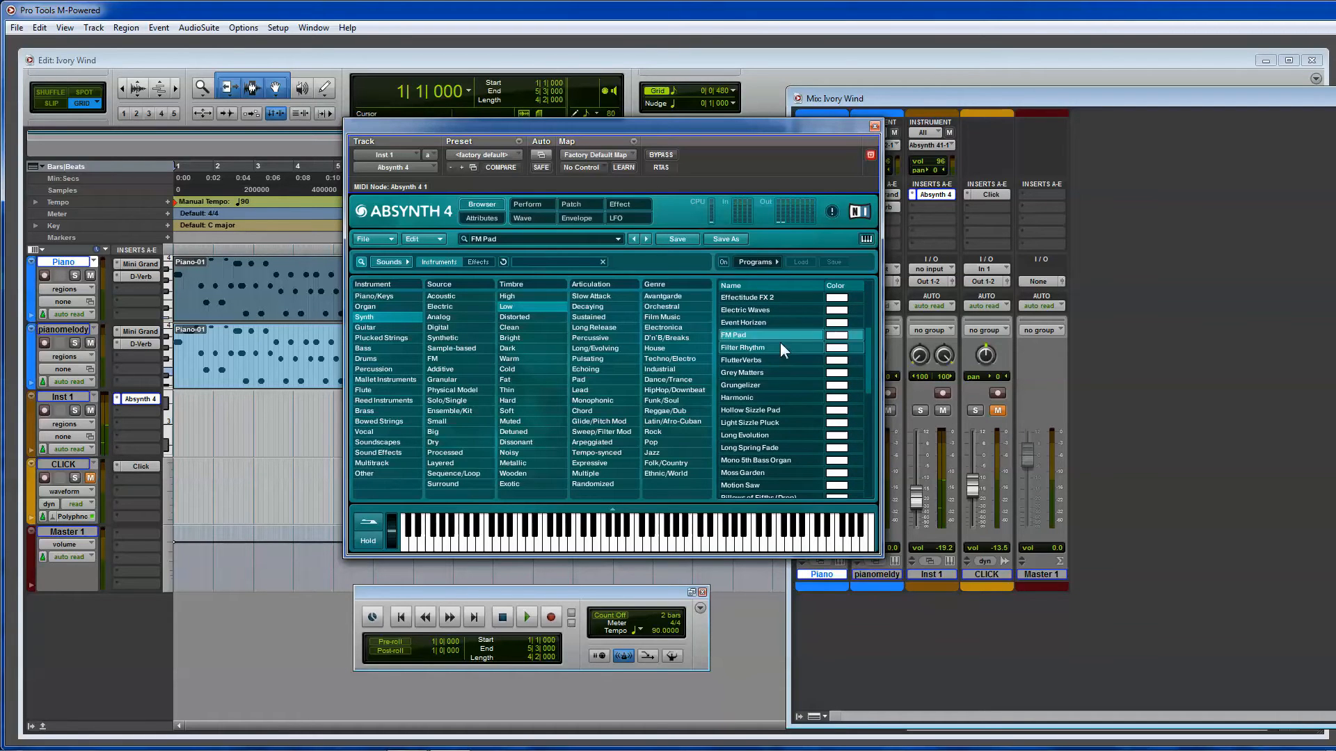
Try presets from FlutterVerbs to Mono 5th Bass Organ, settle on Moss Garden and close Absynth 4.
click(740, 359)
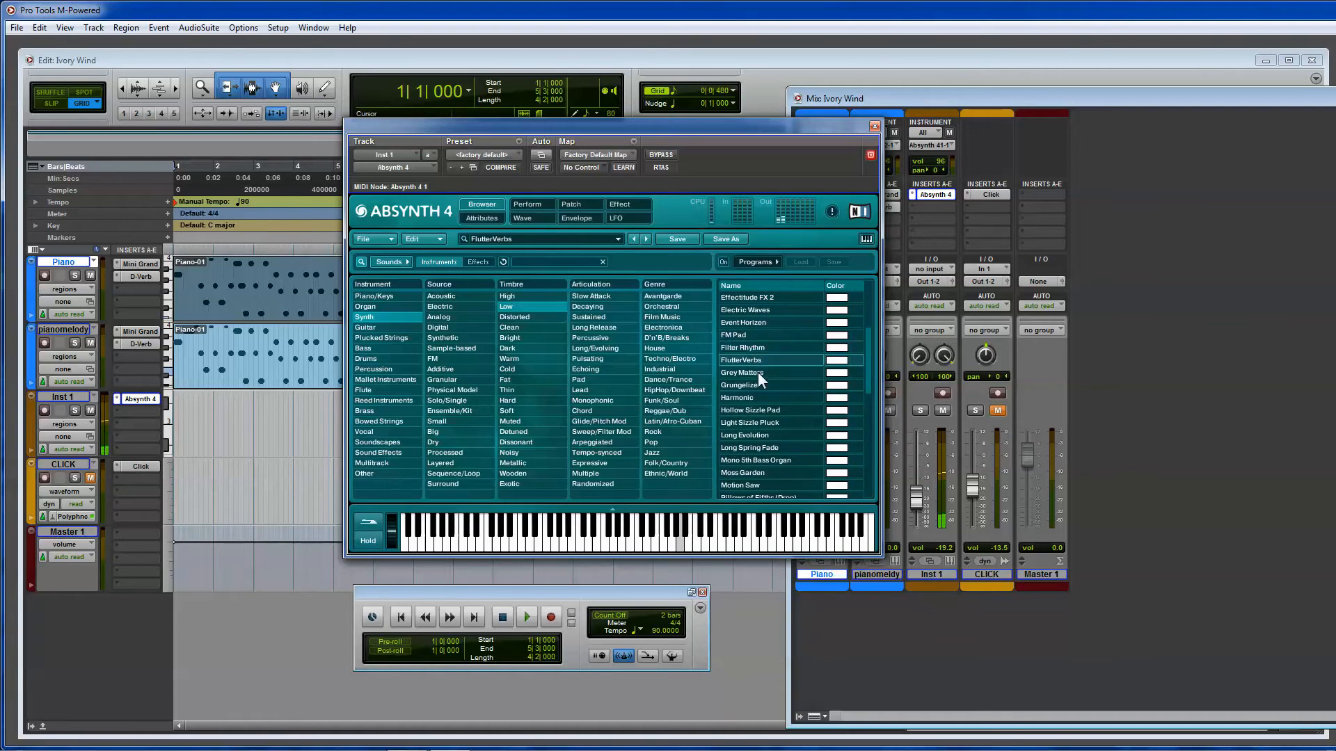
click(740, 384)
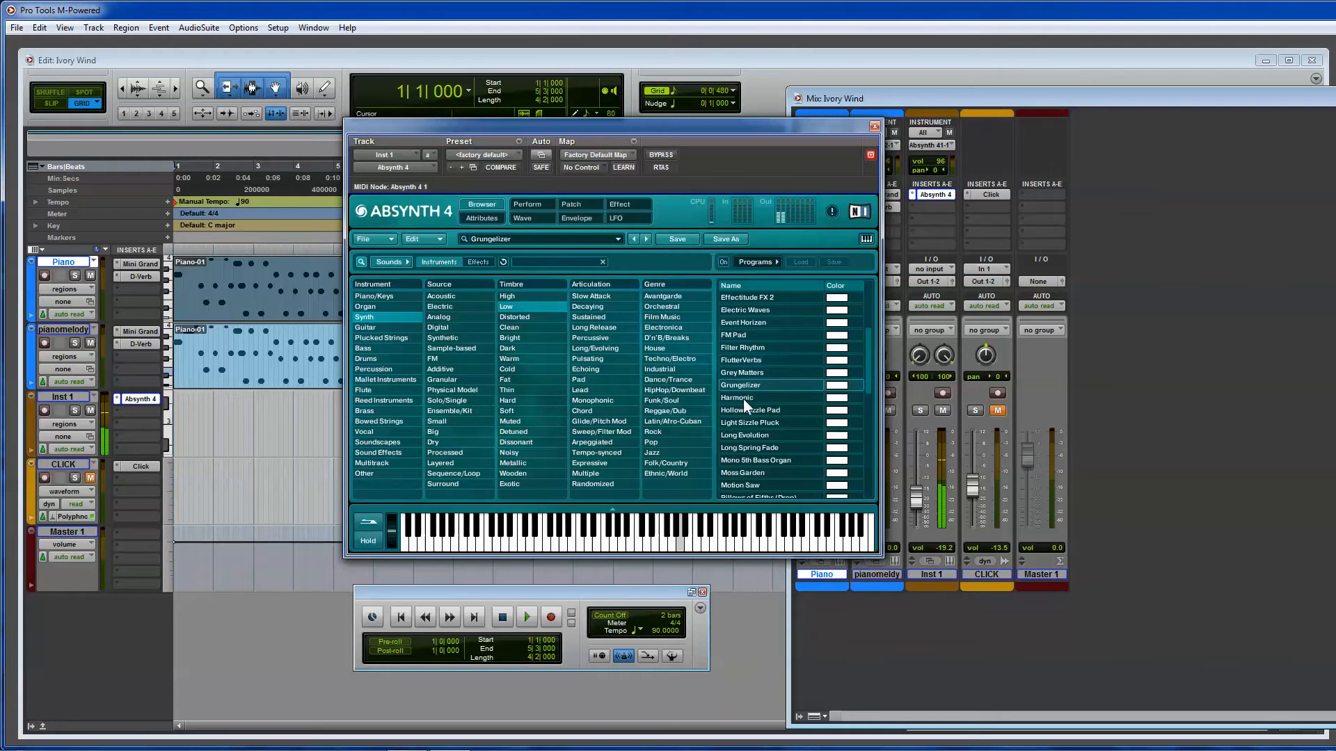
click(751, 423)
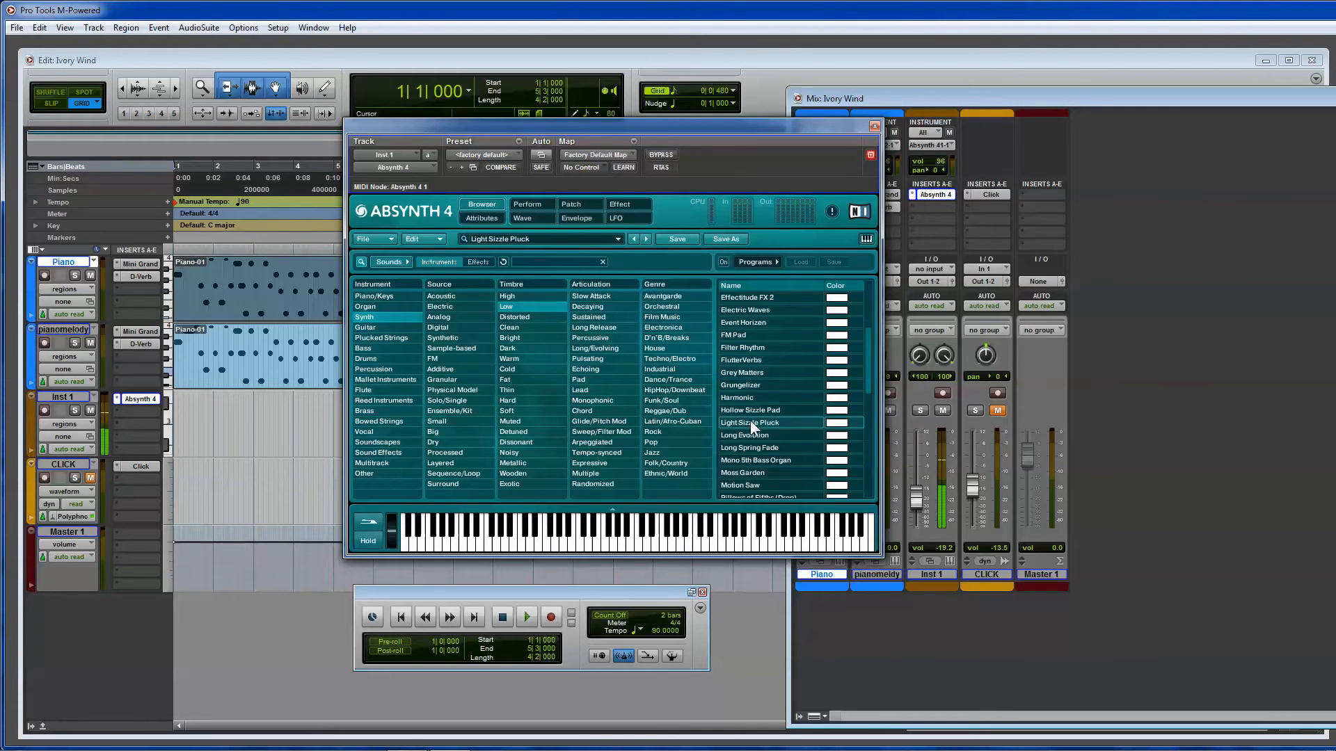
click(747, 446)
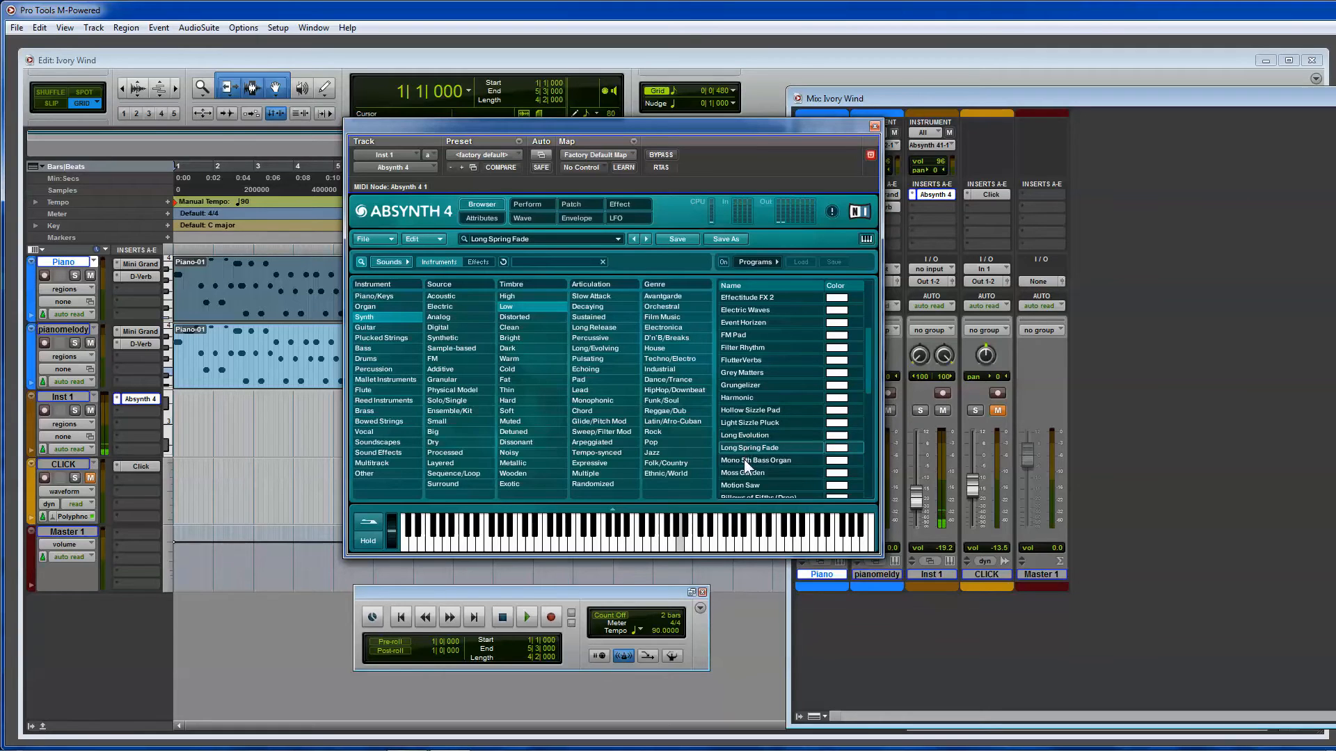
click(748, 460)
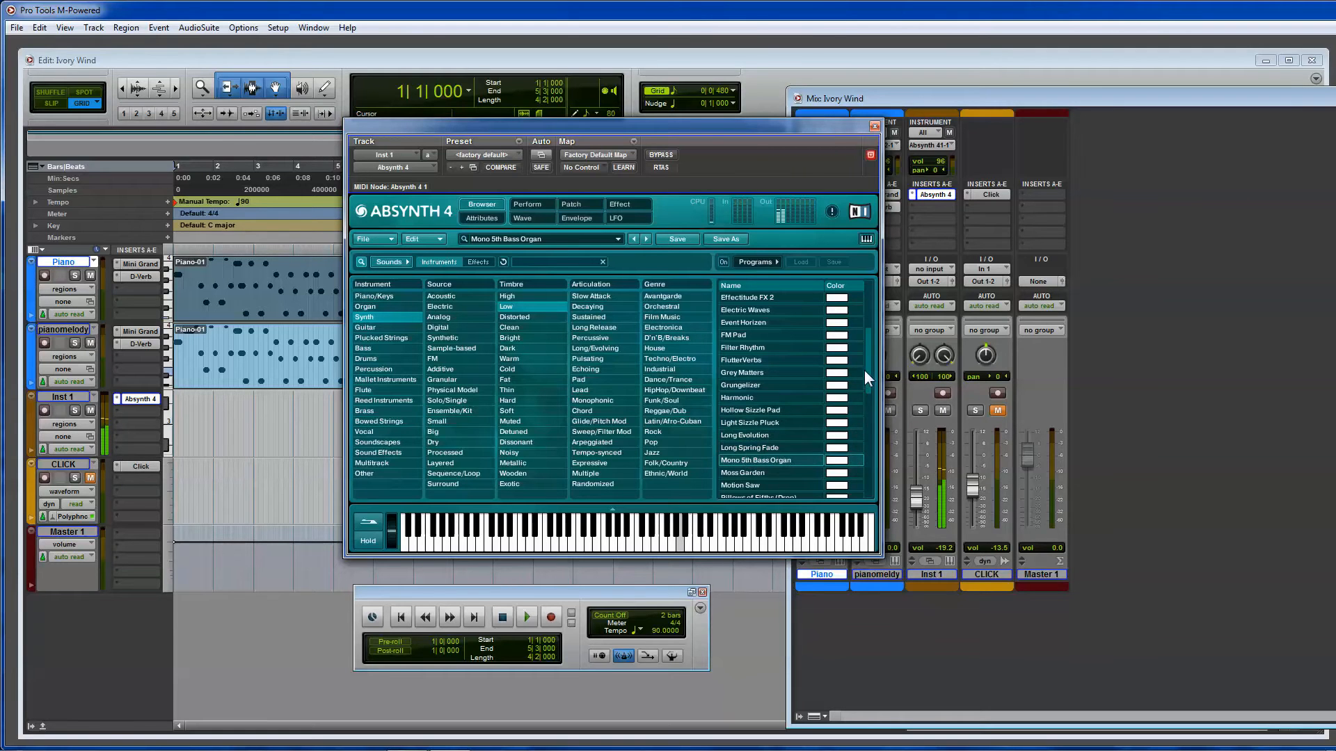
scroll(down, 3)
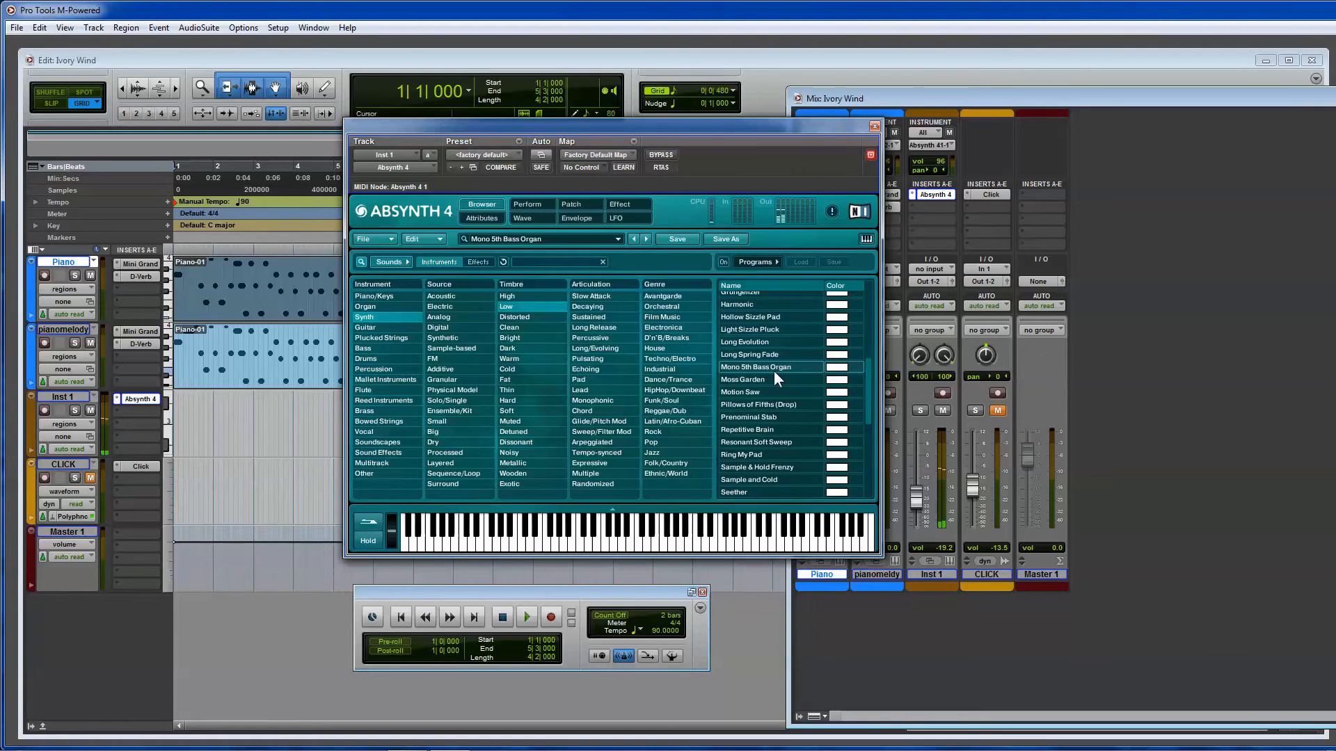
click(750, 380)
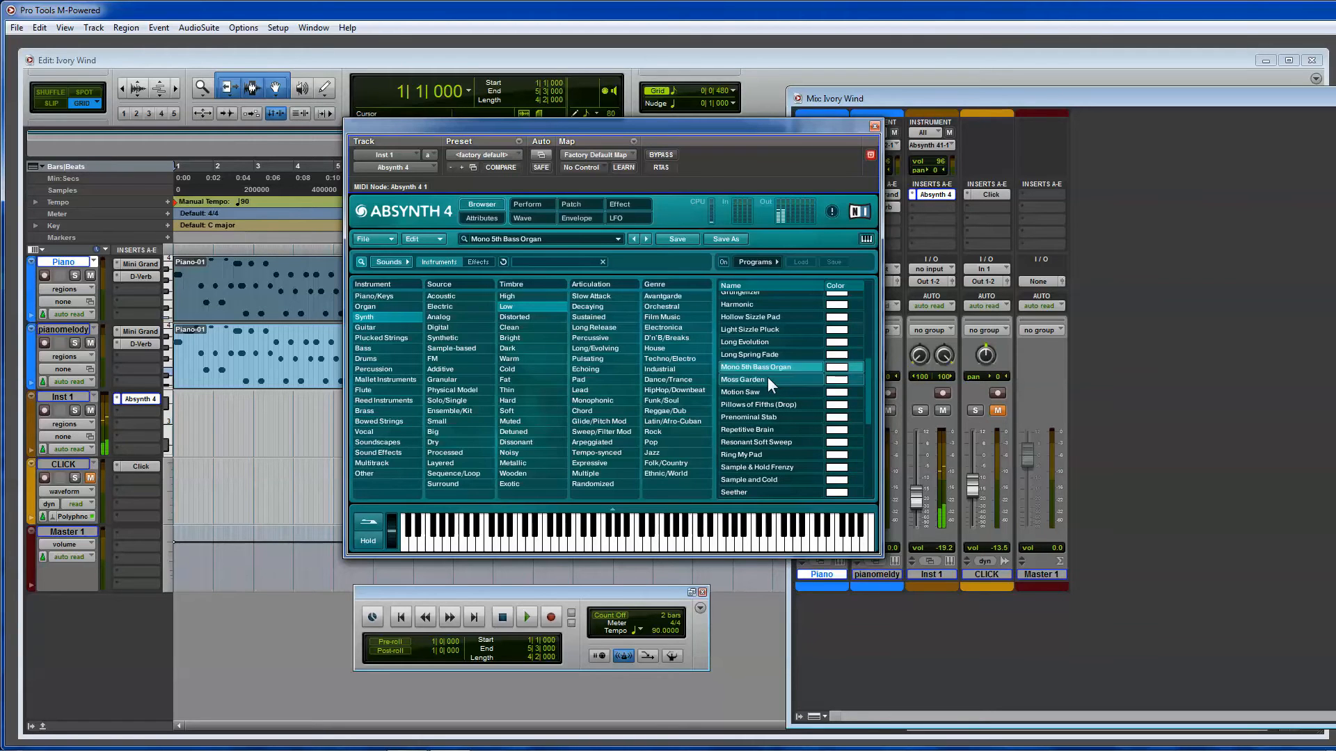
click(746, 379)
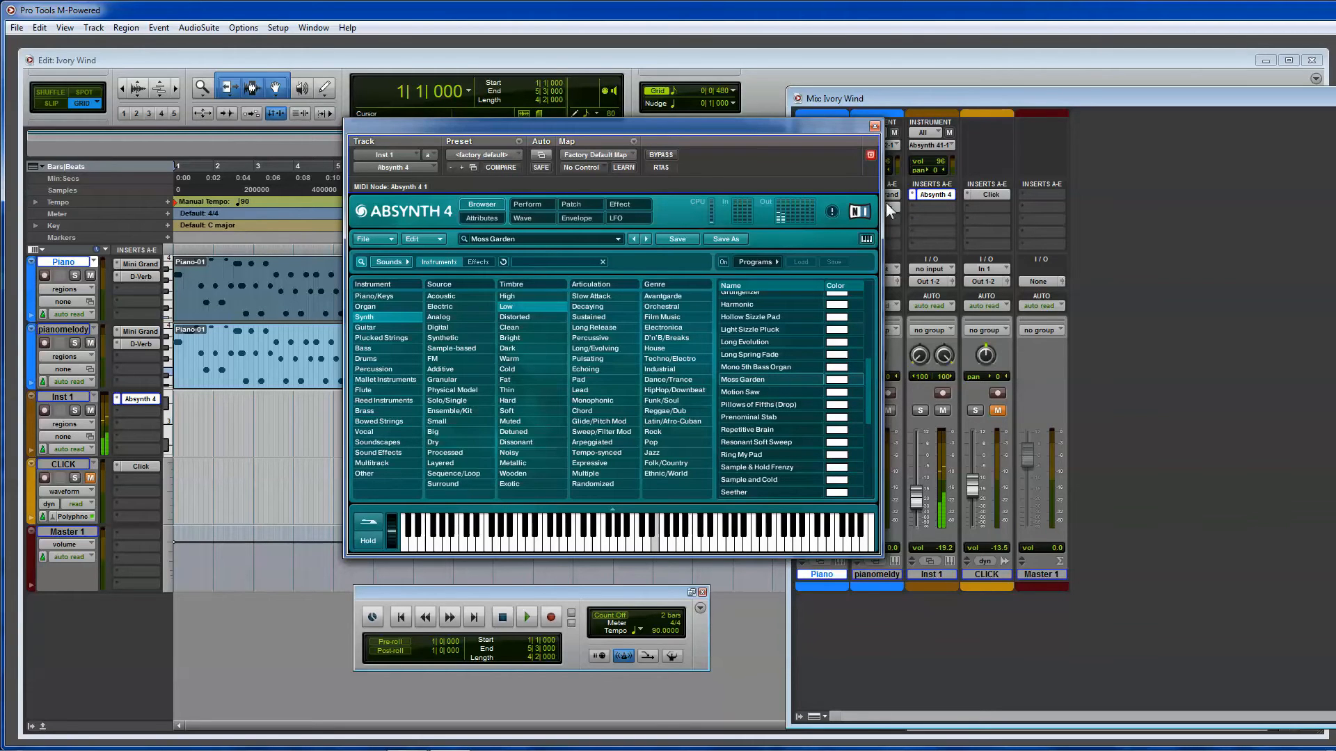
mouse_move(767, 404)
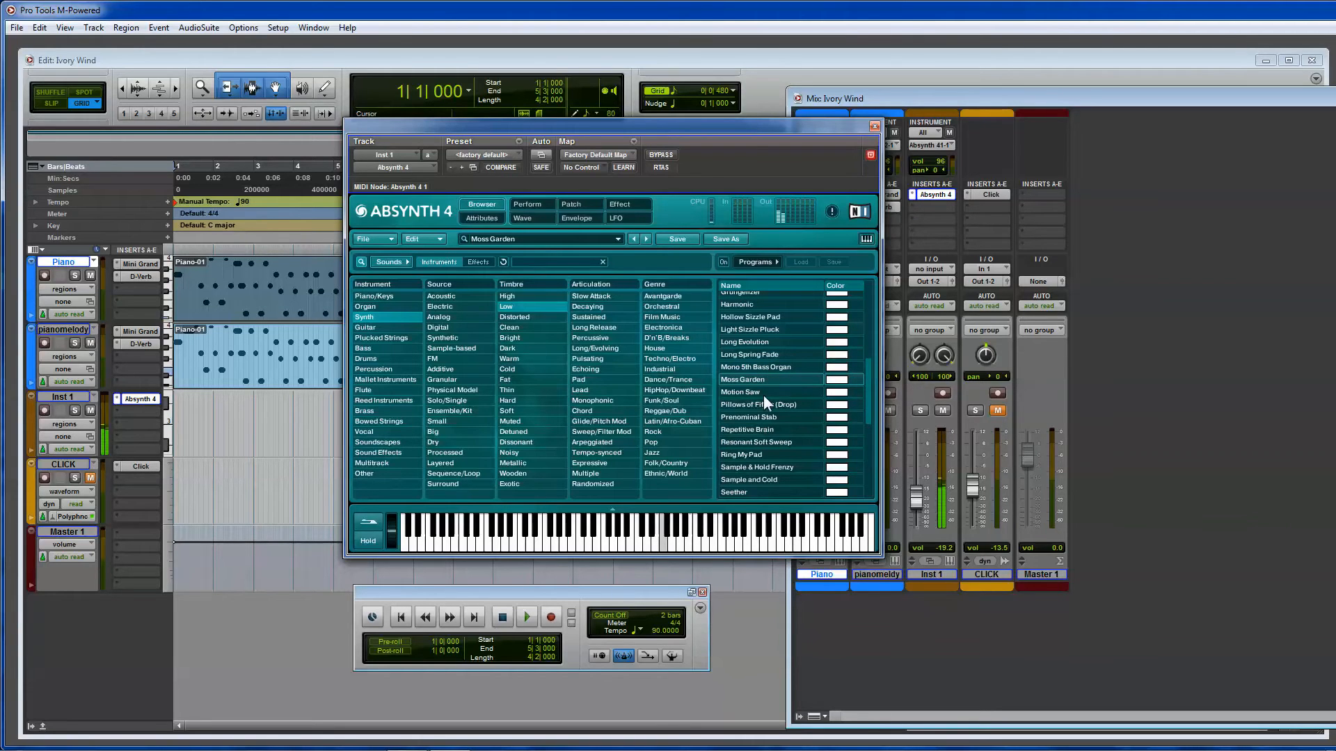
mouse_move(715, 394)
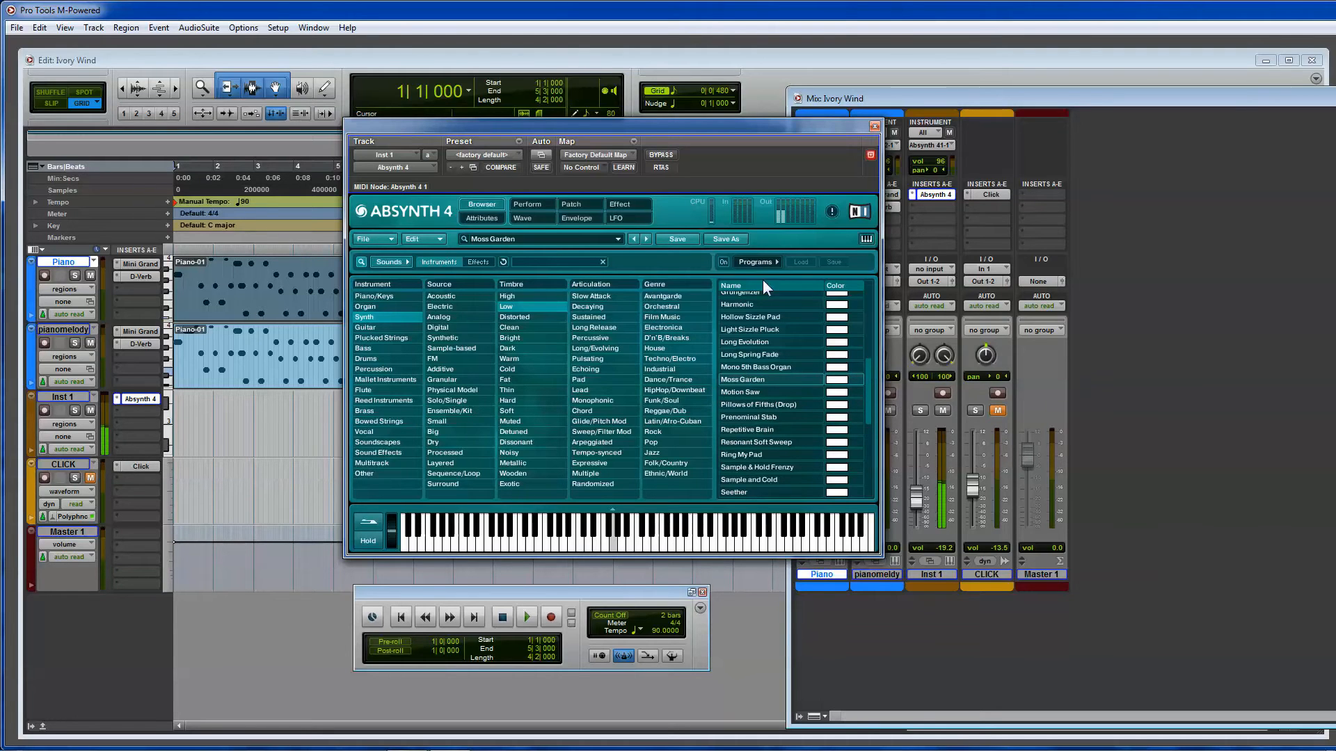
click(526, 617)
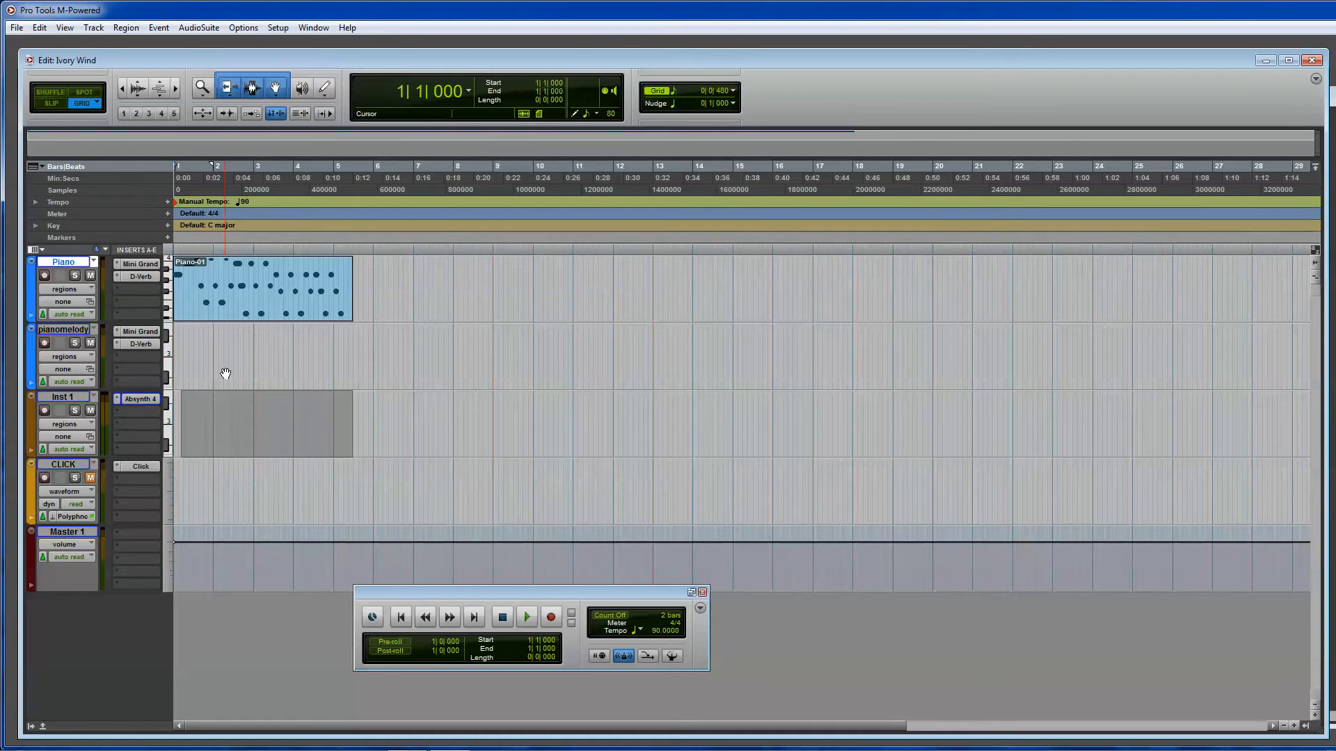
Play the session, return to the start and play it again to hear Moss Garden.
click(526, 616)
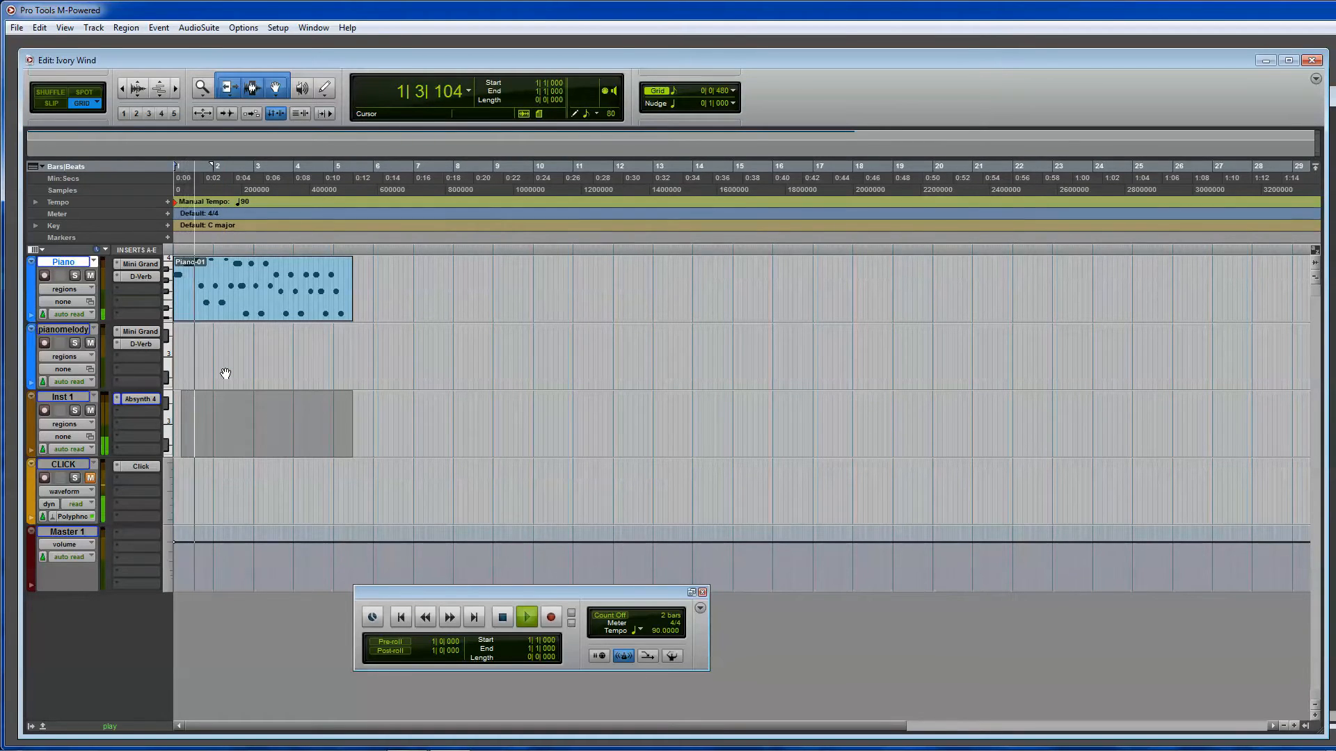
click(526, 616)
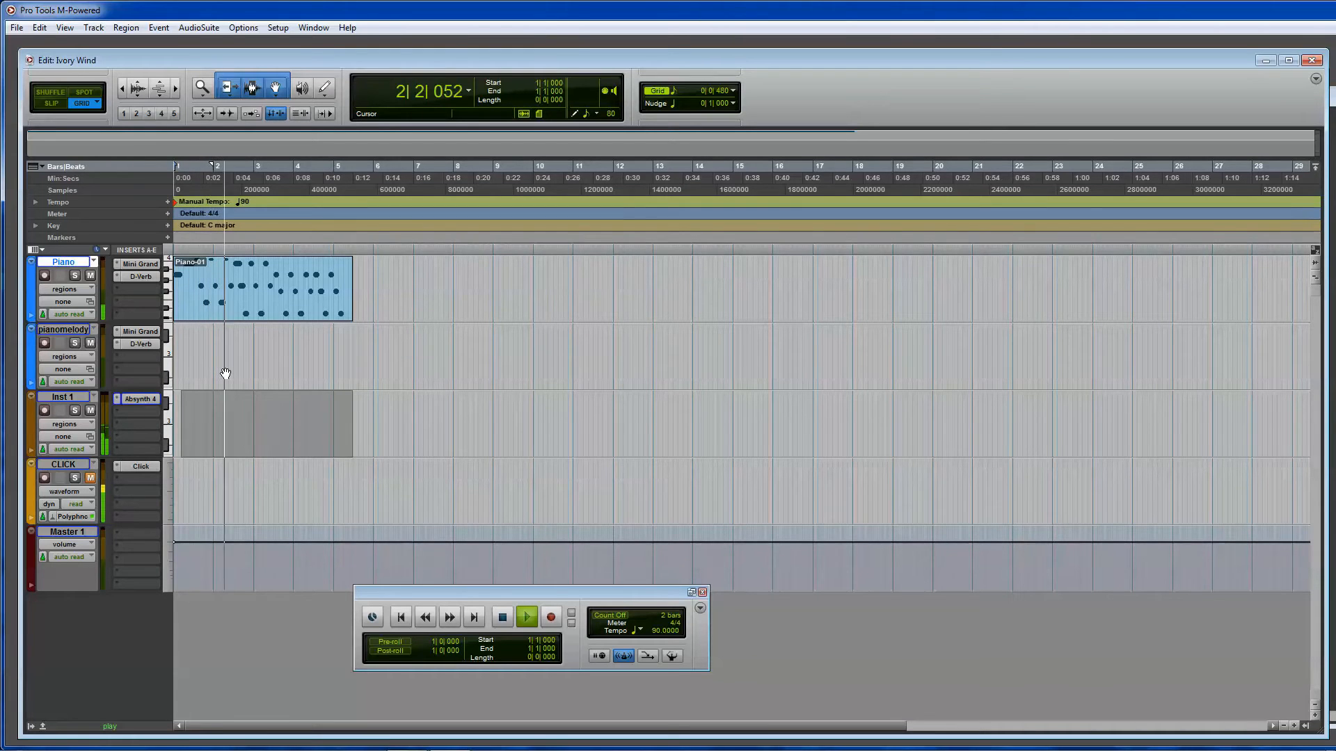
click(500, 617)
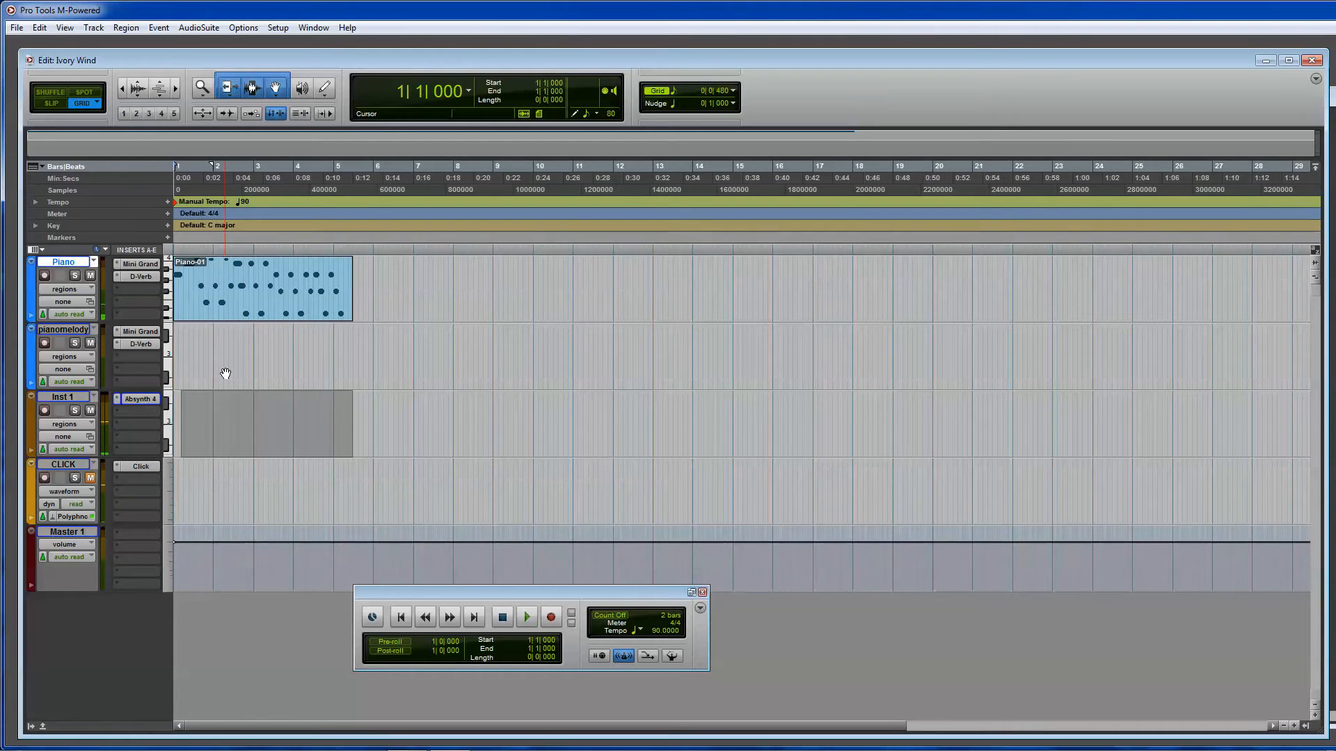
click(526, 617)
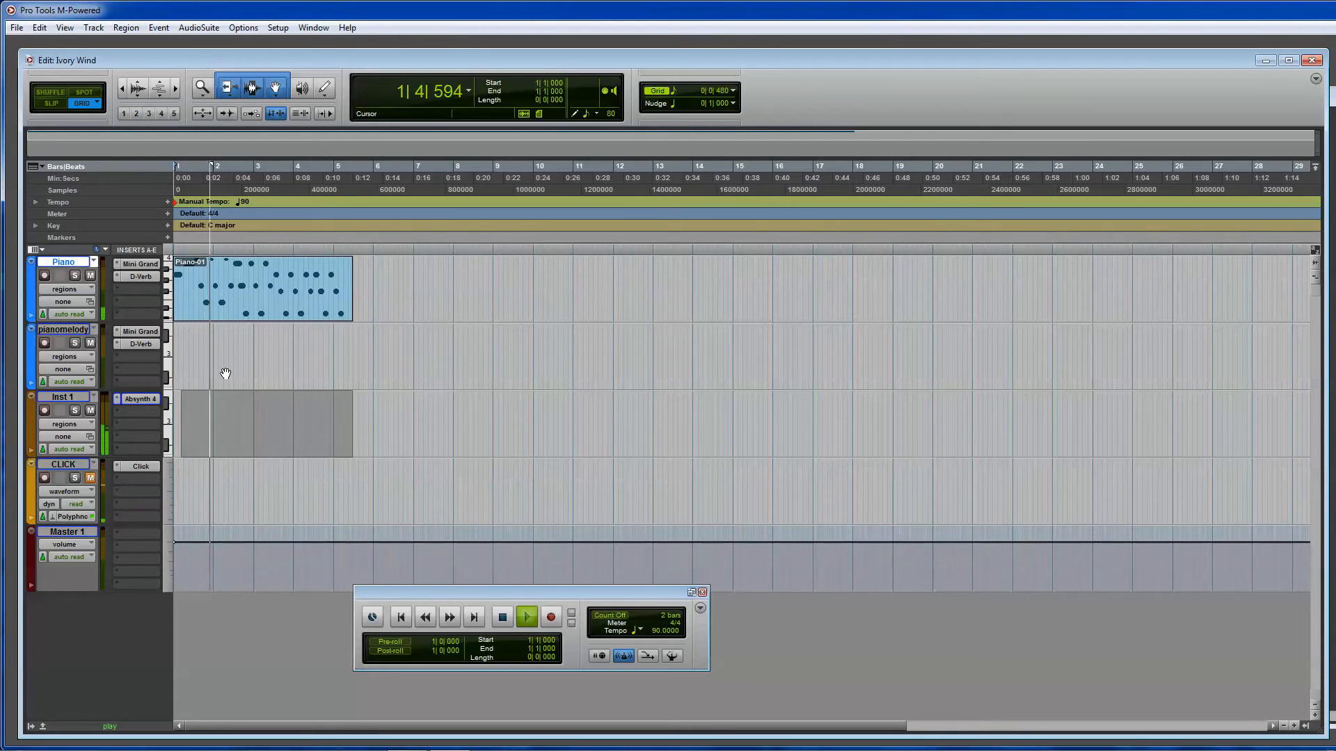
click(526, 616)
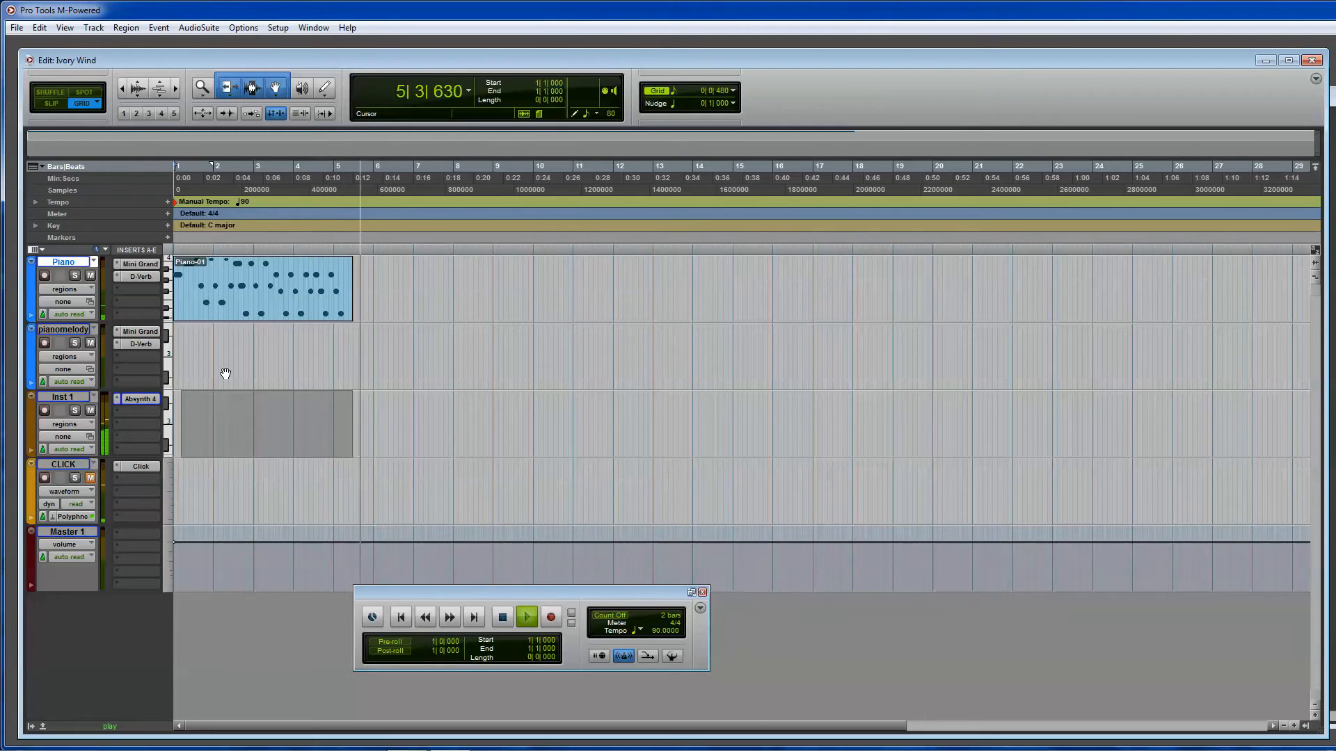
click(526, 617)
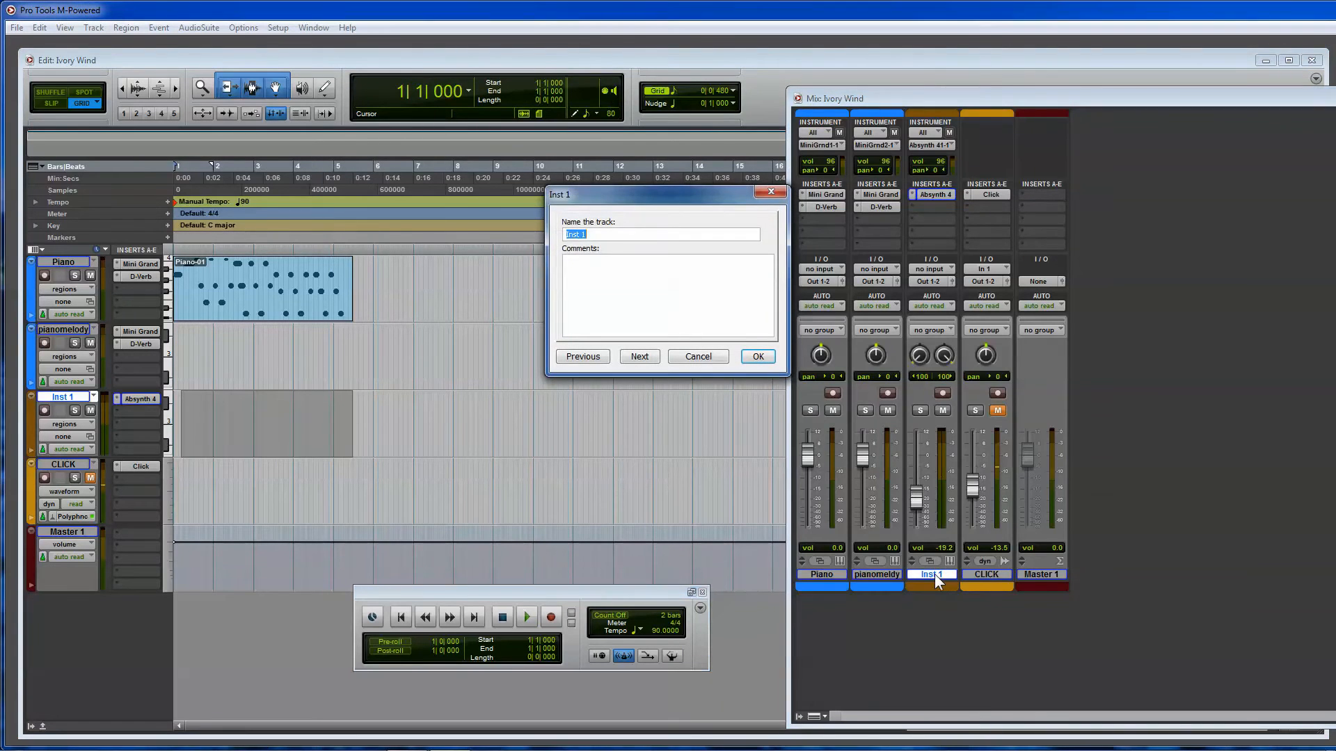
Name the Inst 1 track 'bass a...' and confirm the new name.
text(bass a)
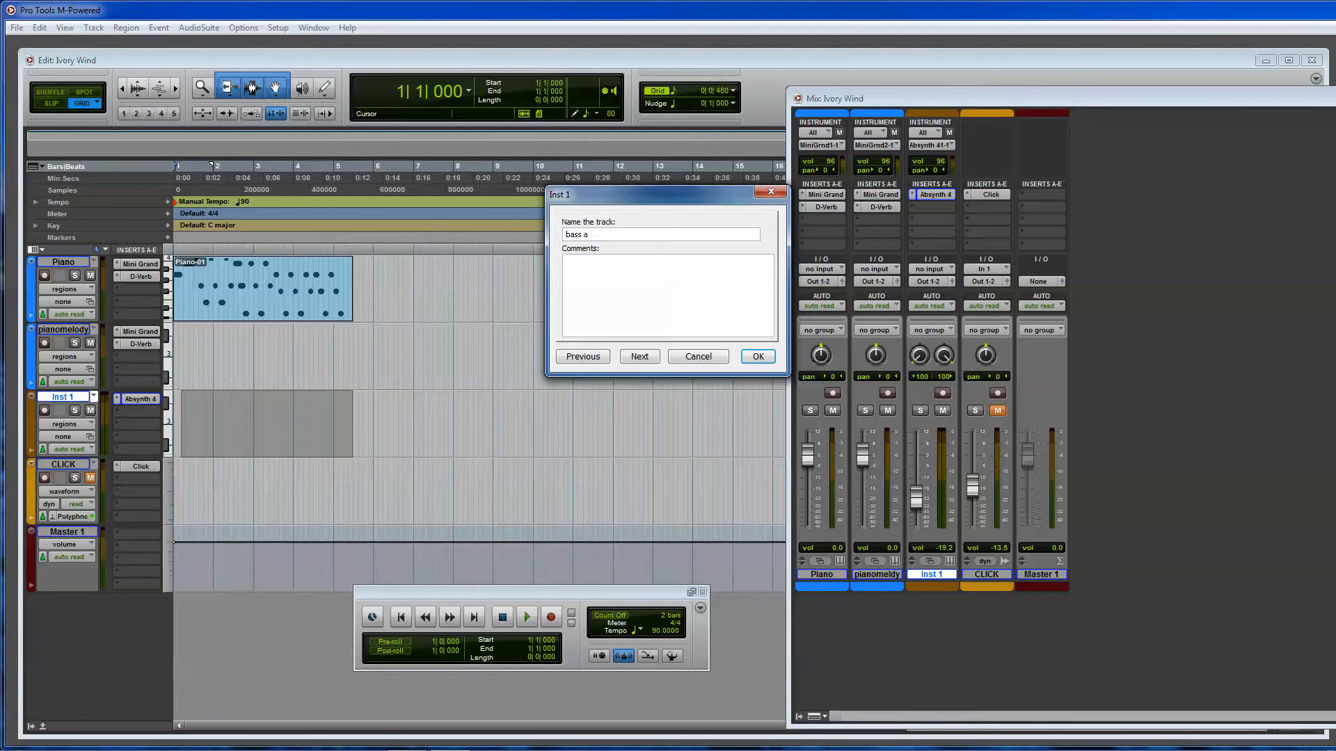
click(755, 356)
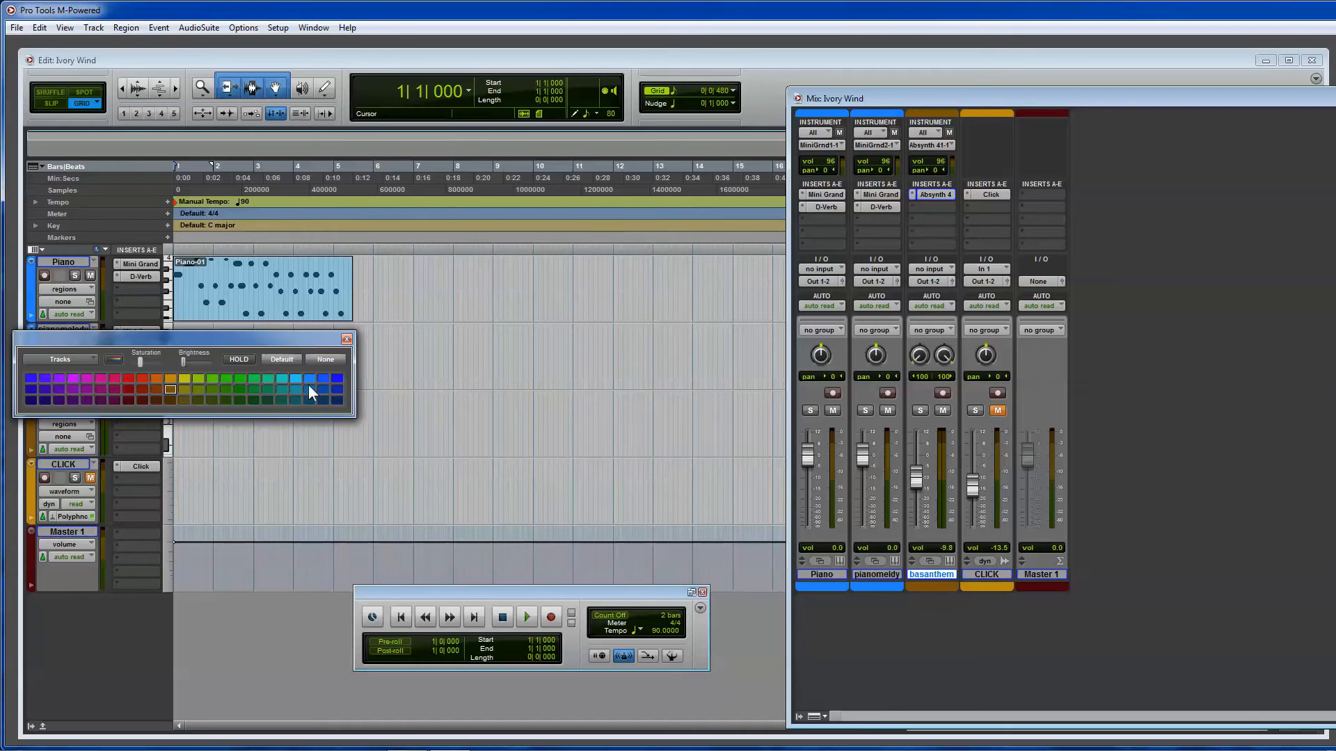
mouse_move(161, 394)
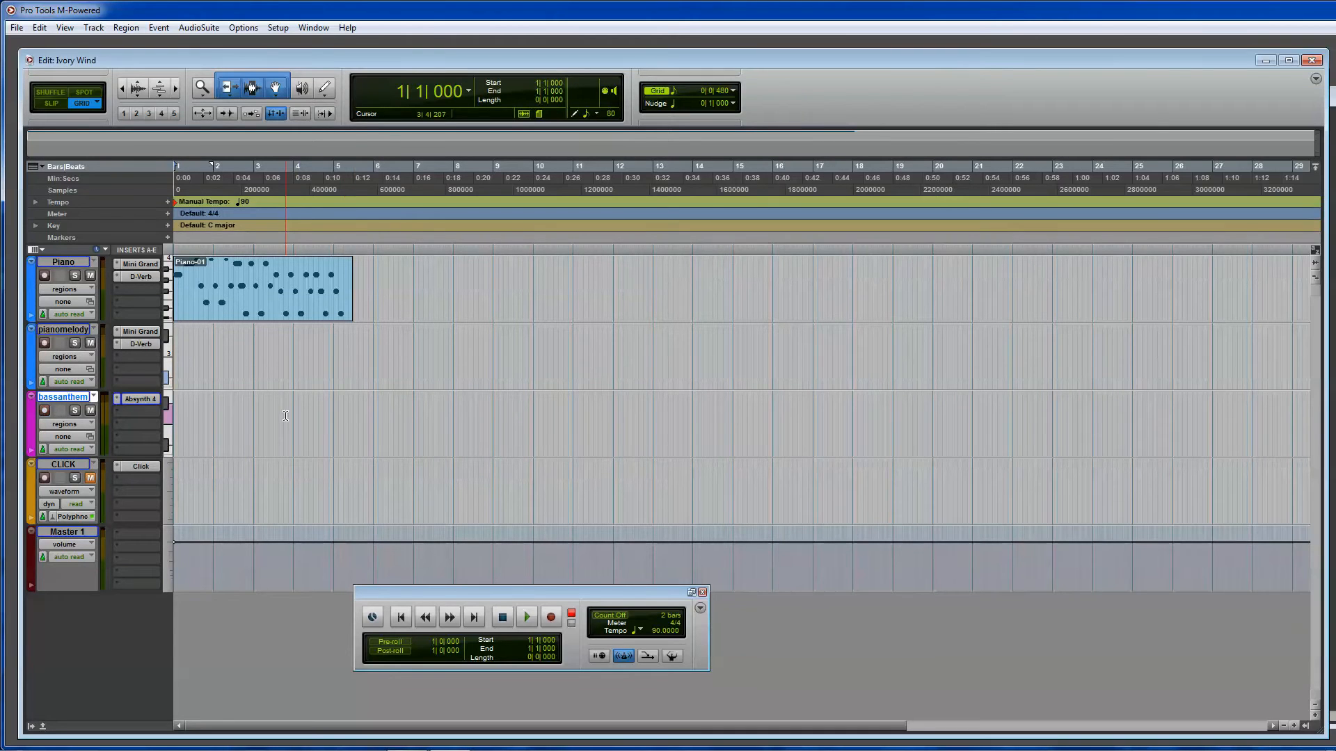
Record a MIDI bass line region on bass anthem and bring its notes up in the MIDI Editor.
click(526, 616)
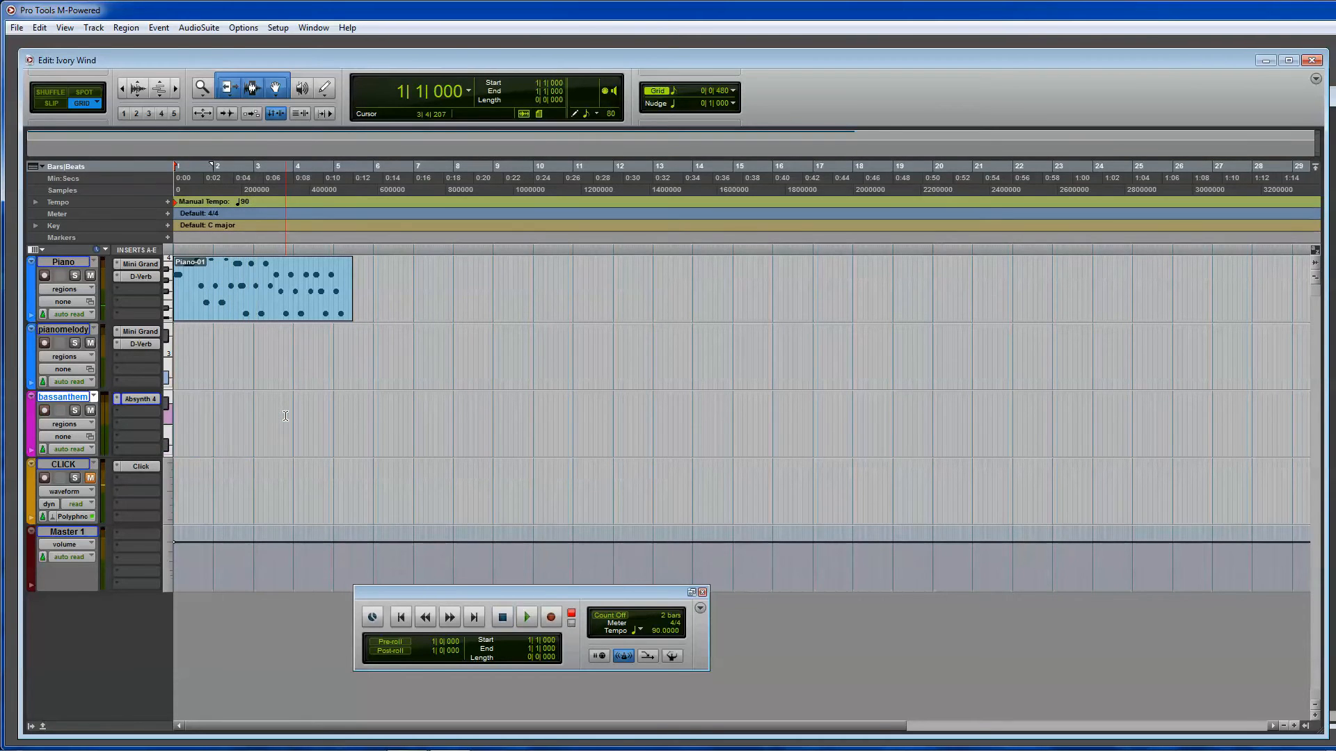
click(551, 616)
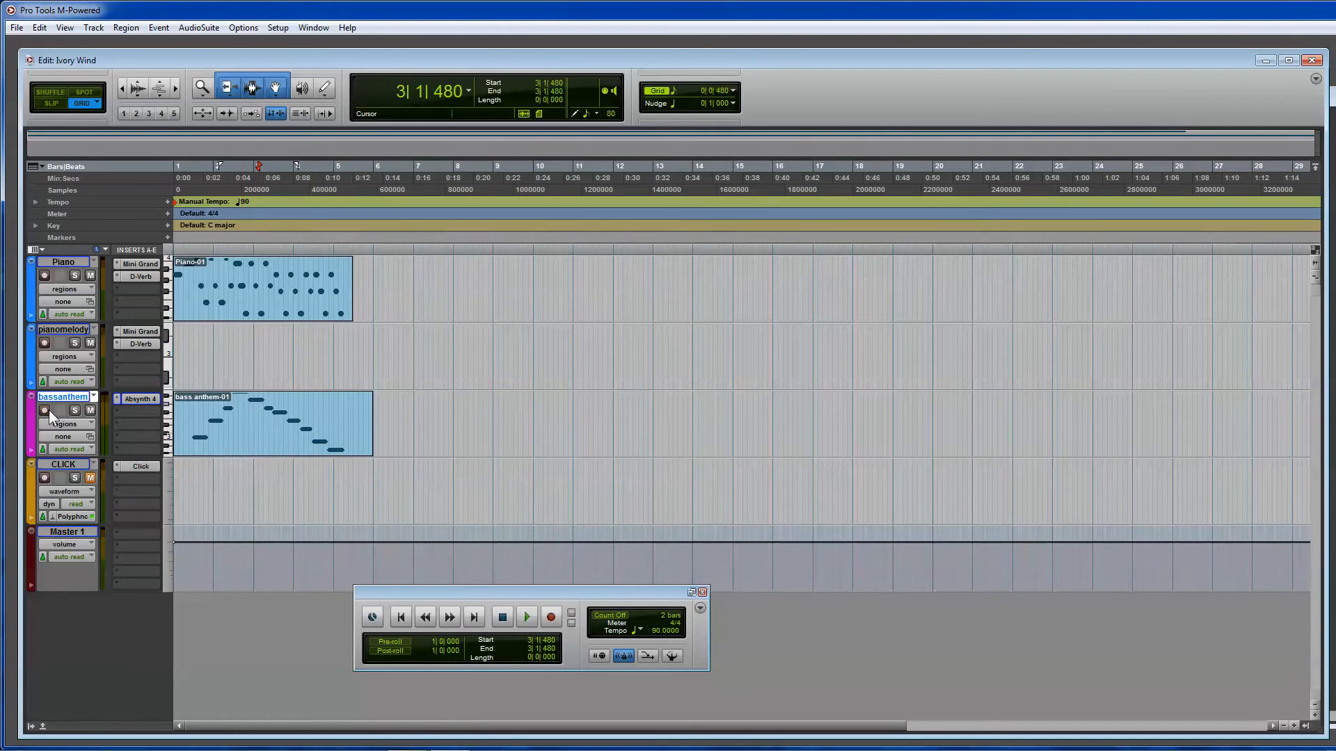
double_click(271, 423)
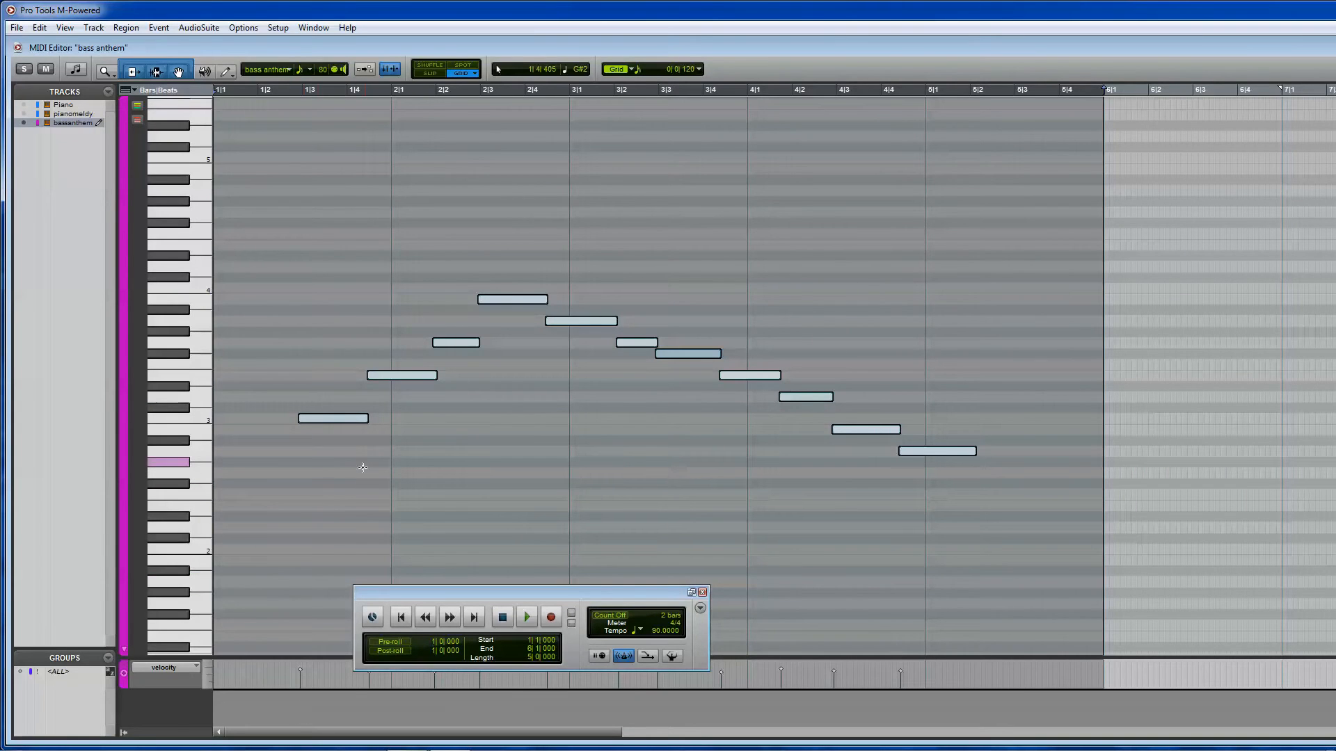
Lower and lengthen a bar-4 bass note, audition the line, then leave the MIDI Editor.
click(526, 616)
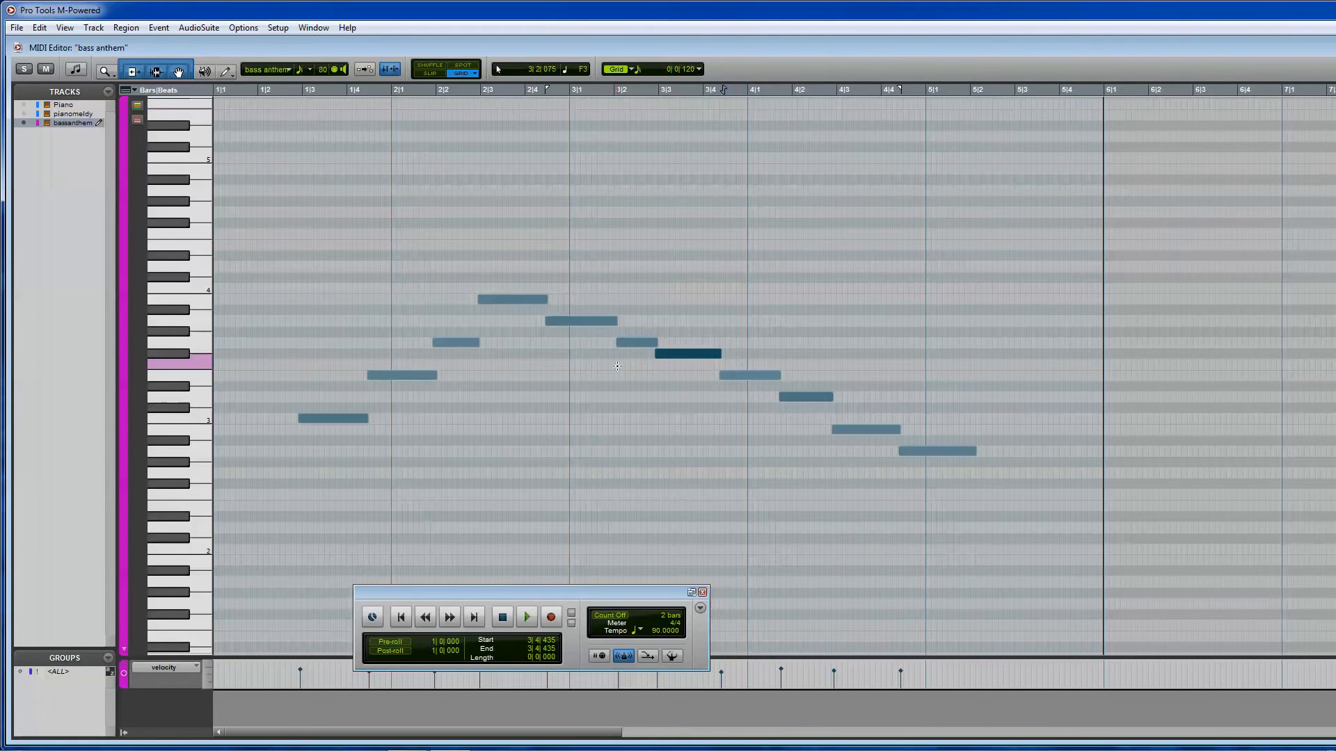
click(526, 617)
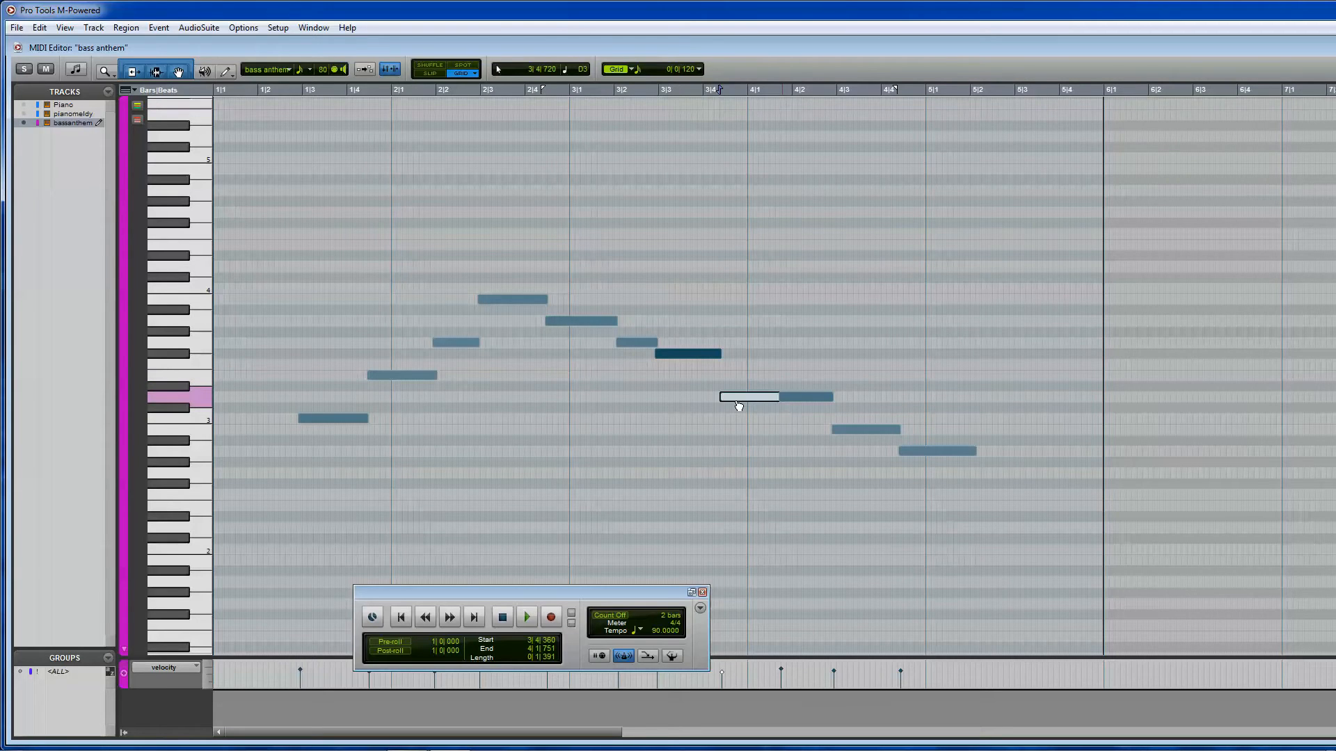
click(526, 616)
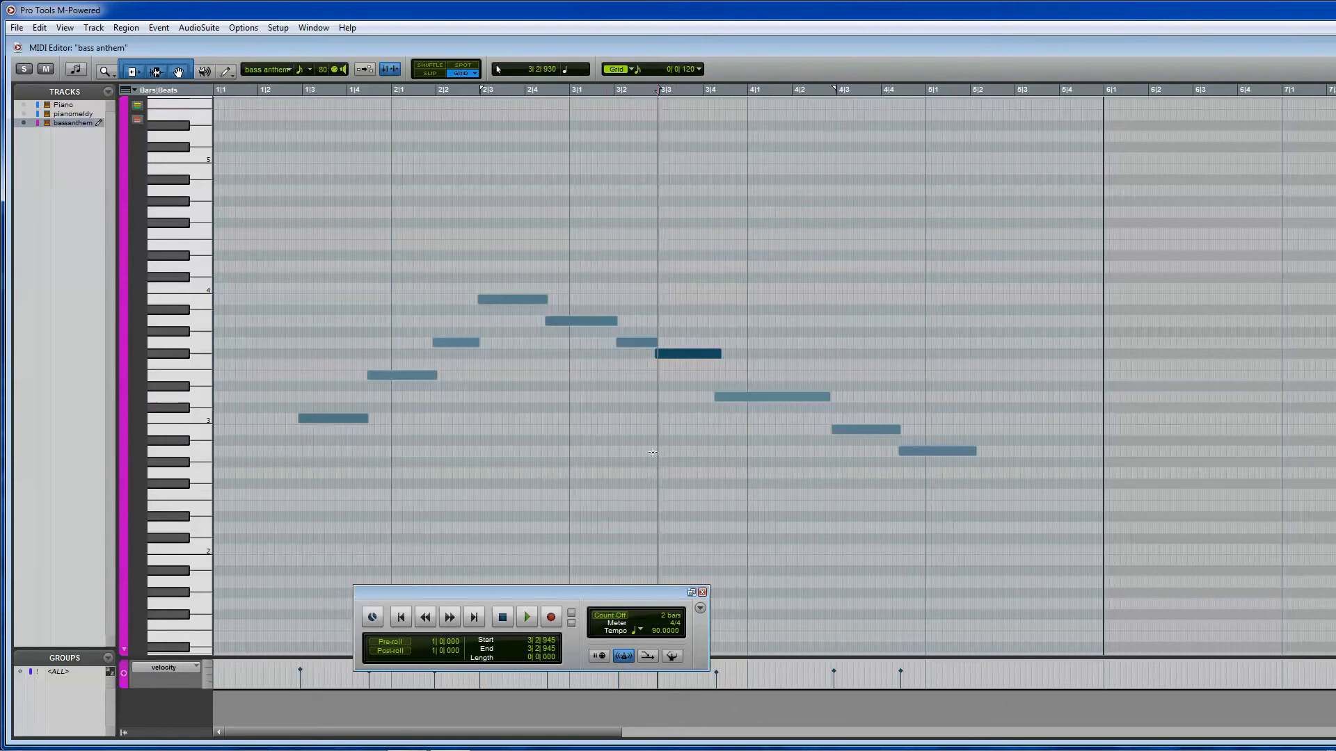
click(526, 617)
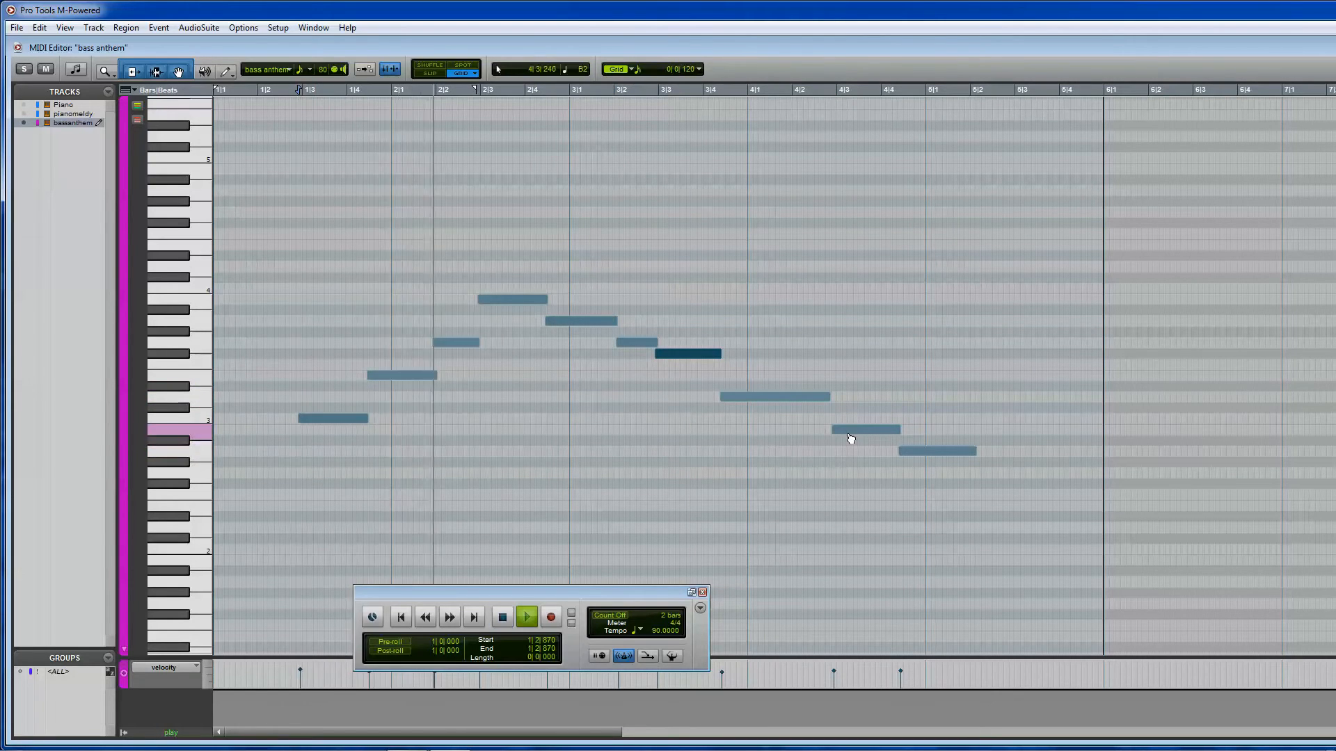
click(863, 430)
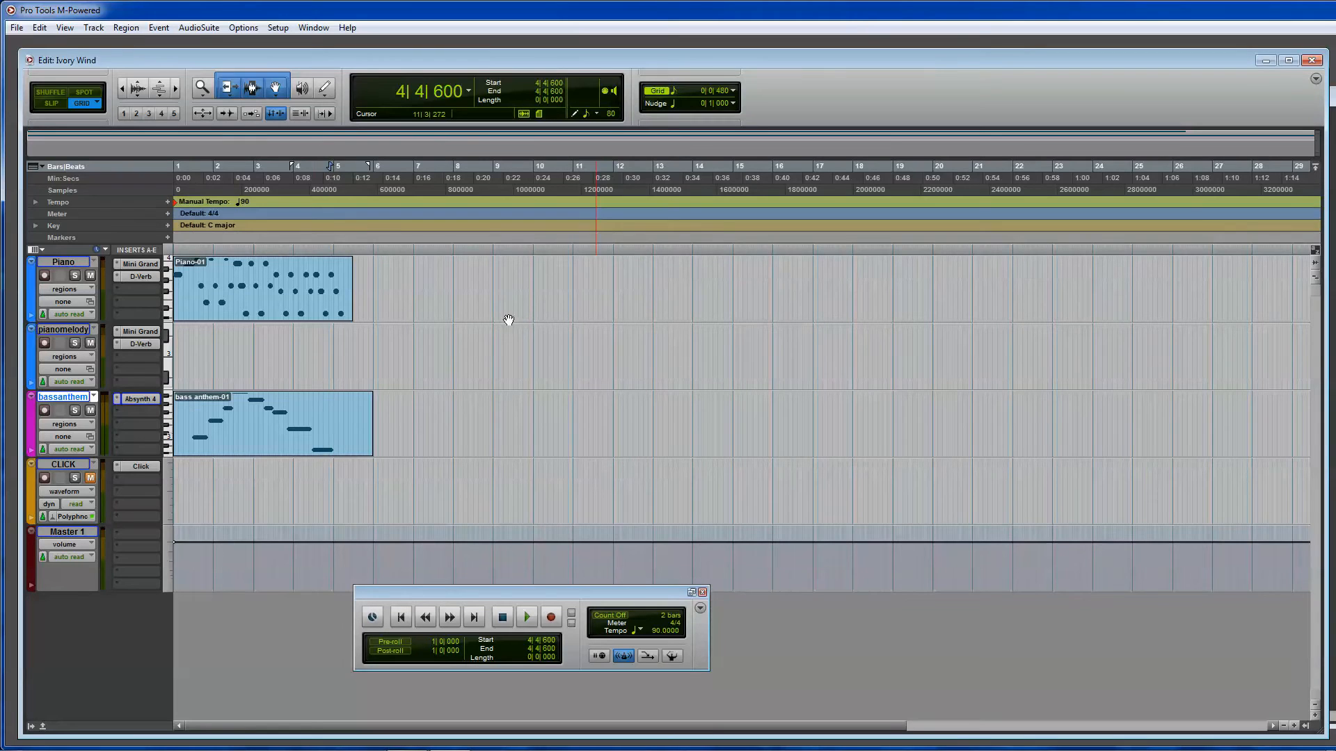
Select the bass anthem region and look at the Change Meter time operation.
click(272, 422)
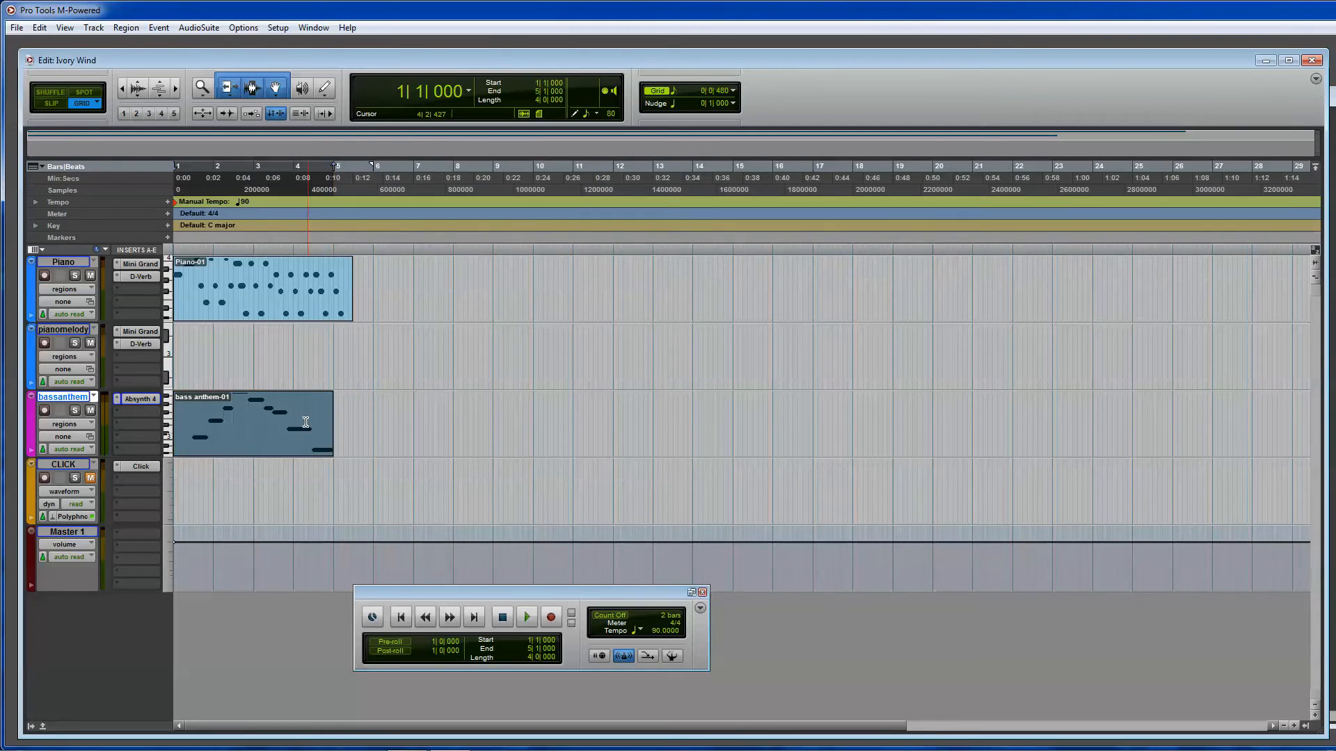
click(218, 290)
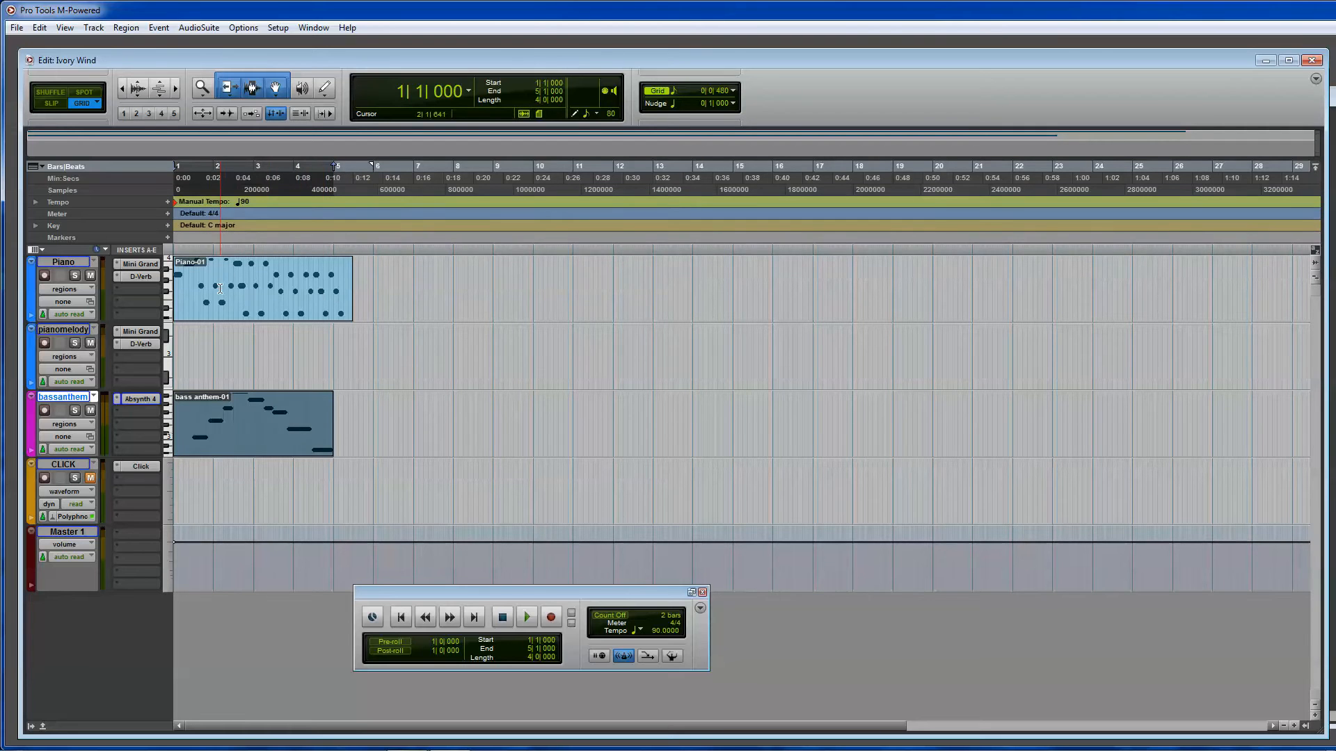
click(125, 27)
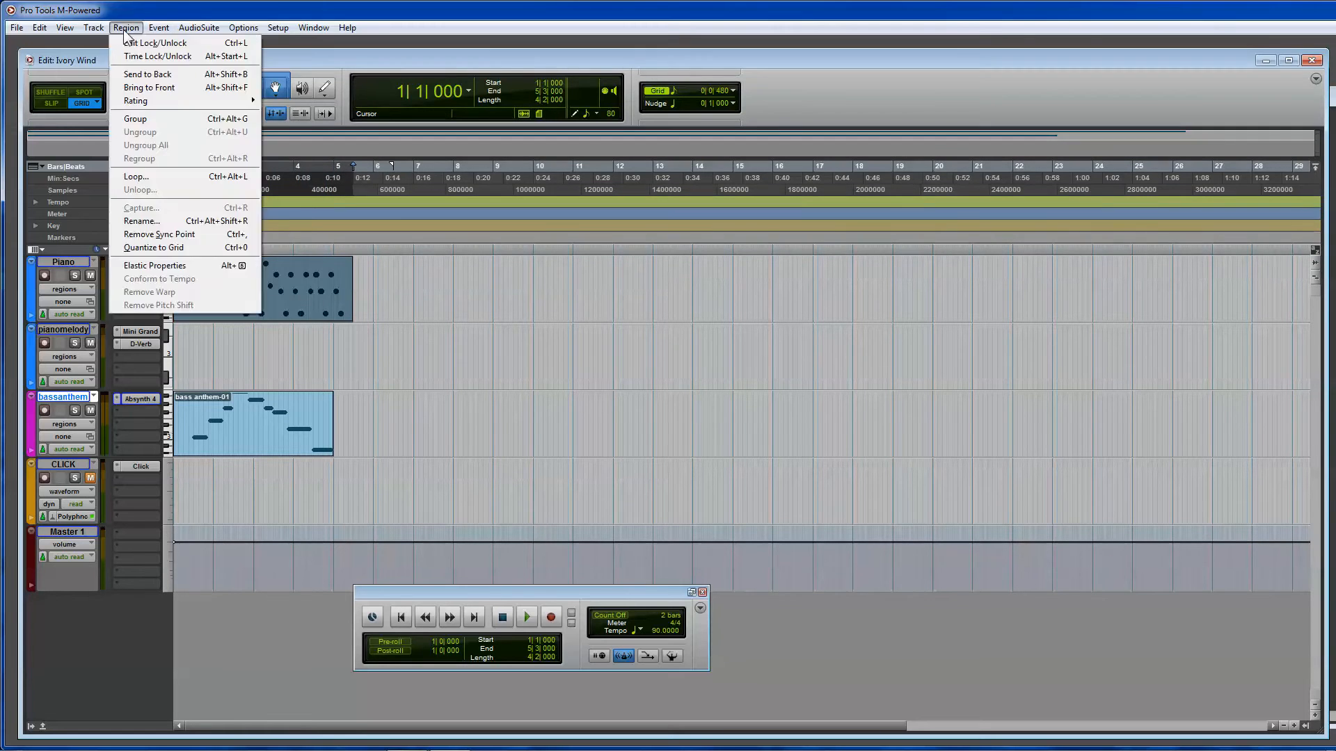
click(157, 28)
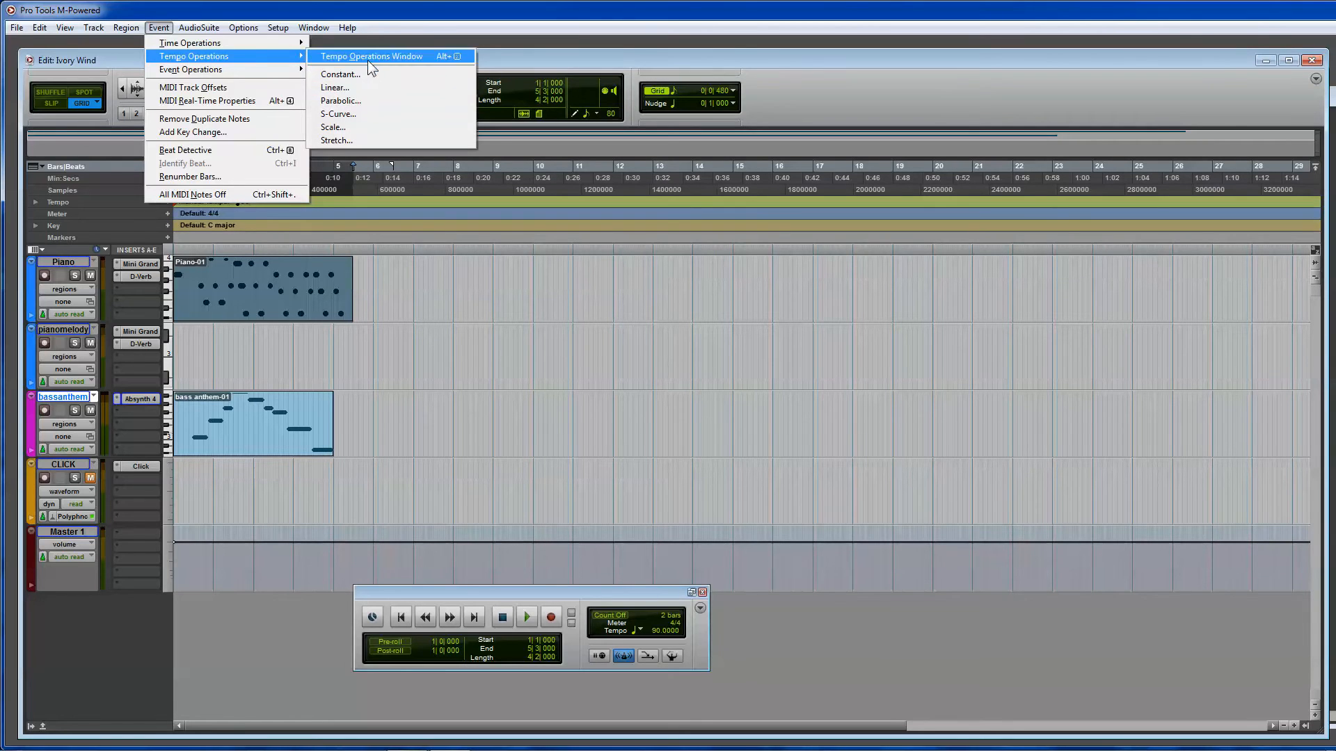
mouse_move(348, 141)
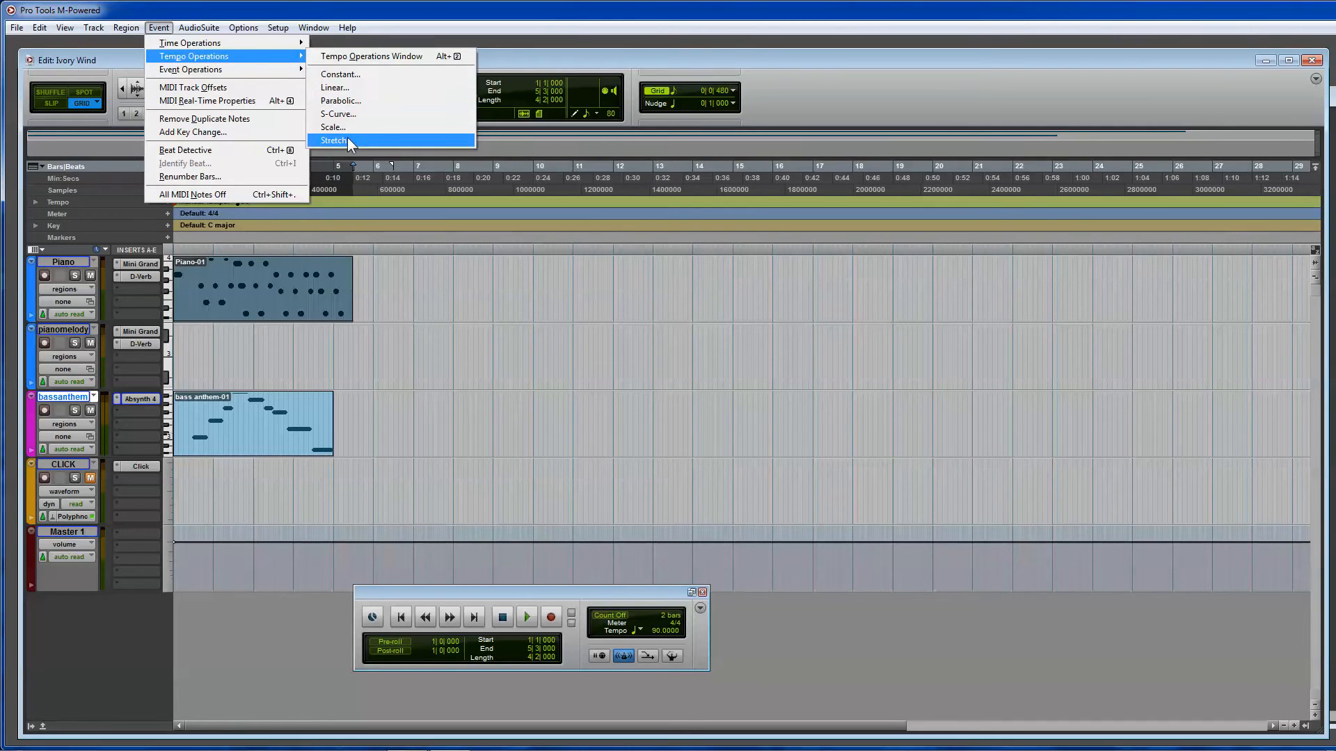
mouse_move(333, 127)
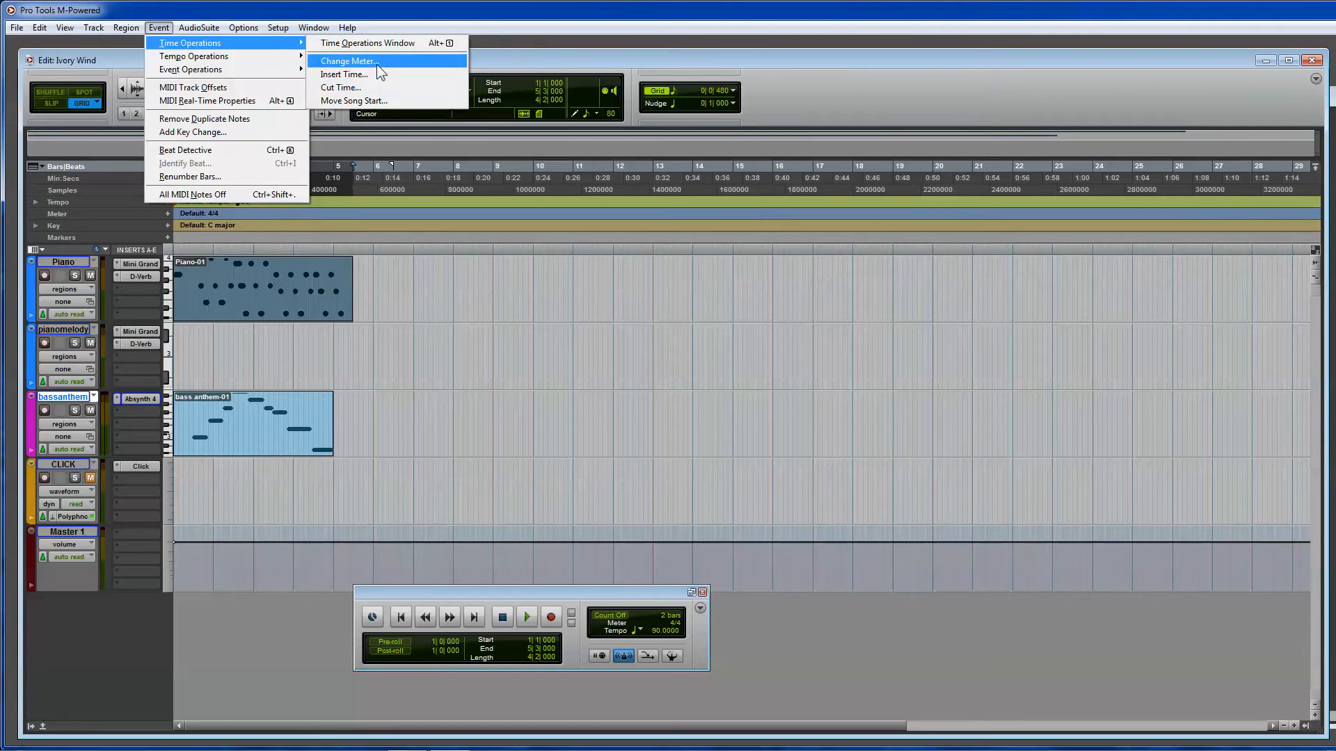
click(348, 60)
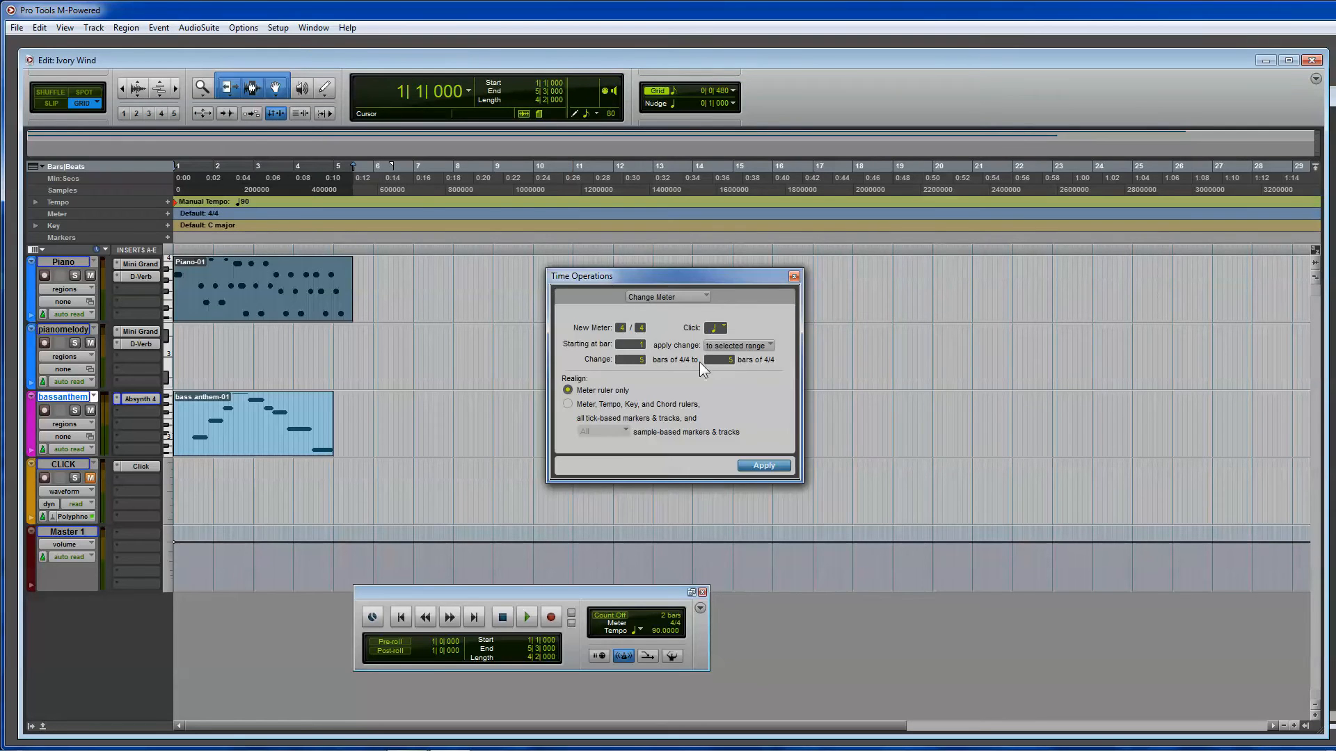
Bring up the Constant tempo operation settings from the Event menu.
click(157, 28)
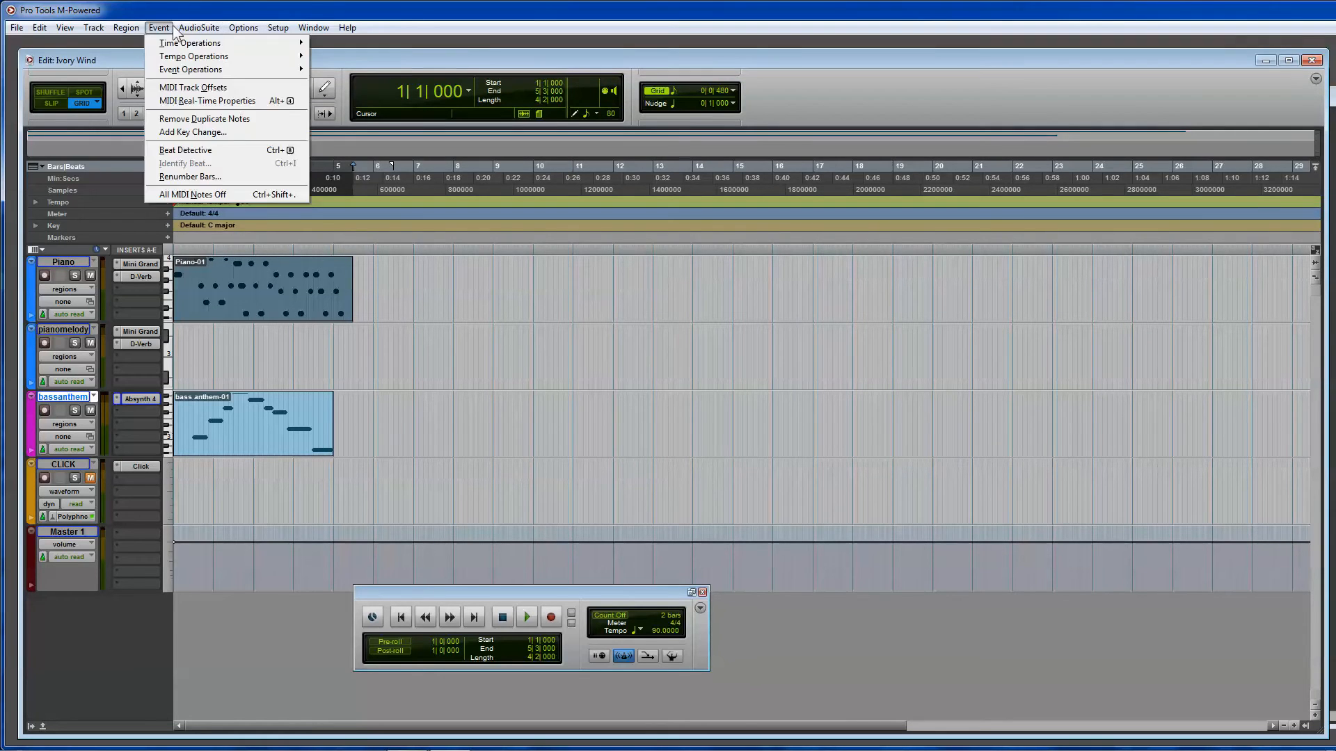
mouse_move(190, 43)
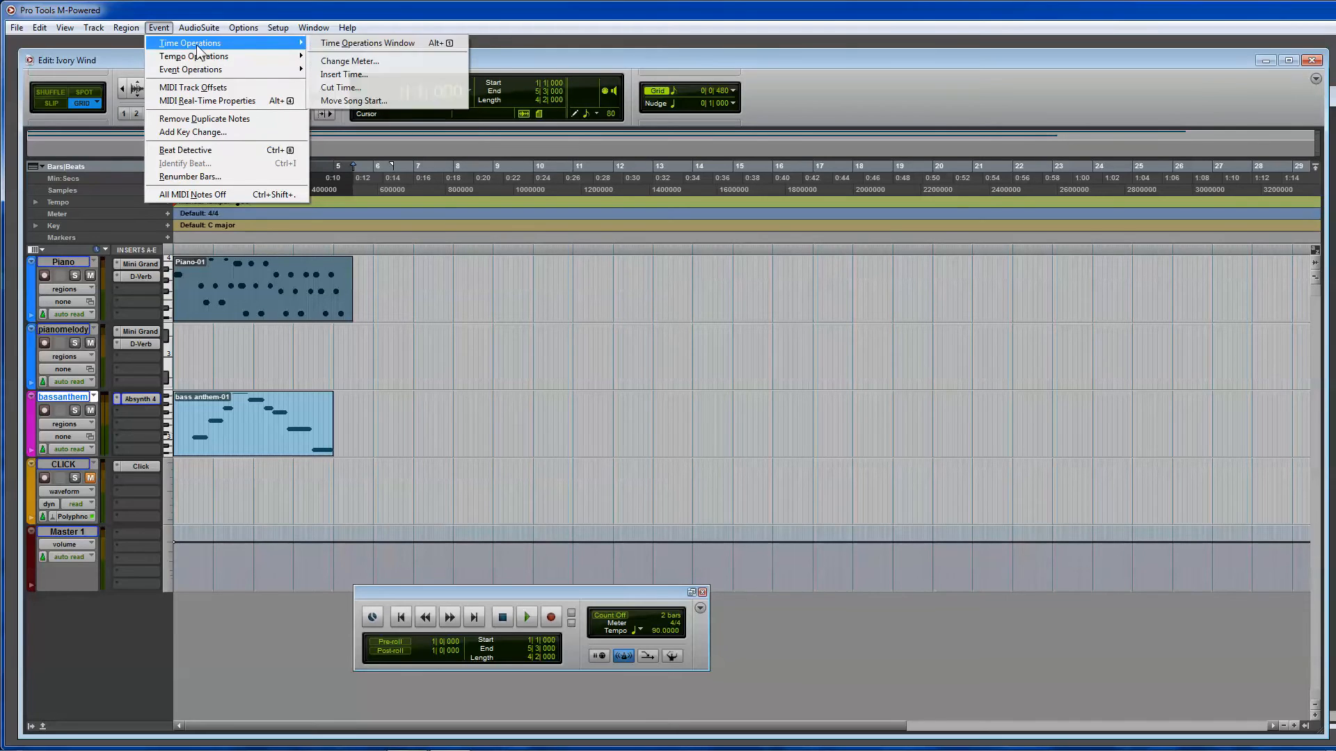
mouse_move(196, 55)
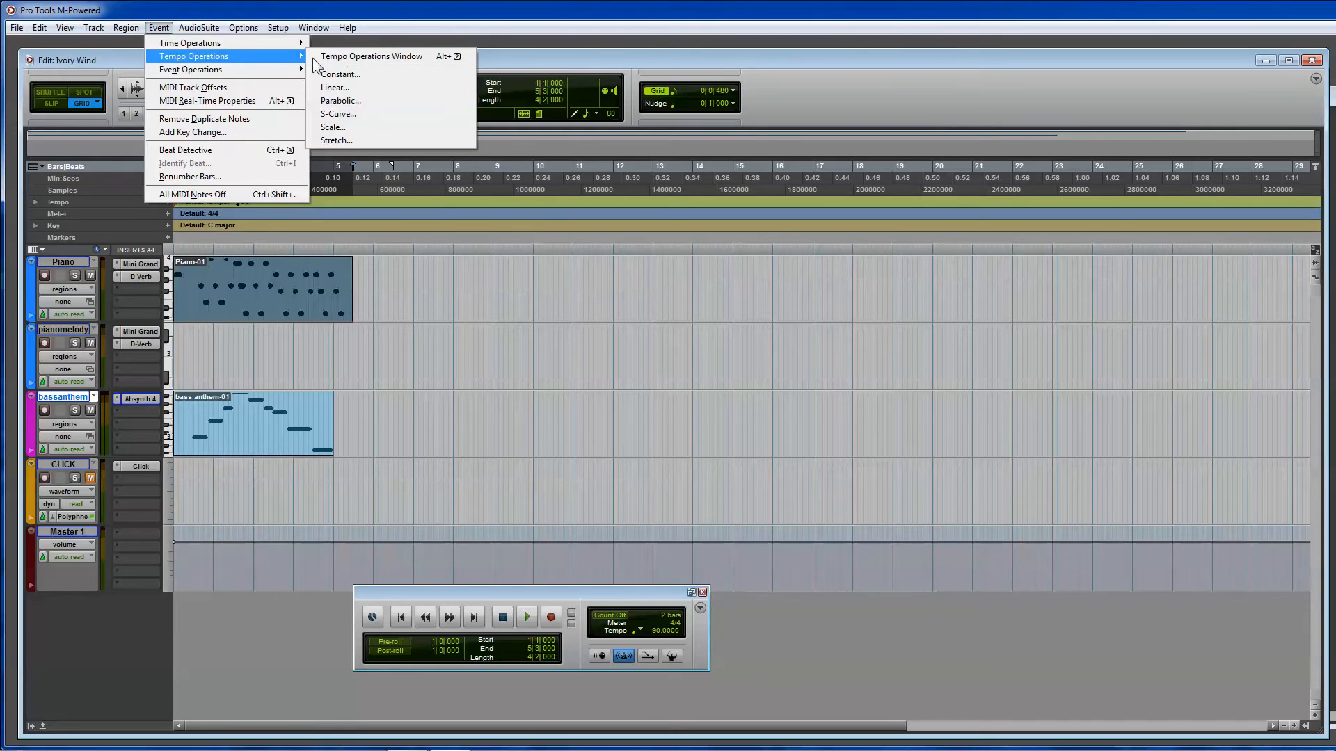
click(373, 56)
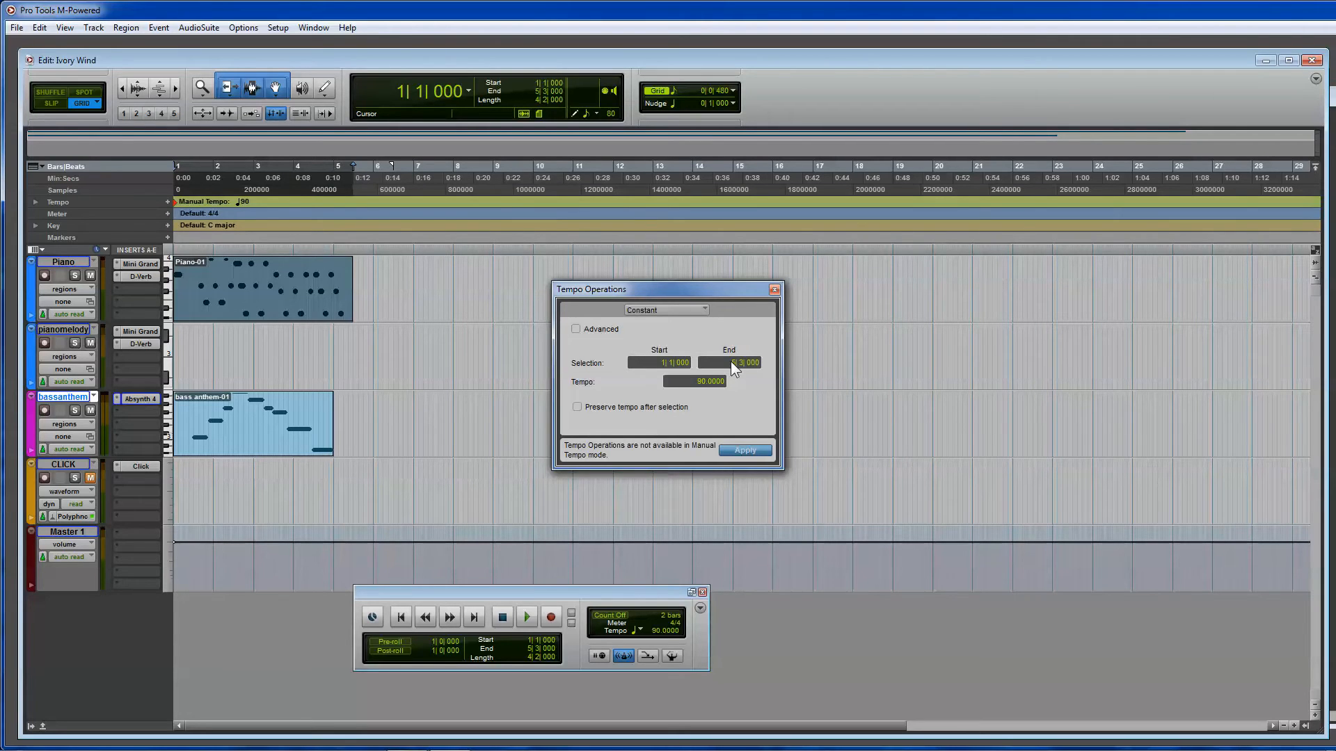
Apply a constant tempo over 1|1|000 to 5|1|000 with Preserve tempo after selection and Advanced ticked.
click(336, 263)
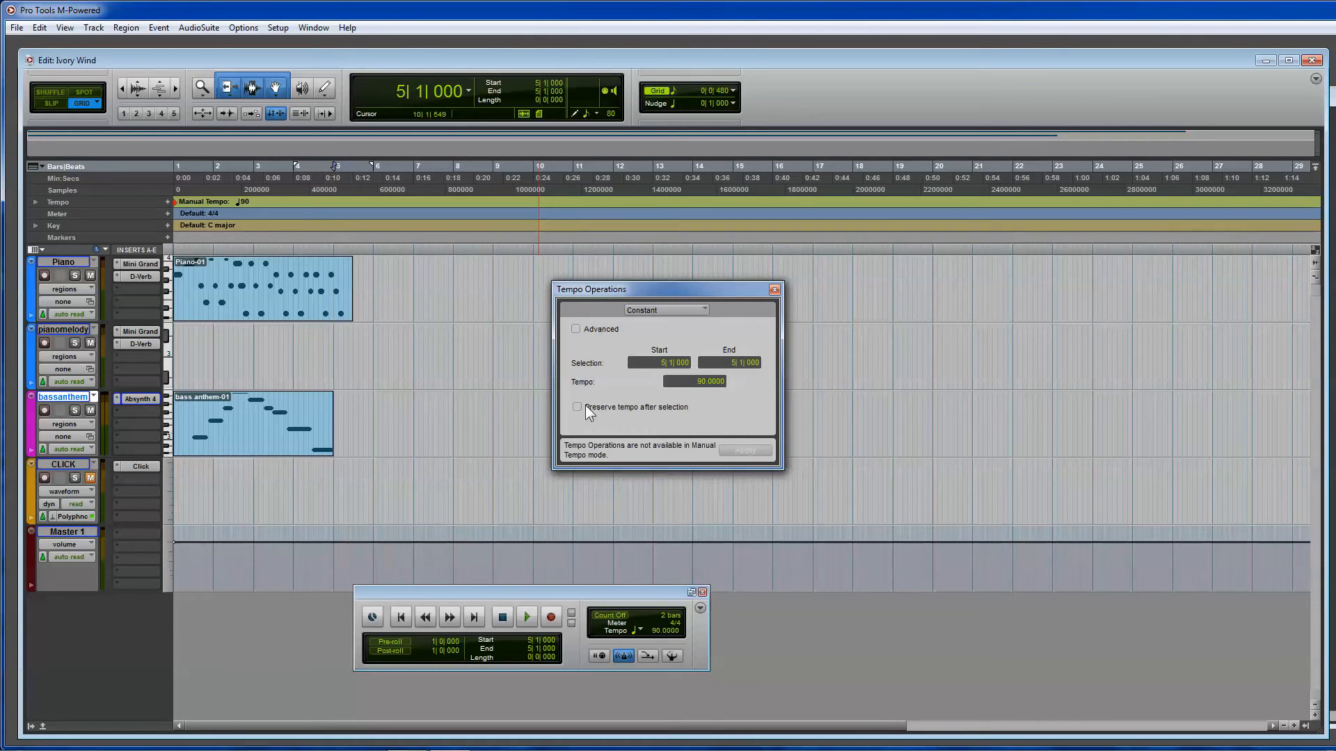
click(576, 407)
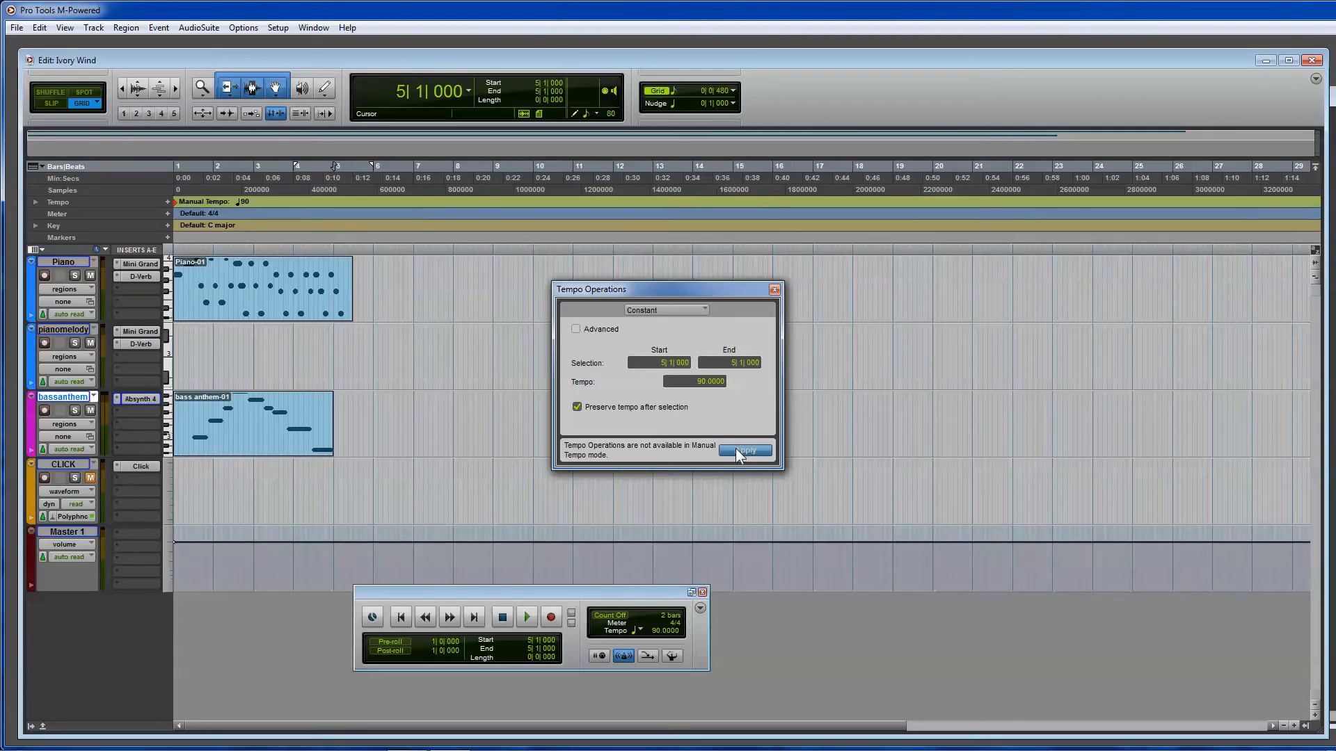
click(576, 406)
text(3)
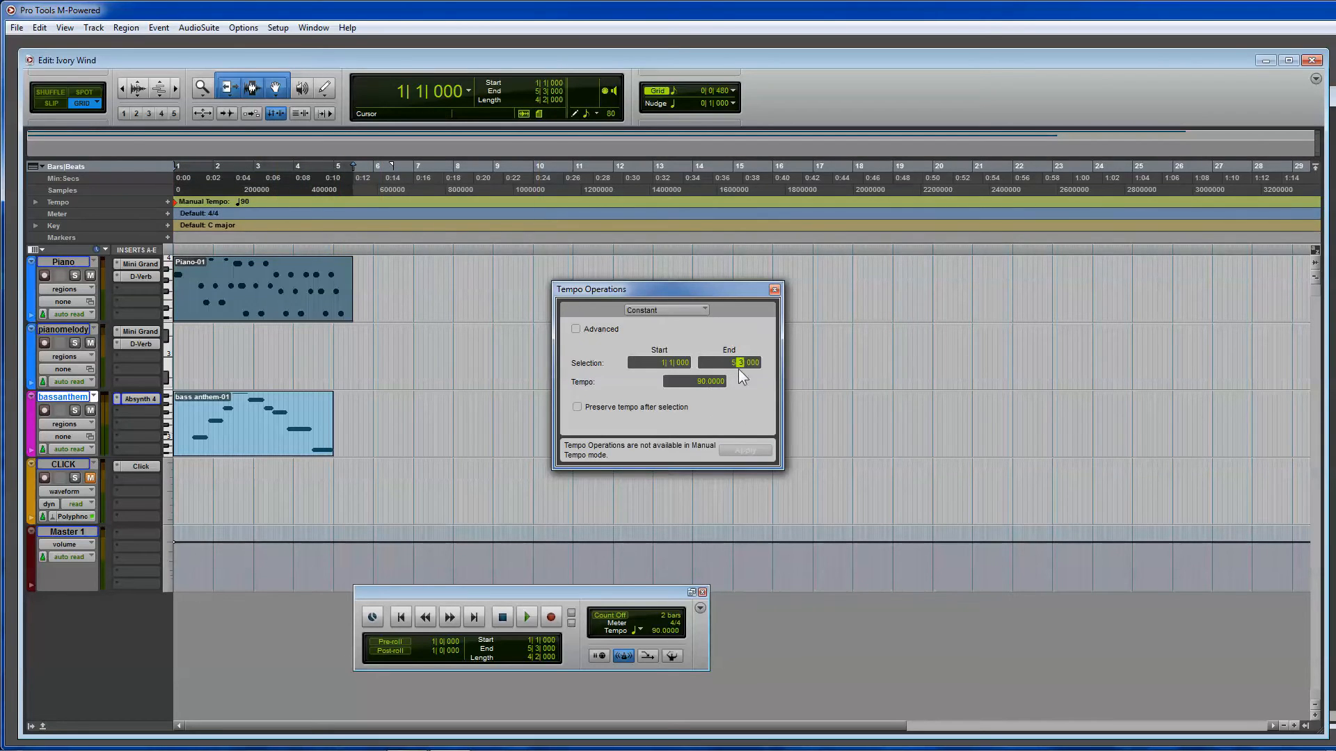
click(576, 406)
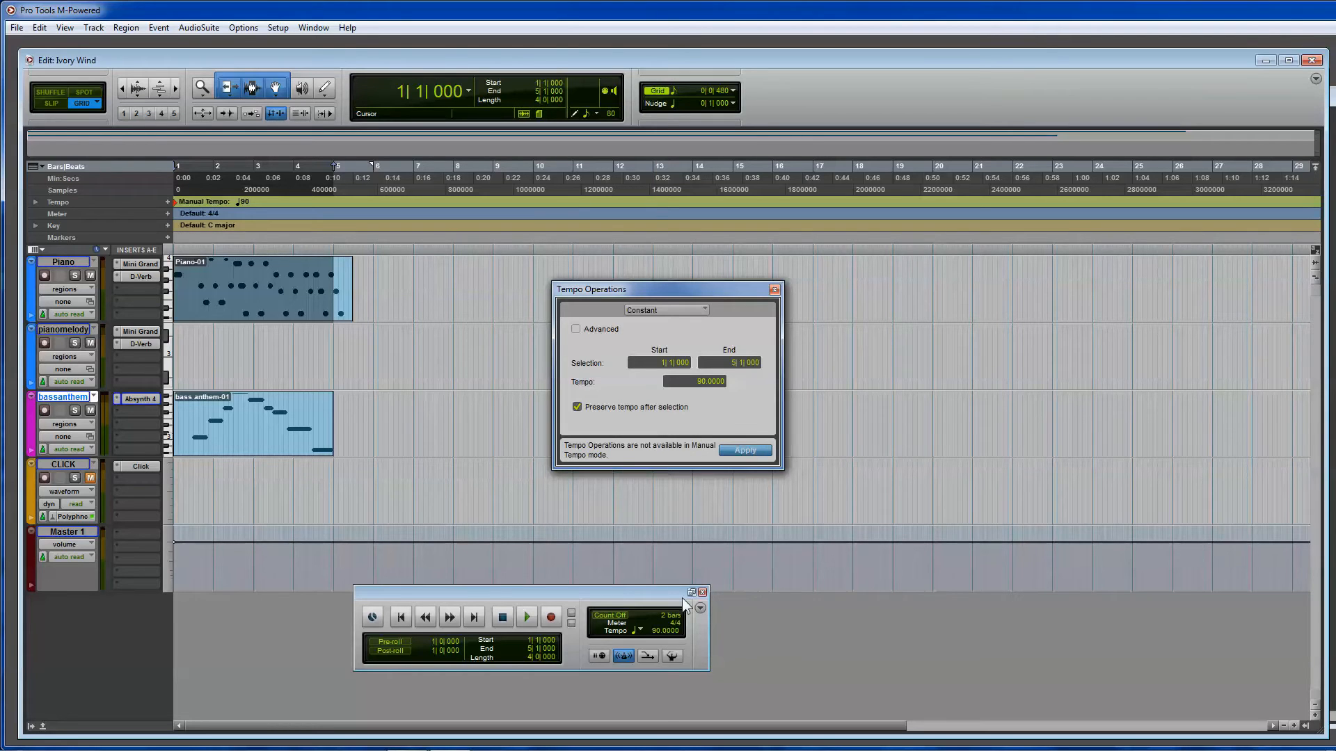
mouse_move(594, 337)
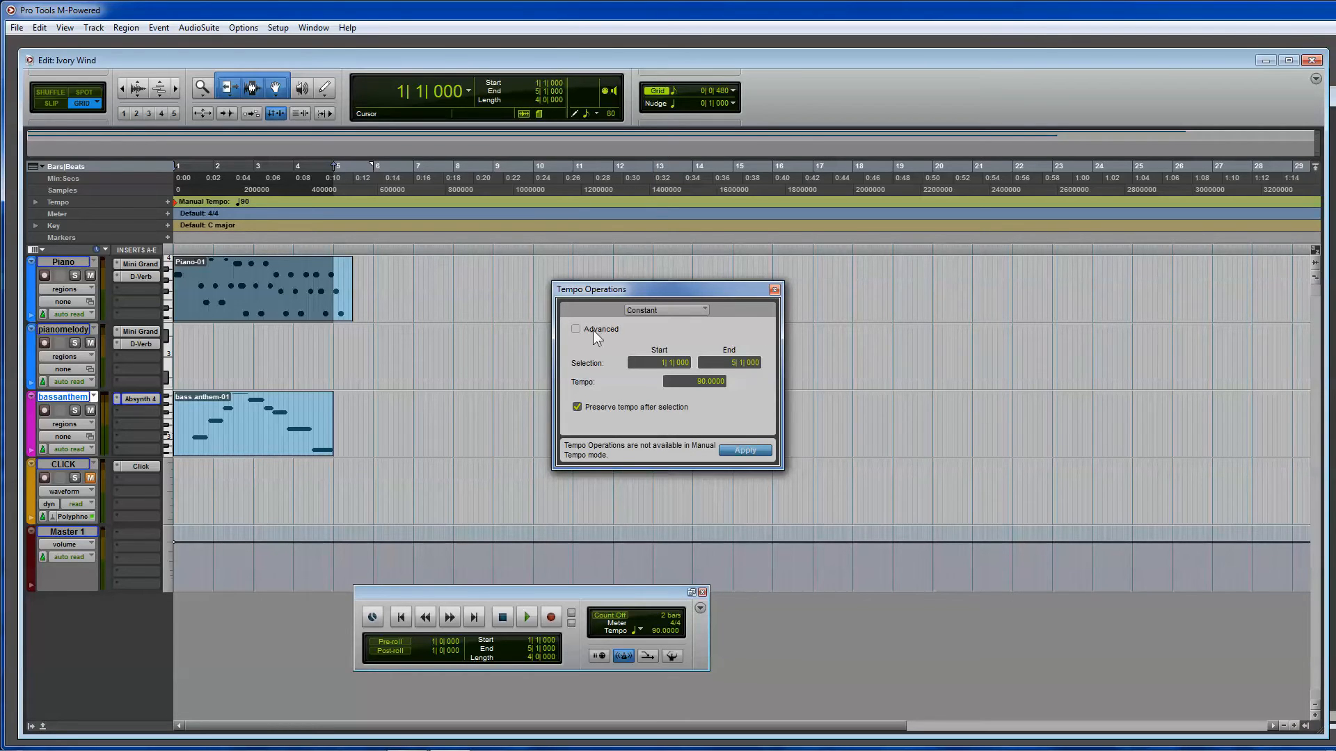
click(576, 328)
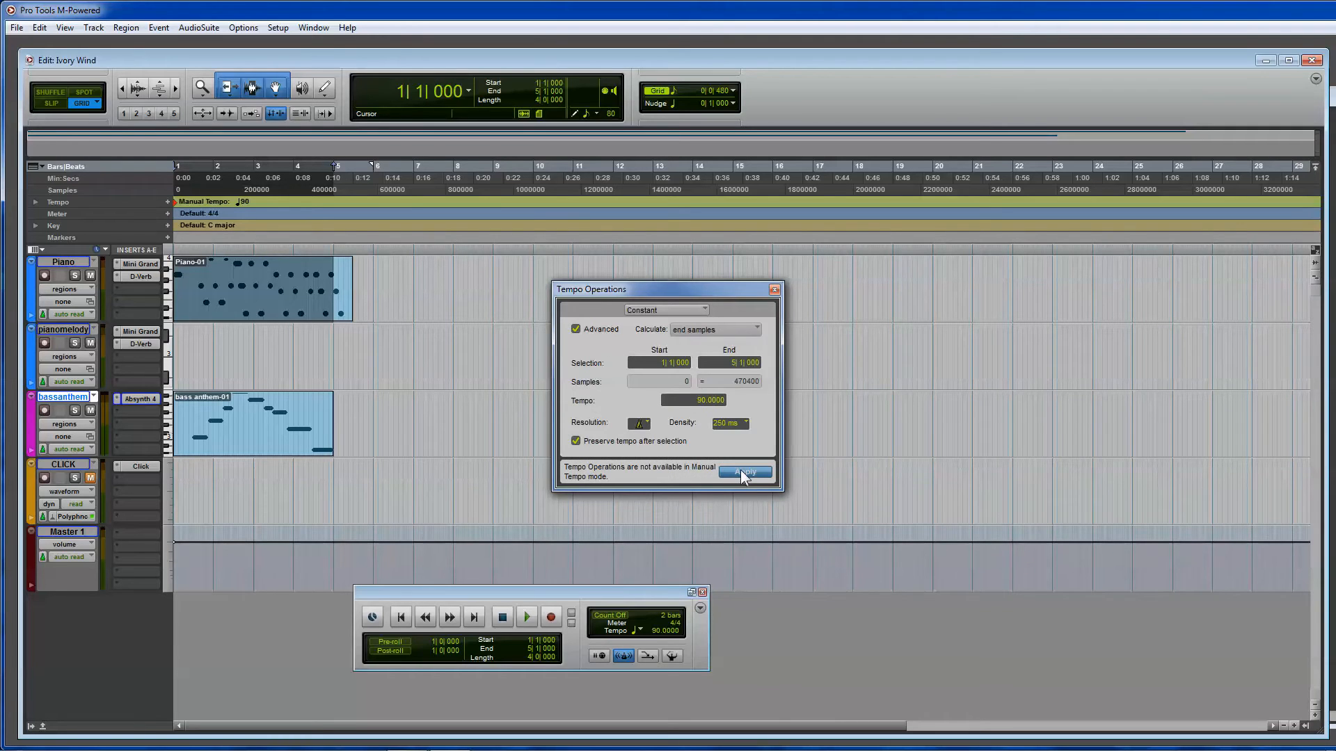
click(742, 471)
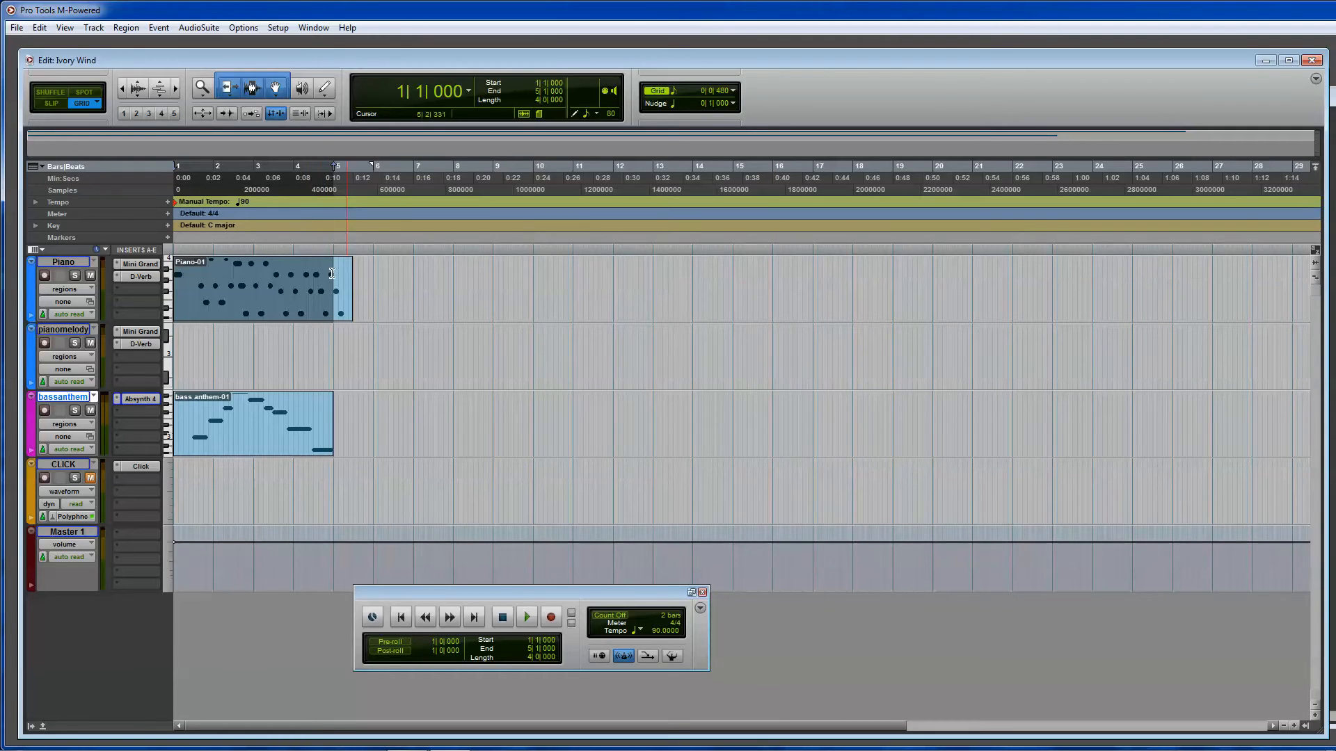
Zoom to the first bars of Piano and bass anthem and play them back twice.
click(244, 334)
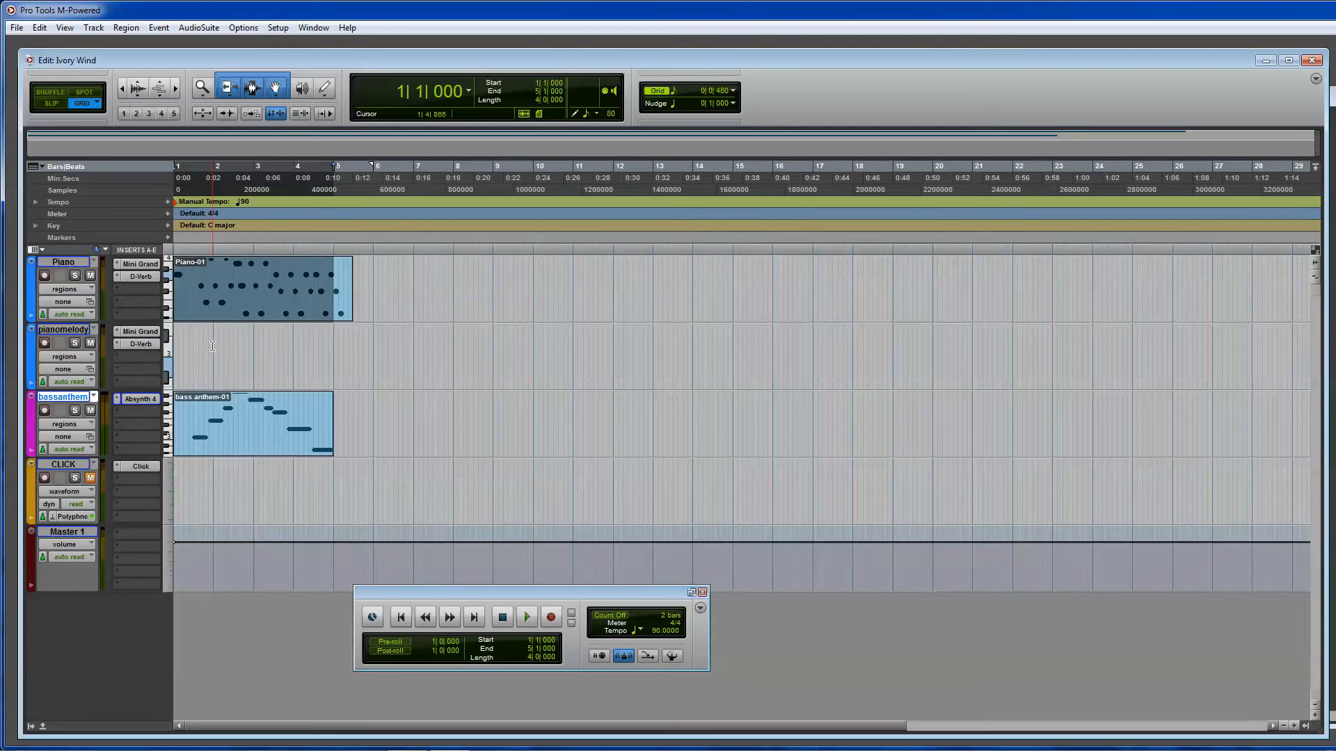
mouse_move(252, 53)
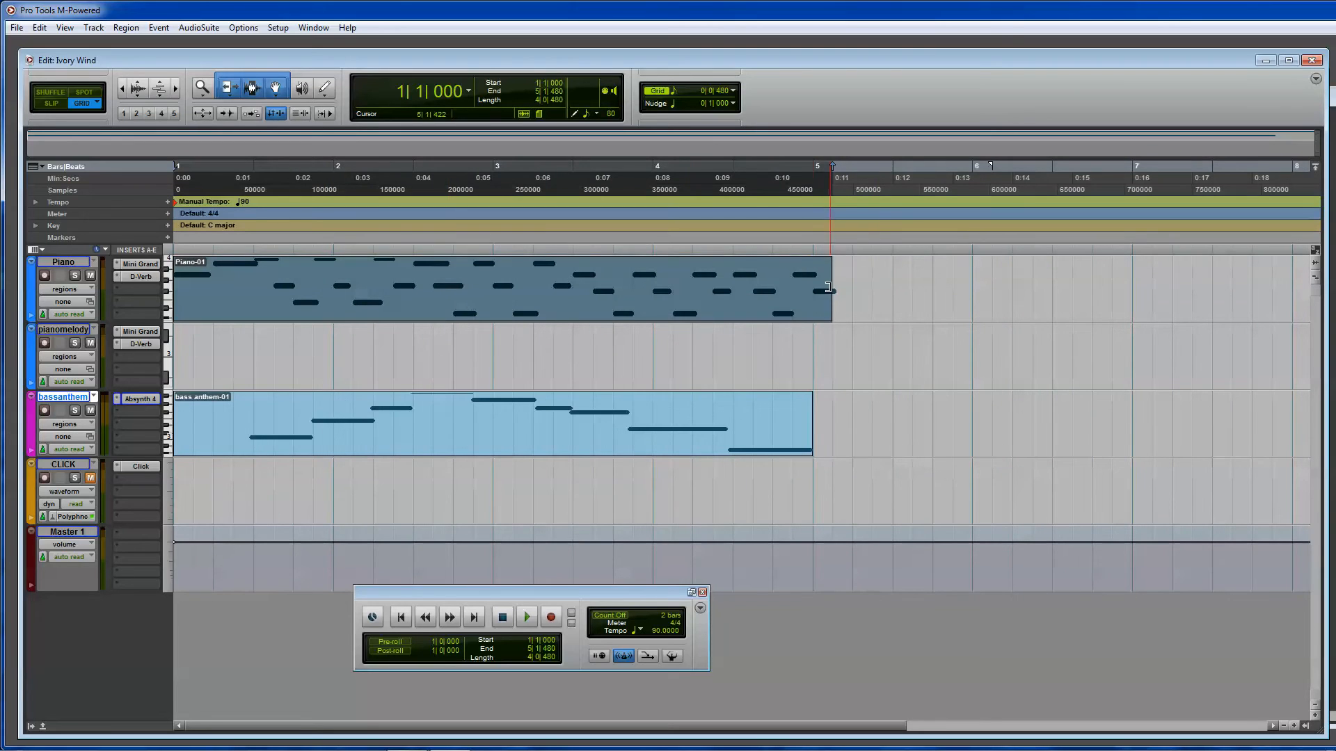
click(526, 617)
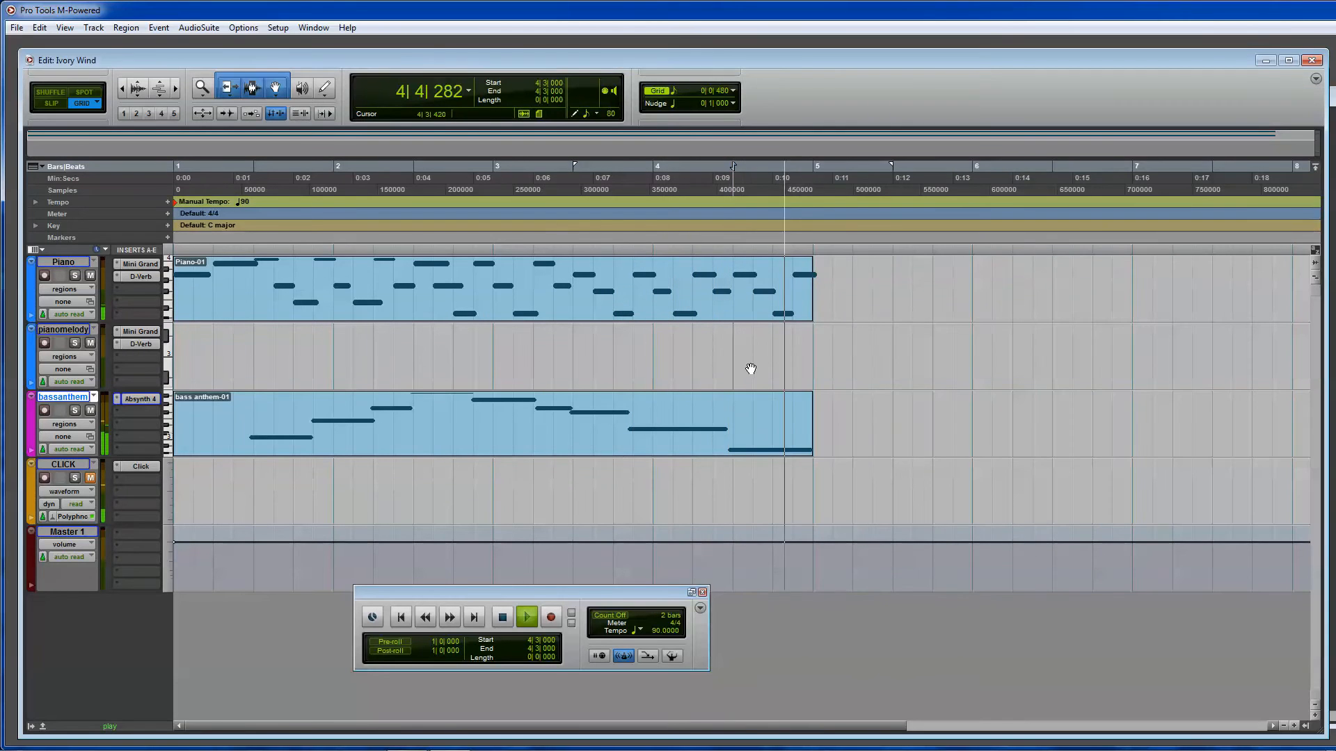
click(526, 616)
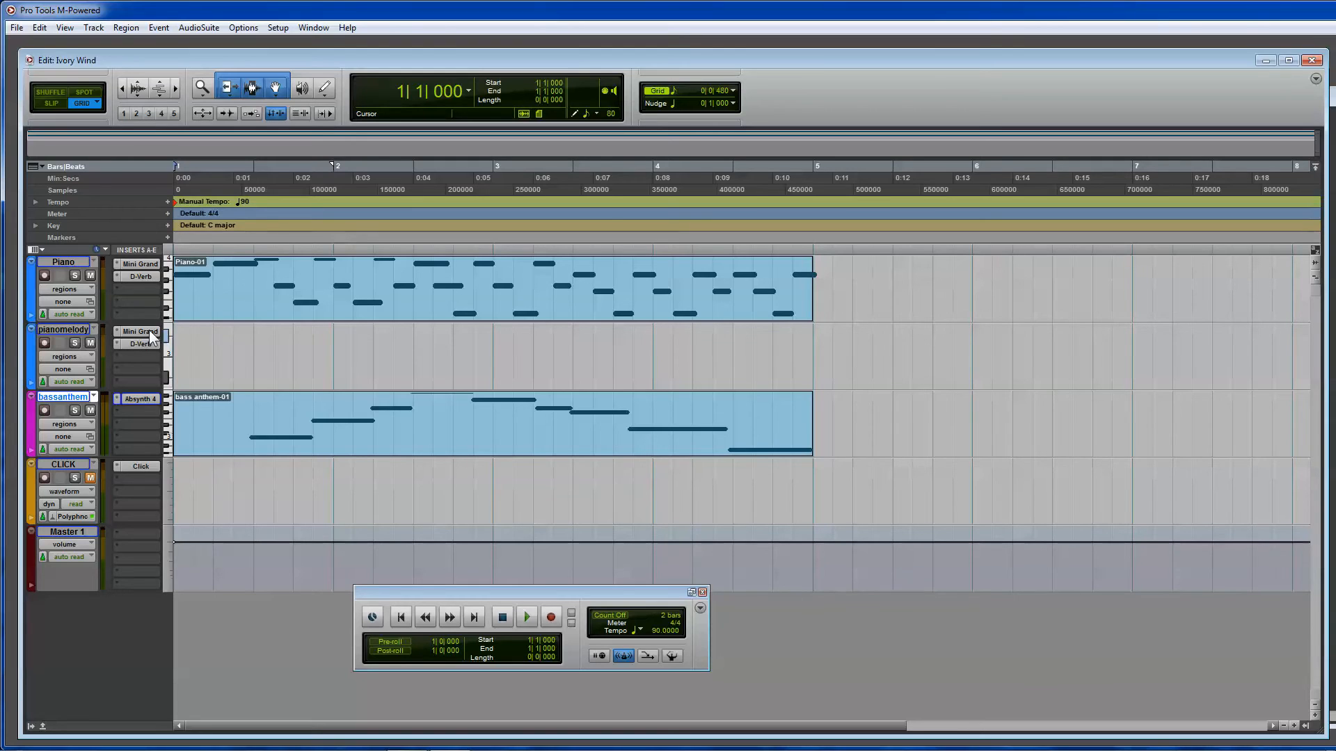
double_click(61, 330)
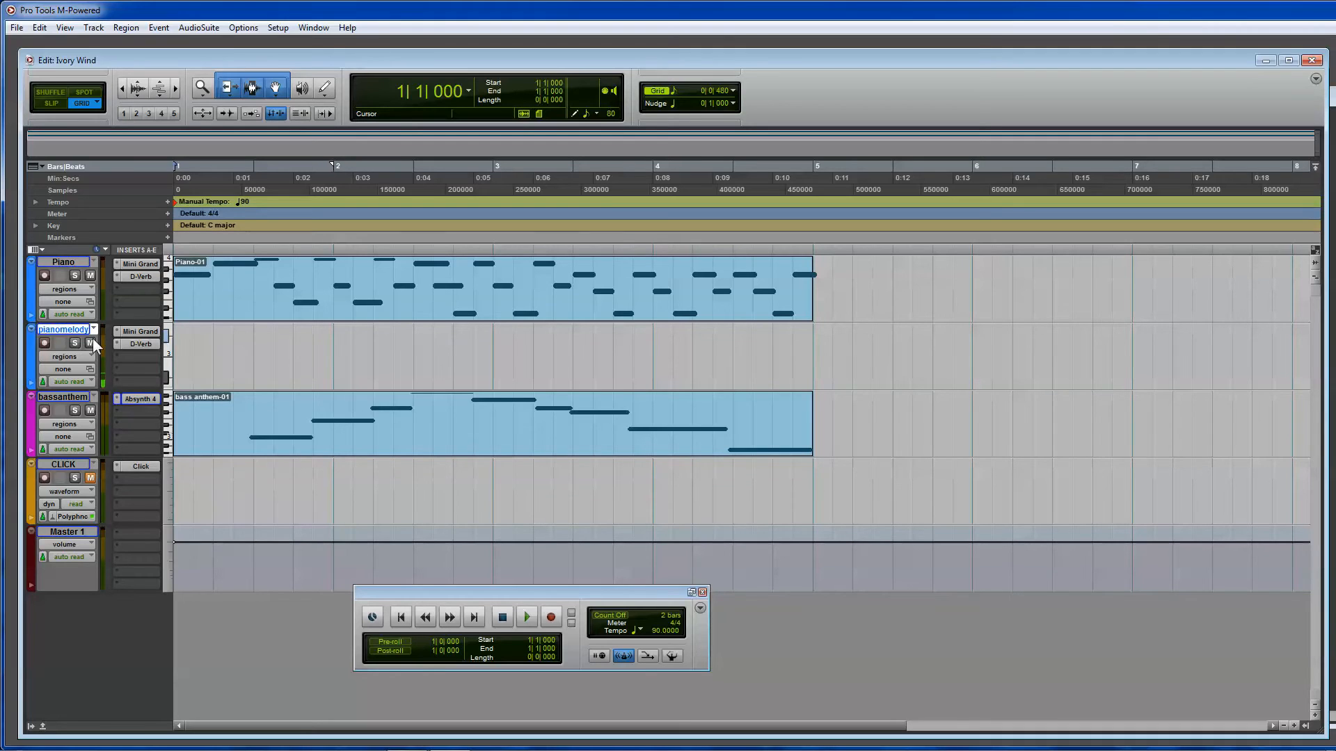
click(526, 616)
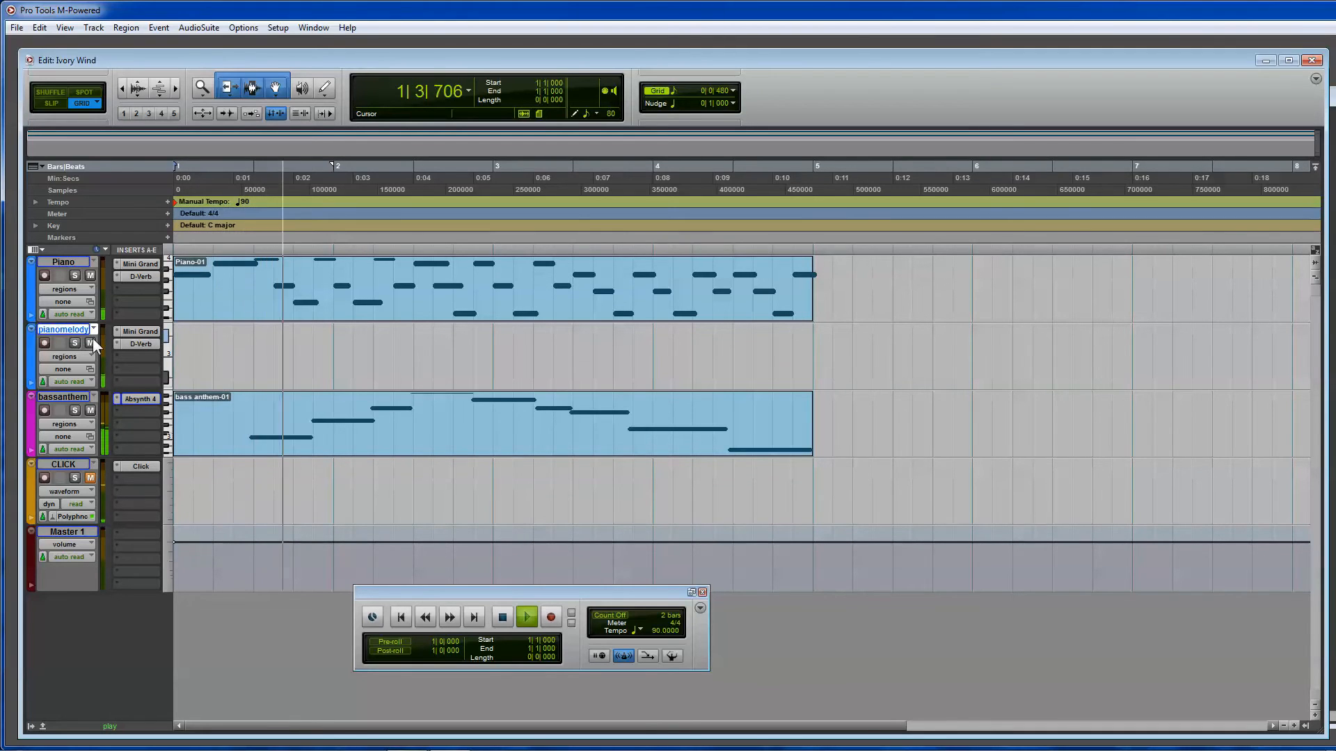
click(501, 617)
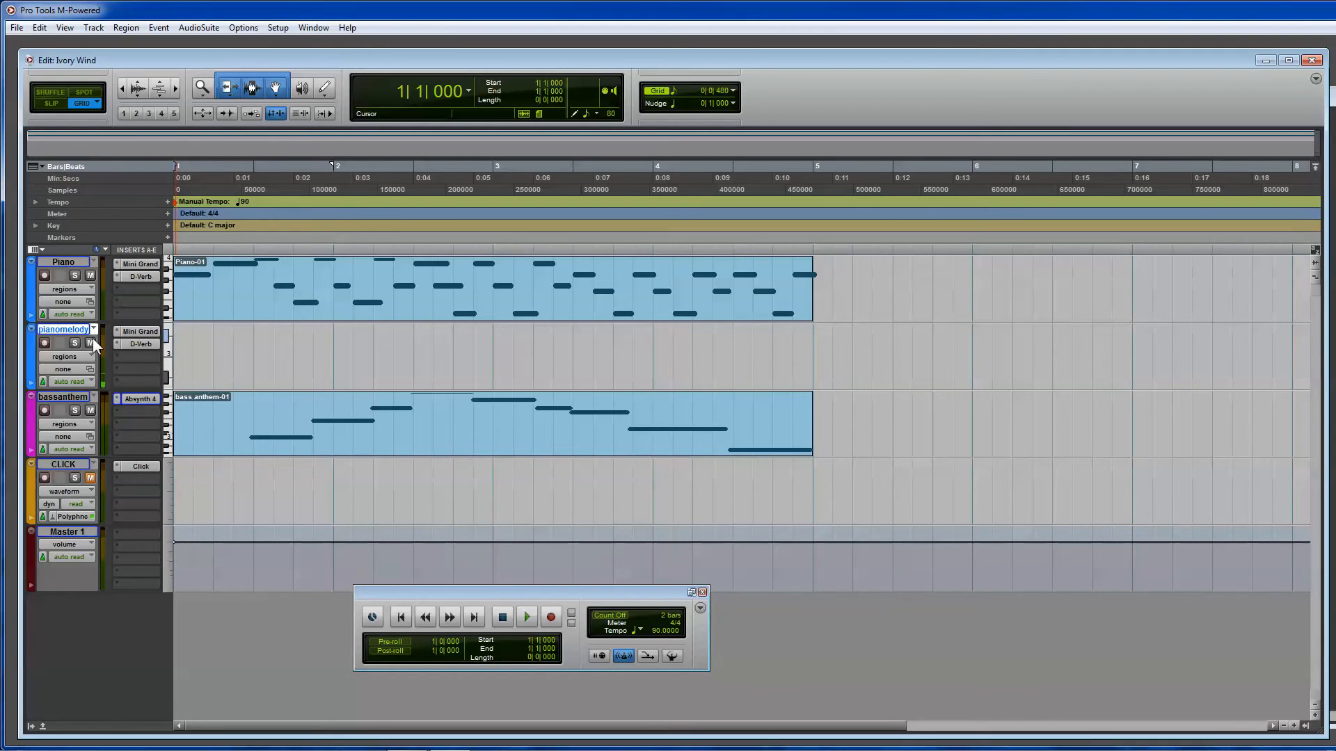
Play the session, then record a first piano melody take on pianomelody and stop.
click(526, 616)
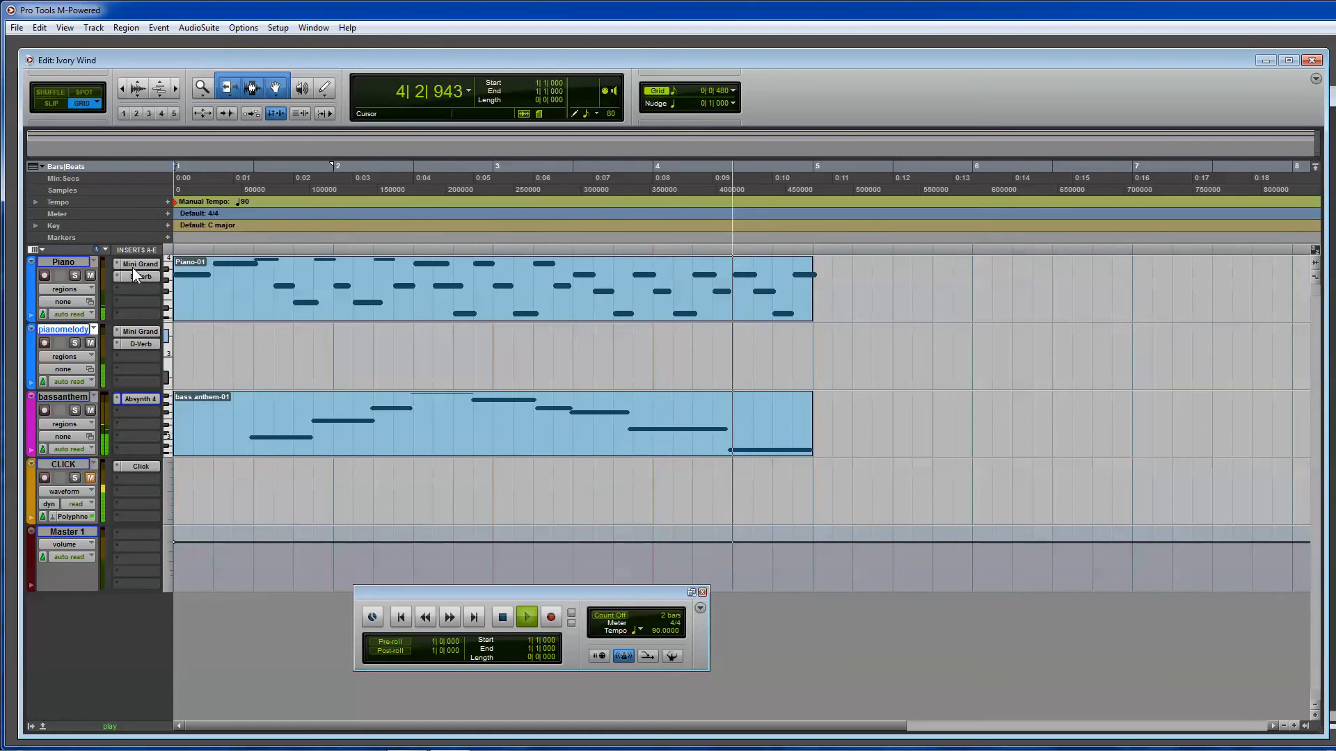
click(526, 616)
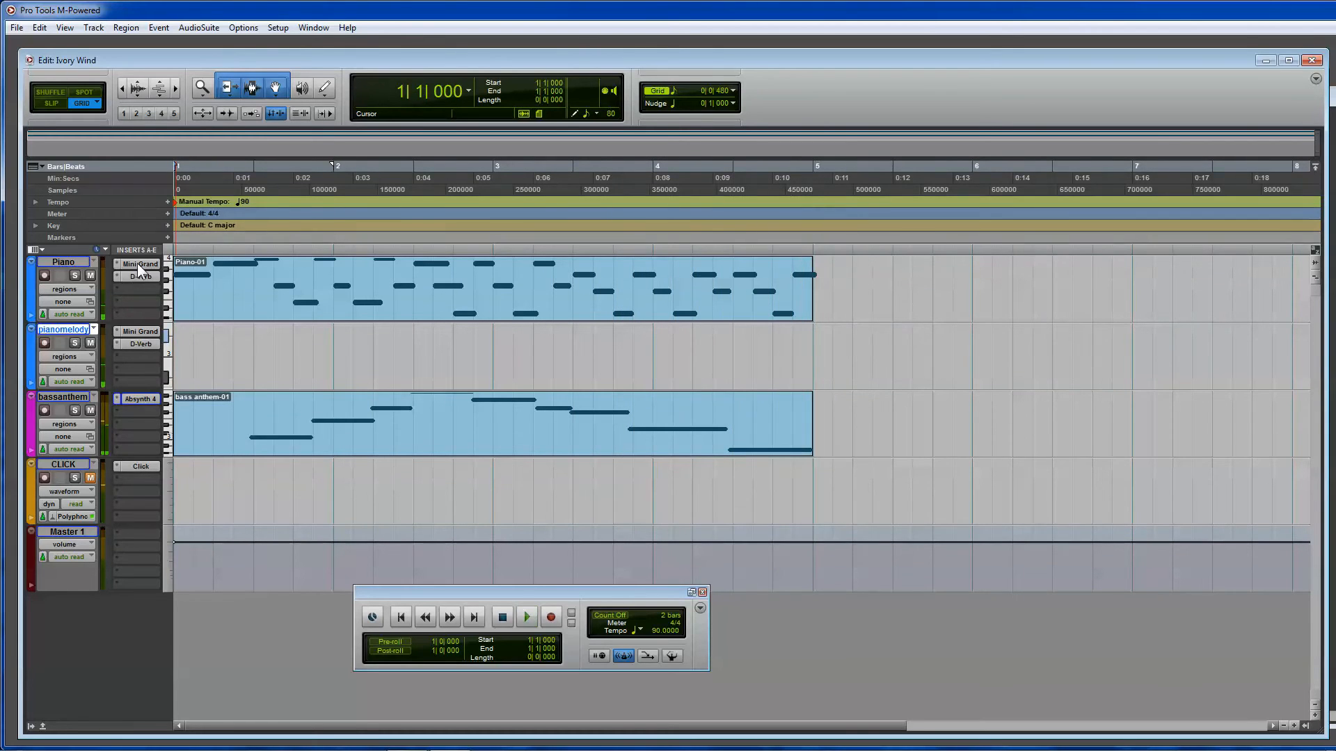
click(550, 616)
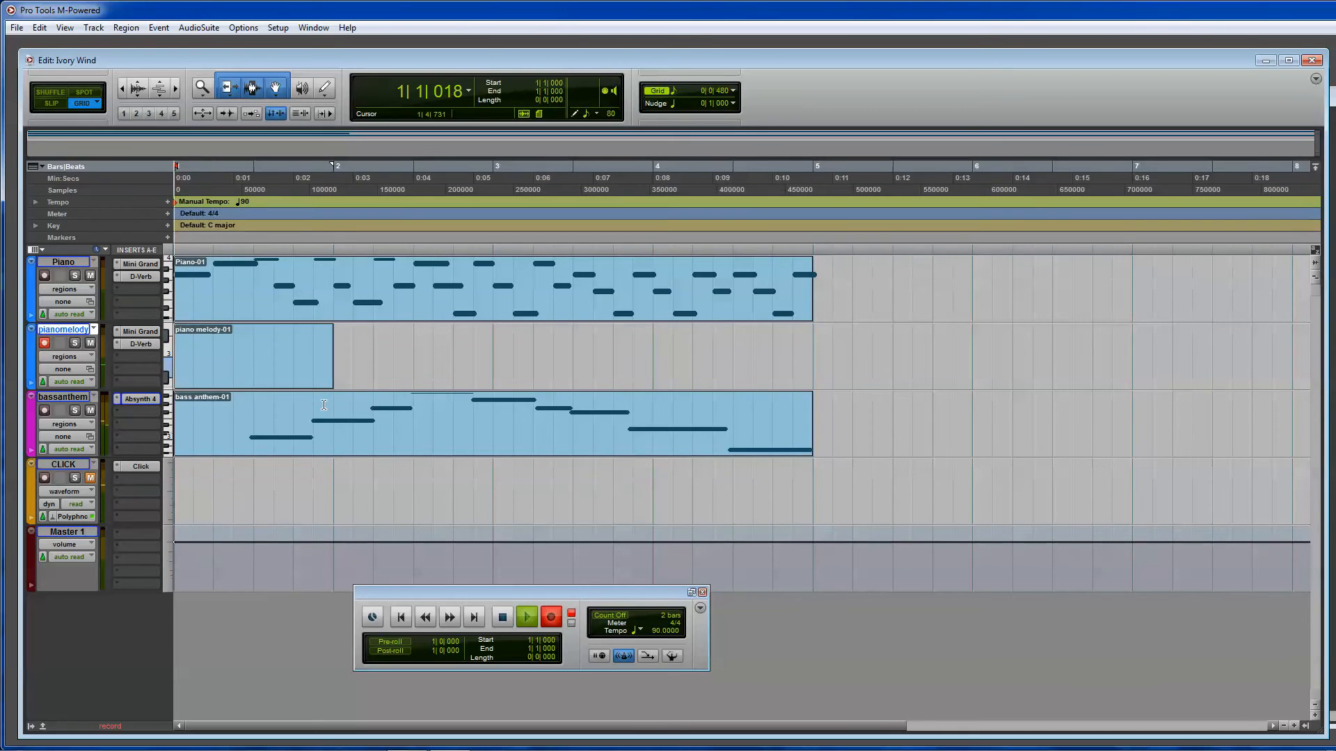
click(526, 617)
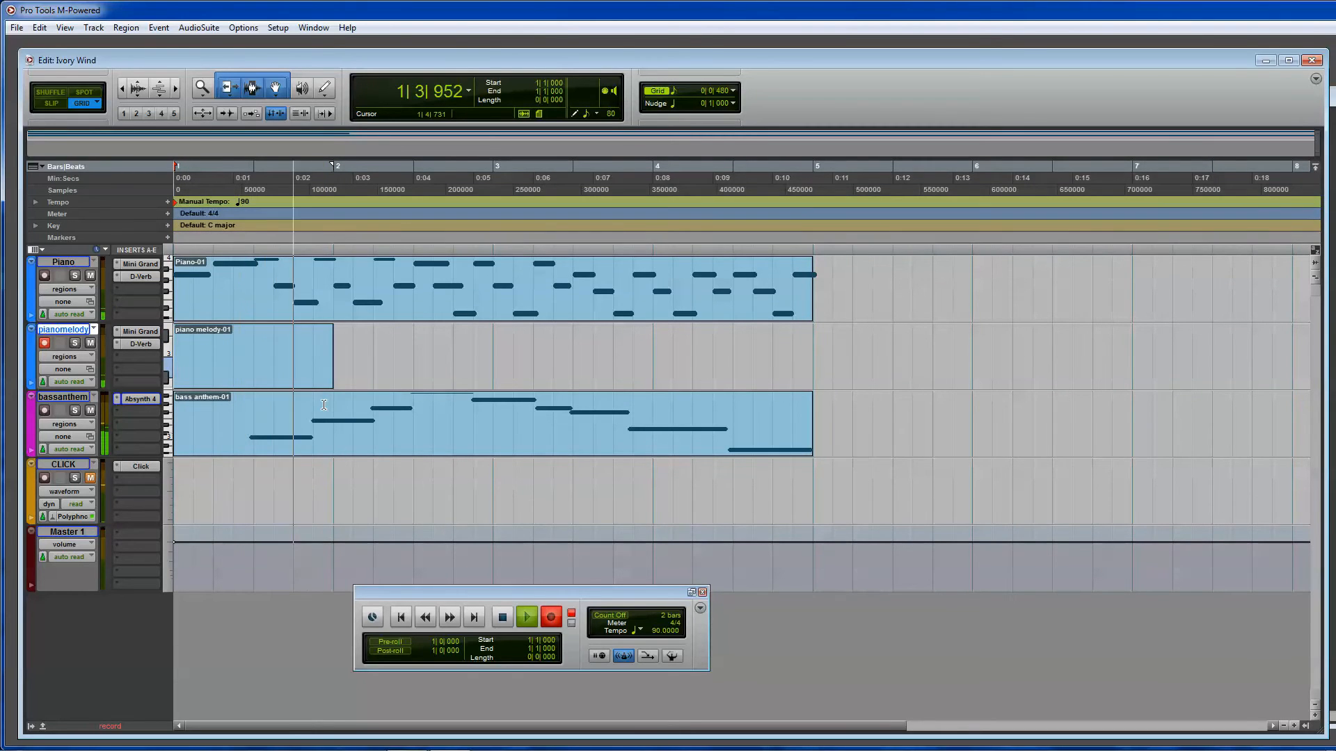
click(525, 616)
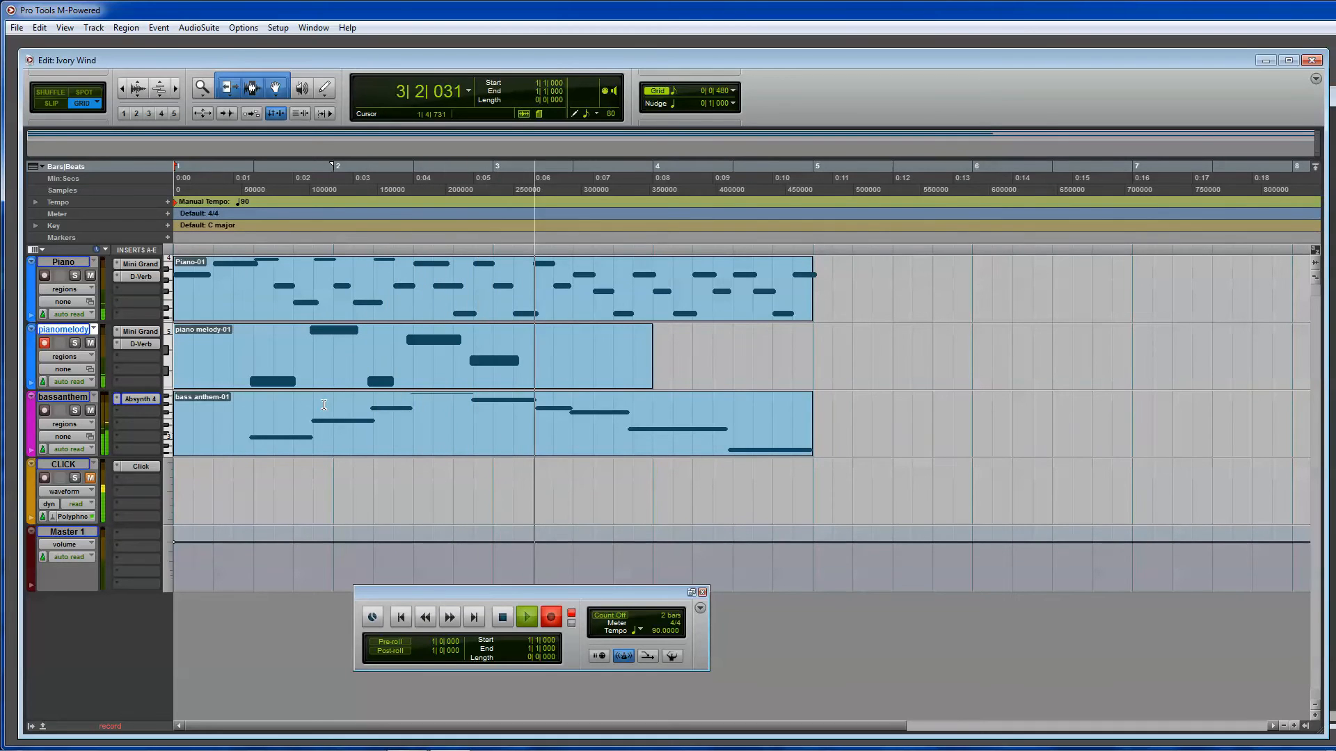
click(501, 616)
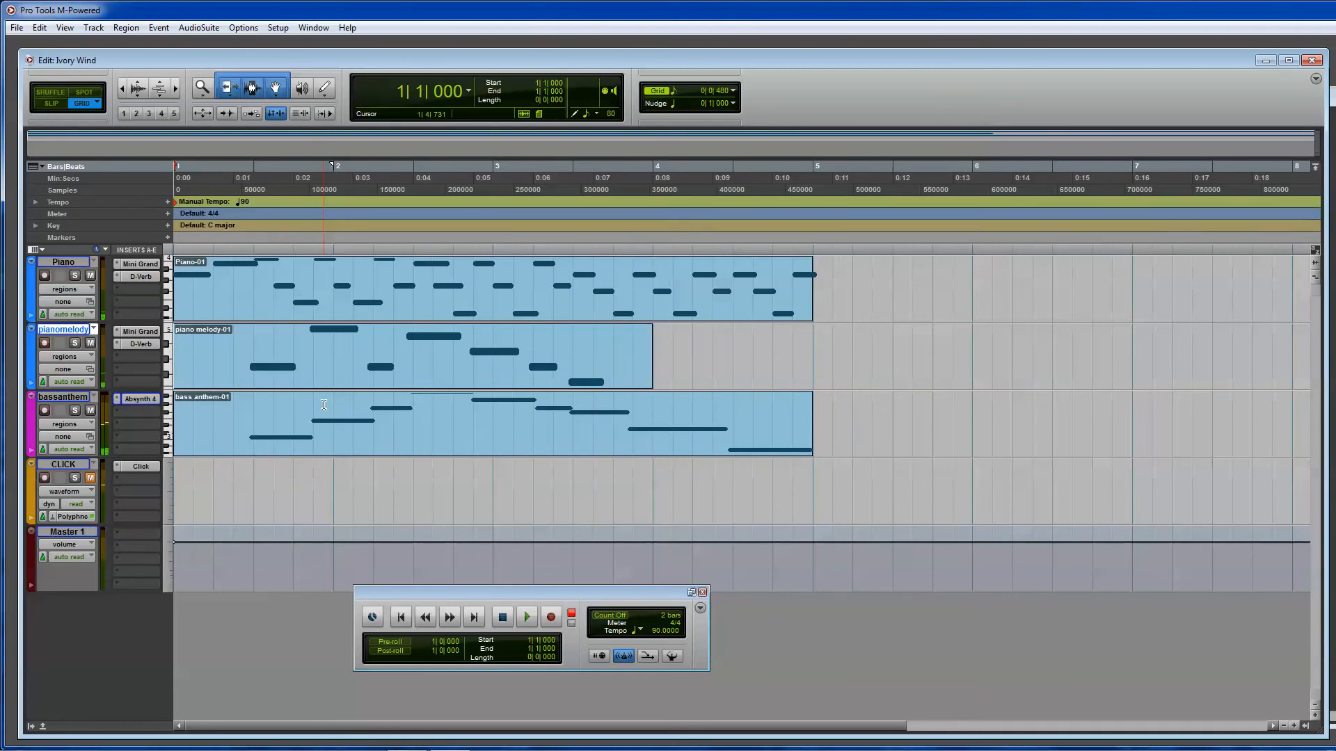
Undo the first melody take and start recording a longer second take.
click(551, 616)
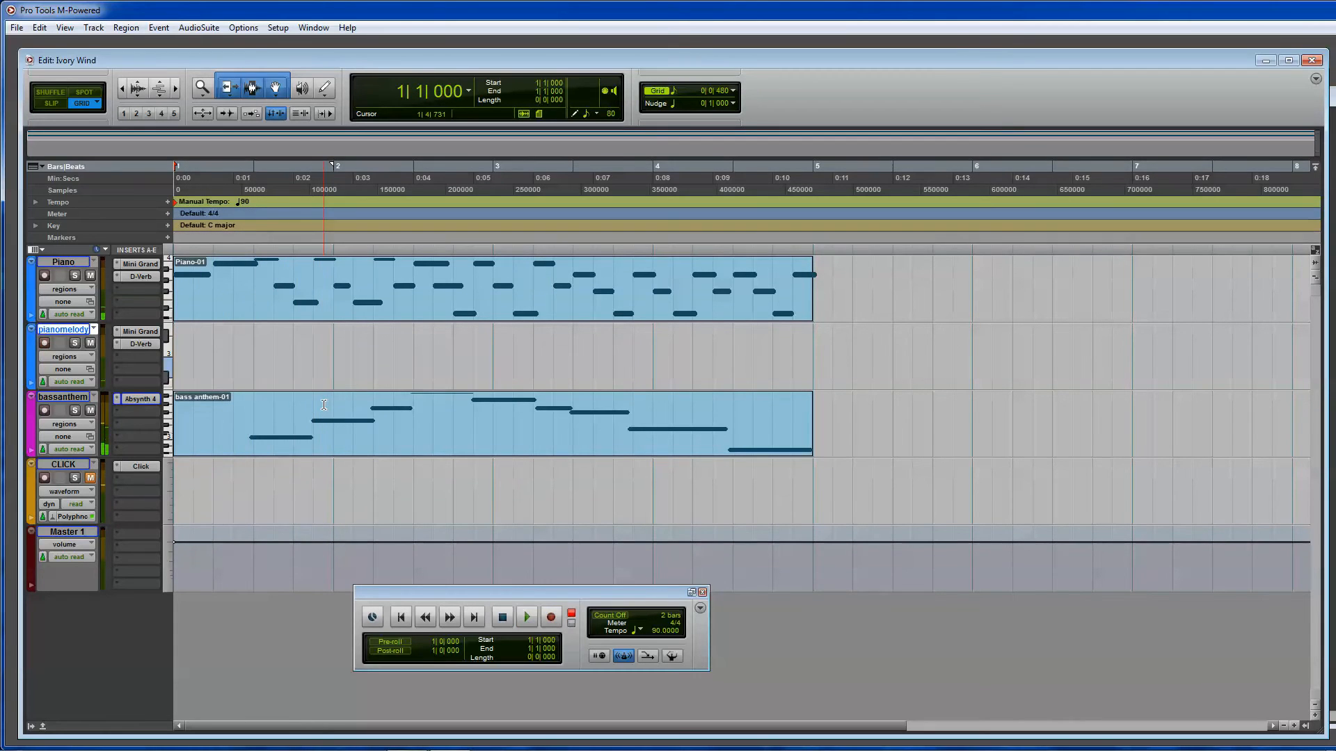
click(551, 616)
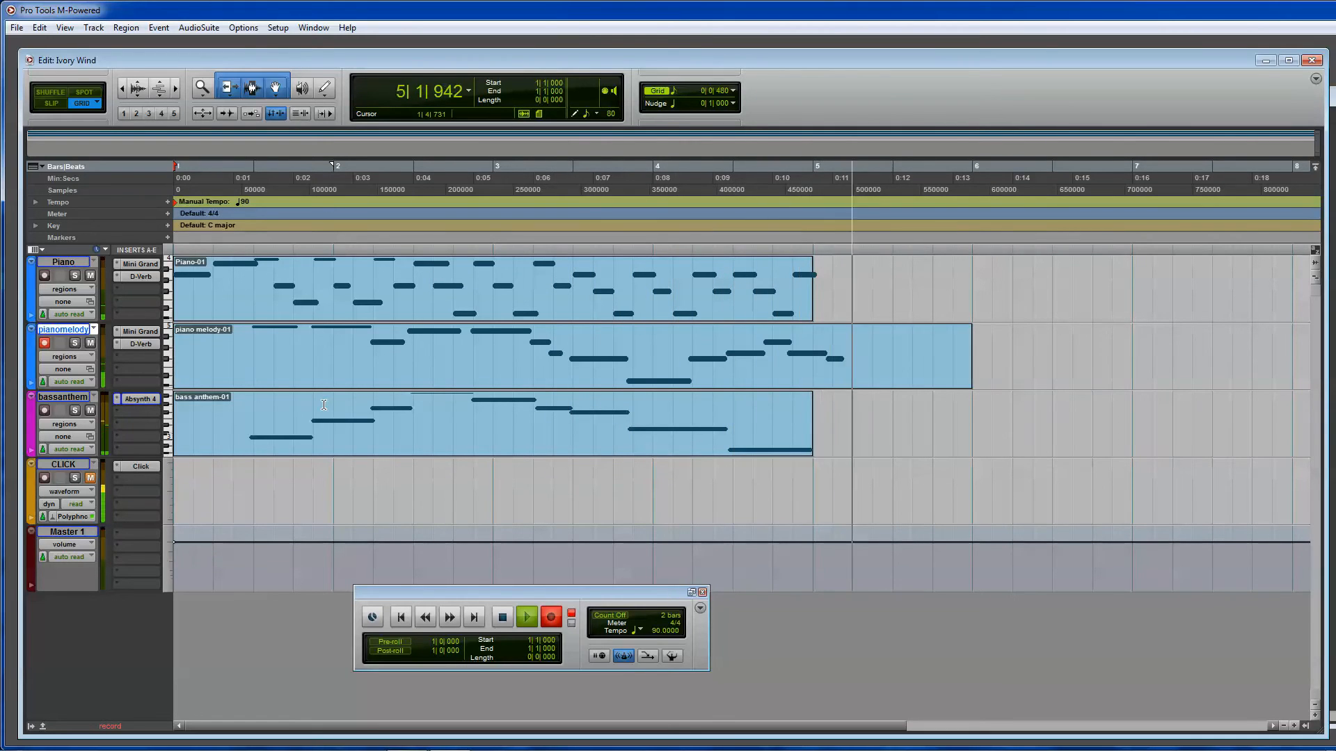
Stop recording the piano melody take and start playback of it.
click(502, 617)
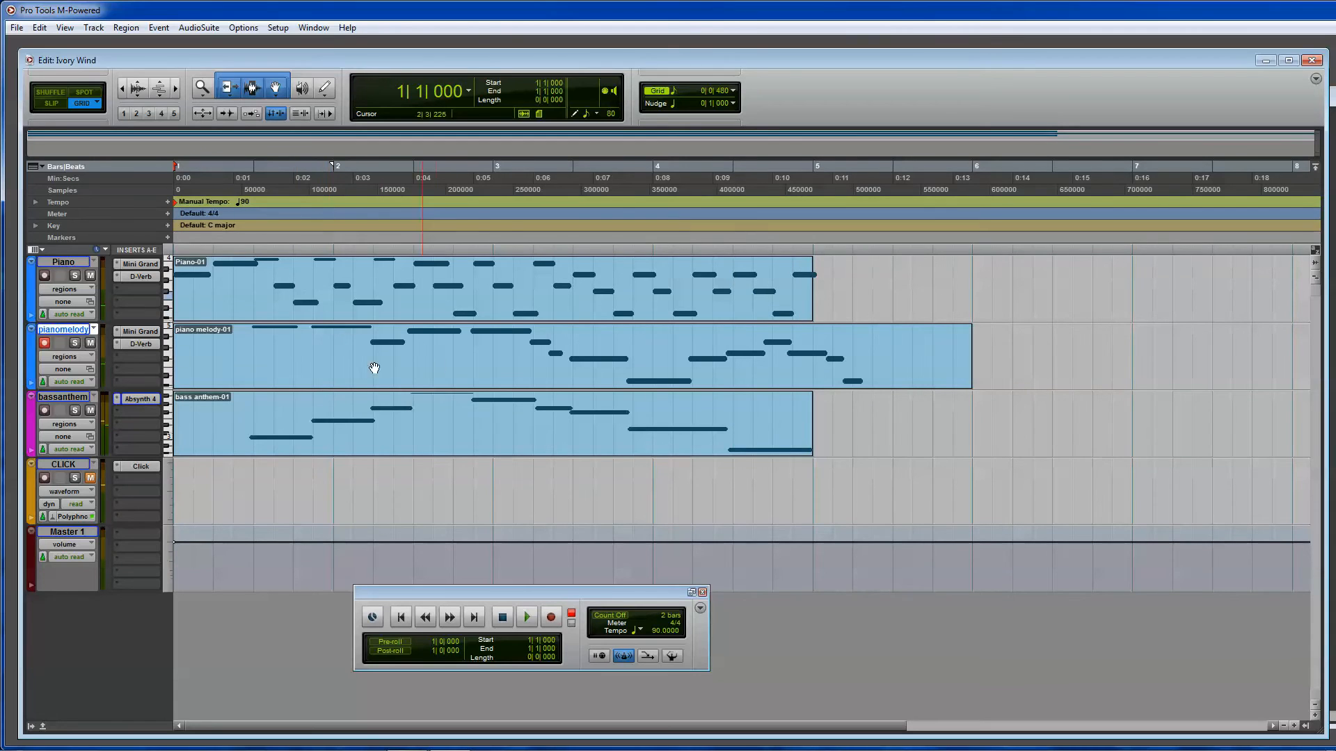
click(526, 616)
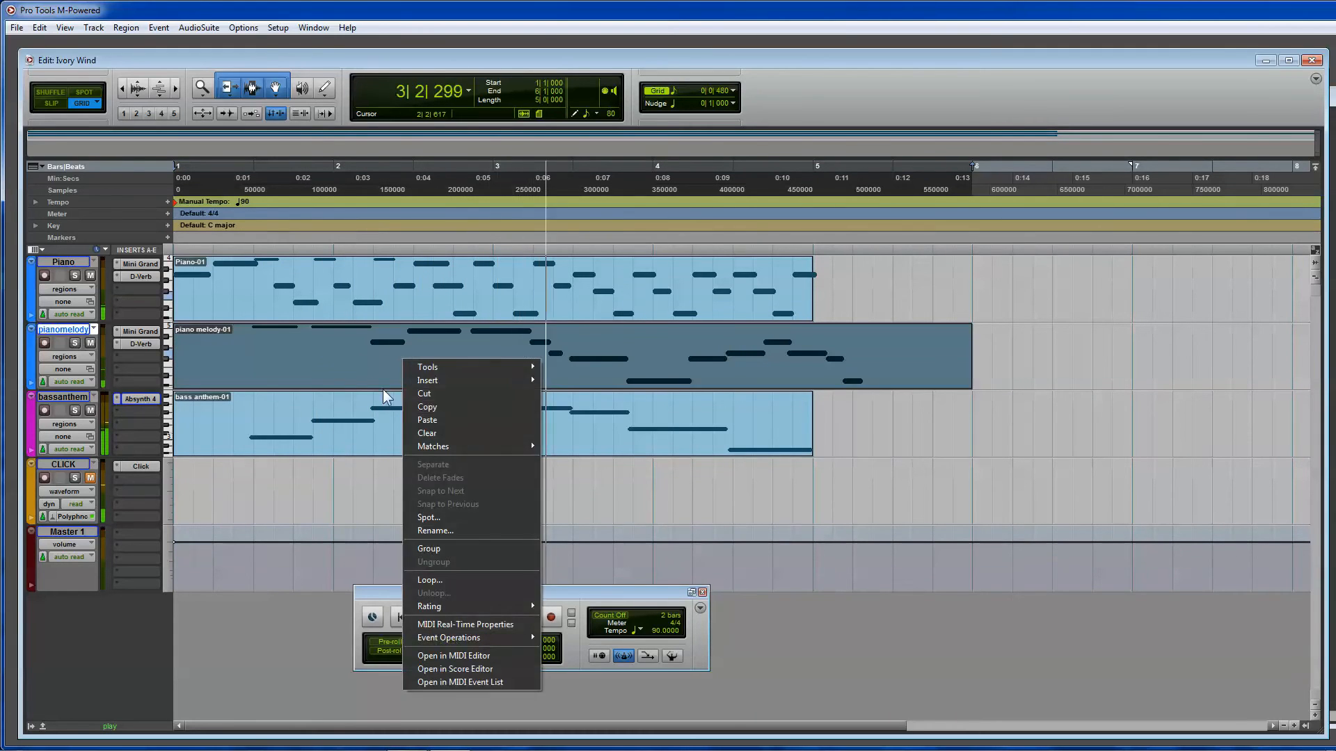
Edit the piano melody in the MIDI Editor, trying the bar 2 note lower then restoring it after playback.
click(453, 655)
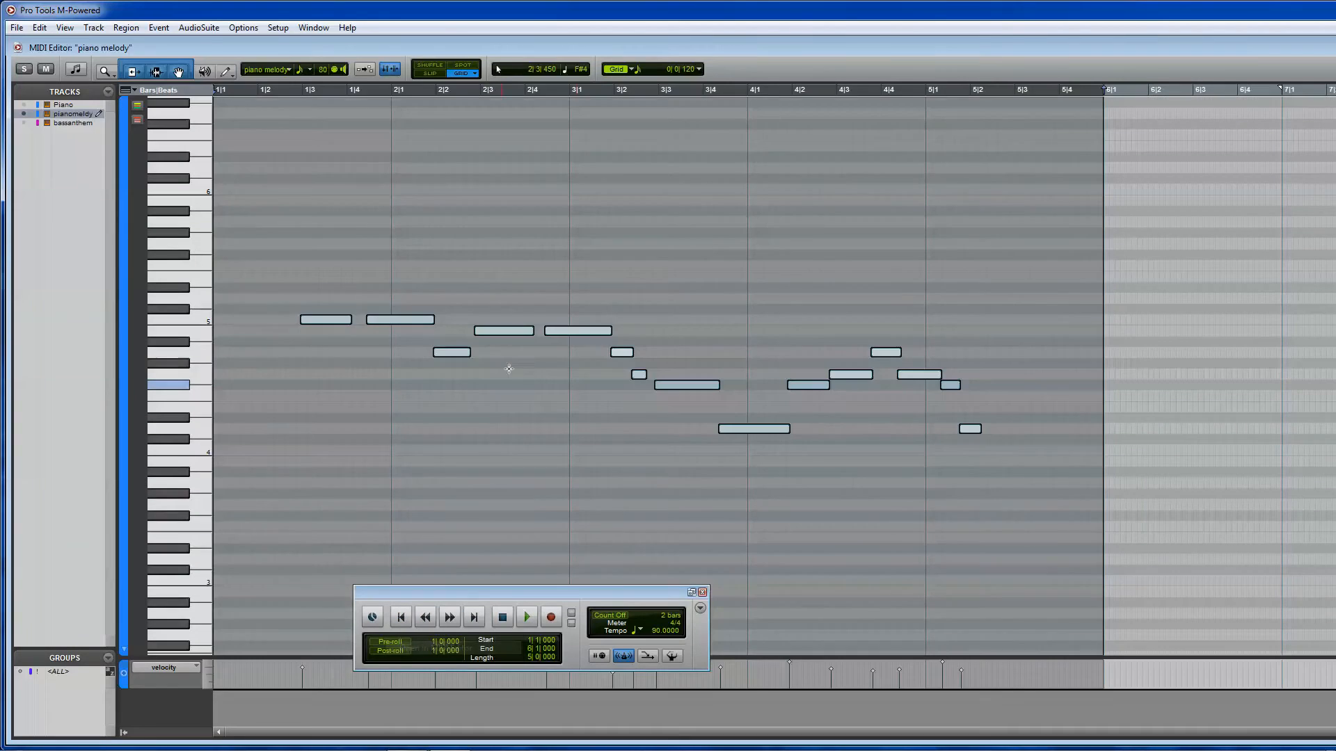
click(526, 616)
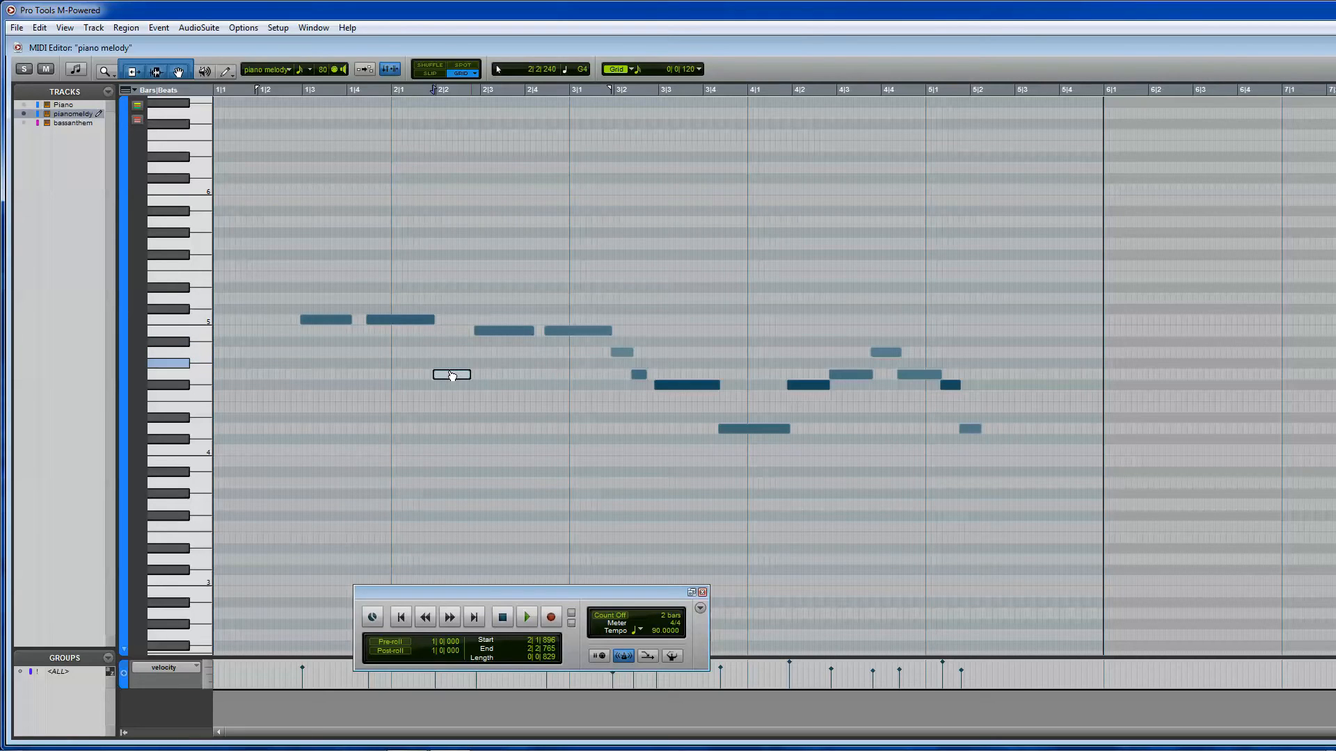
click(526, 616)
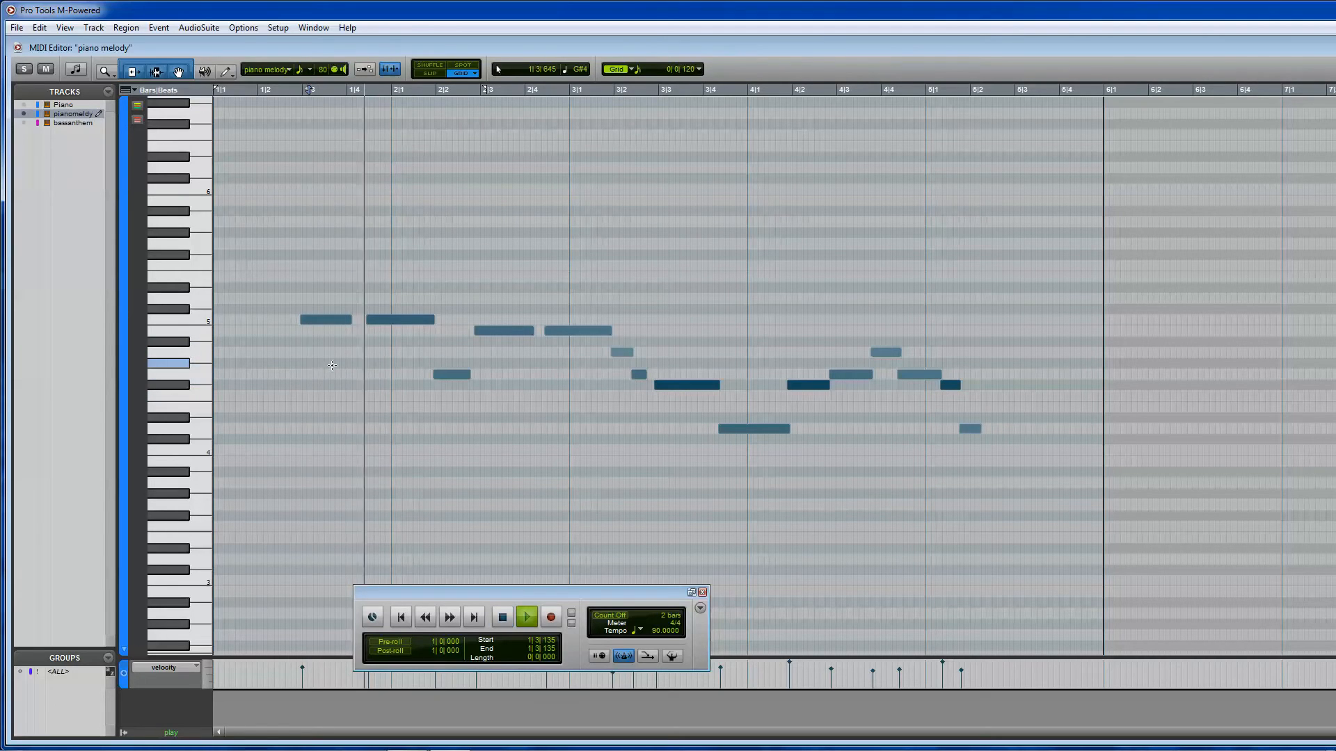
click(526, 617)
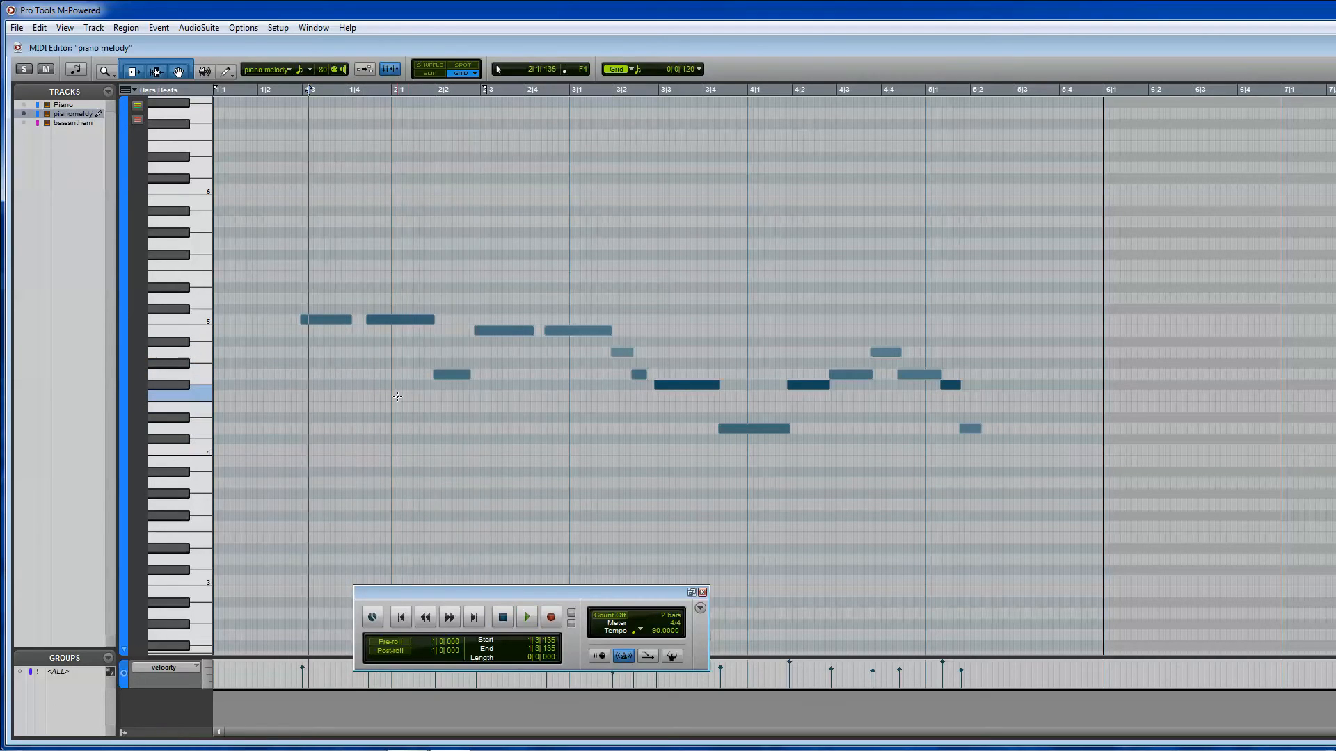
click(526, 616)
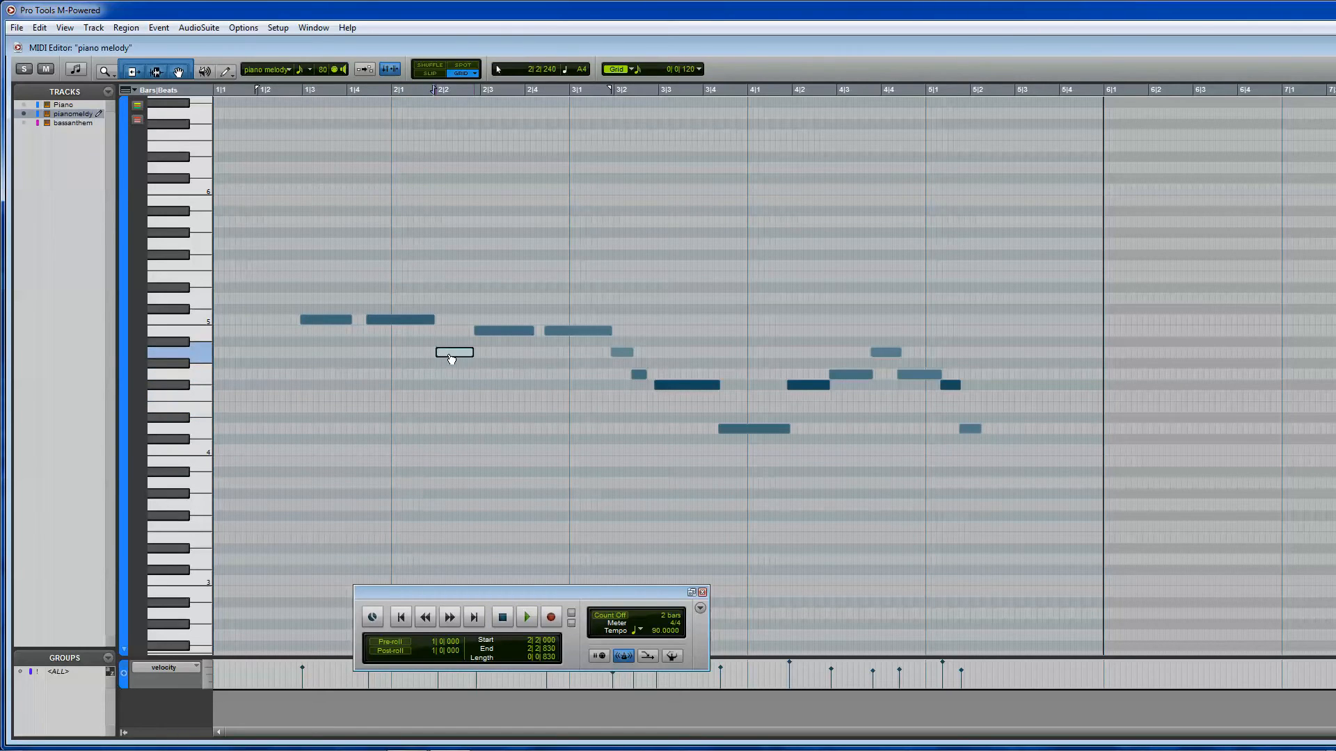
click(526, 617)
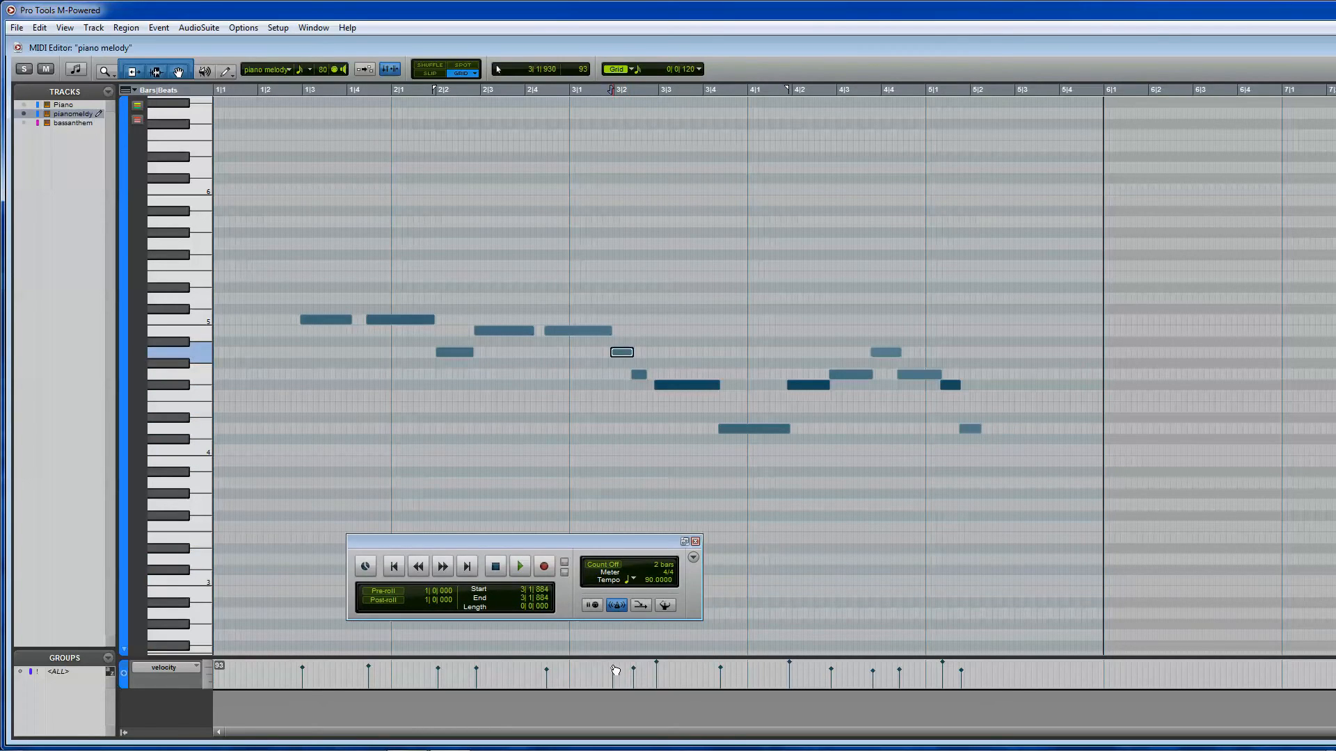
Shift the bar 3-4 notes and the closing notes earlier so the phrase ends at bar 5.
click(519, 566)
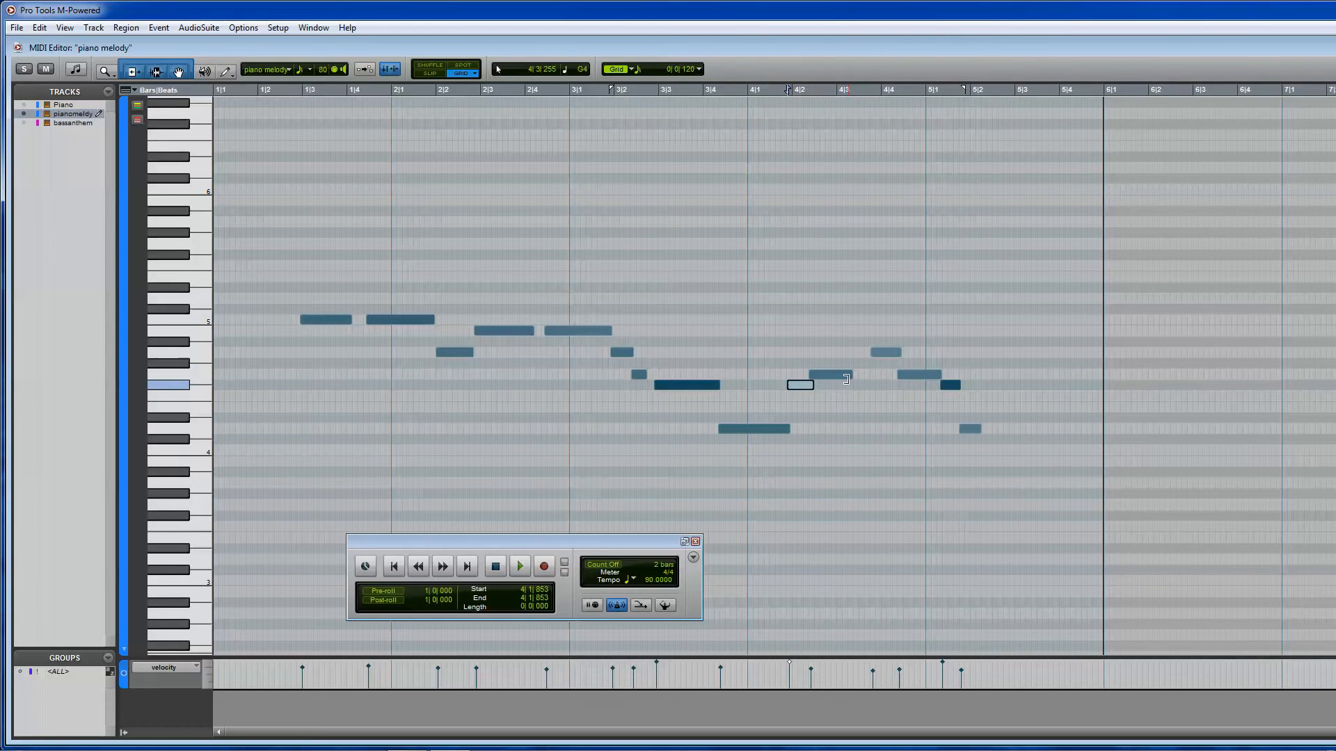
click(519, 566)
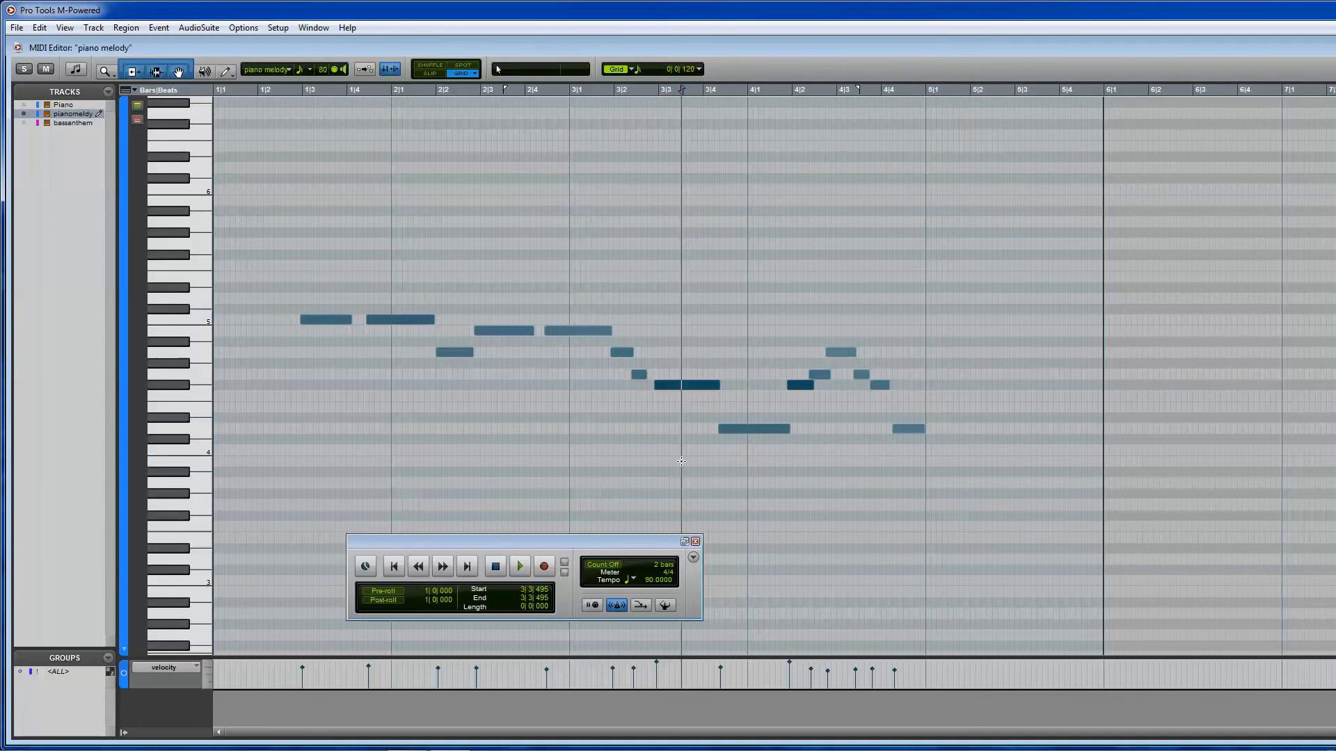
click(519, 566)
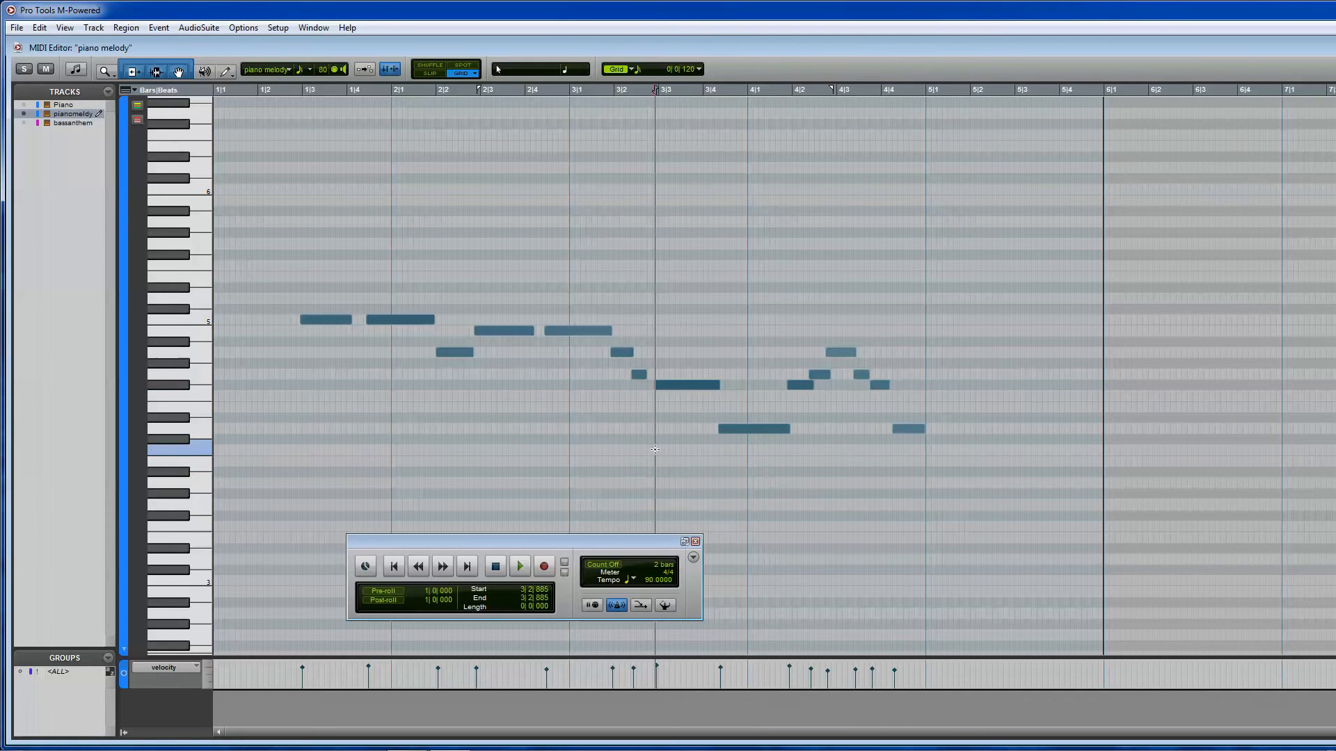
click(519, 566)
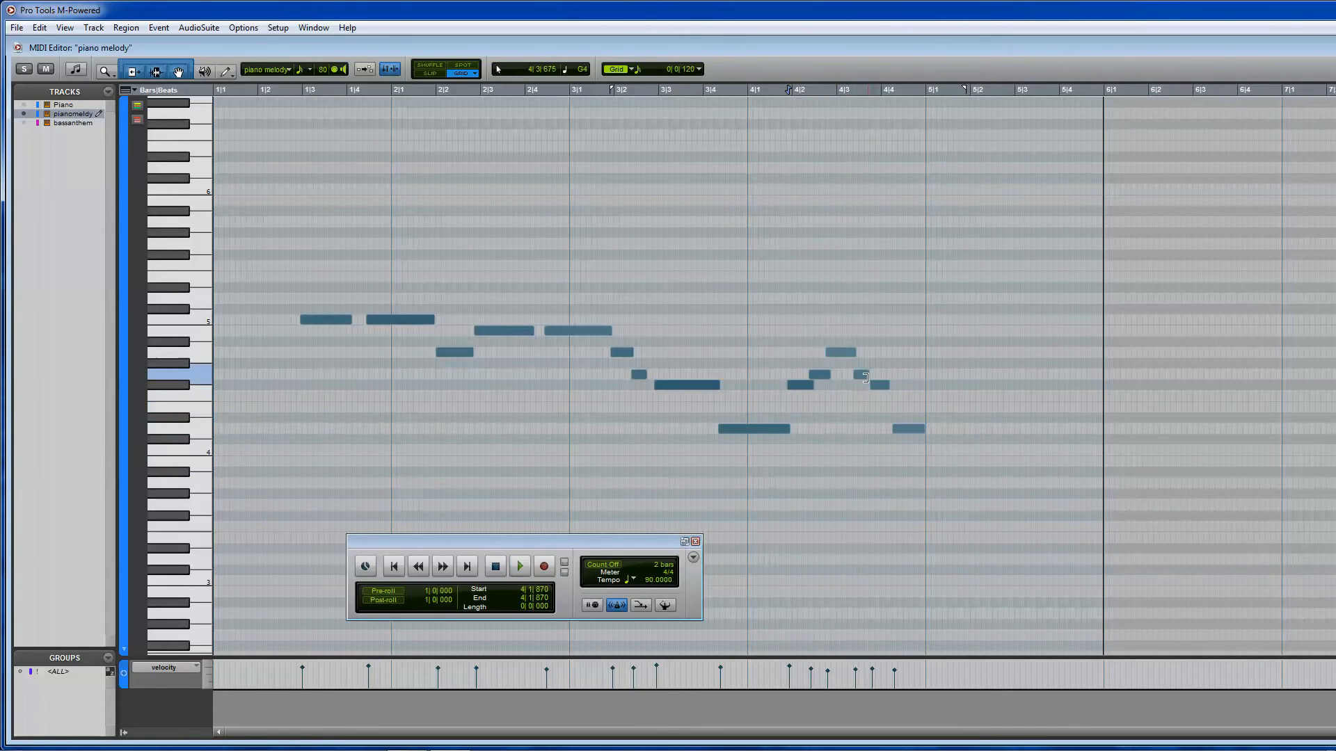
click(519, 566)
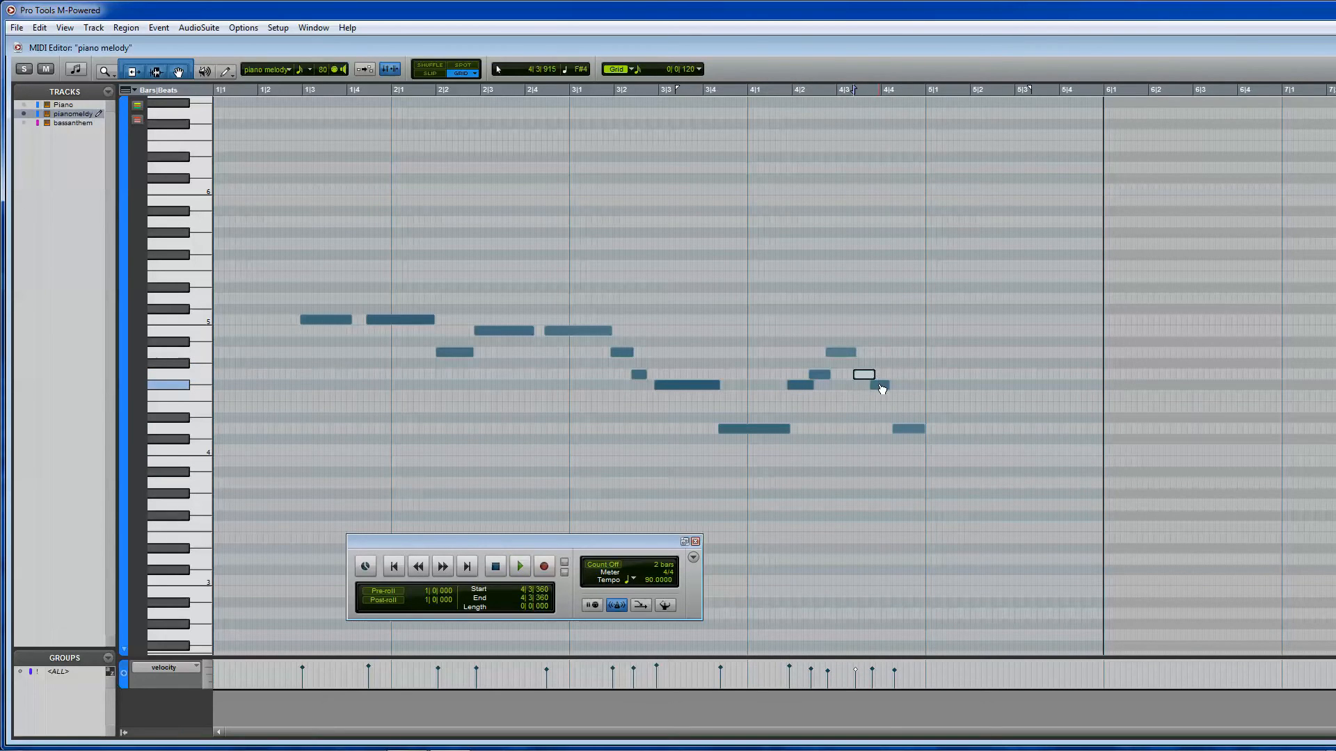
click(518, 566)
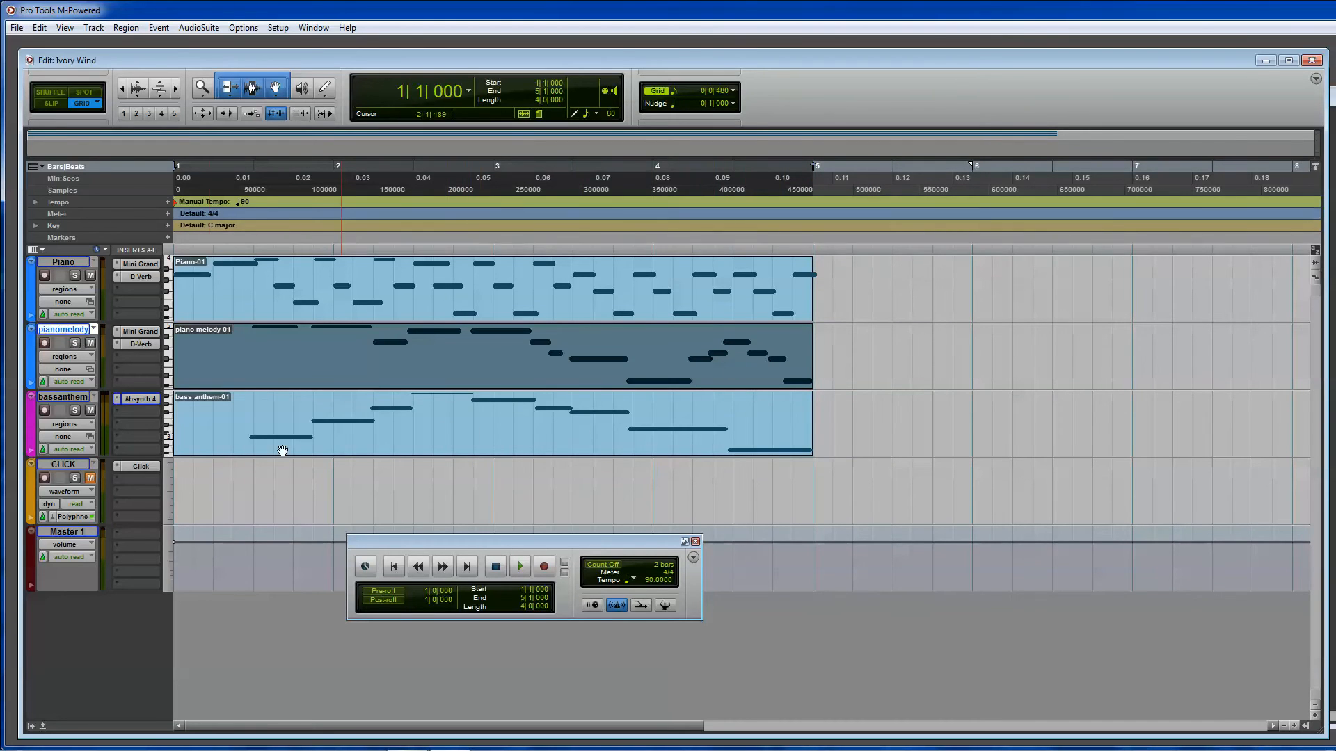
Create a new instrument track below the piano melody.
click(93, 28)
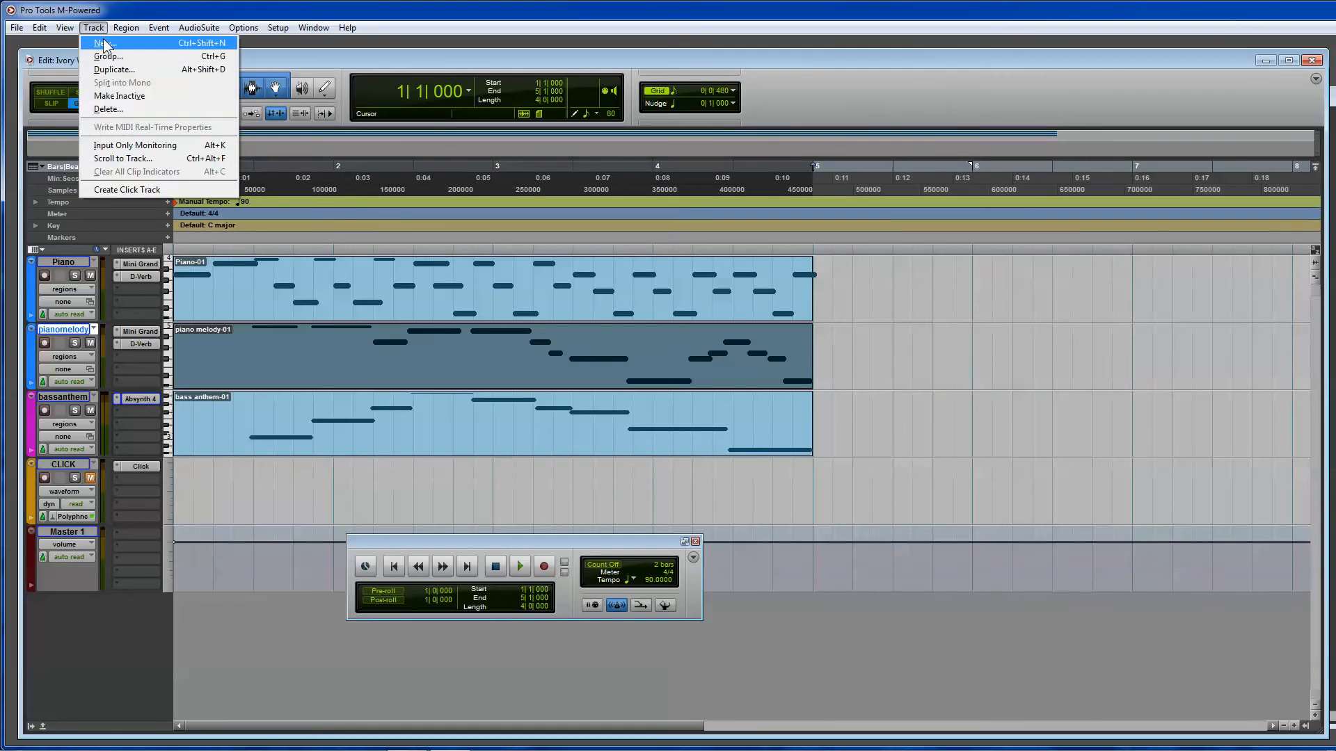
click(105, 43)
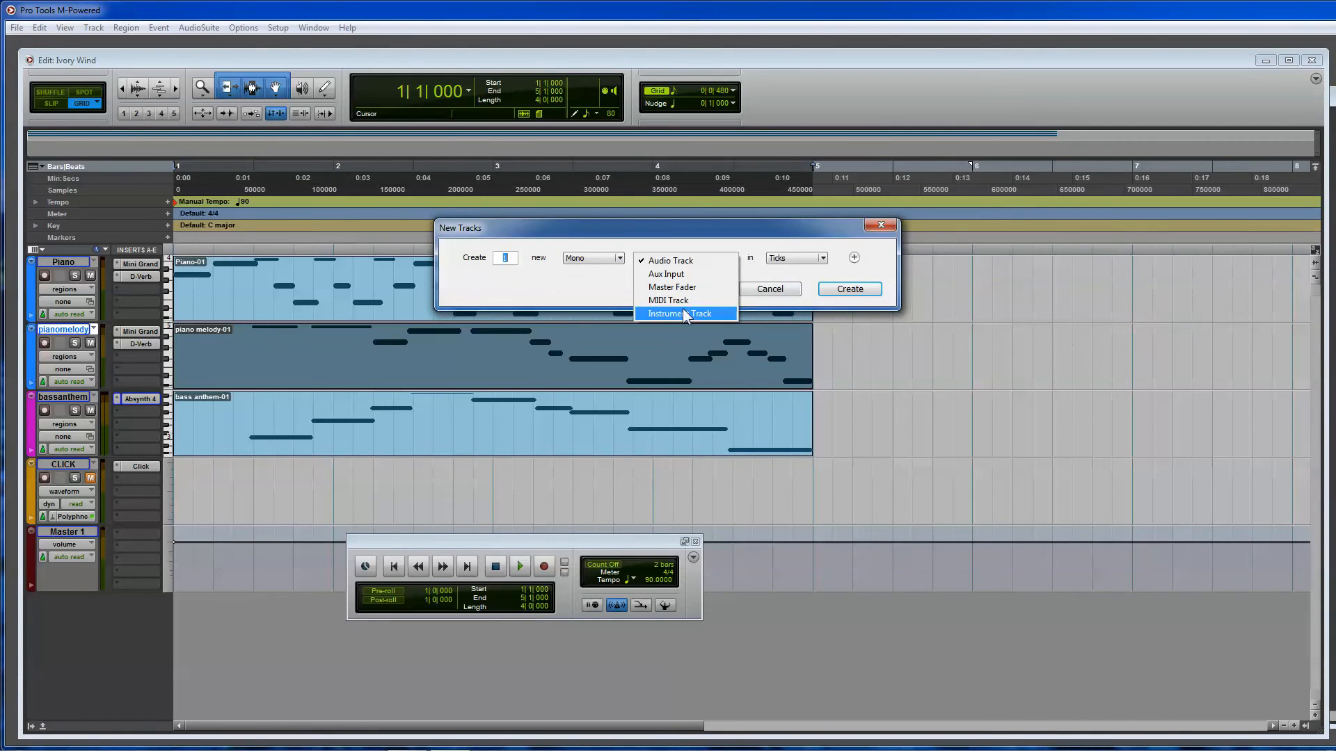
click(849, 290)
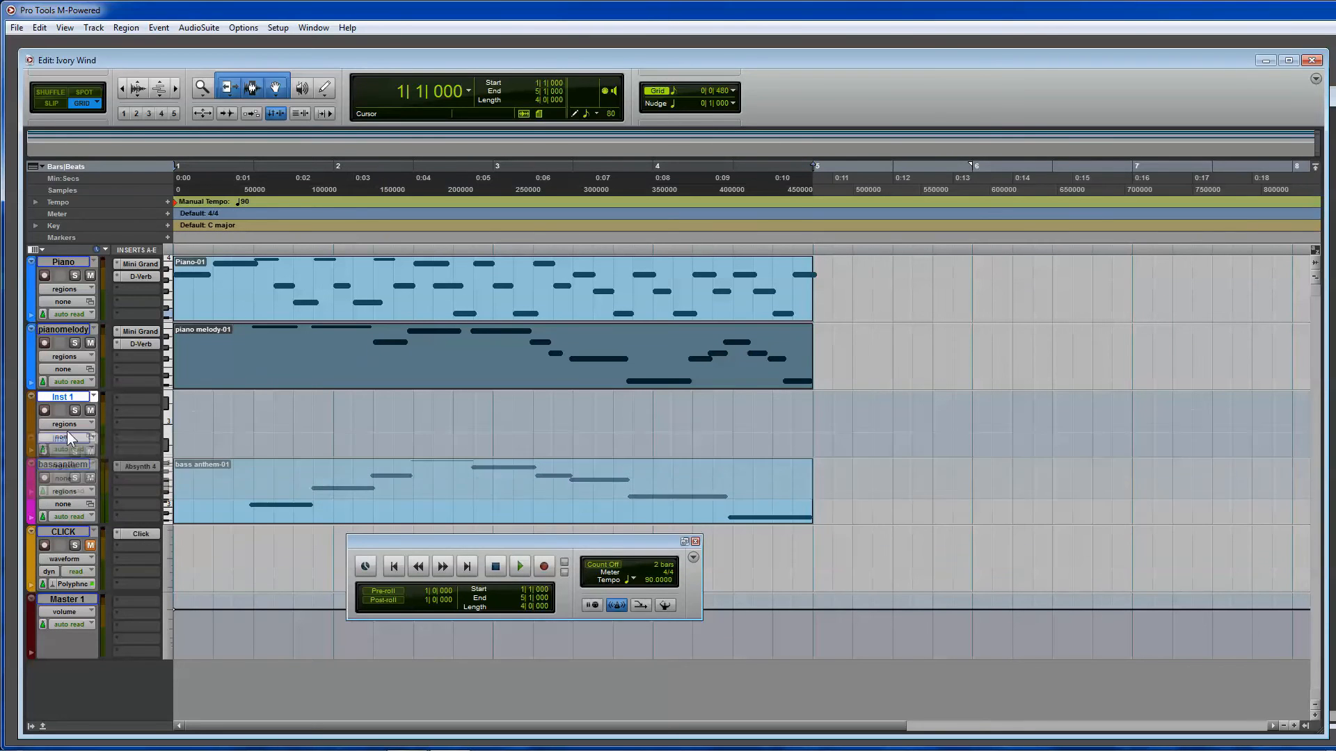
Colour the voice track magenta and load the Xpand2 instrument on its insert.
click(313, 28)
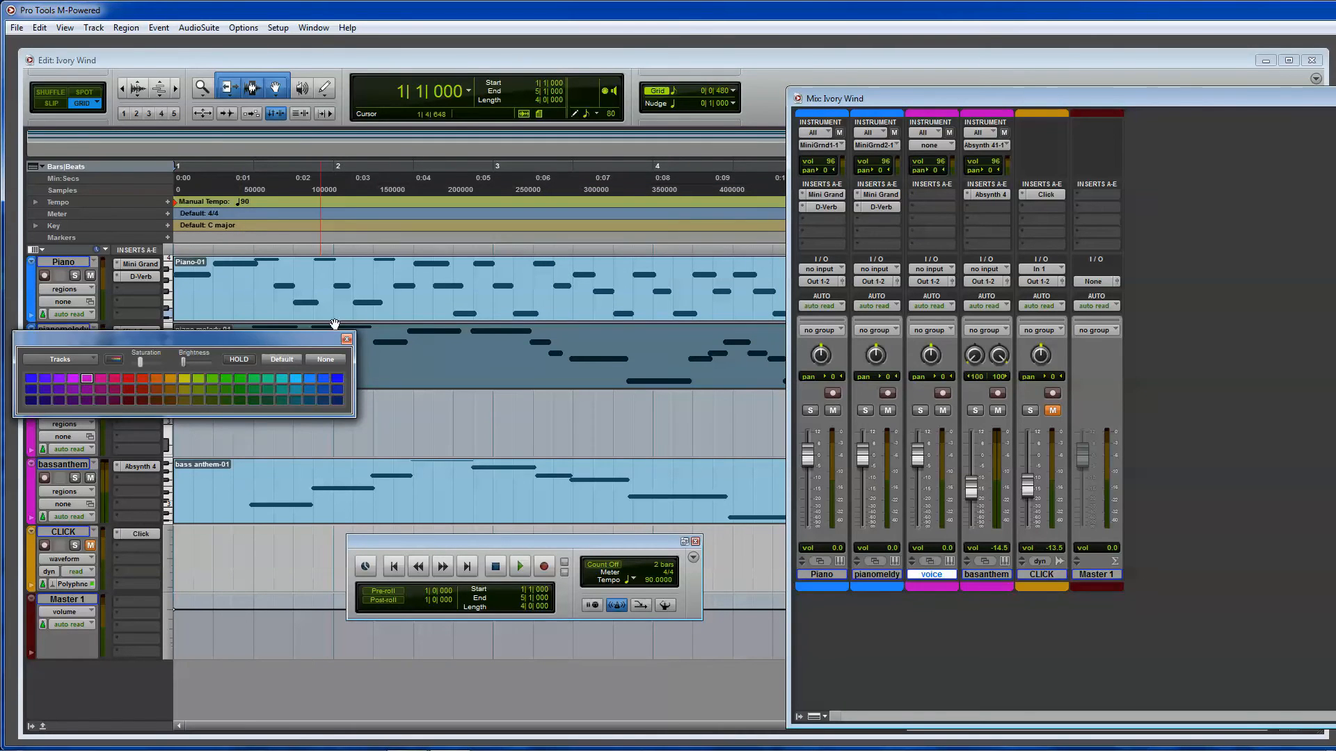
click(346, 340)
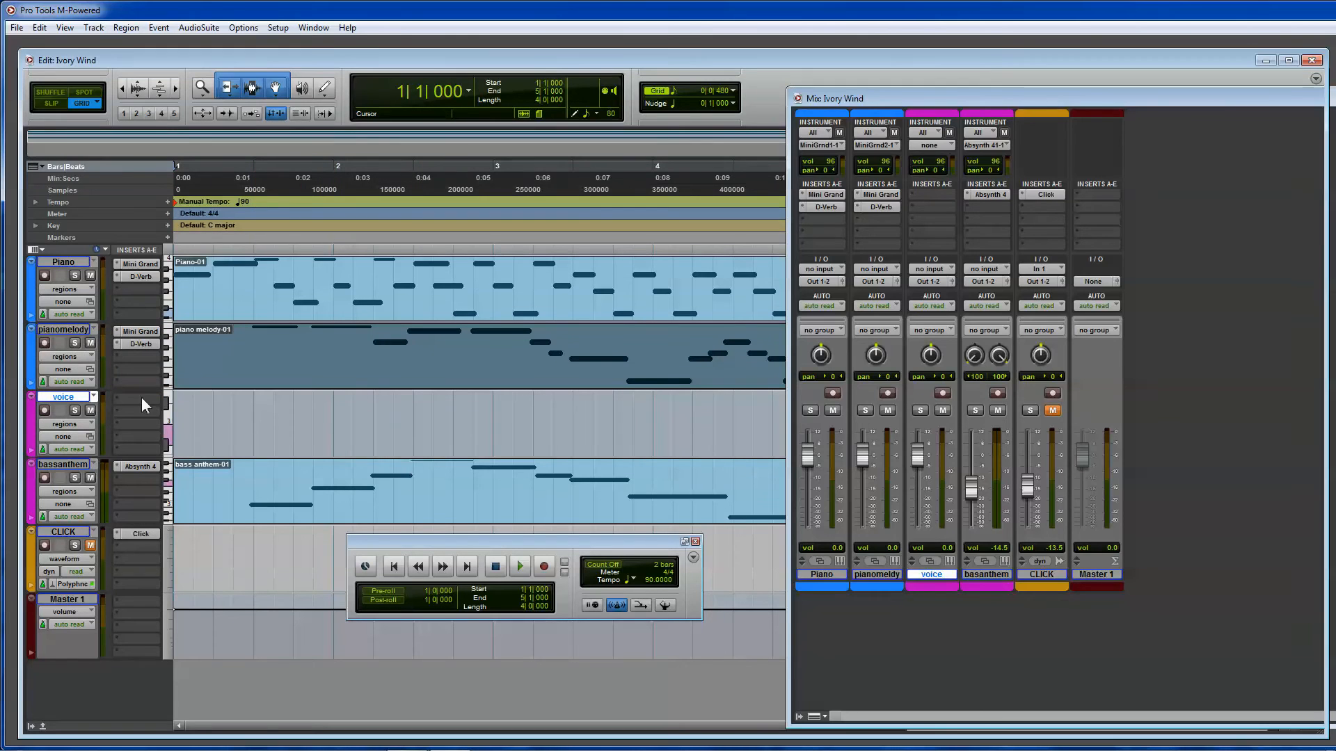
click(137, 409)
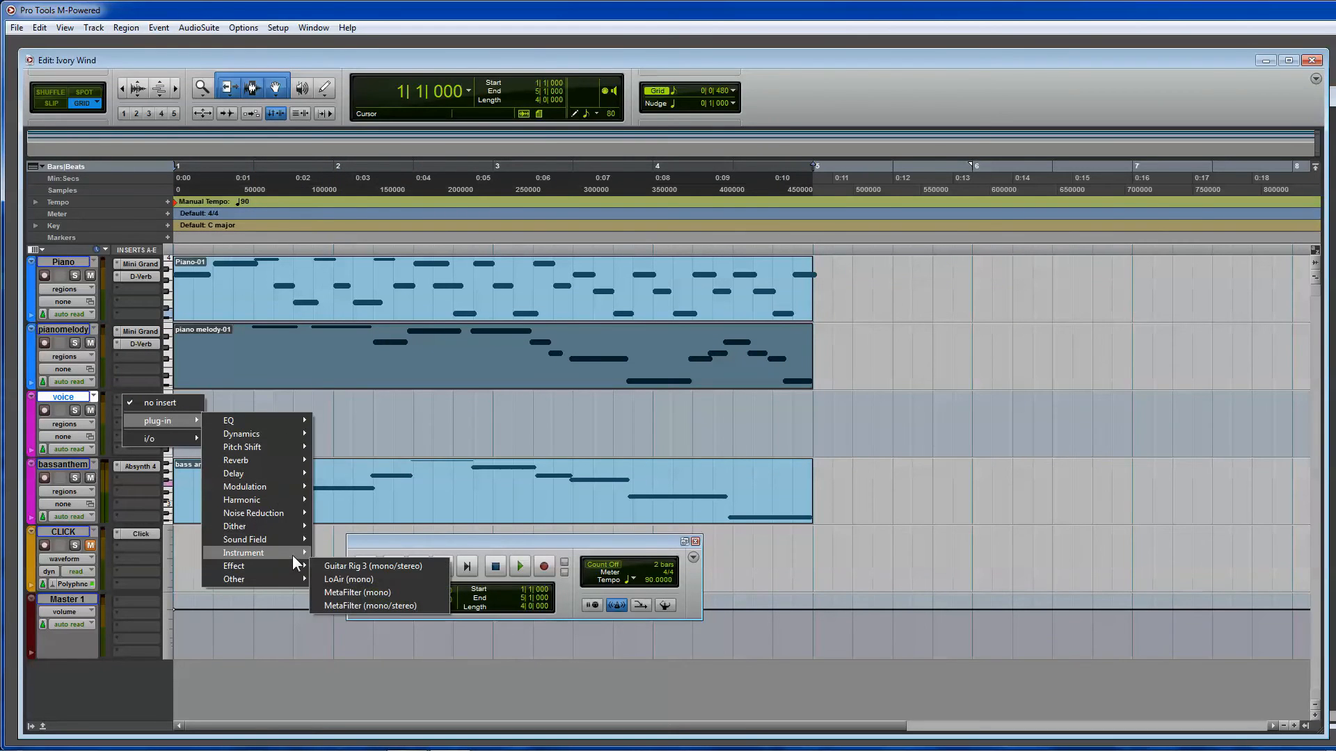
click(347, 566)
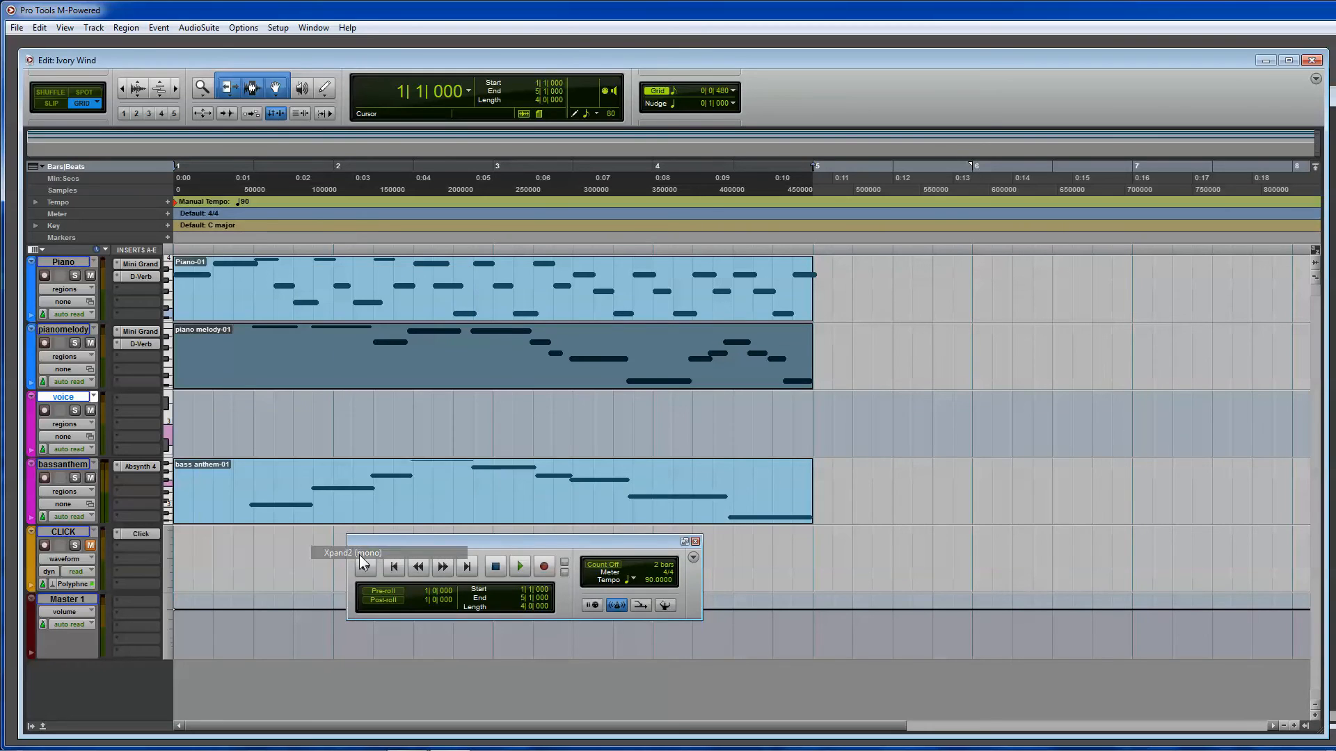
mouse_move(405, 502)
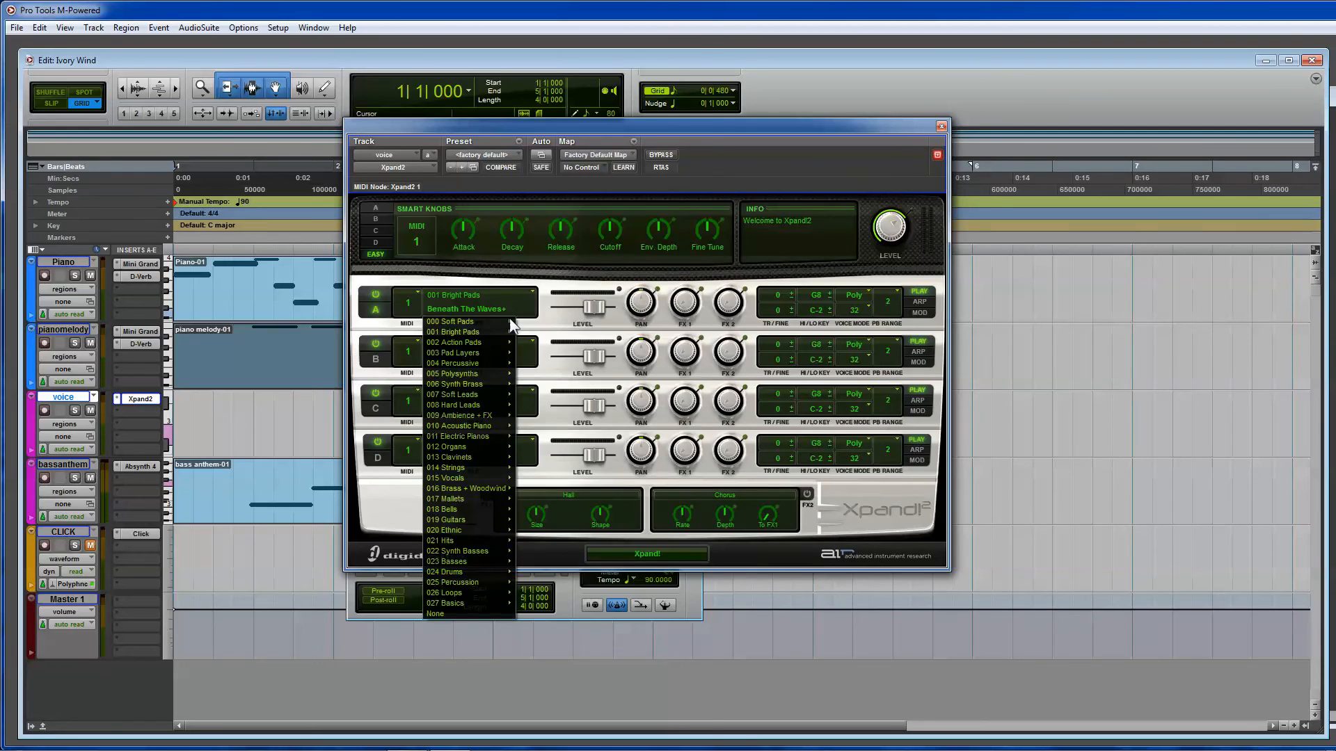
mouse_move(447, 478)
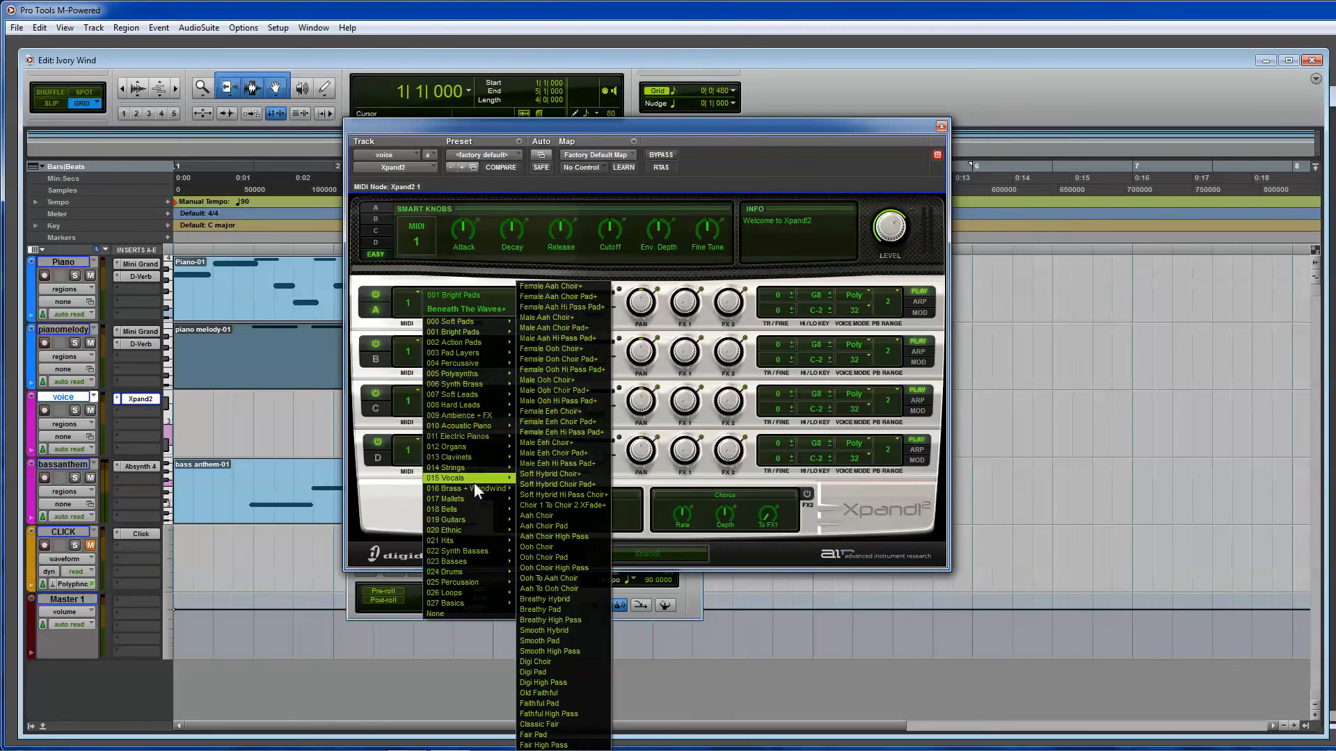
mouse_move(562, 484)
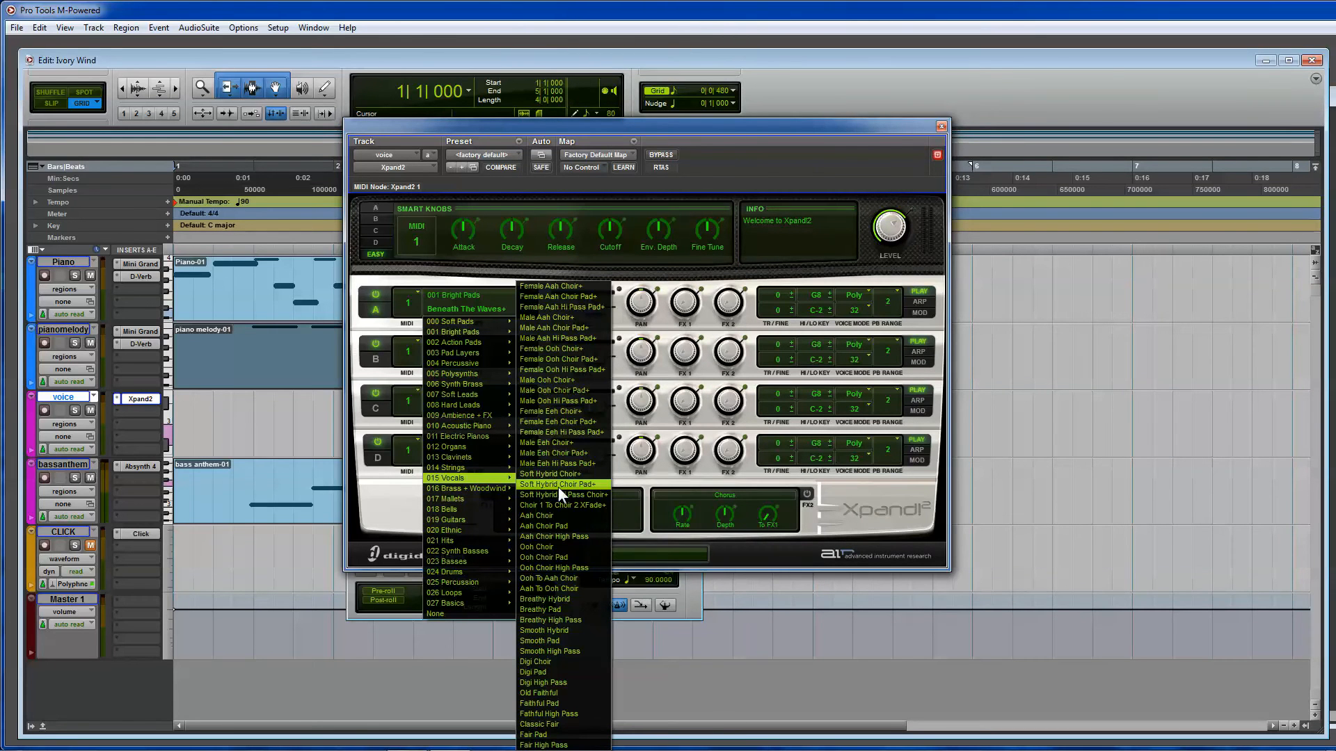
Set Xpand2 part A to the 015 Vocals Breathy Pad sound and close the plug-in window.
click(559, 484)
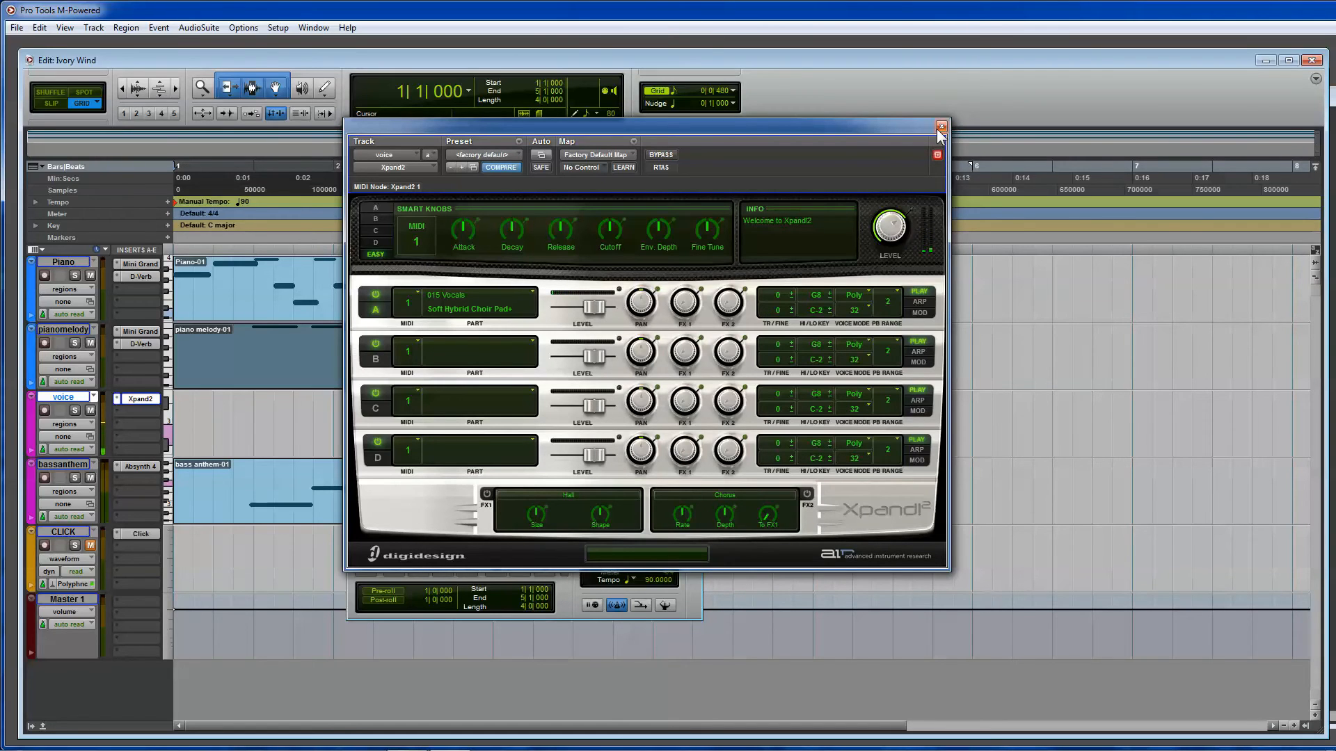
mouse_move(907, 153)
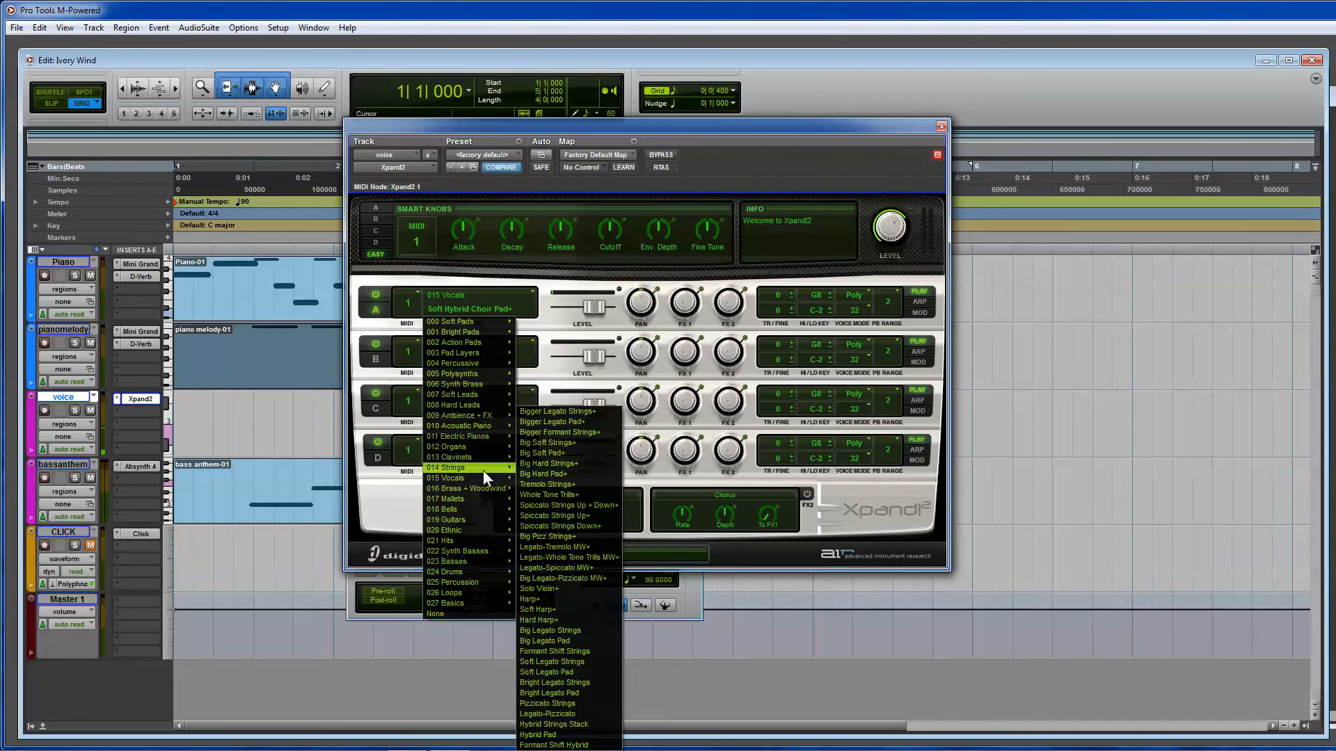
mouse_move(445, 478)
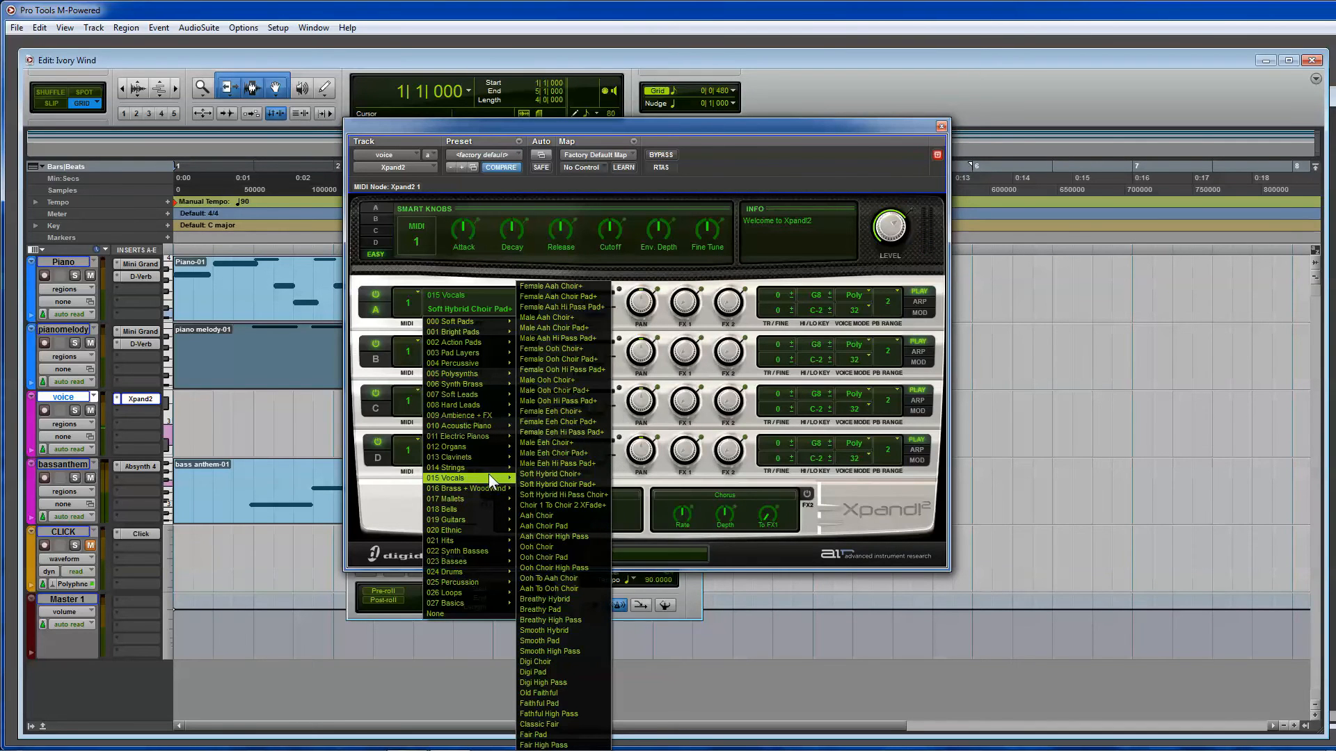
click(545, 609)
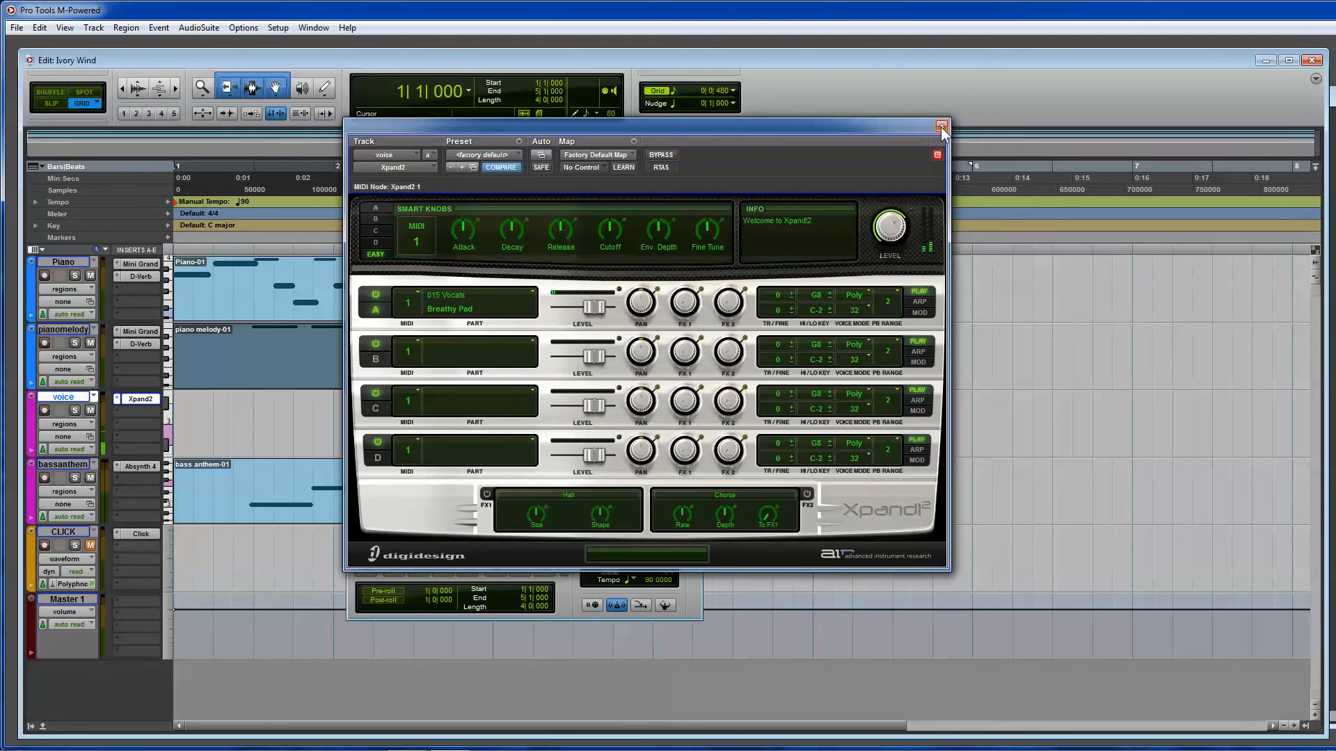
click(941, 125)
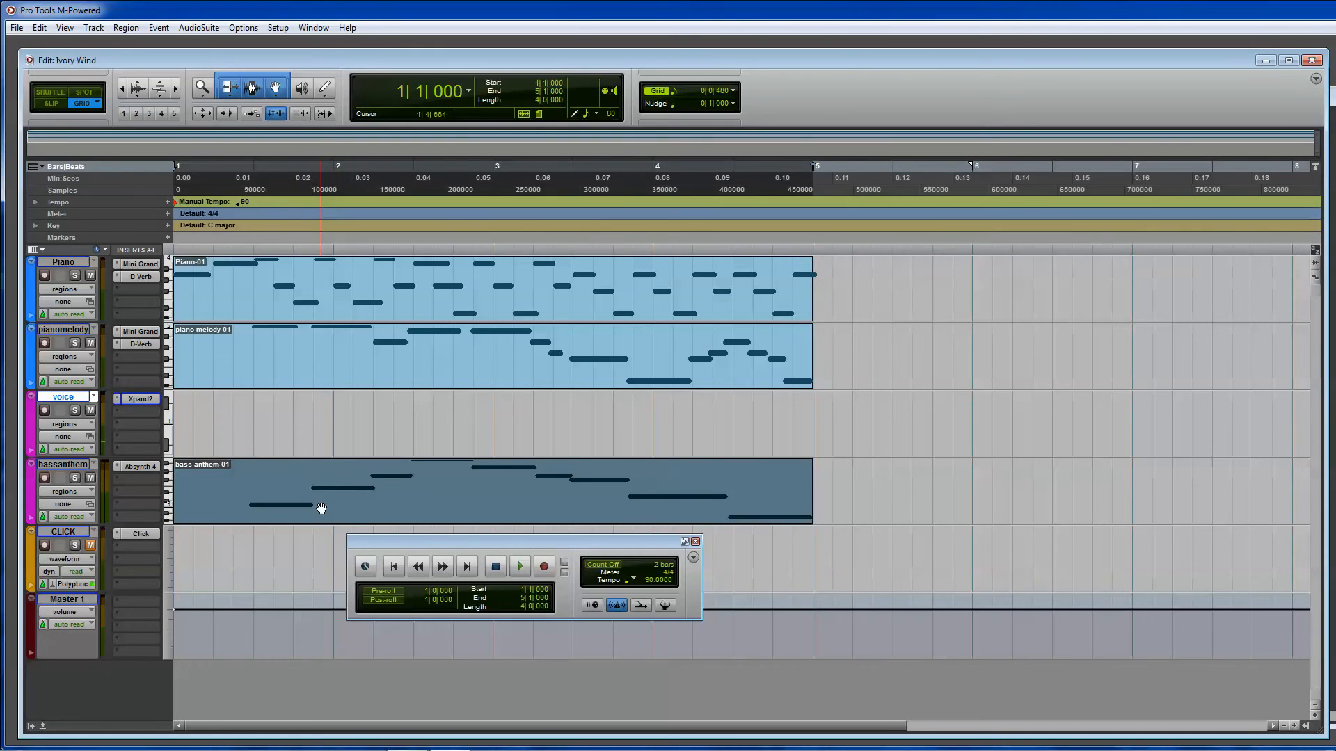
Audition the session, then bring up the context menu for the voice track's bass anthem-01 region.
click(519, 565)
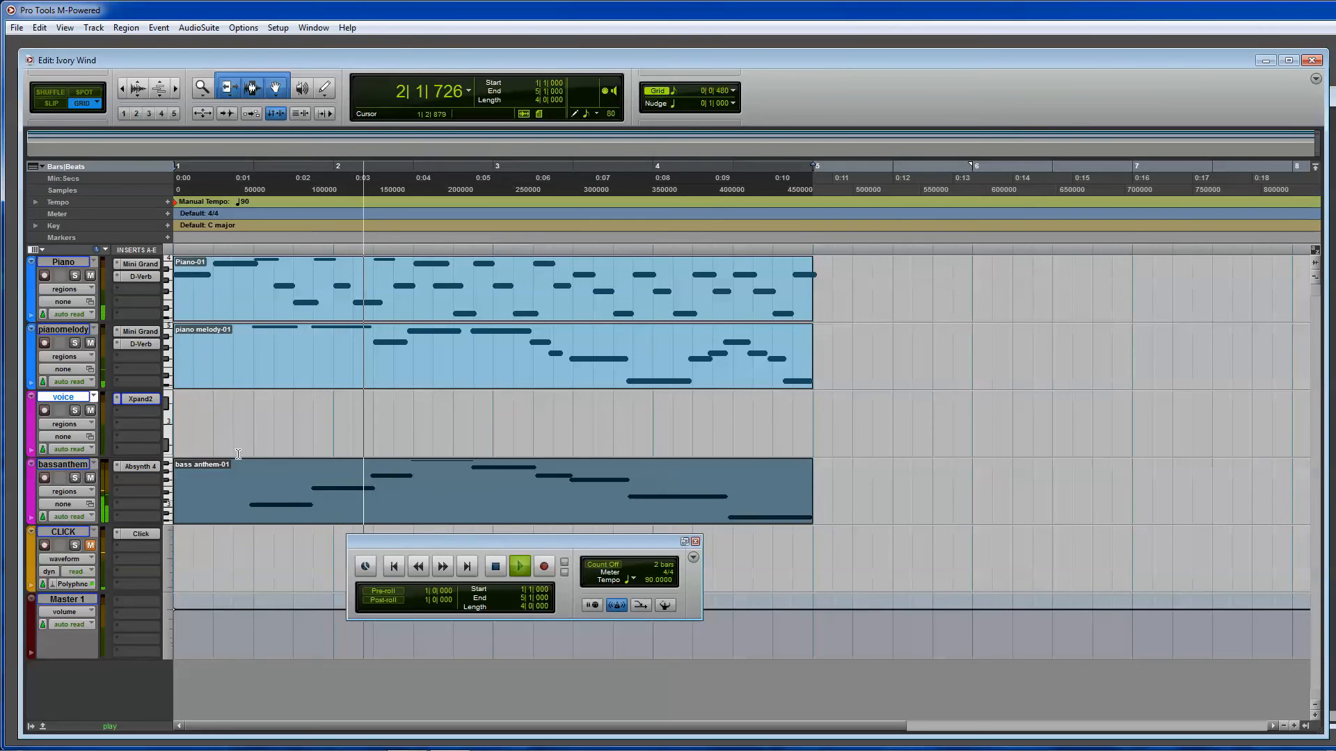
click(240, 426)
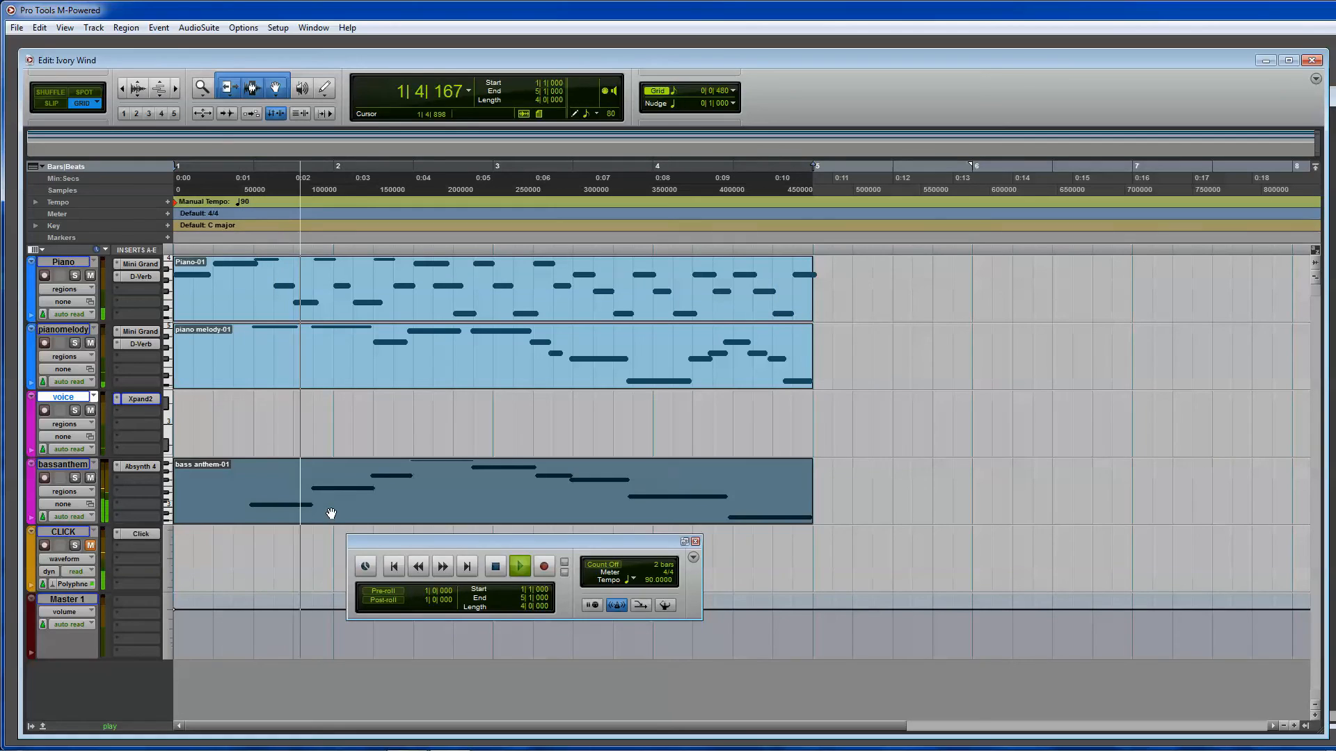
click(494, 566)
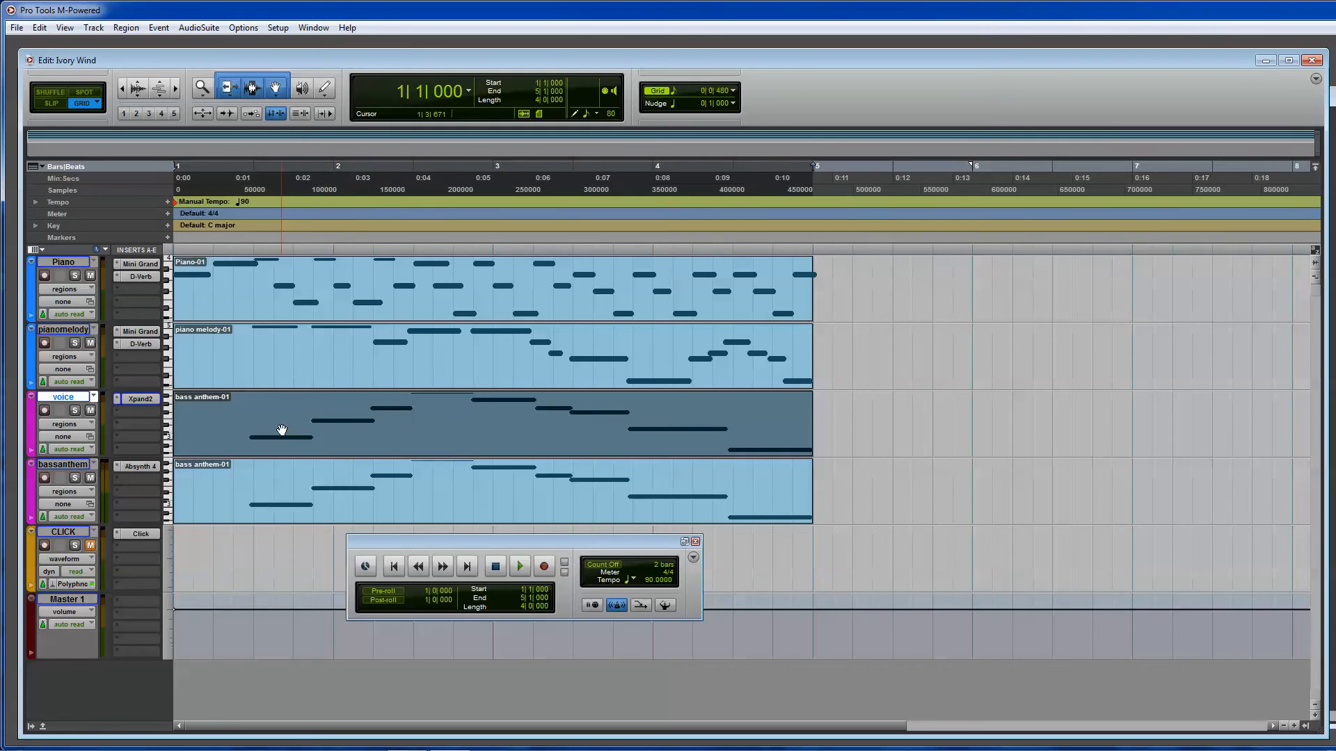
right_click(281, 428)
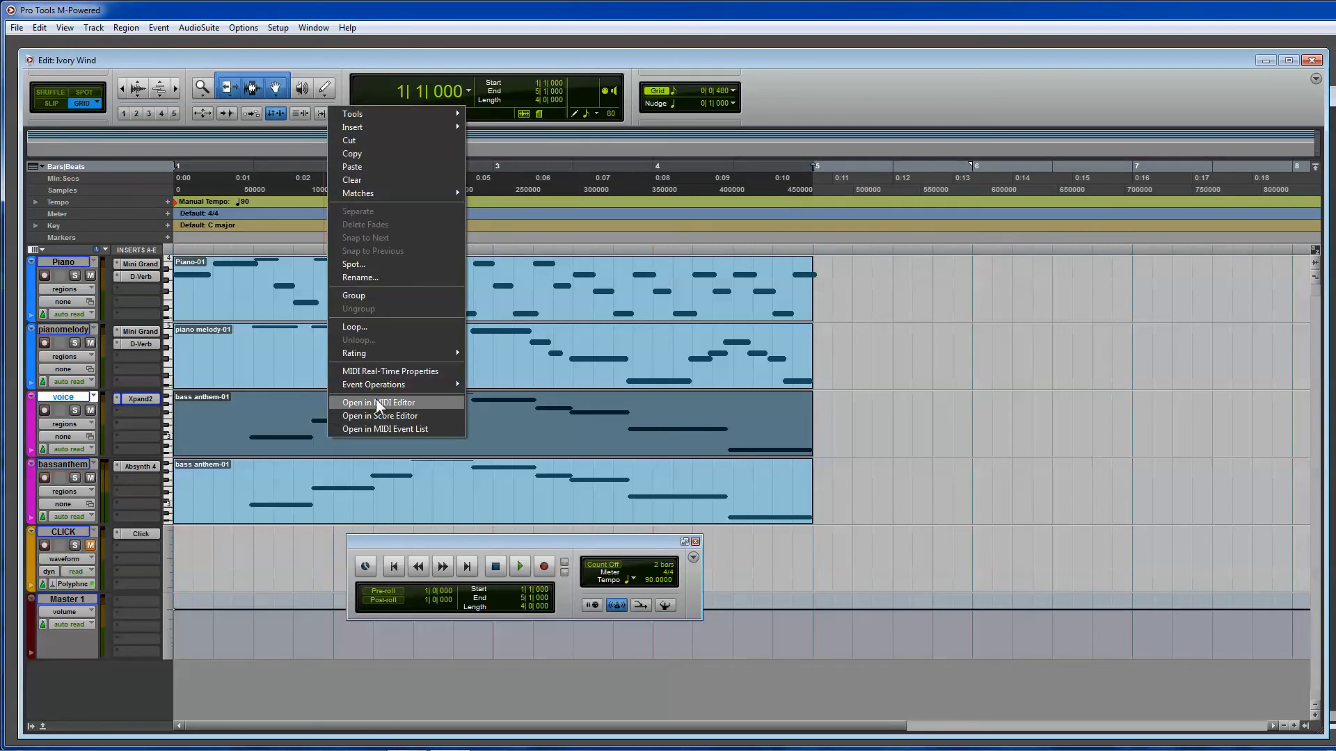
Delete two early notes and lengthen the first note of the voice melody, then audition it.
click(379, 402)
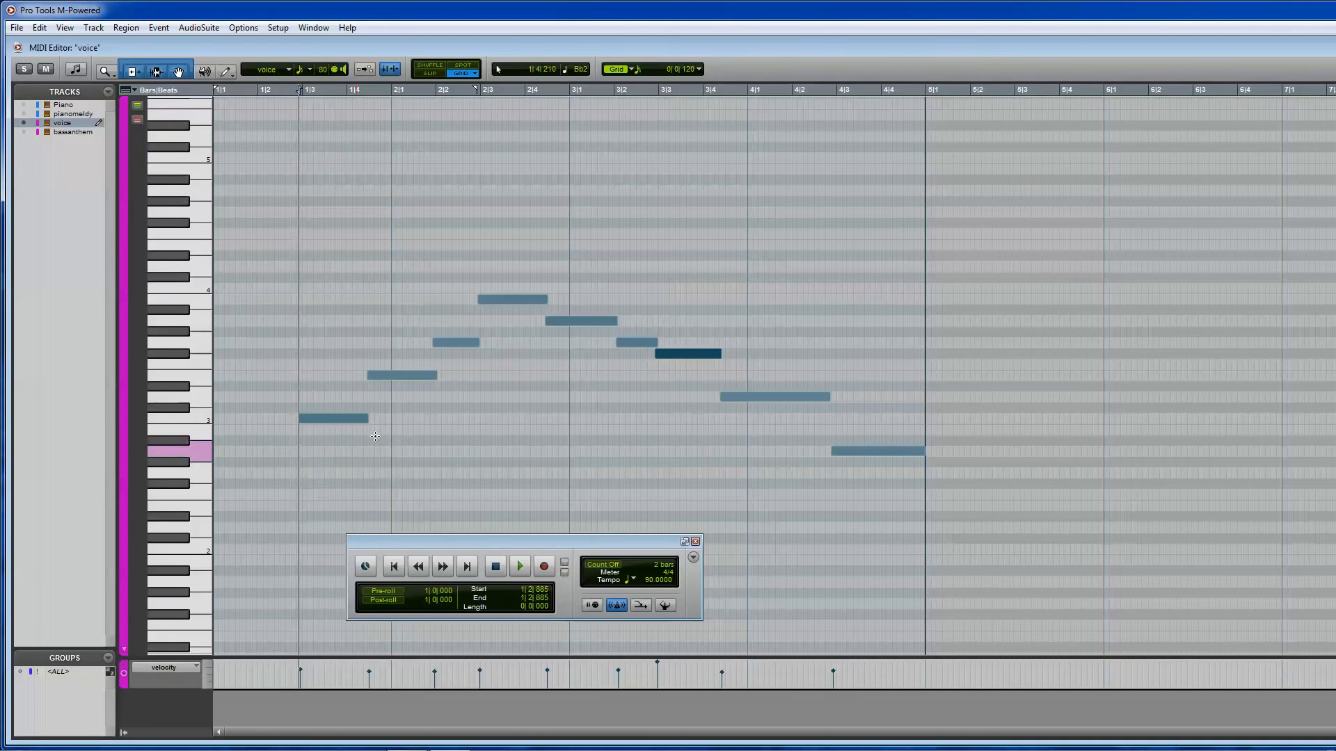
click(401, 374)
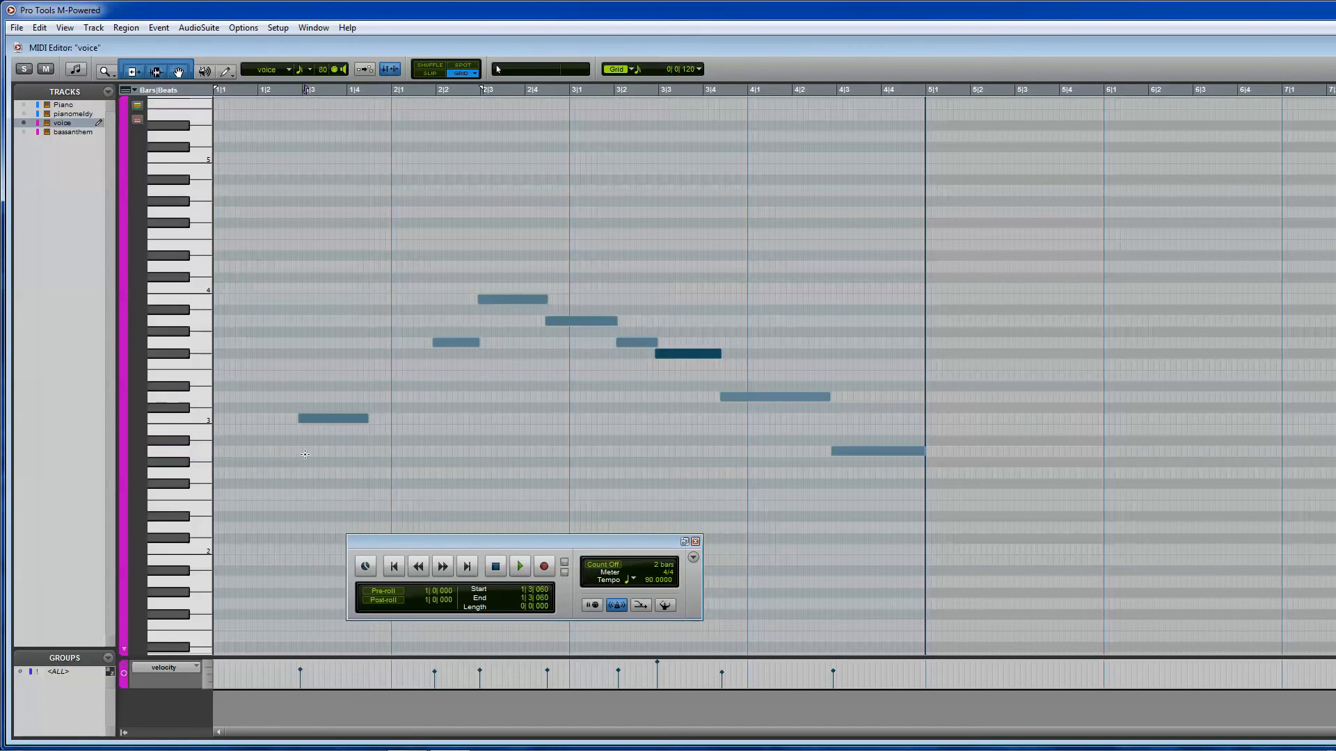
click(519, 566)
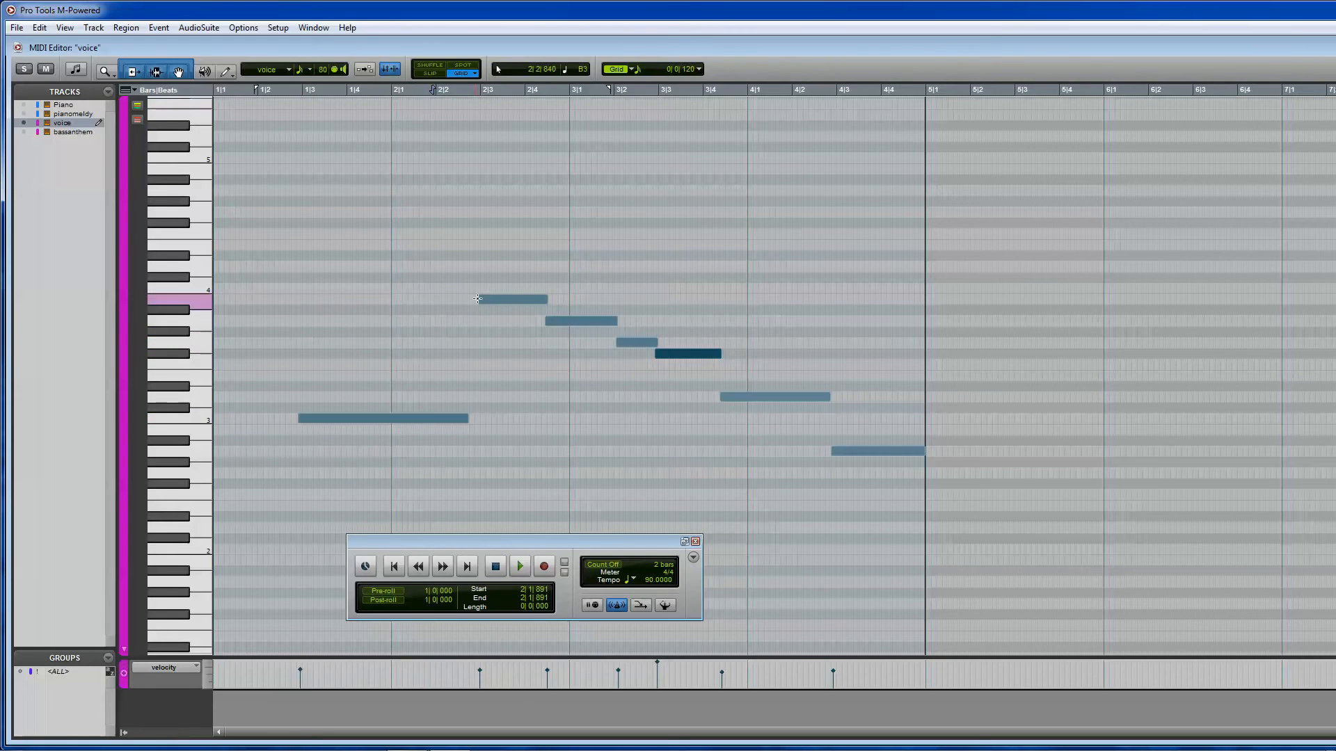
click(519, 566)
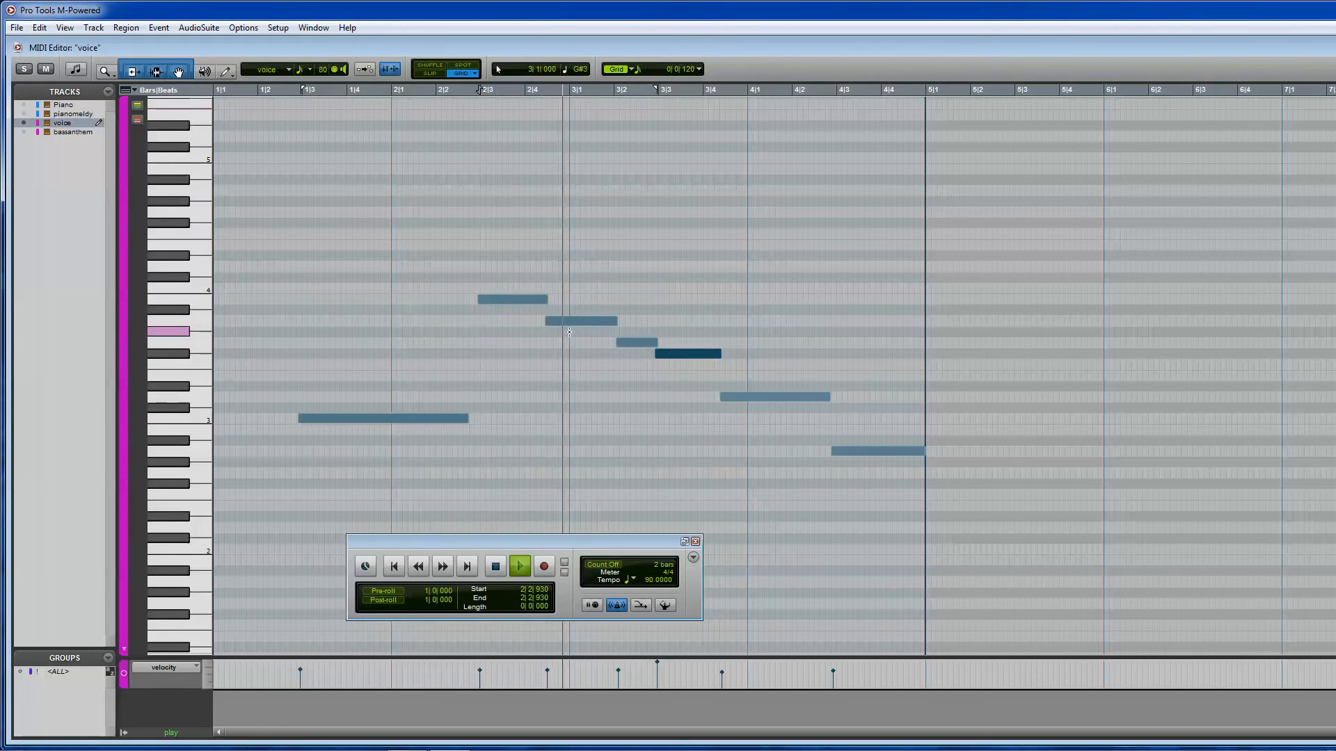
click(519, 566)
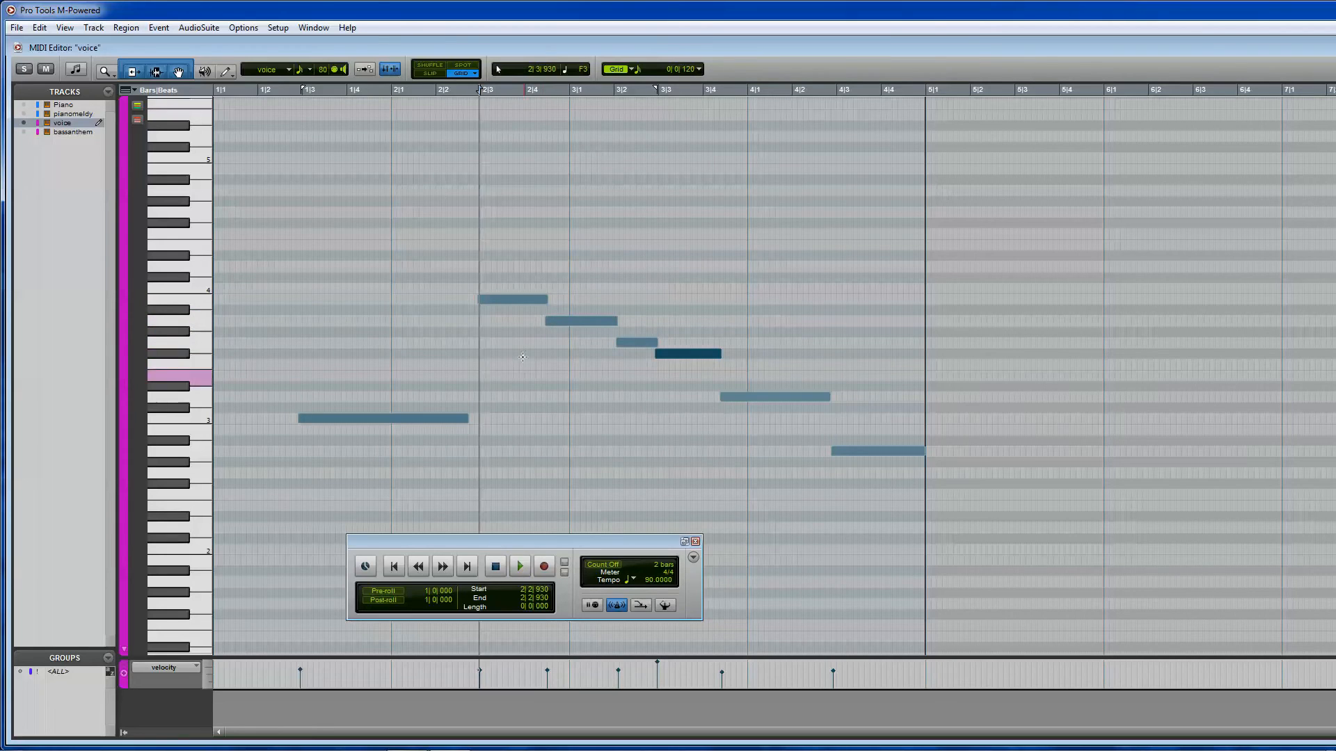
click(519, 567)
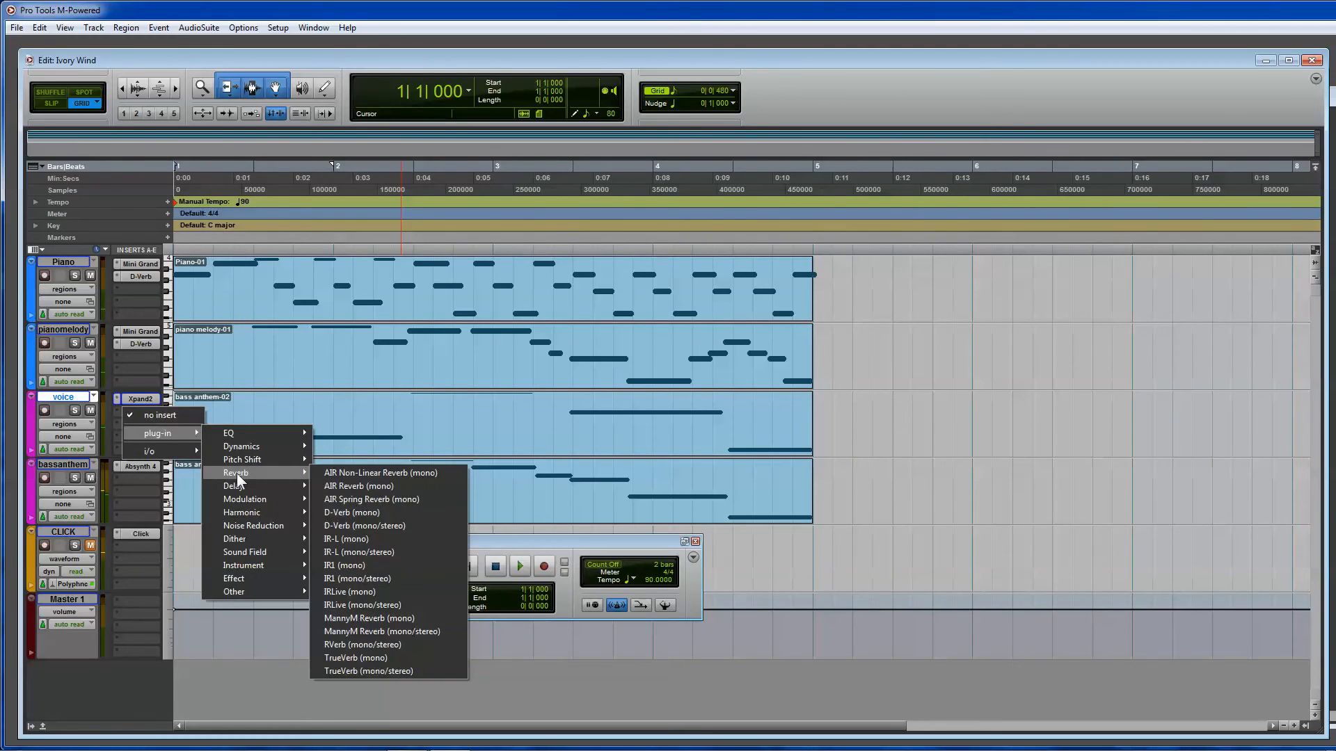
Insert D-Verb on the voice track with the Church algorithm and a larger Size.
click(345, 512)
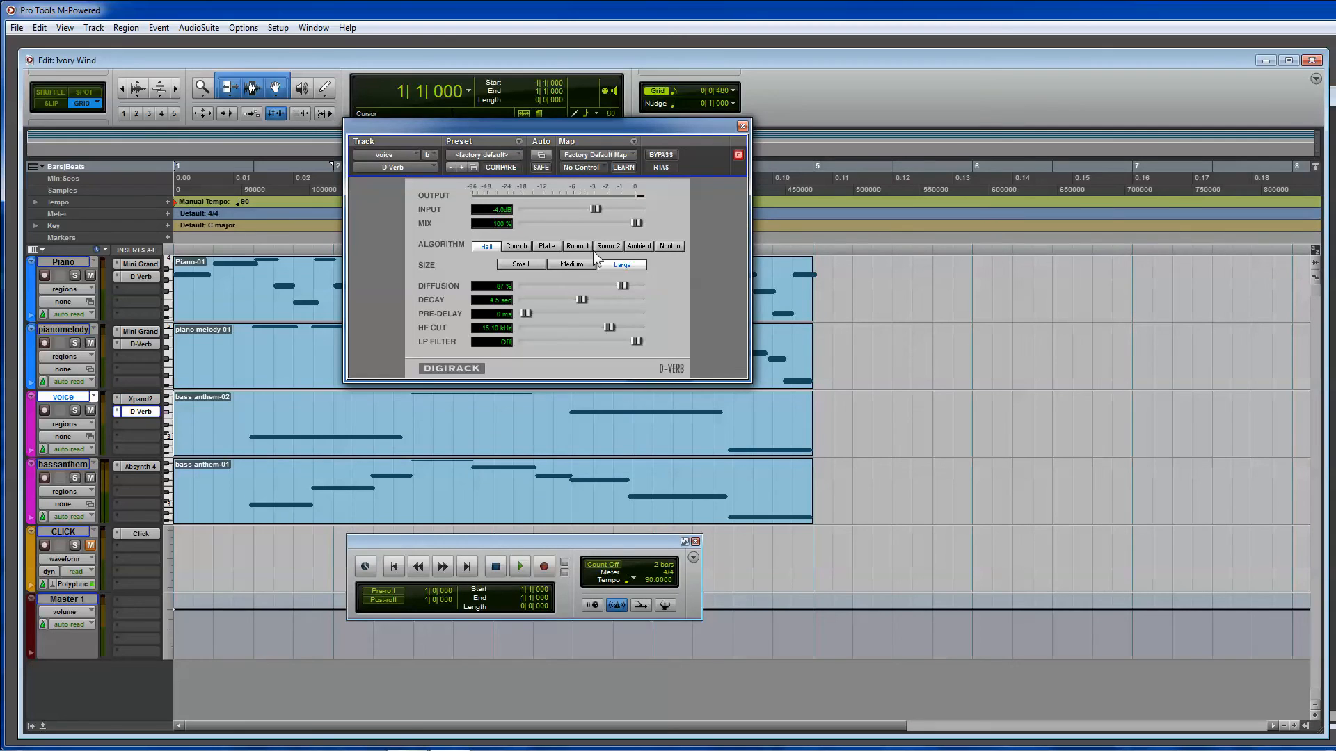
click(514, 246)
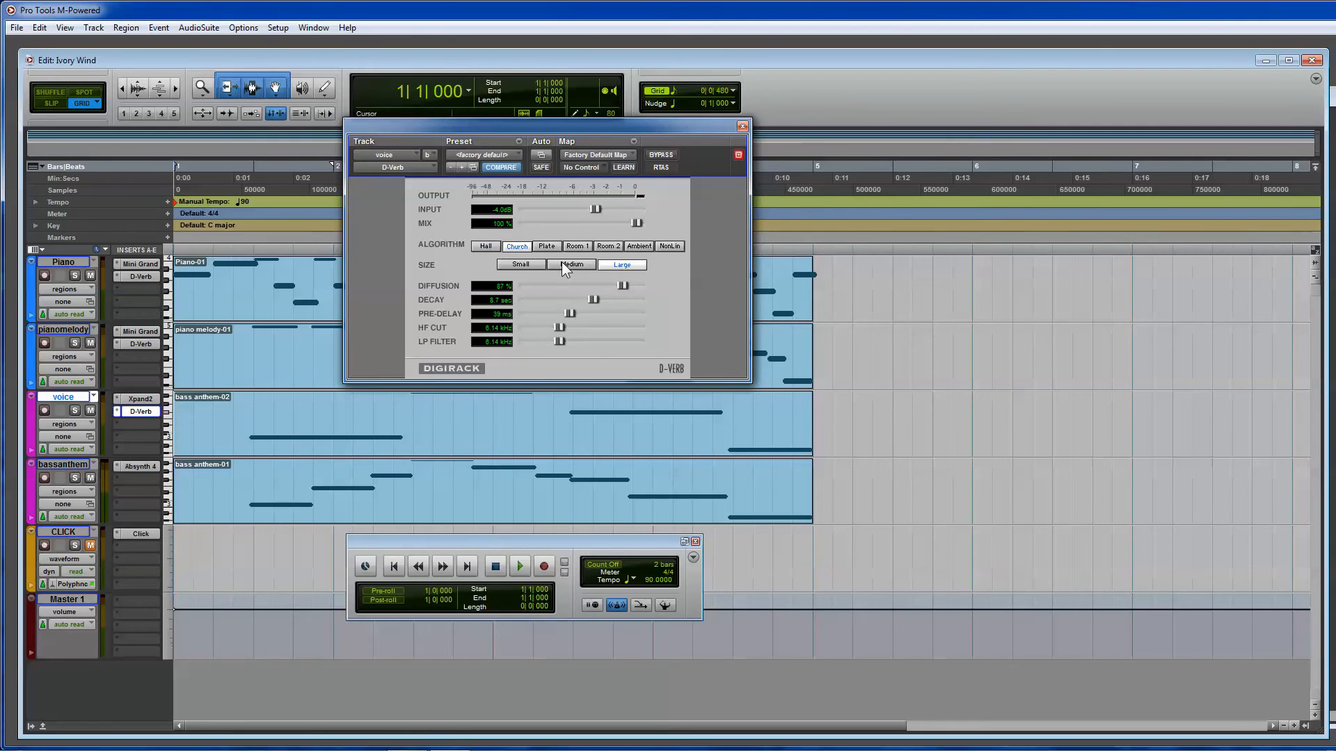
click(519, 566)
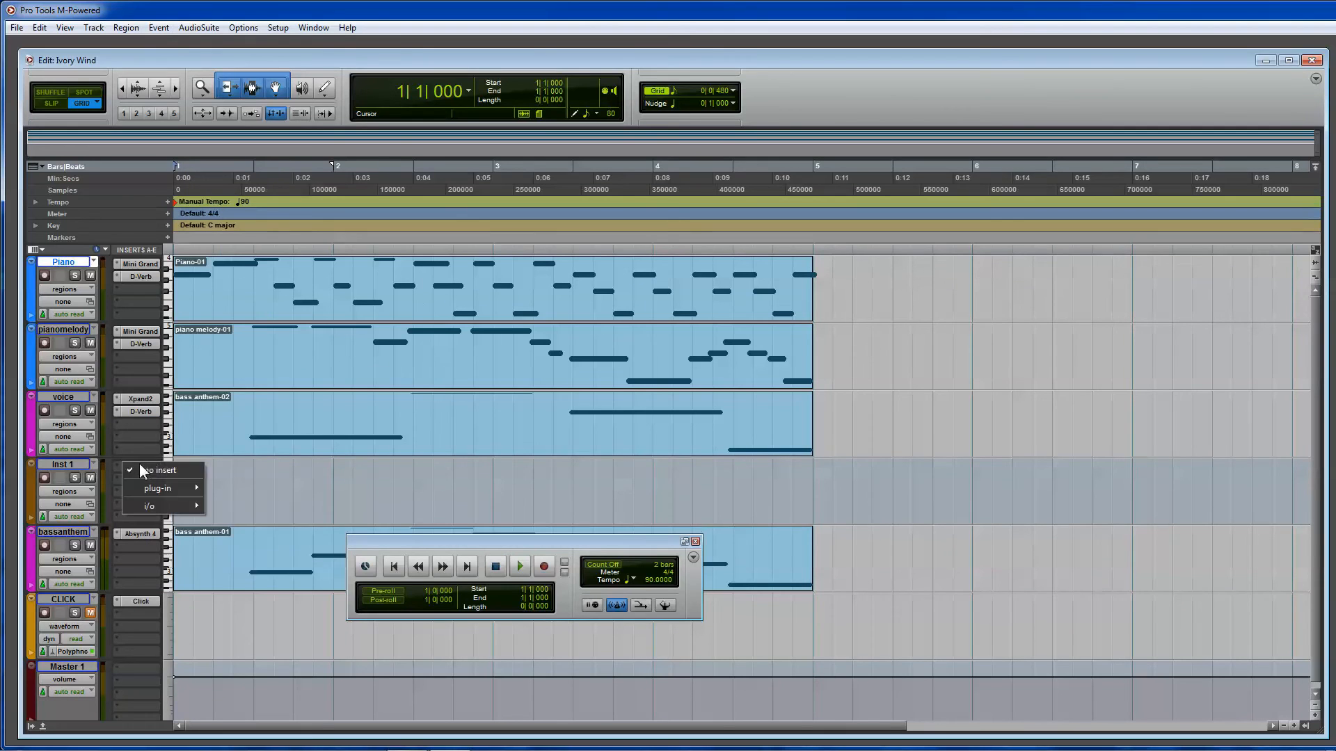
Load Xpand2 on Inst 1 with the 014 Strings Solo Violin+ sound and close the window.
click(157, 487)
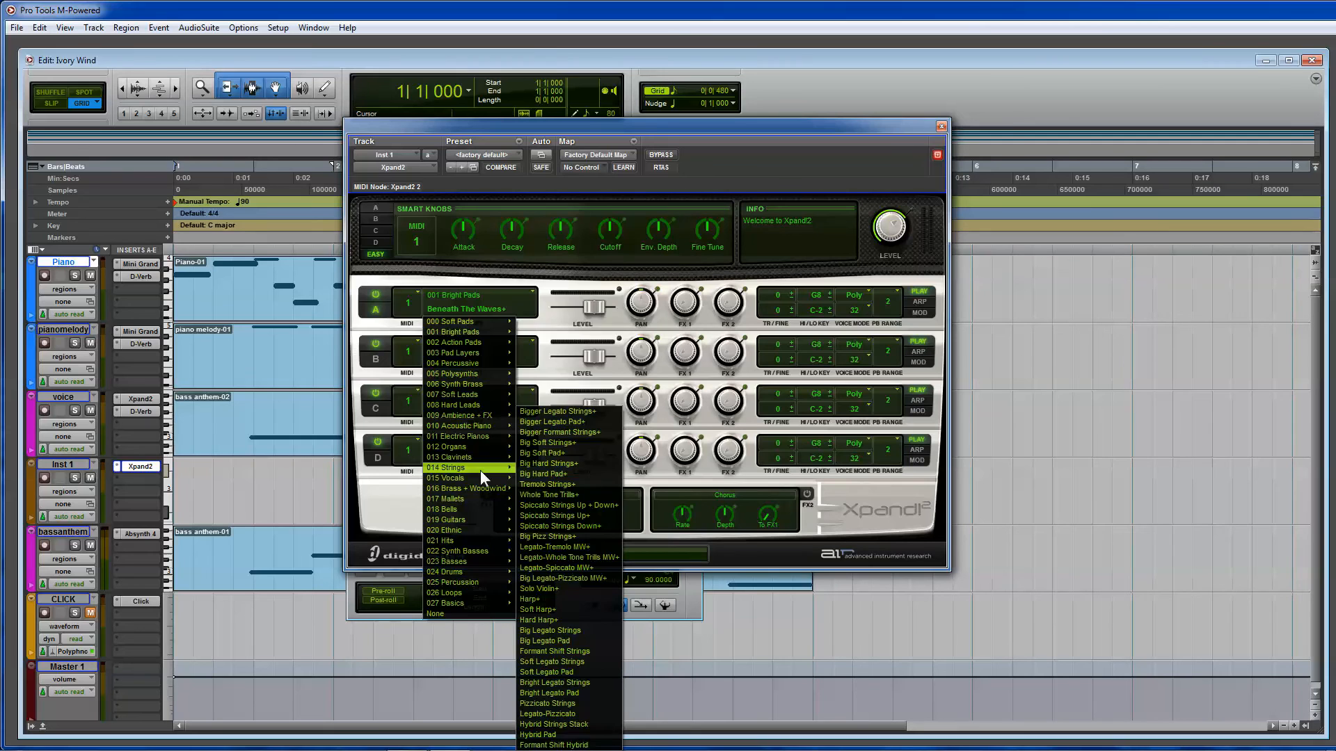
mouse_move(577, 526)
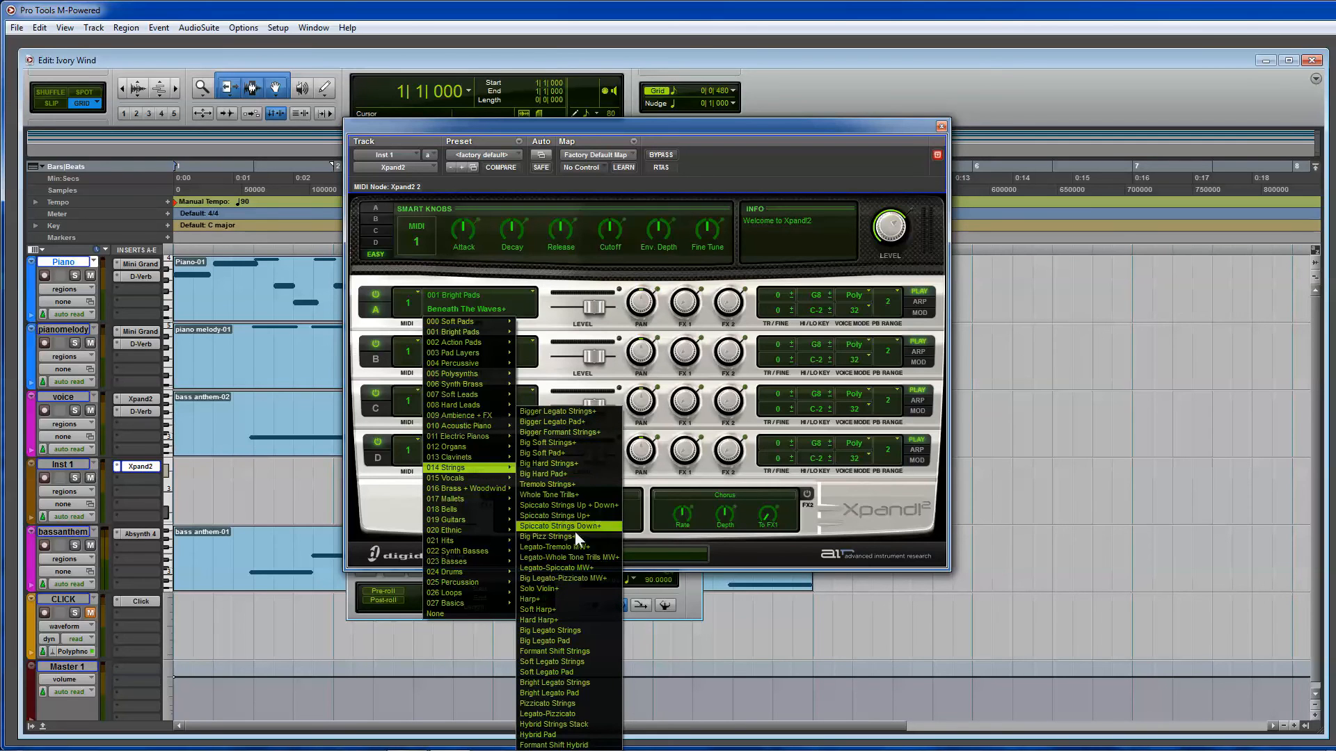
click(538, 588)
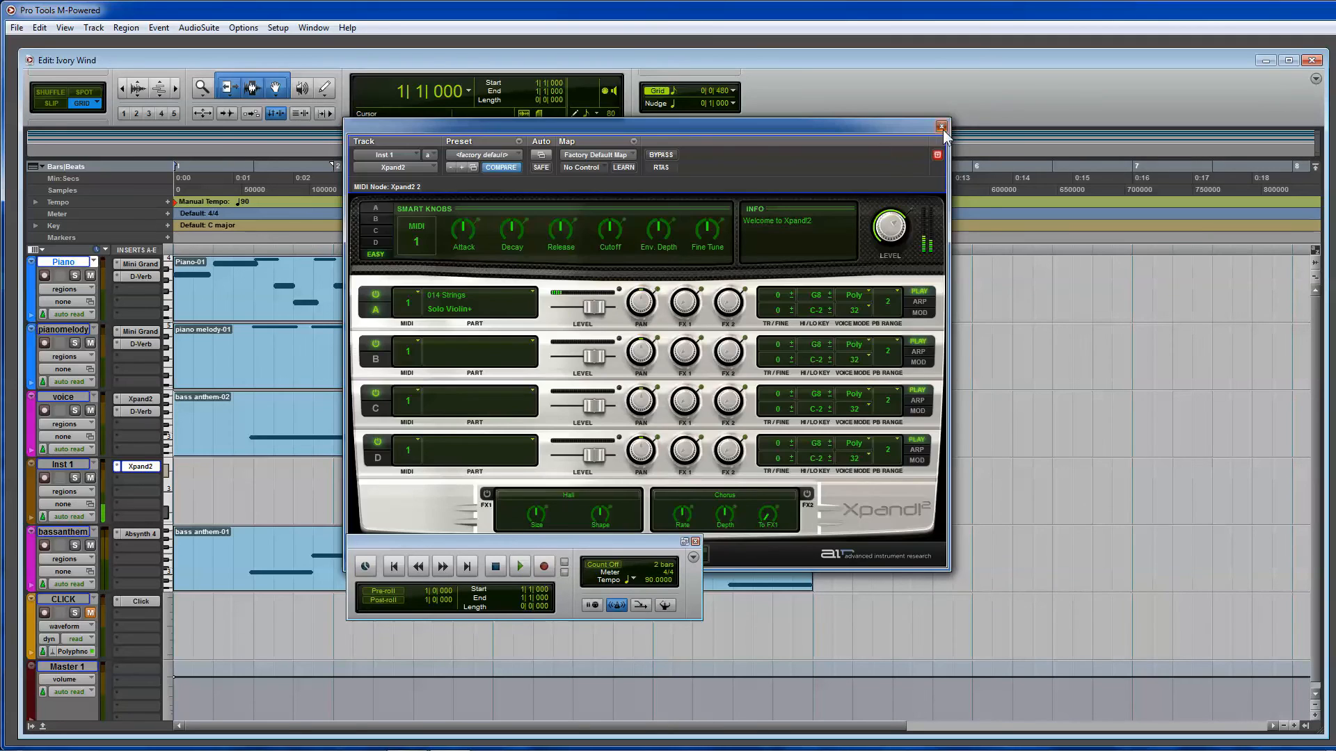
click(942, 126)
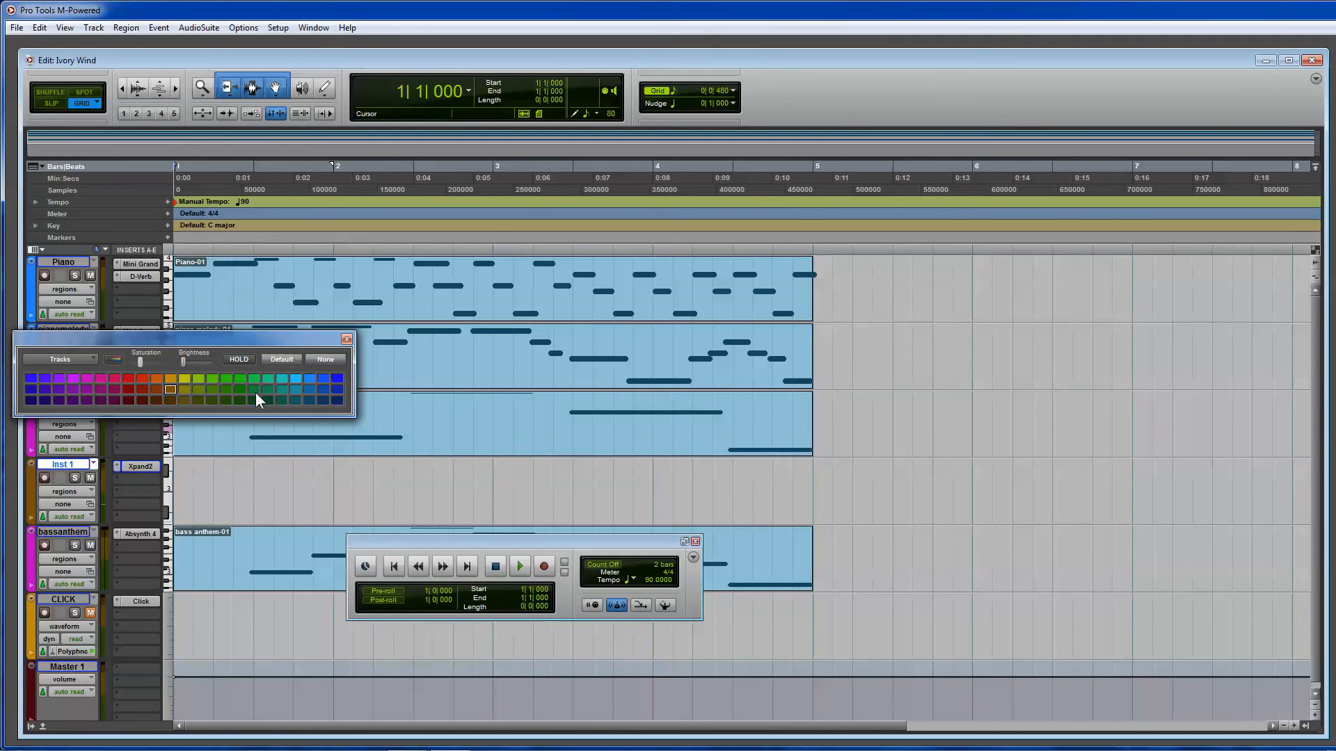
mouse_move(180, 384)
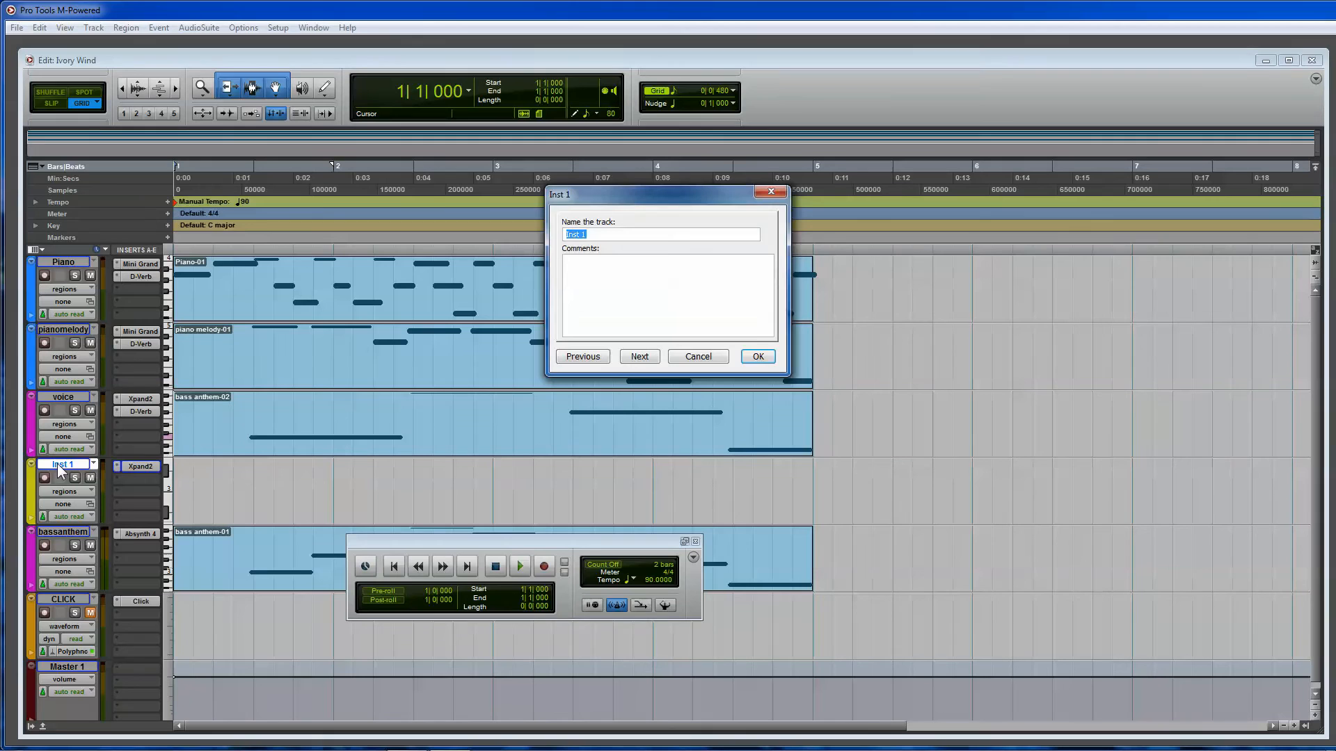
Rename Inst 1 to violin and colour it yellow from the Color Palette.
click(755, 356)
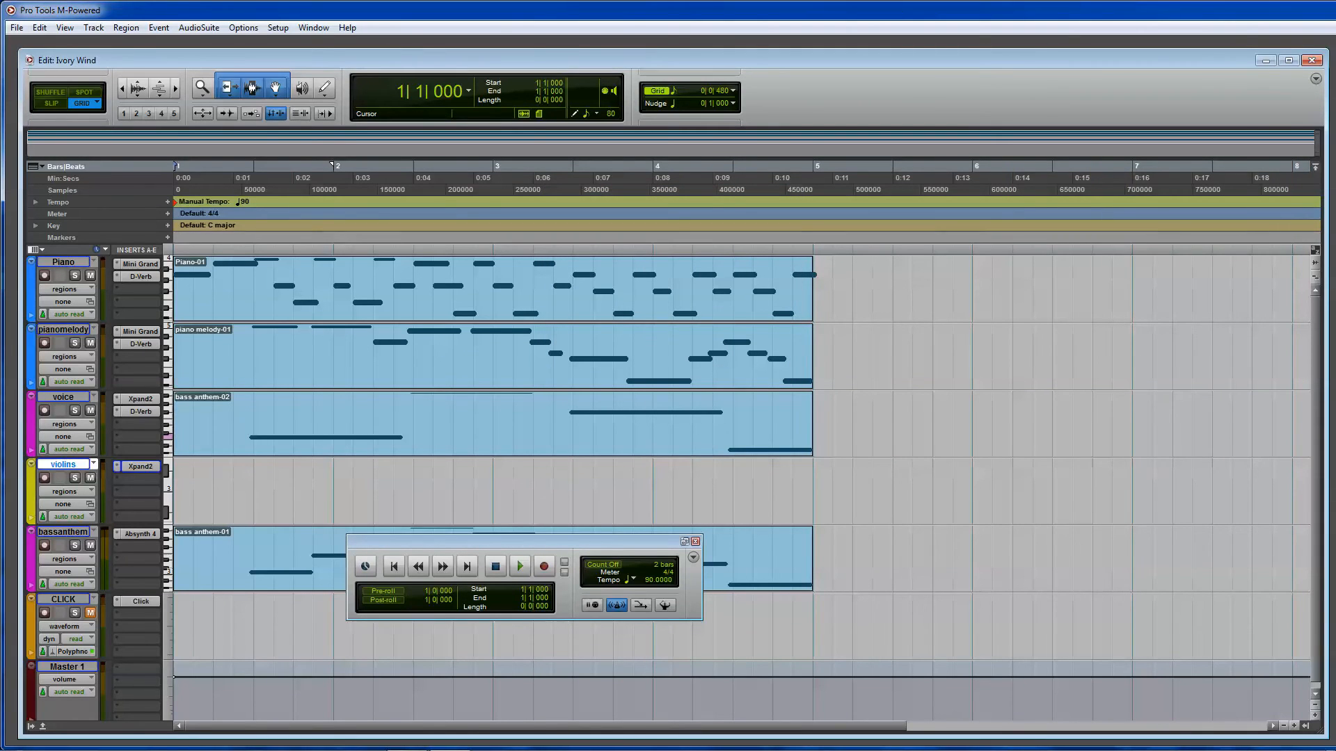
double_click(62, 464)
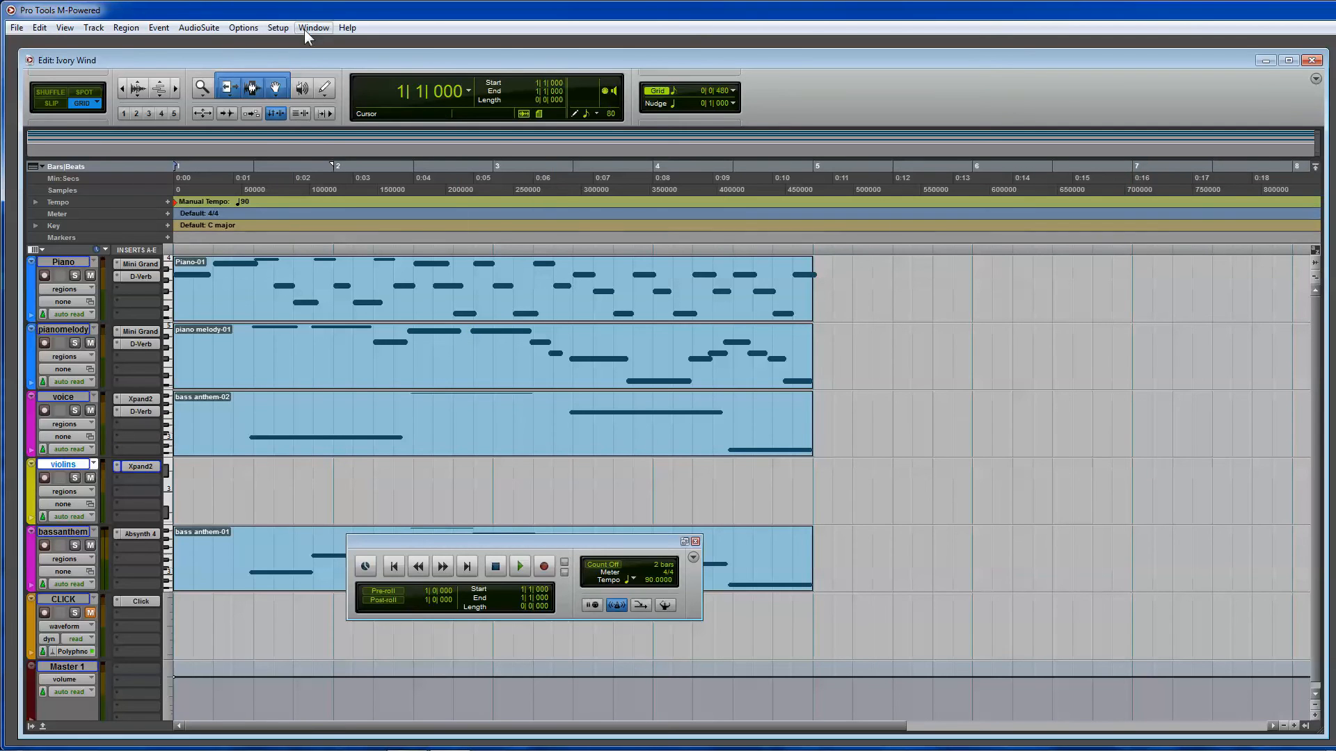
click(313, 28)
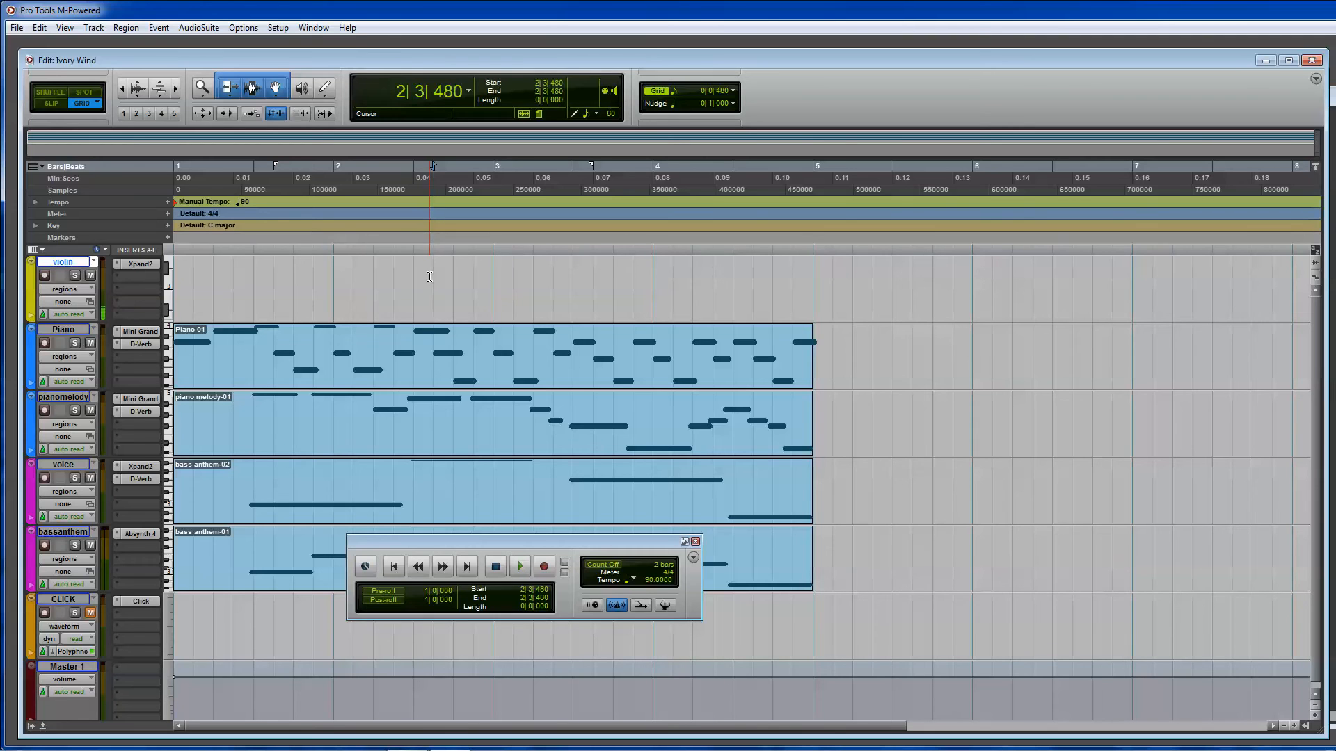
Play the session through from the start, then switch to the Mix window.
click(519, 565)
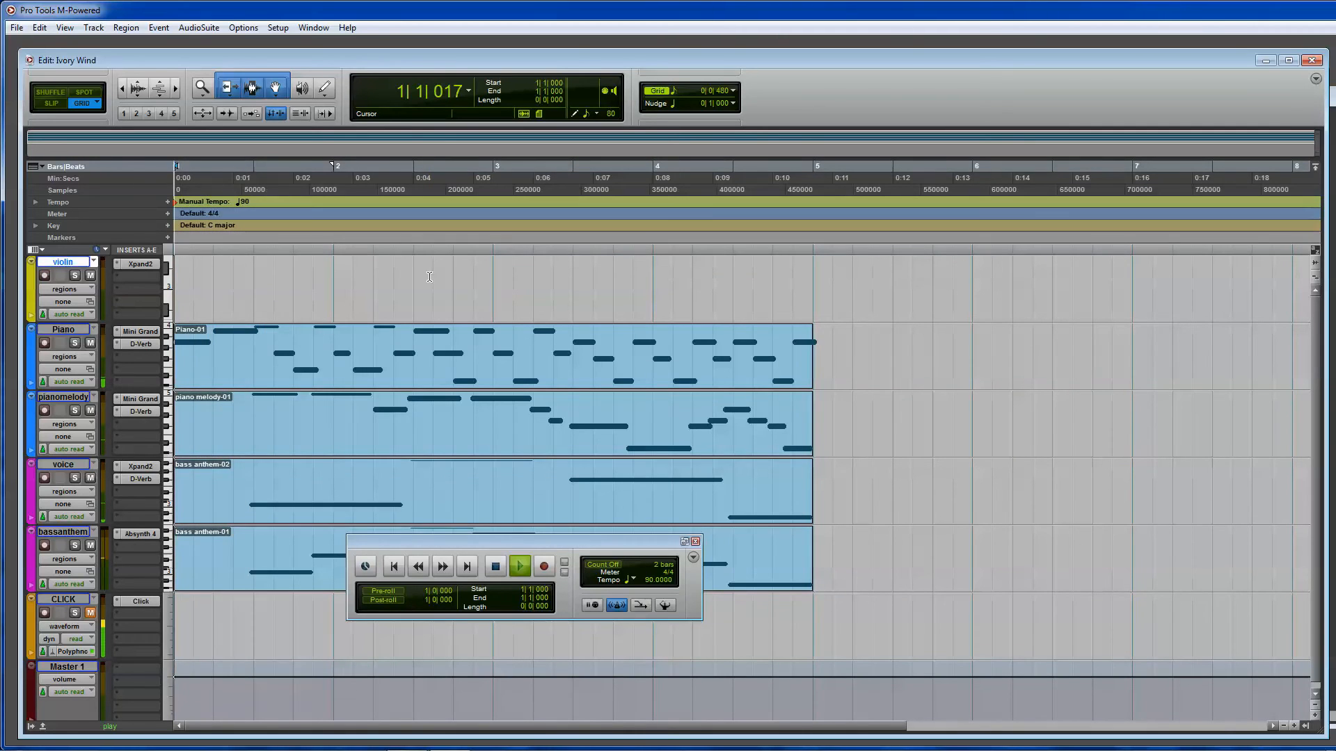
click(519, 566)
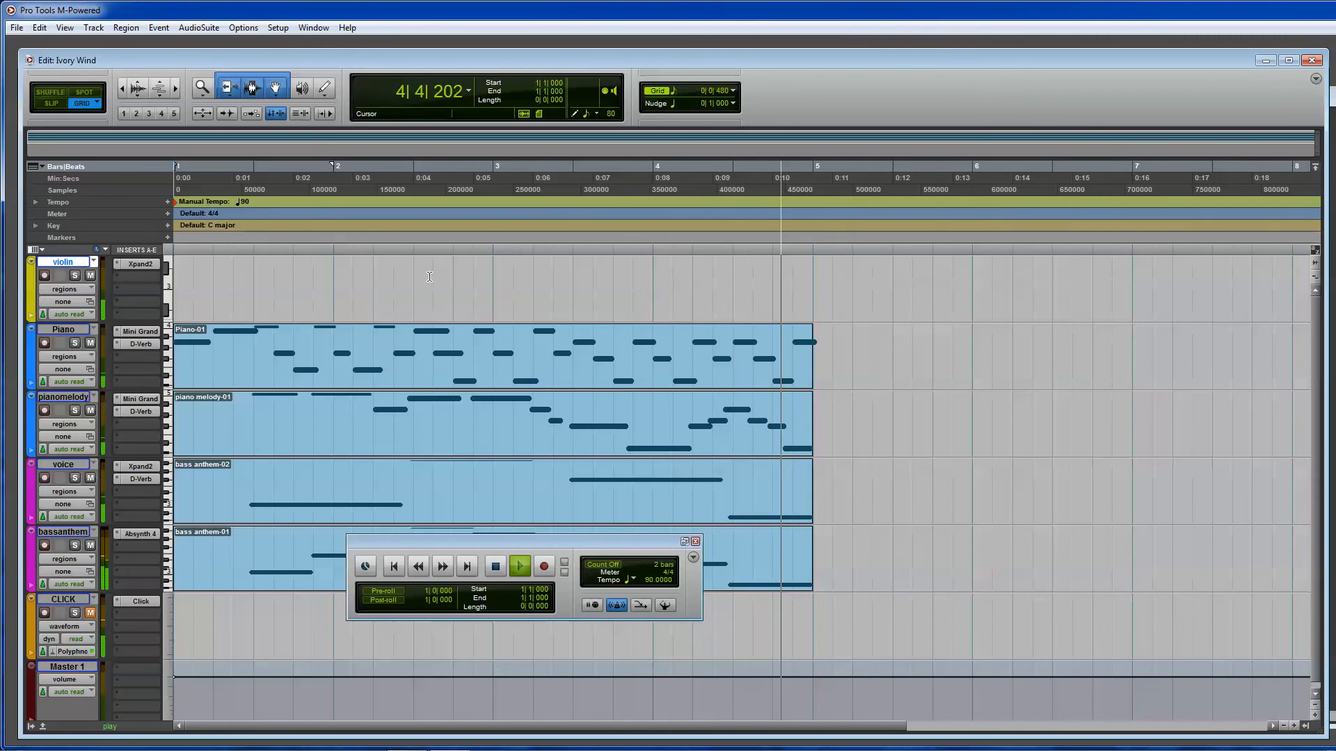
click(494, 566)
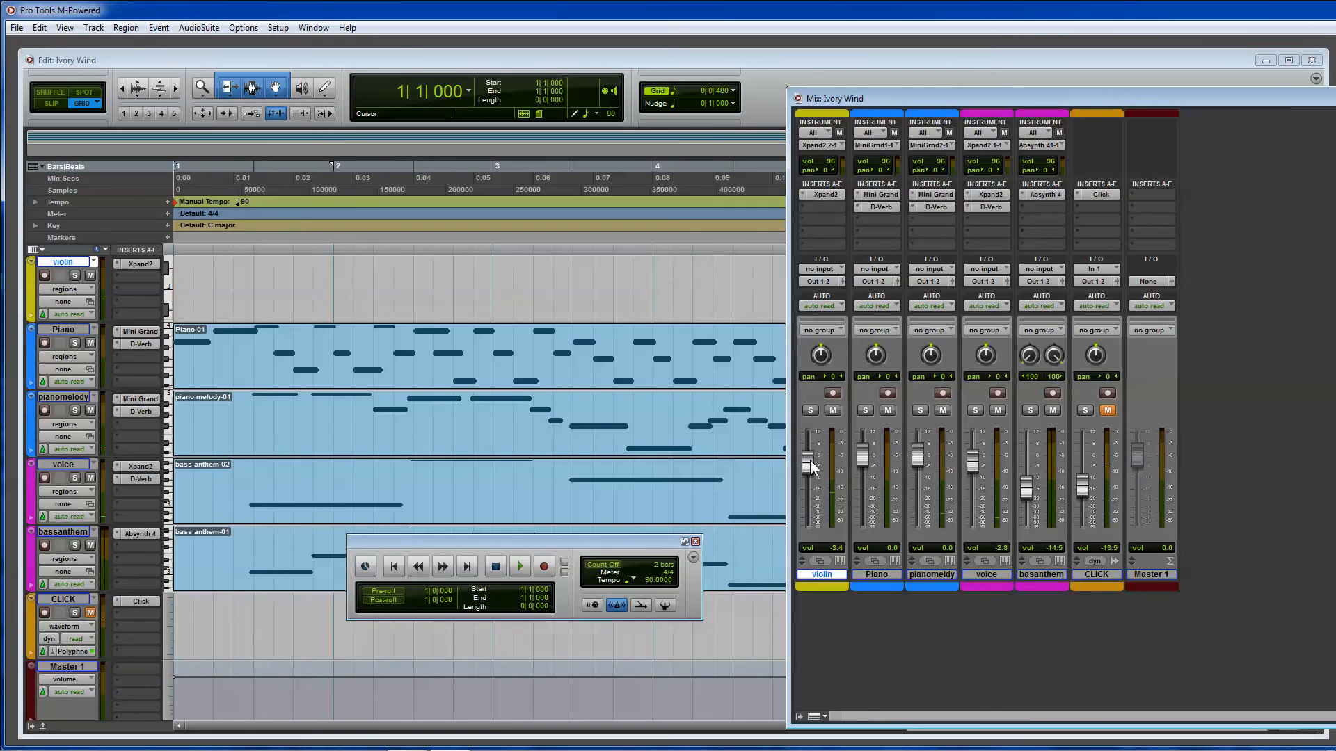
Insert D-Verb reverb on the violin track and record-enable it.
click(139, 264)
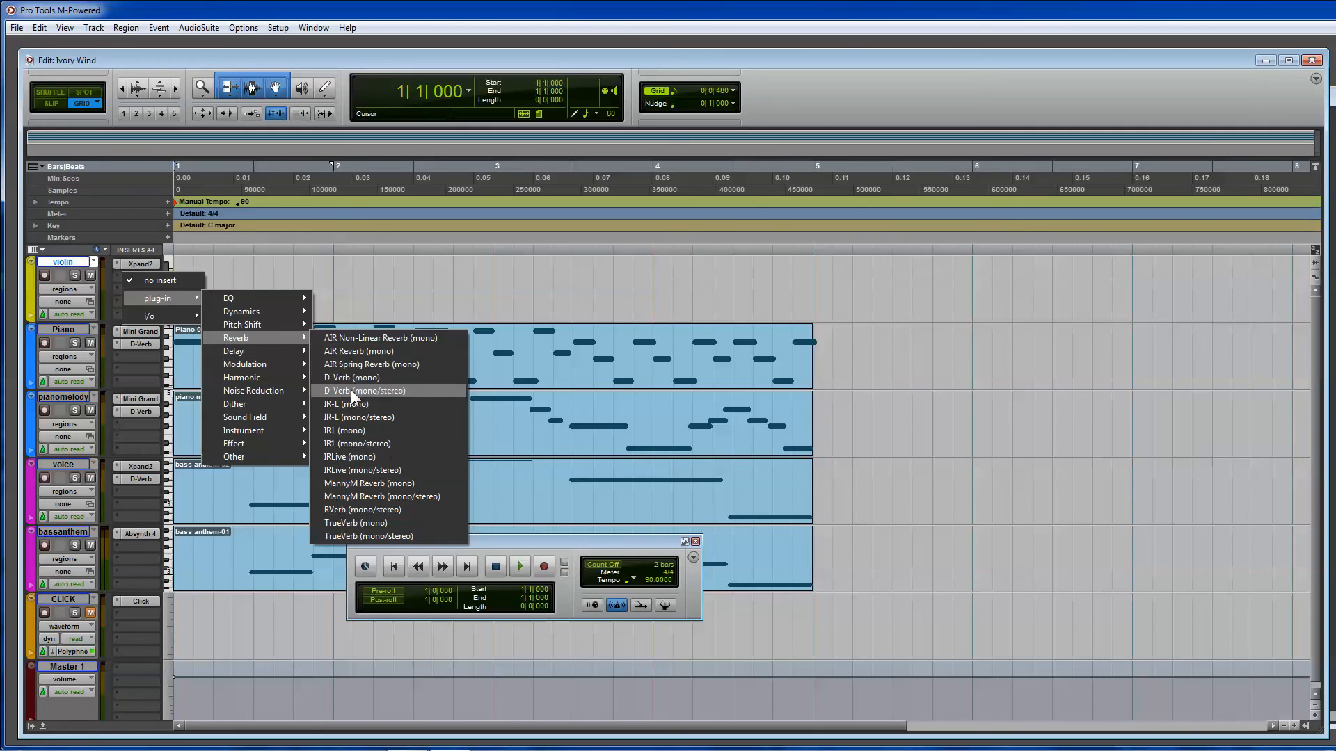
click(363, 389)
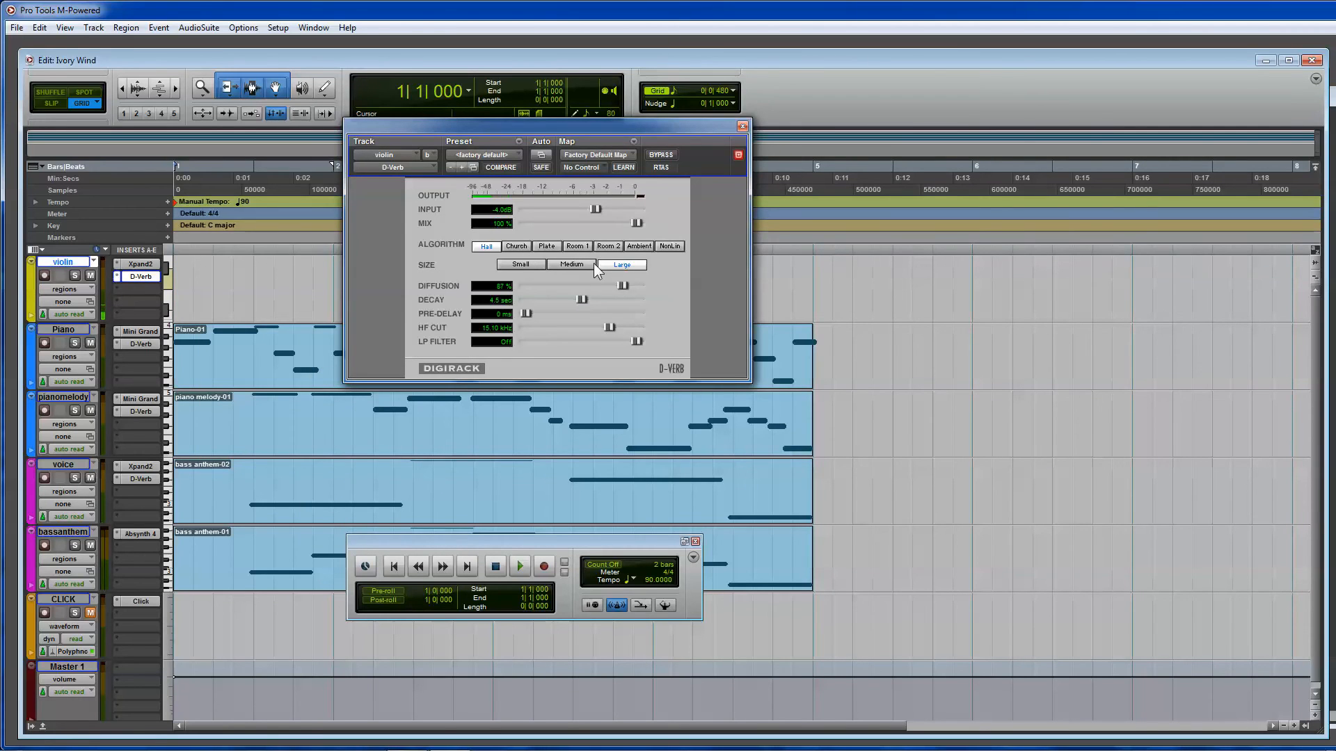
click(743, 125)
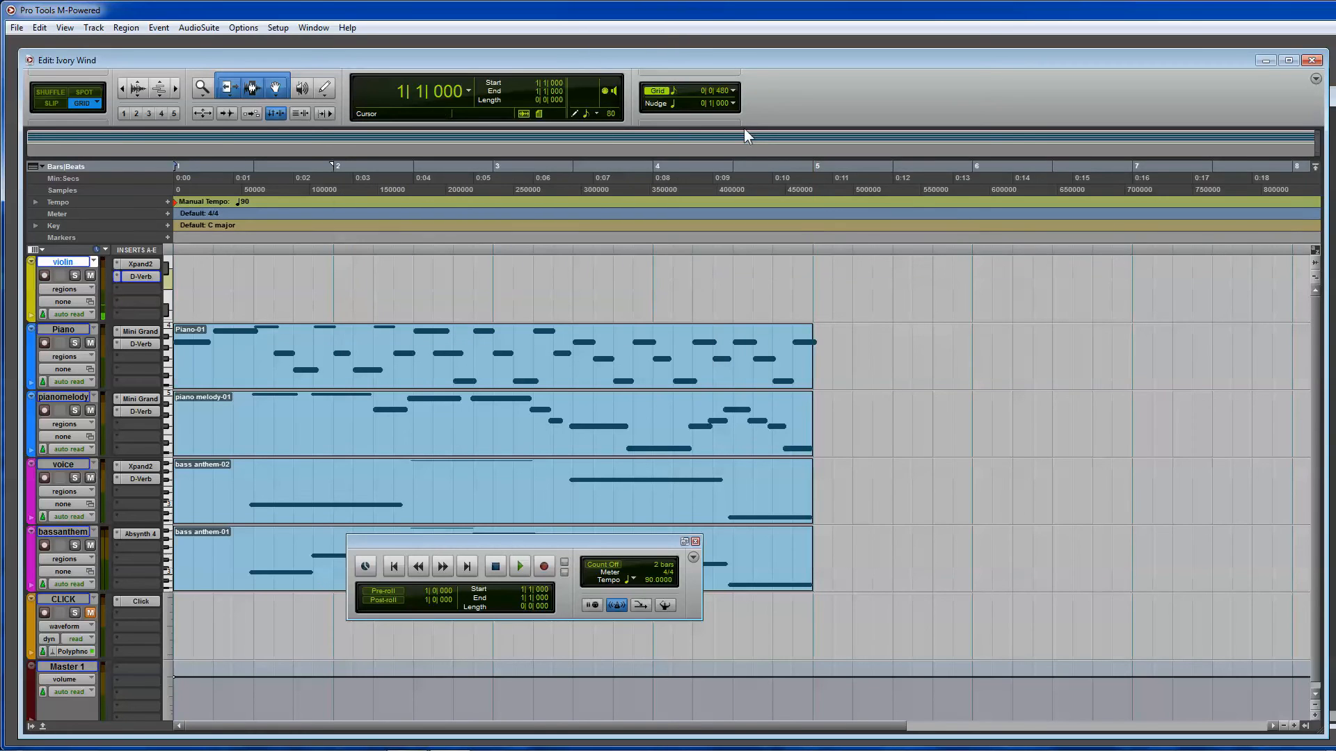
click(313, 28)
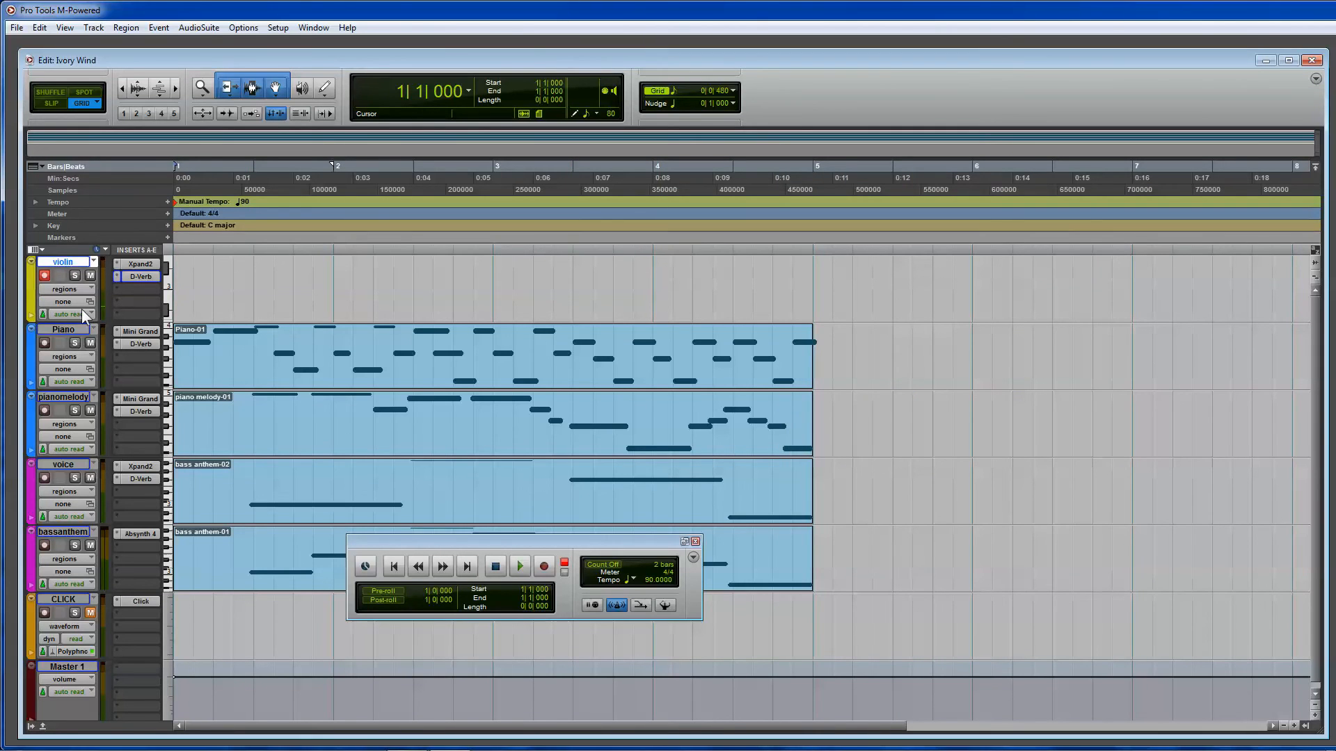
Record the violin part twice through bar 5, keeping the second take as violin-01.
click(519, 567)
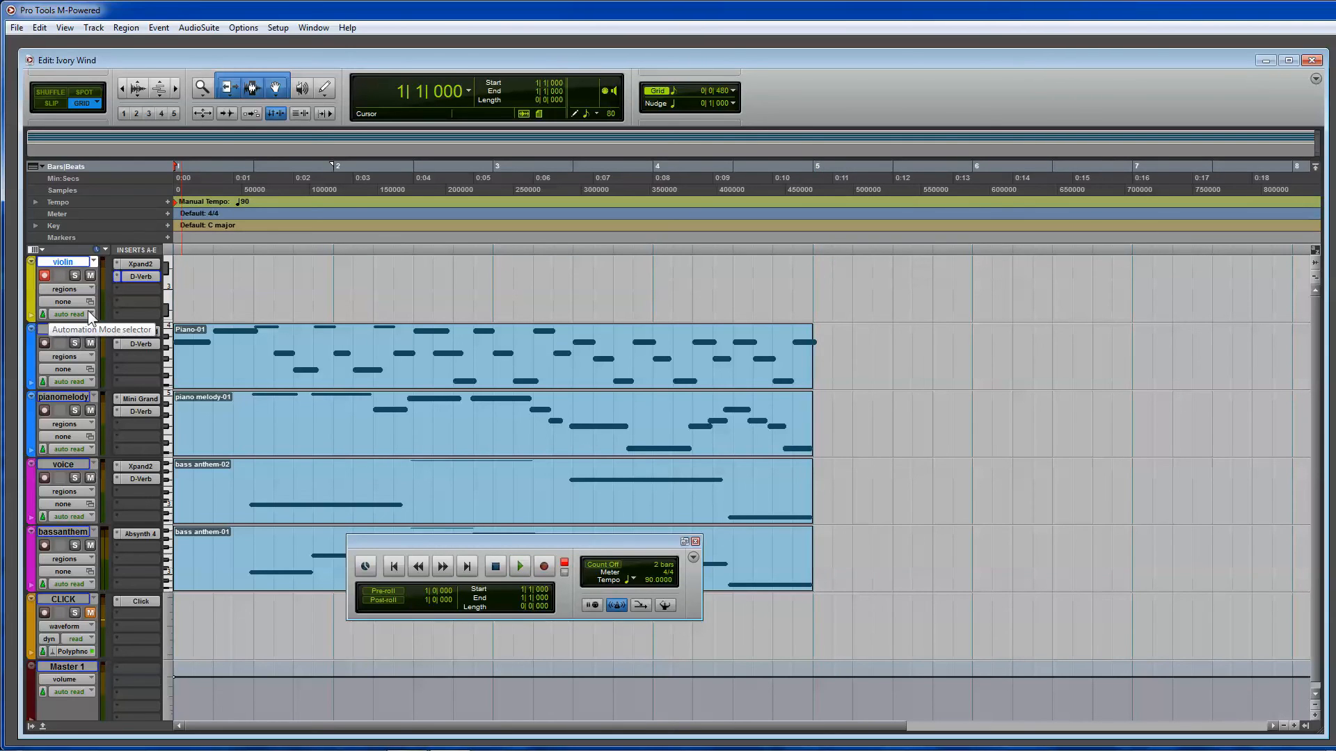
click(544, 566)
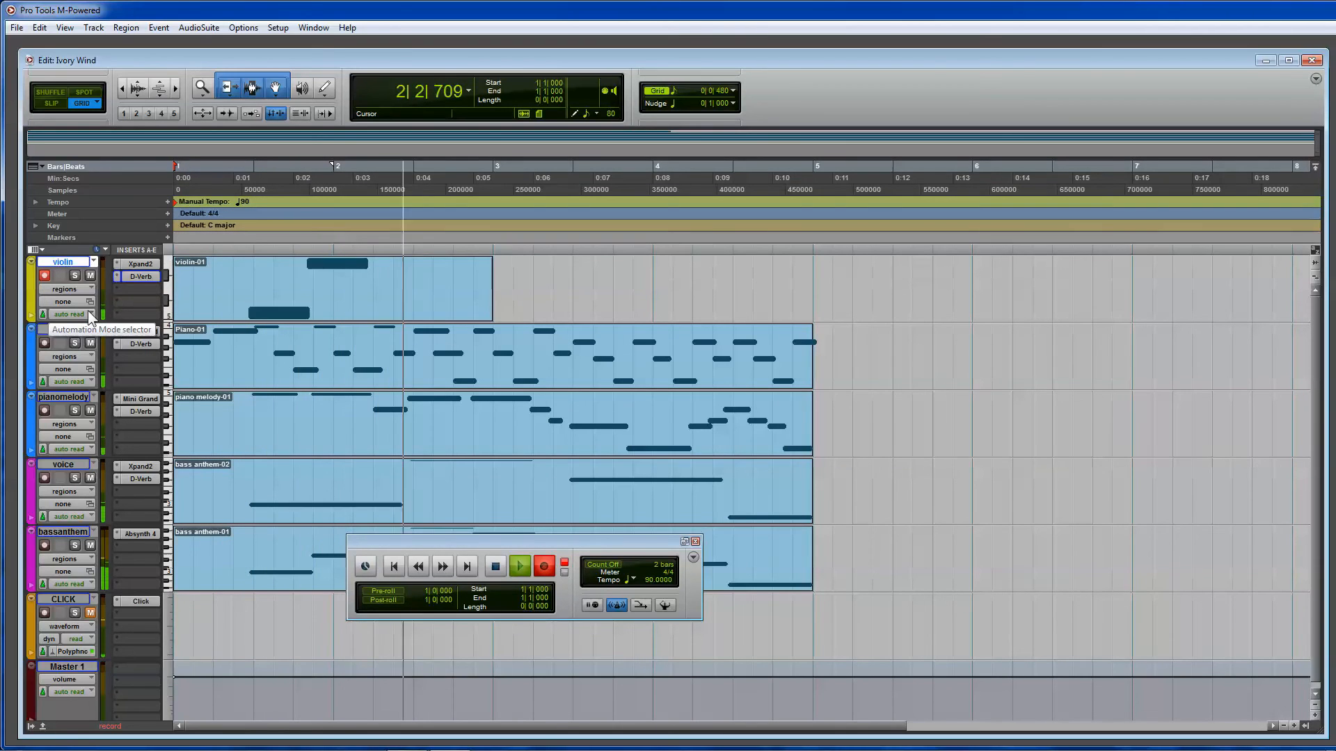
click(519, 566)
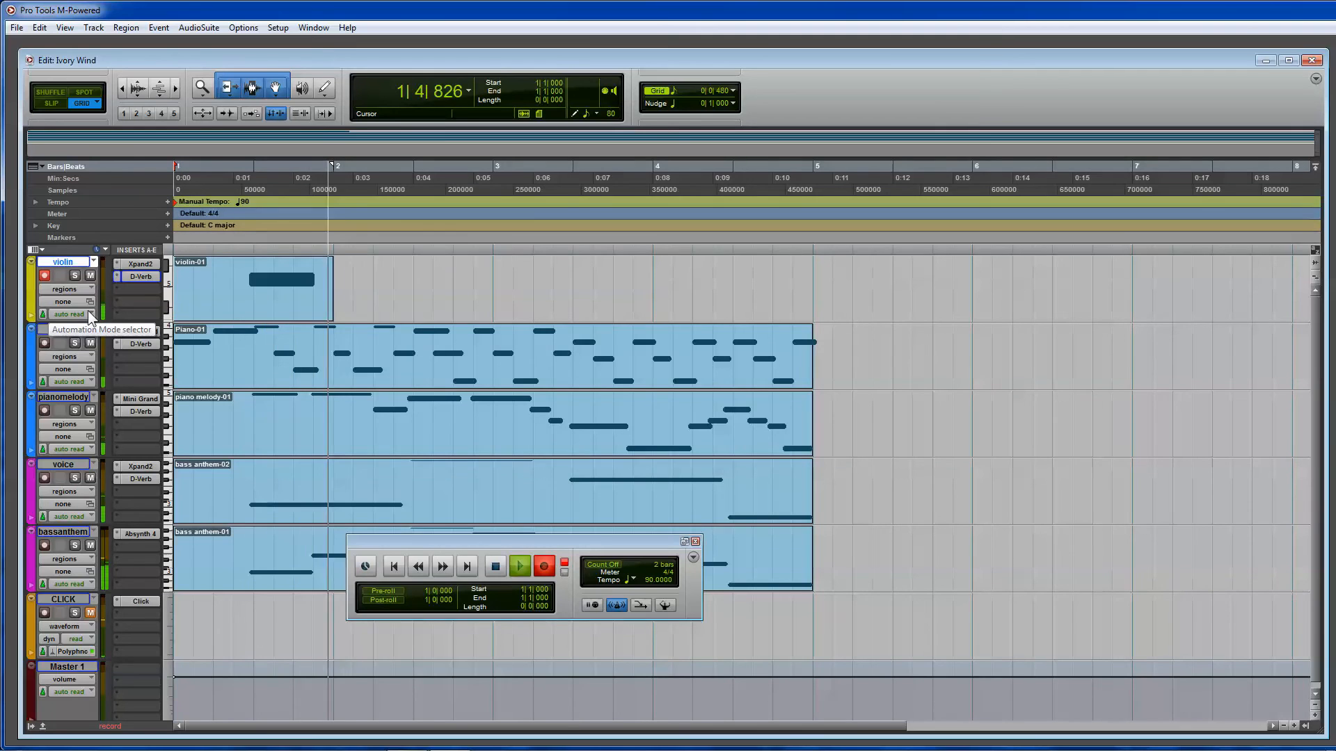
click(519, 566)
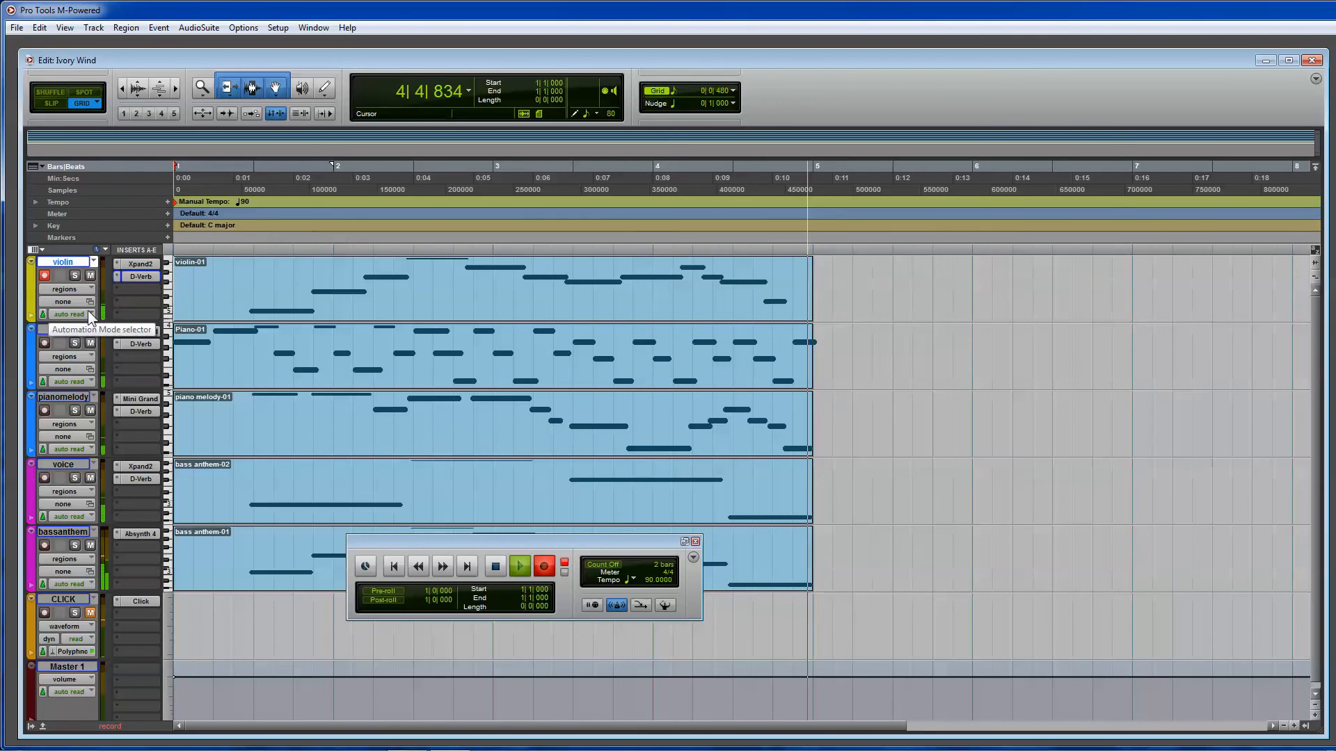
click(494, 566)
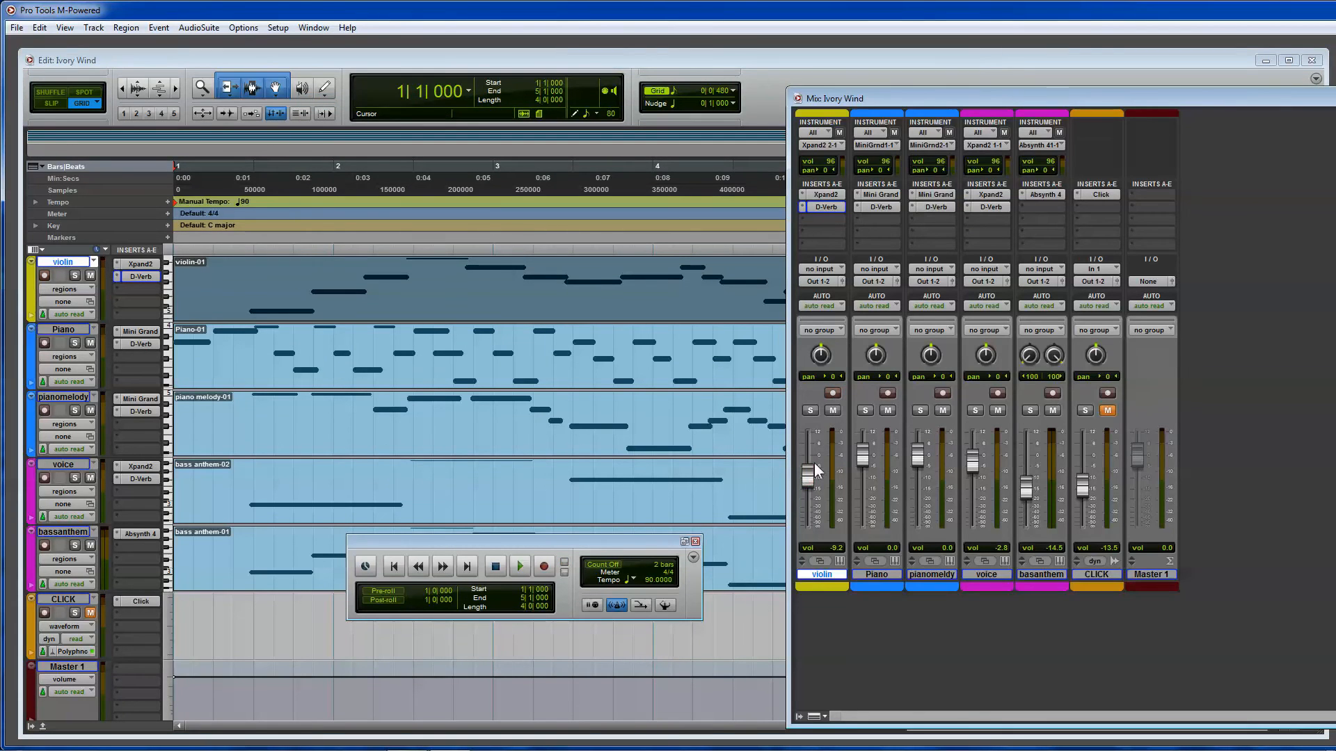
Play back the violin take, raise its volume to about -2.8 dB, then stop.
click(519, 566)
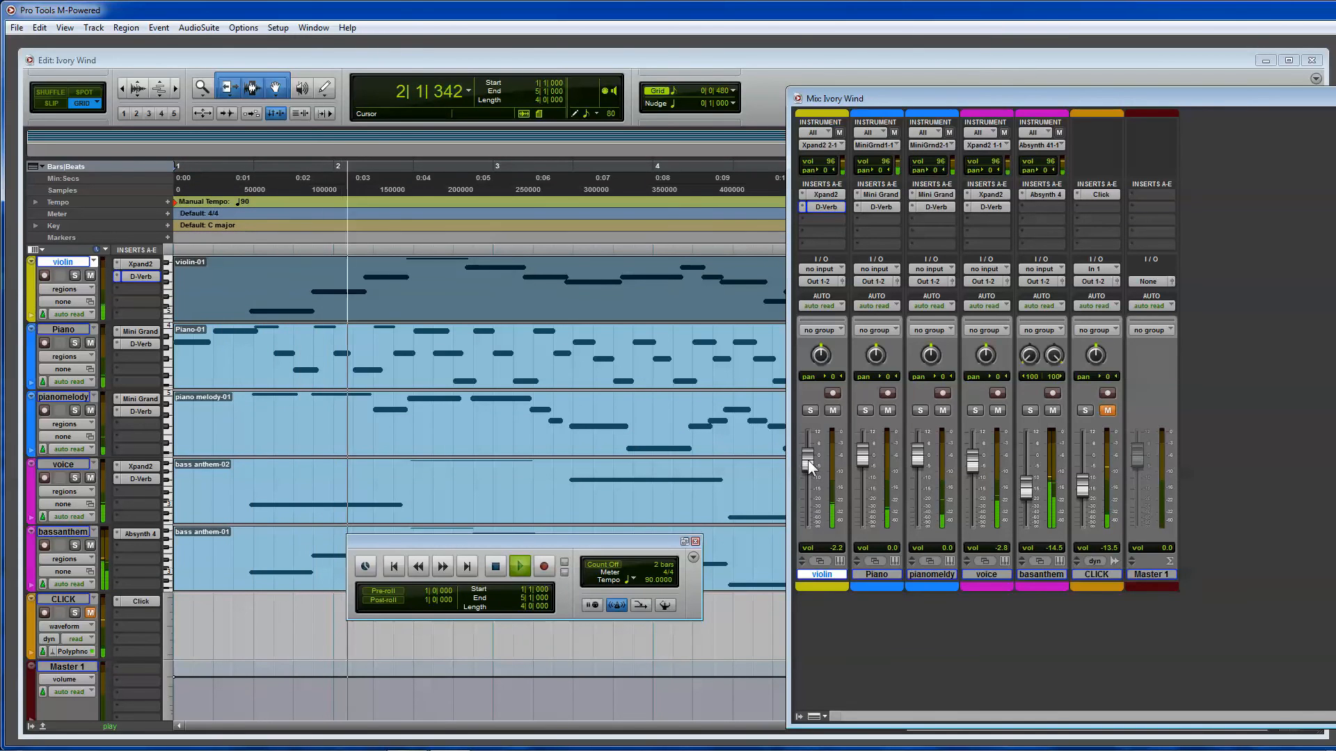
click(807, 410)
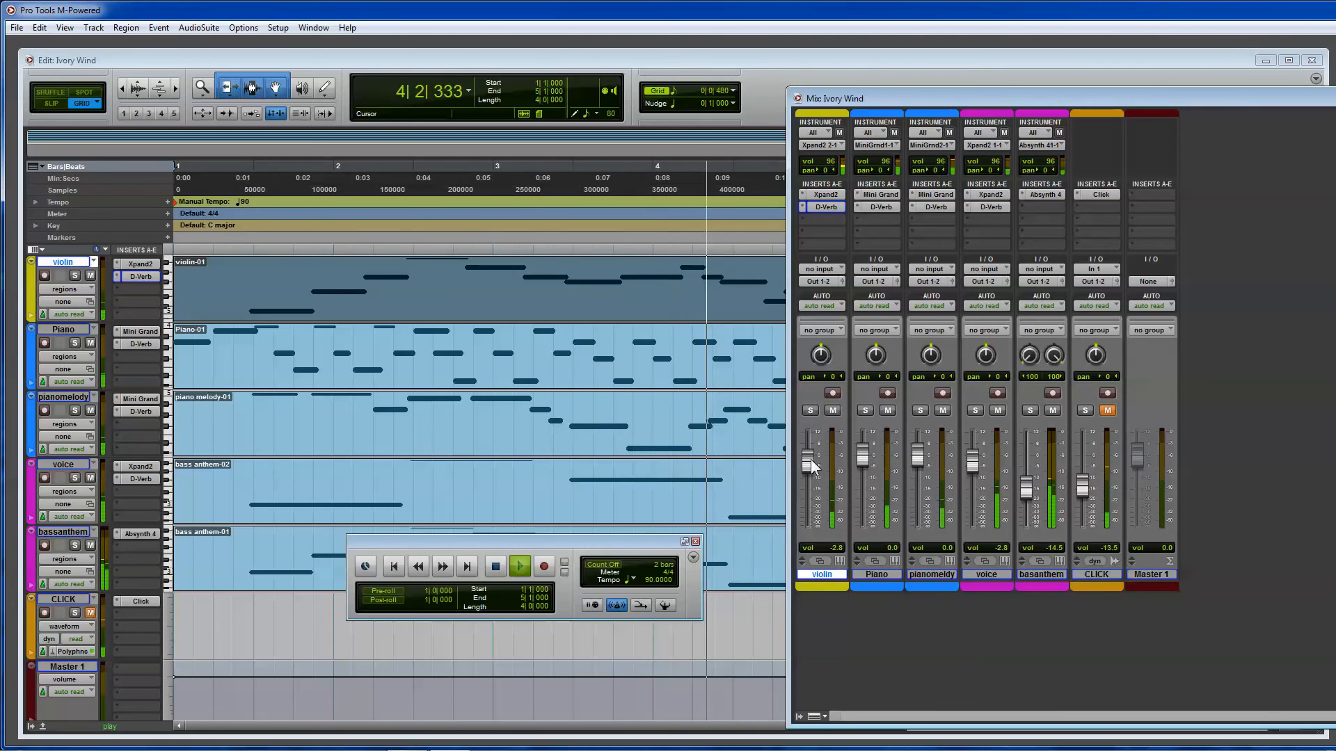
click(495, 566)
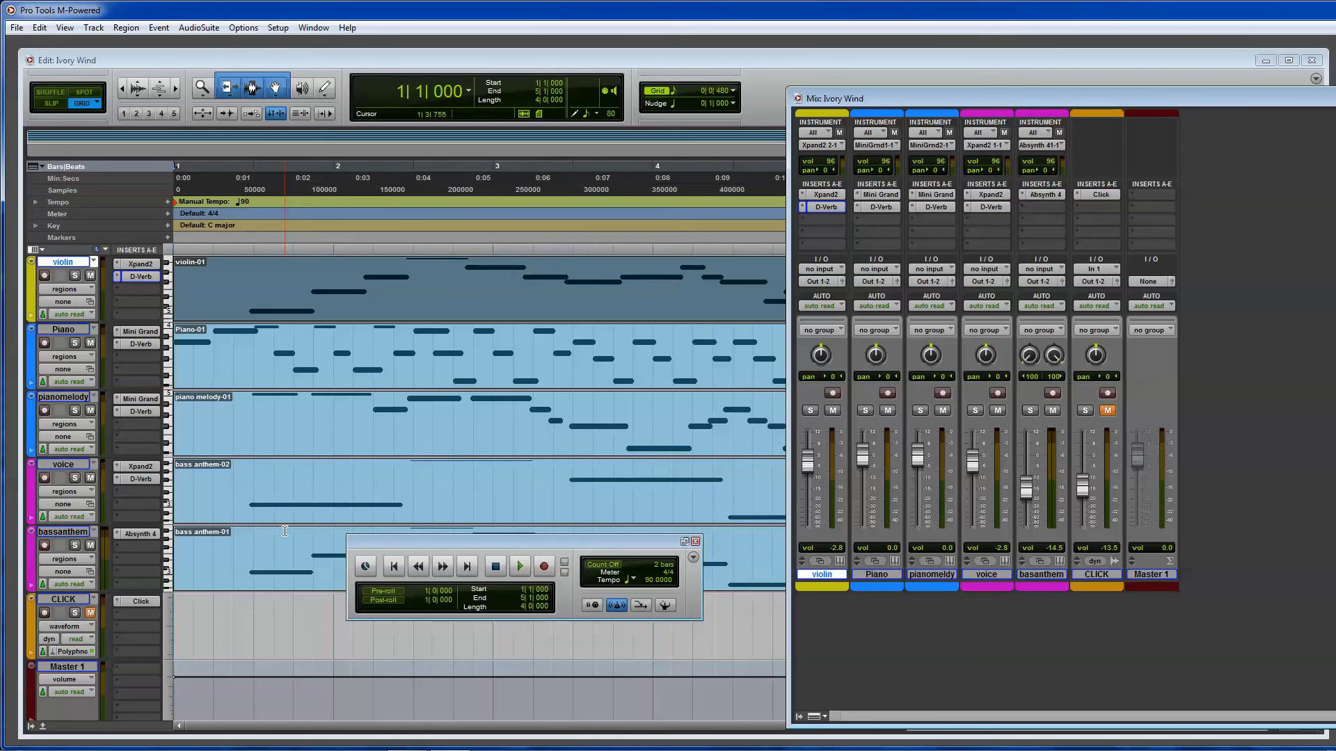
mouse_move(285, 551)
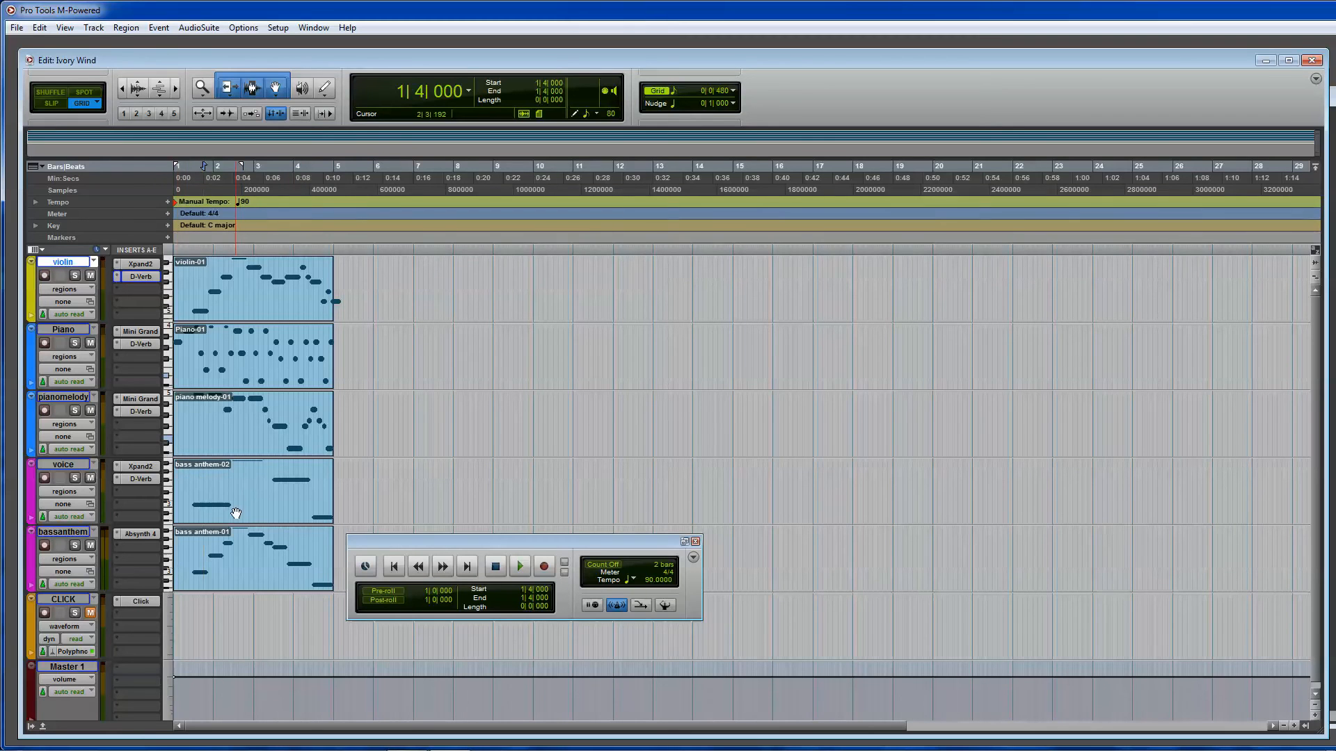
Create a new Inst 1 instrument track from the Track menu.
click(93, 27)
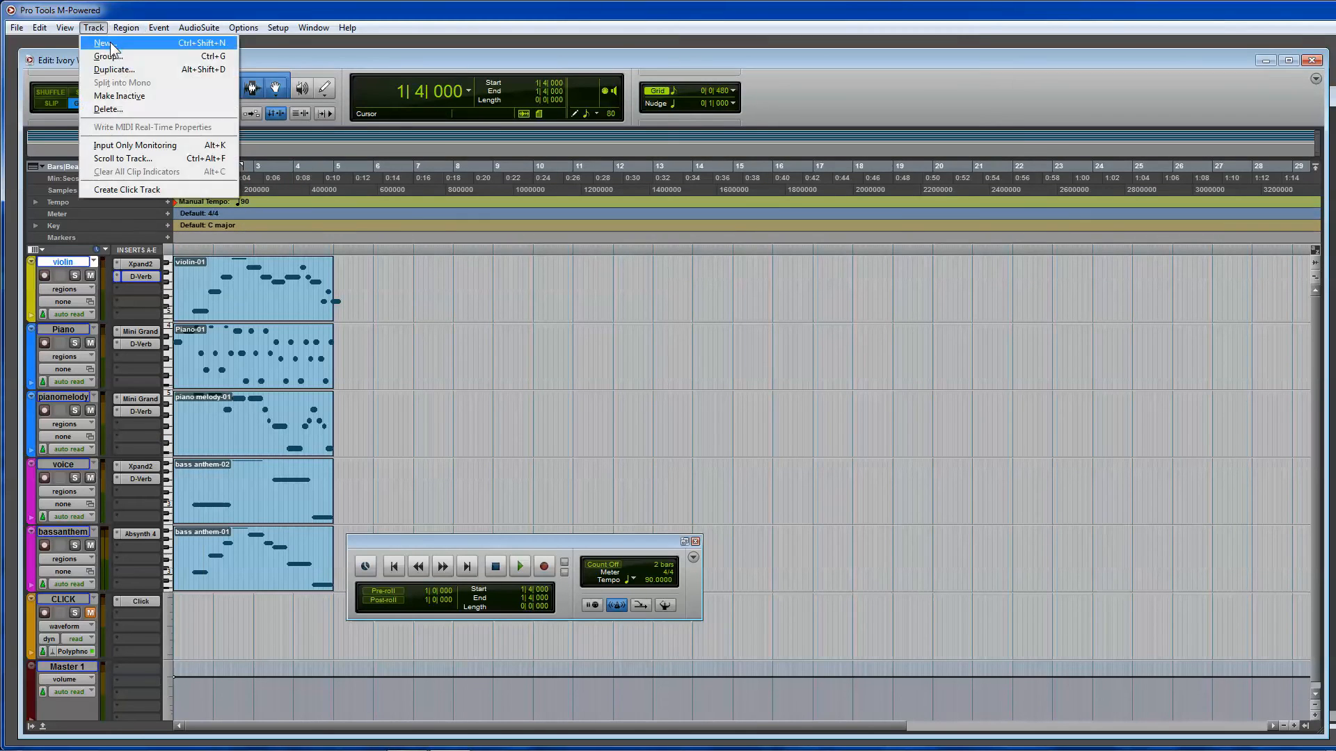
click(102, 43)
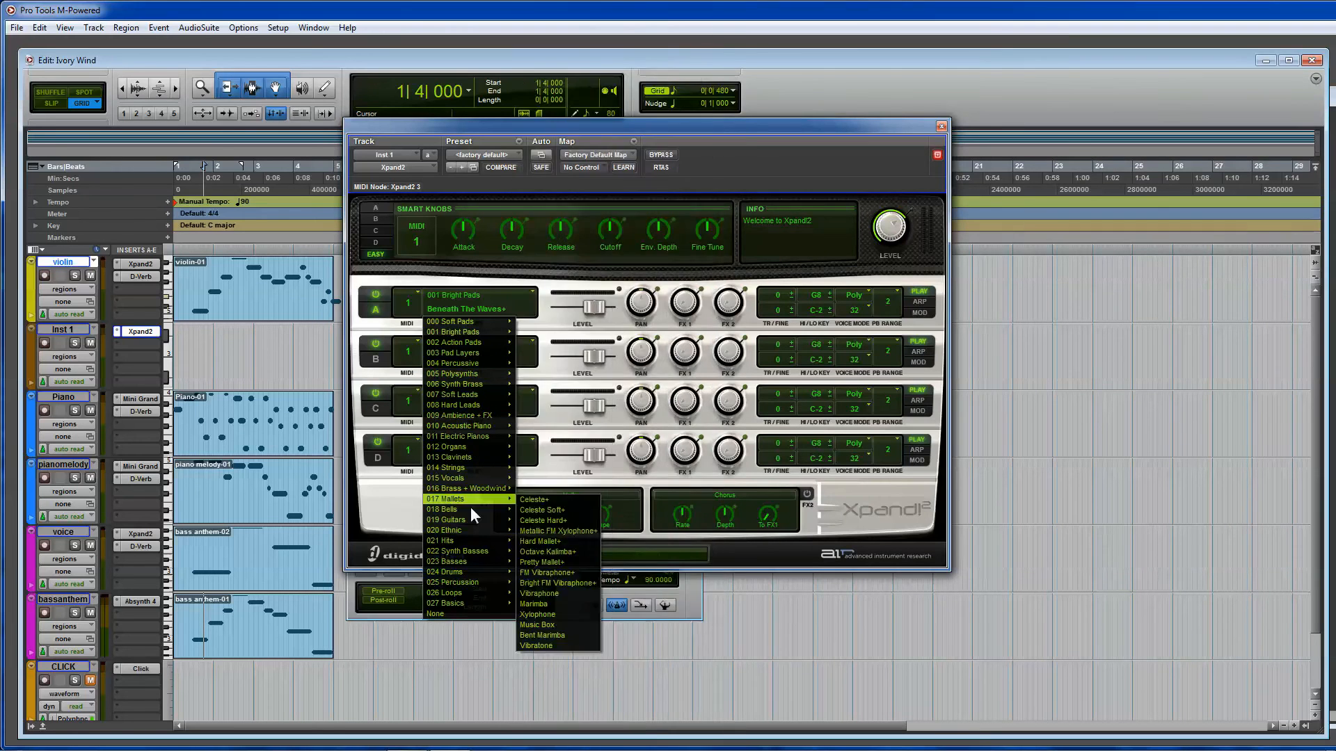
mouse_move(451, 582)
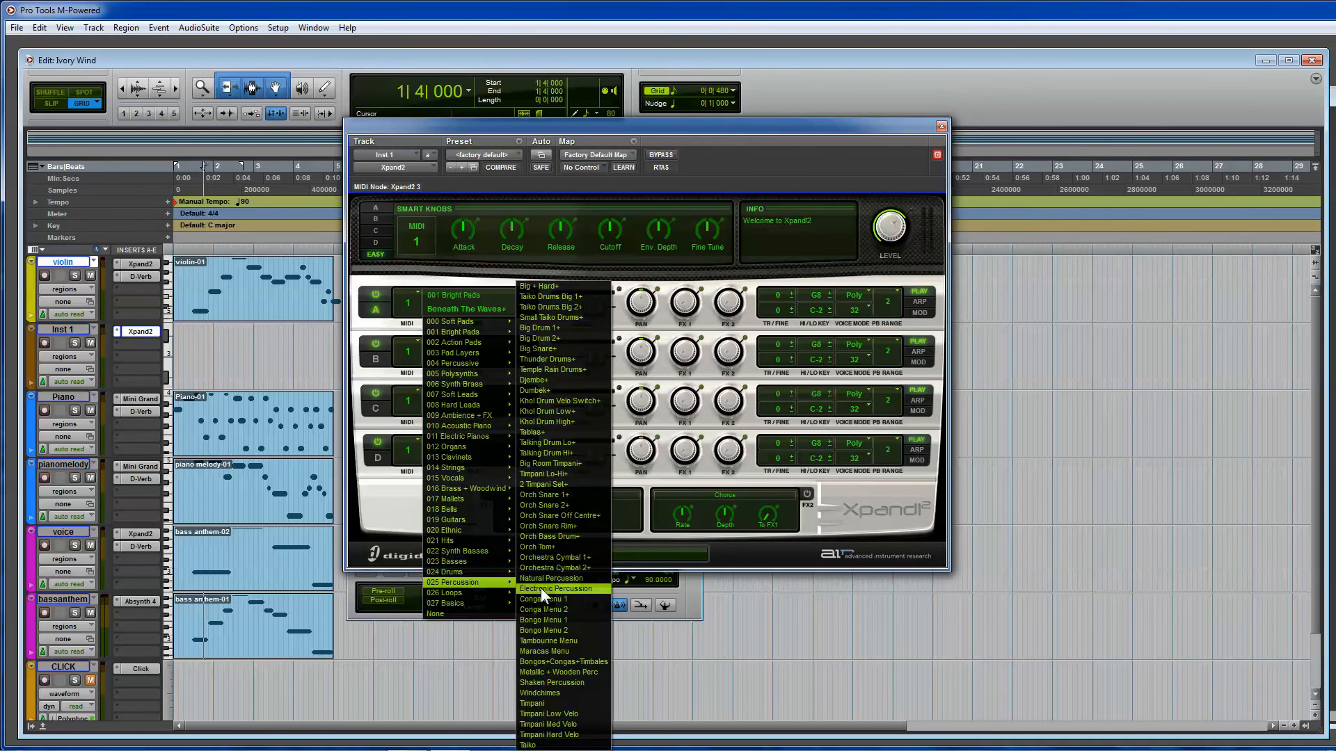
mouse_move(567, 547)
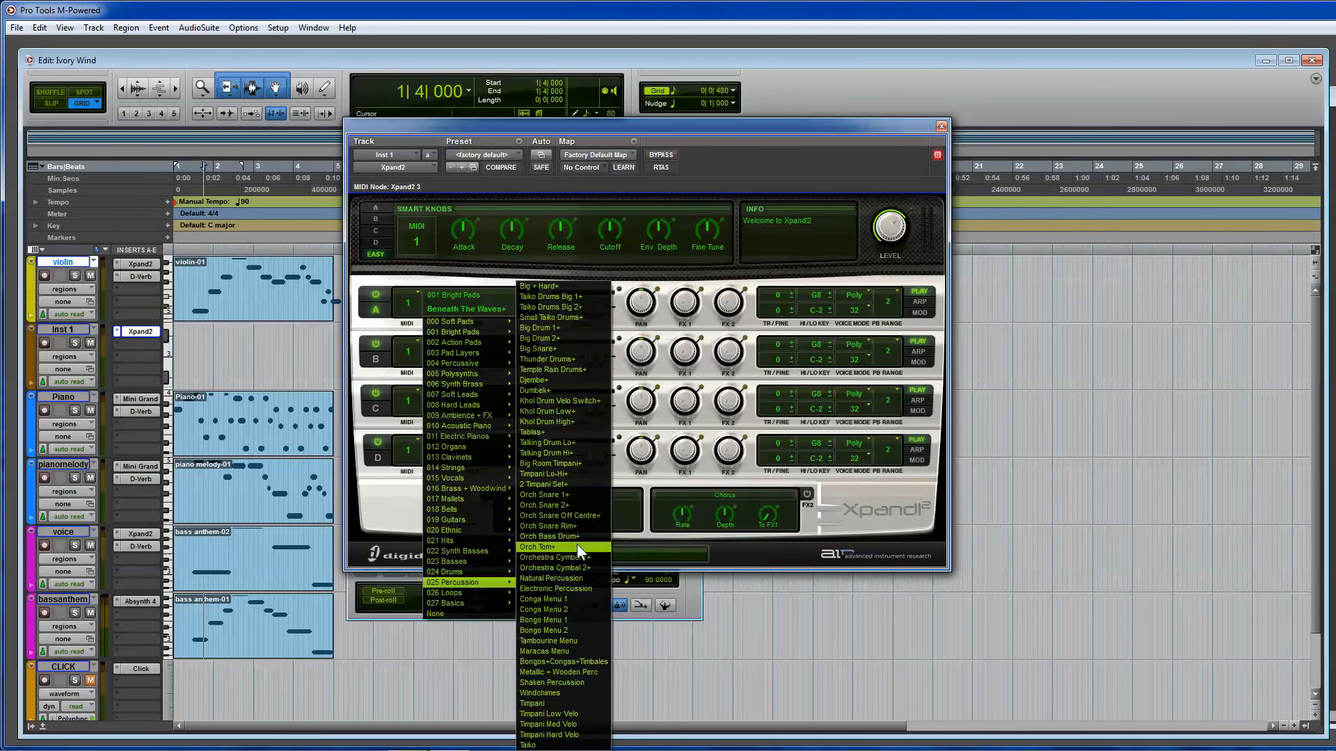
mouse_move(566, 662)
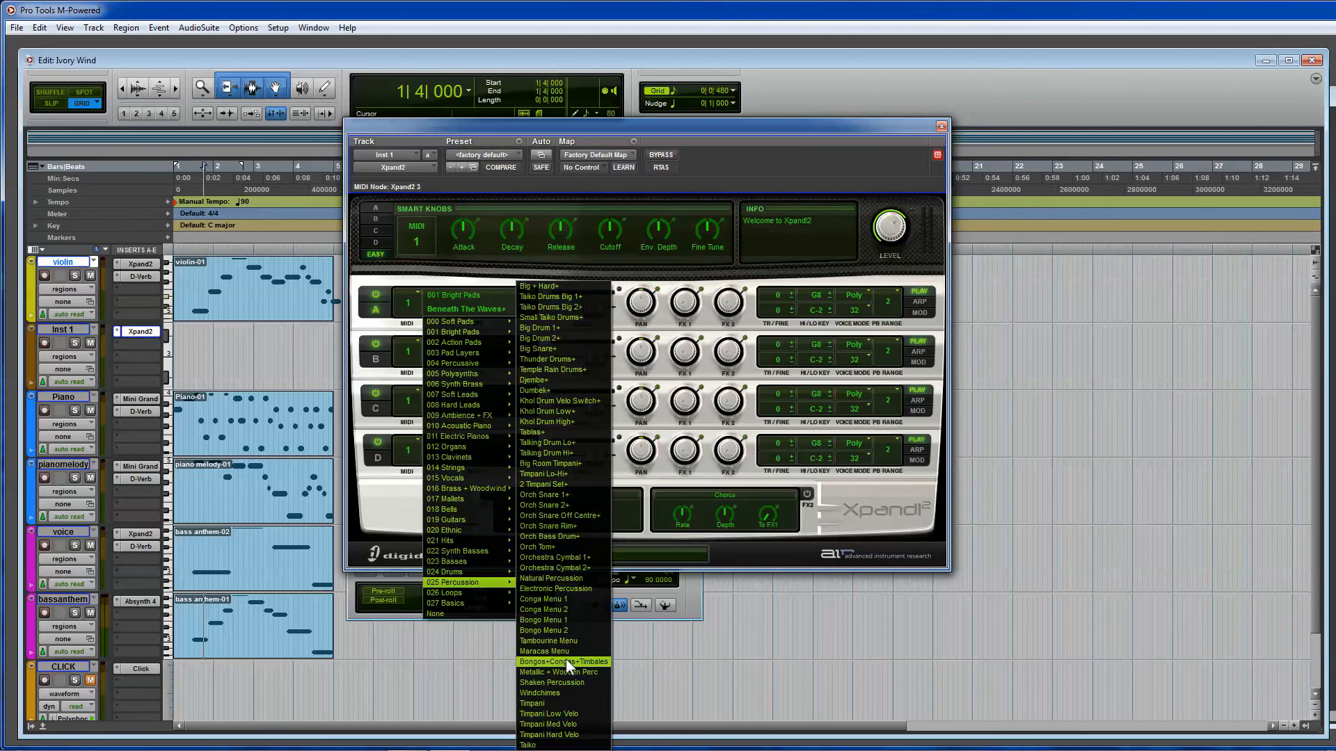
mouse_move(561, 697)
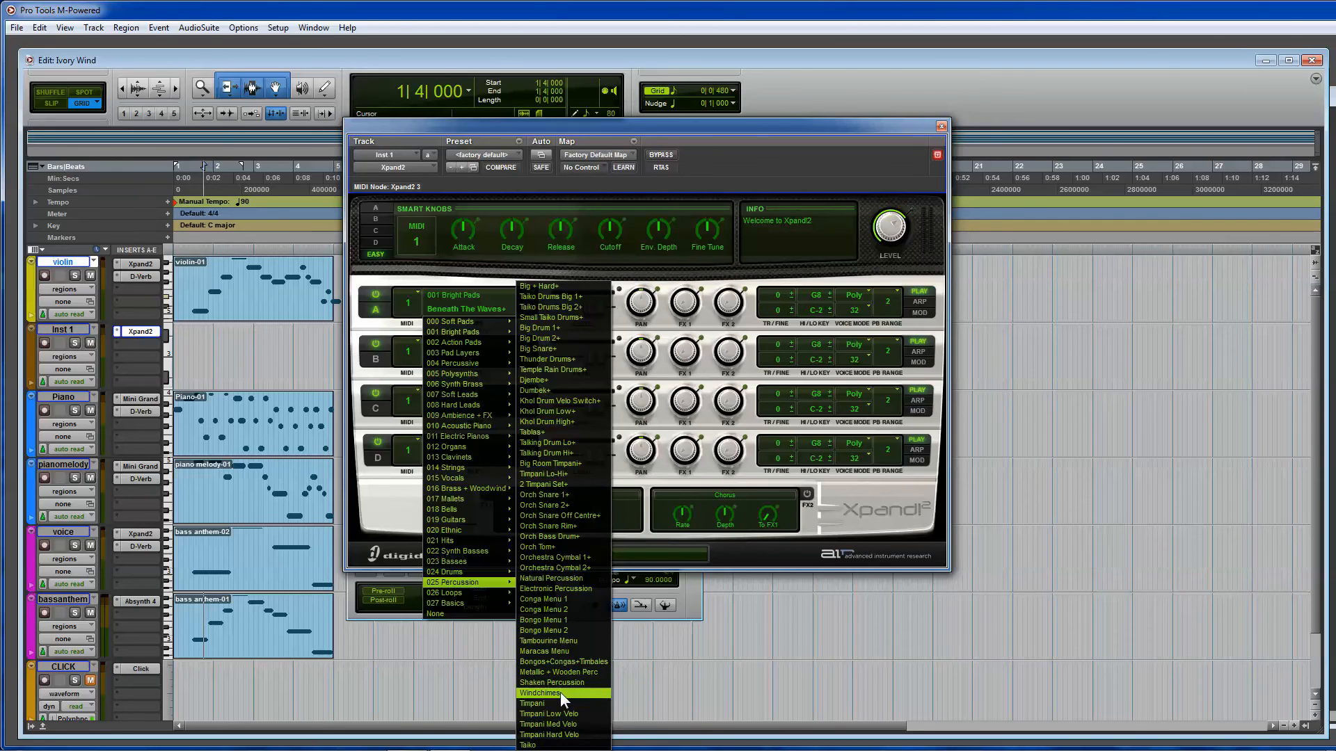
Set Xpand2 part A to 024 Drums > Crashes Menu and record a short crash region.
click(538, 693)
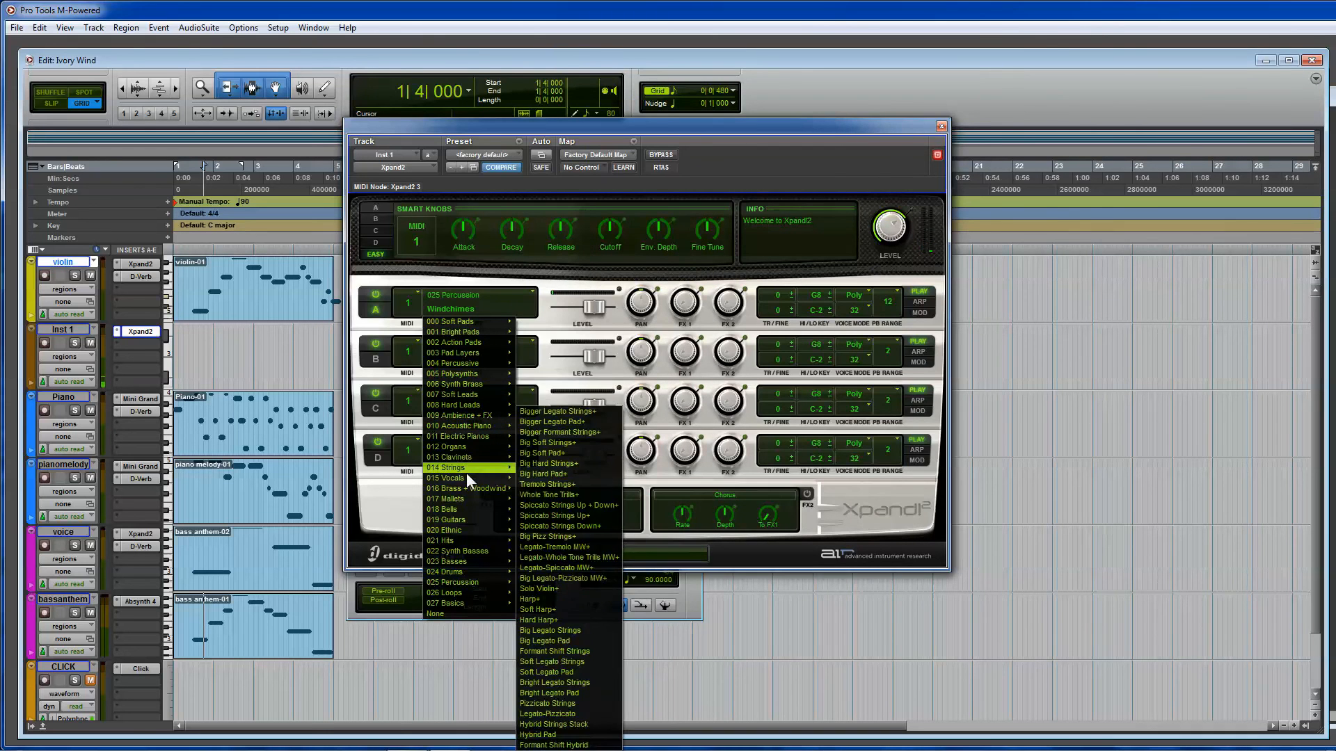
mouse_move(441, 541)
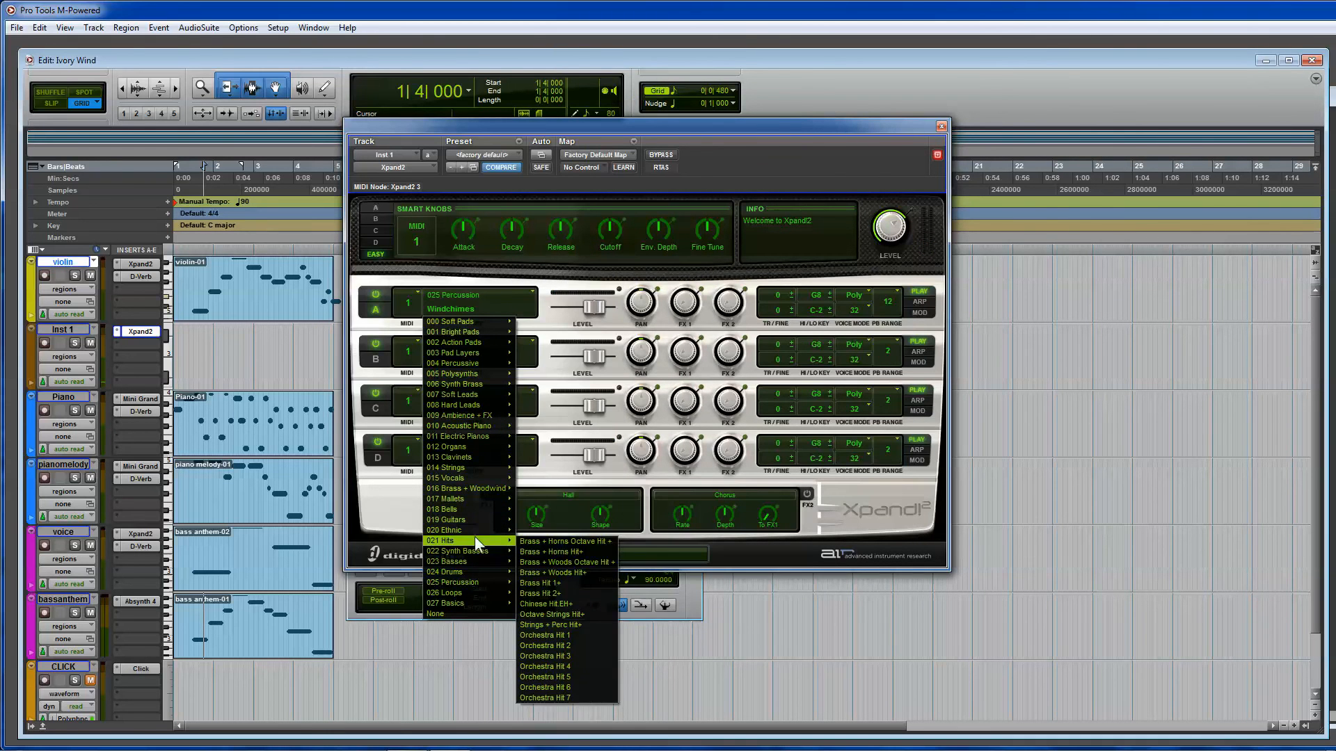
mouse_move(556, 583)
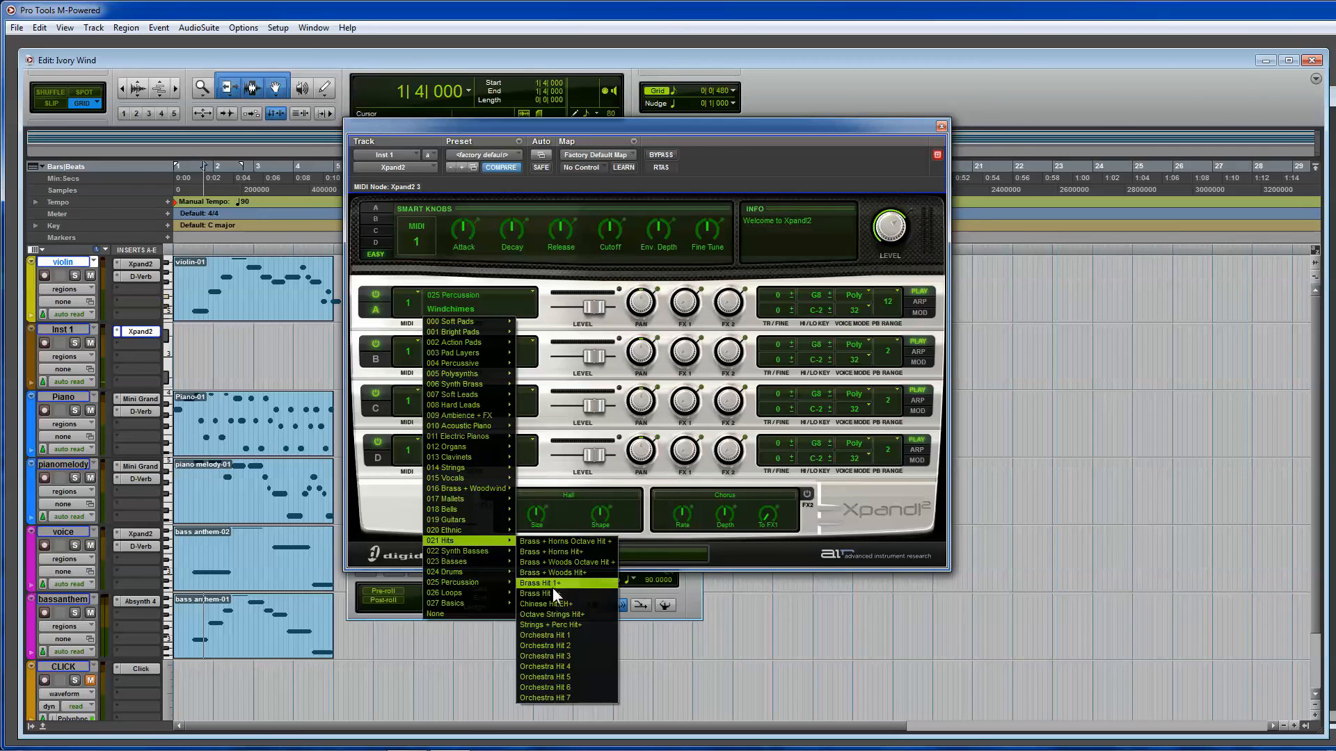
mouse_move(554, 602)
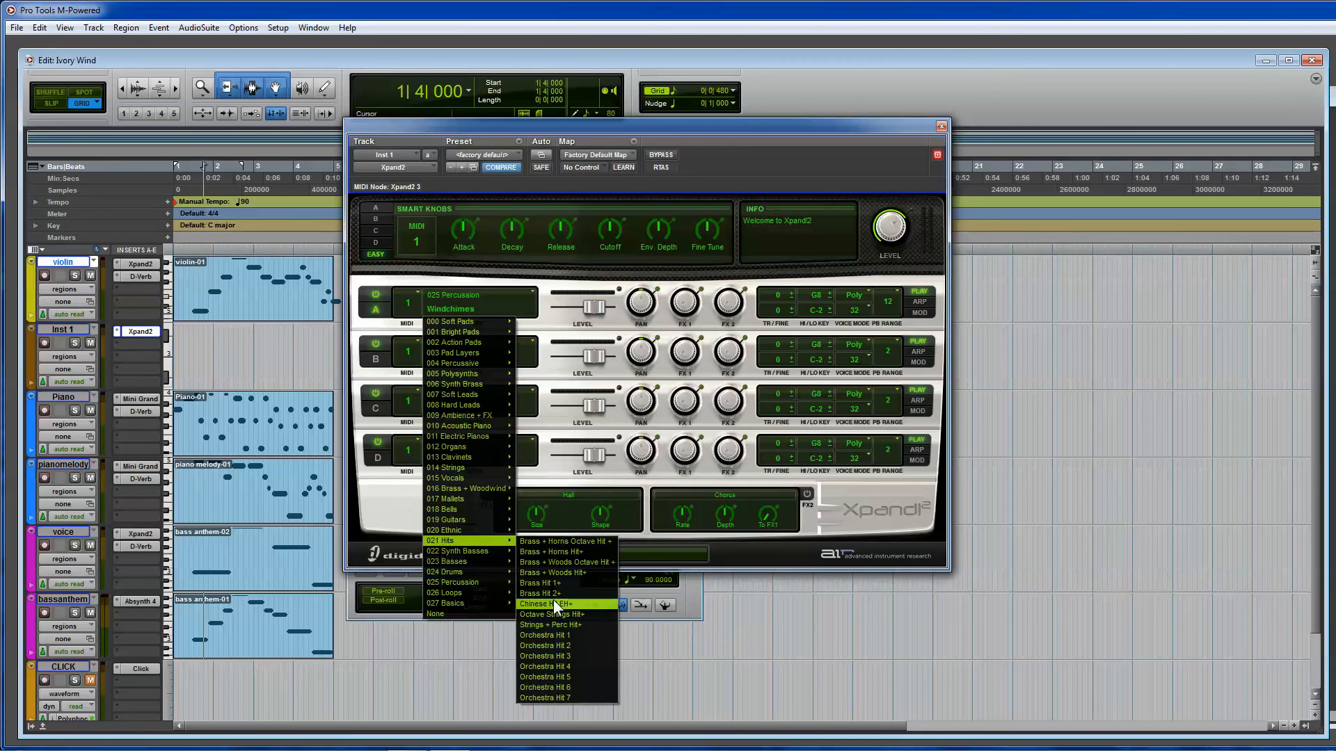
mouse_move(465, 602)
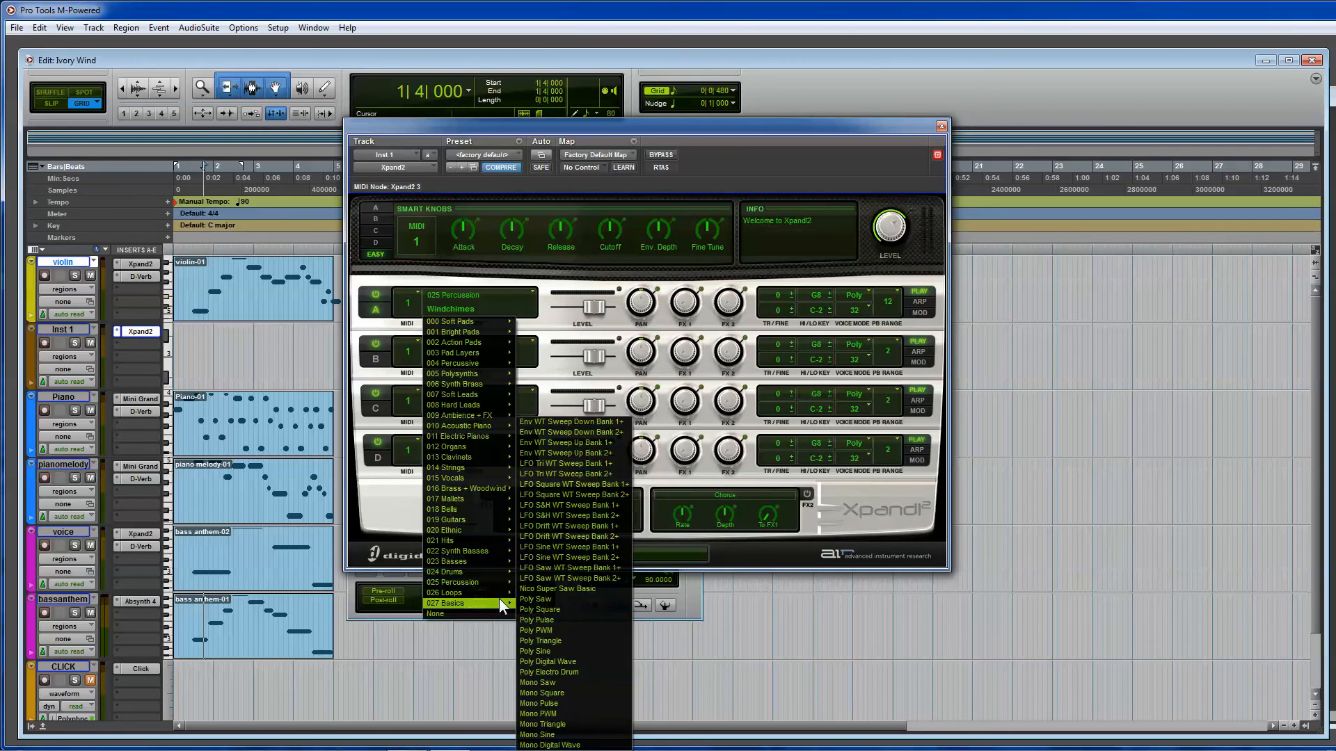
mouse_move(460, 572)
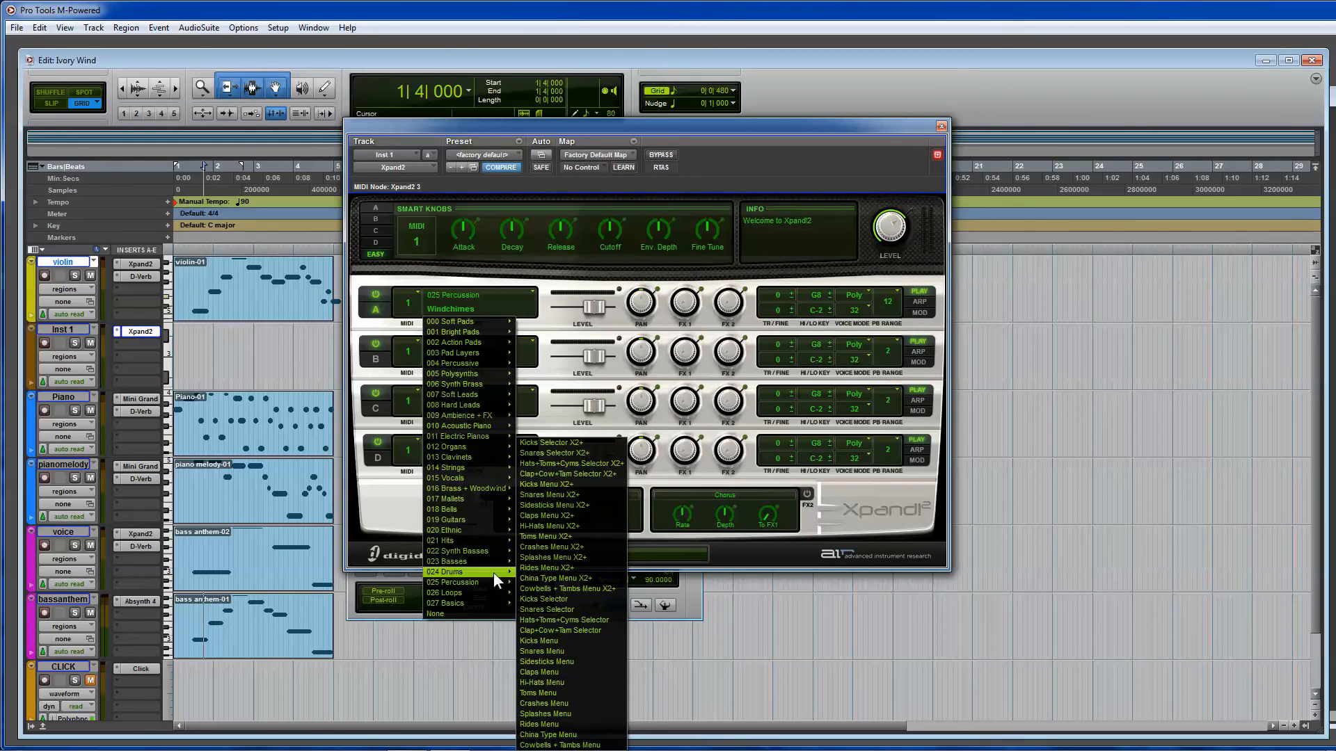
mouse_move(554, 704)
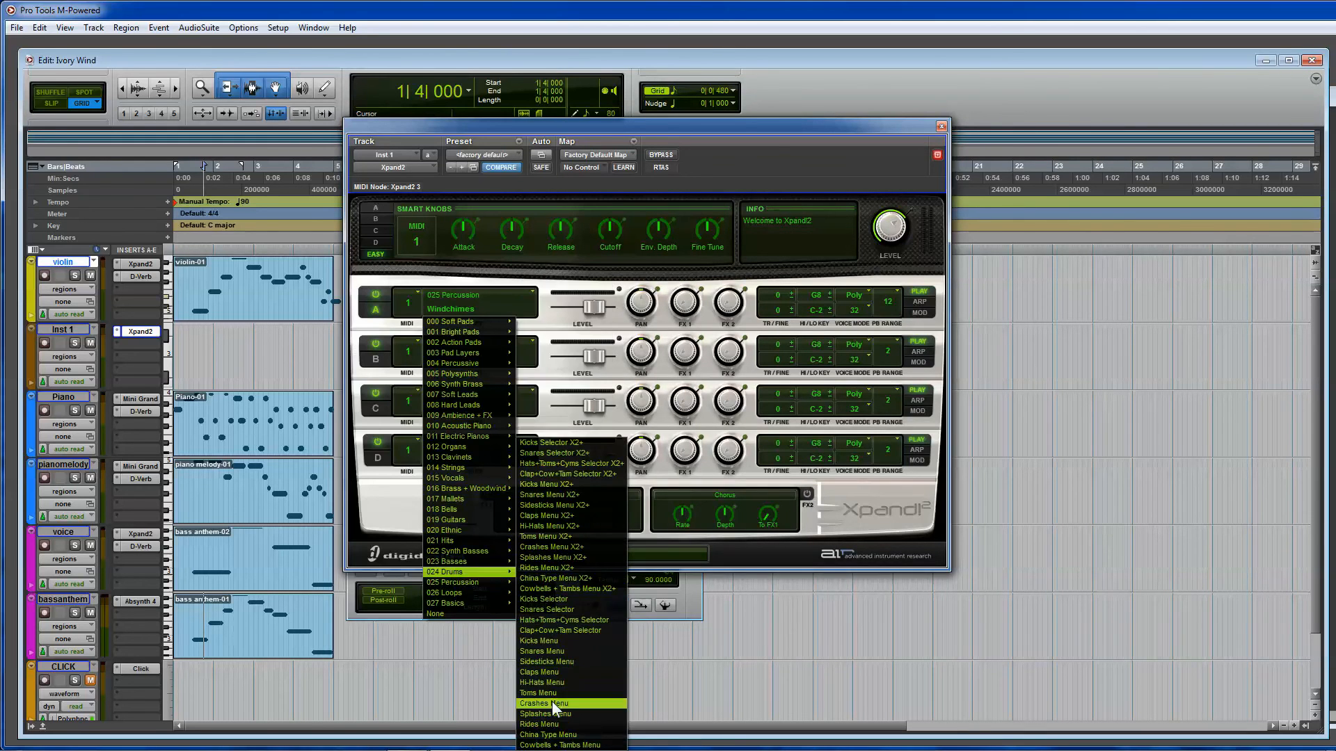
click(537, 704)
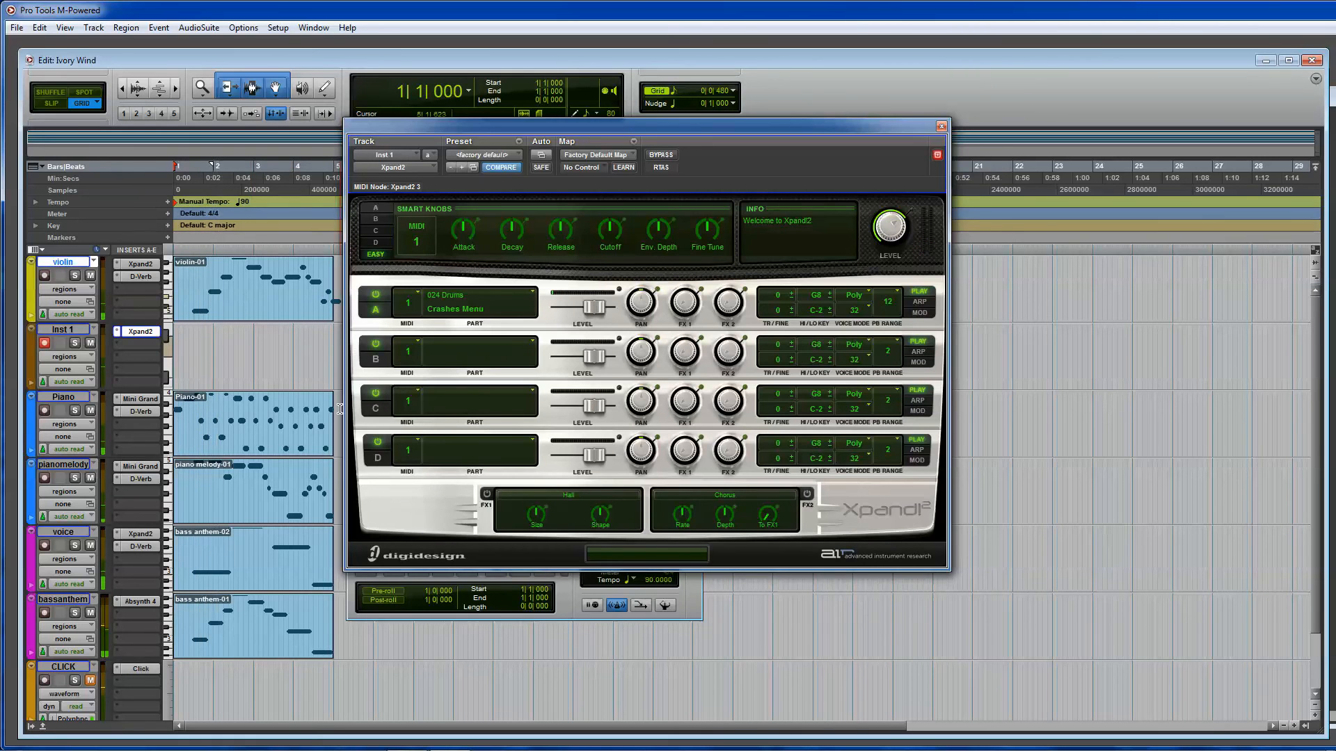
click(593, 605)
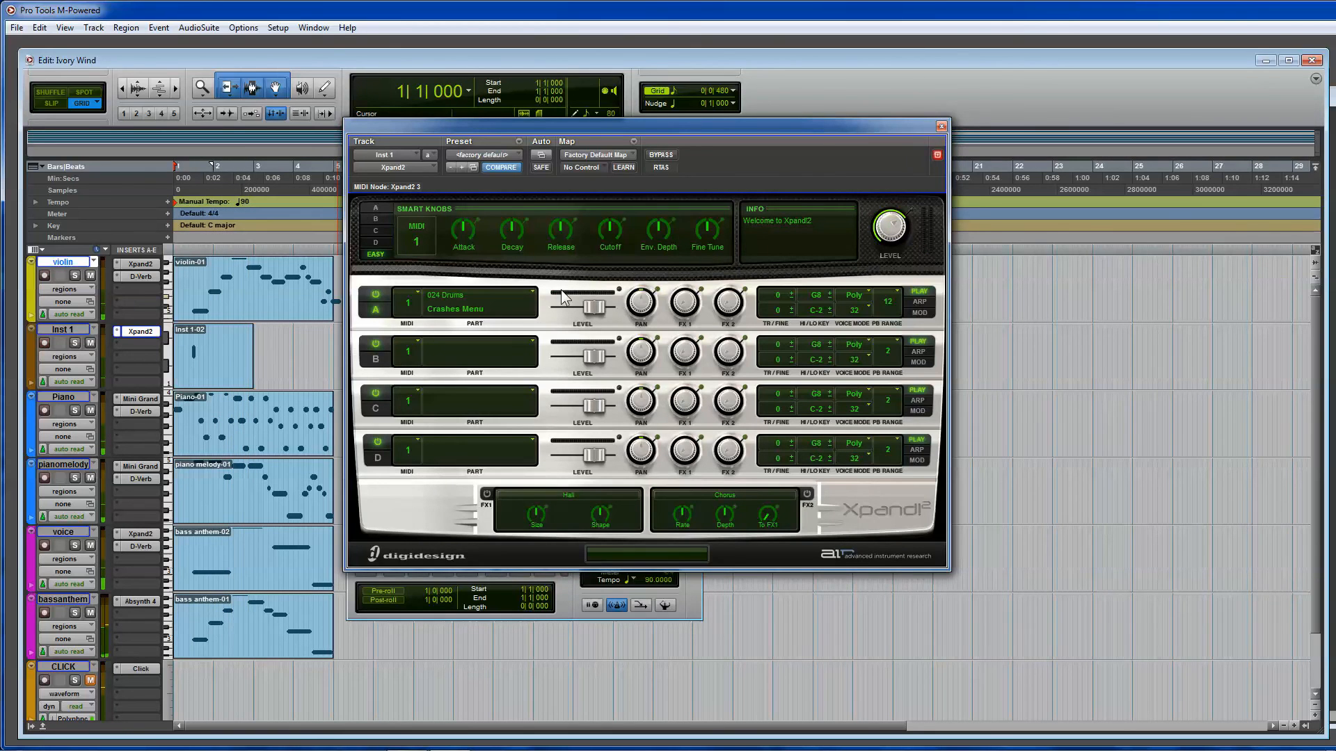
click(474, 309)
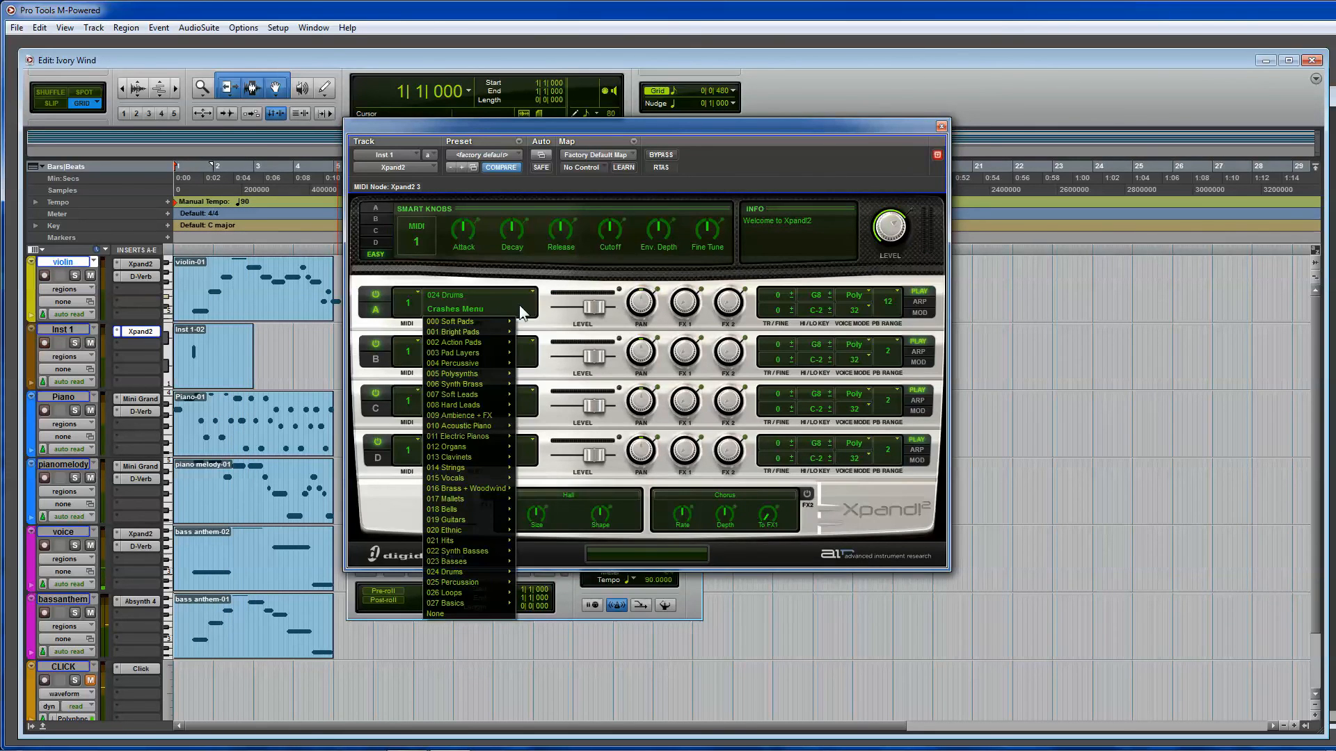
mouse_move(950, 111)
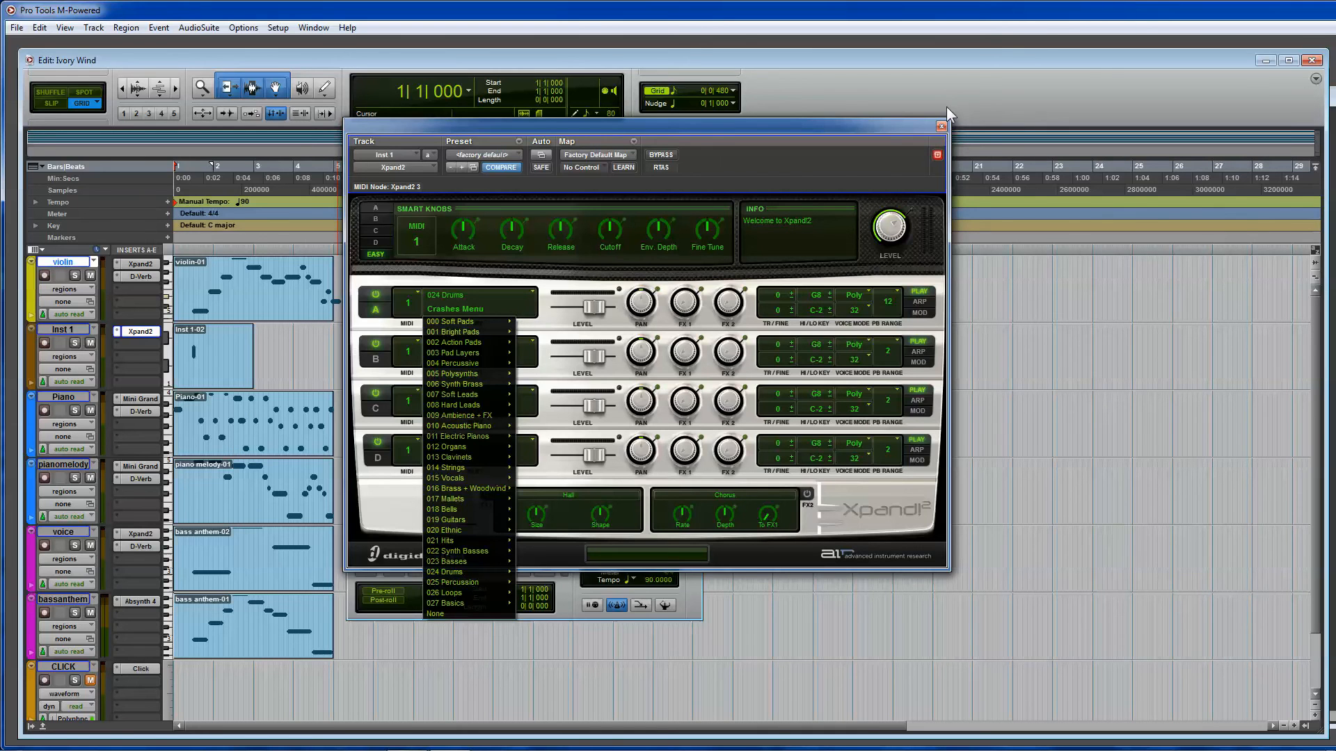
mouse_move(460, 342)
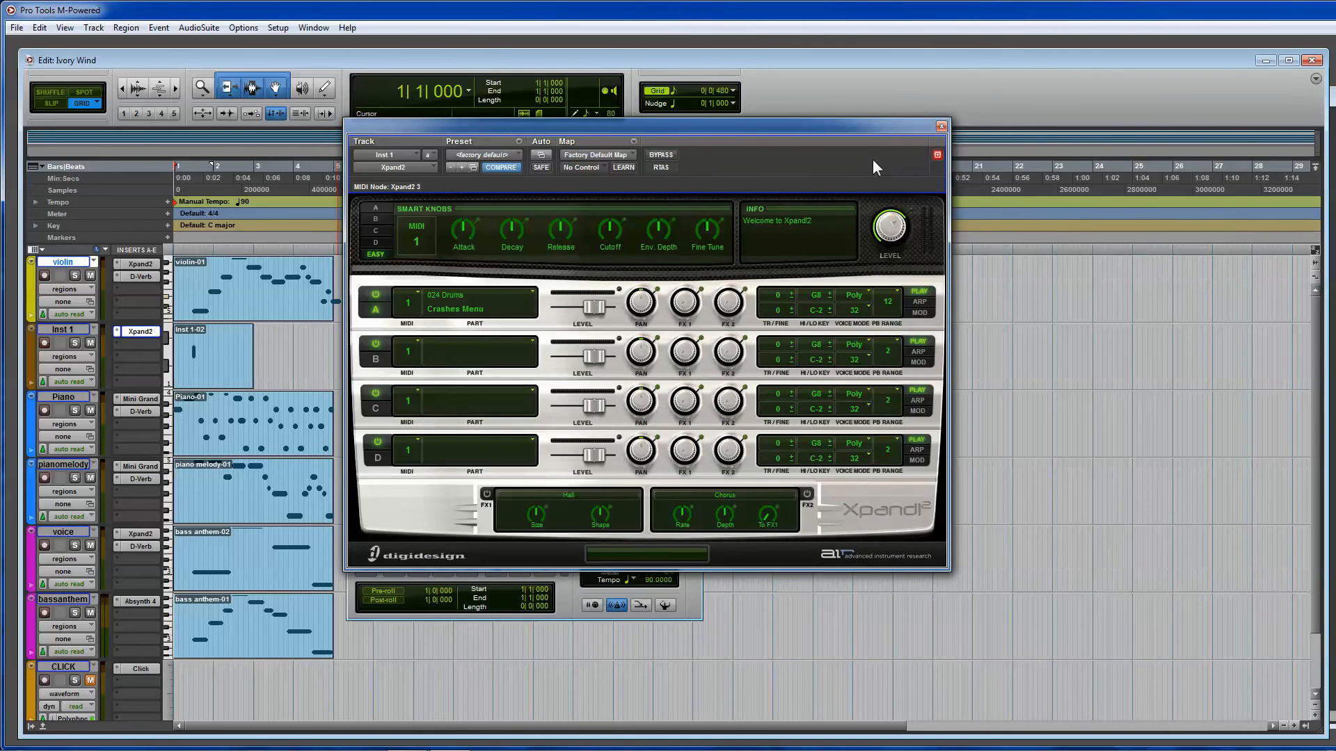
click(941, 127)
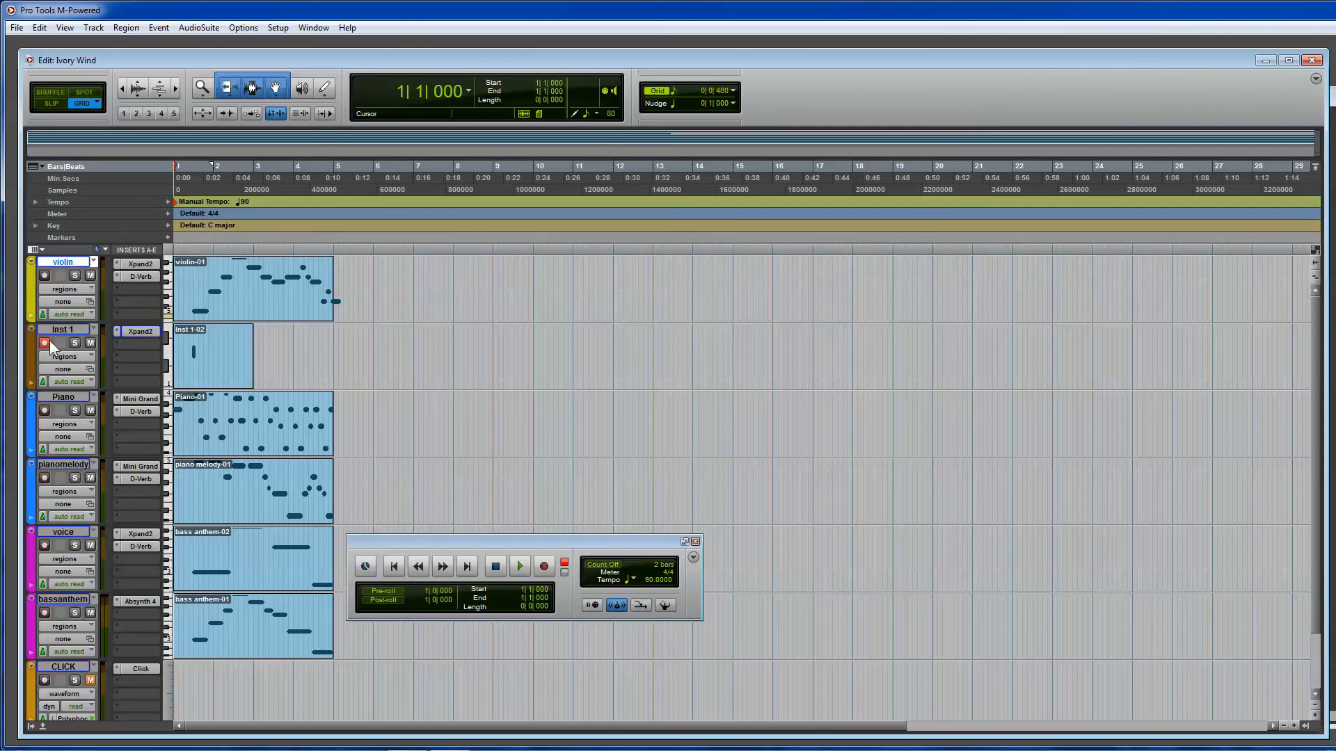
Insert D-Verb on Inst 1 and rename the track to crash.
click(139, 331)
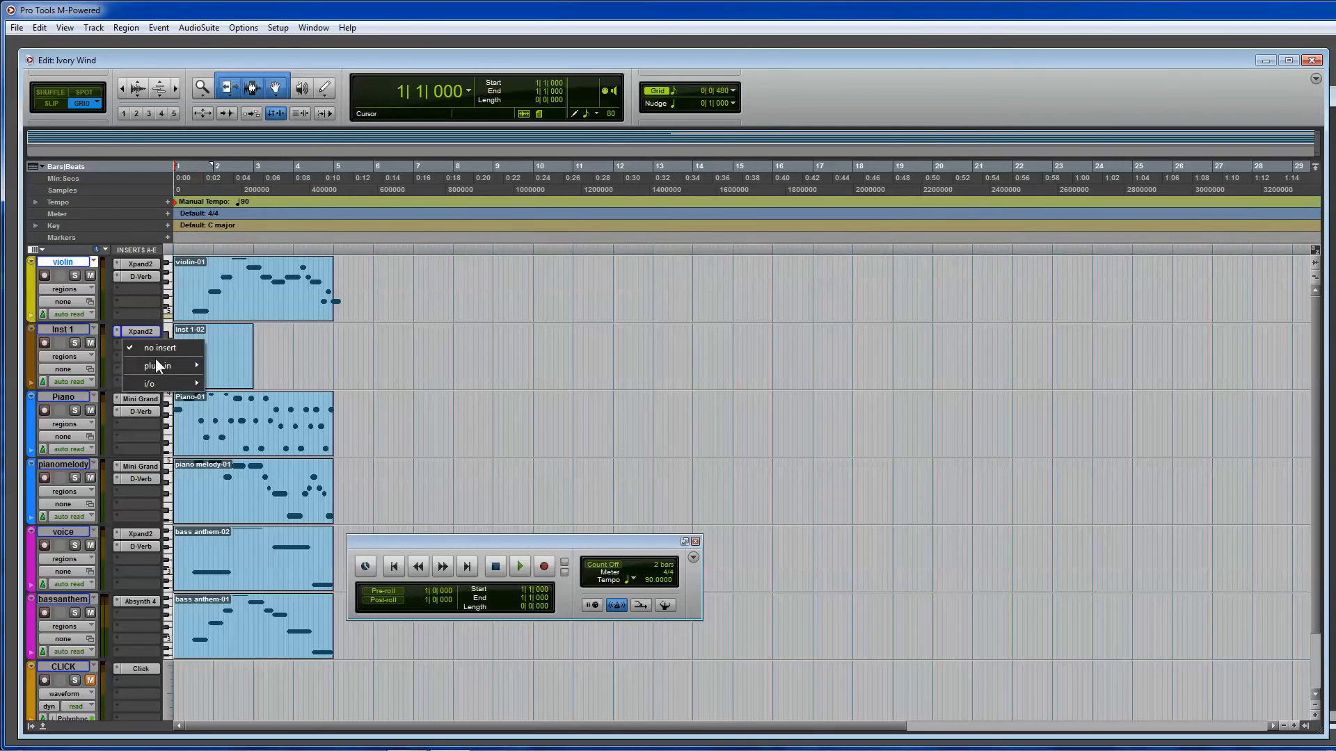
mouse_move(159, 366)
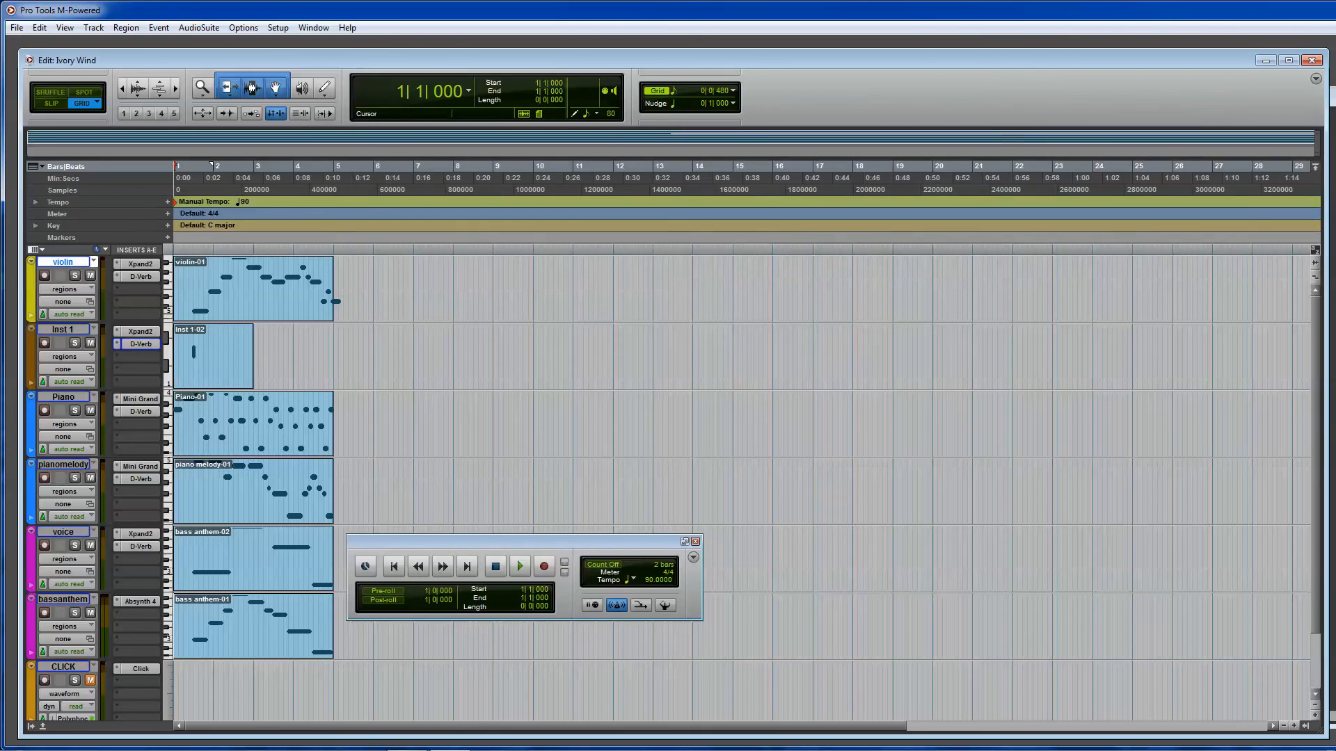
click(519, 566)
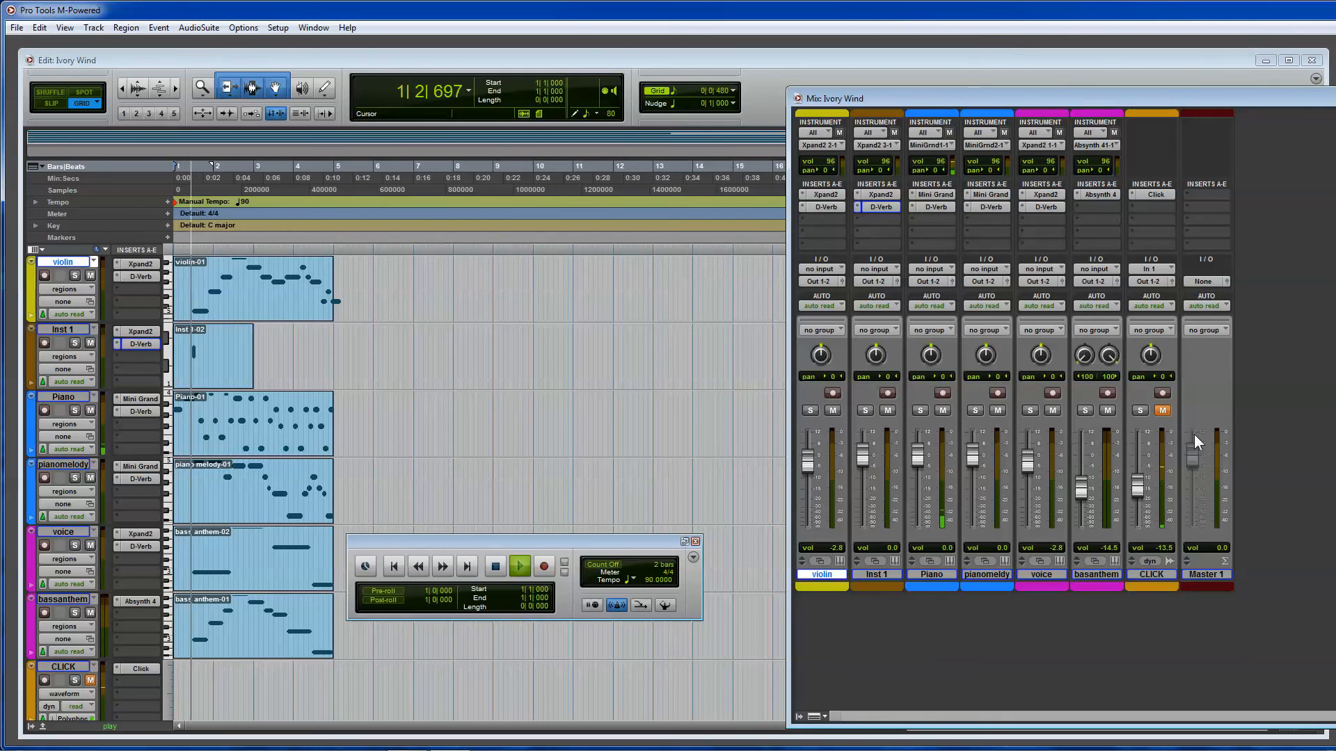
click(519, 566)
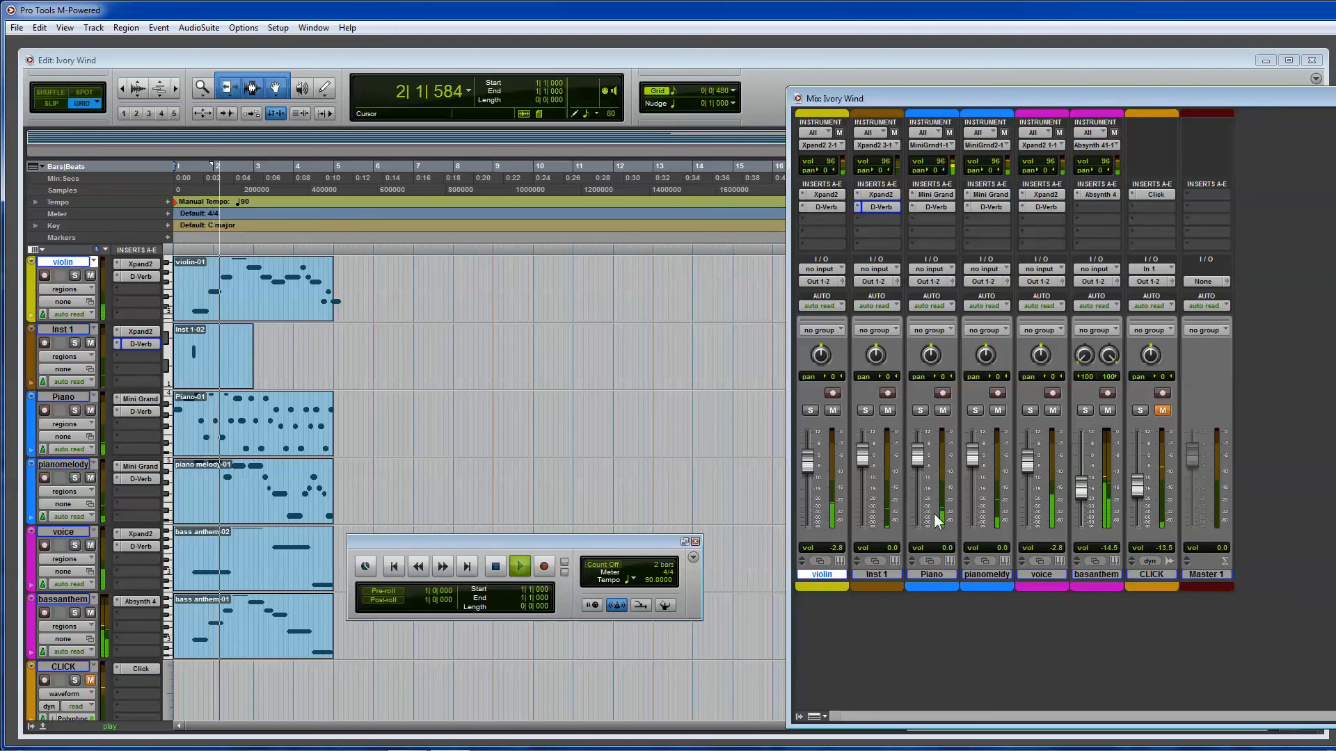
double_click(63, 328)
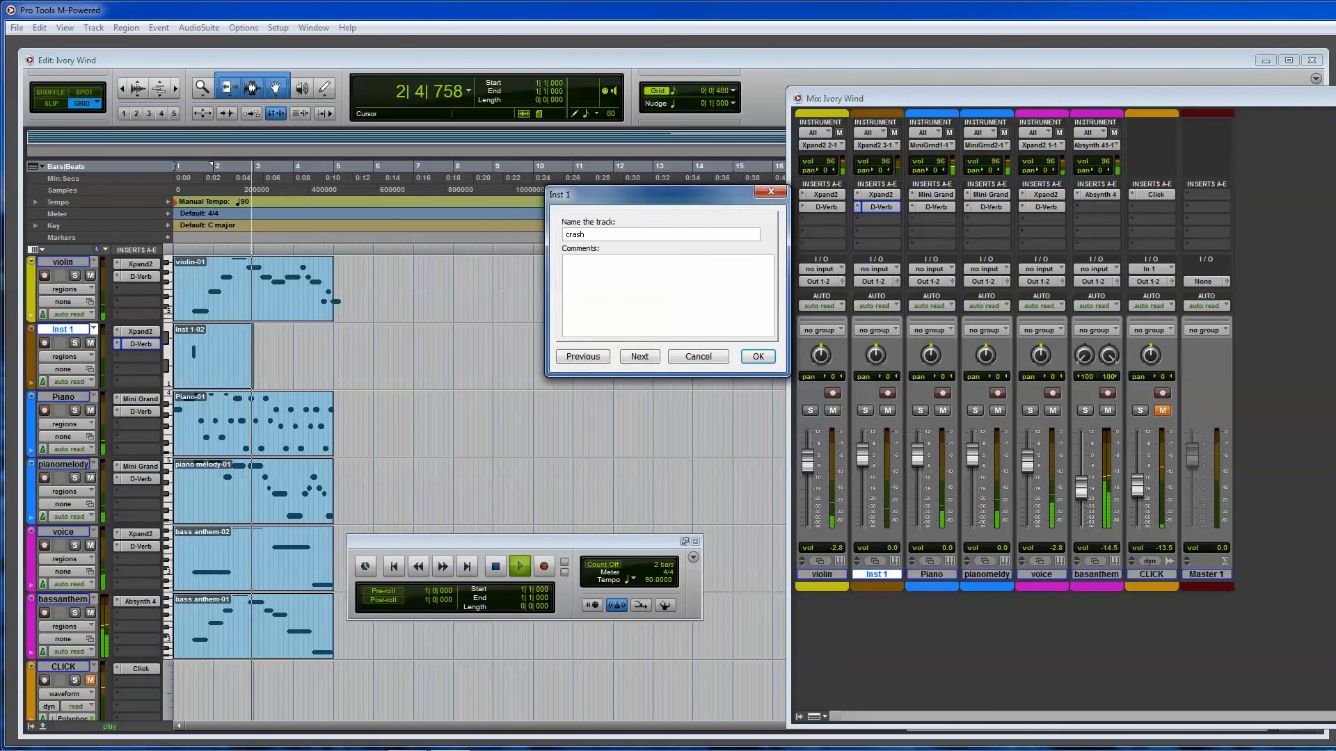
click(754, 356)
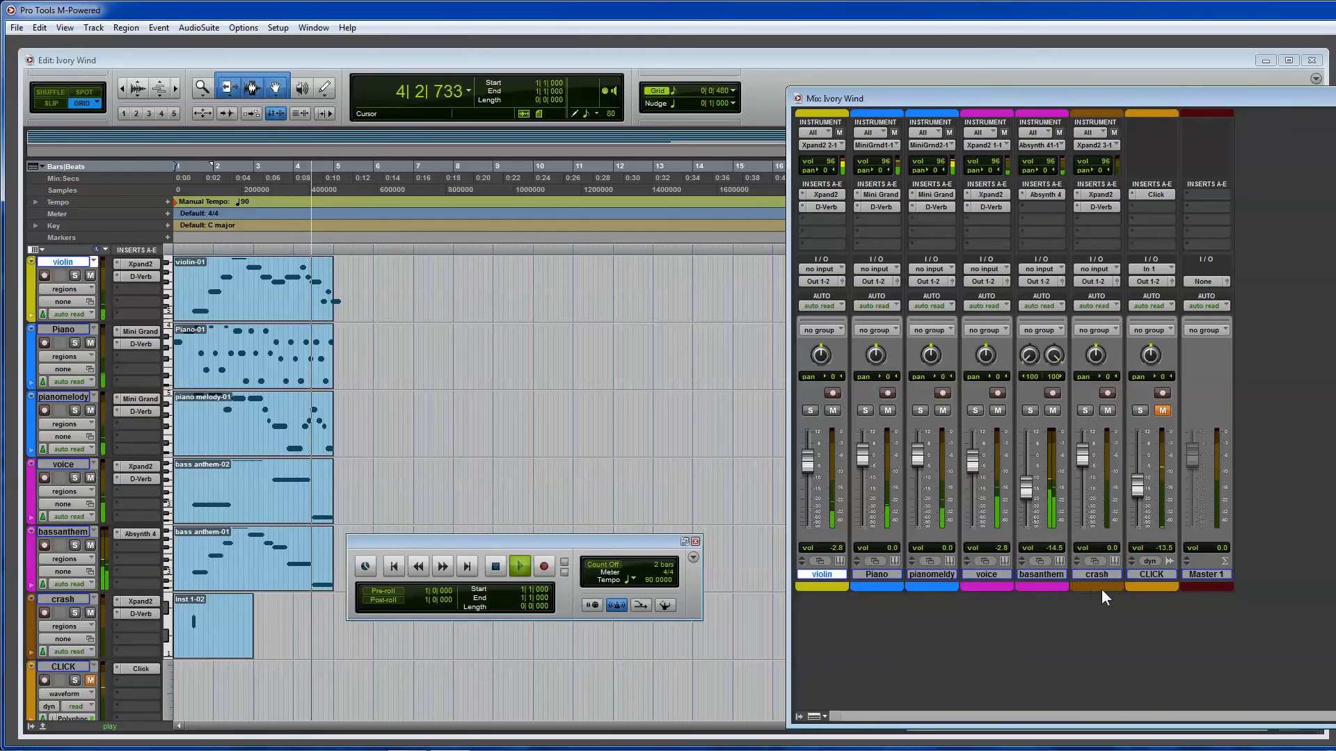
Stop playback and bring up the File menu to leave the Ivory Wind session.
click(522, 566)
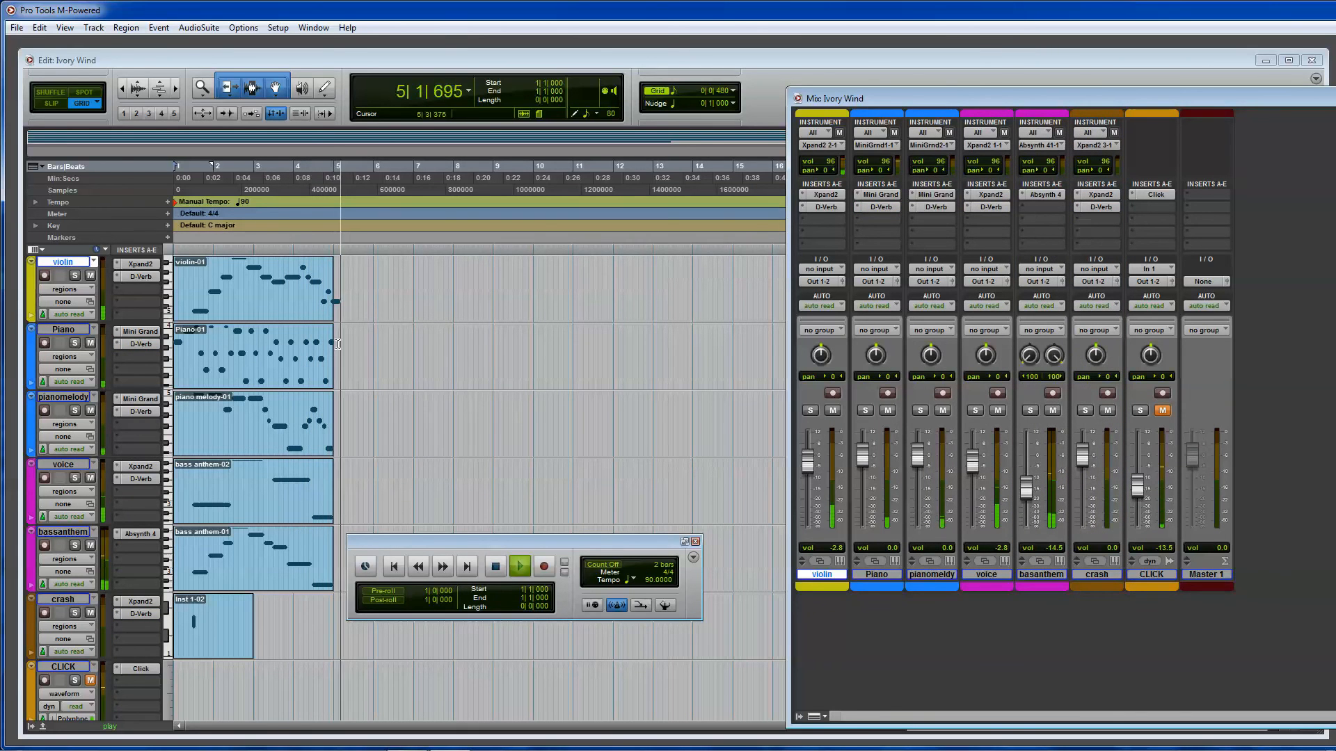
click(494, 567)
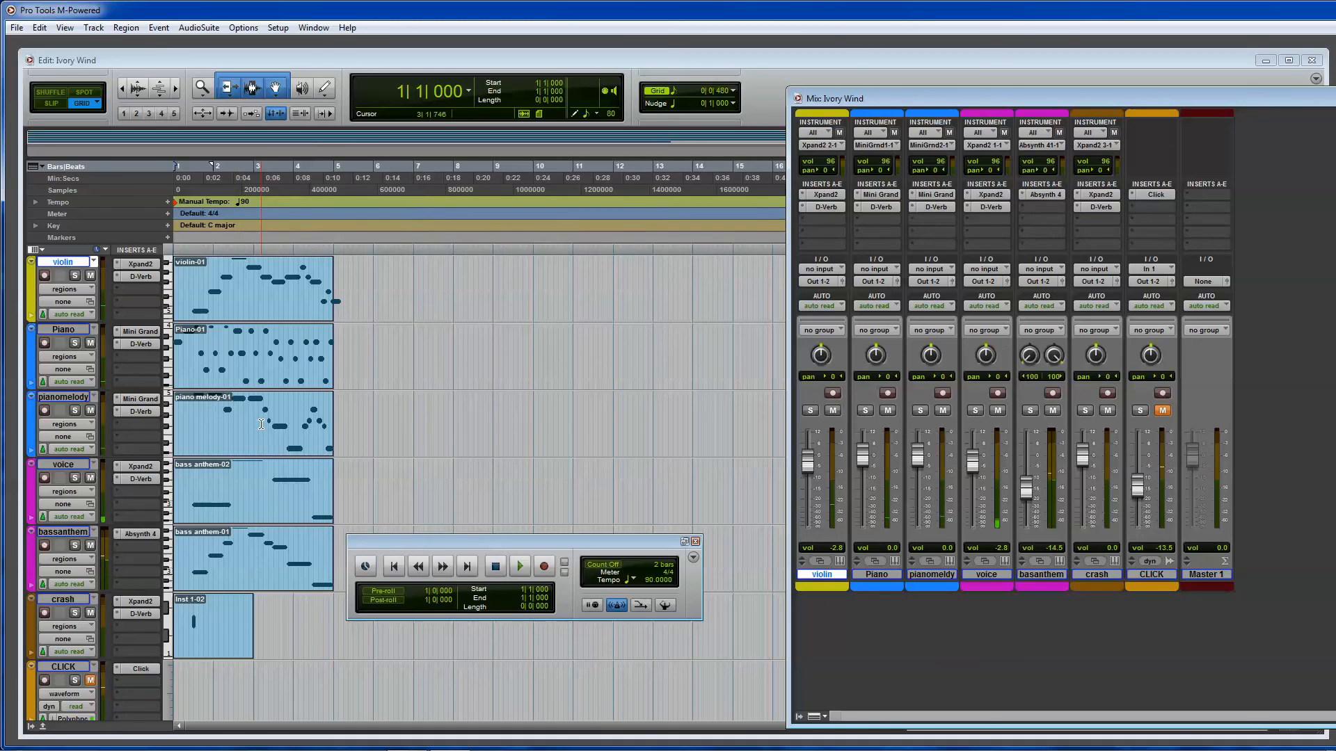
click(15, 28)
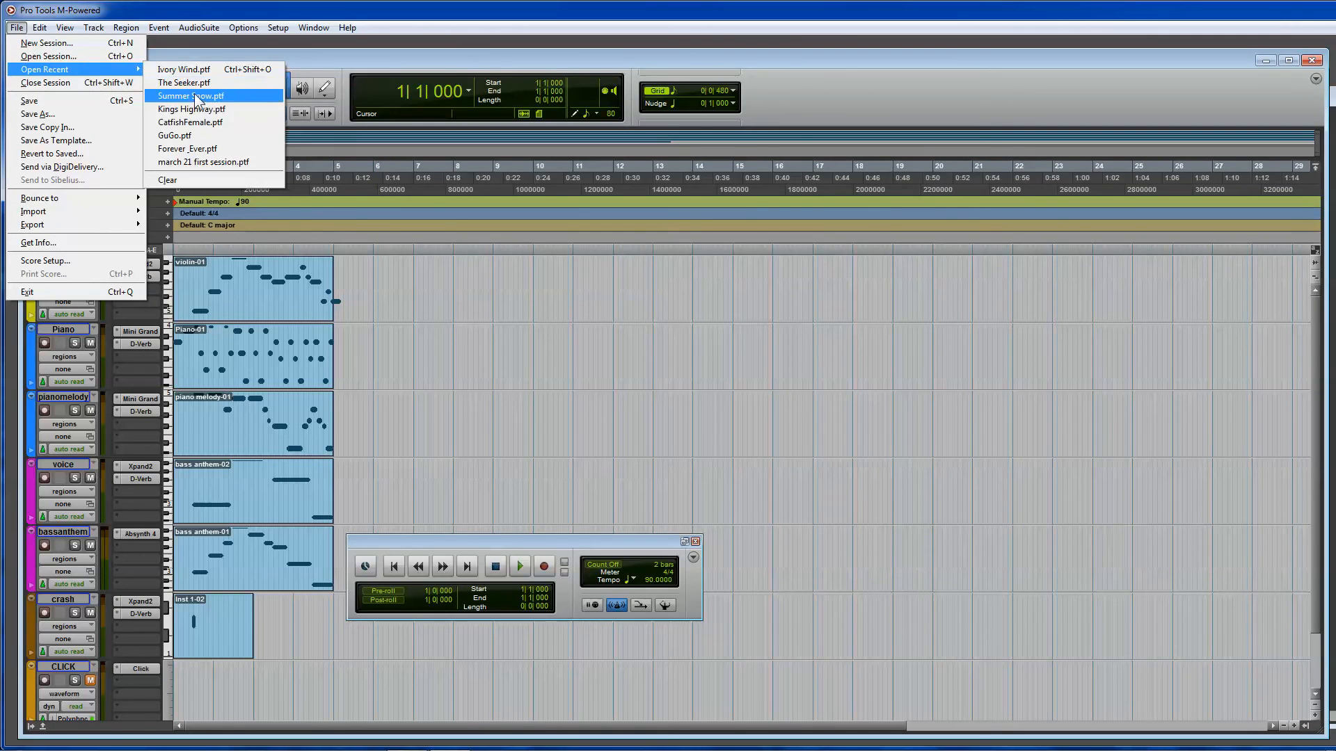
Save Ivory Wind on close and open the finished Summer Snow session.
click(185, 70)
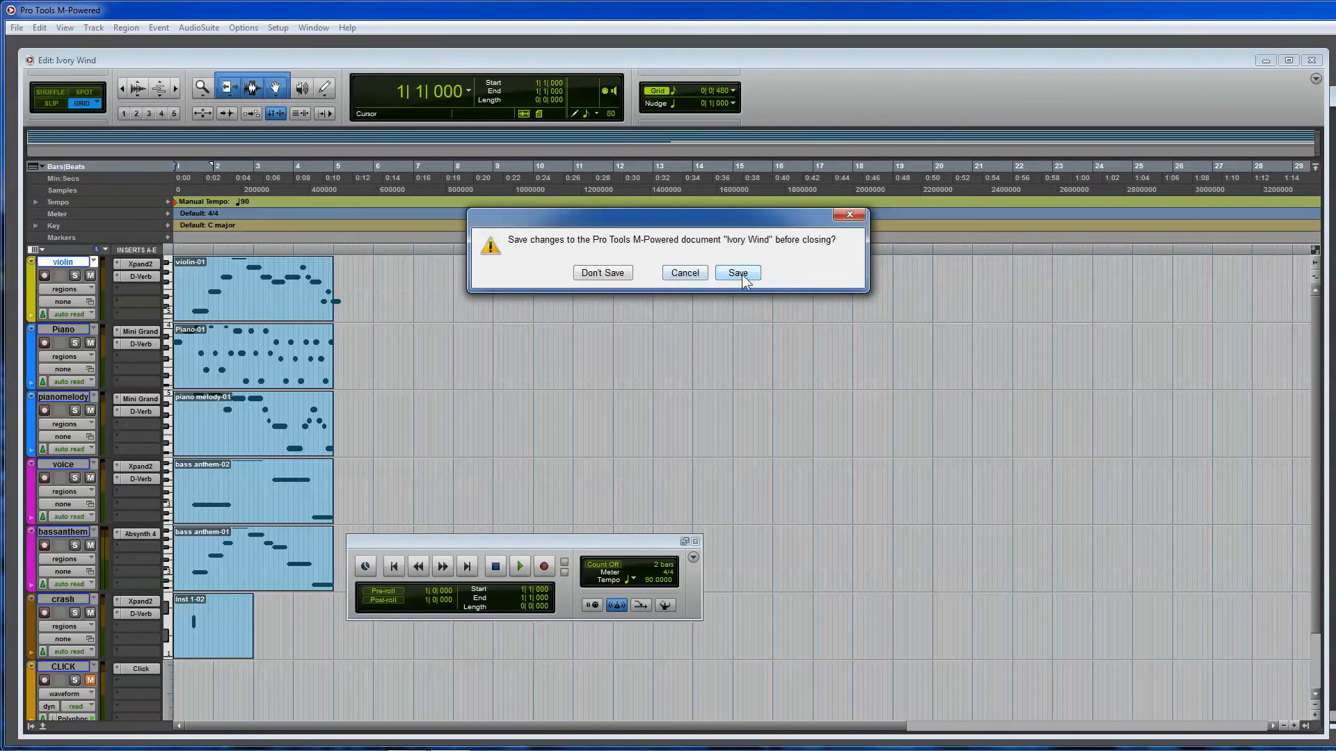
click(737, 272)
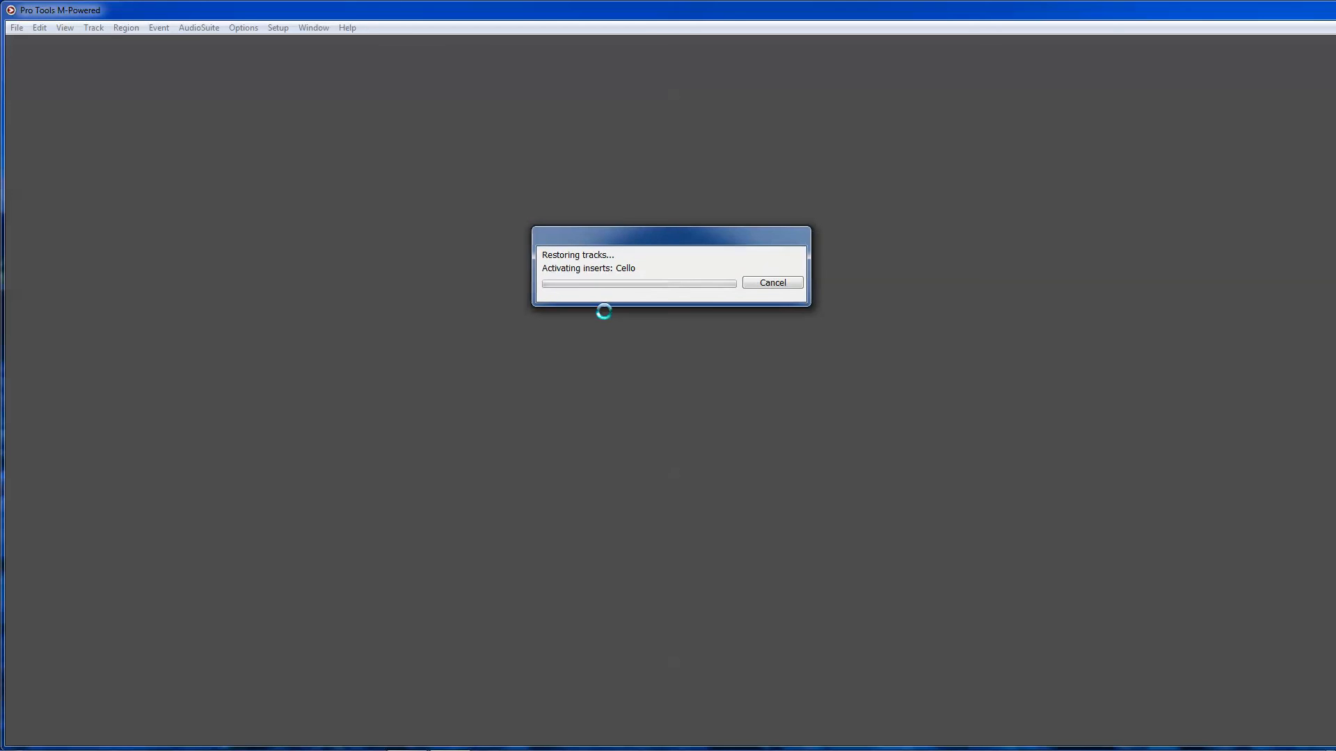
mouse_move(742, 456)
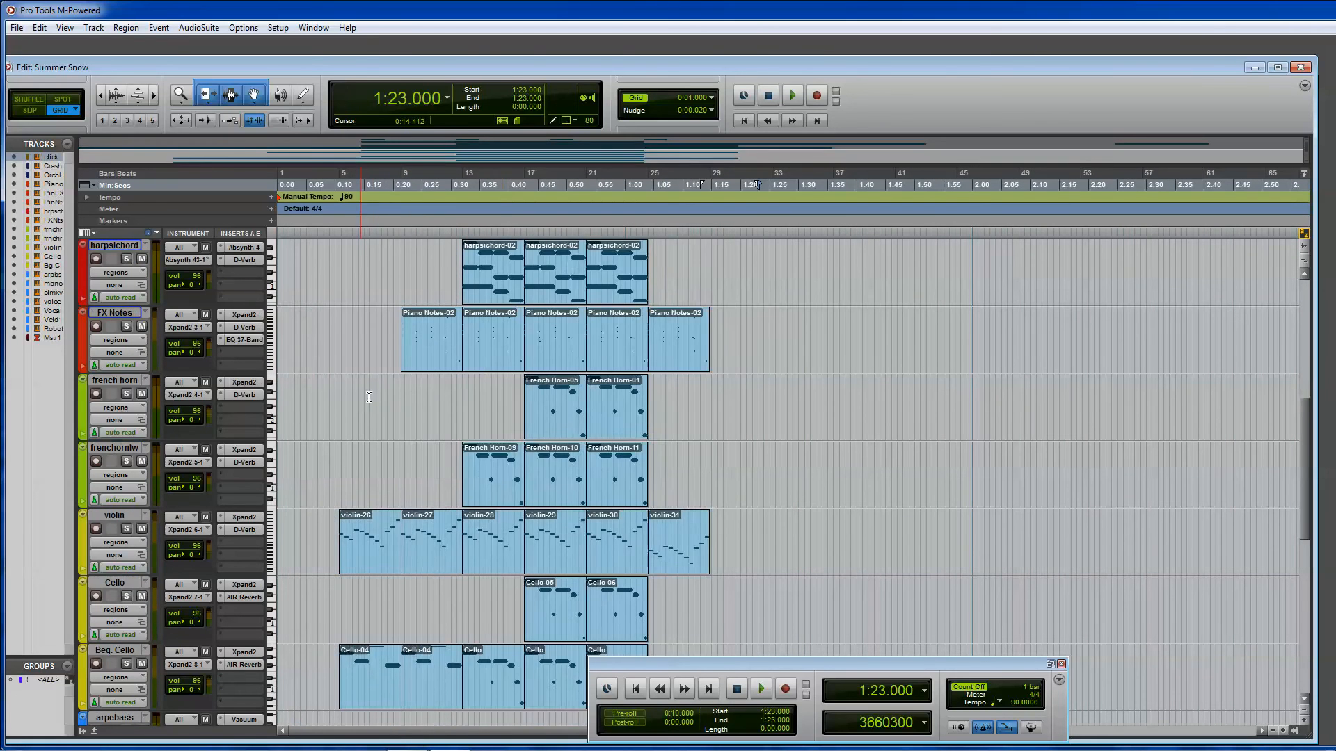
Play Summer Snow through while scrolling its tracks, ending on the arpebass Vacuum synth.
scroll(up, 3)
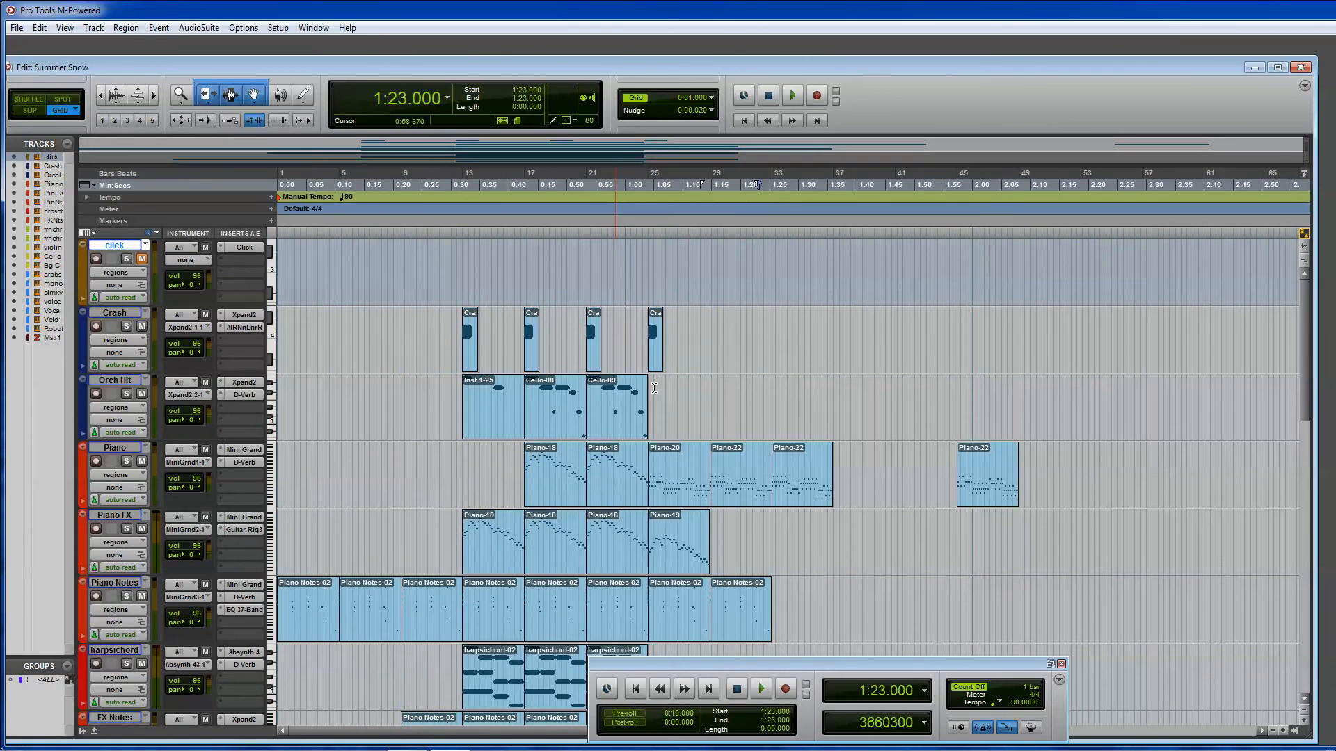
scroll(down, 3)
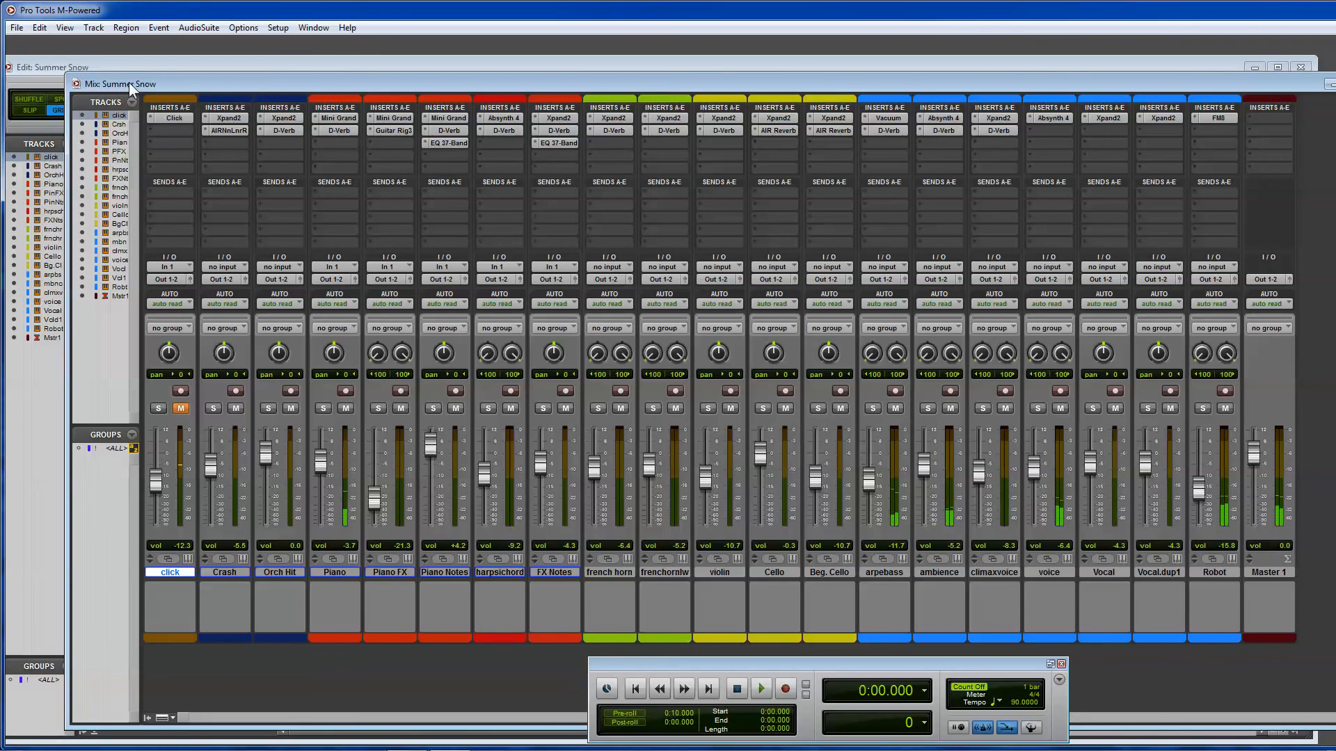
click(760, 689)
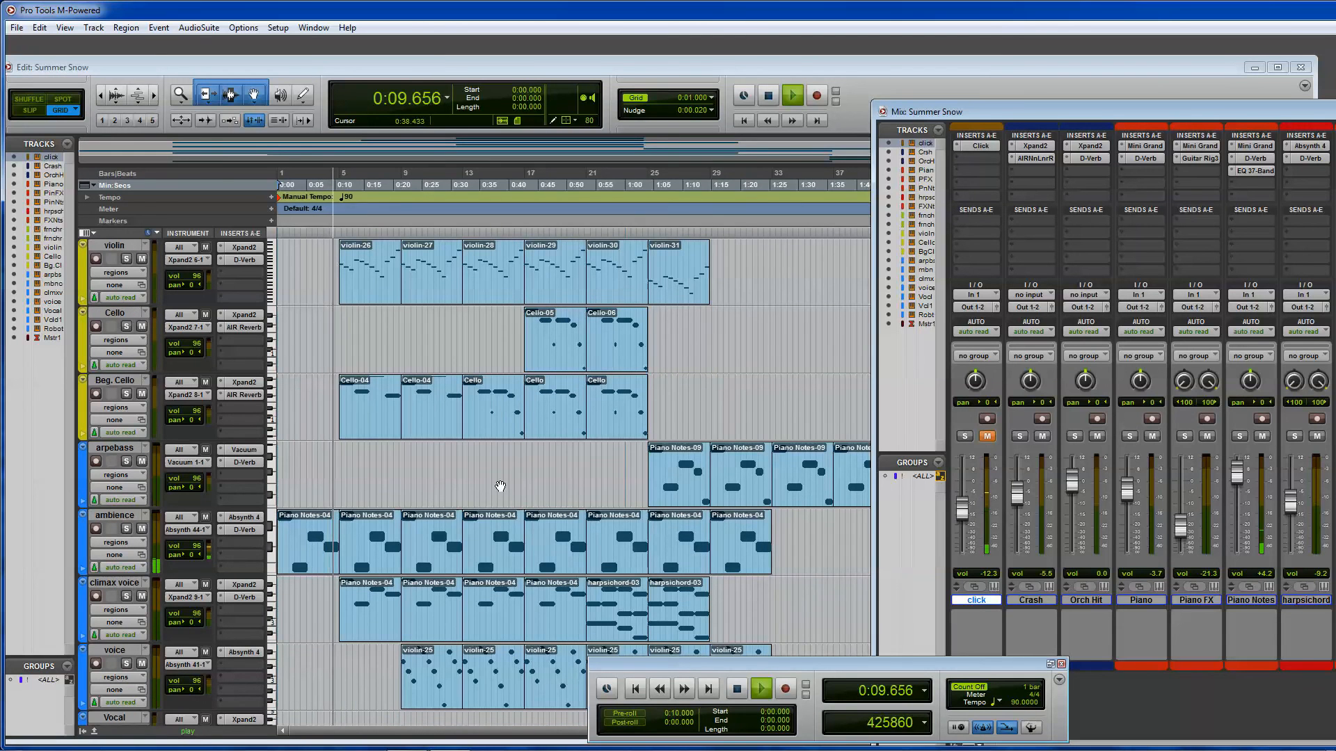
scroll(down, 3)
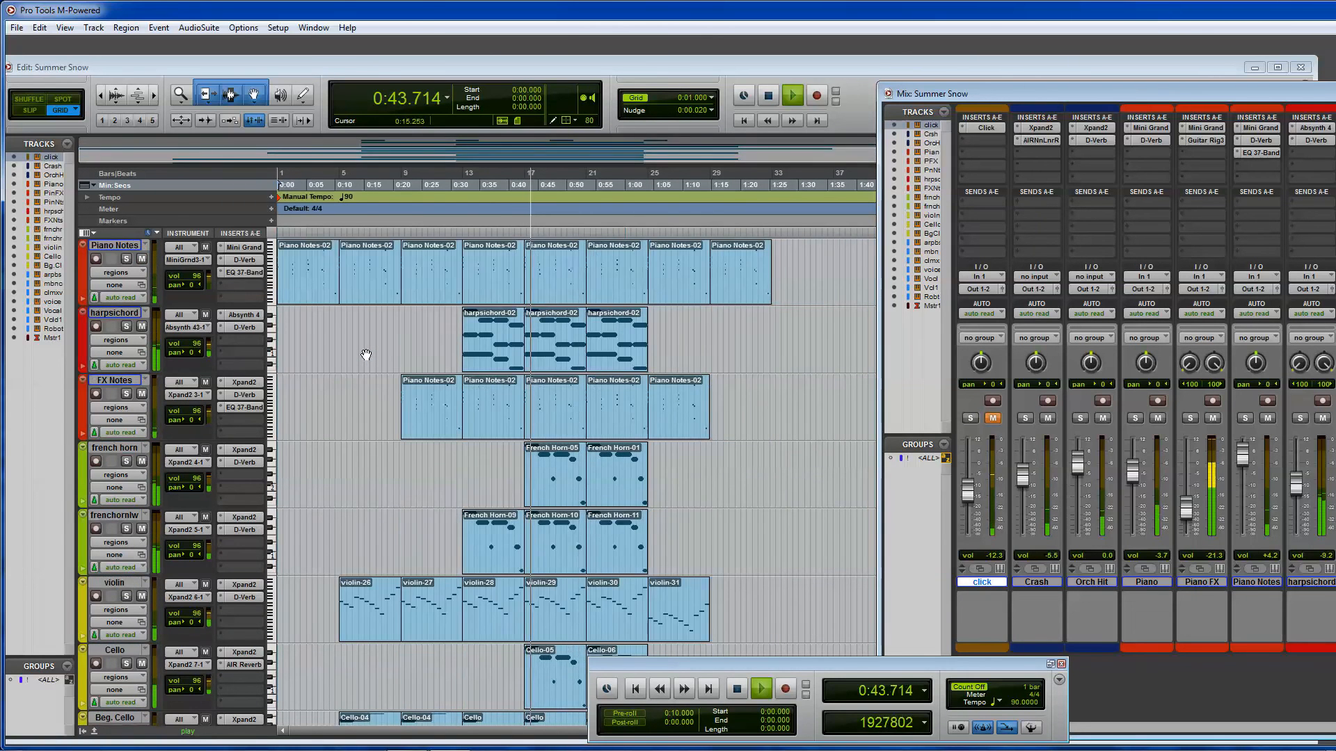
scroll(down, 3)
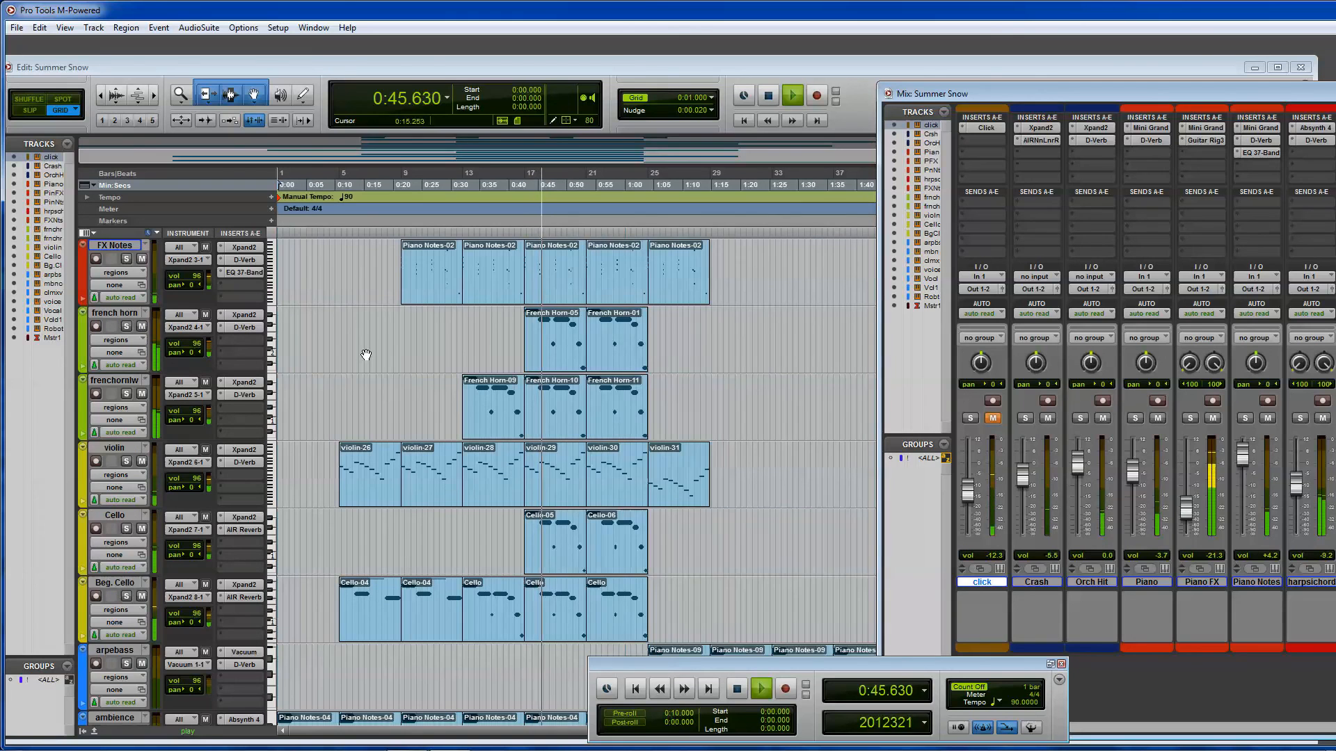
scroll(down, 3)
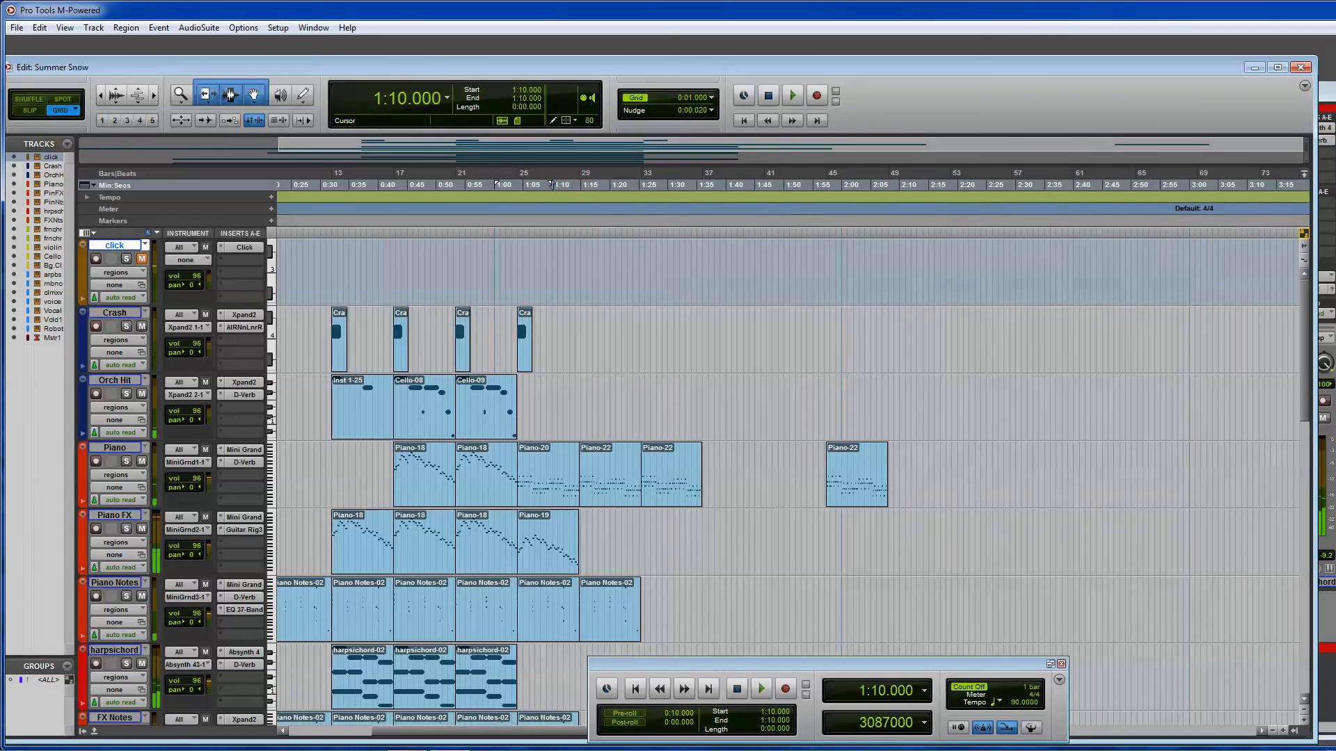
scroll(down, 3)
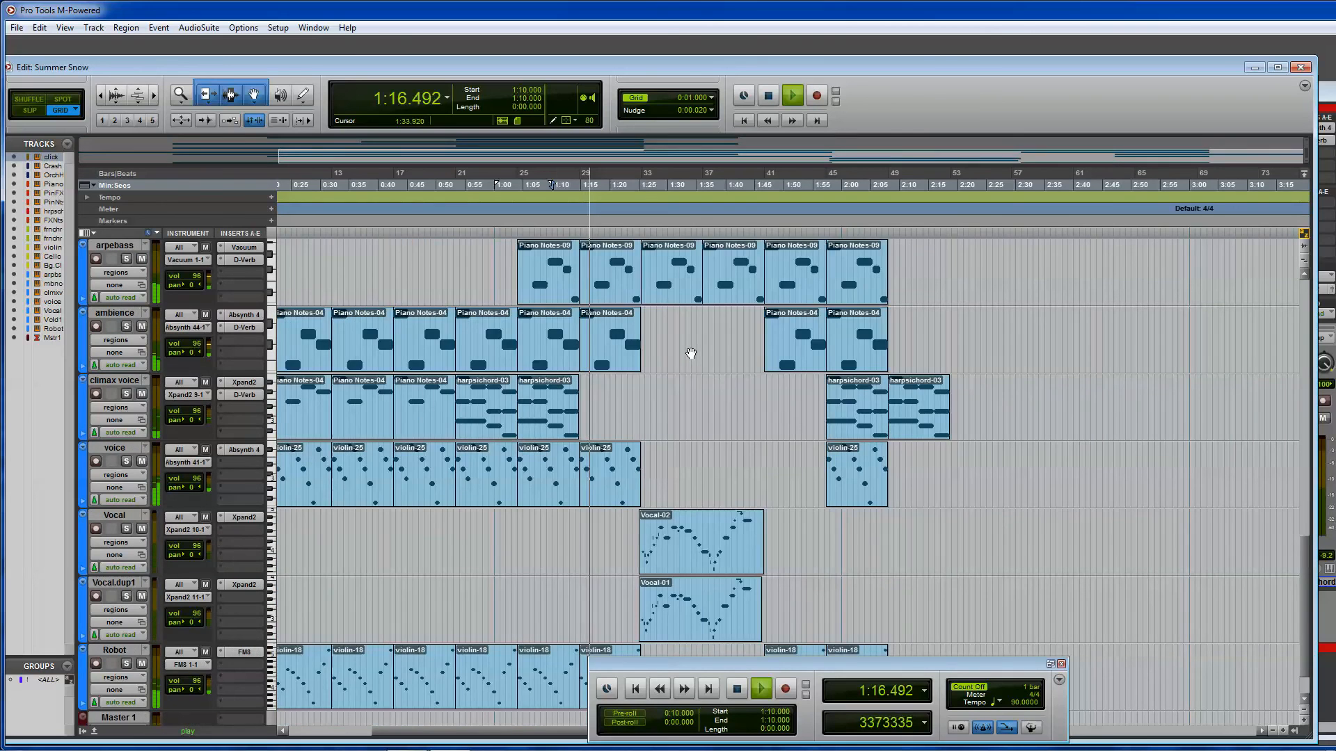
scroll(down, 3)
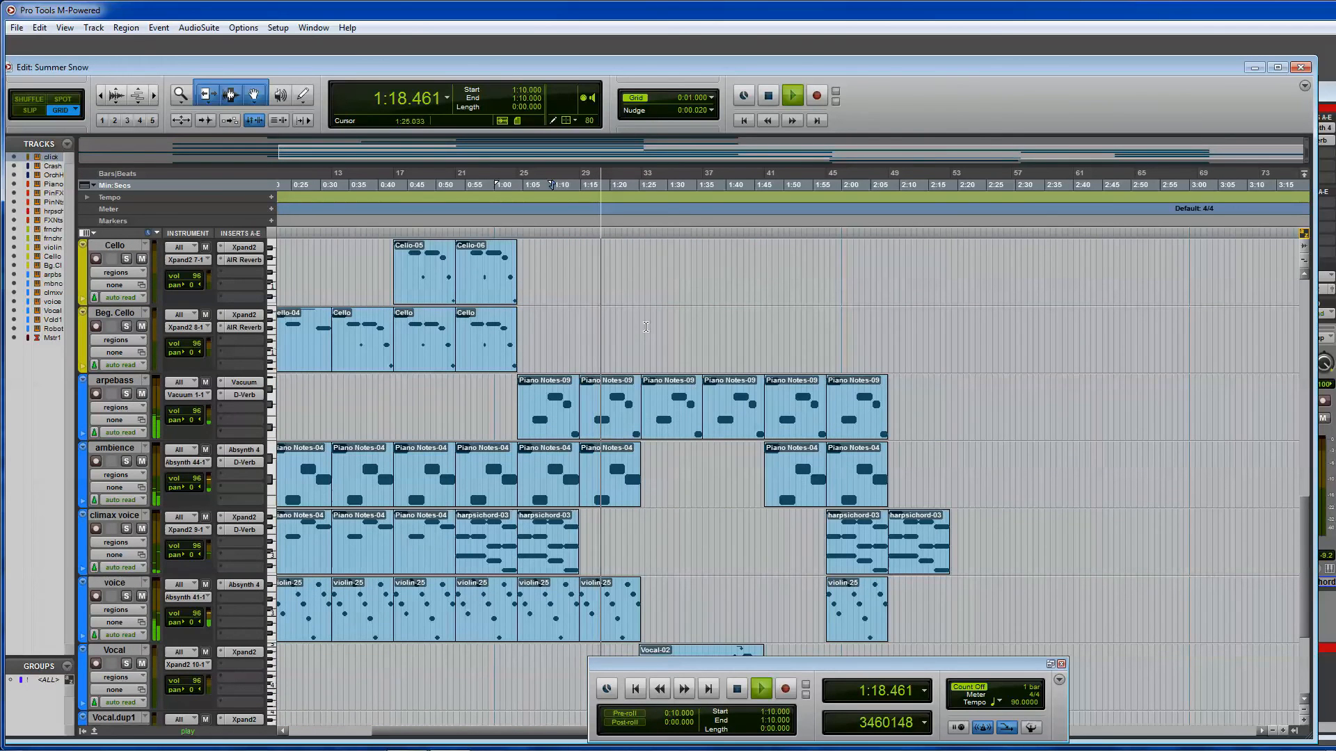
scroll(down, 3)
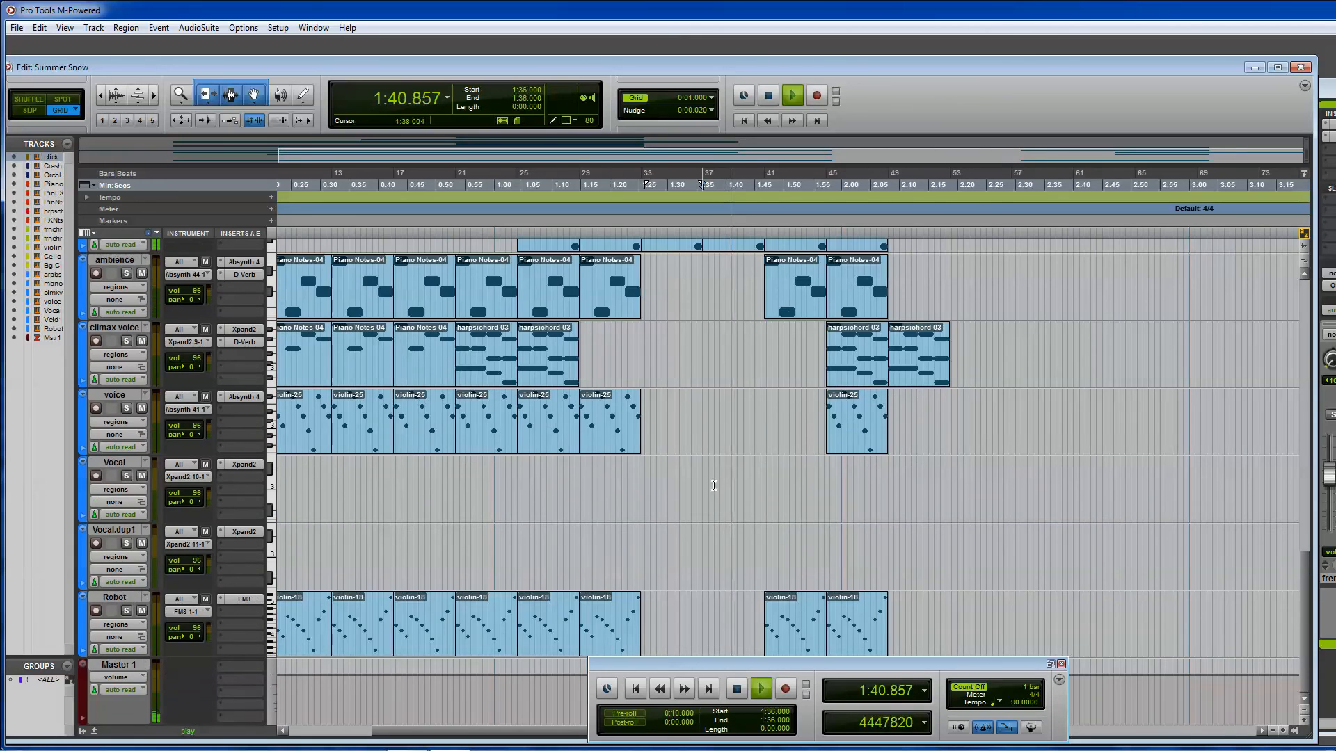
scroll(up, 3)
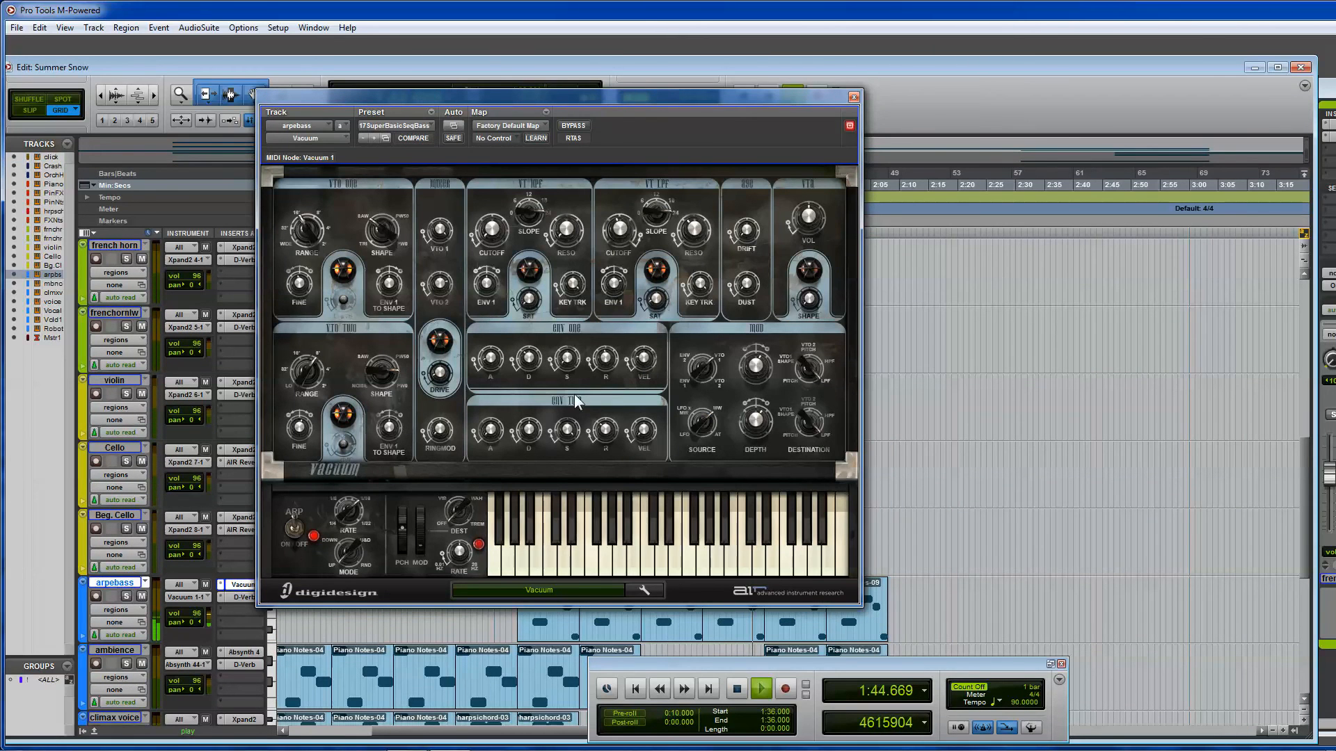
Stop Summer Snow playback and close the arpebass Vacuum synth window.
click(735, 689)
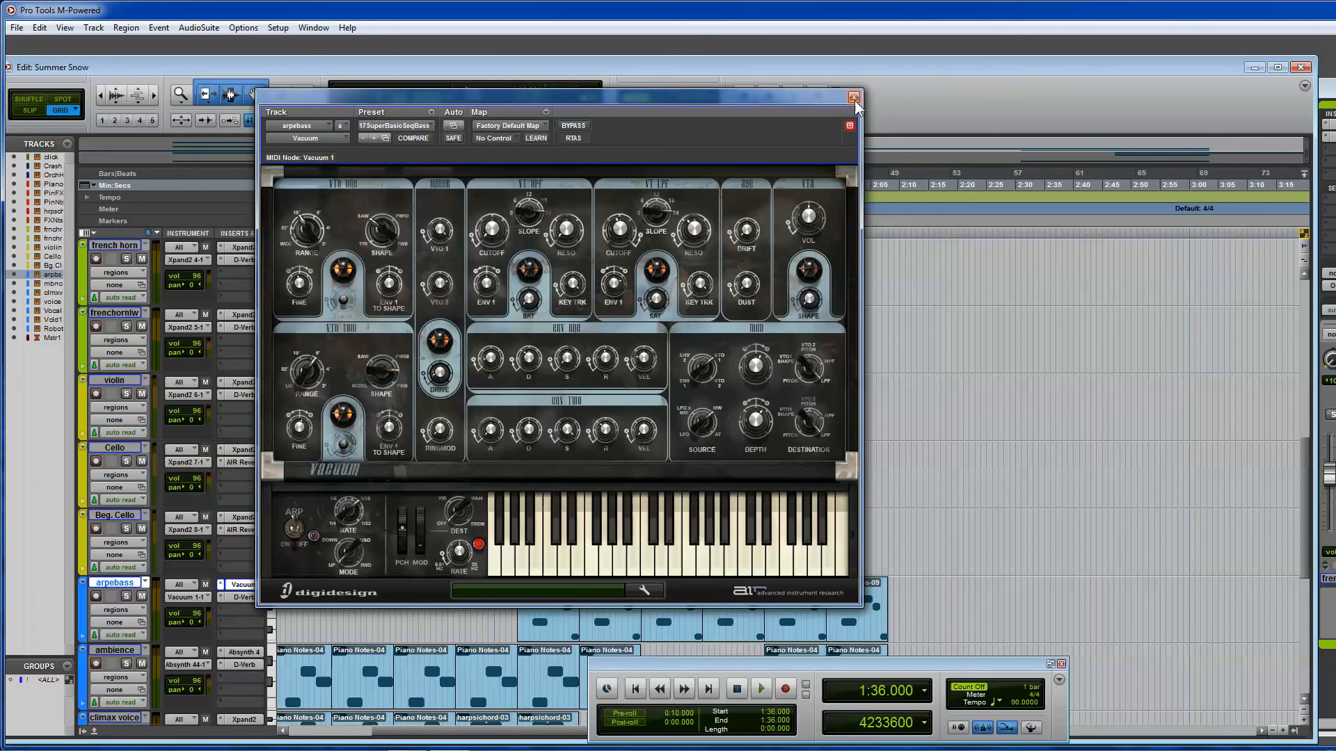
click(854, 98)
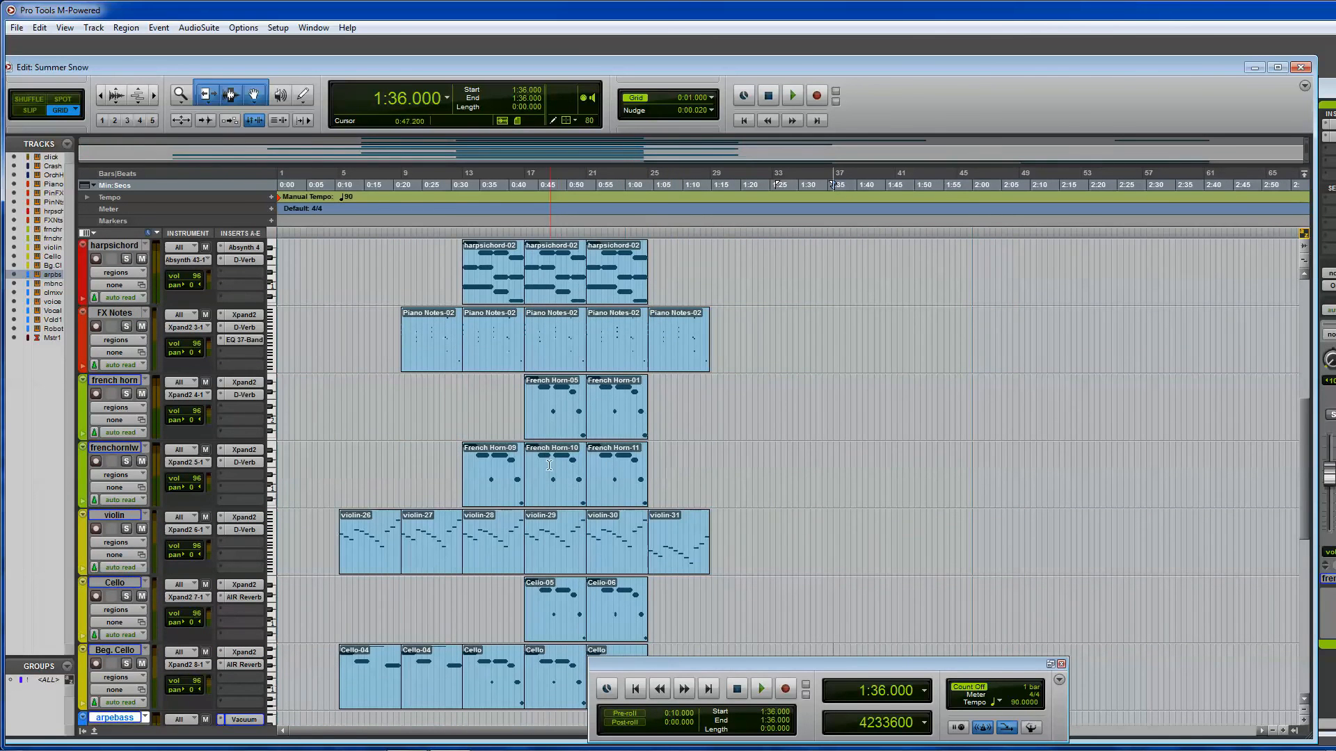
Scroll through the Summer Snow tracks before bringing up the Mix window.
scroll(down, 3)
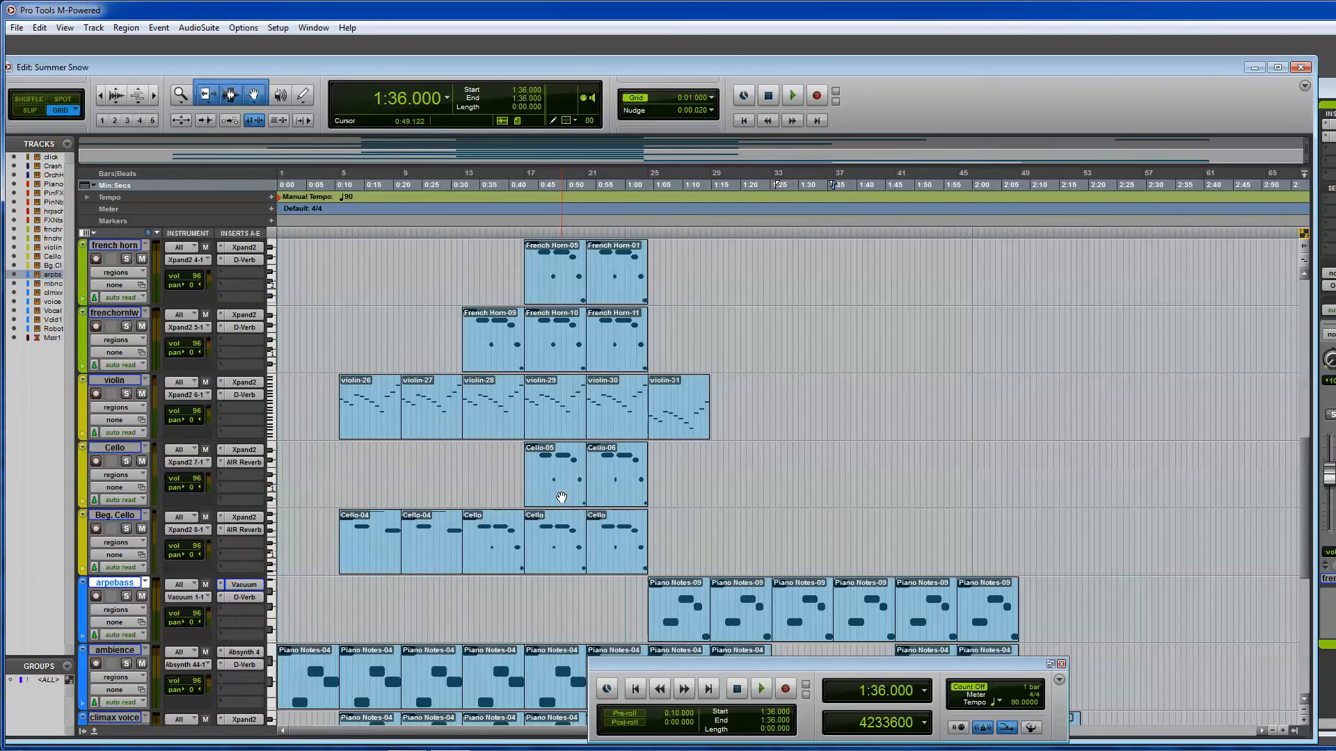
scroll(down, 3)
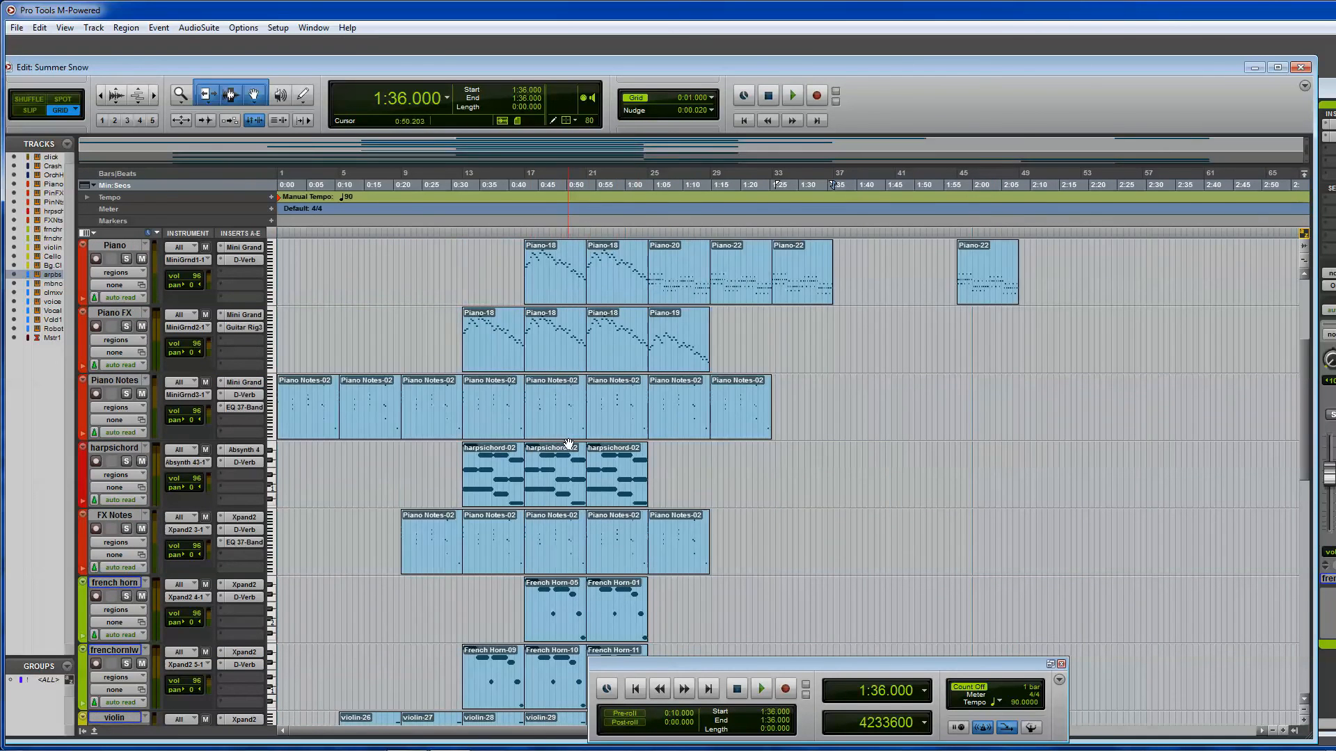
scroll(up, 3)
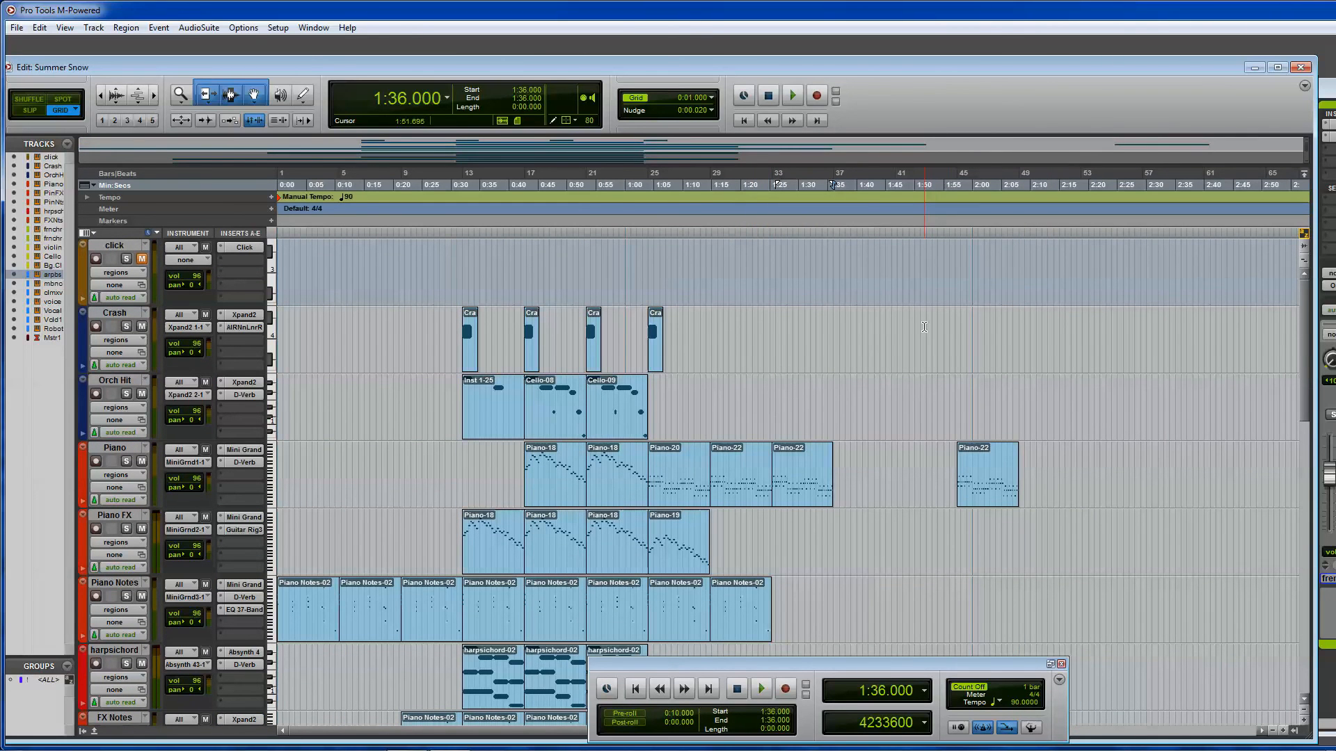
scroll(down, 3)
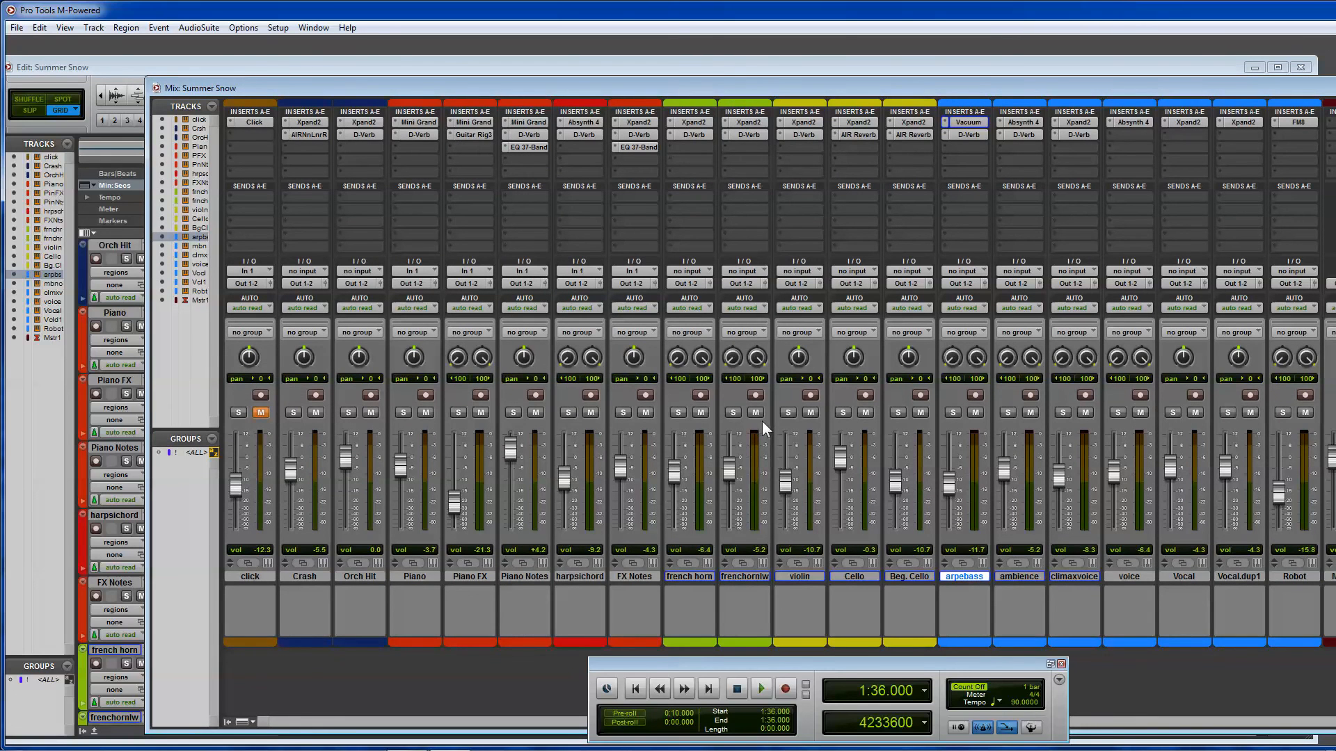
mouse_move(738, 422)
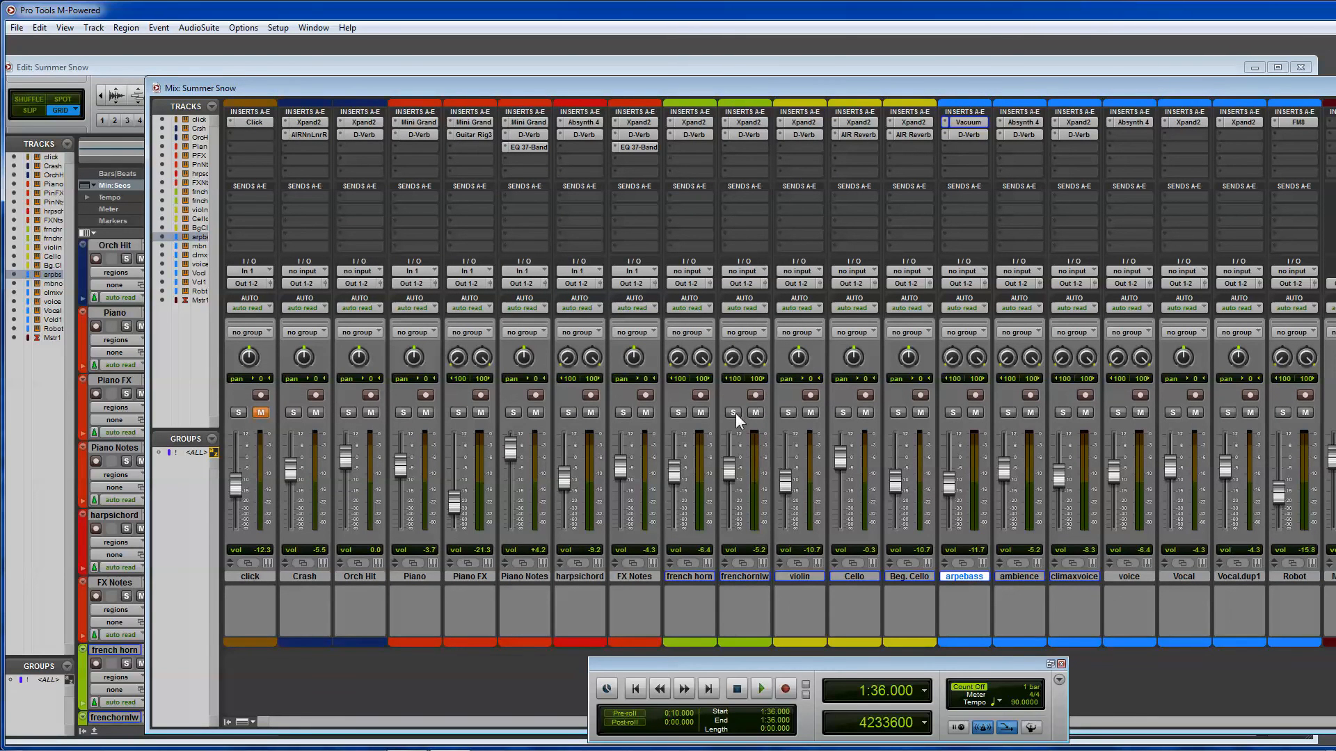
mouse_move(753, 422)
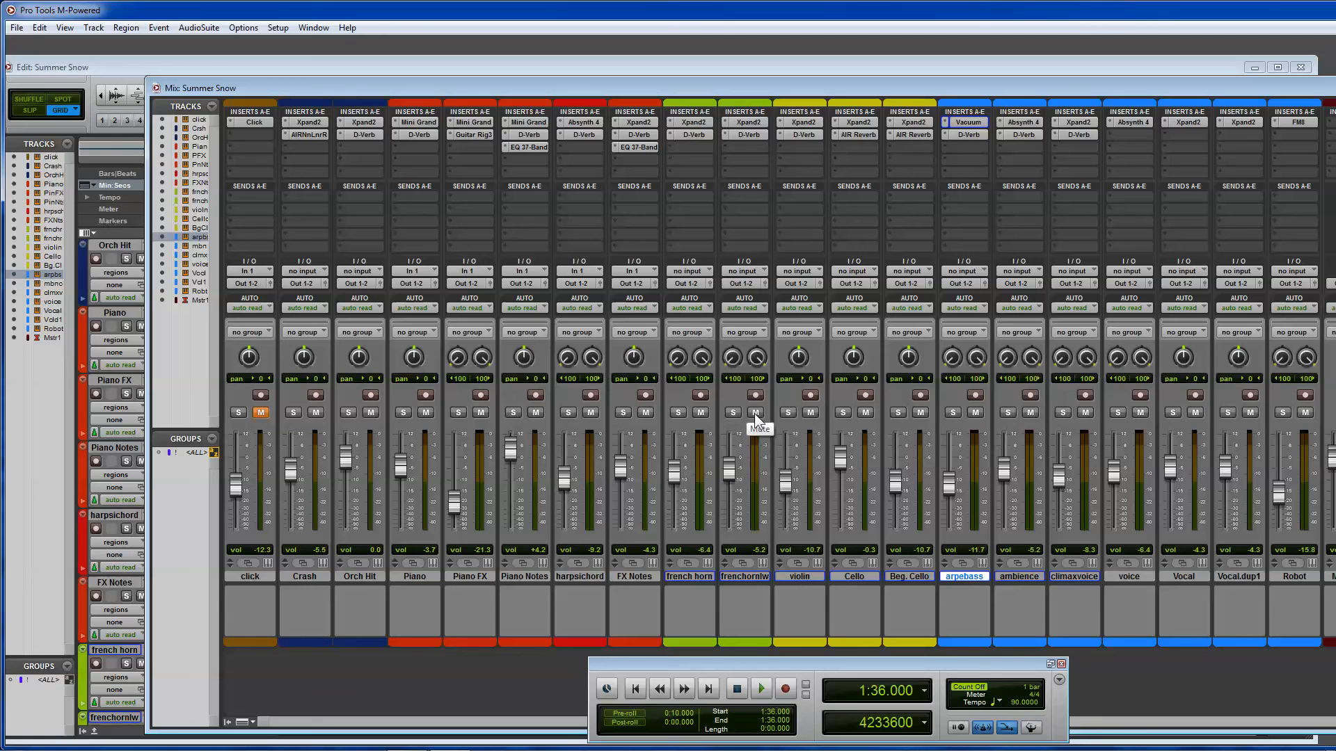
mouse_move(747, 626)
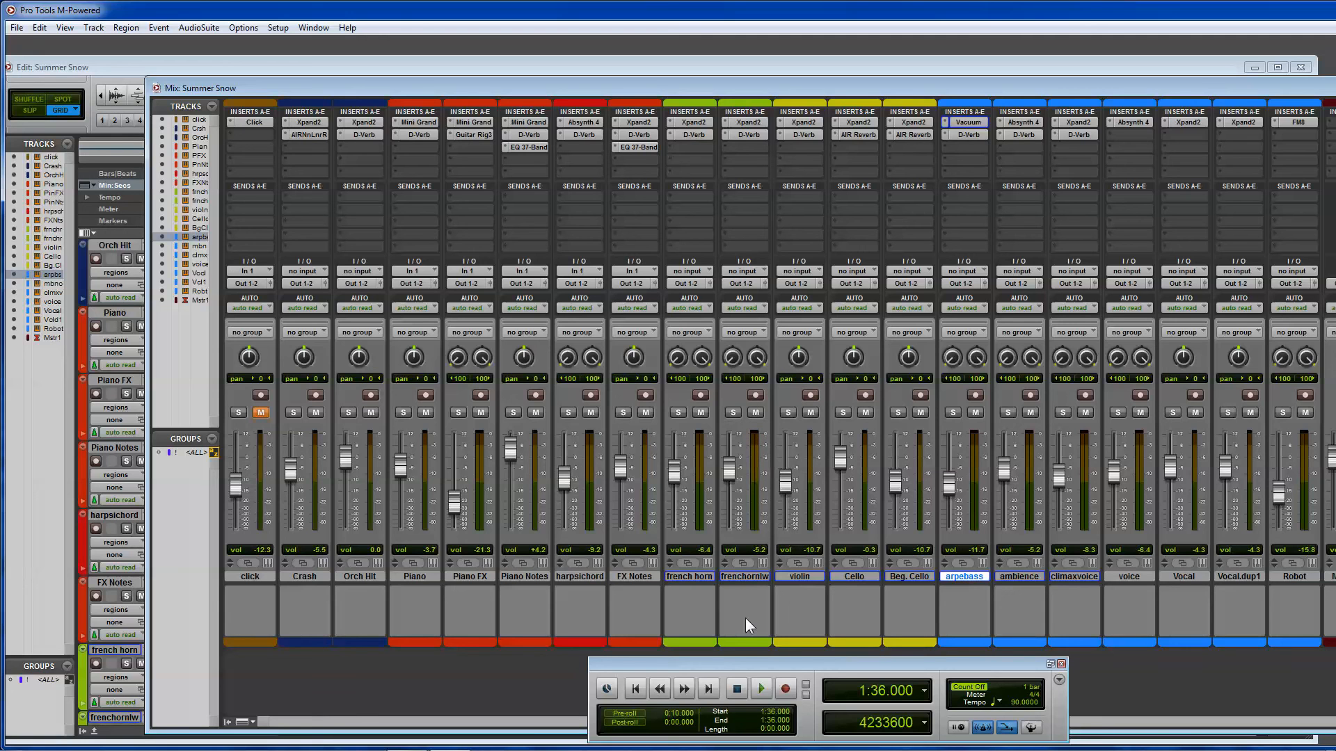
mouse_move(950, 598)
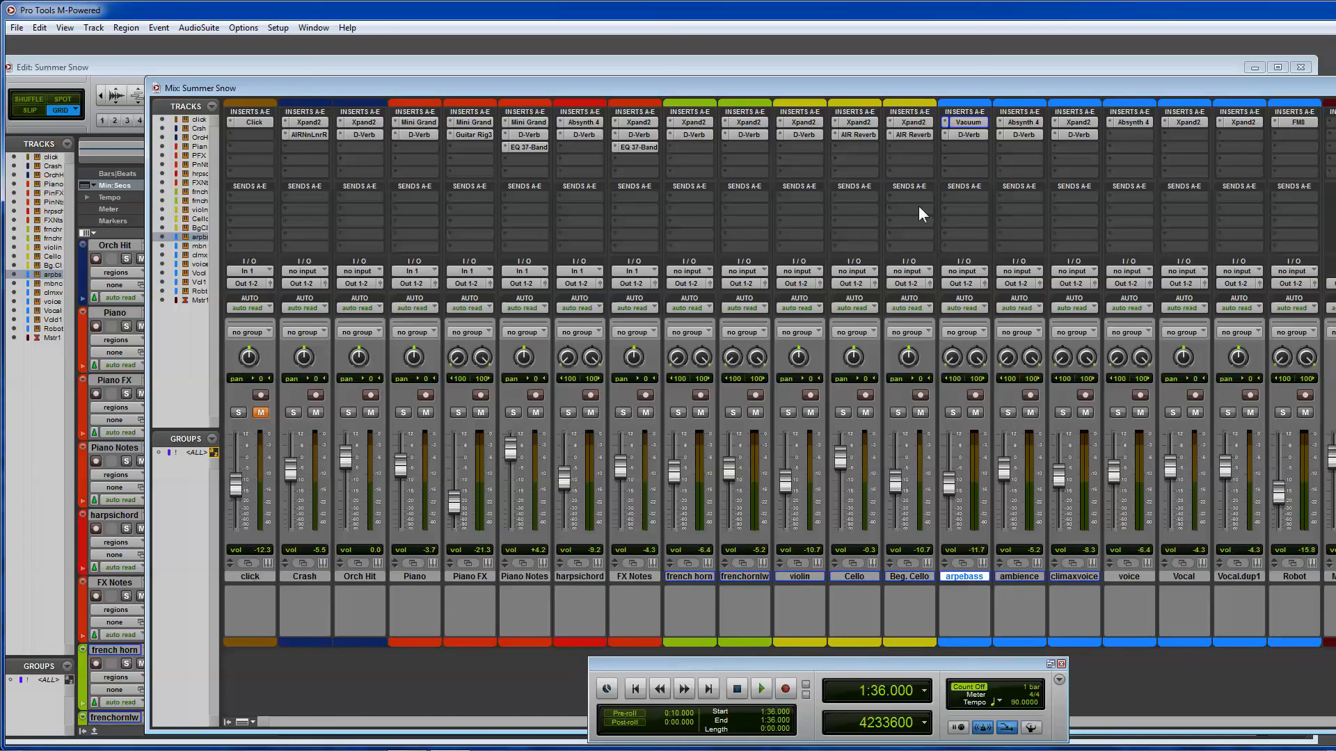
mouse_move(871, 671)
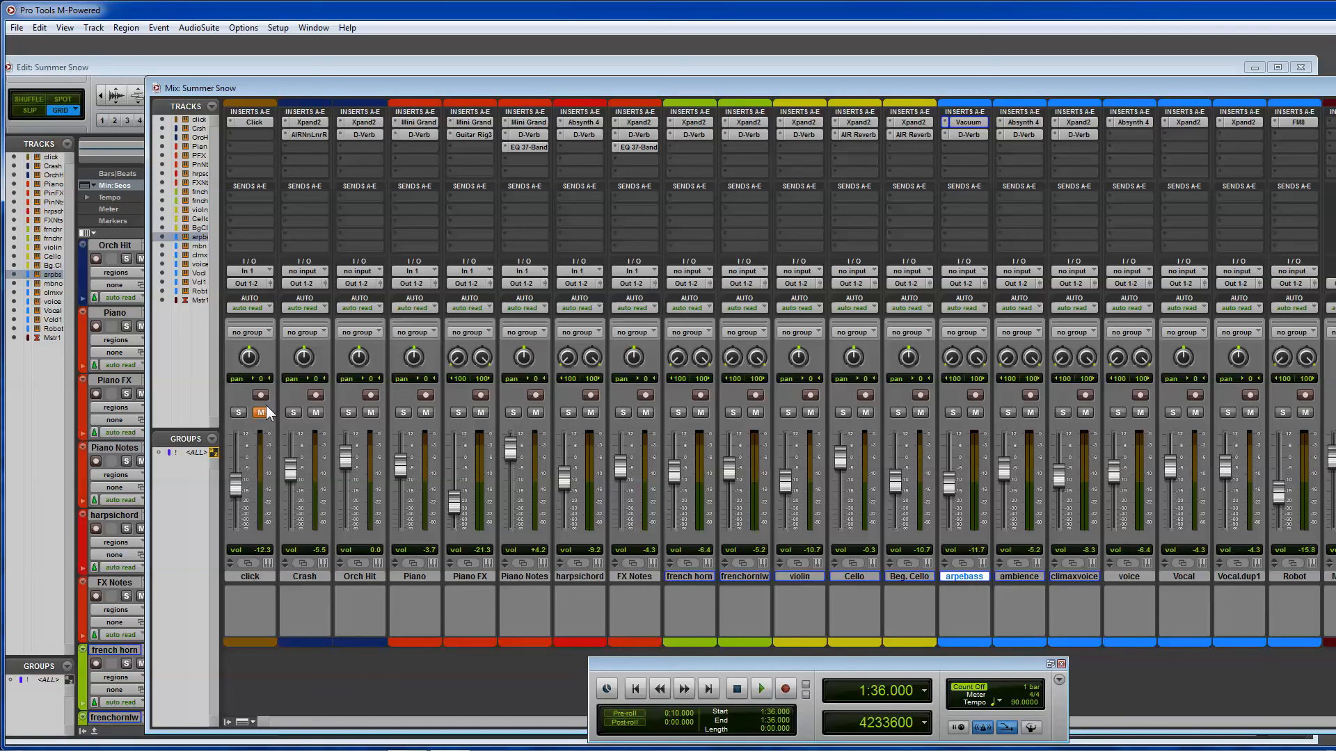
mouse_move(593, 96)
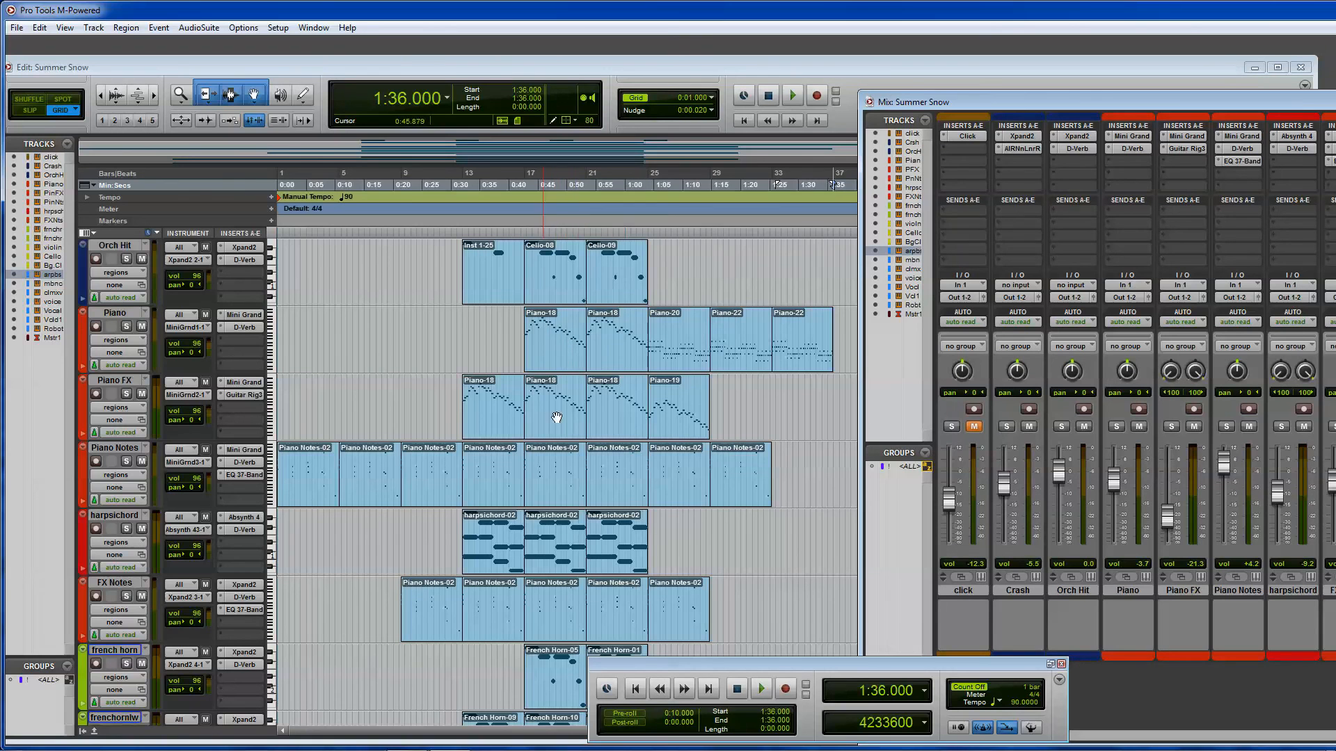
Scroll down through the Summer Snow tracks to Robot and Master 1, then bring the Windows taskbar into view.
scroll(down, 3)
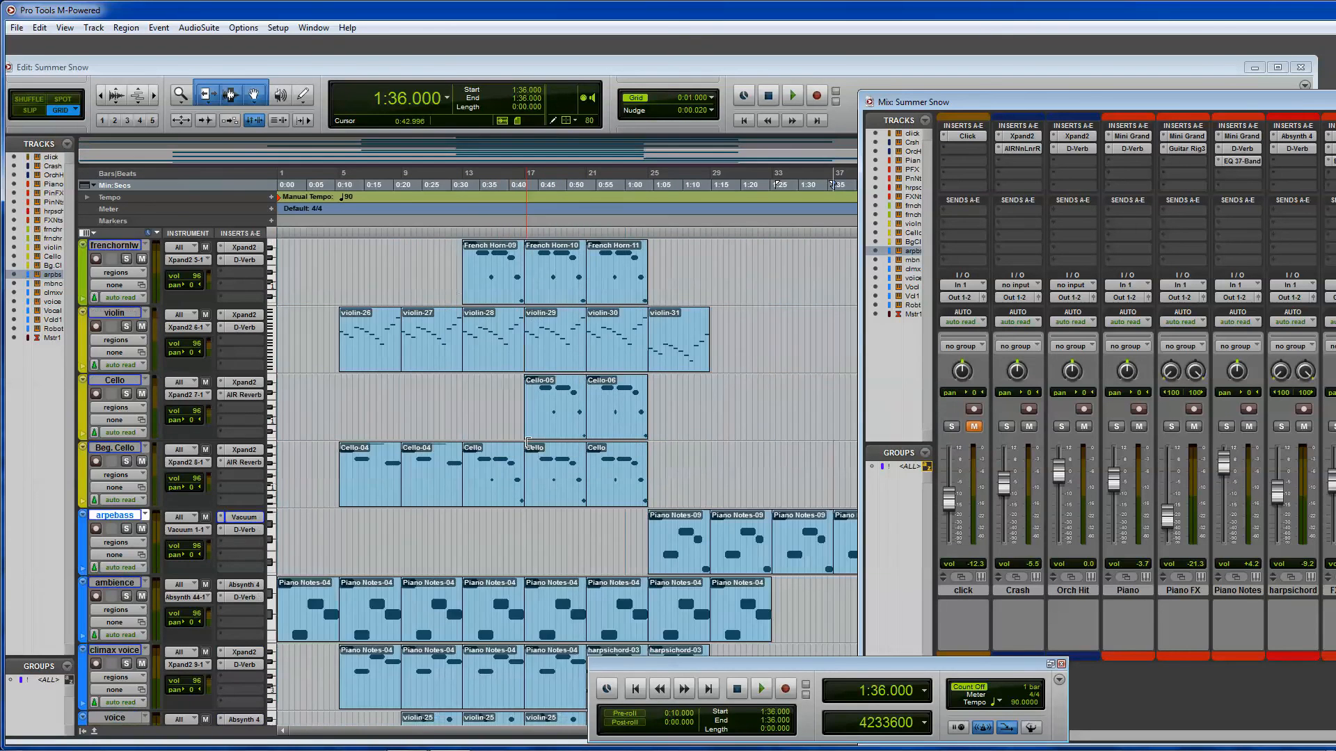
scroll(down, 3)
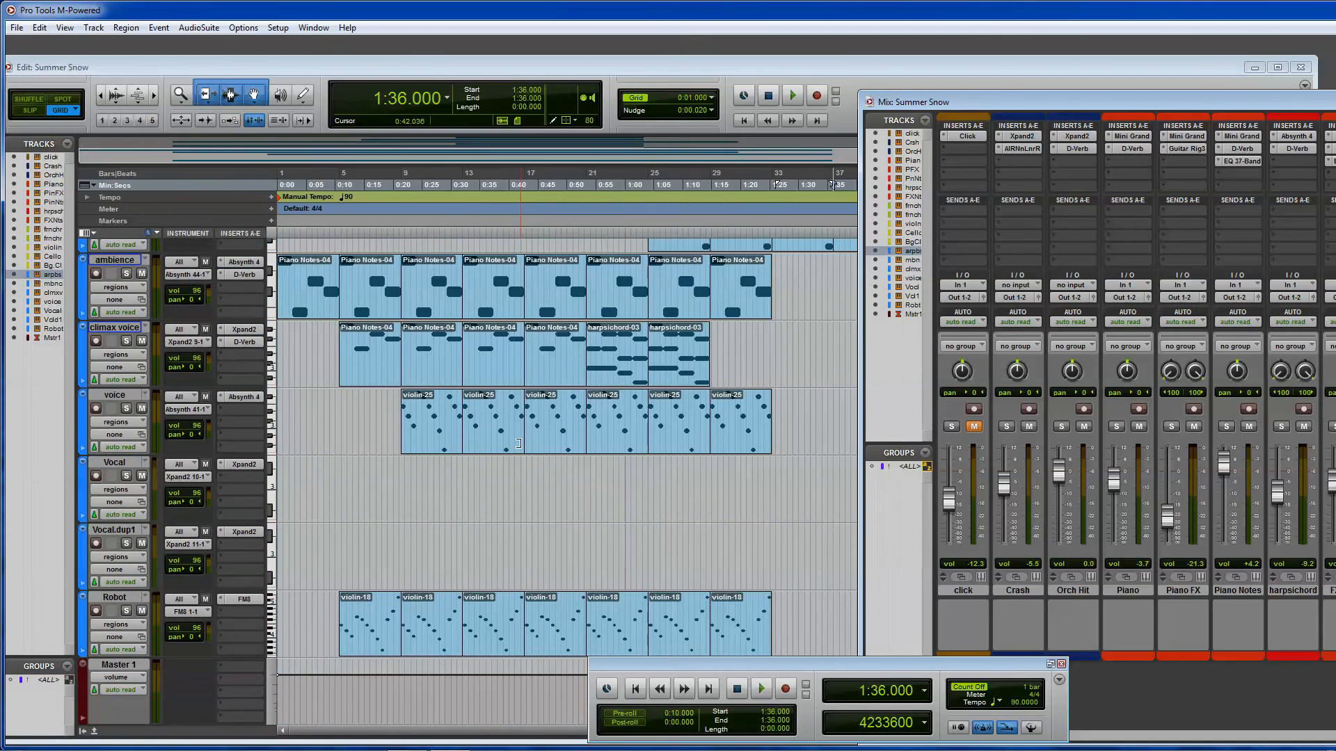
scroll(down, 3)
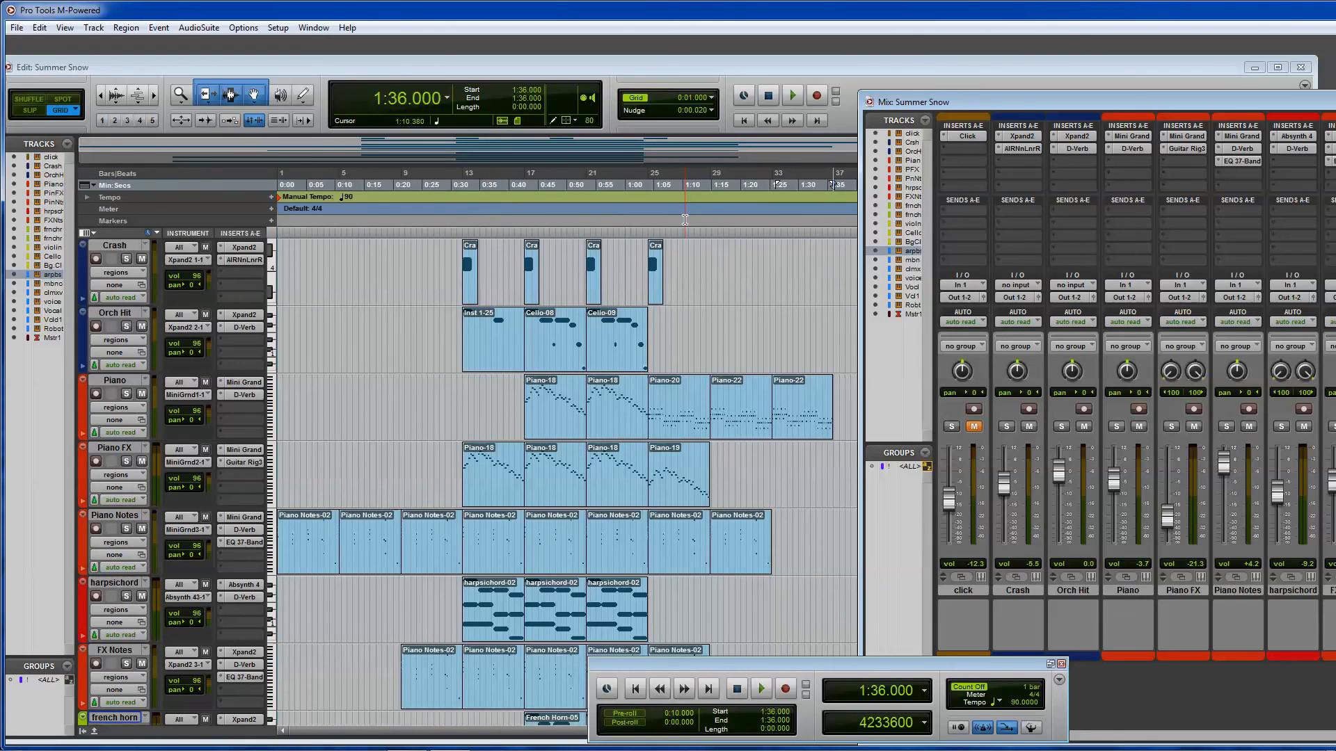
click(502, 185)
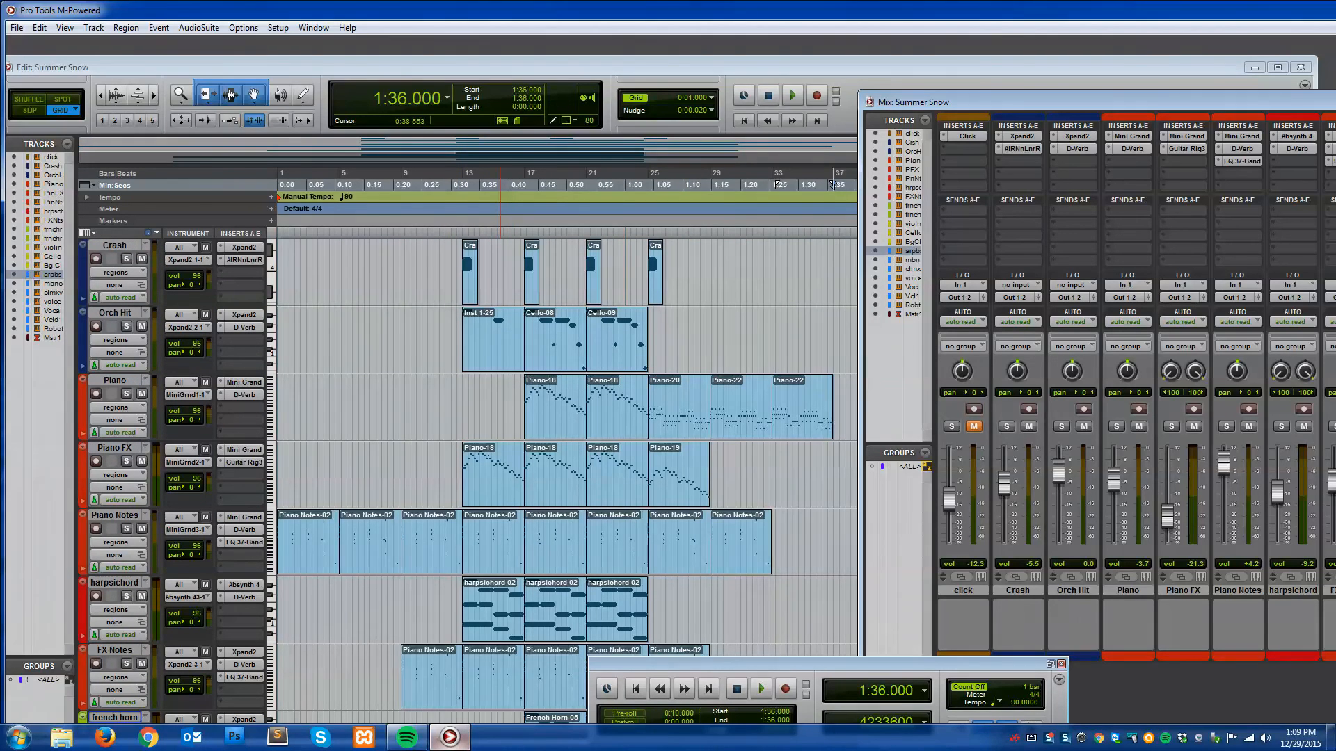